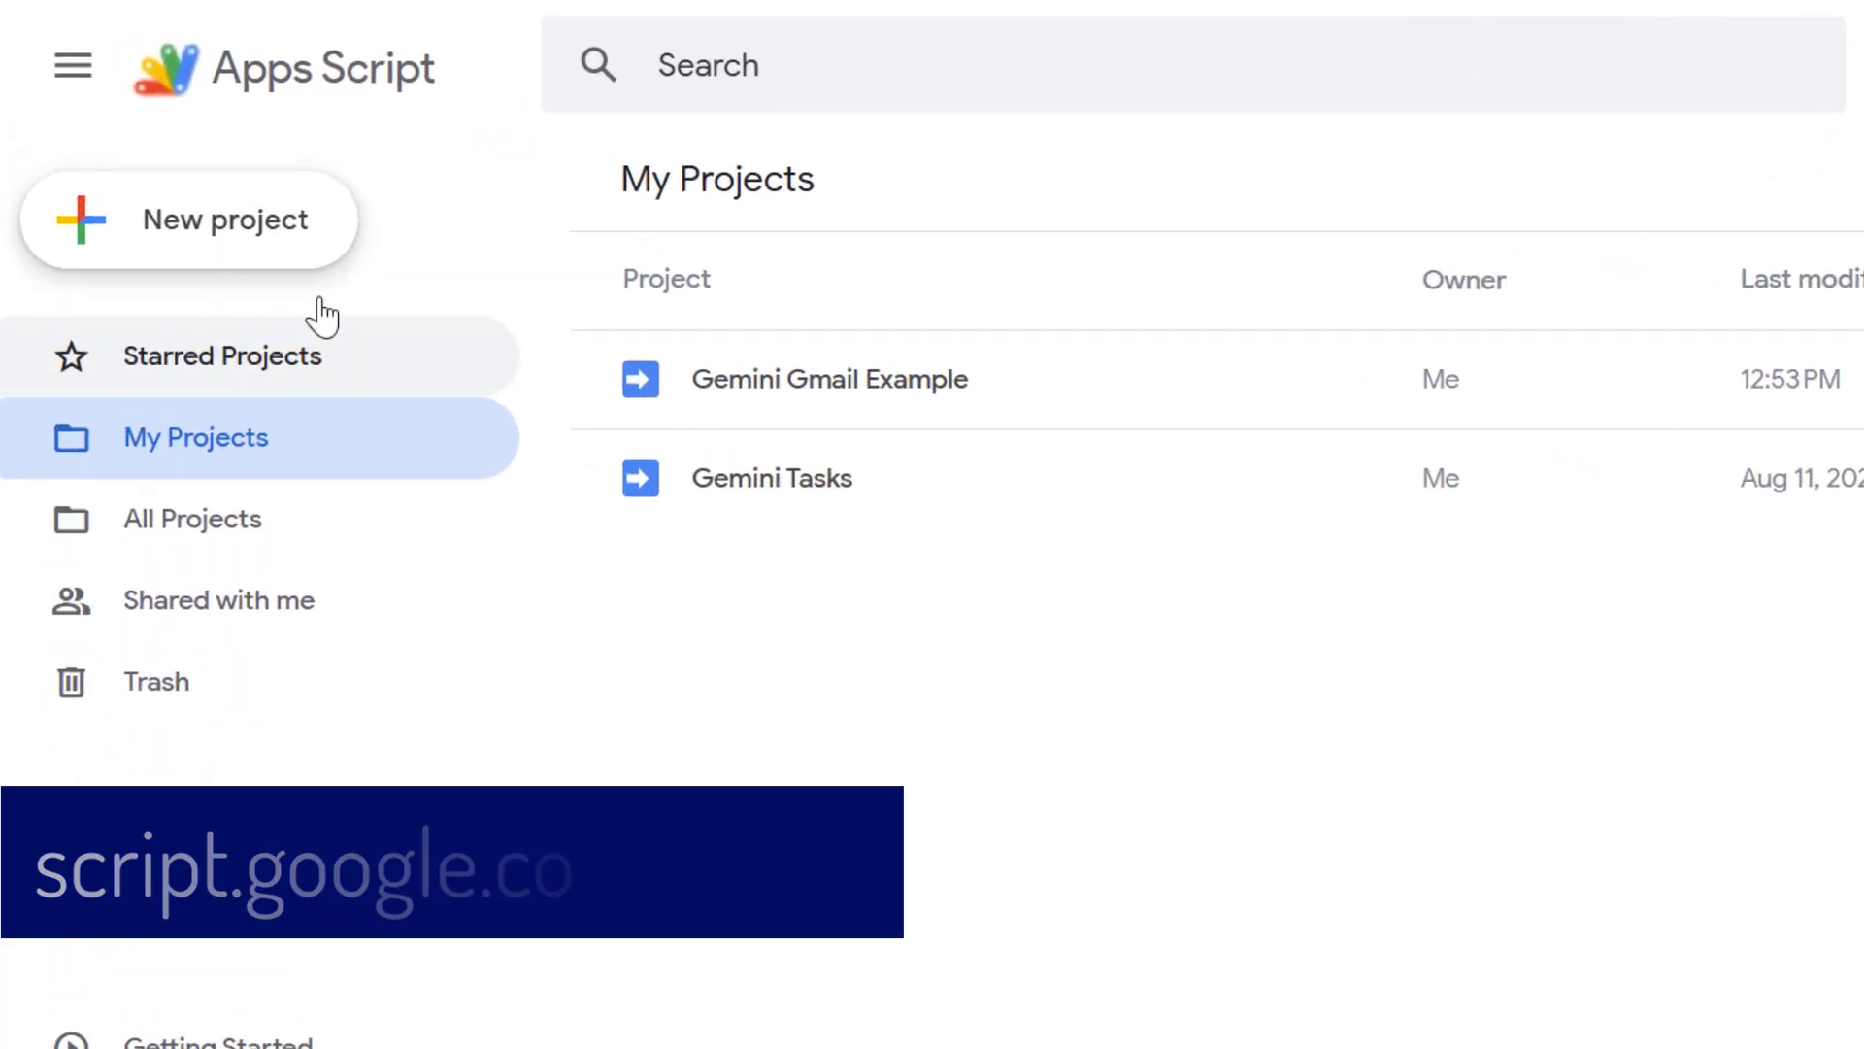
- Start a new blank Apps Script project from the home page
left_click(223, 217)
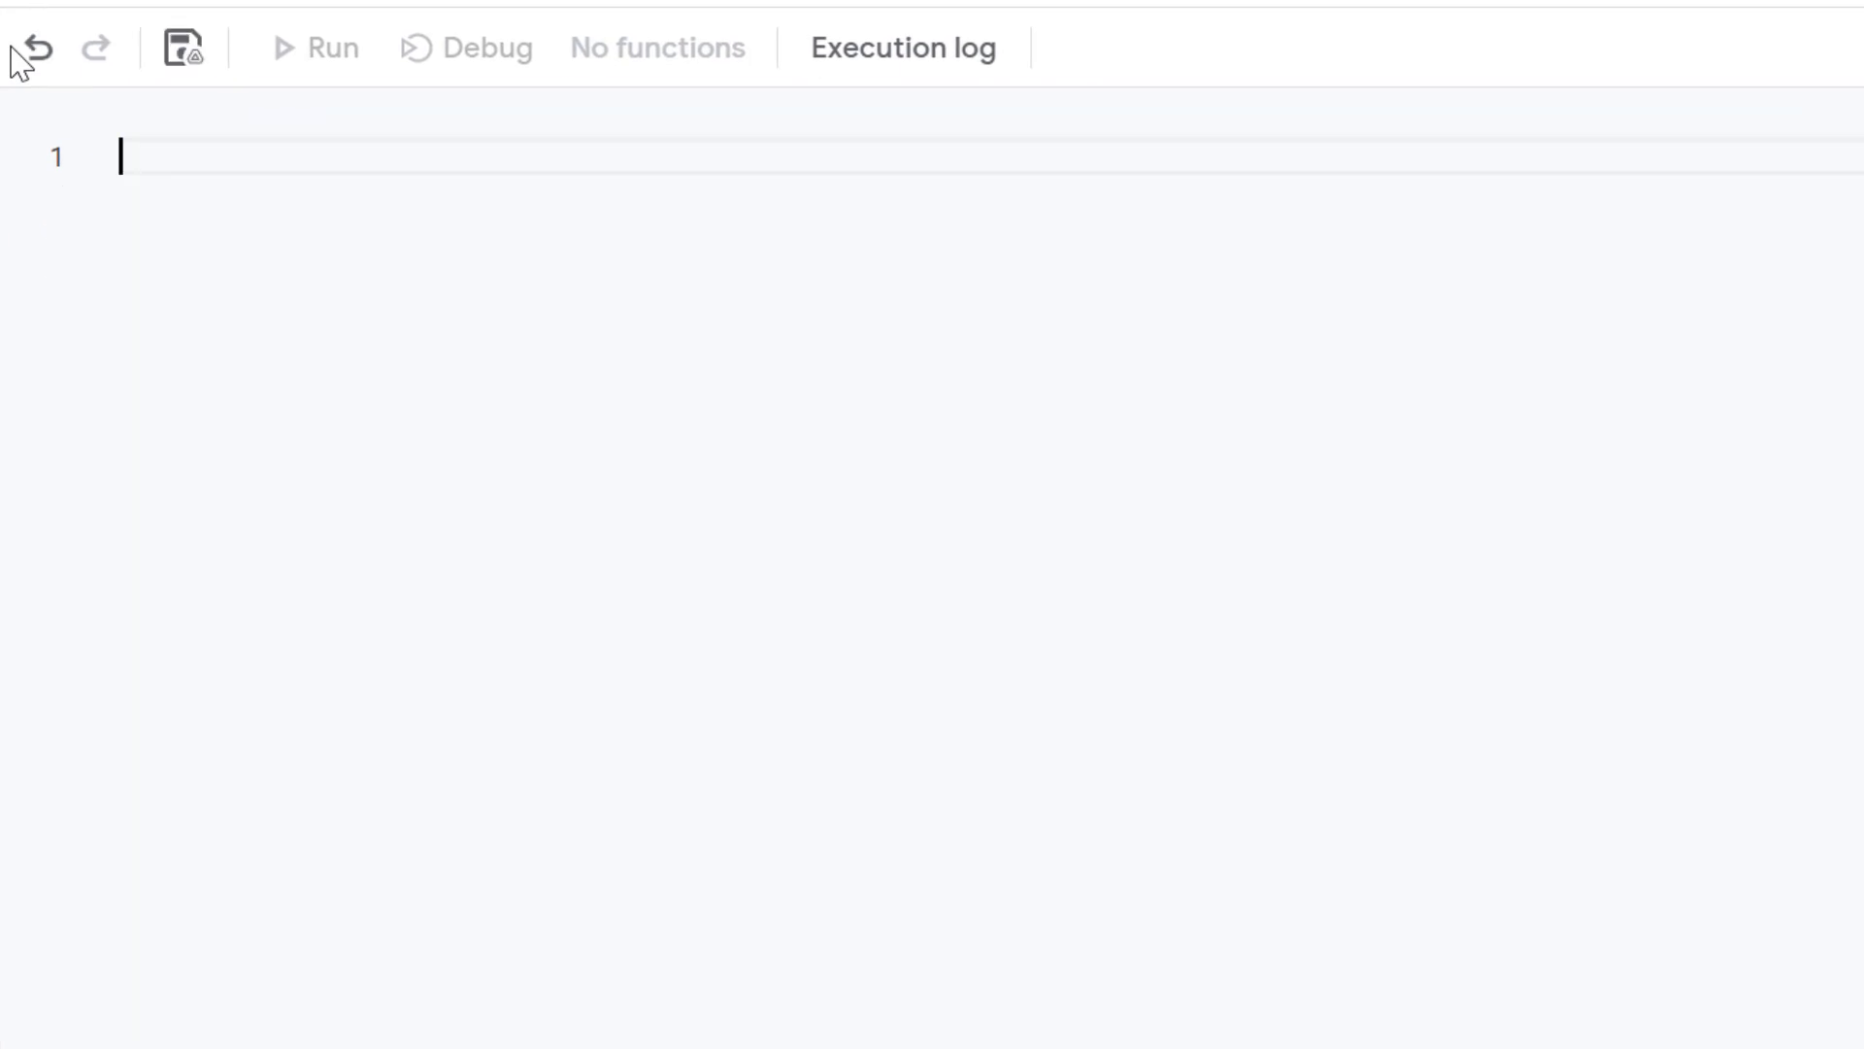
- Declare function getUnprocessedEmails() with a return statement
type("function")
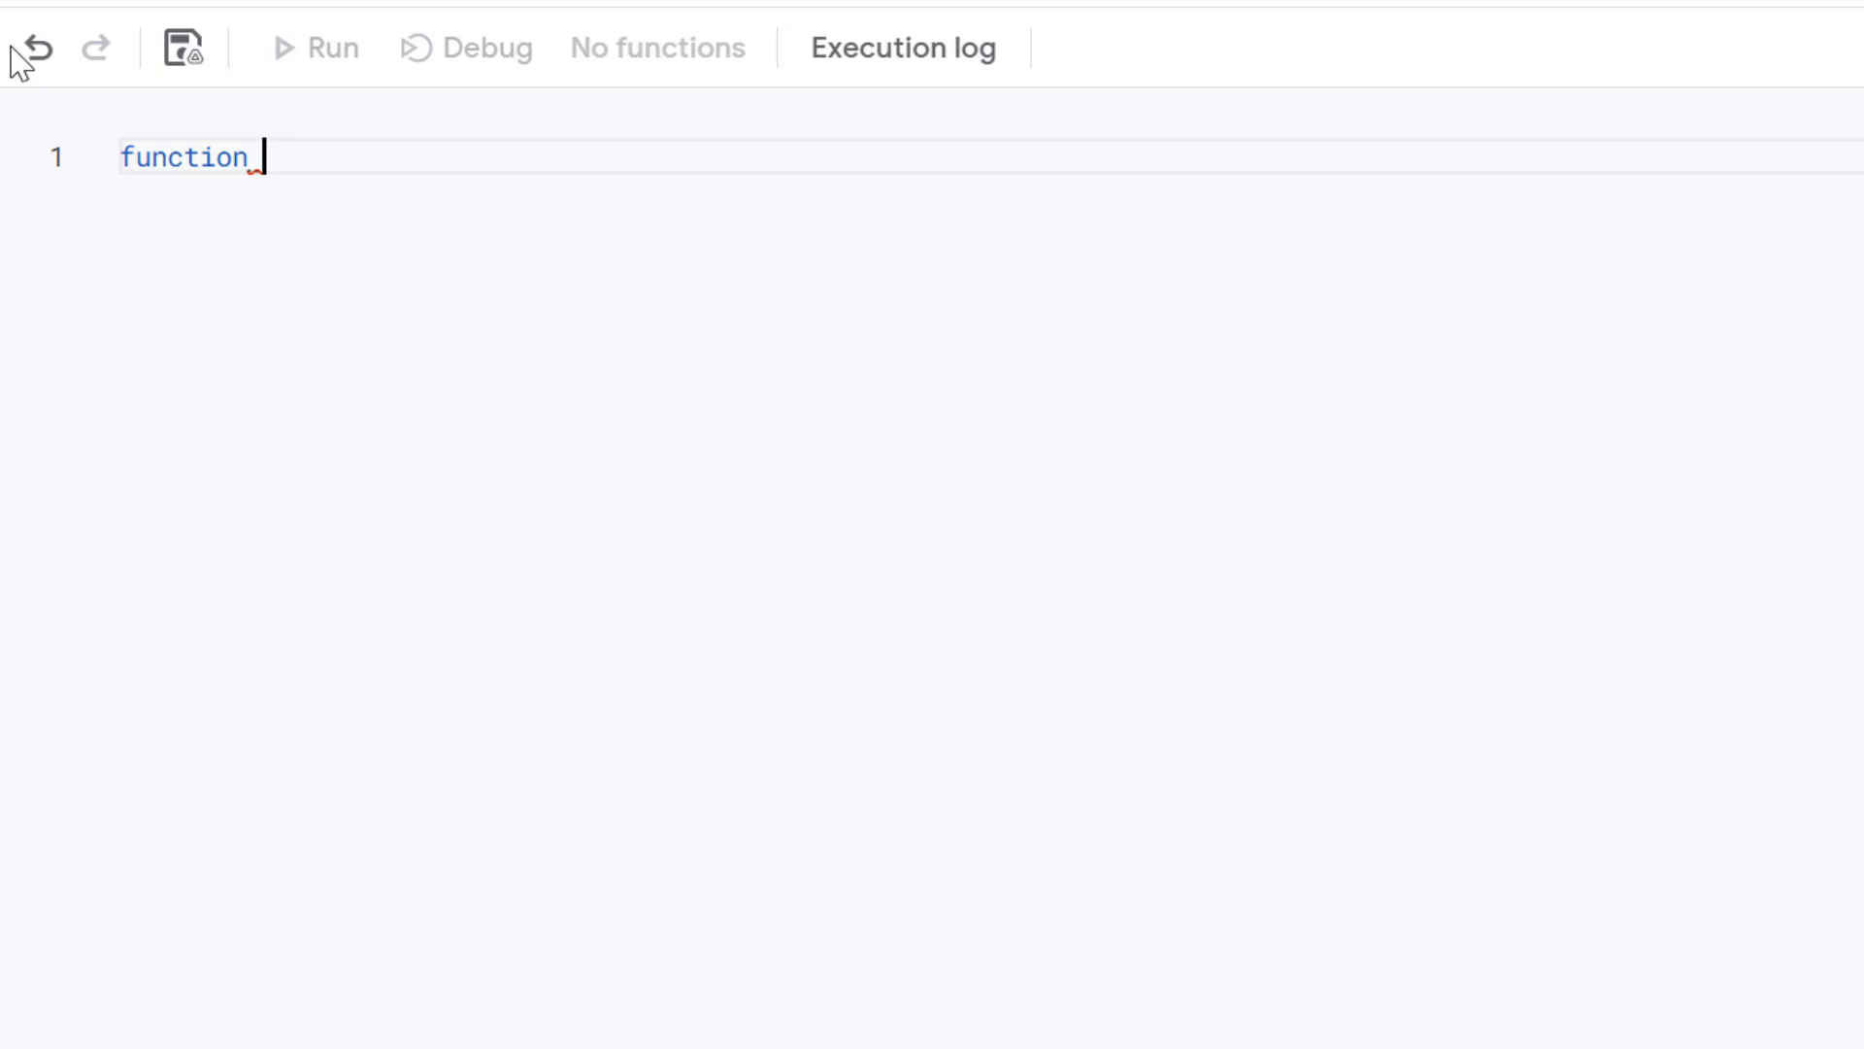
type("getUnprocessedEmails(){")
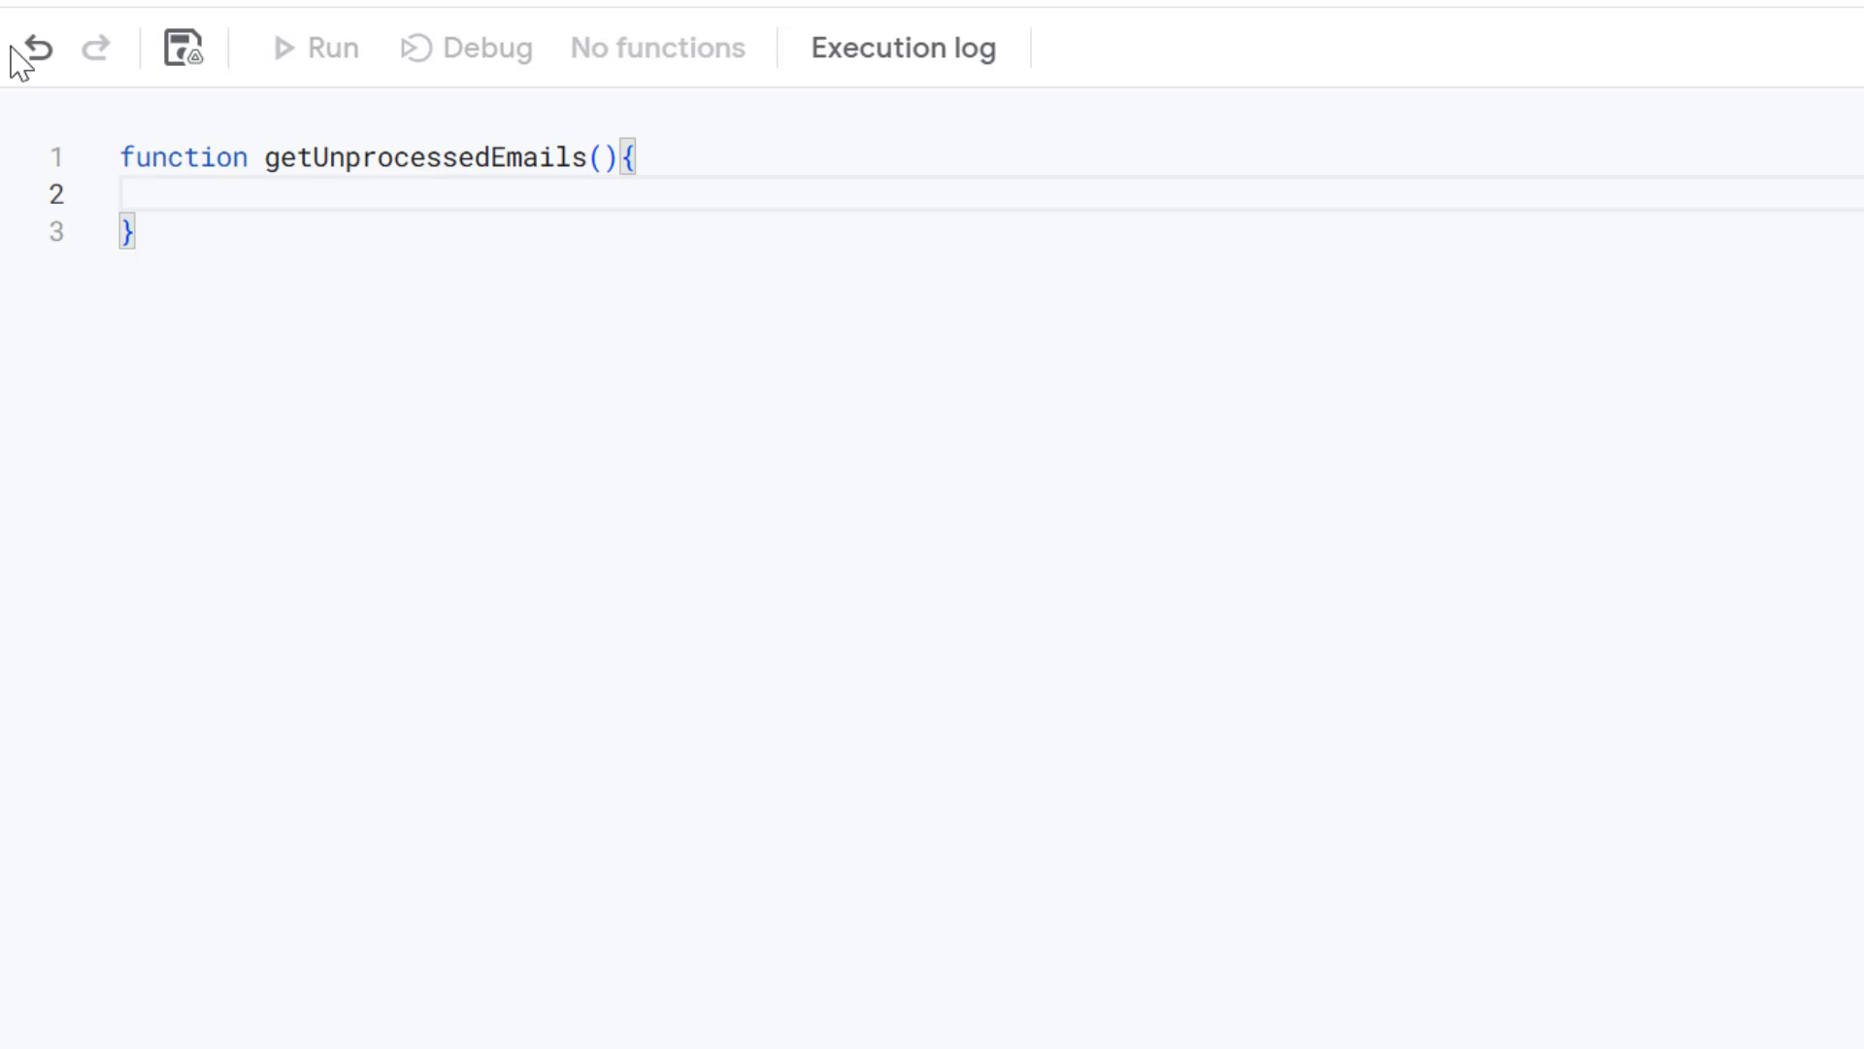
type("re")
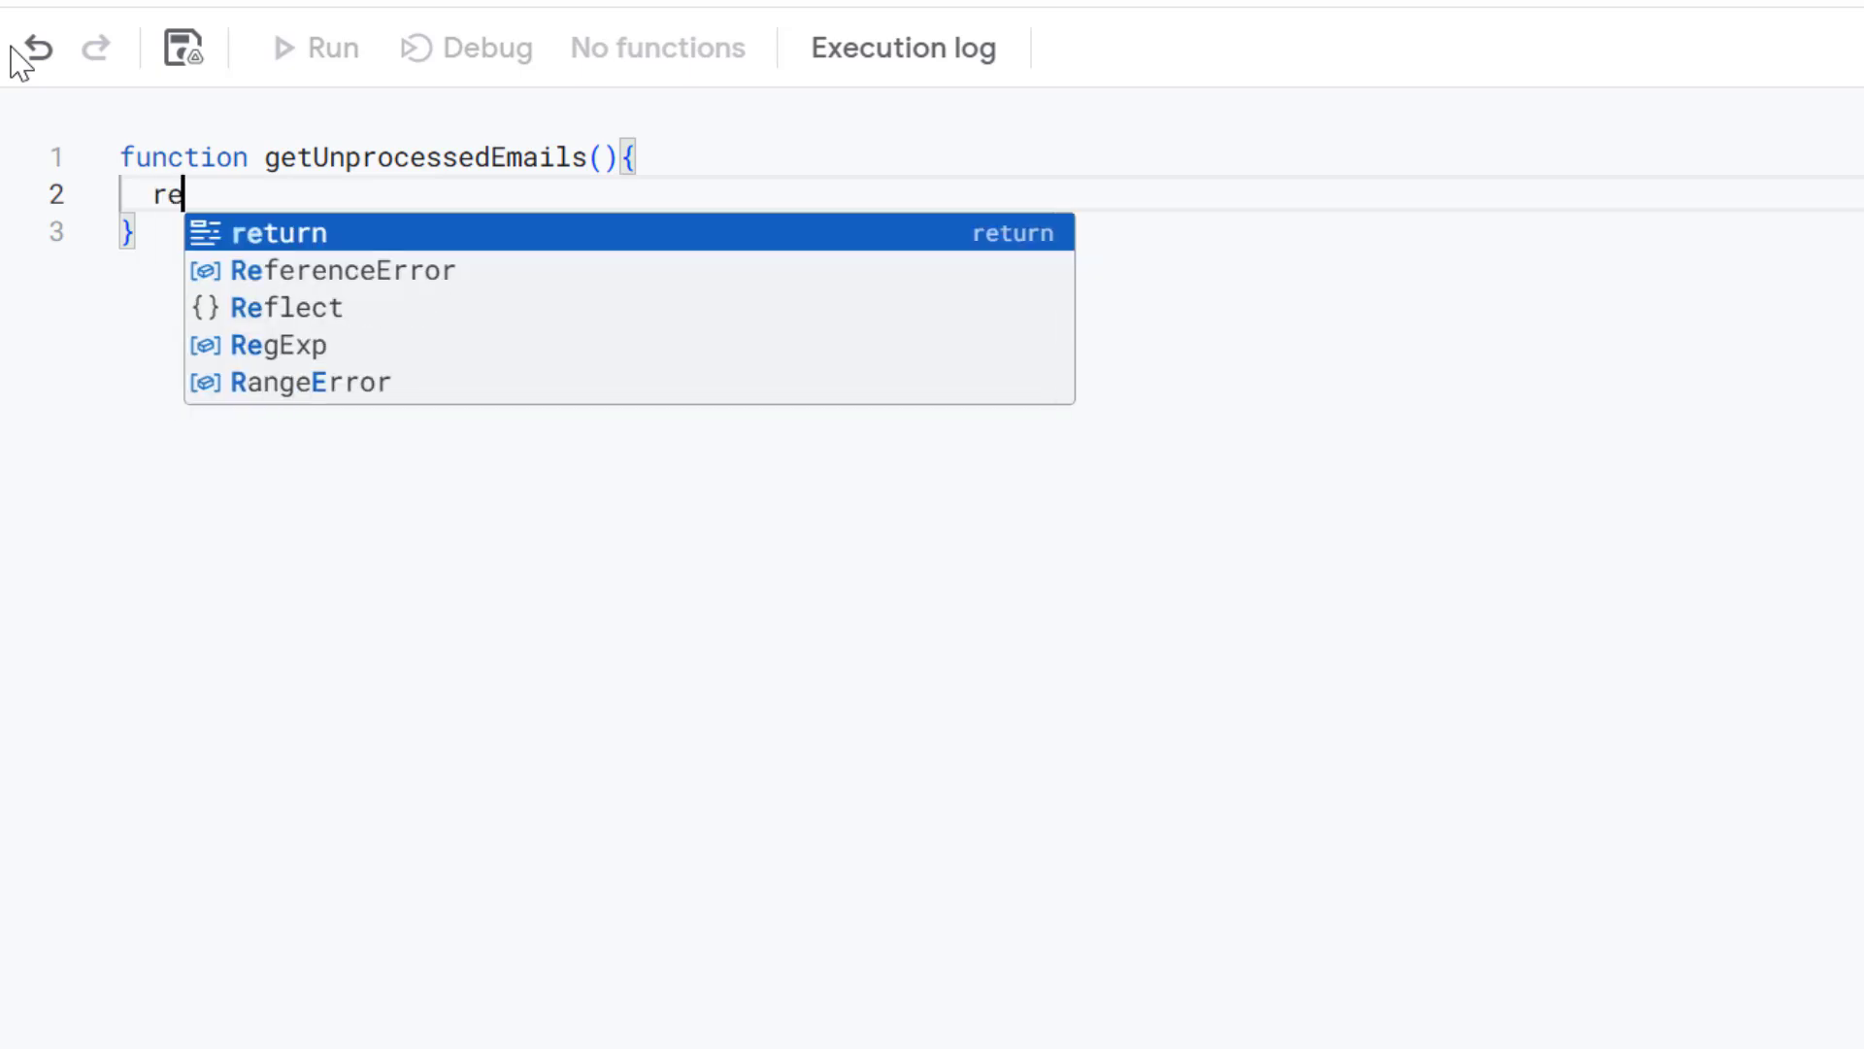
key("Tab")
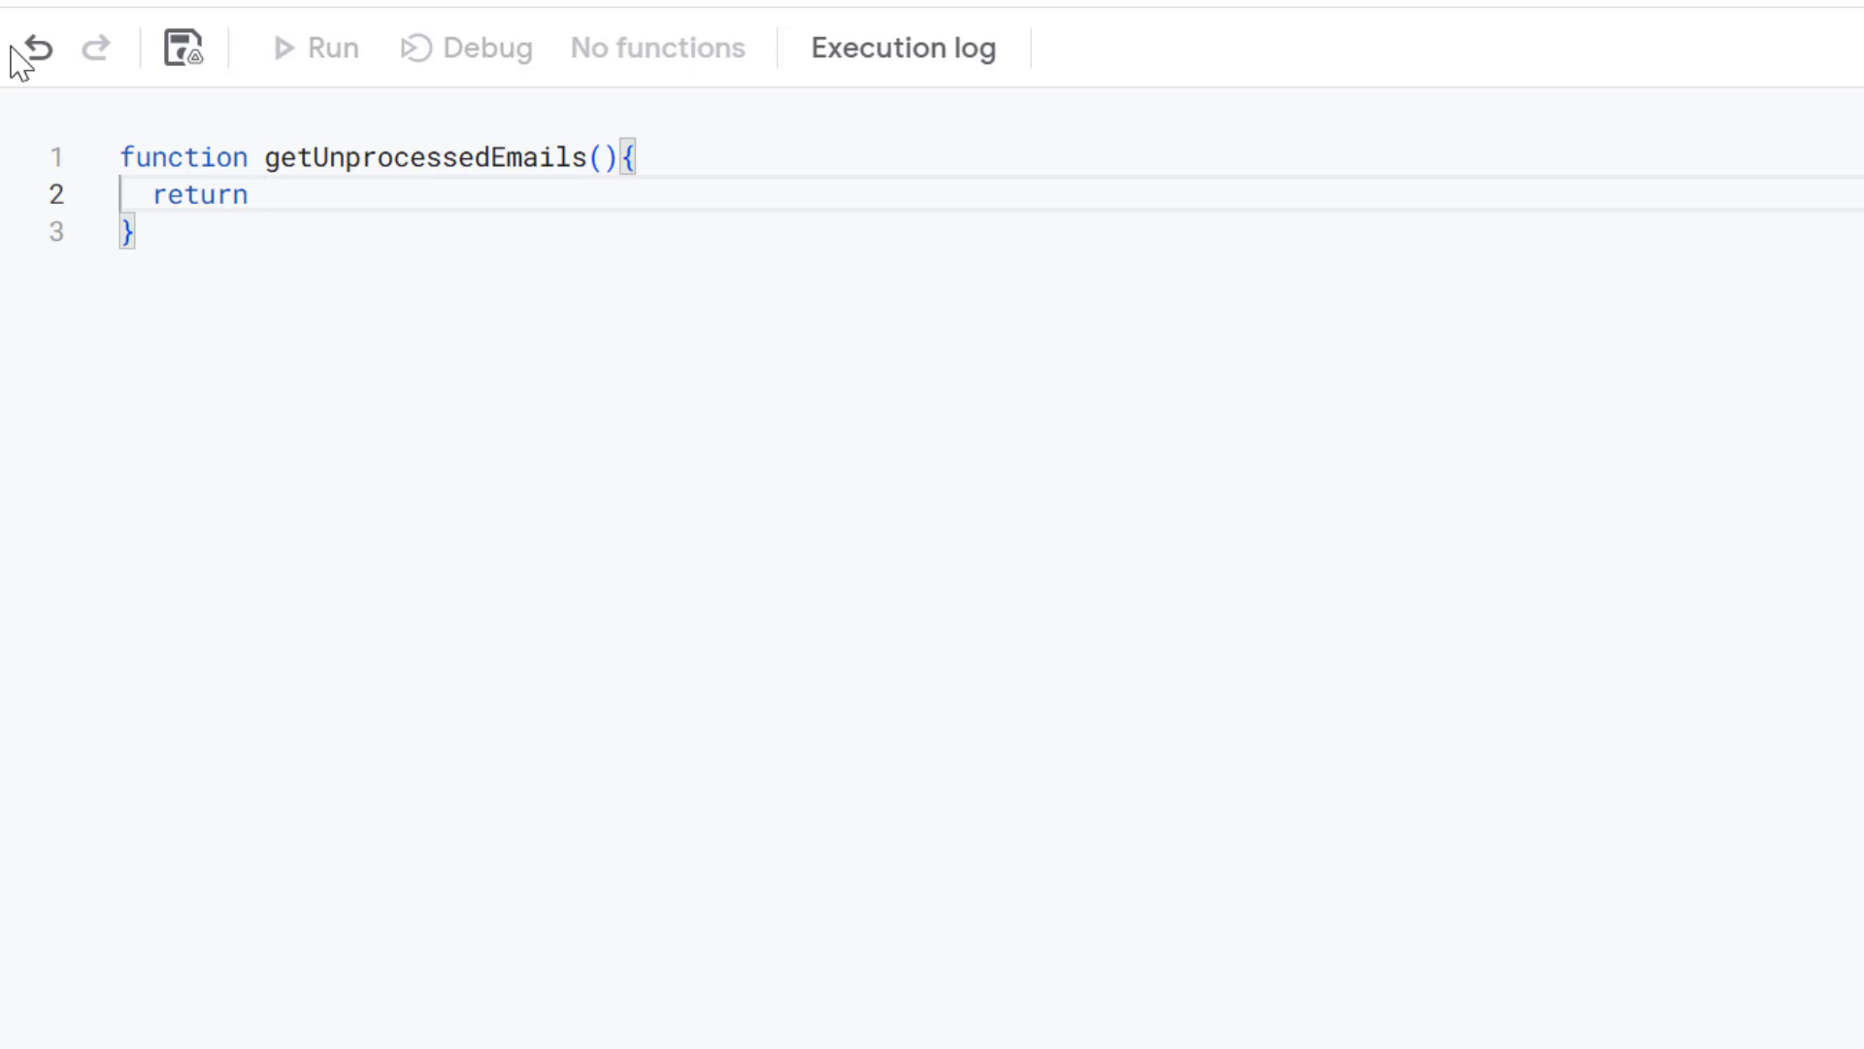
- Return GmailApp.search('is:unread -label:Processed') from getUnprocessedEmails
type("GmailApp")
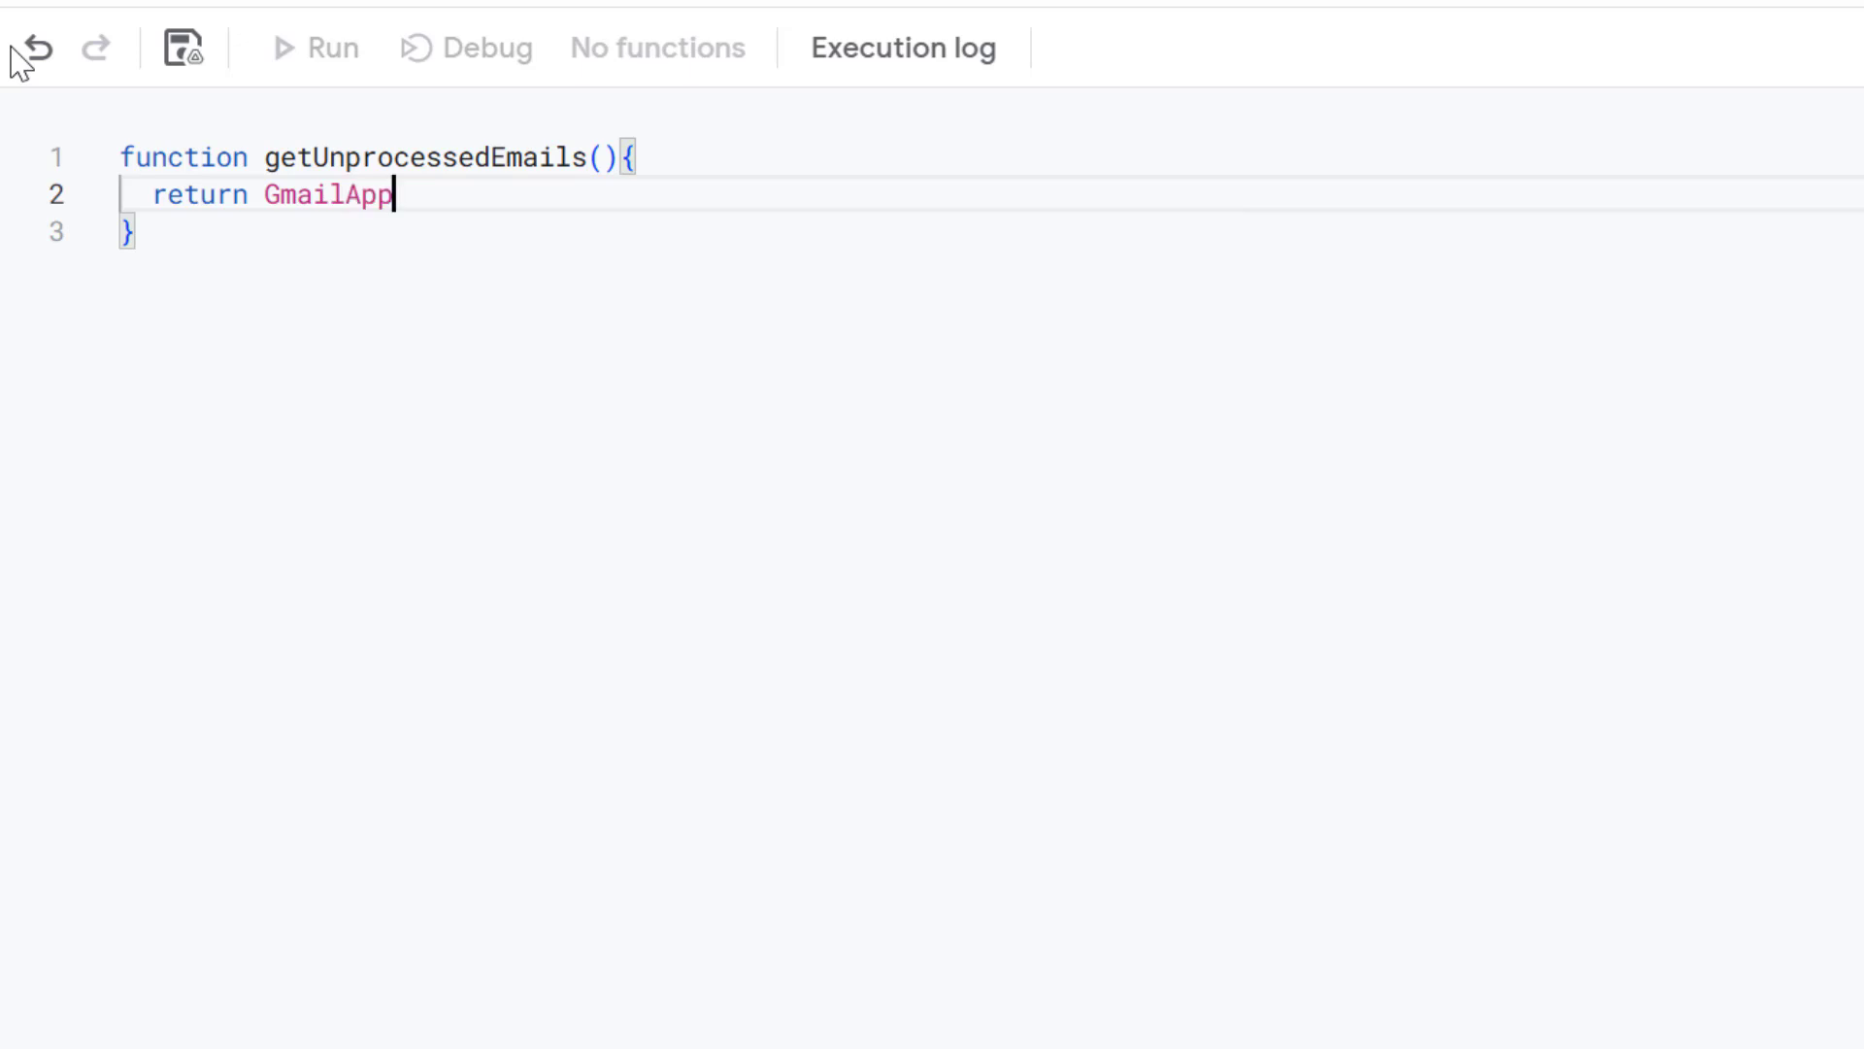
type(".search")
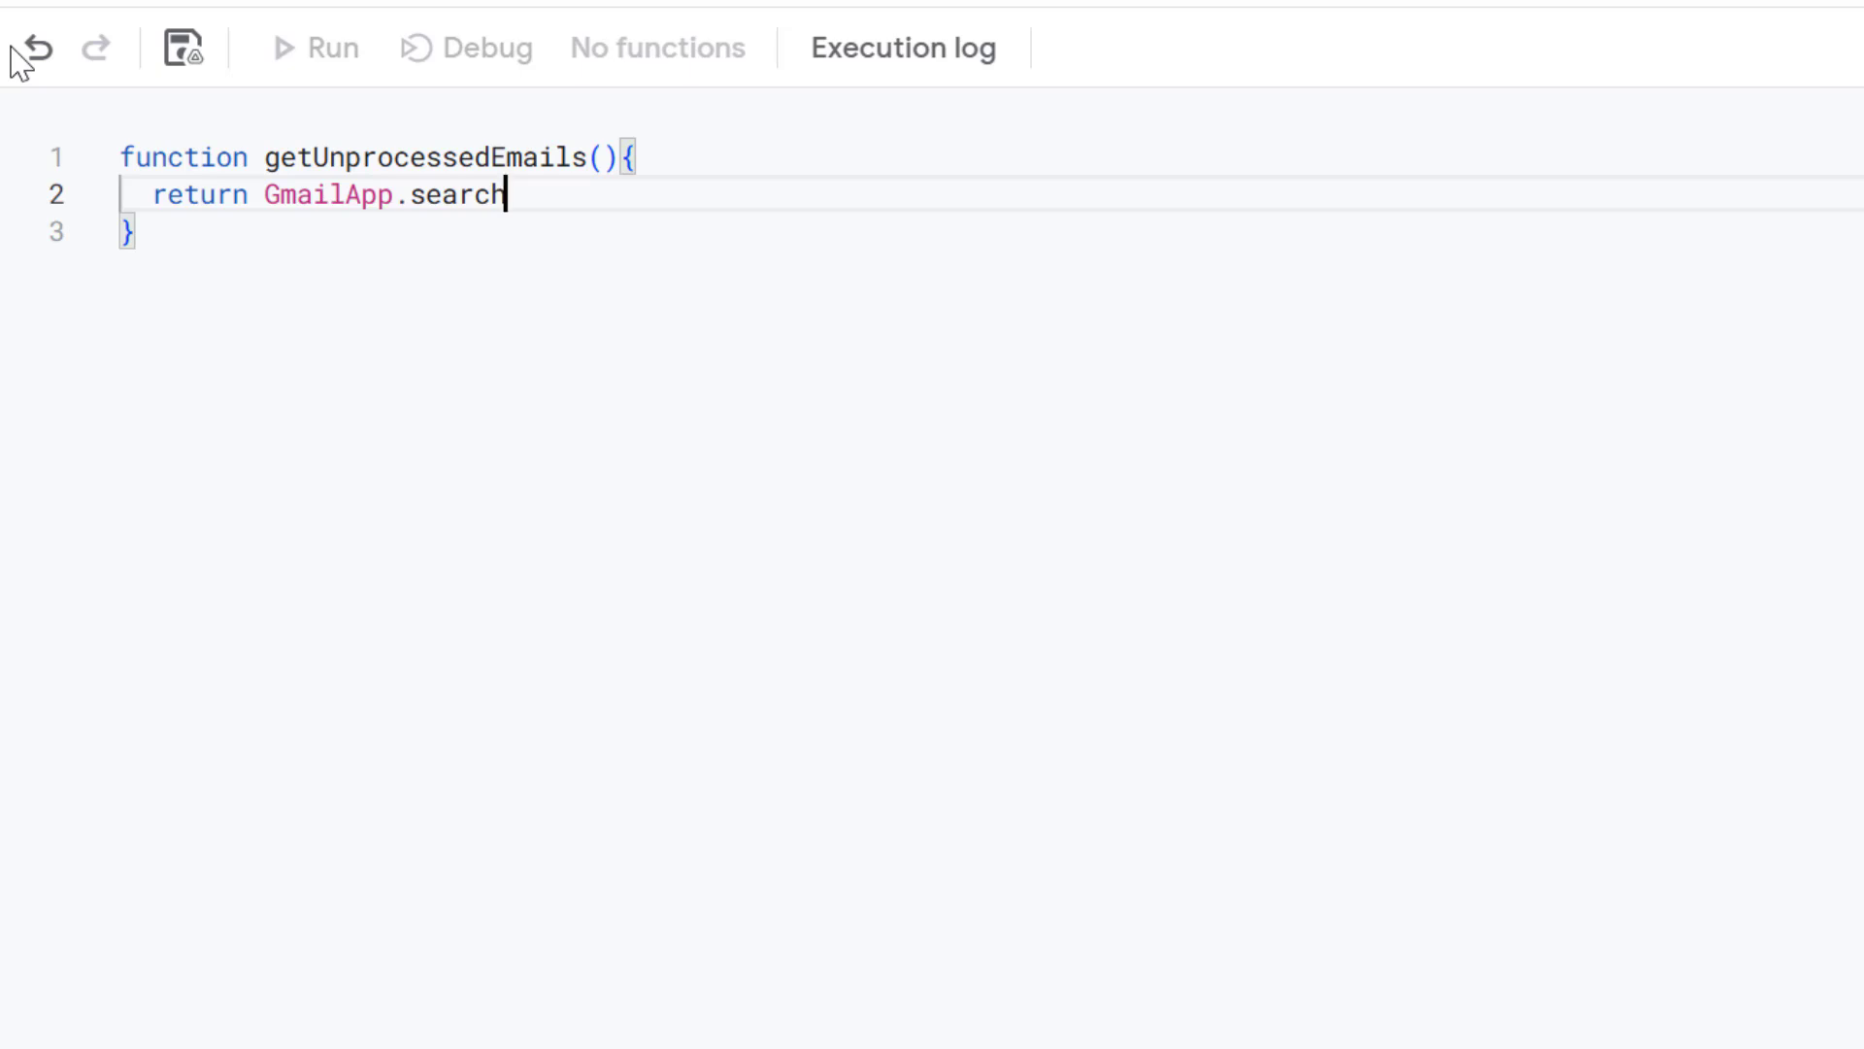
type("(")
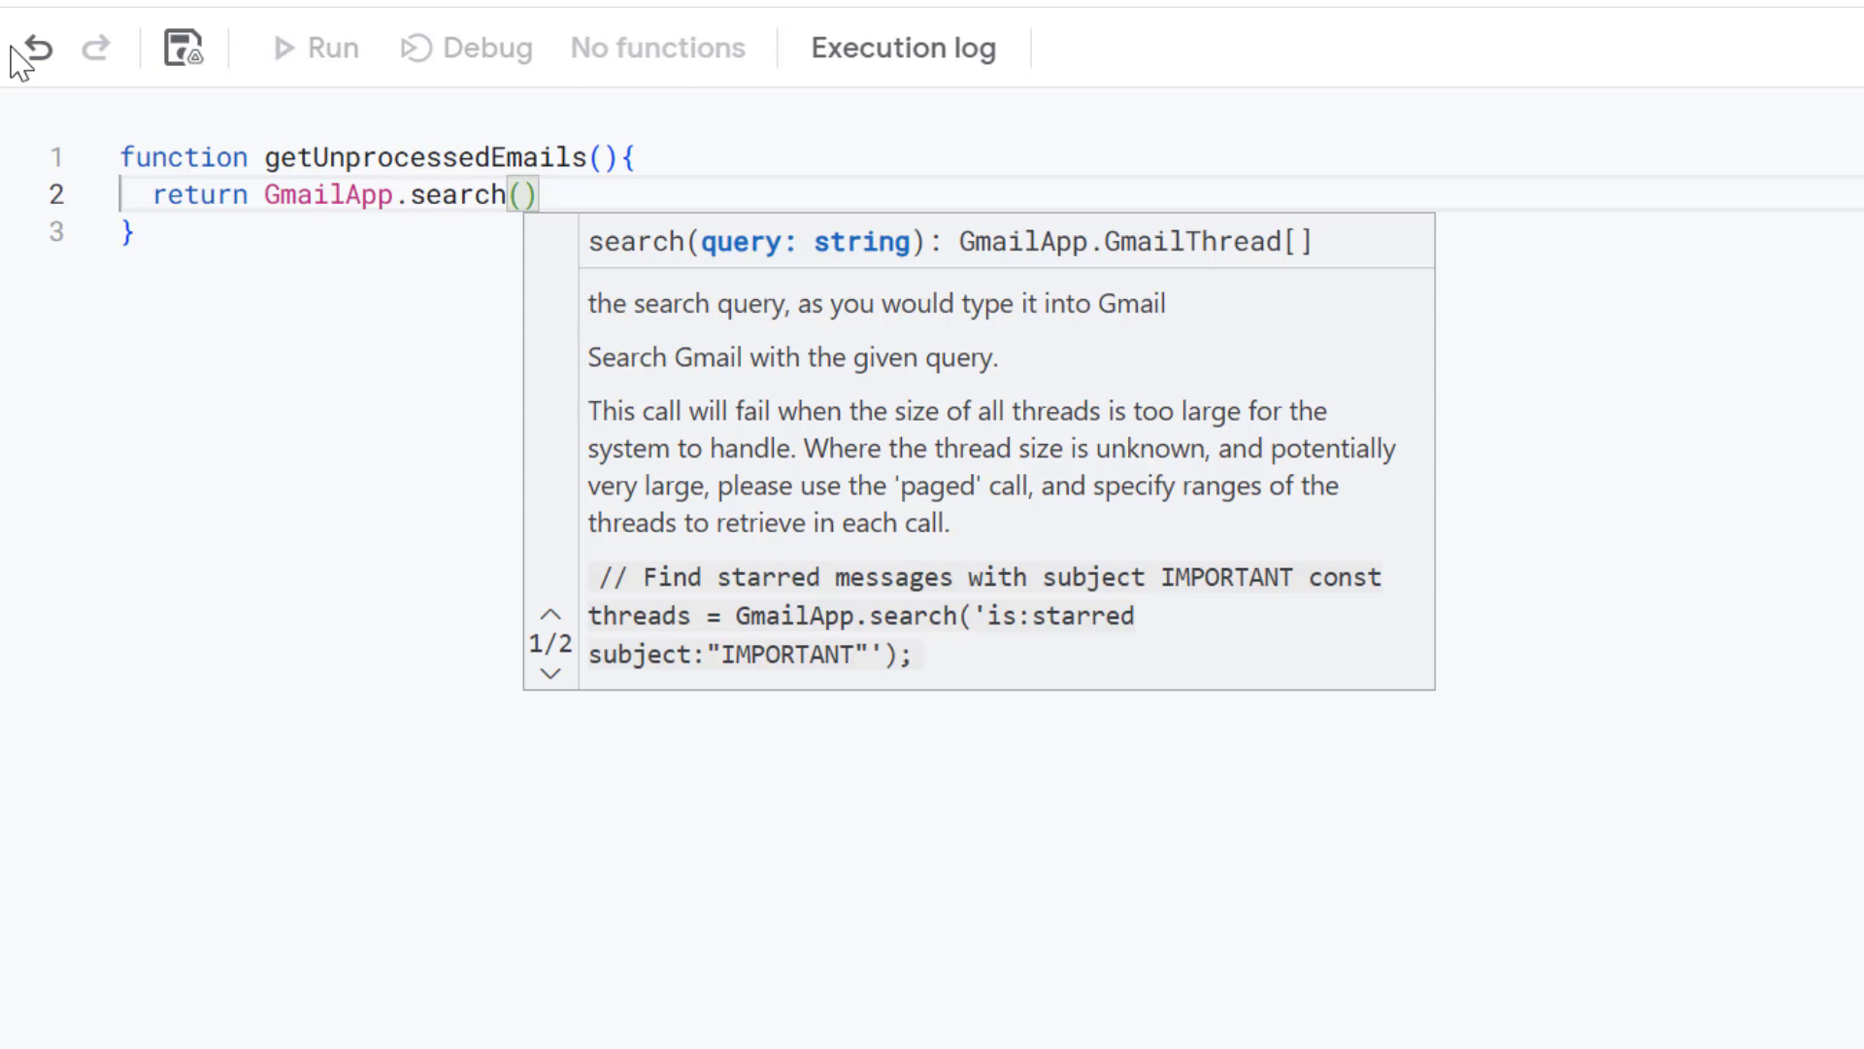
type("'")
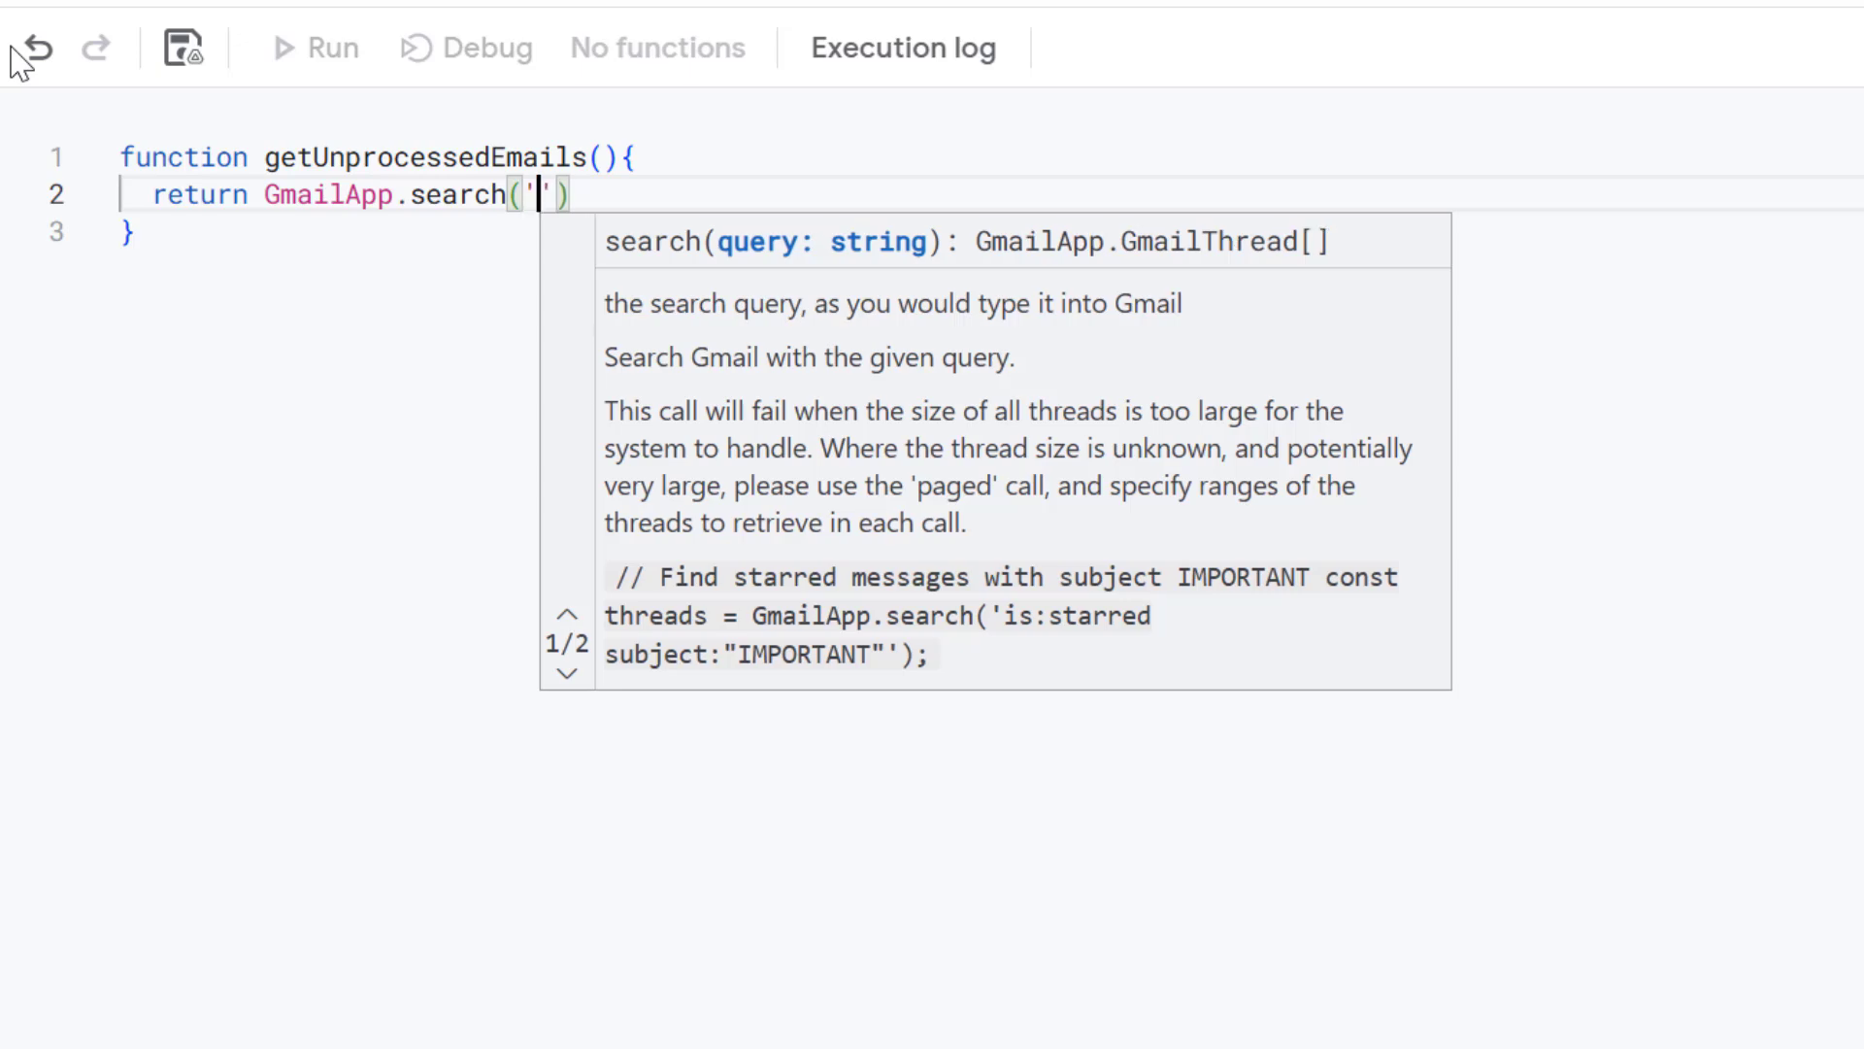
type("is:un")
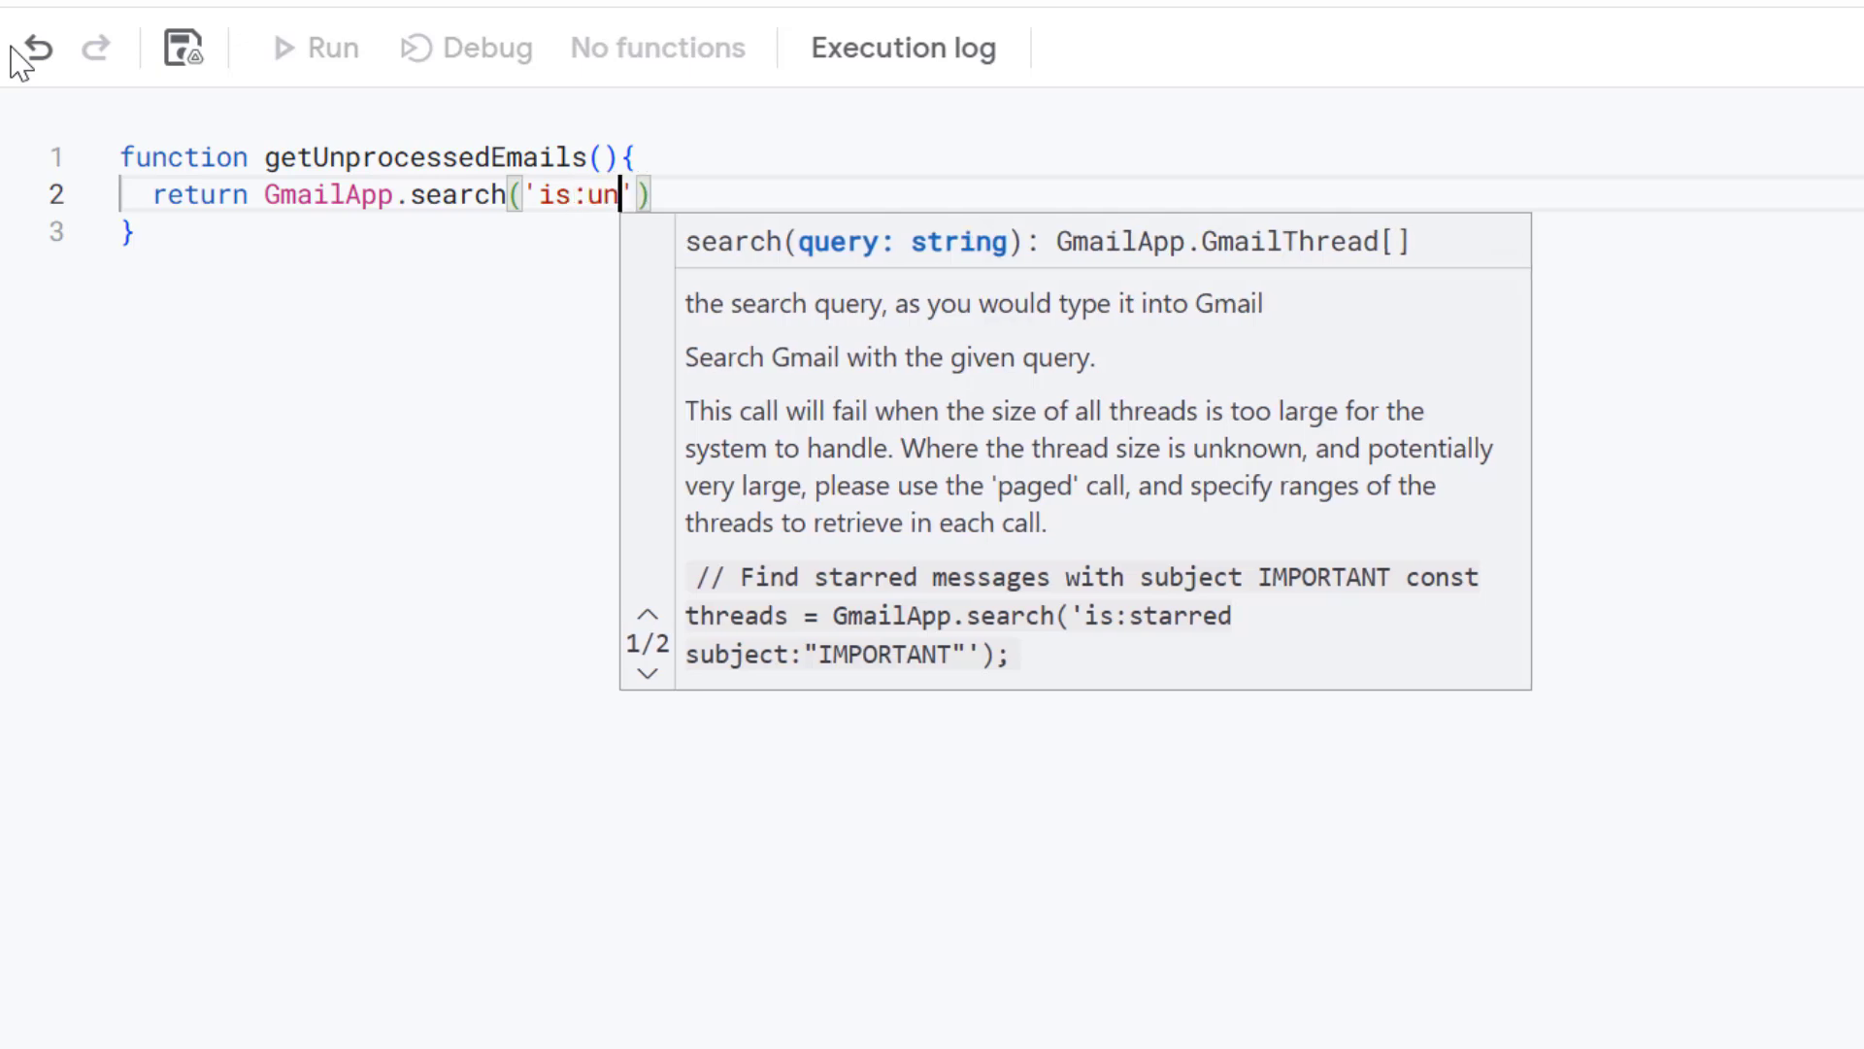
type("read -")
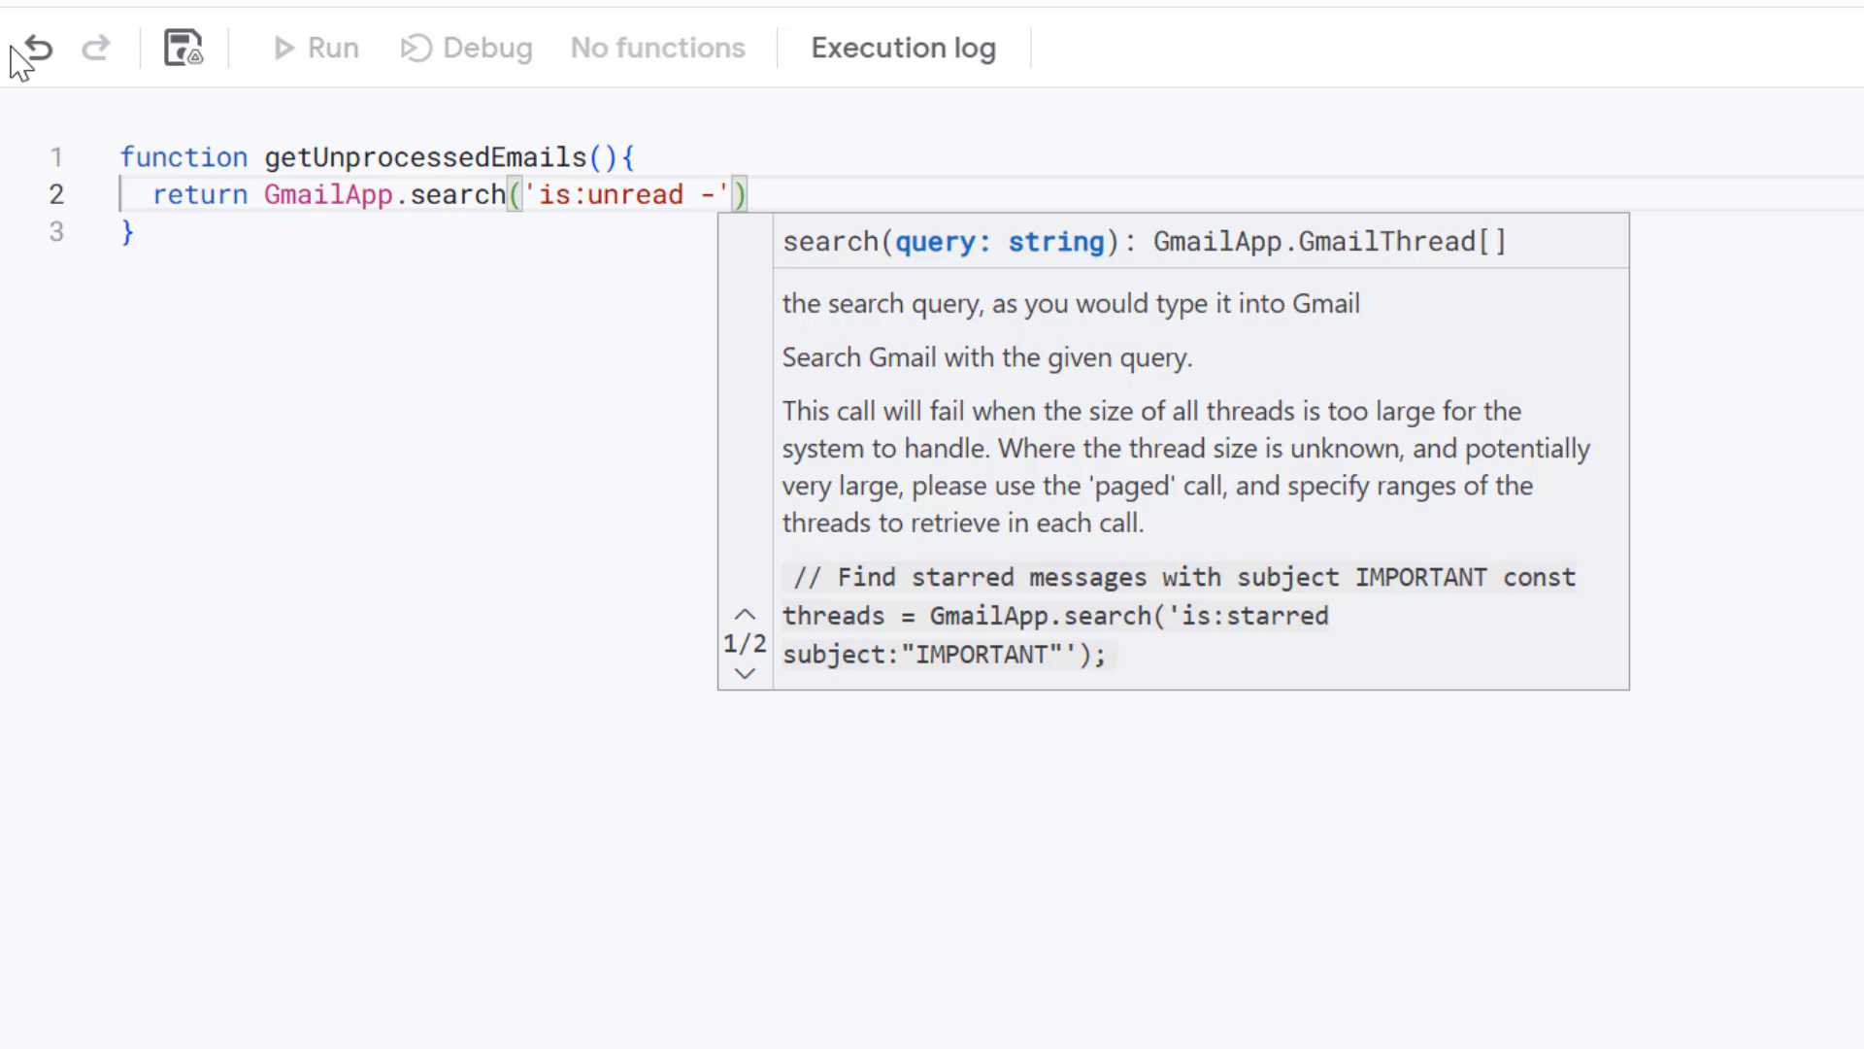
type("label")
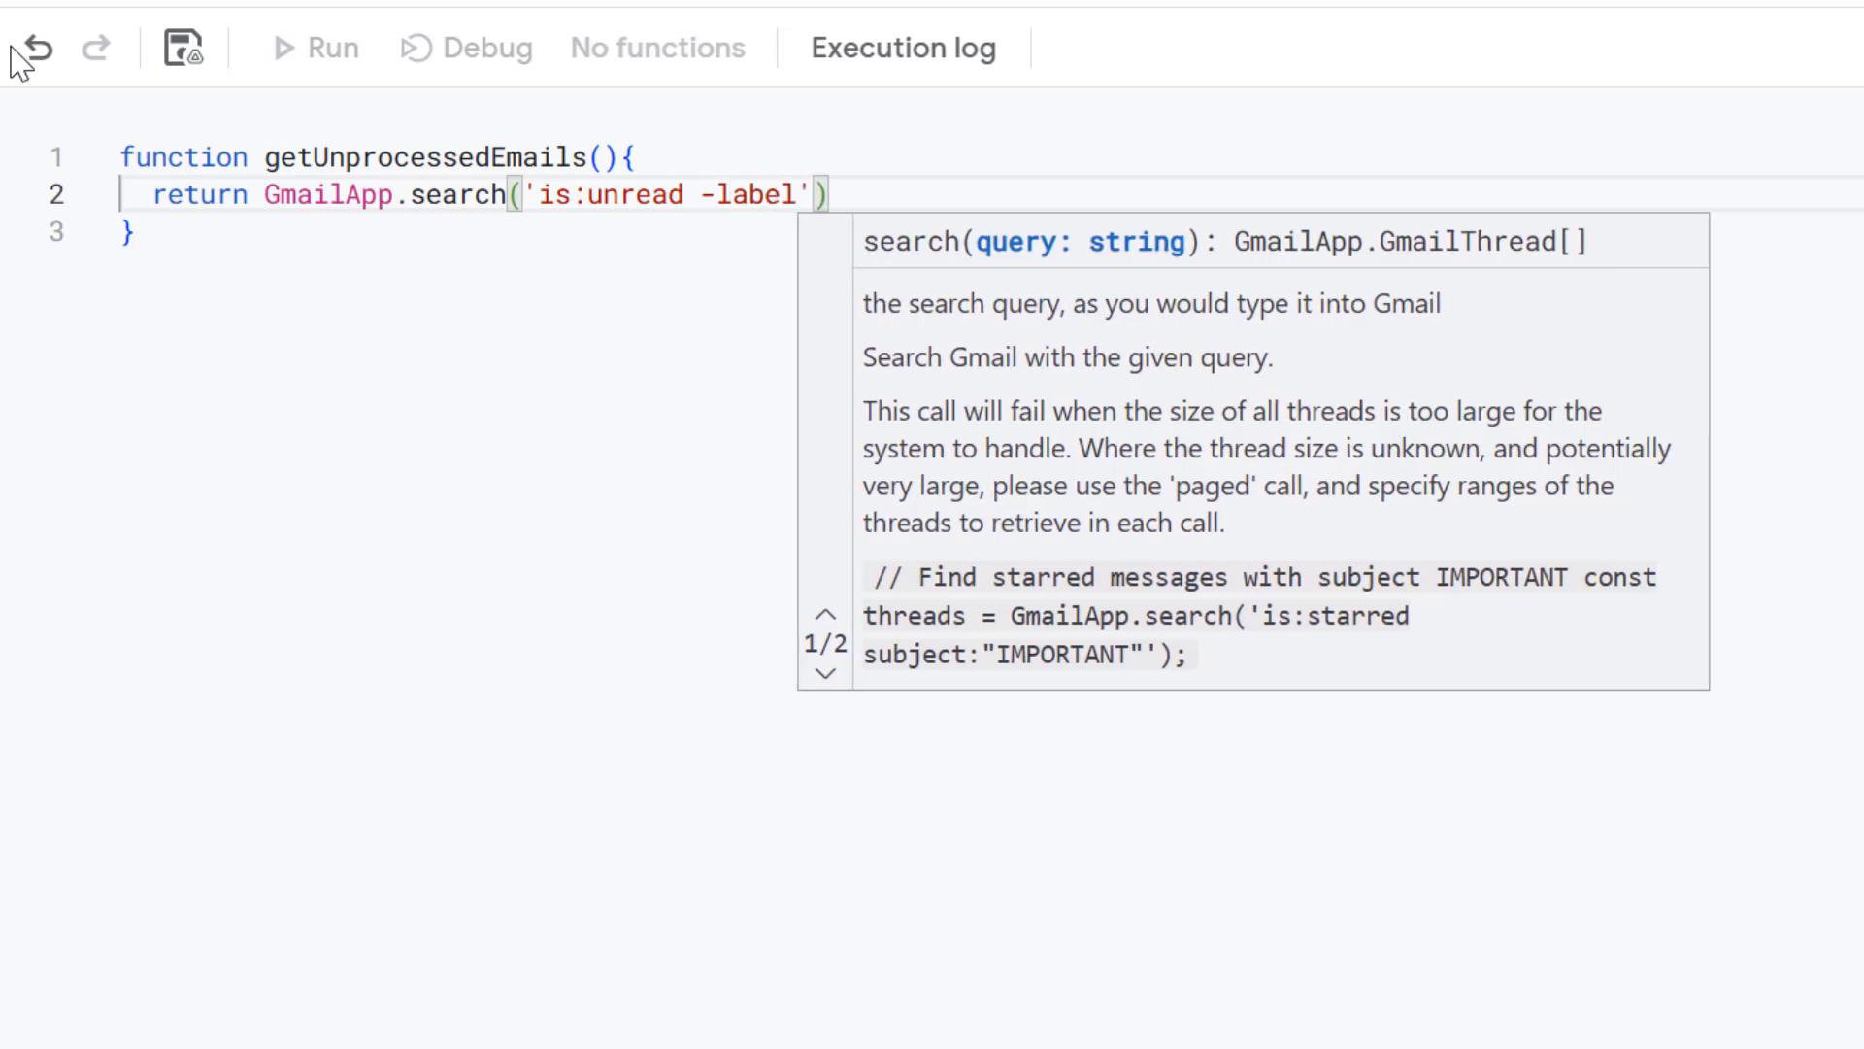
type(":prod")
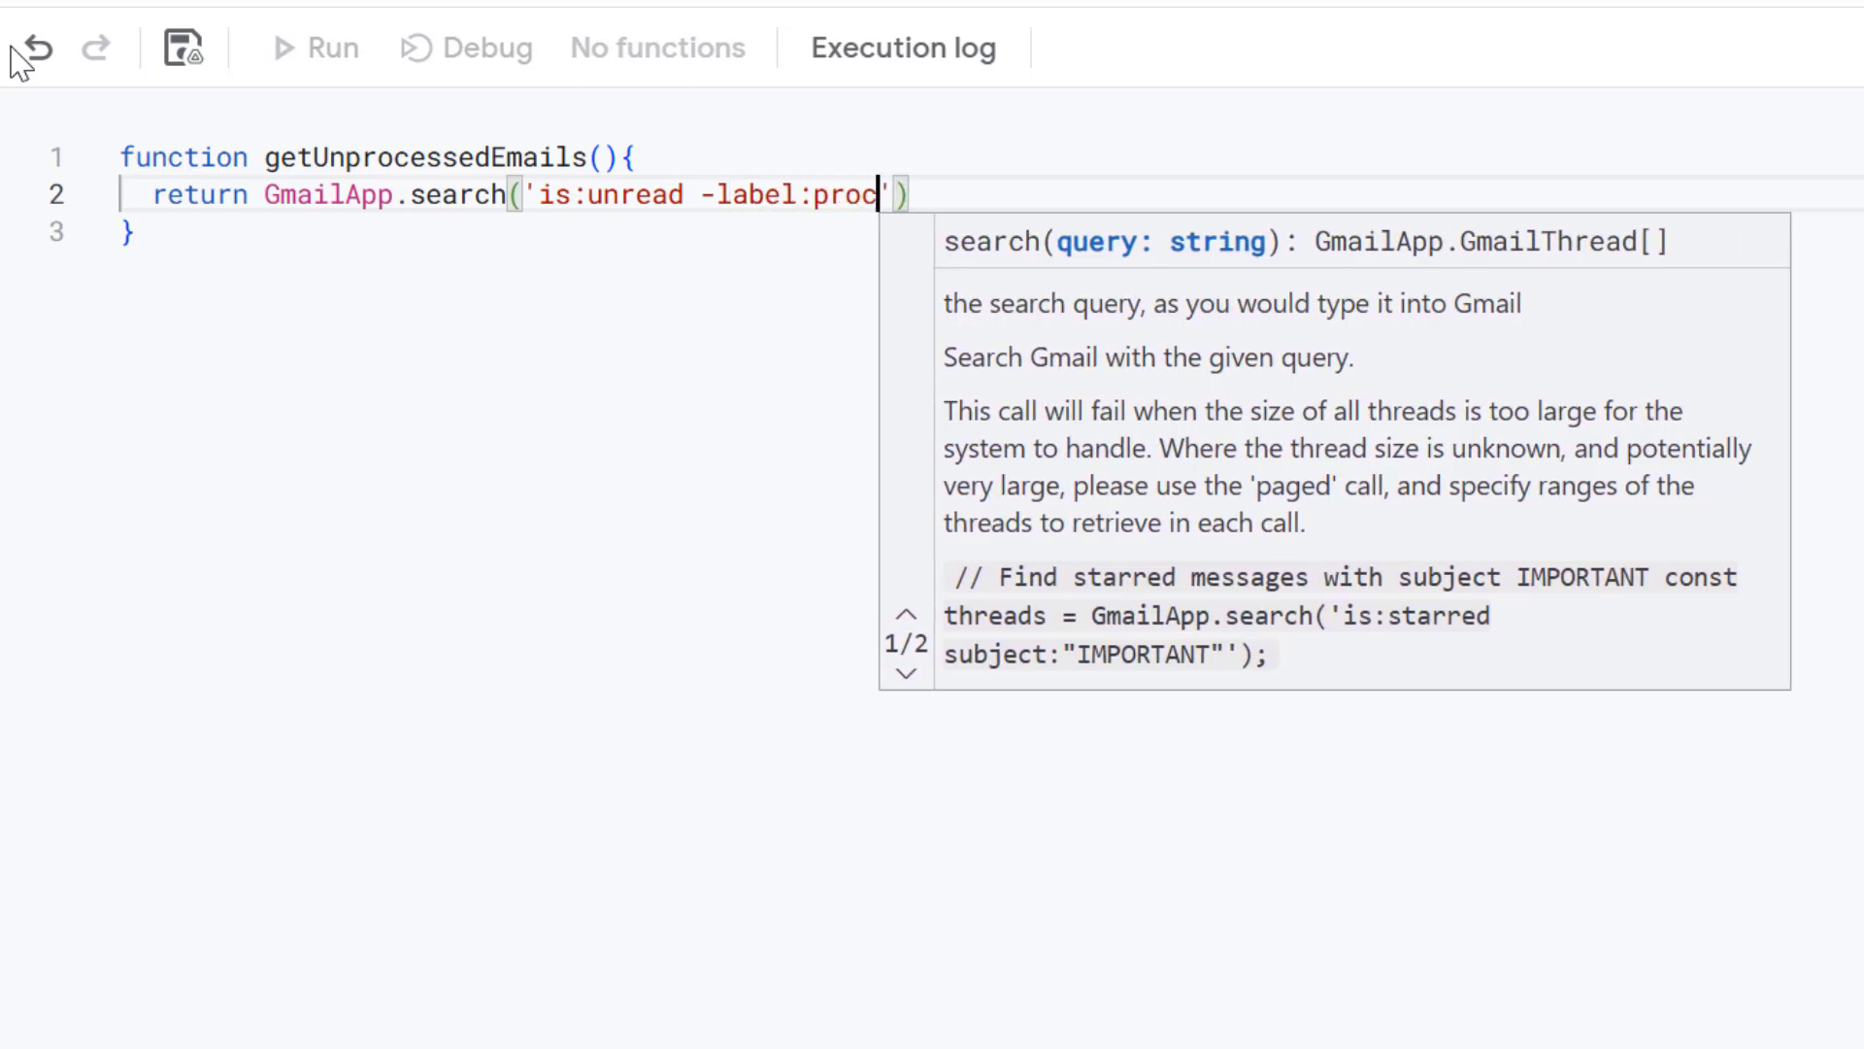
type("Processed")
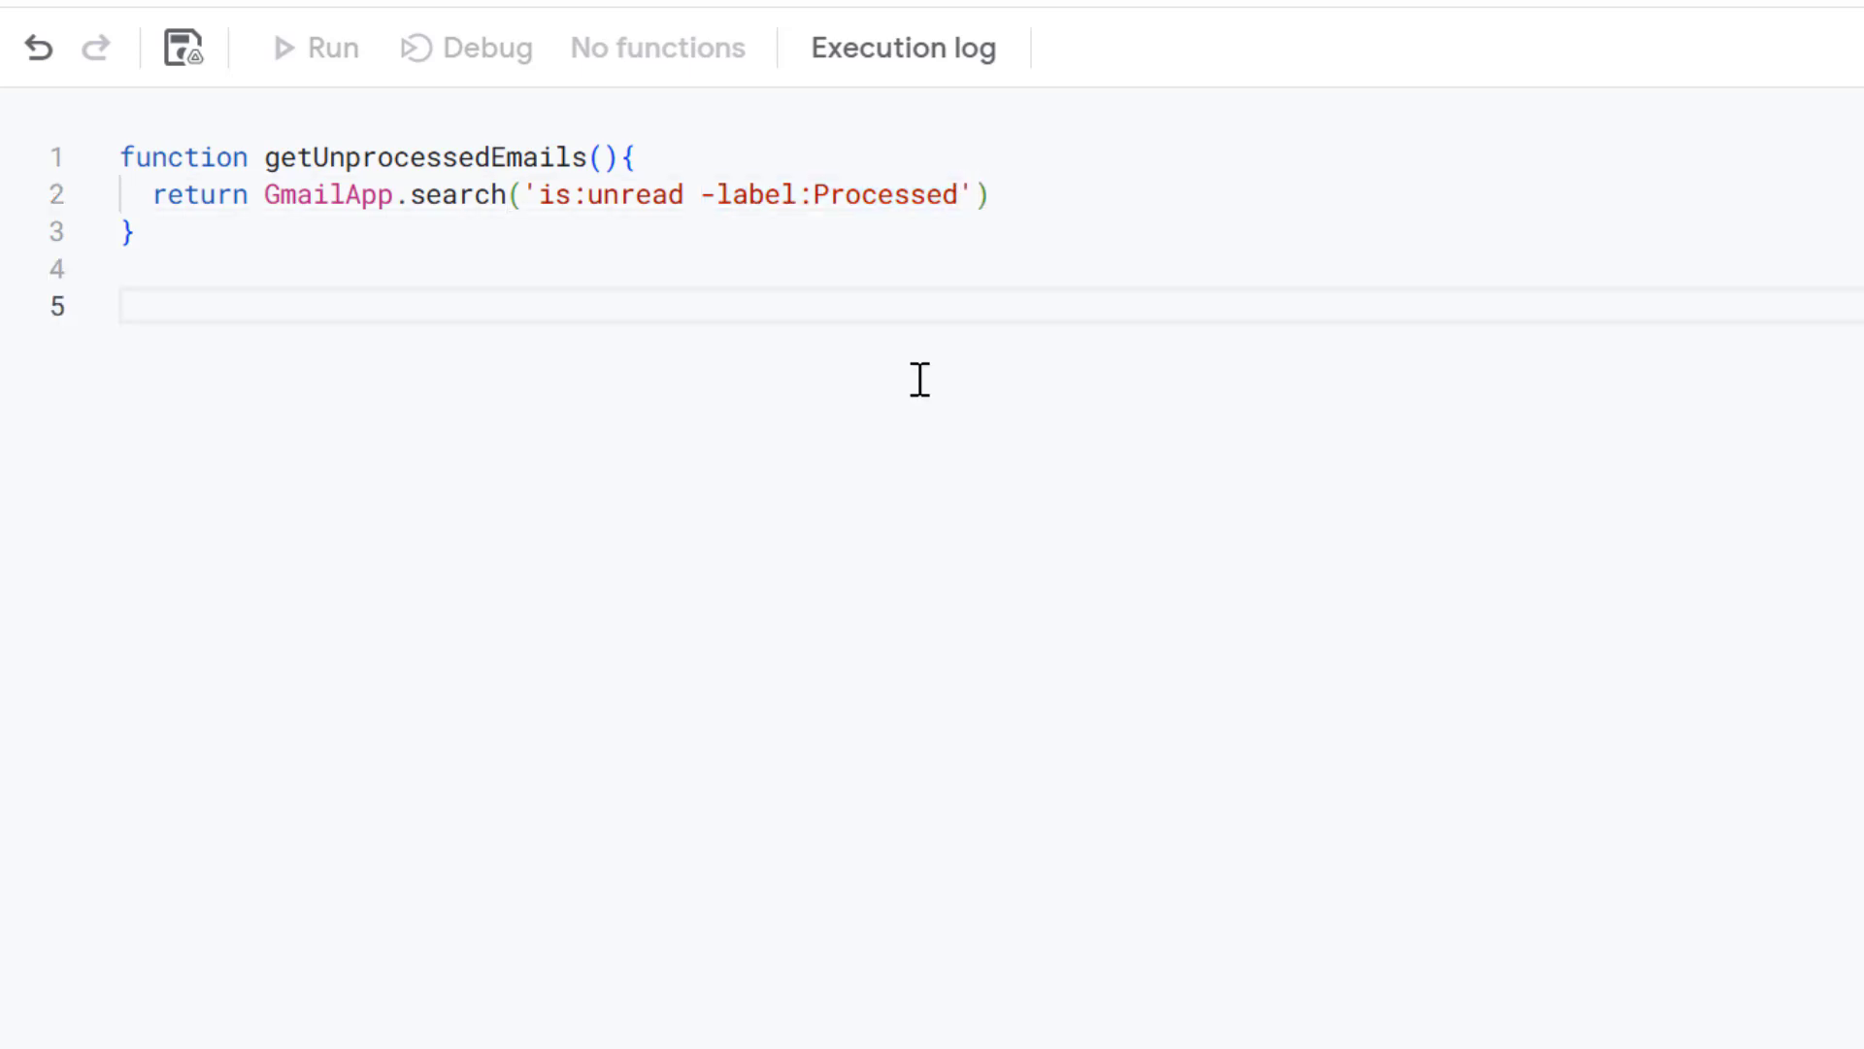
- Declare function testReadingEmails() storing const threads = getUnprocessedEmails()
type("f")
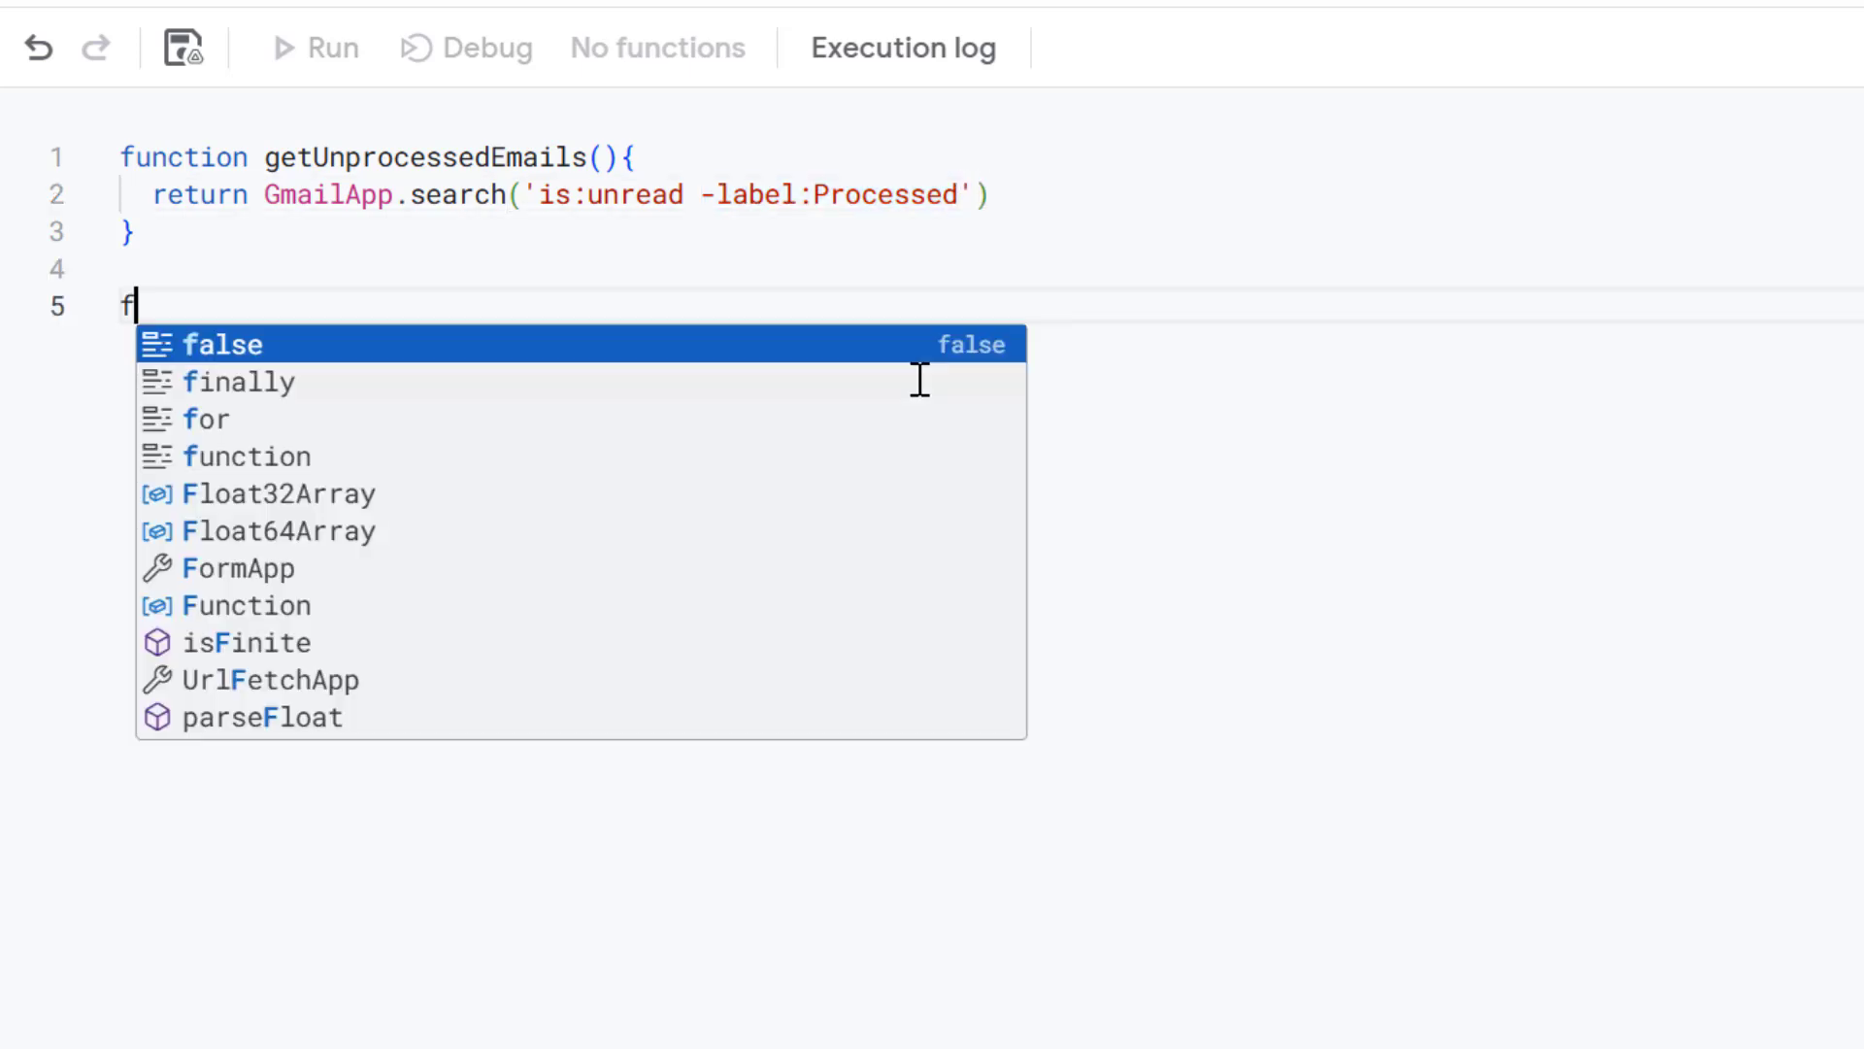
type("unction te")
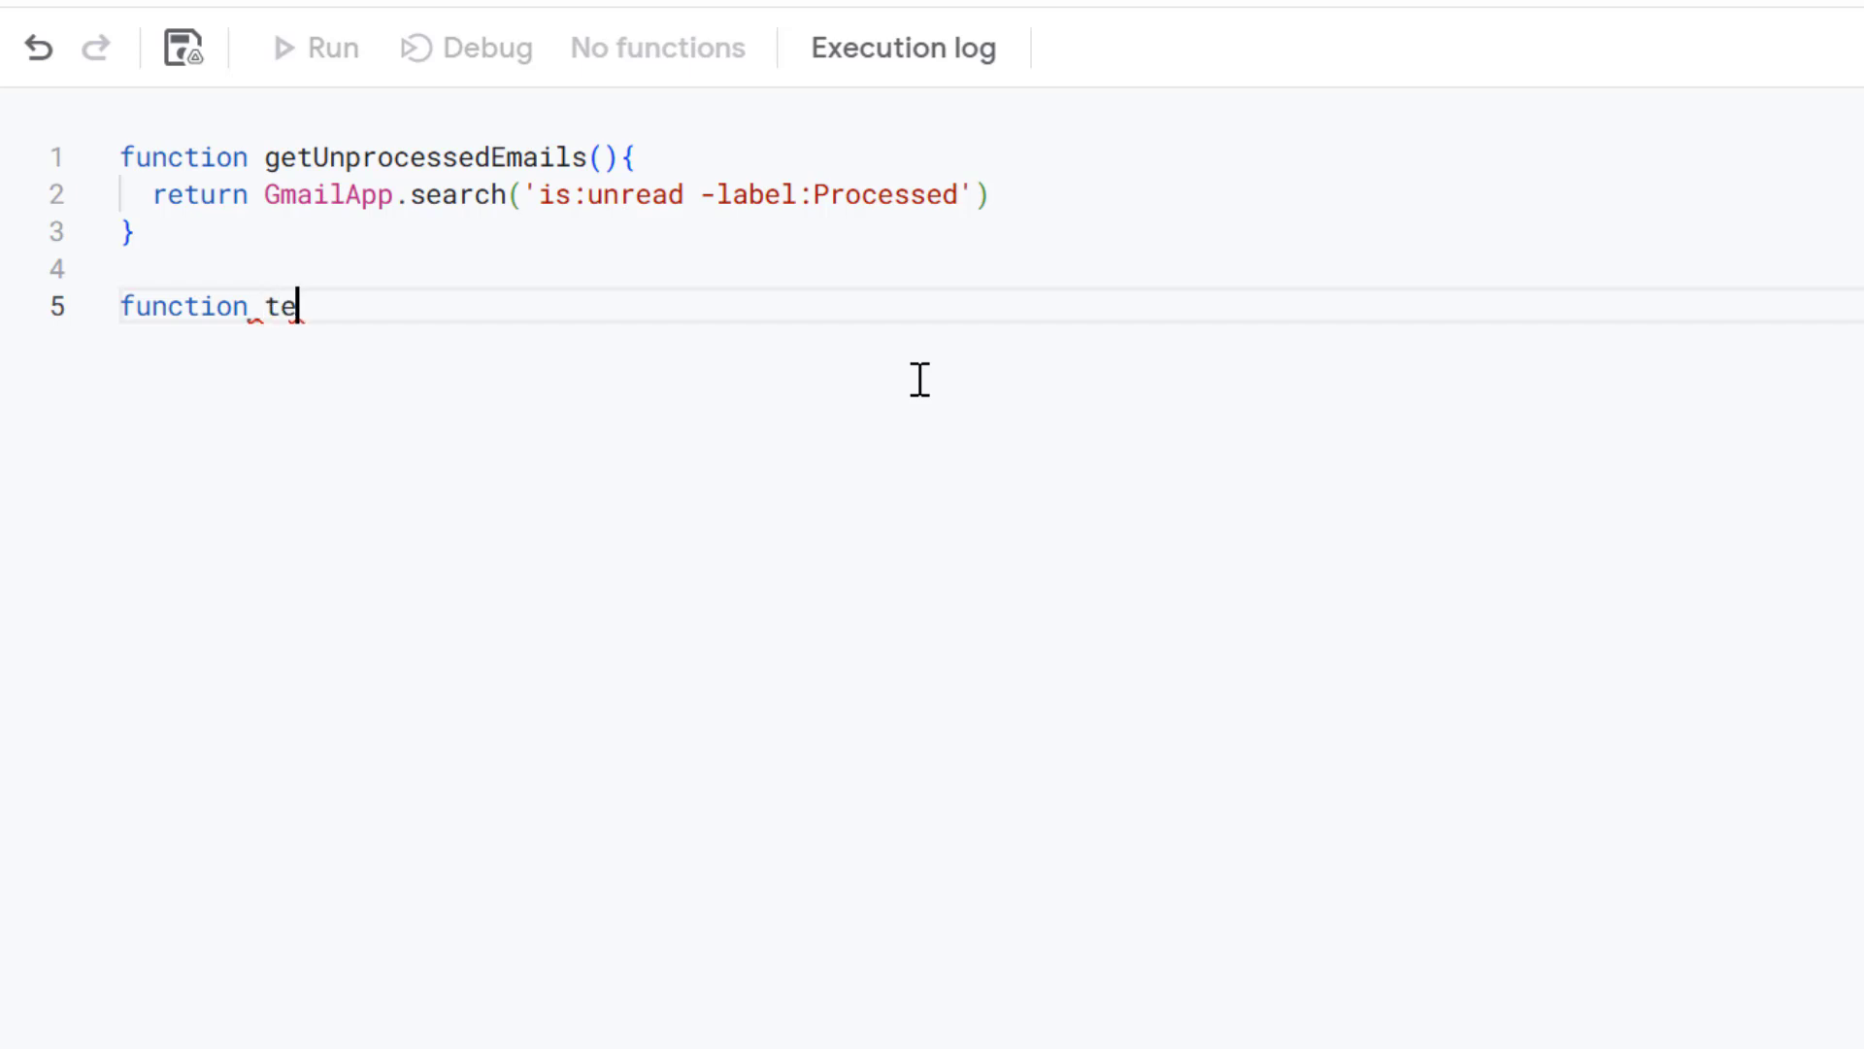
type("stReadin")
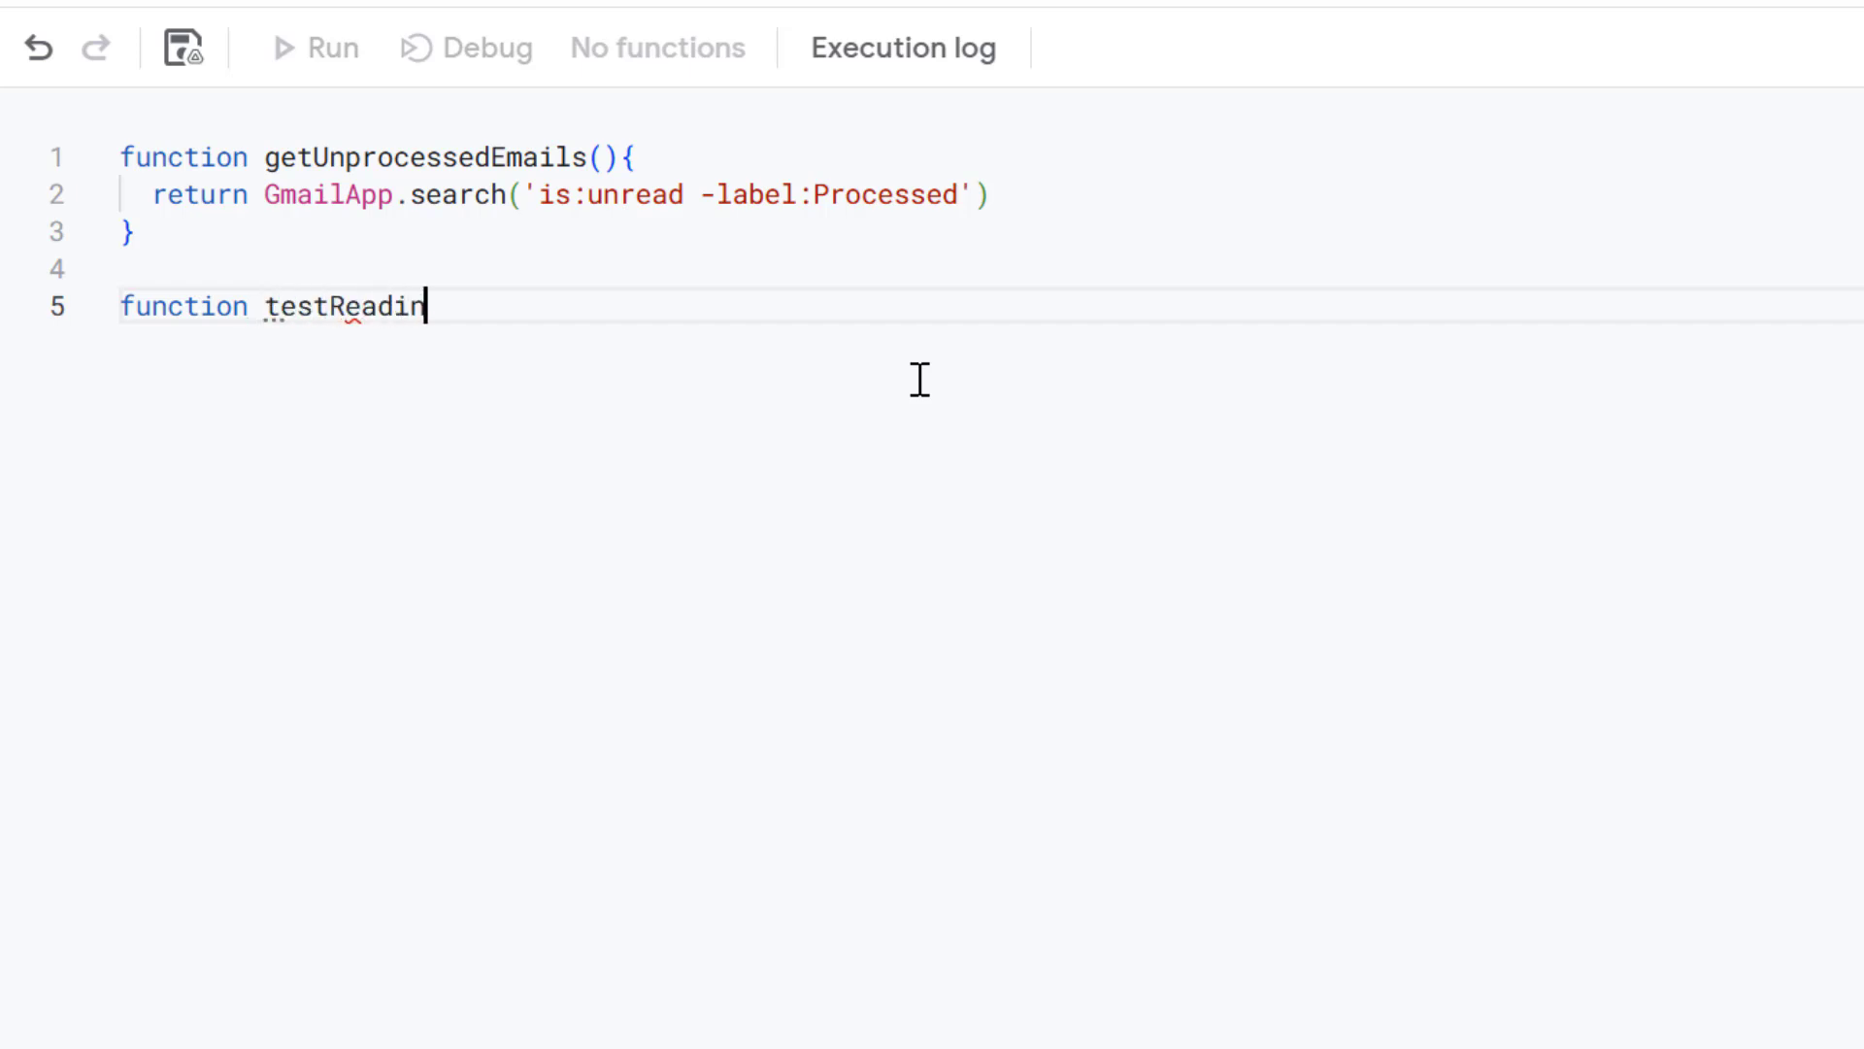
type("gEmails(")
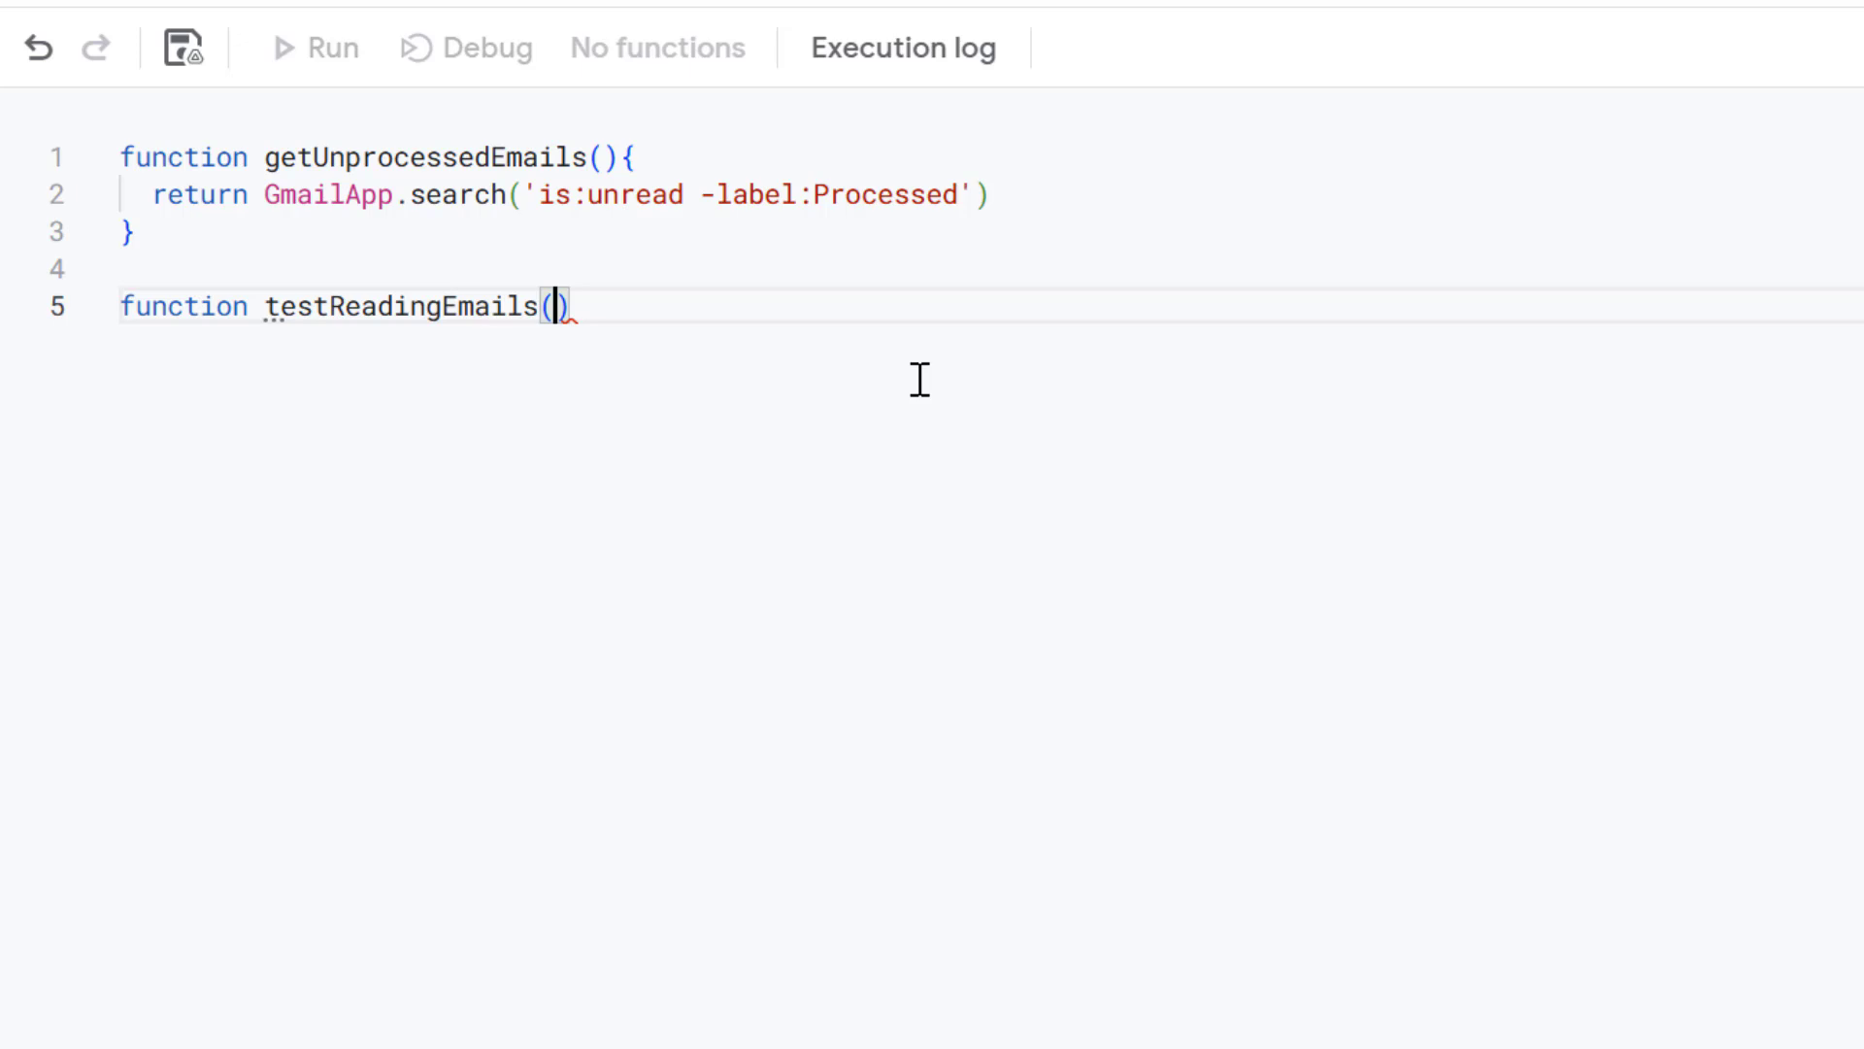
type("{")
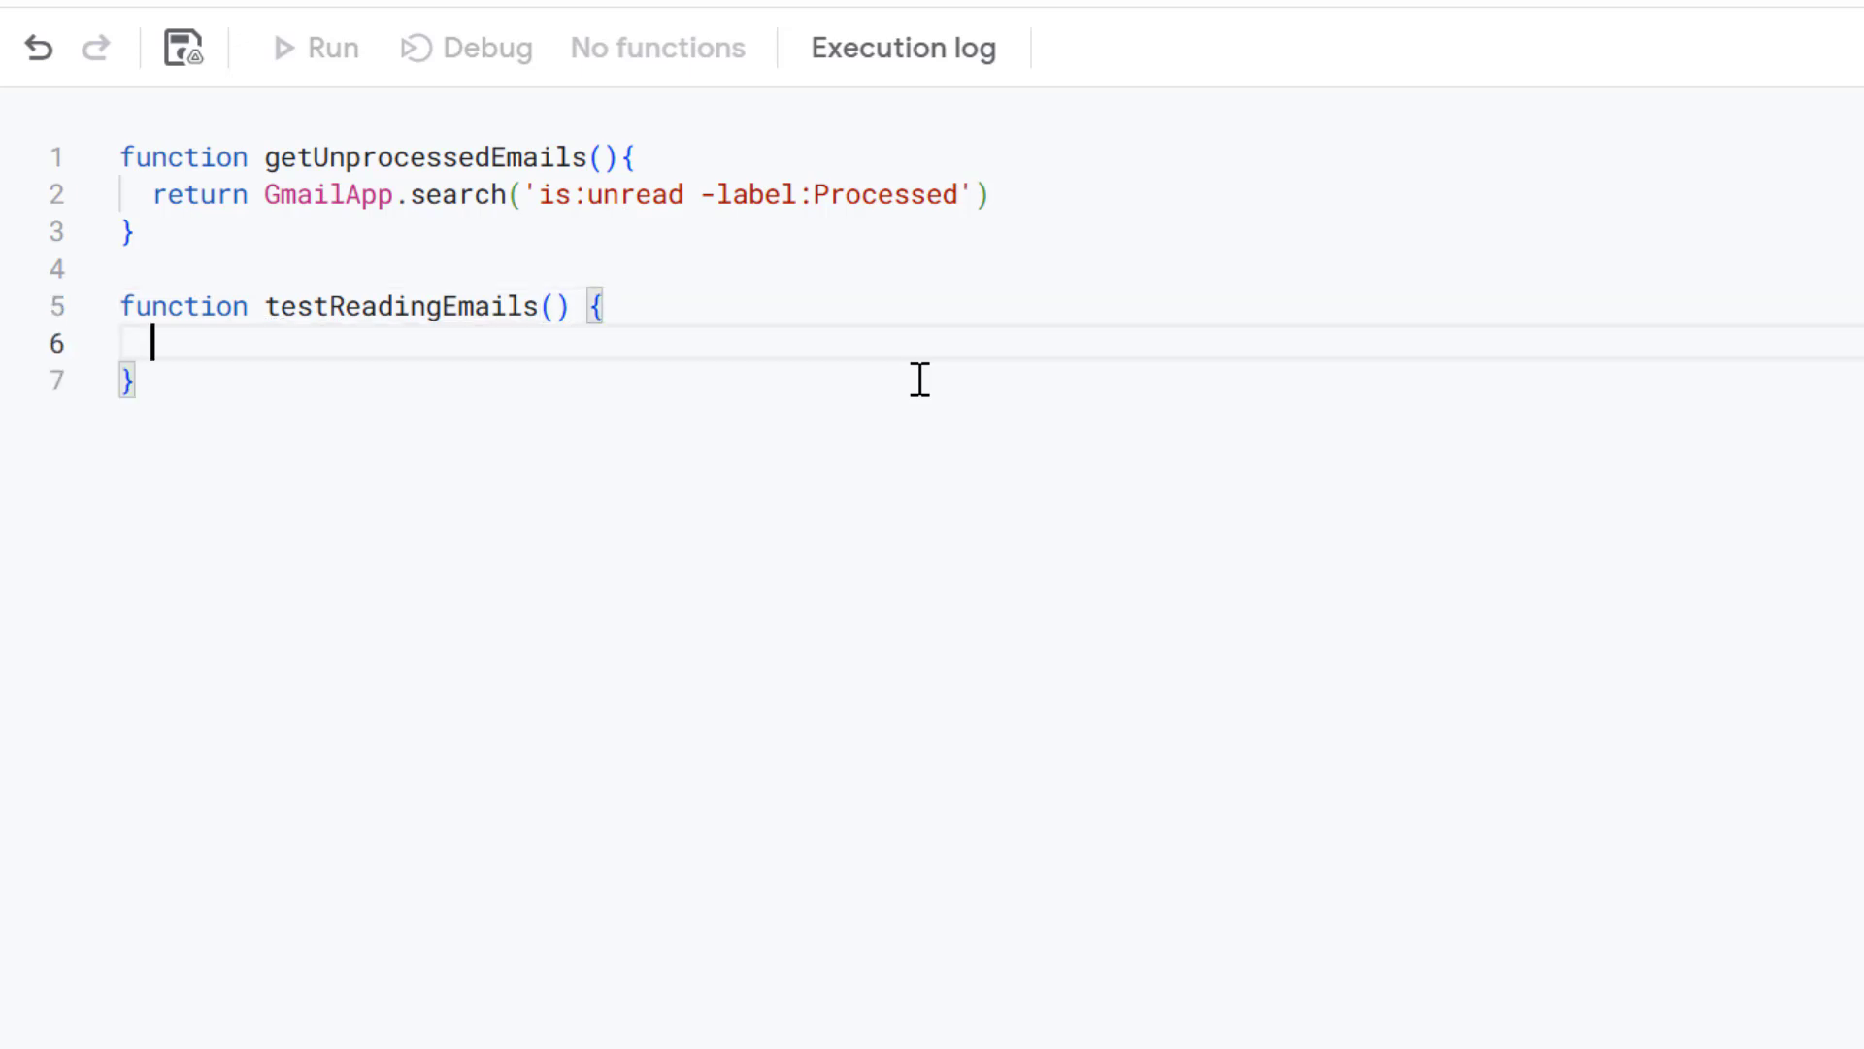
type("const threads")
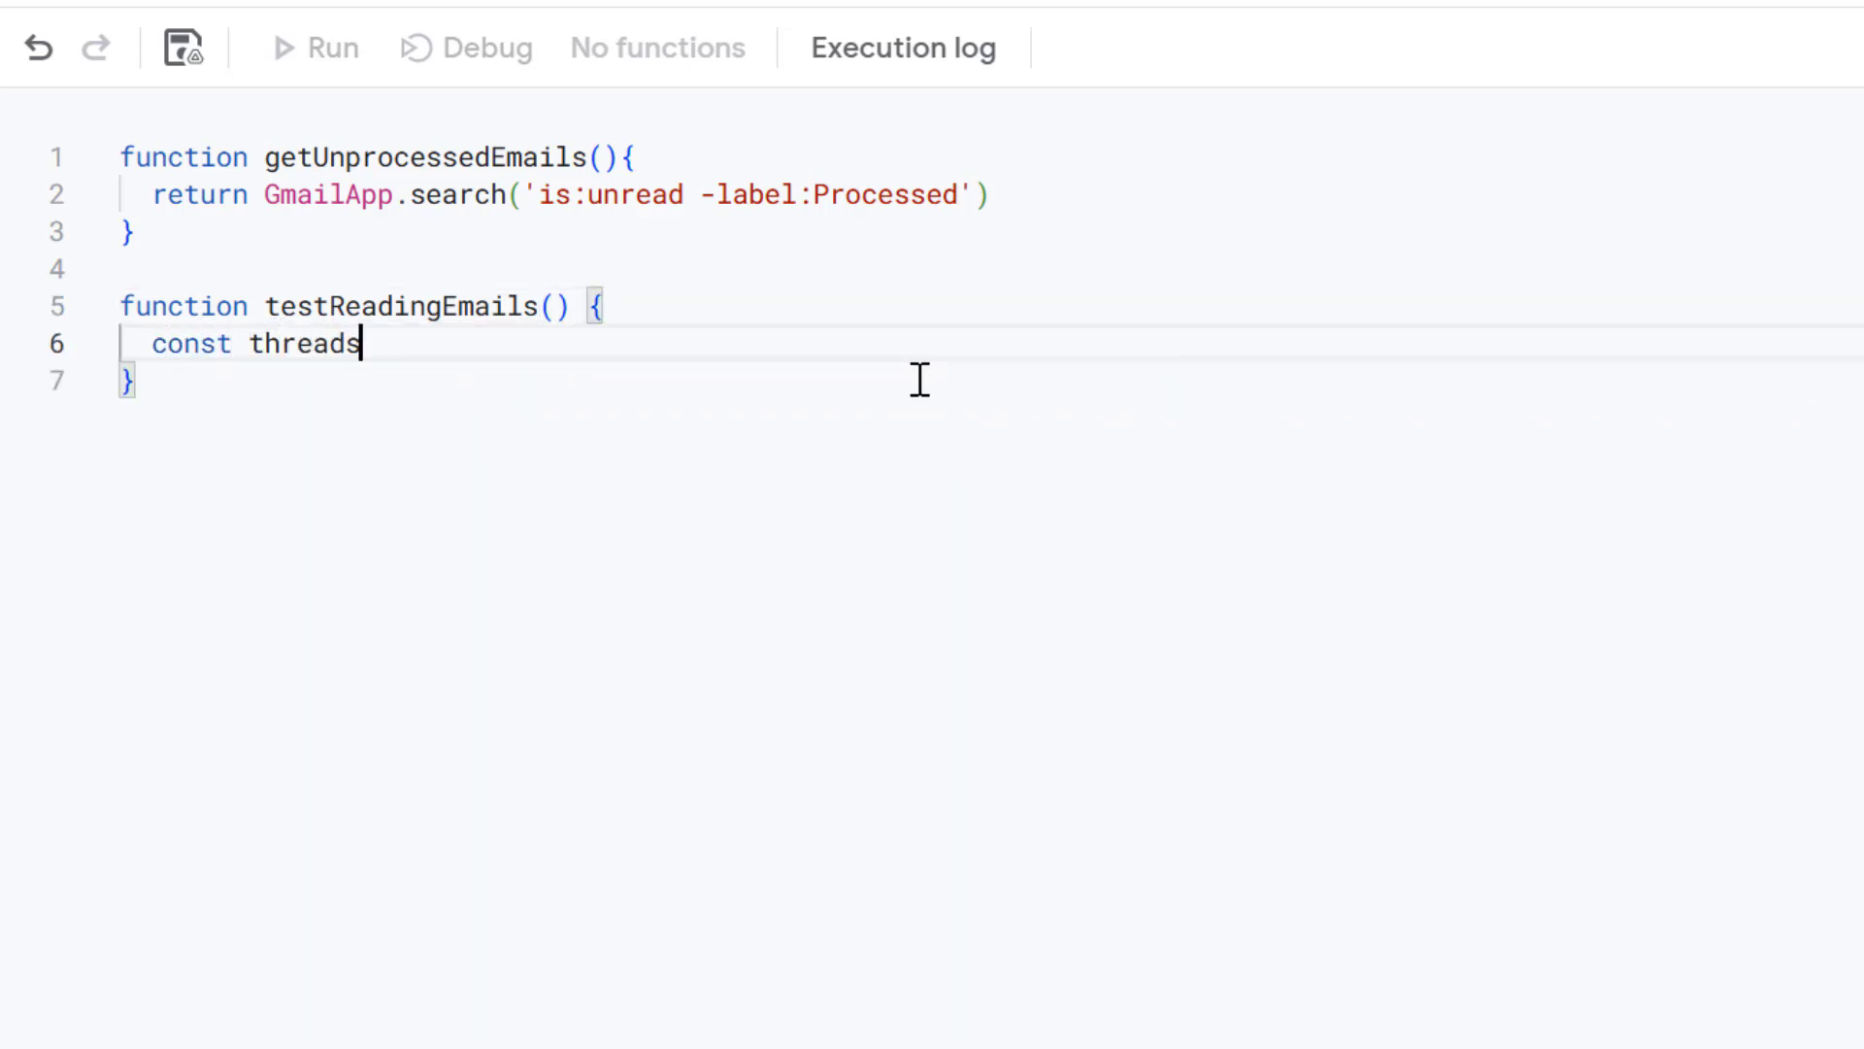
type("=")
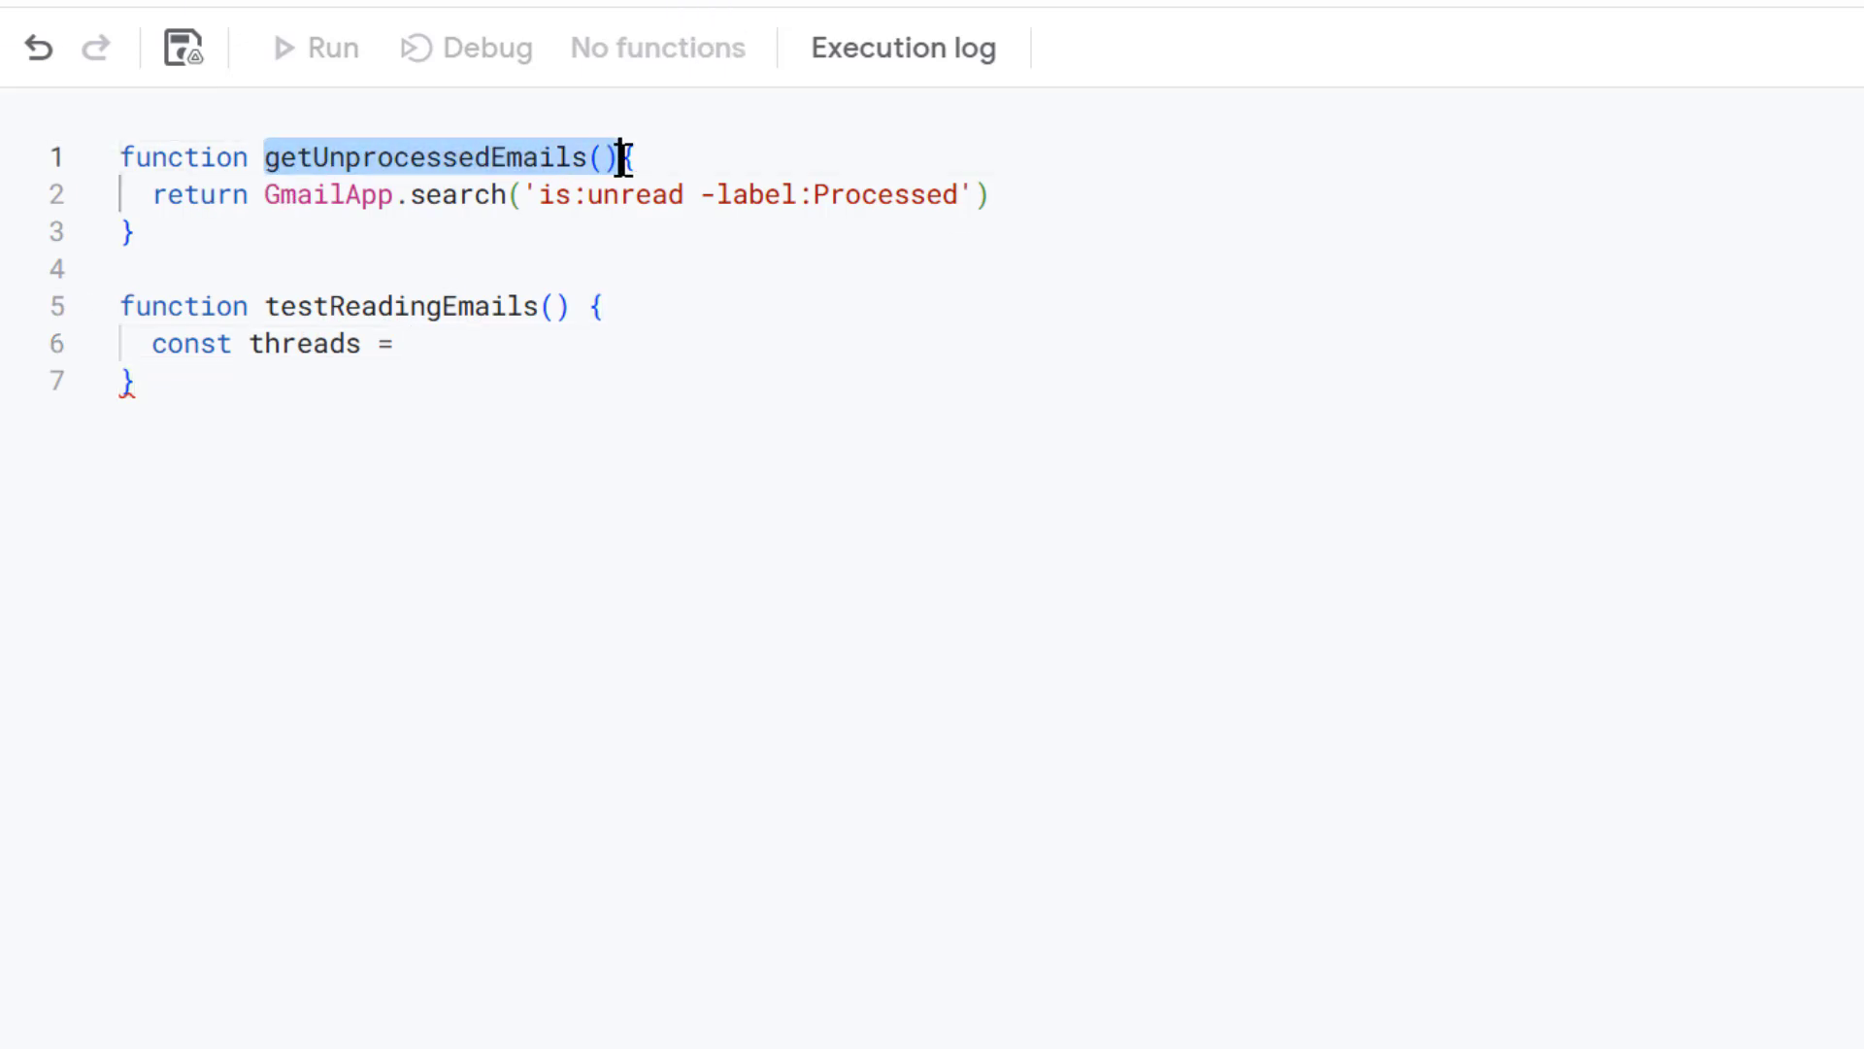
type("getUnprocessedEmails()")
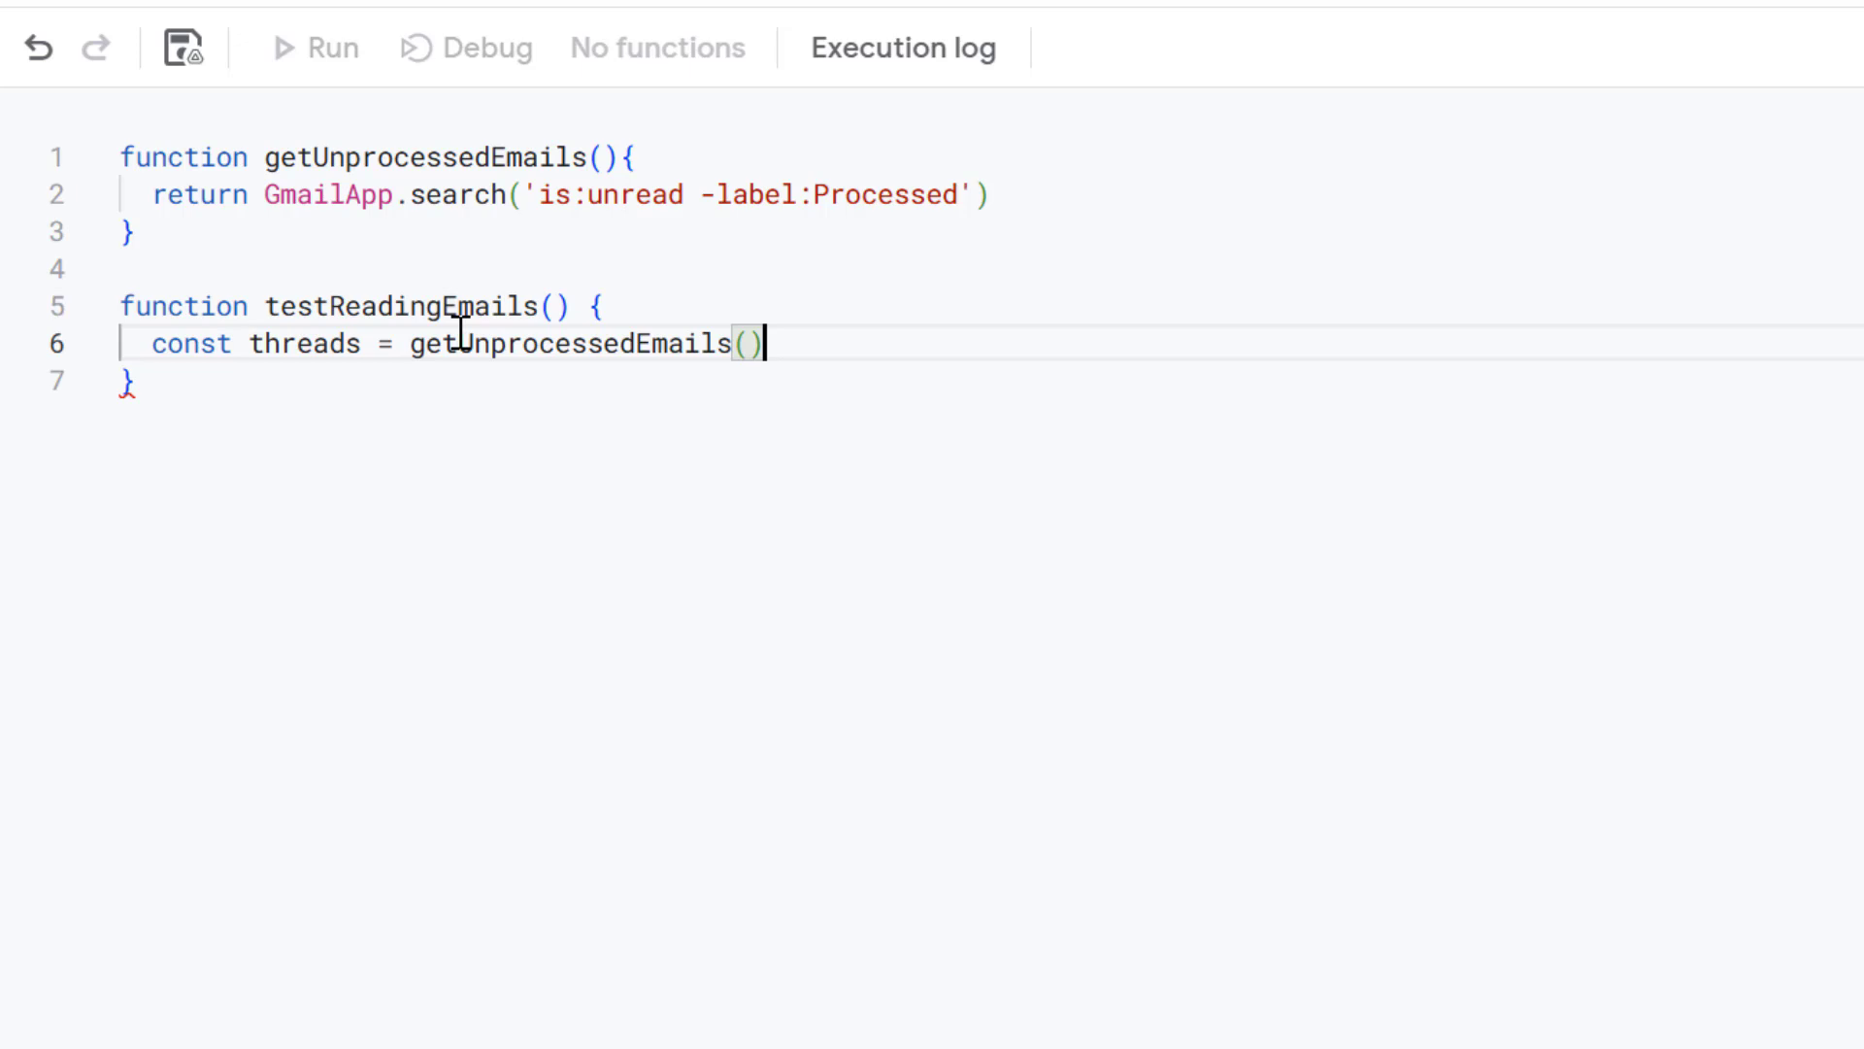
key("Enter")
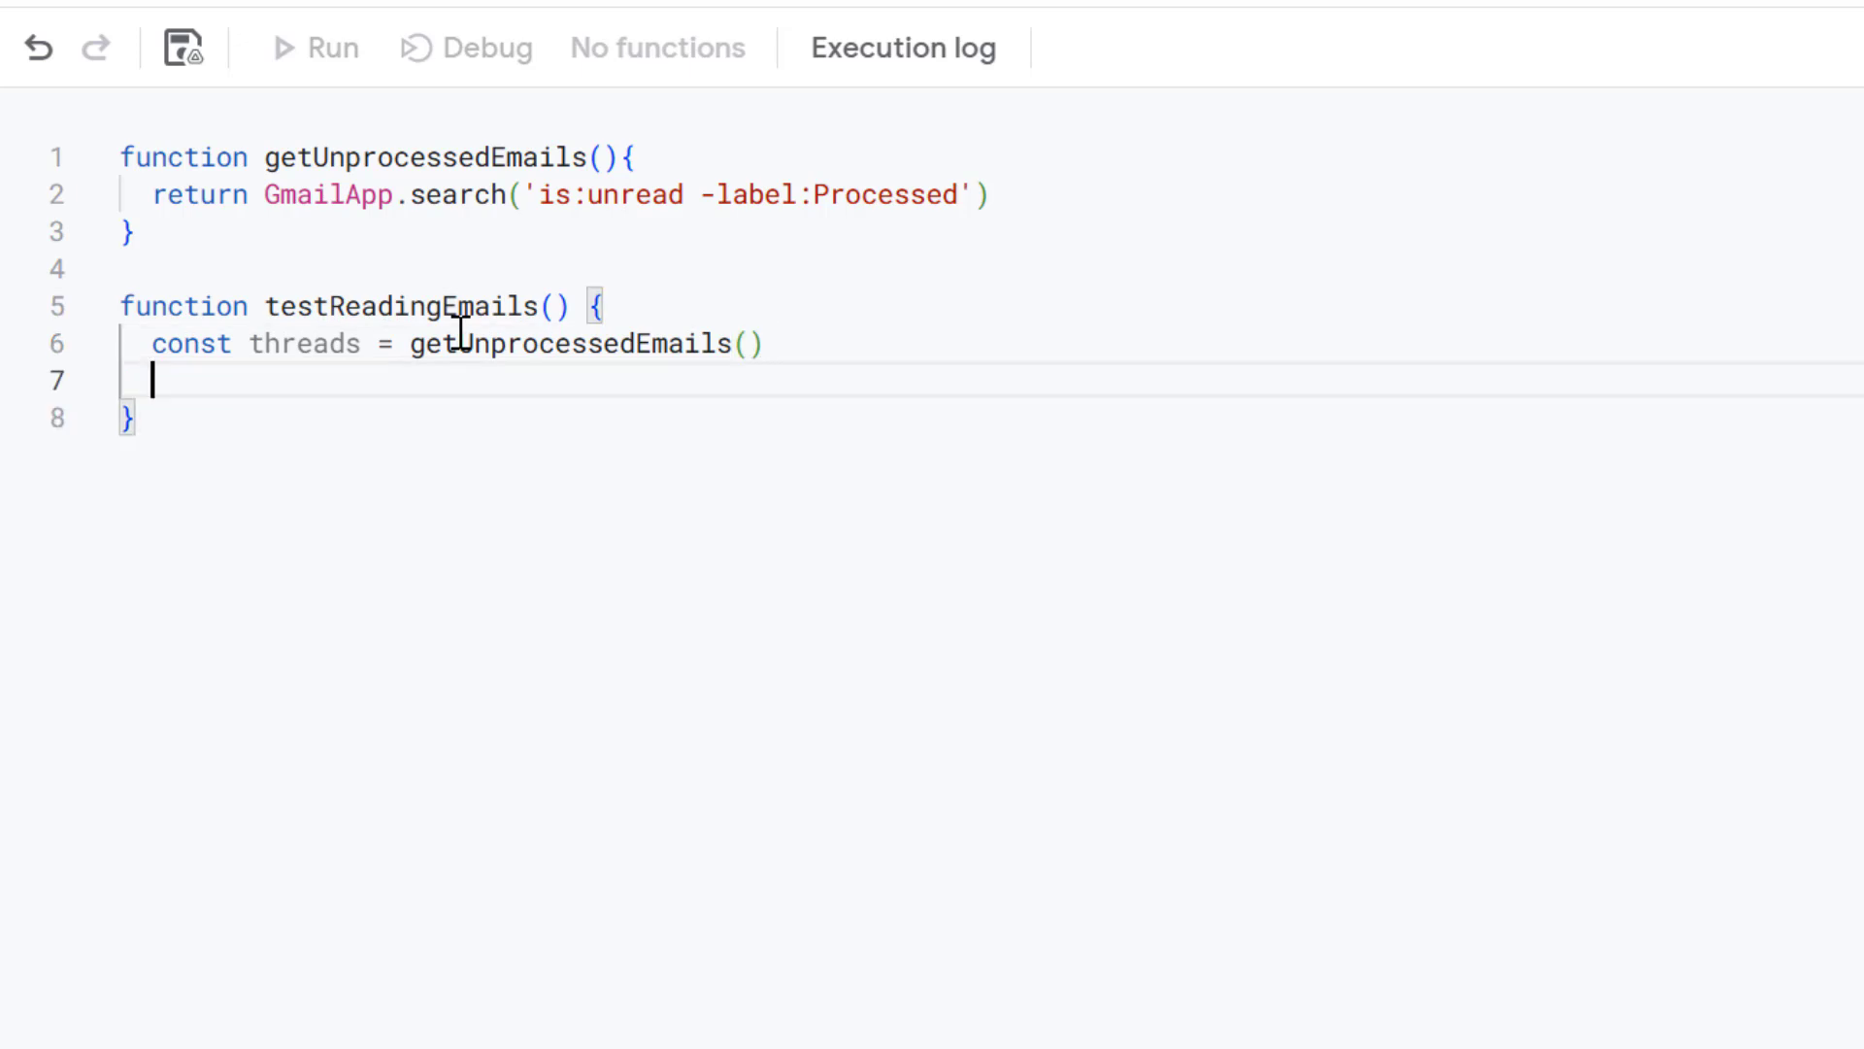
- Loop over threads logging thread.getFirstMessageSubject() with console.log
type("for")
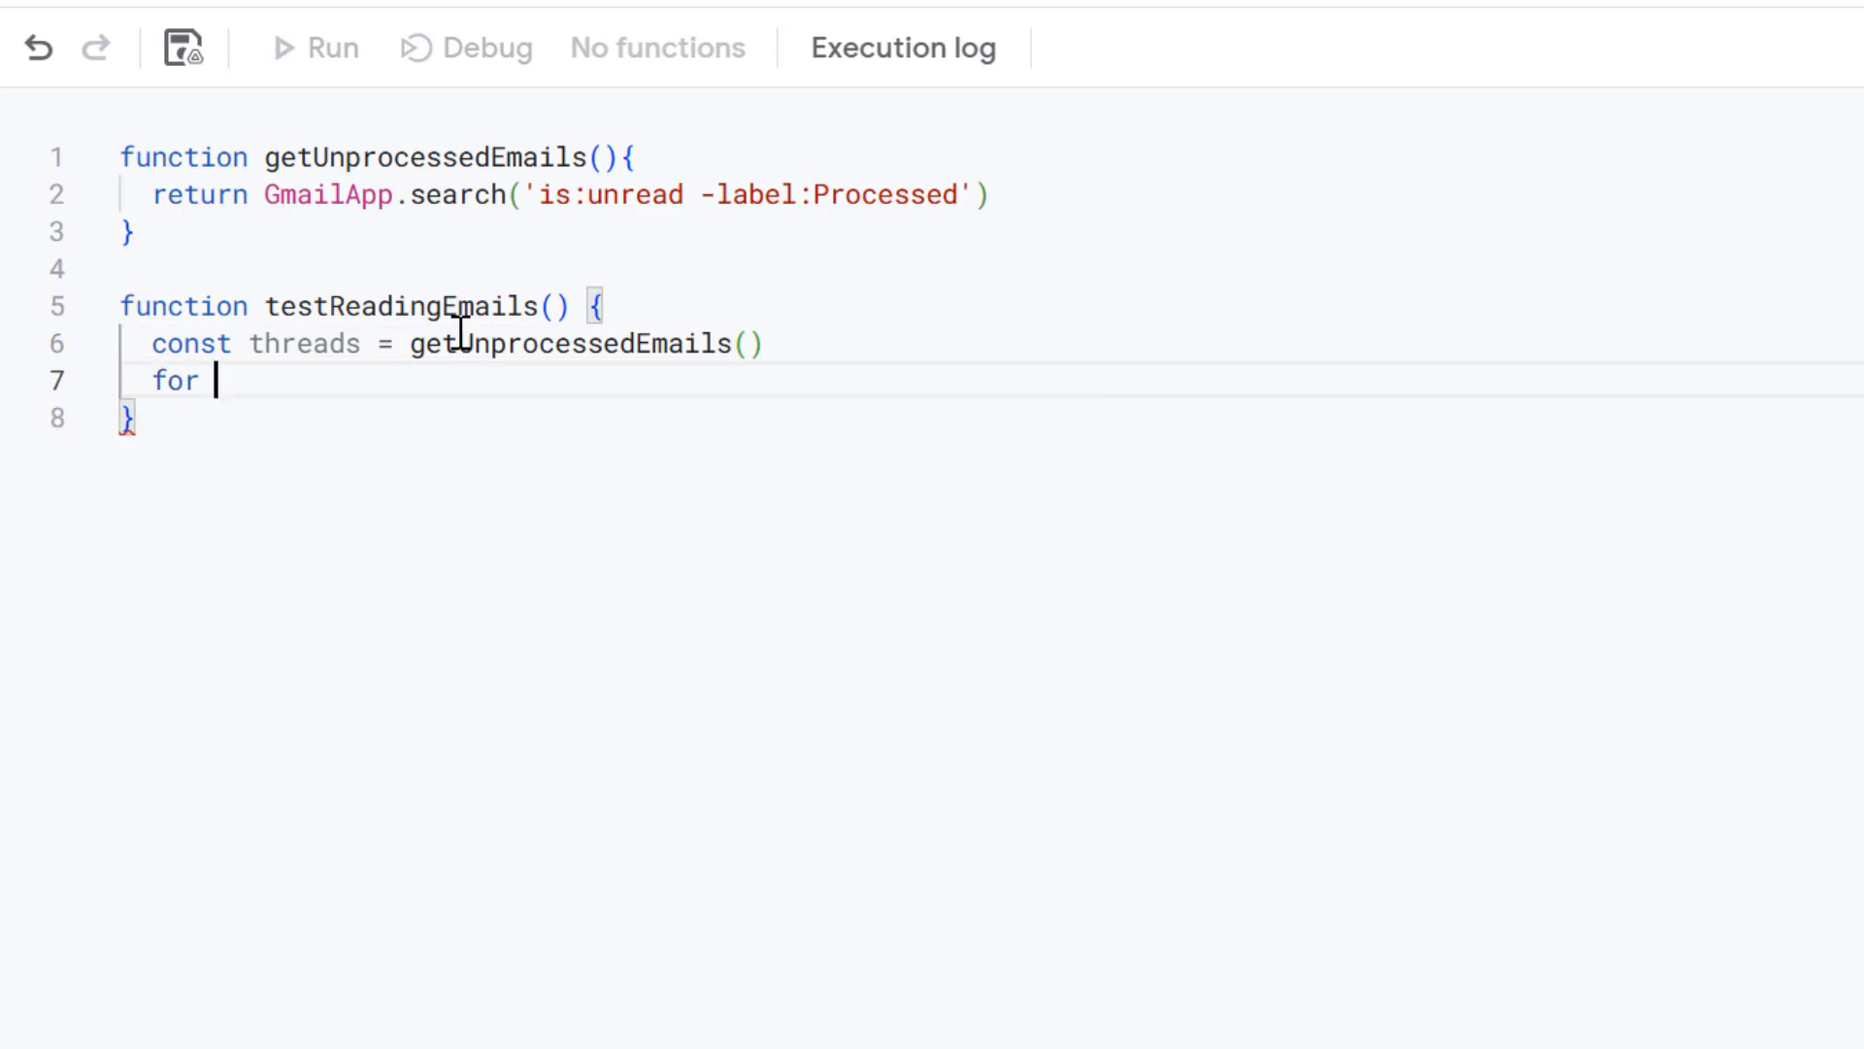
type("(const thre")
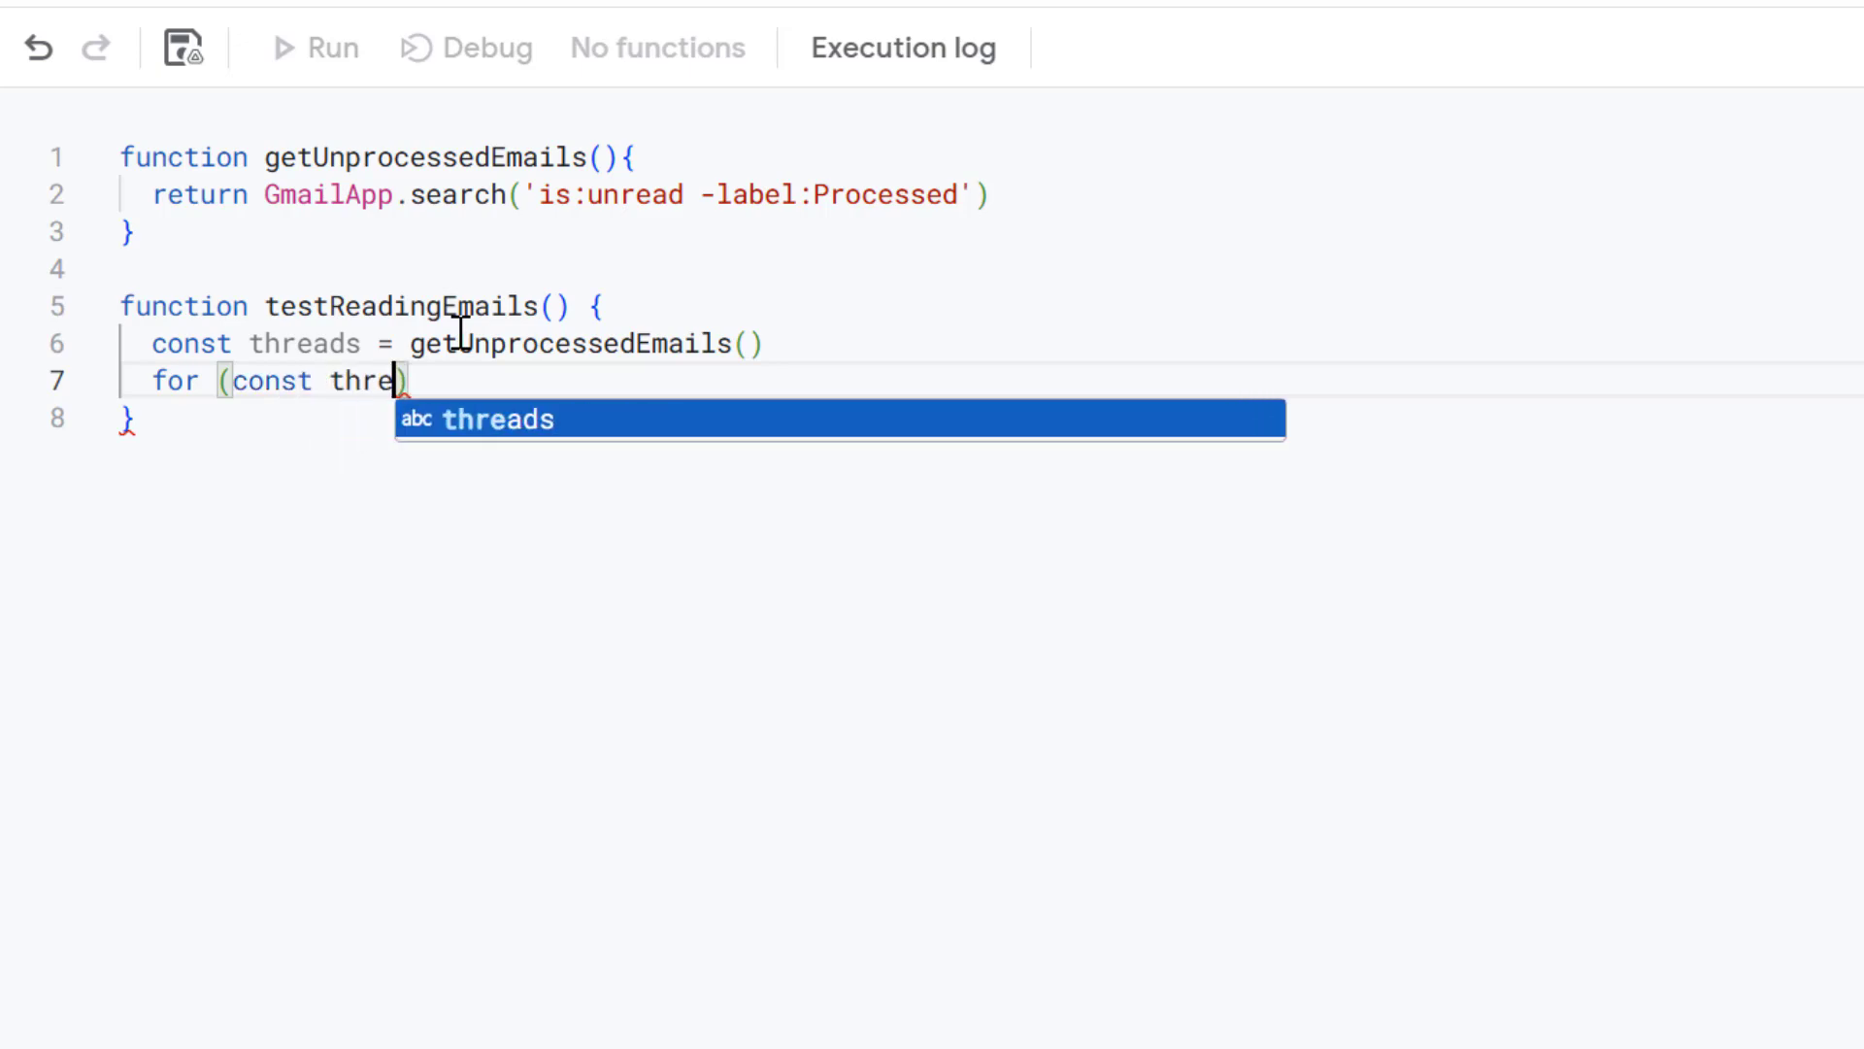
type("ad of")
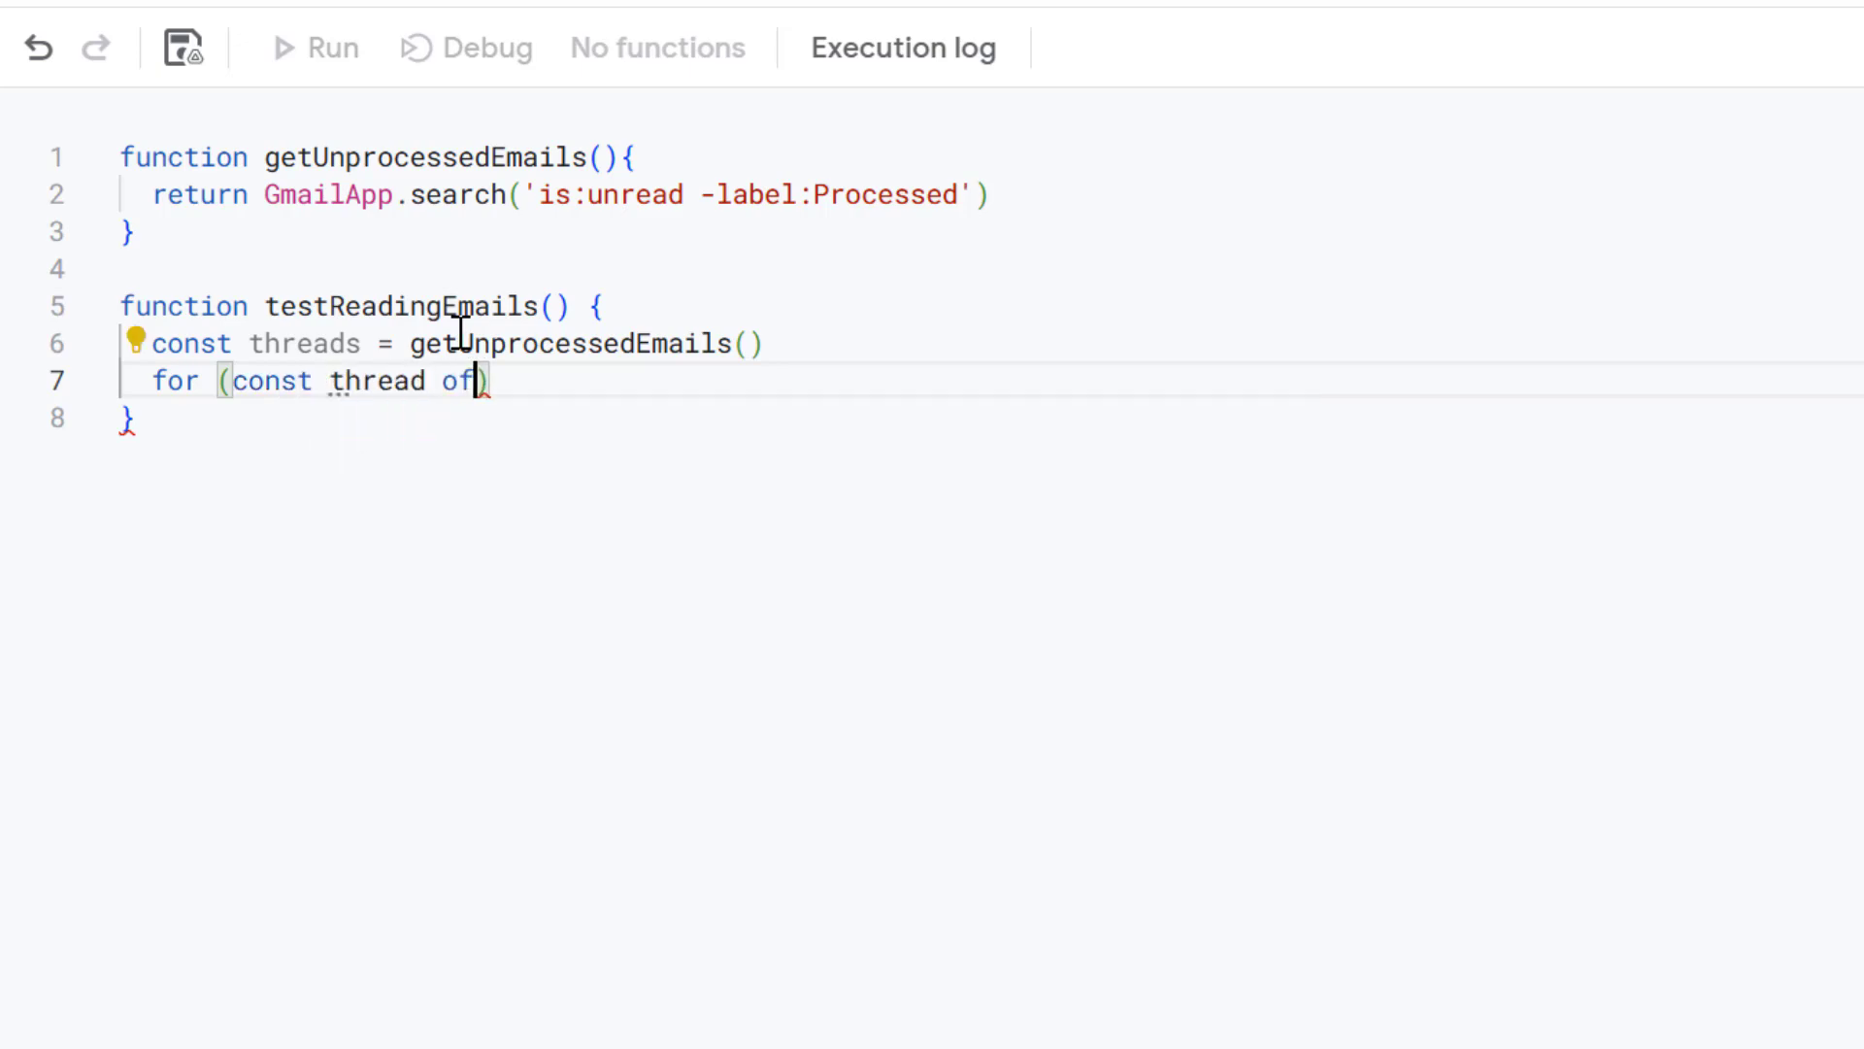
type("threads")
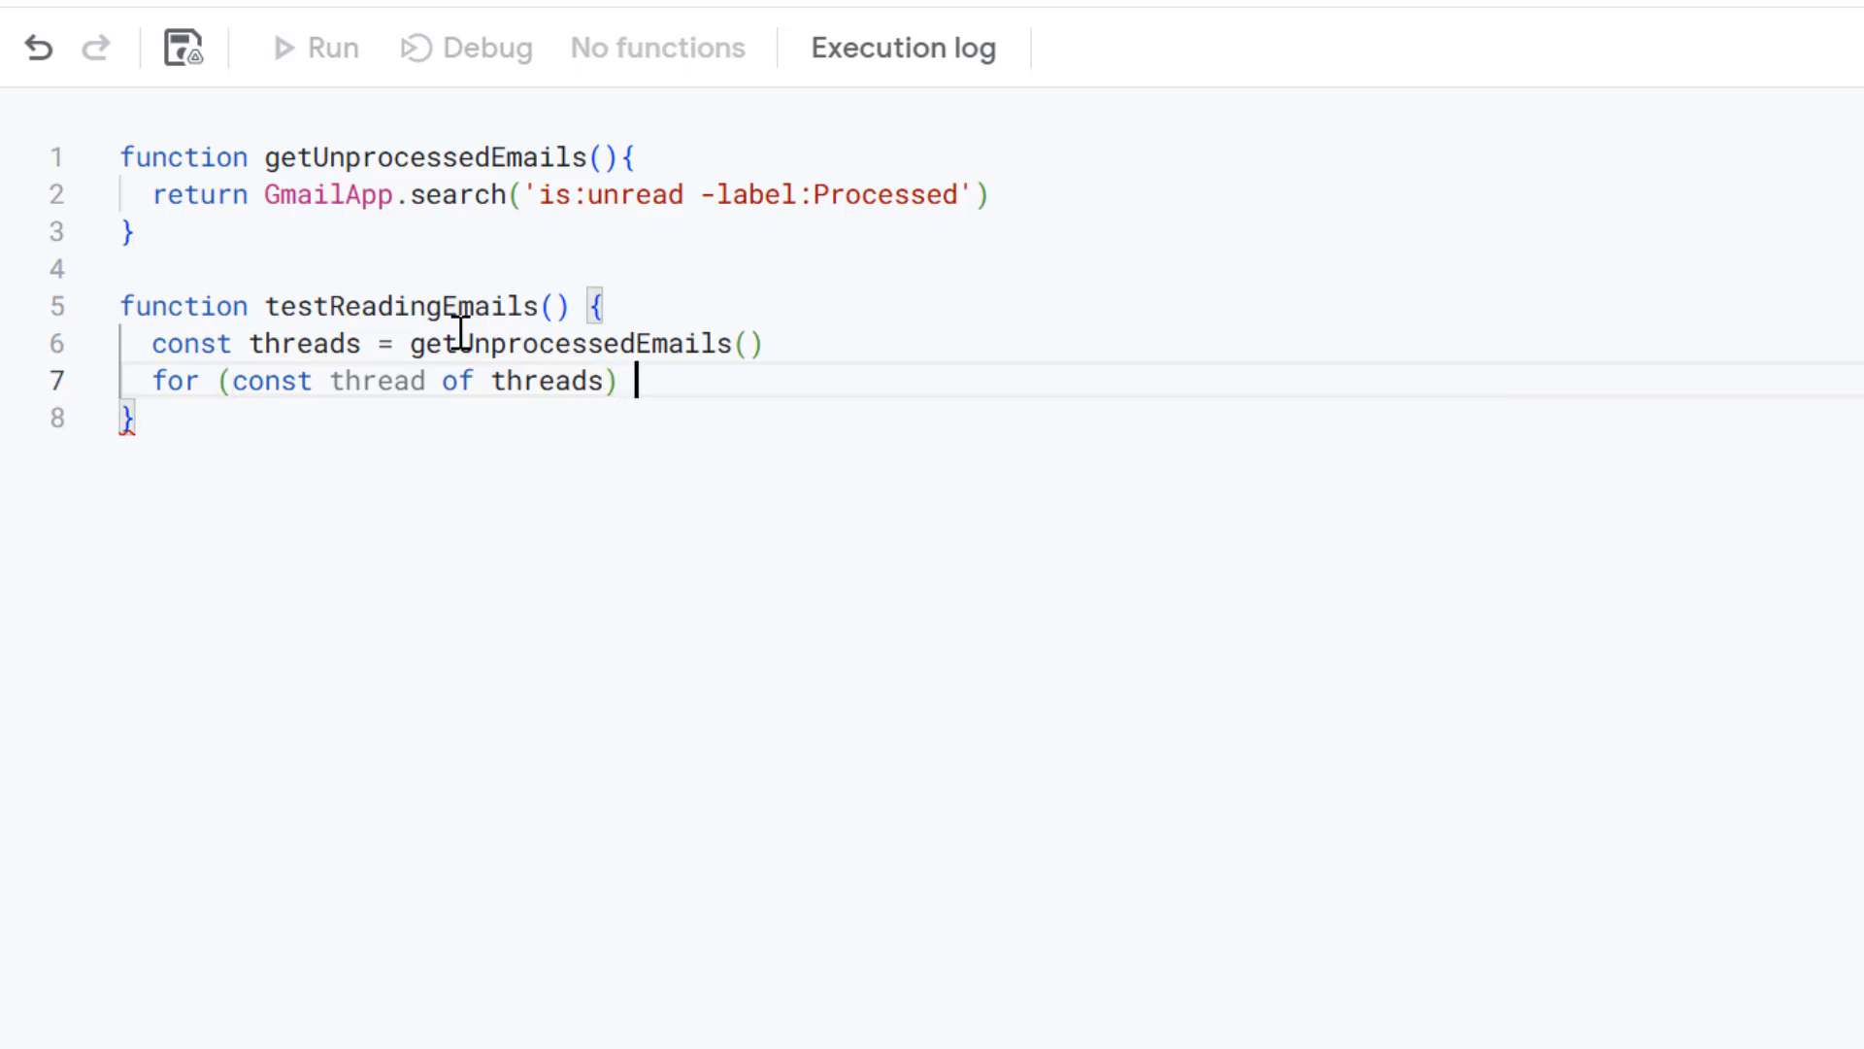
type("{")
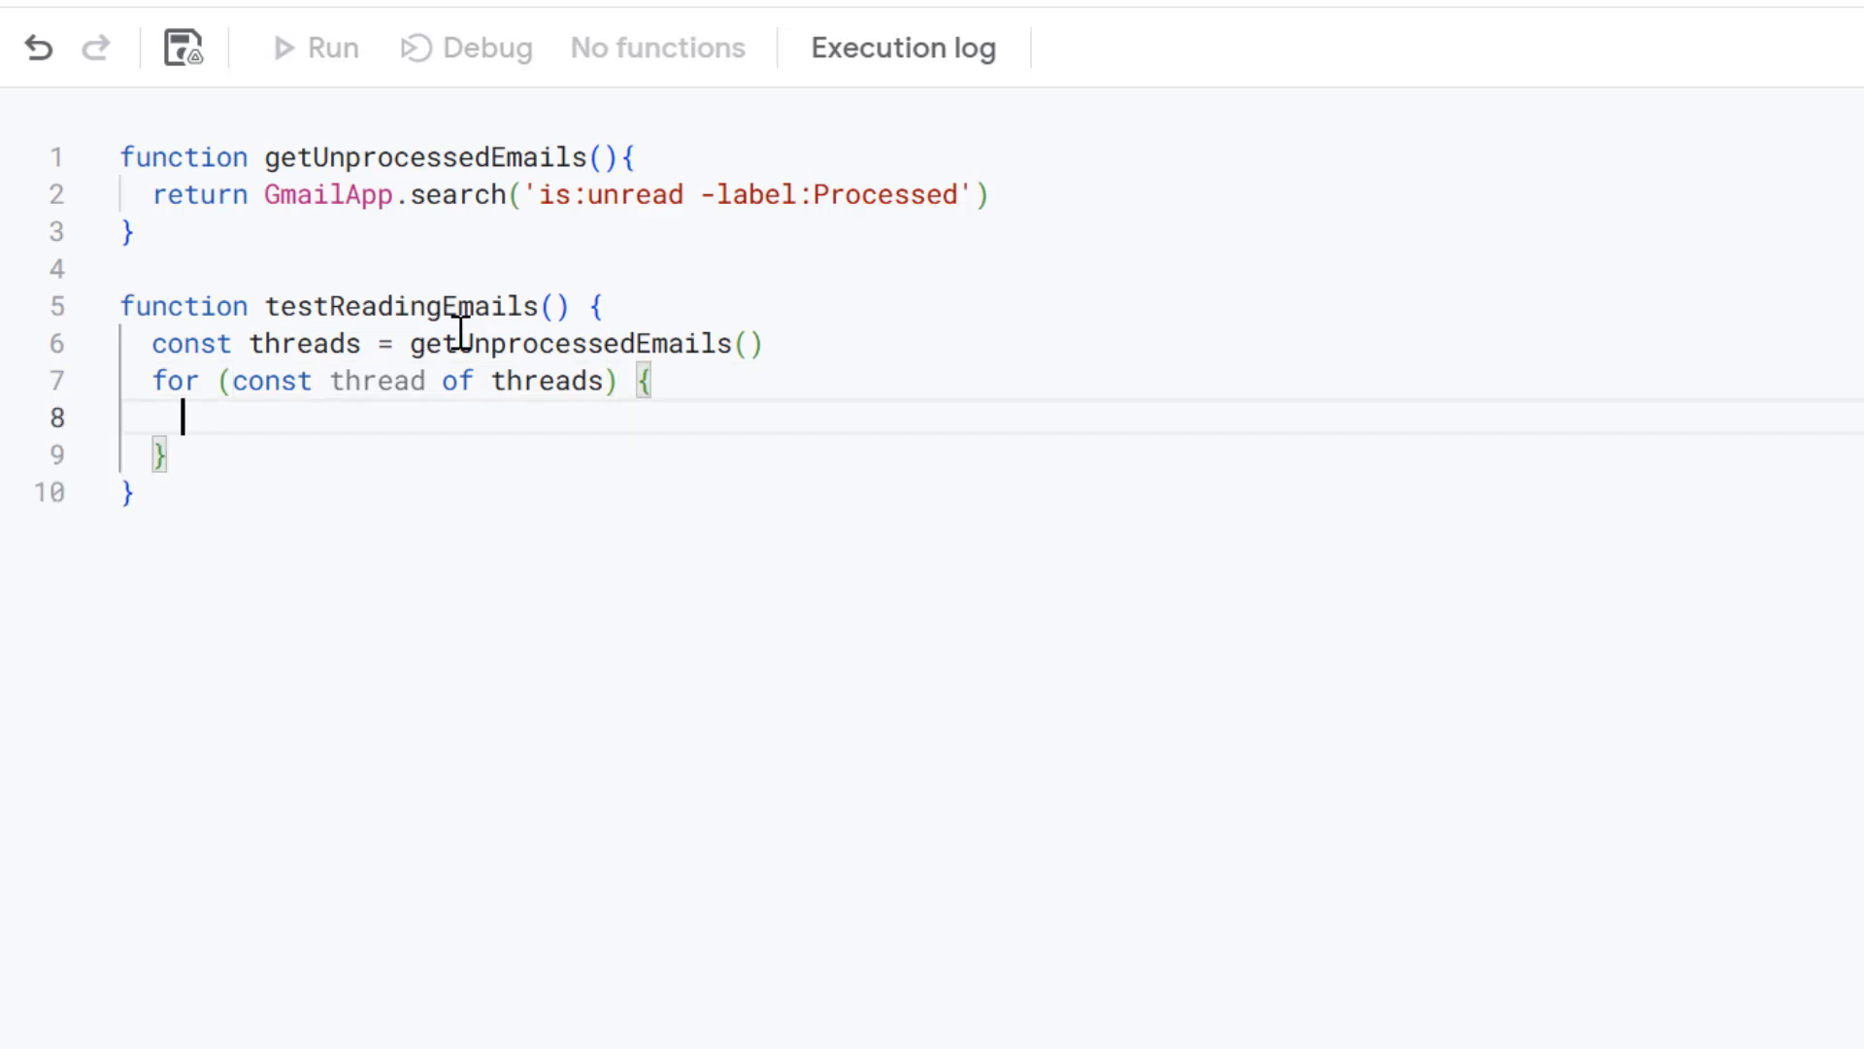
type("console")
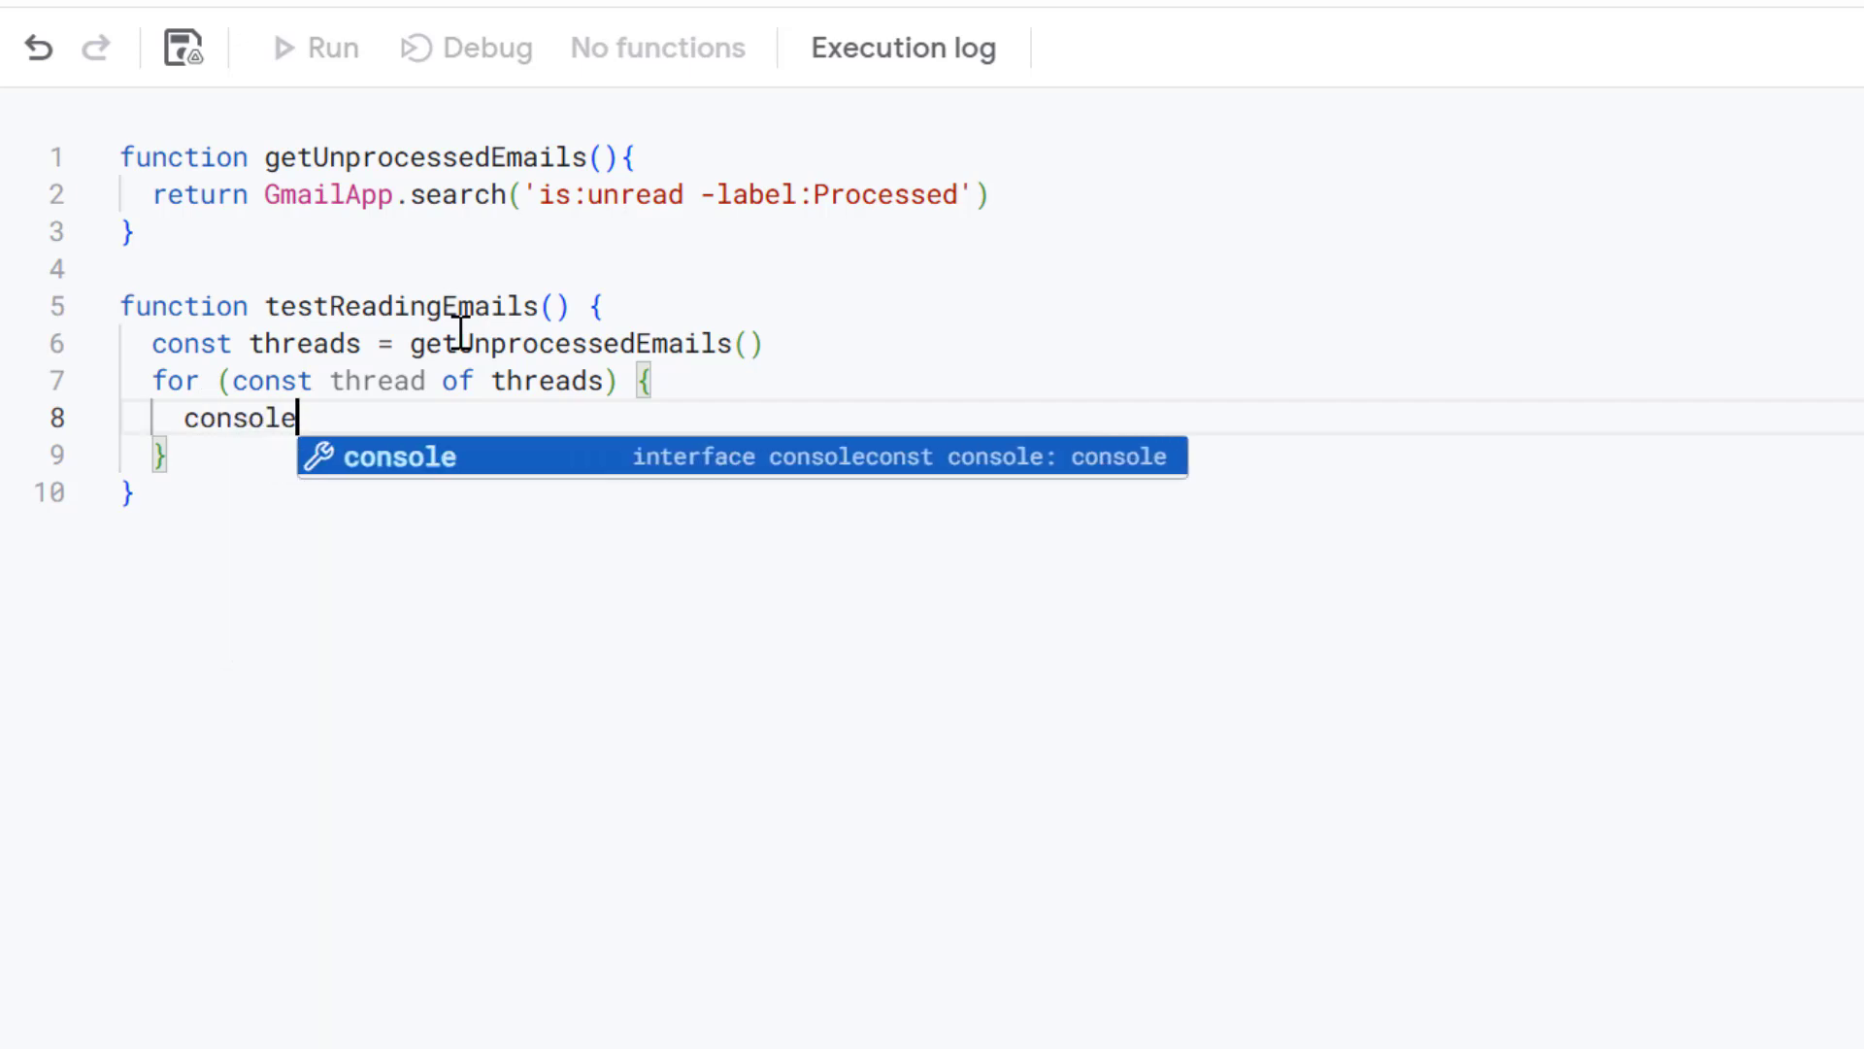
type(".log(")
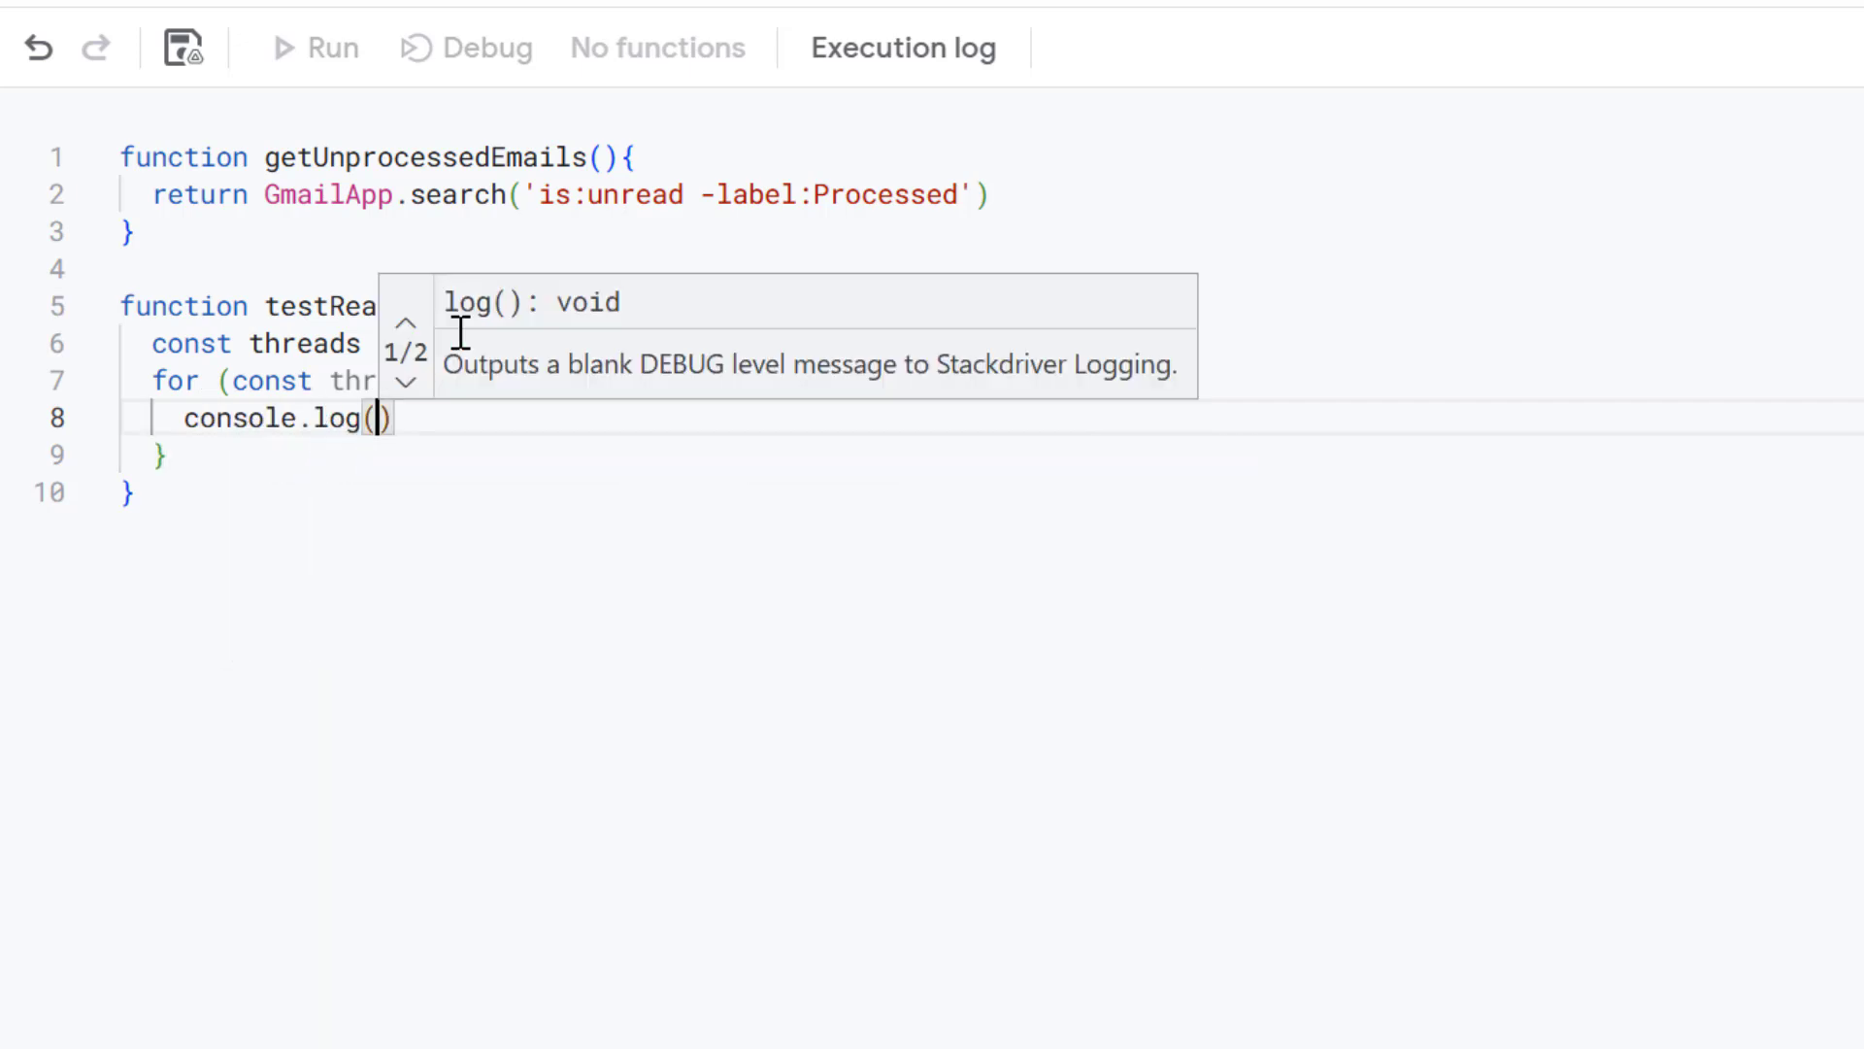
type("thread.")
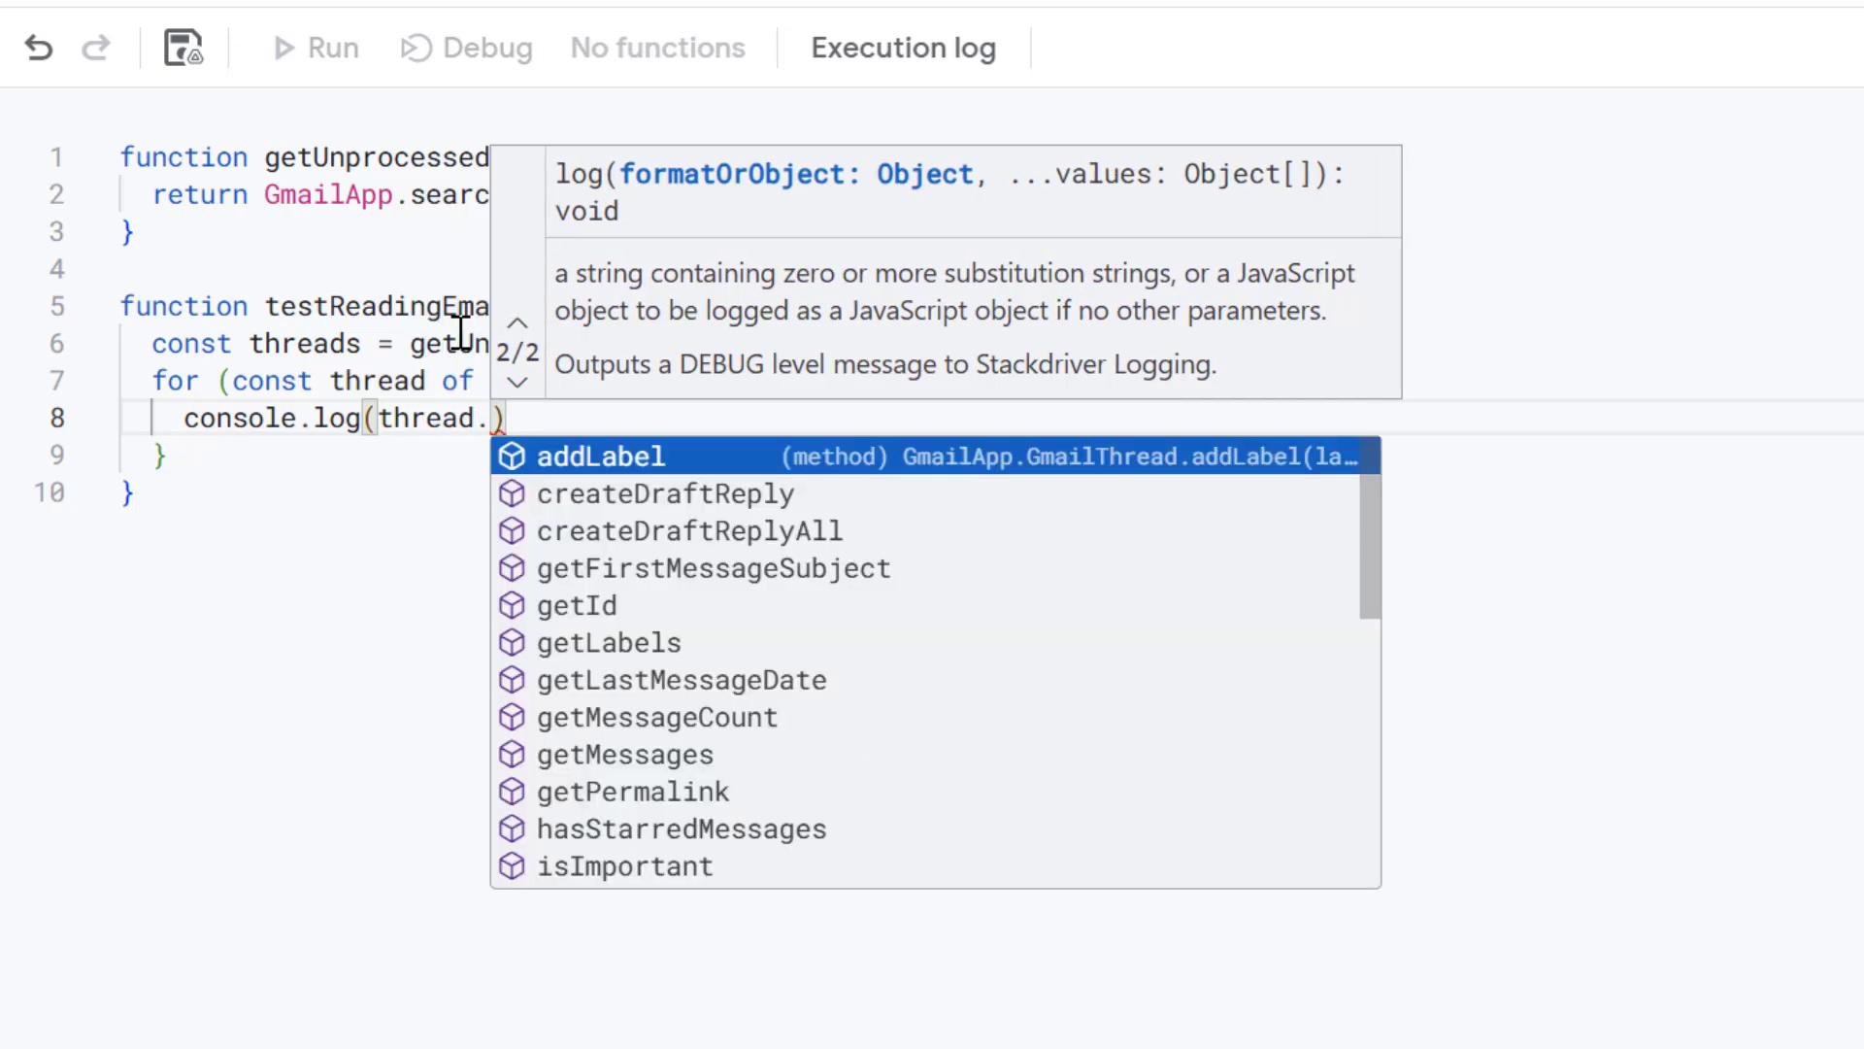
type("get")
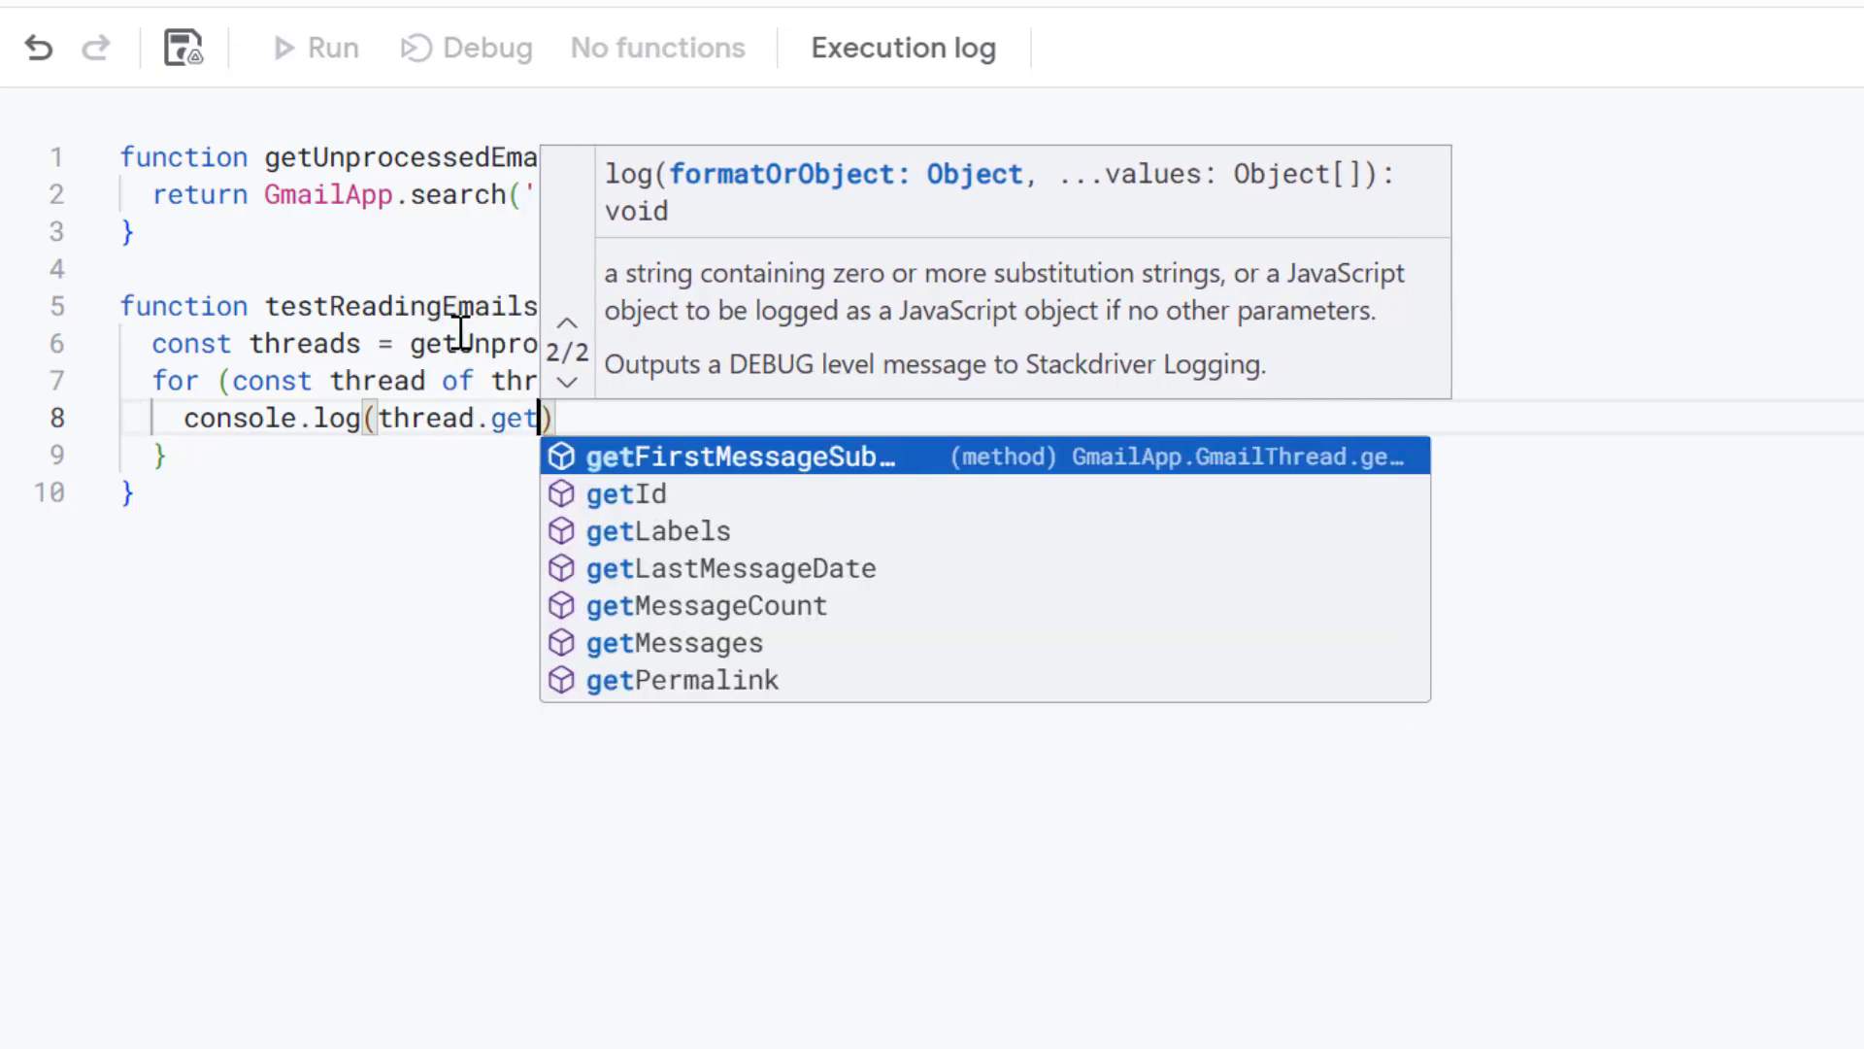
left_click(740, 455)
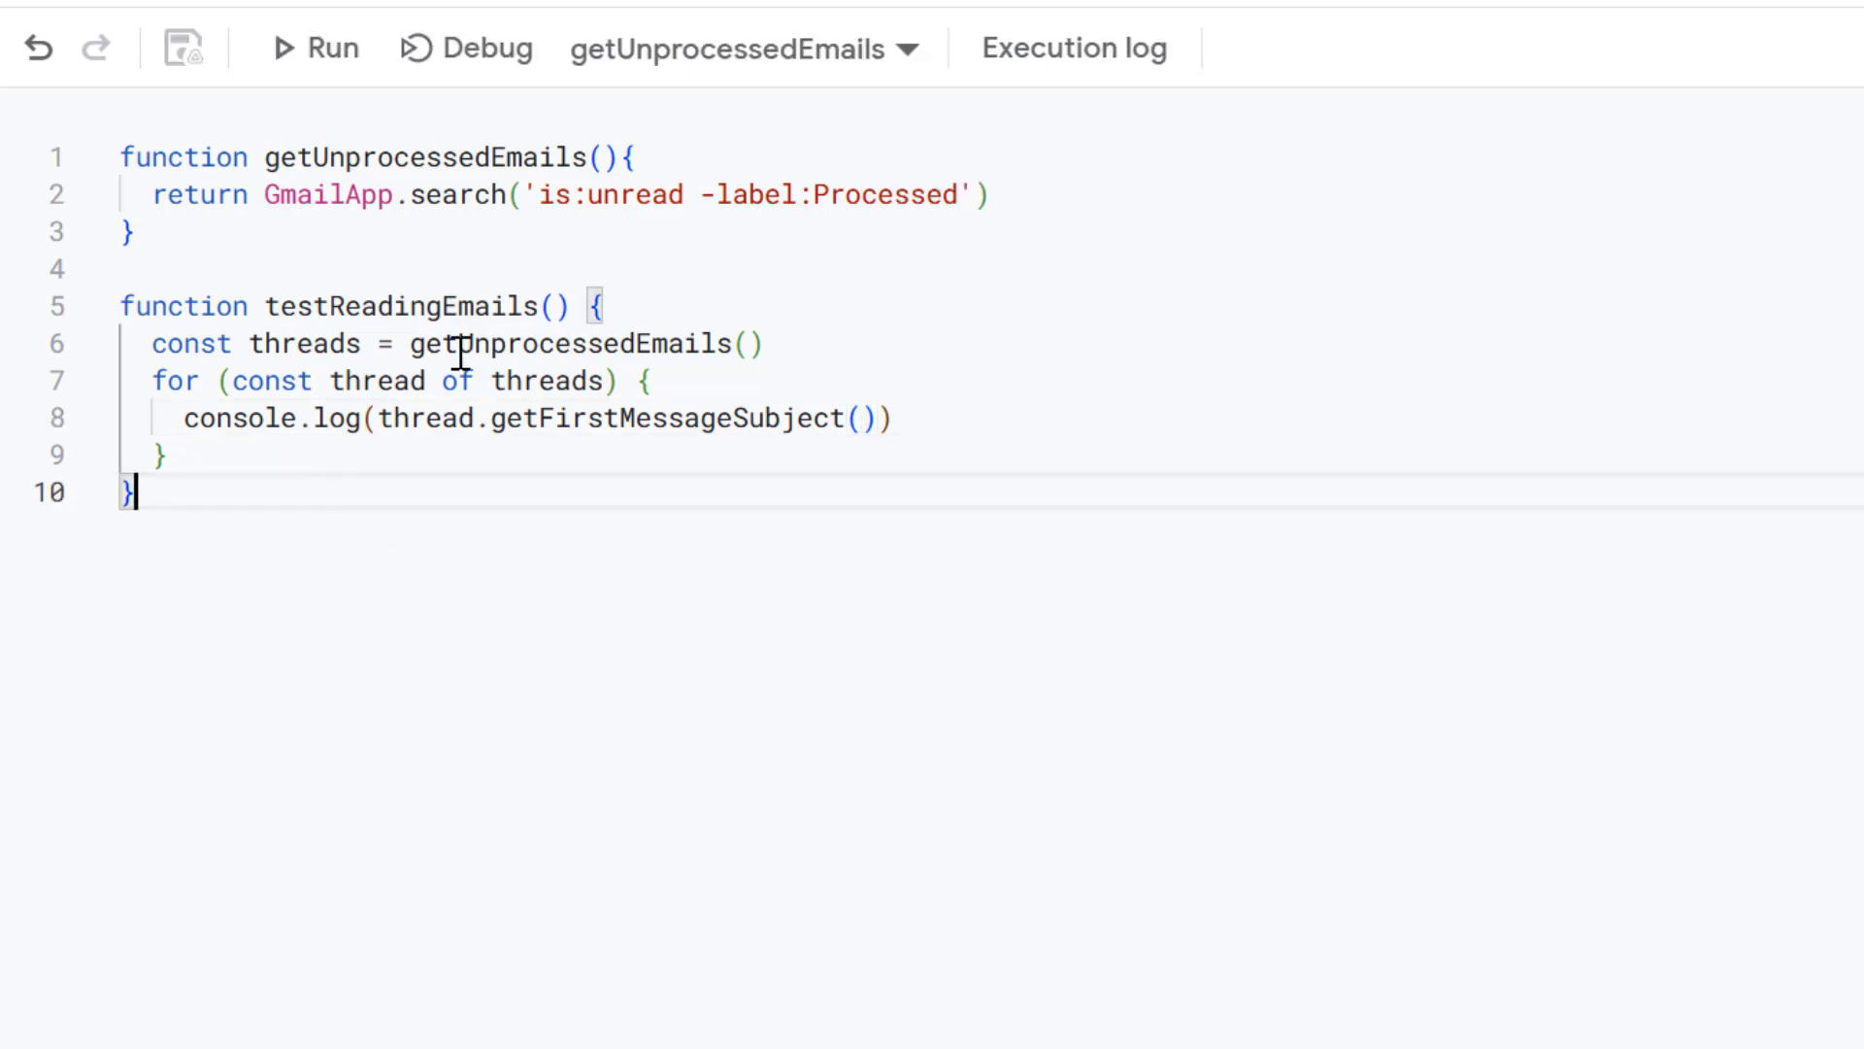
- Run testReadingEmails from the function dropdown
left_click(740, 49)
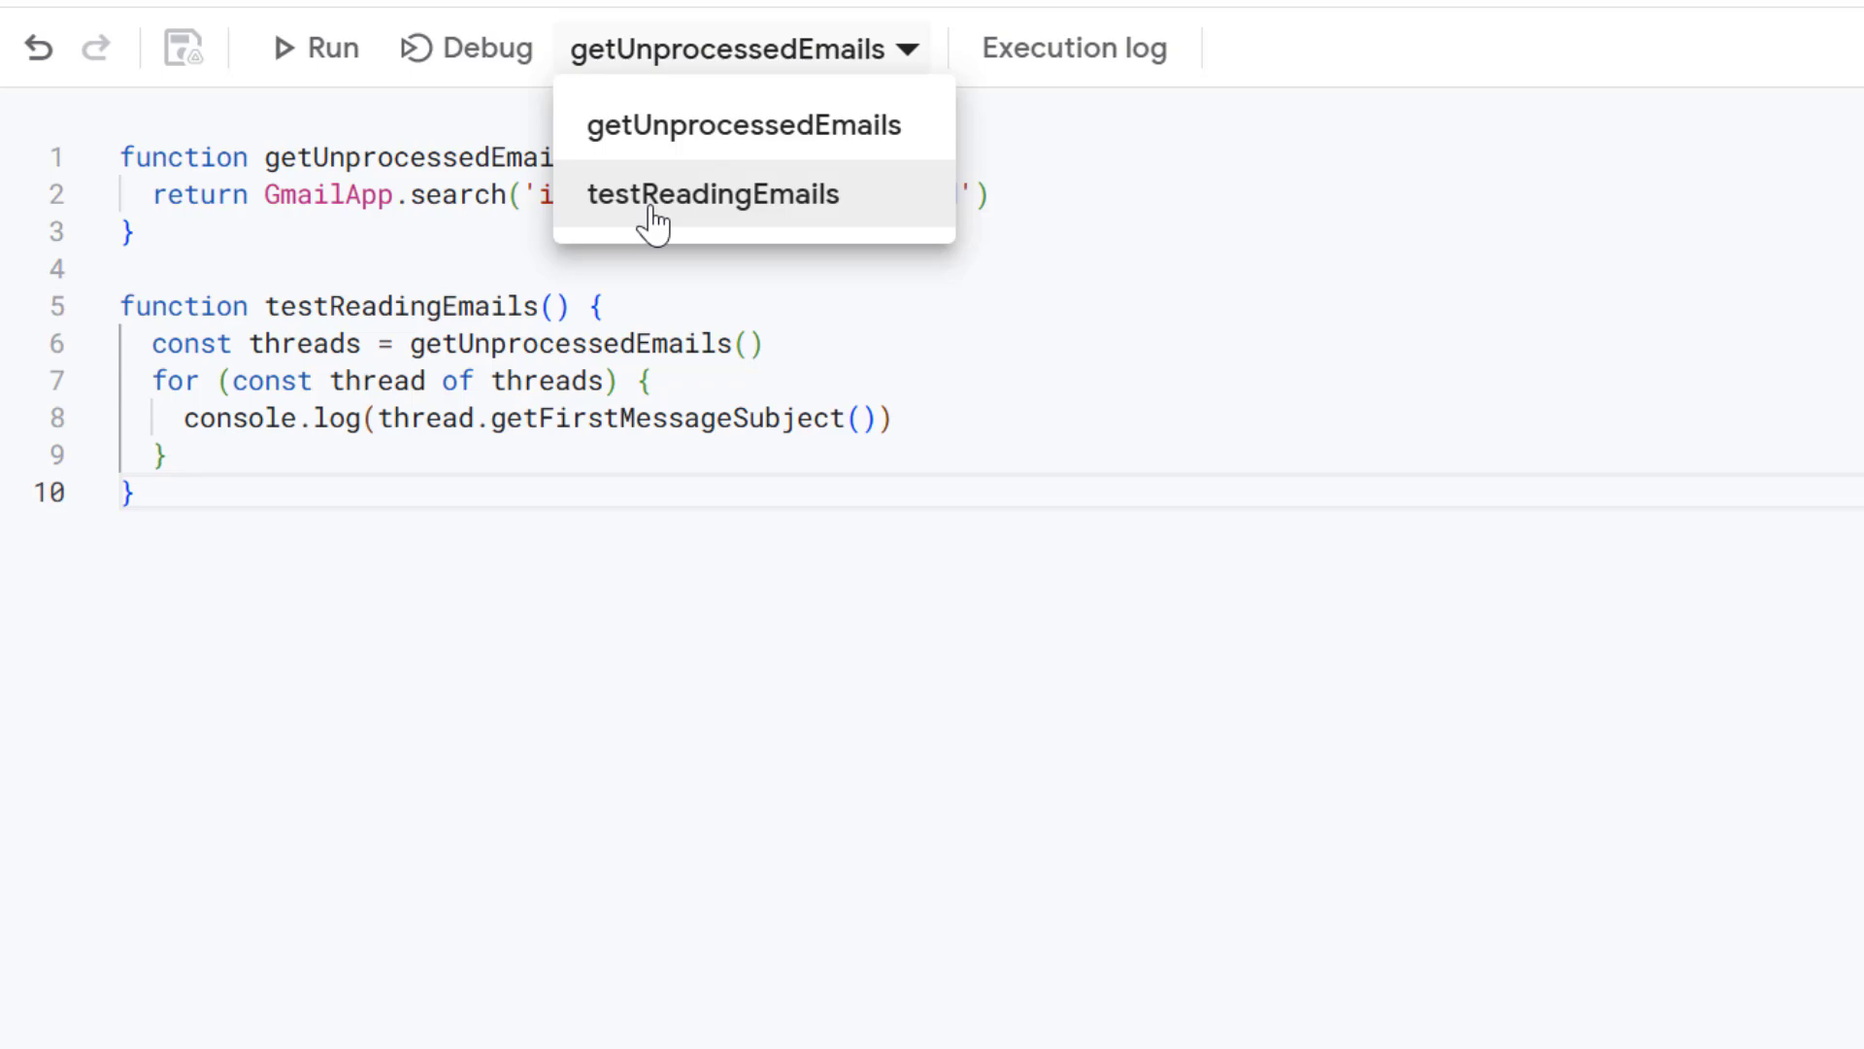
left_click(712, 194)
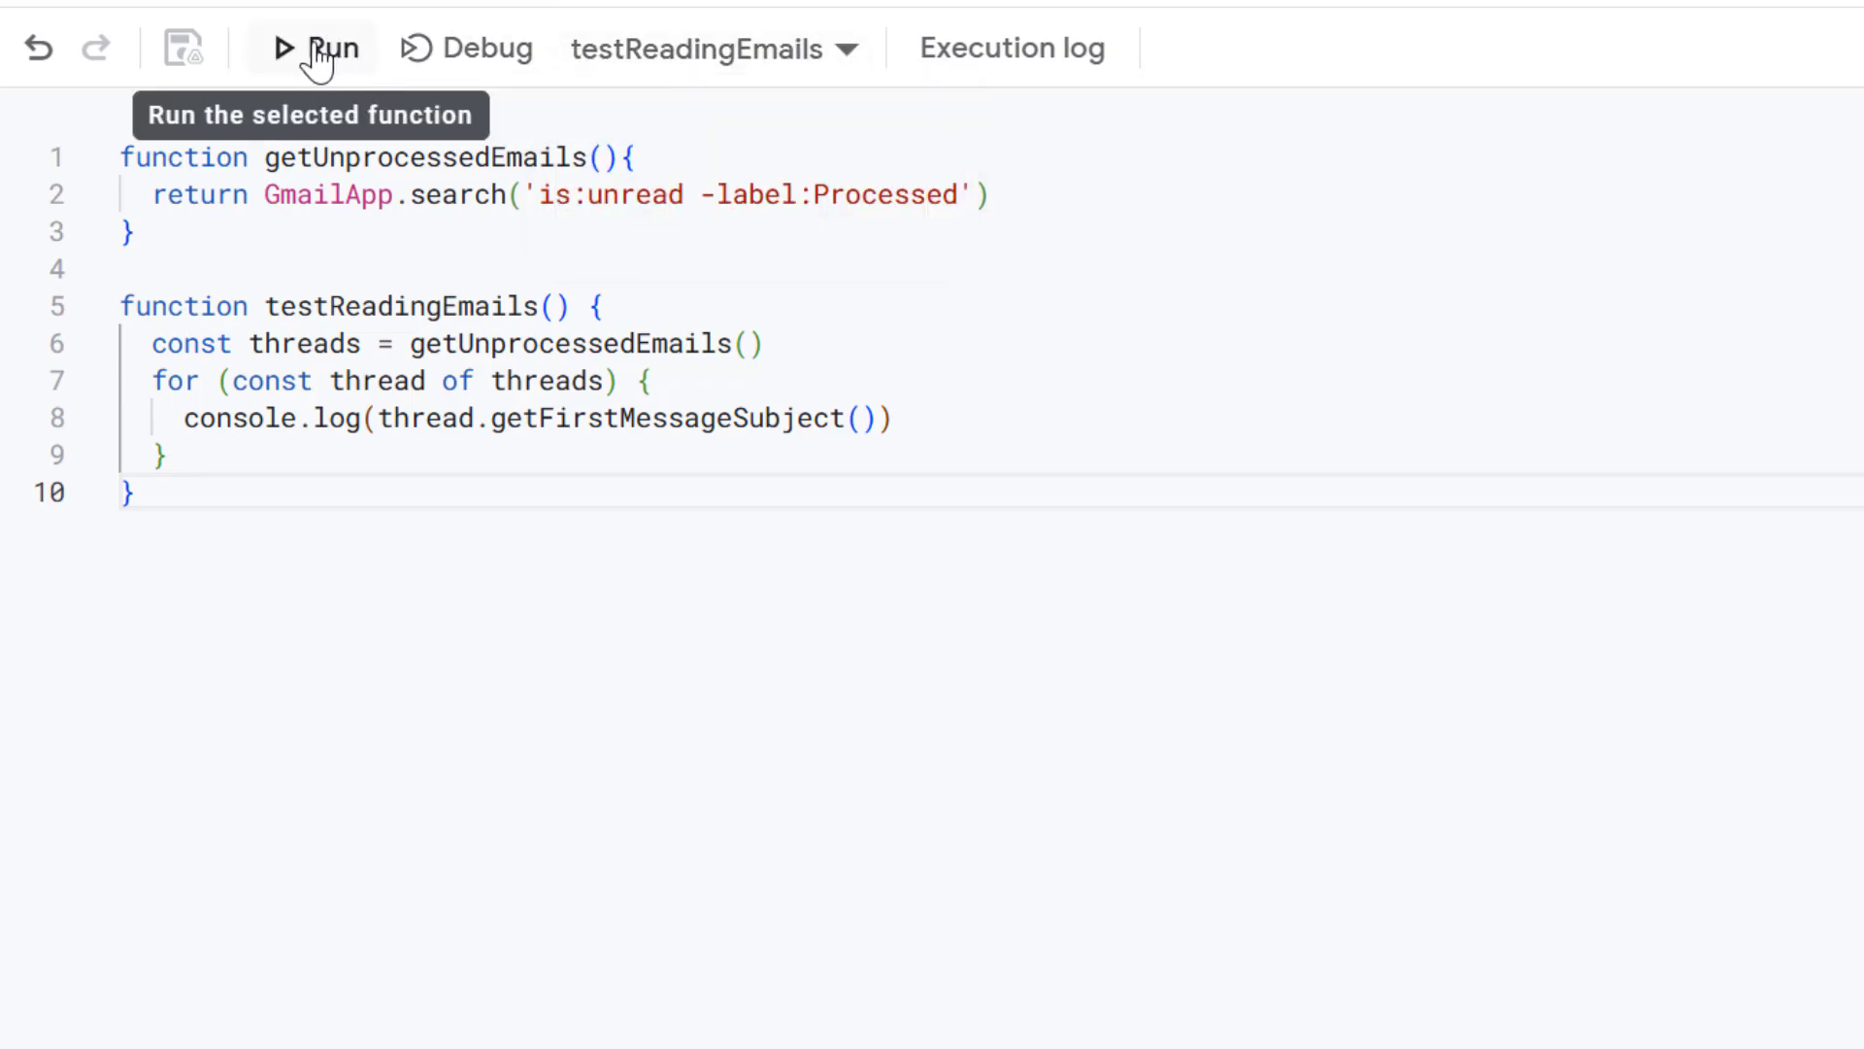
left_click(311, 49)
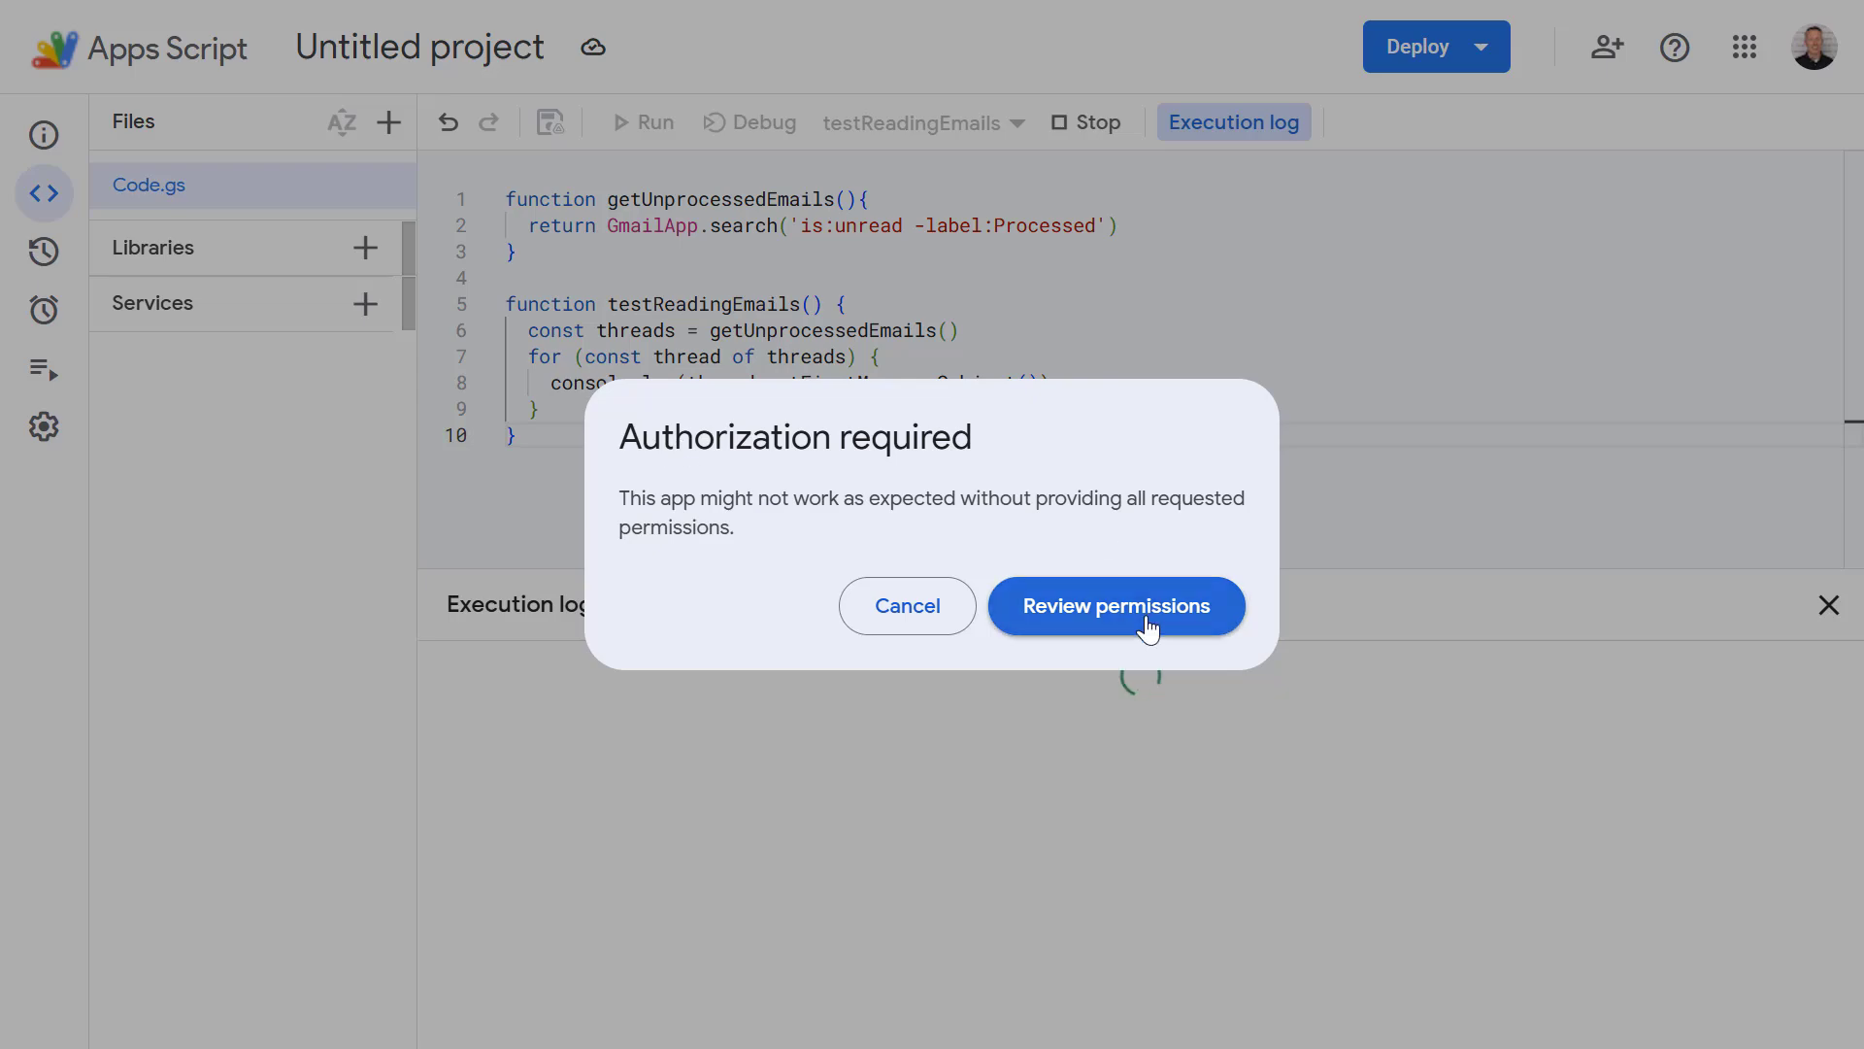
- Review permissions, choose the account and grant the script Gmail access
left_click(1117, 606)
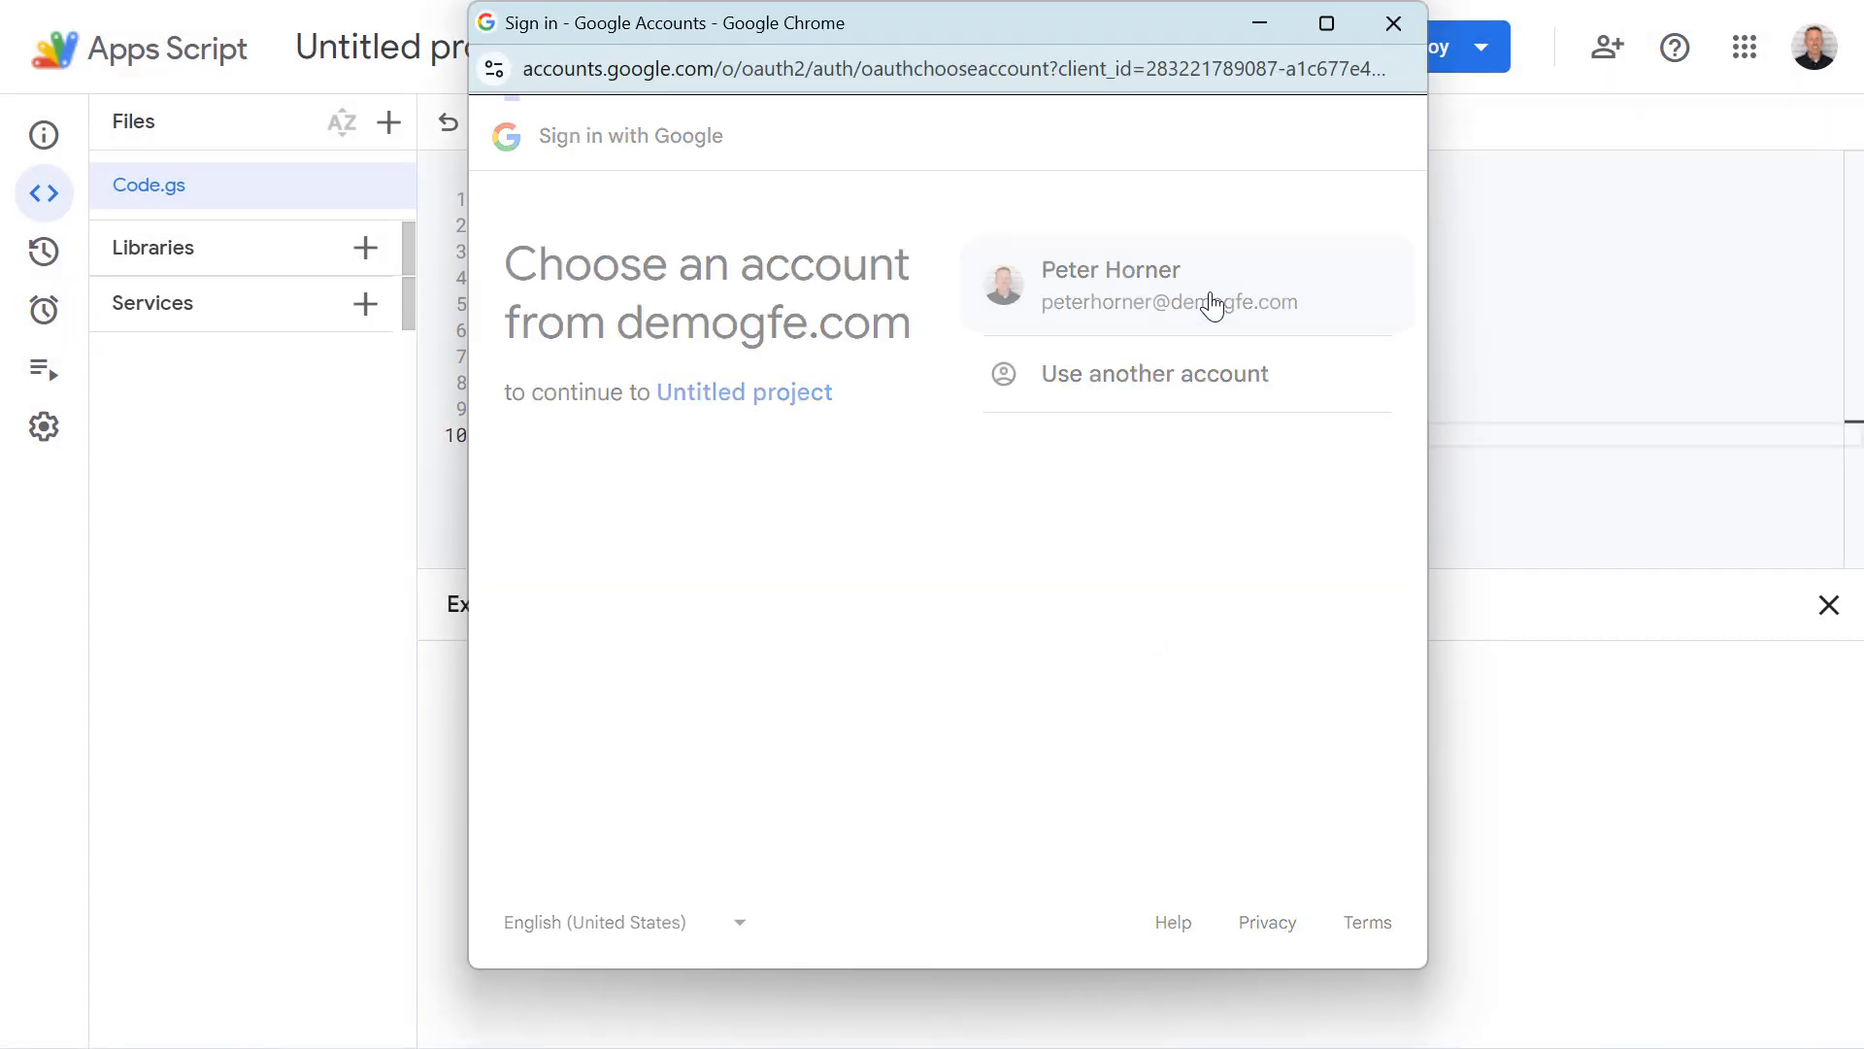
left_click(1185, 286)
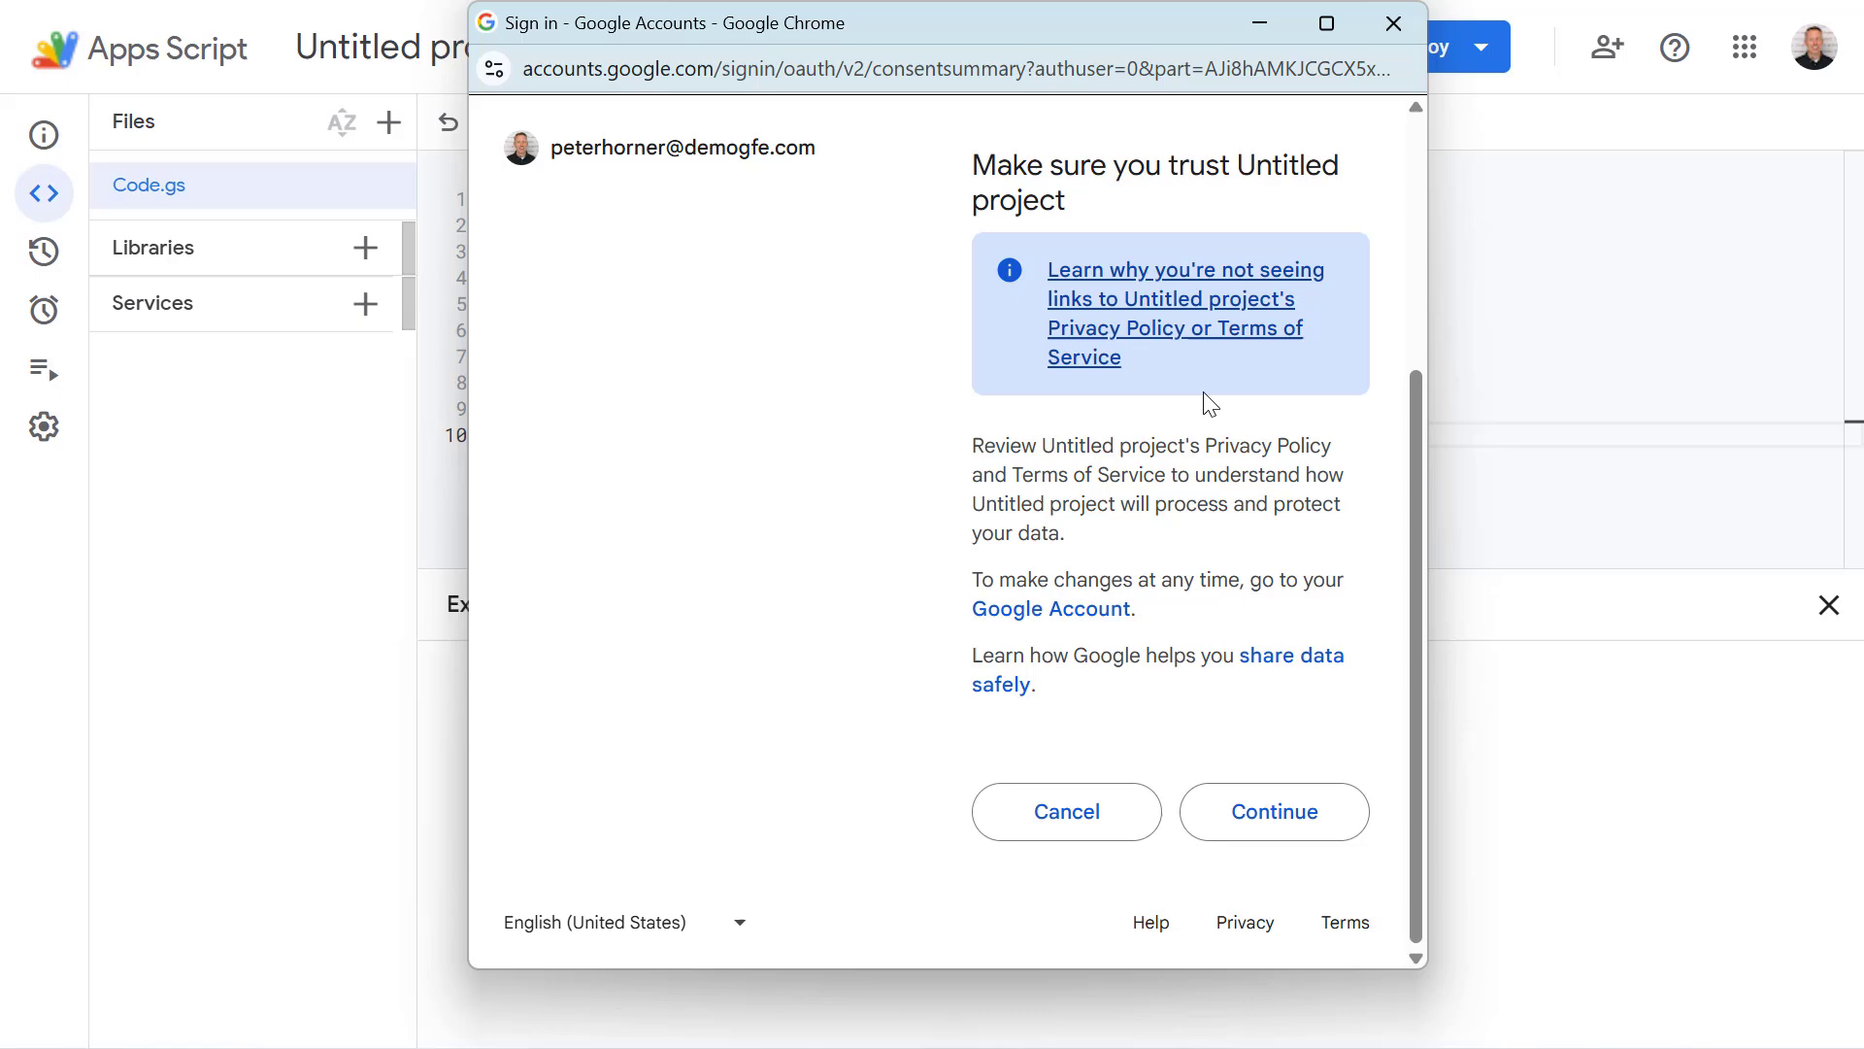
left_click(1274, 812)
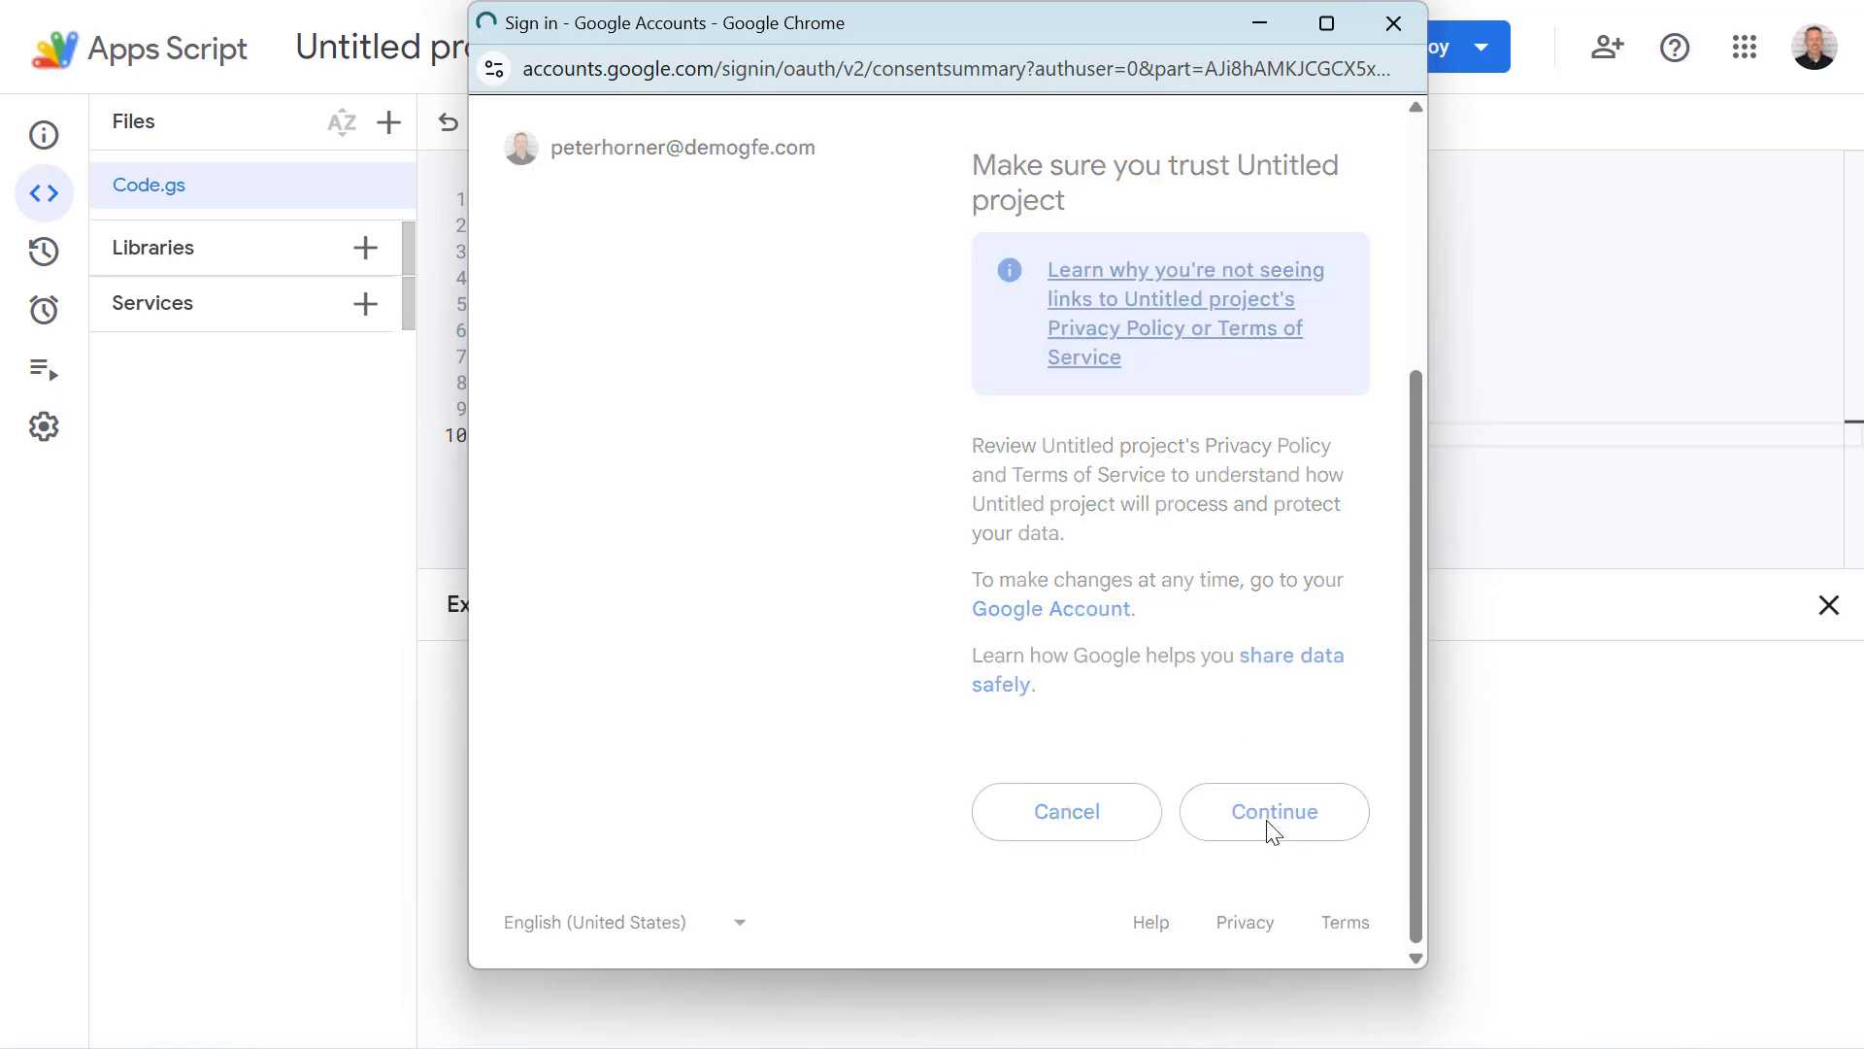
left_click(1274, 812)
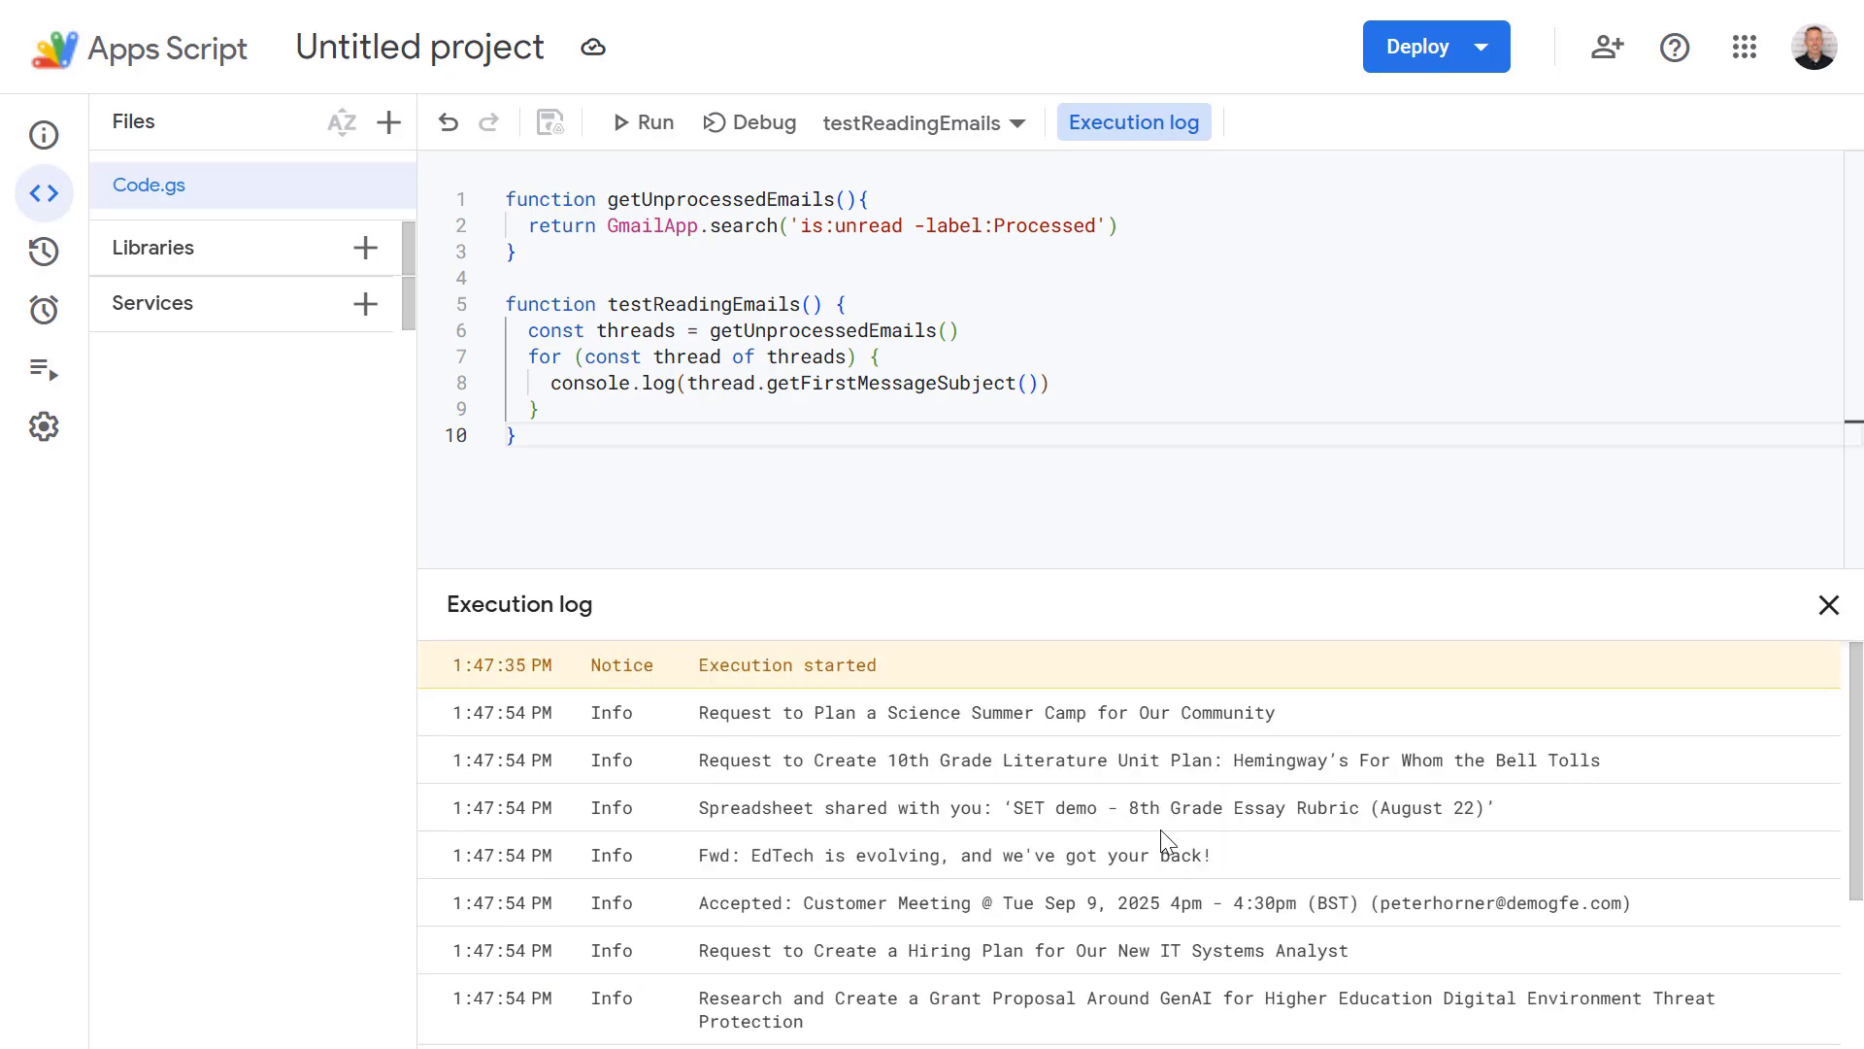
mouse_move(1017, 729)
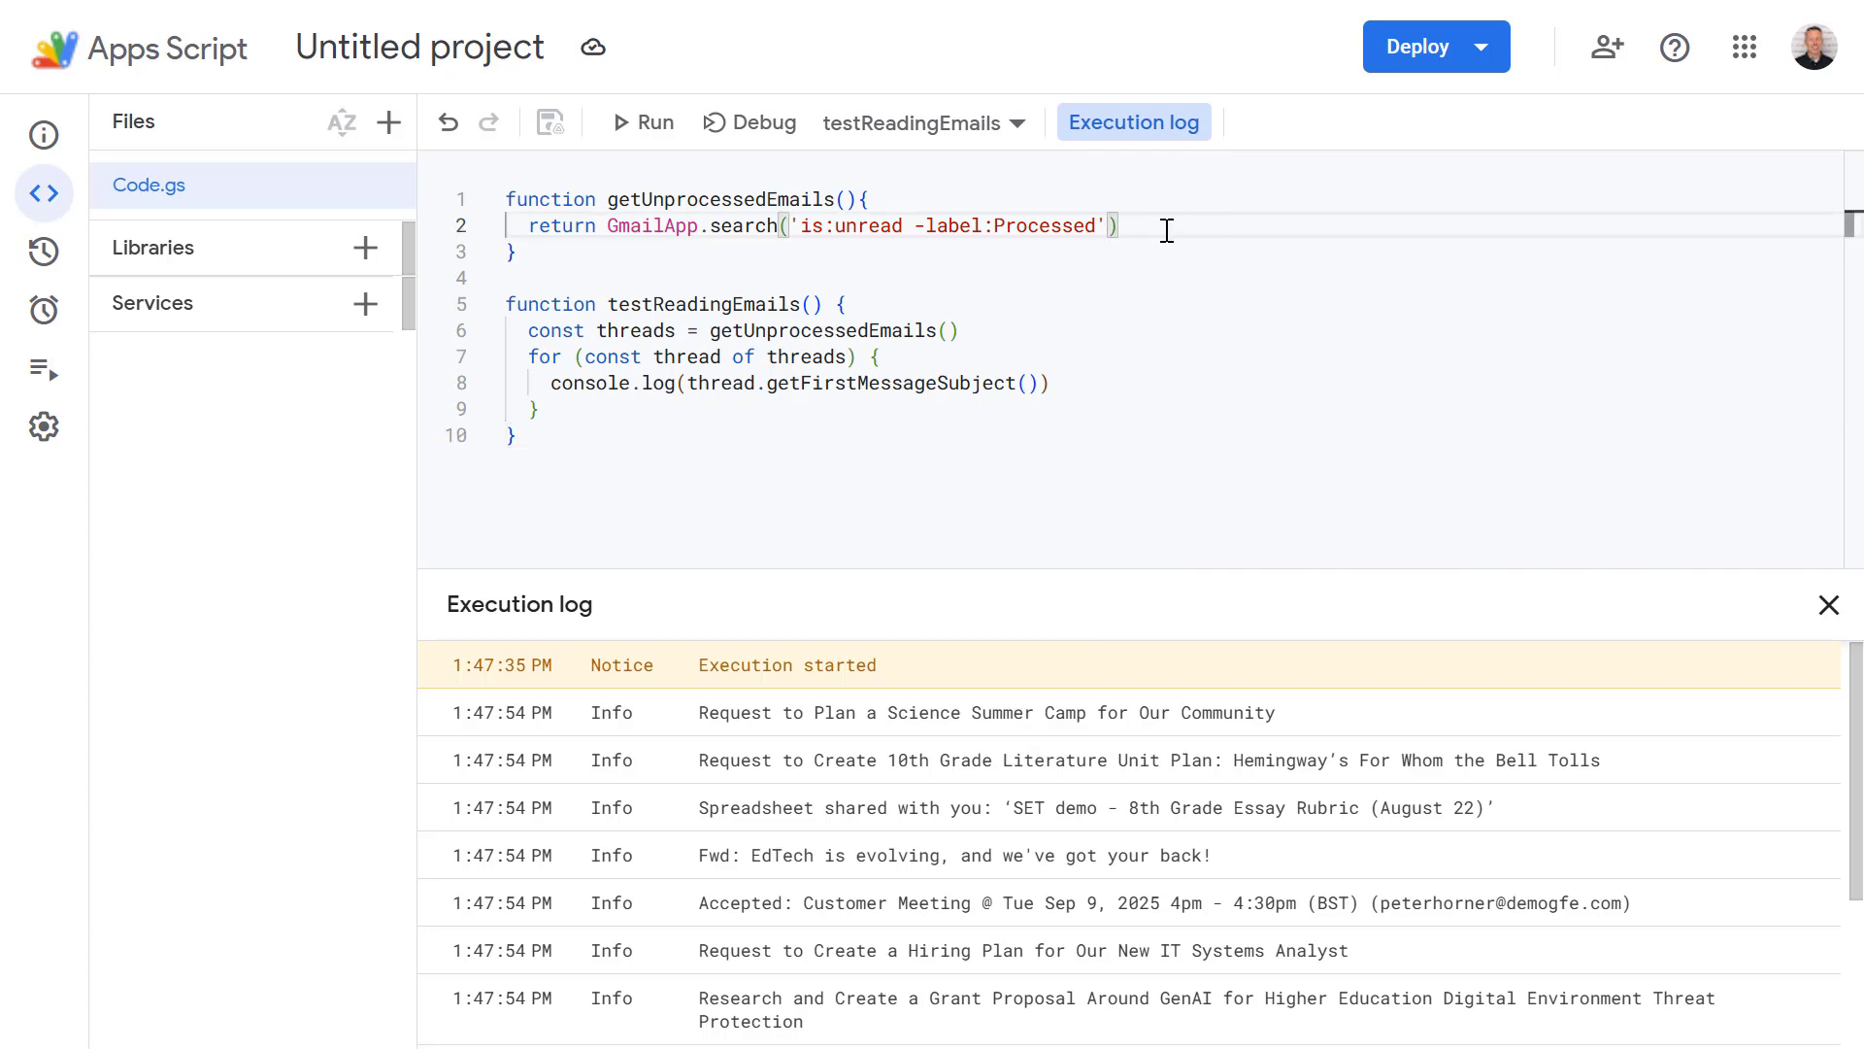
- Limit GmailApp.search to five threads with ', 0, 5' and rerun the test
type(",")
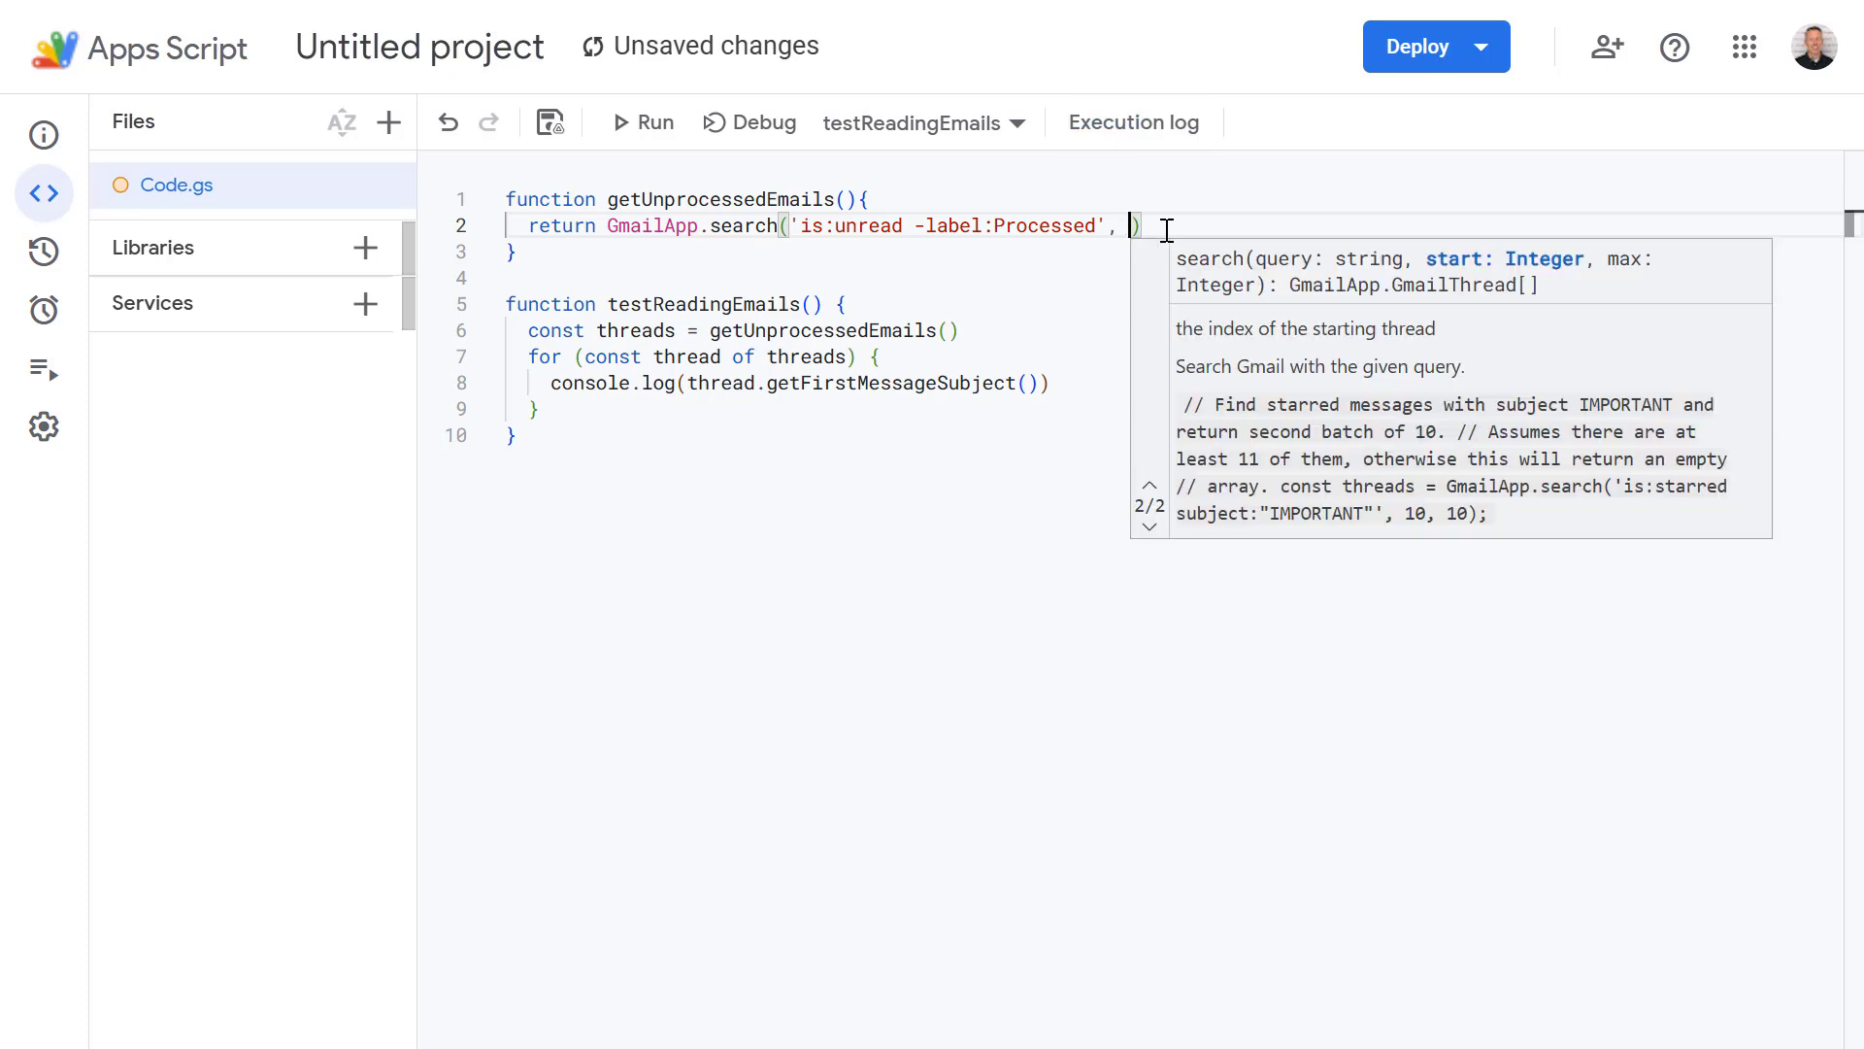
type("0, 5")
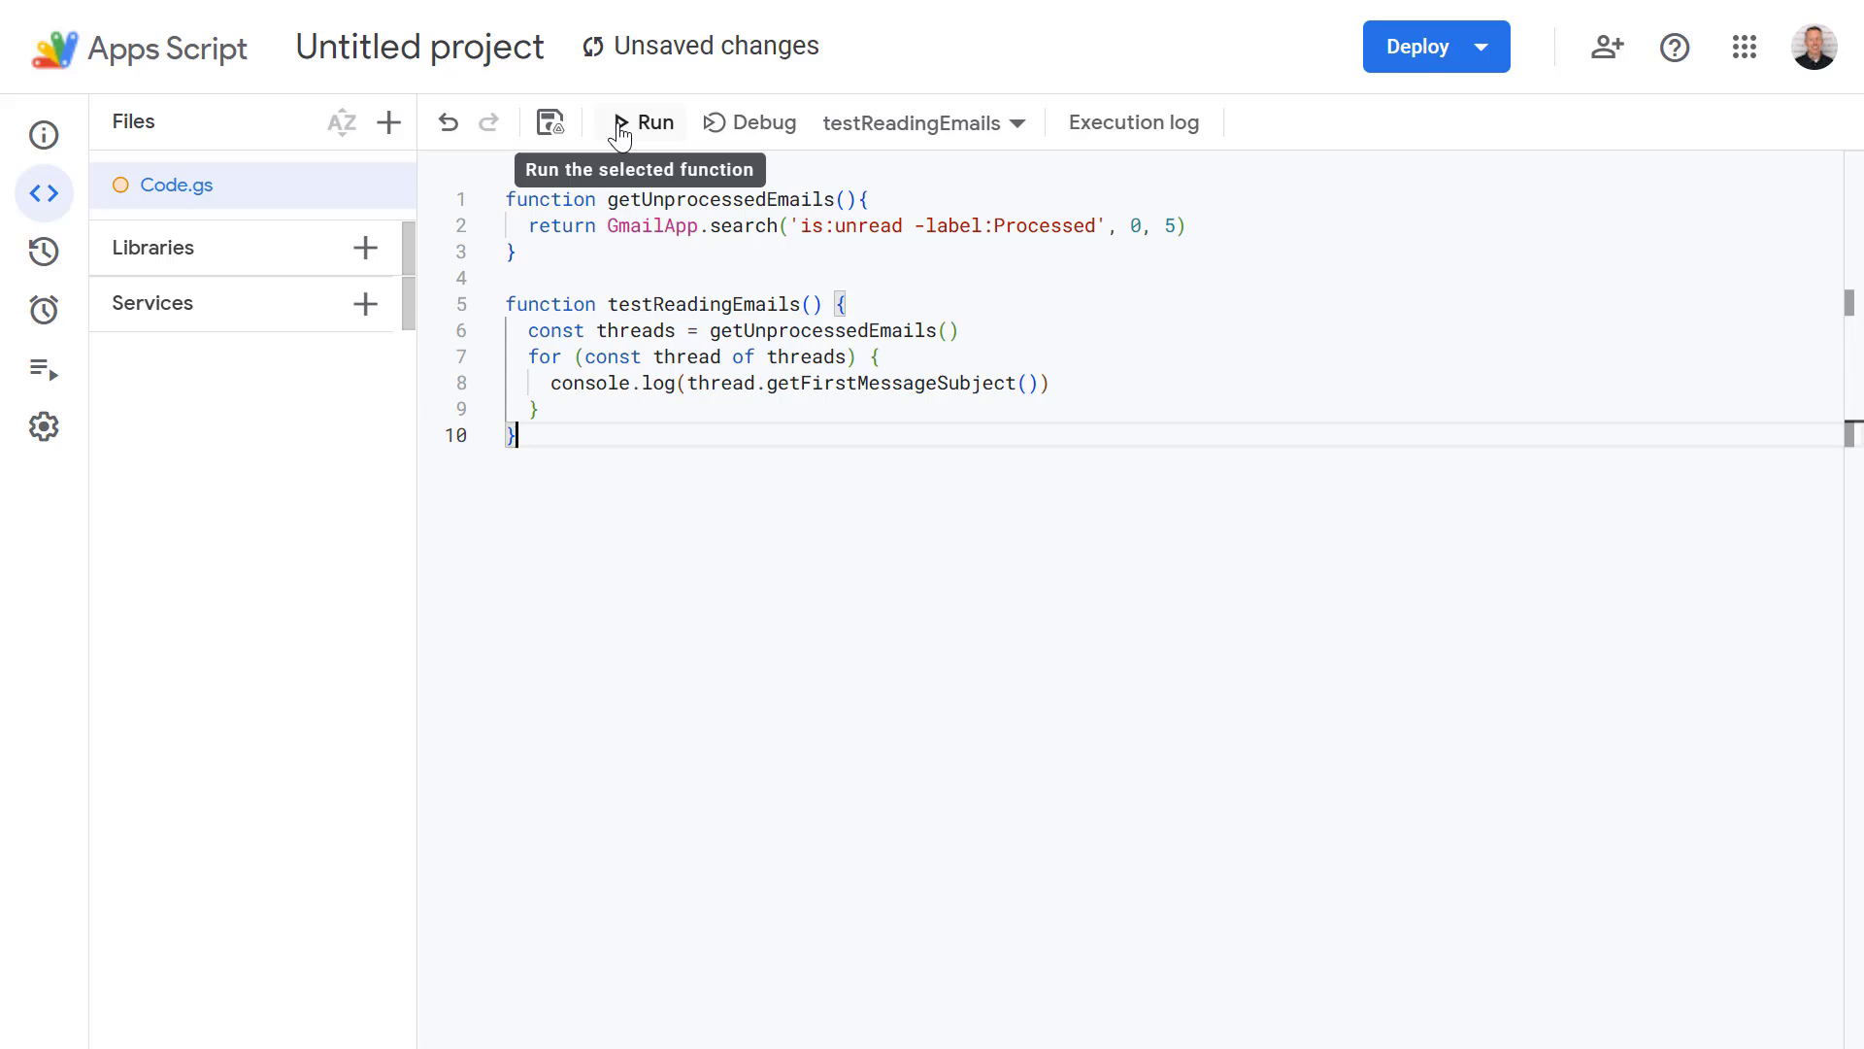
left_click(639, 120)
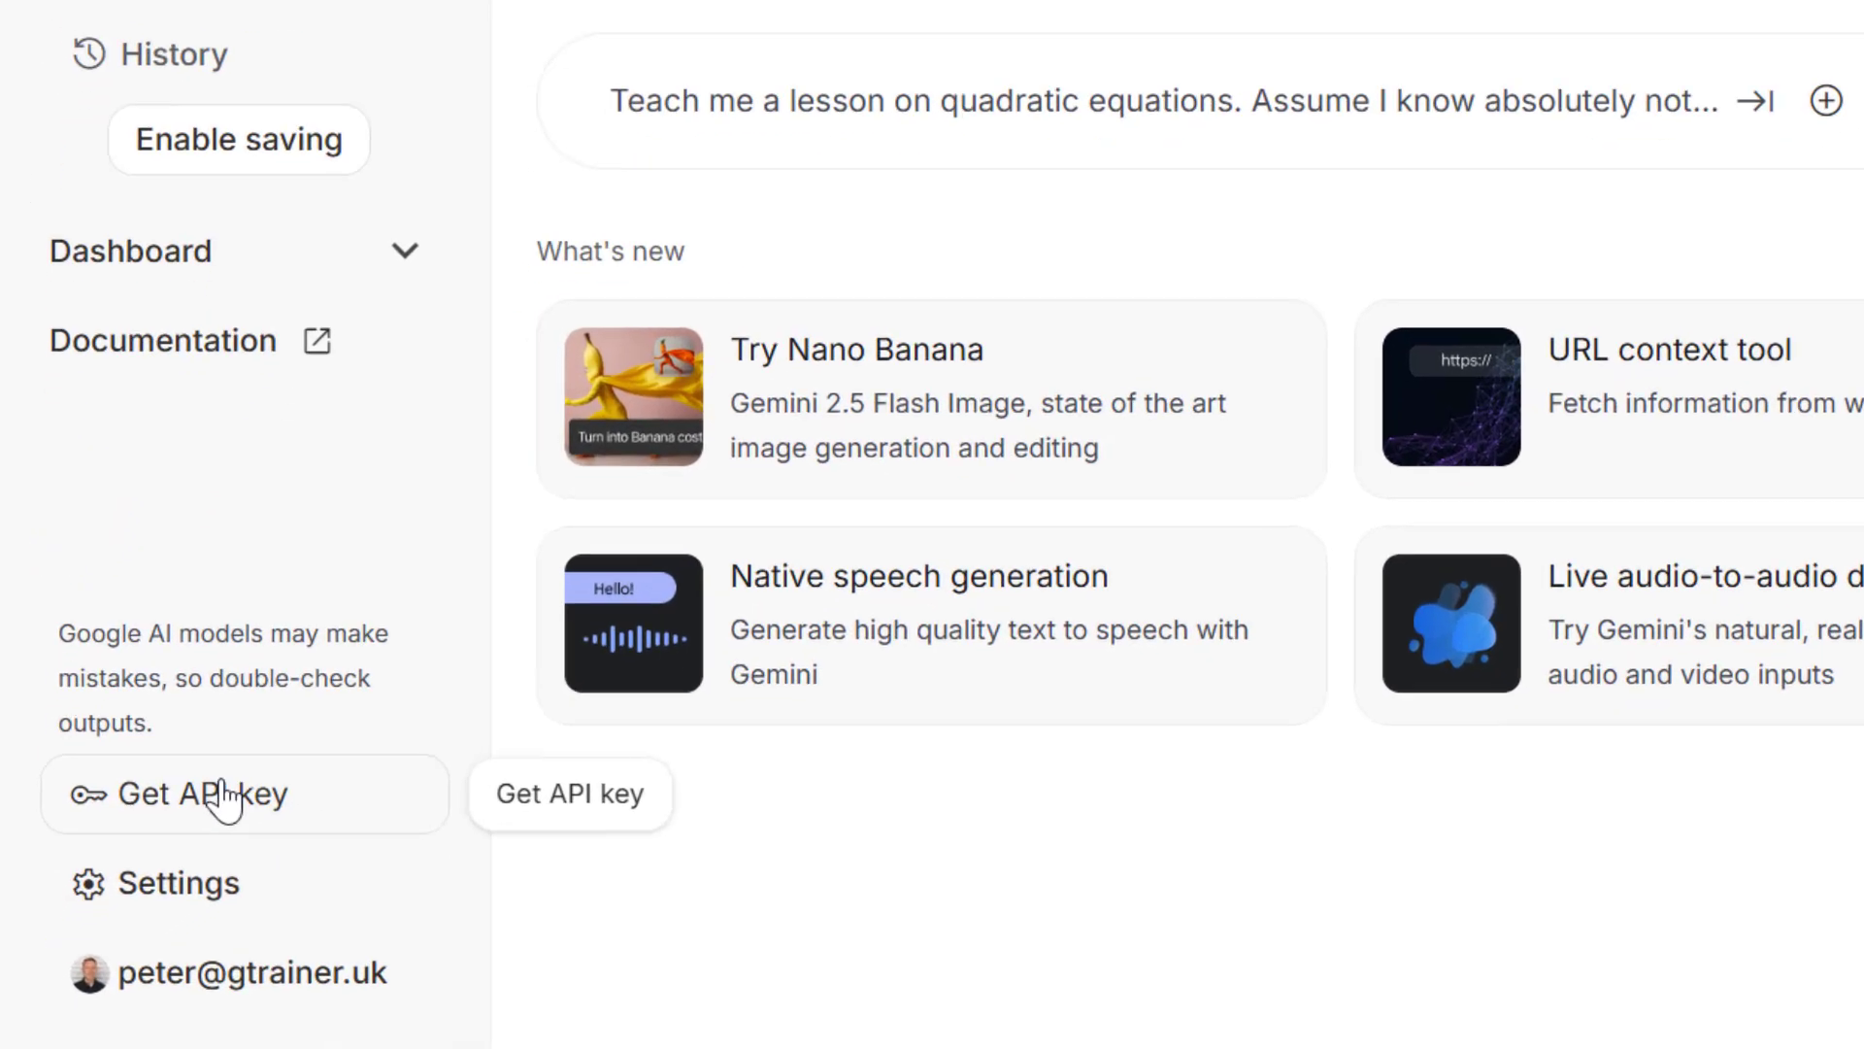
- Create a Gemini API key on the API Keys page for a chosen Cloud project
left_click(221, 794)
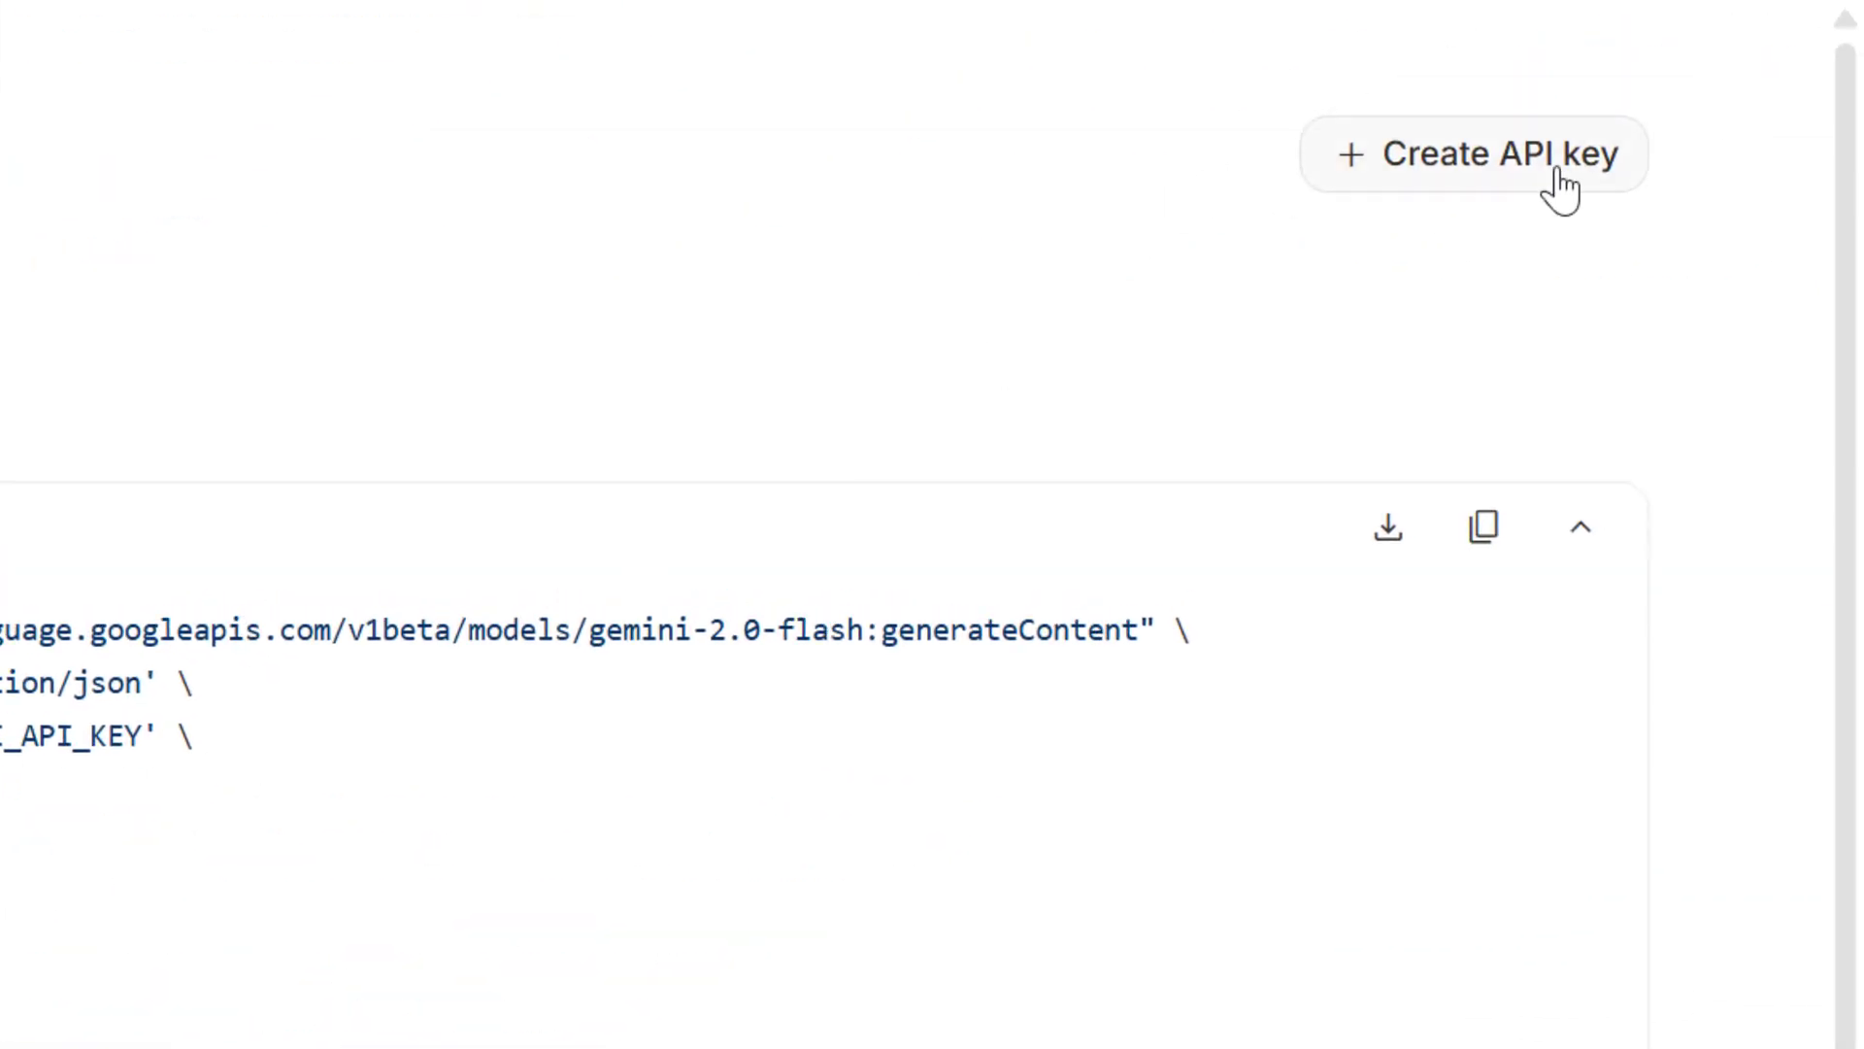
left_click(1480, 153)
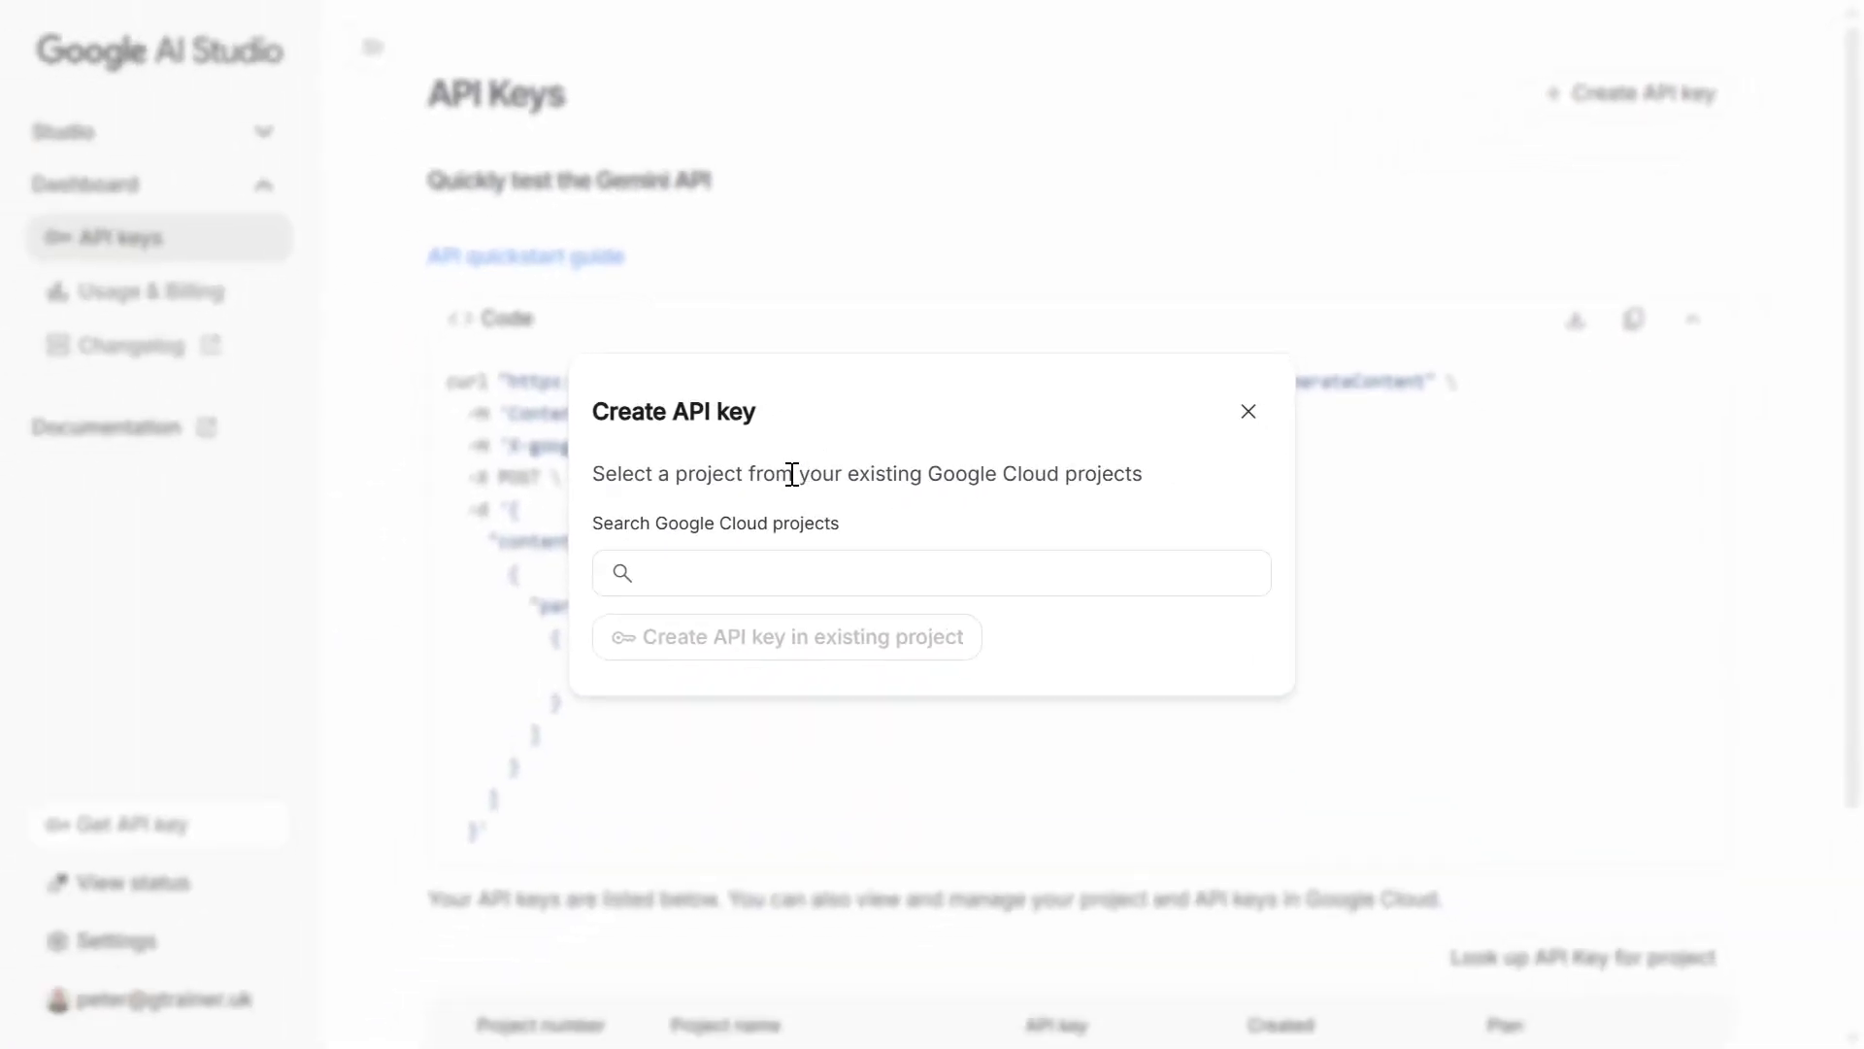
mouse_move(787, 488)
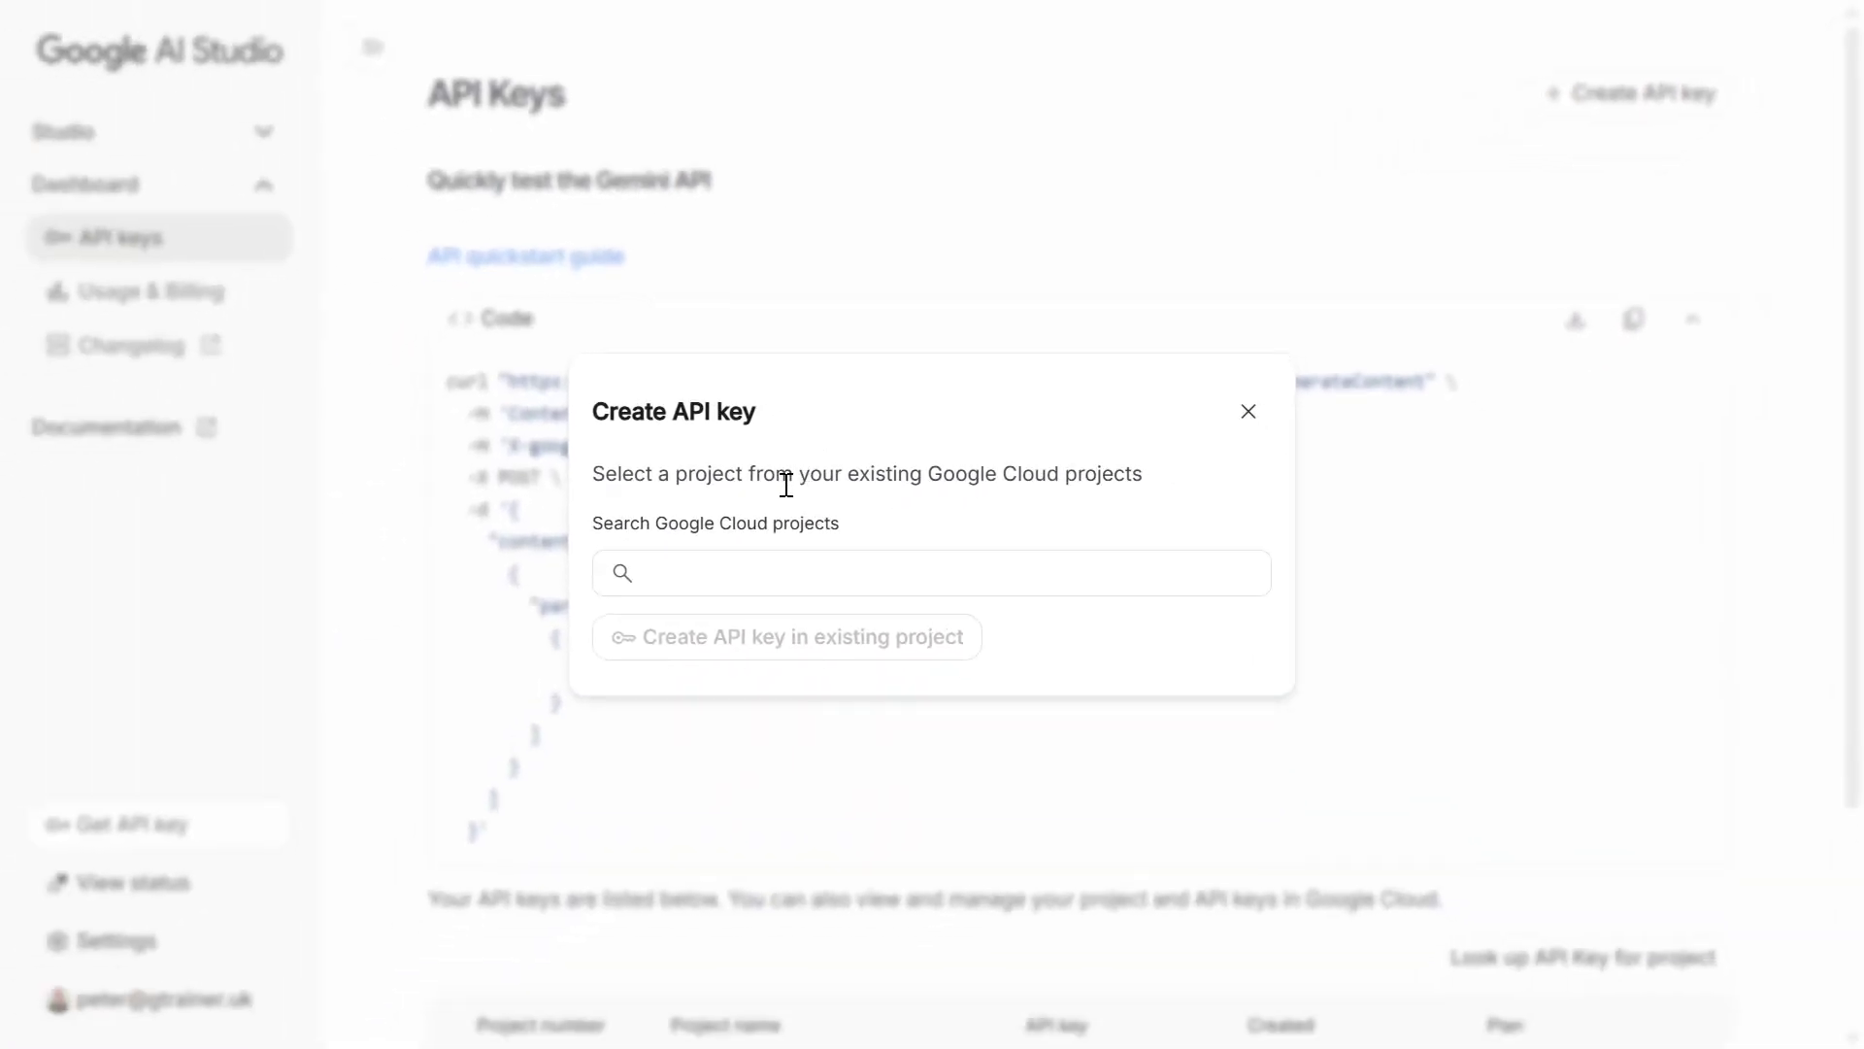
left_click(930, 572)
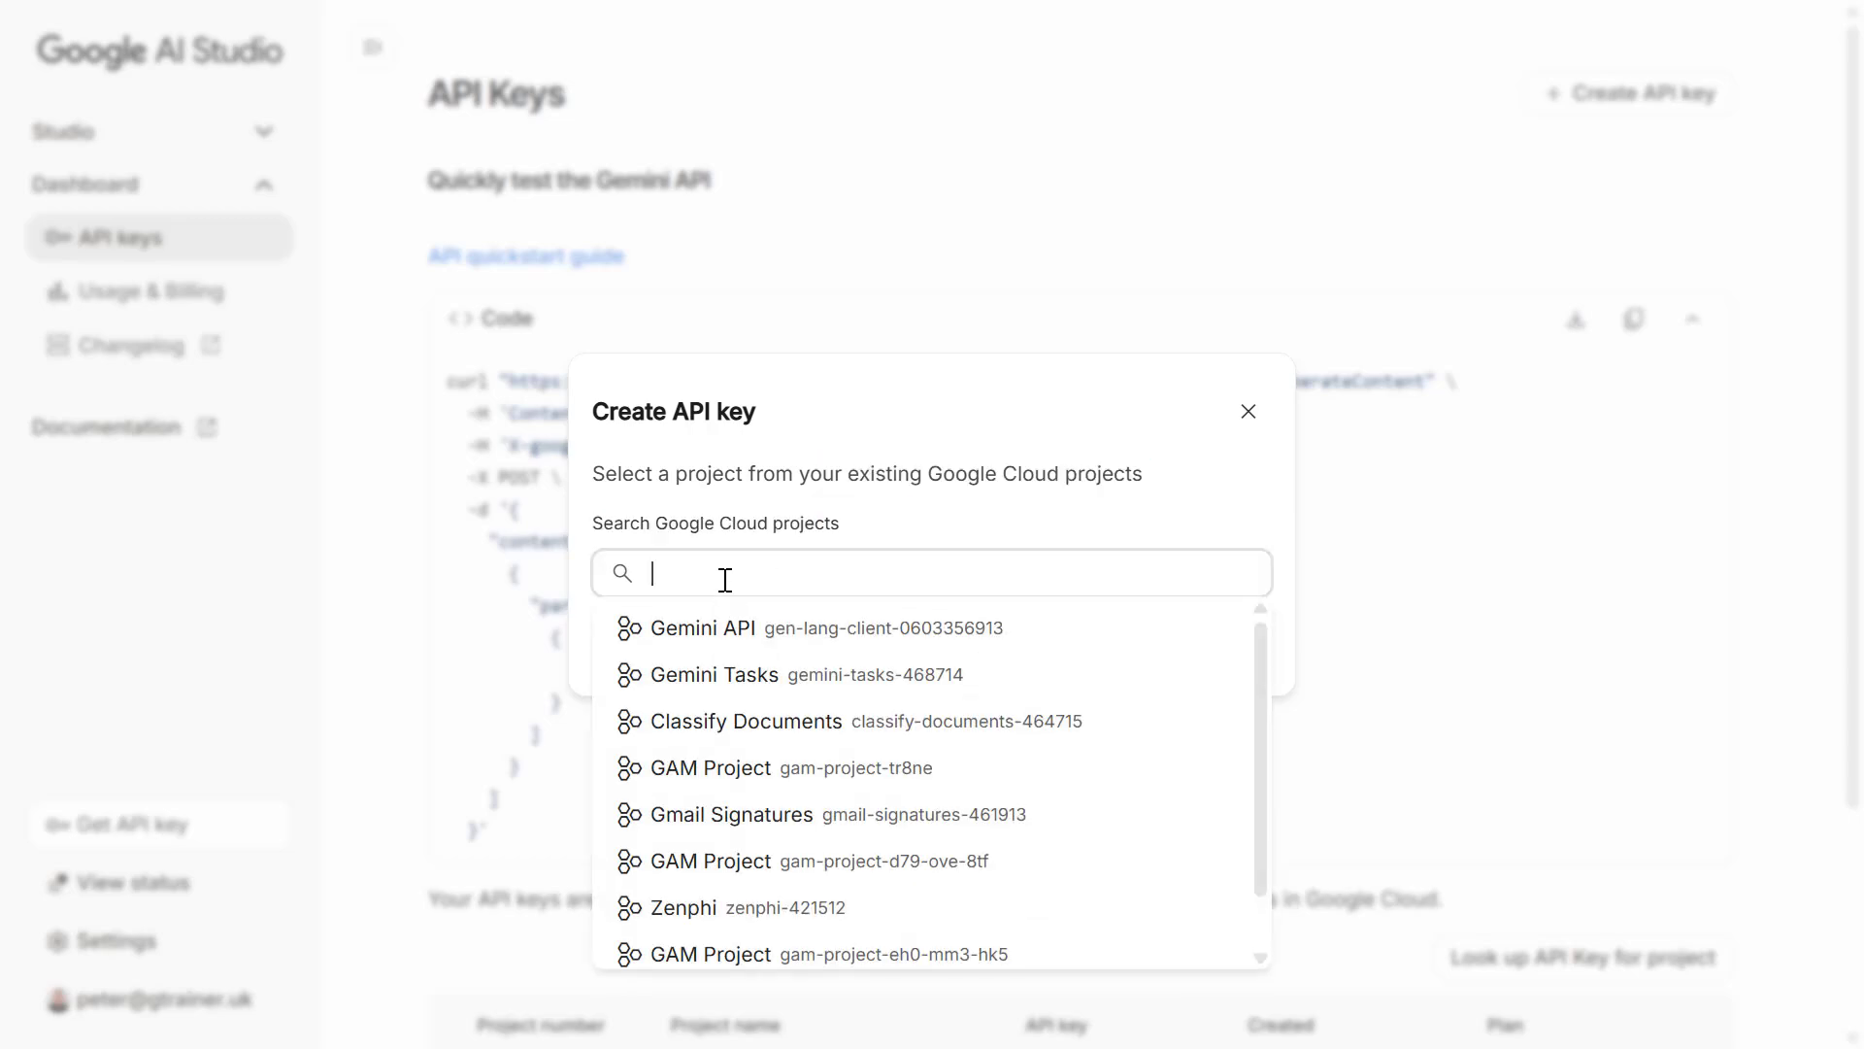
left_click(1247, 411)
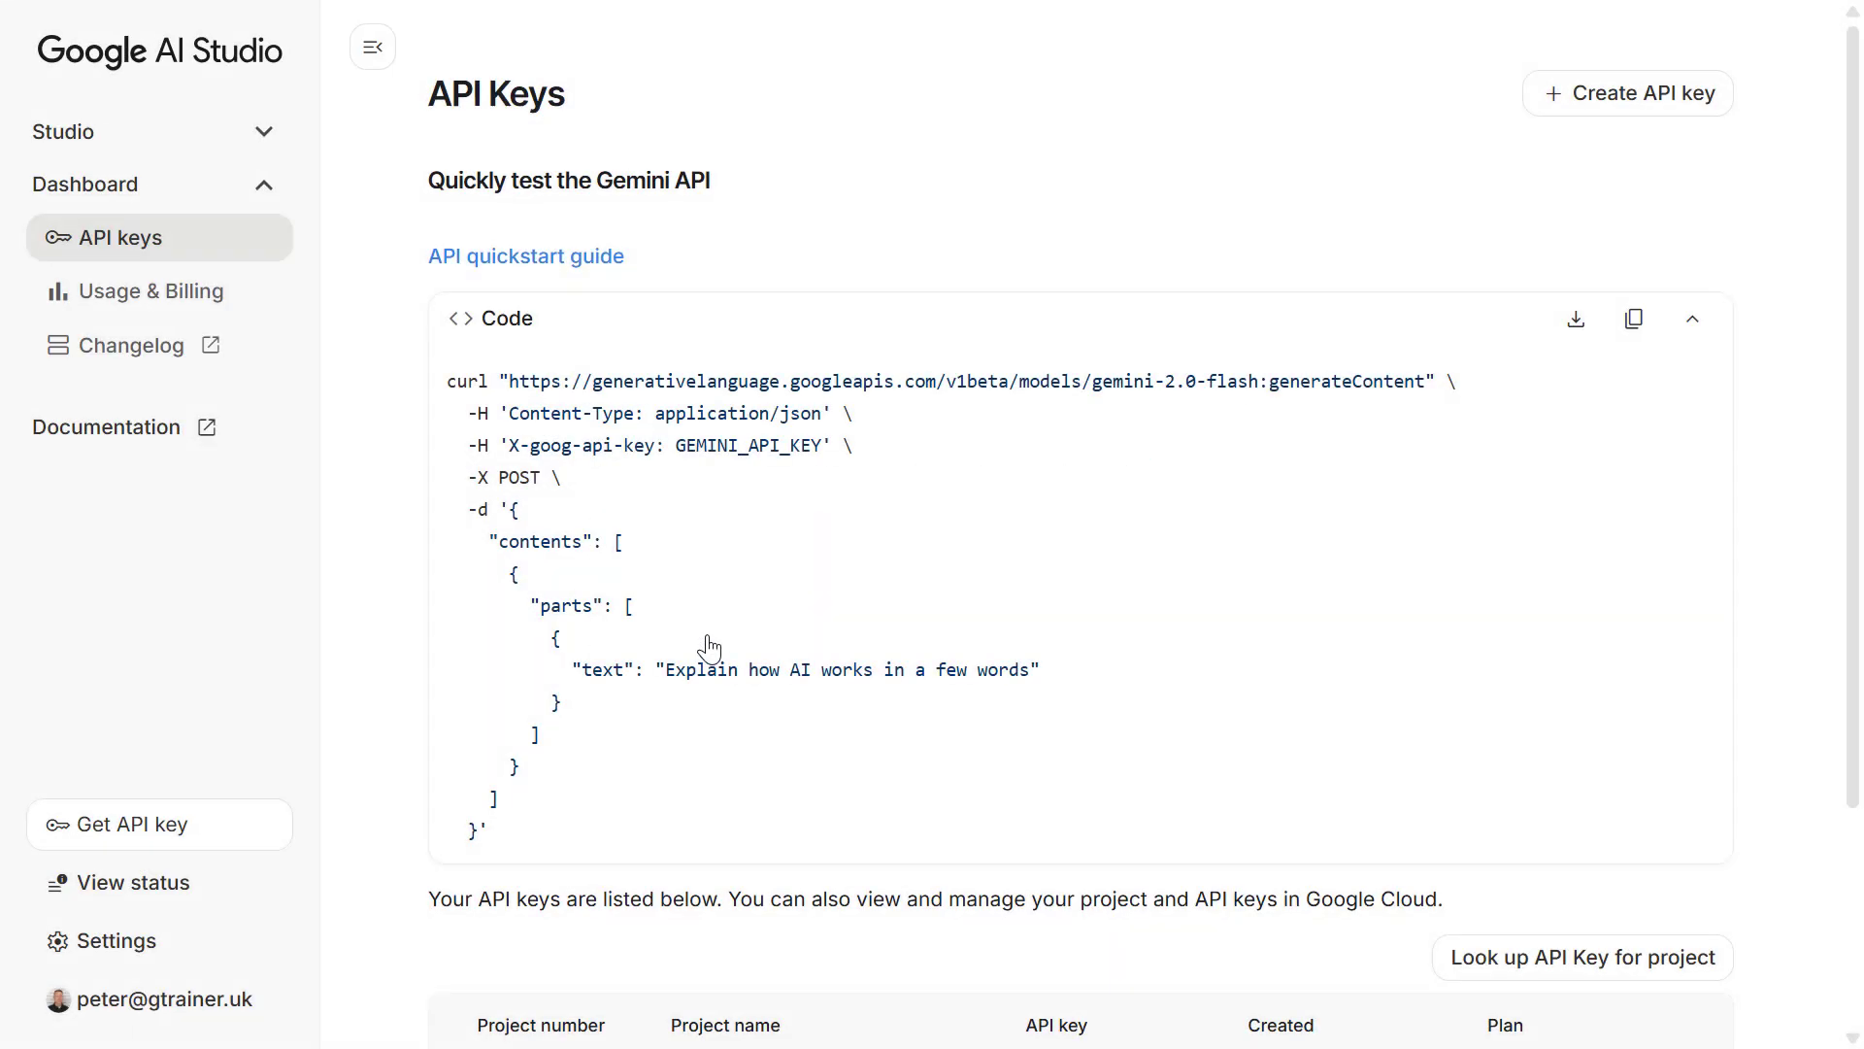
left_click(1630, 93)
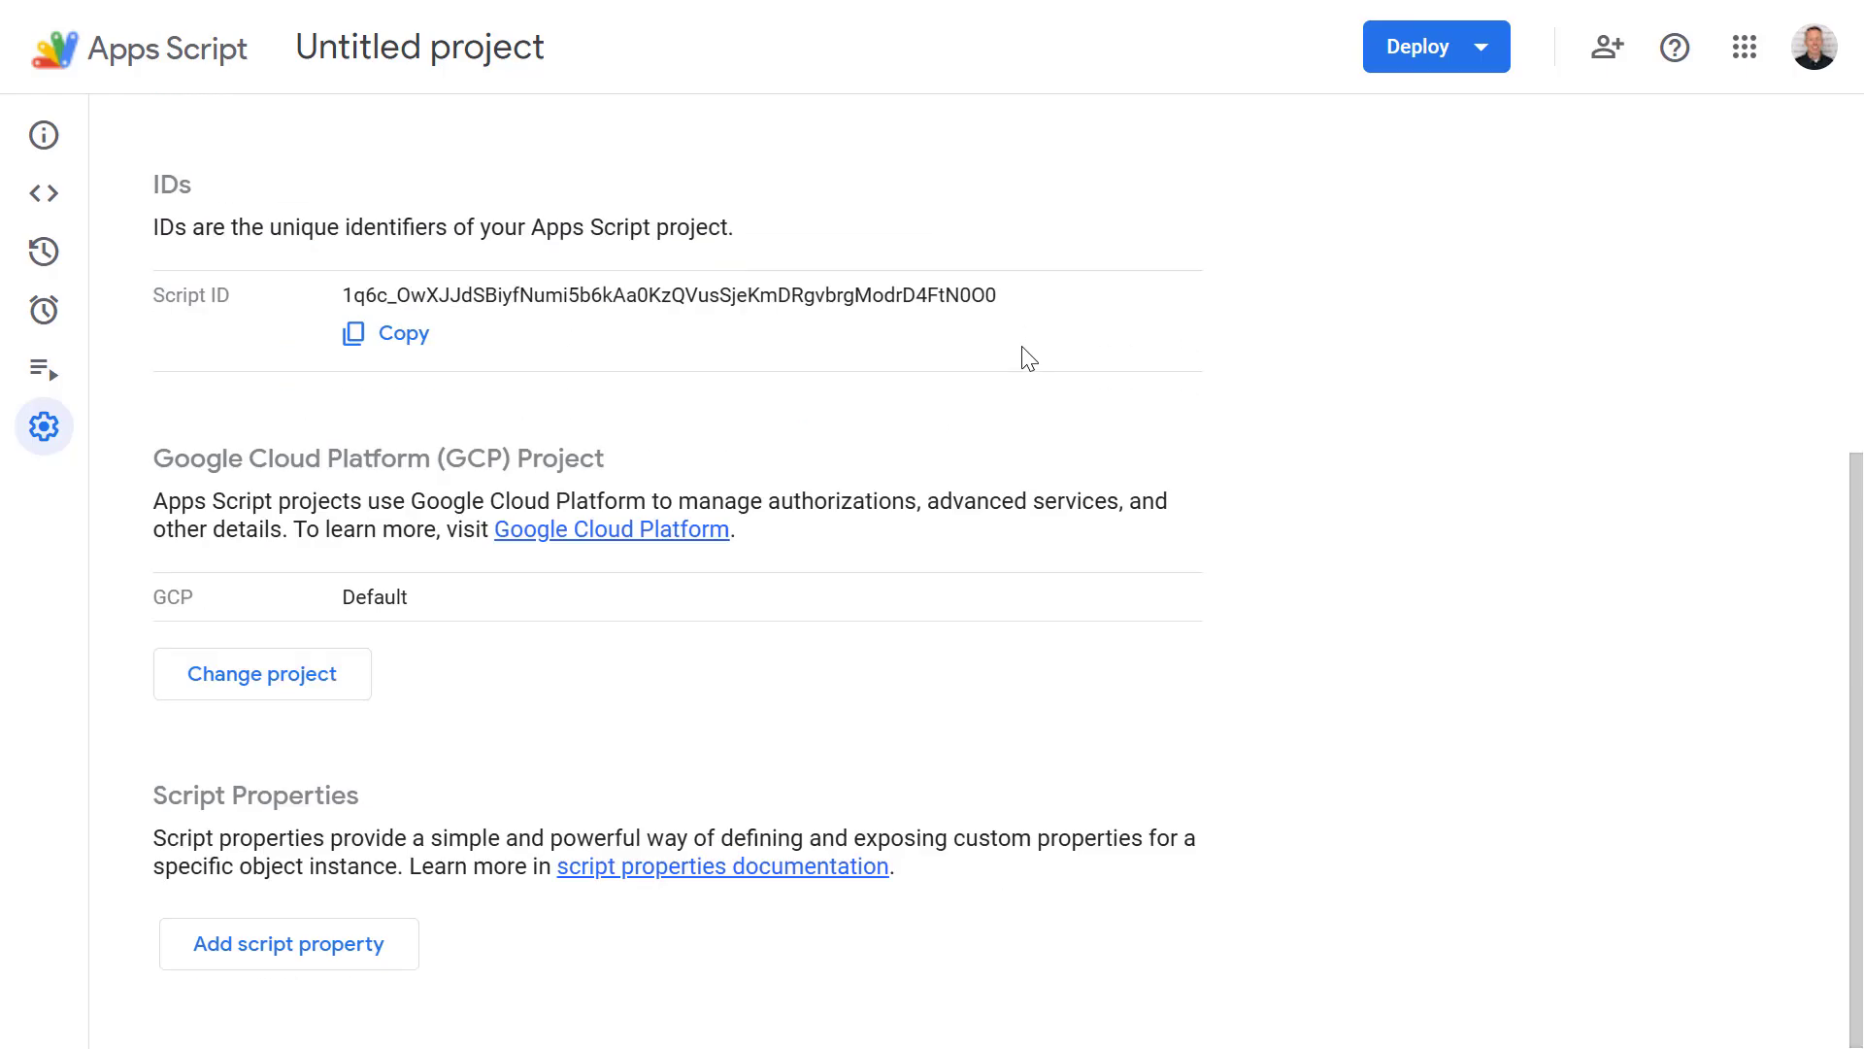
- Save script property GEMINI_API_KEY holding the Gemini key value, then return to the editor
left_click(288, 944)
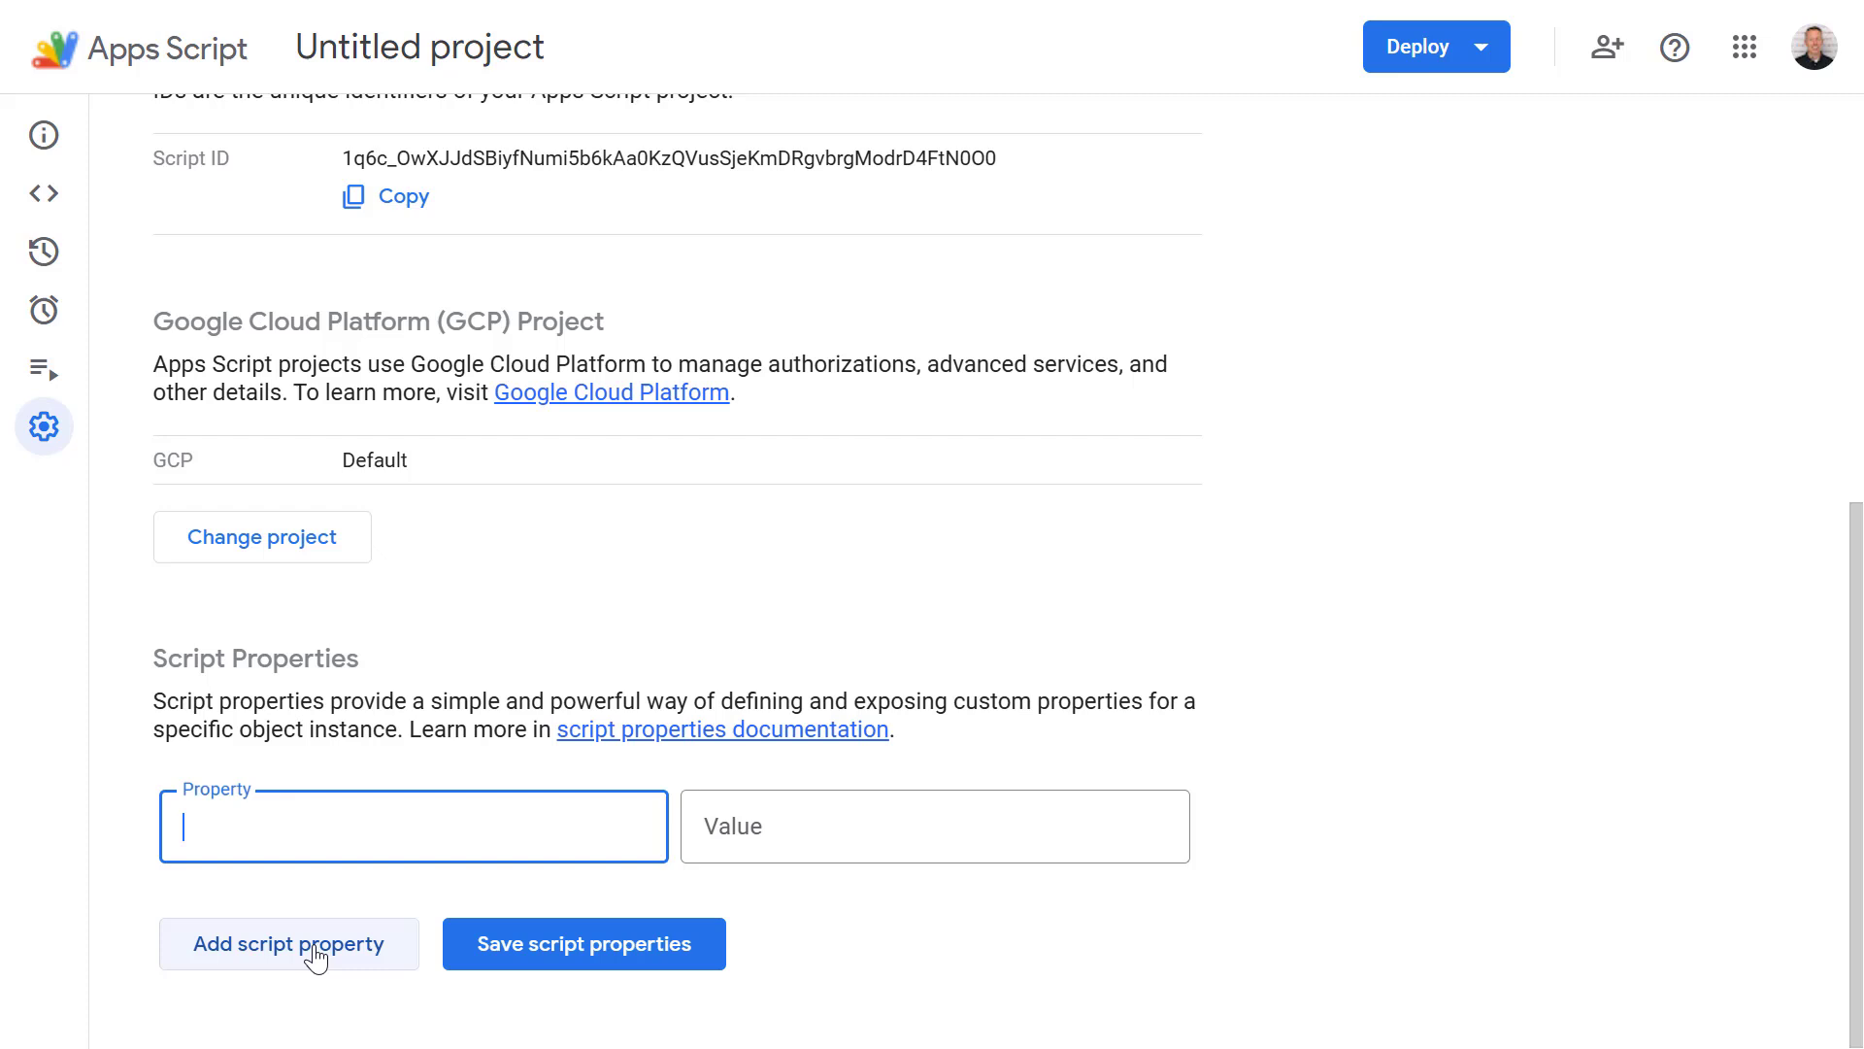
left_click(287, 943)
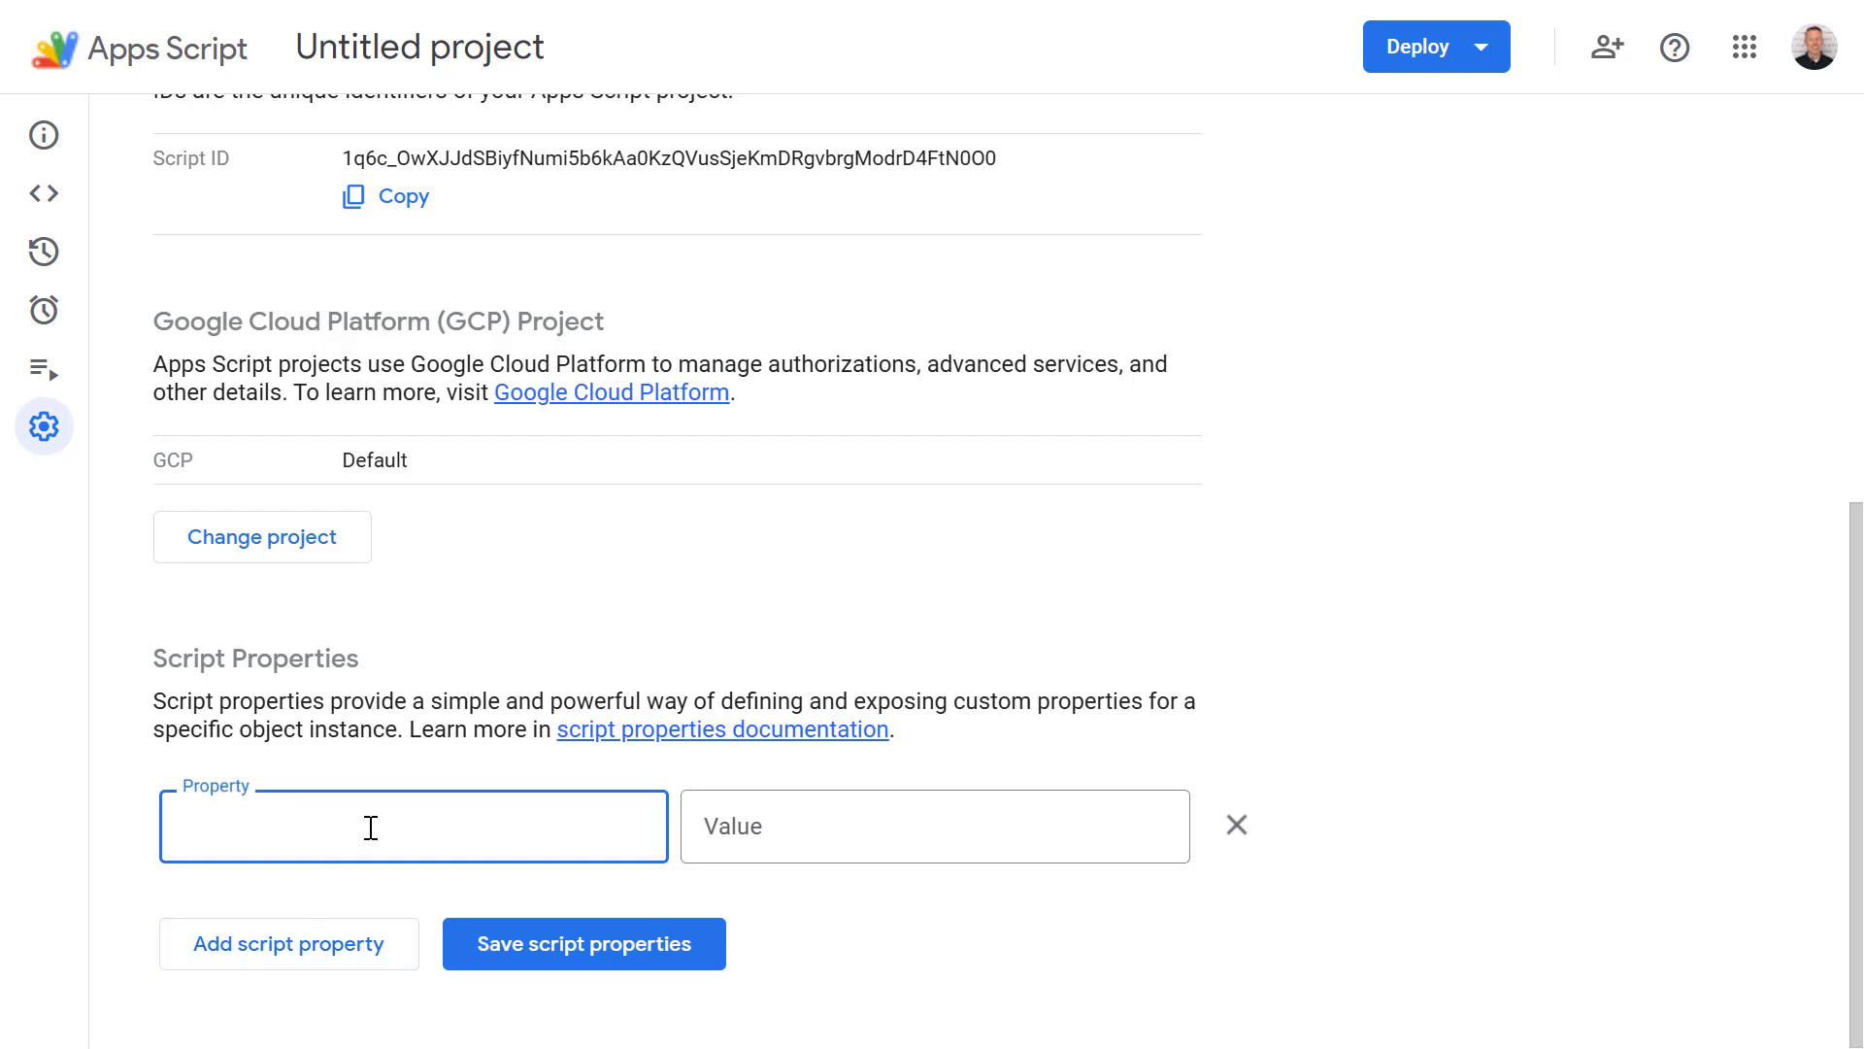
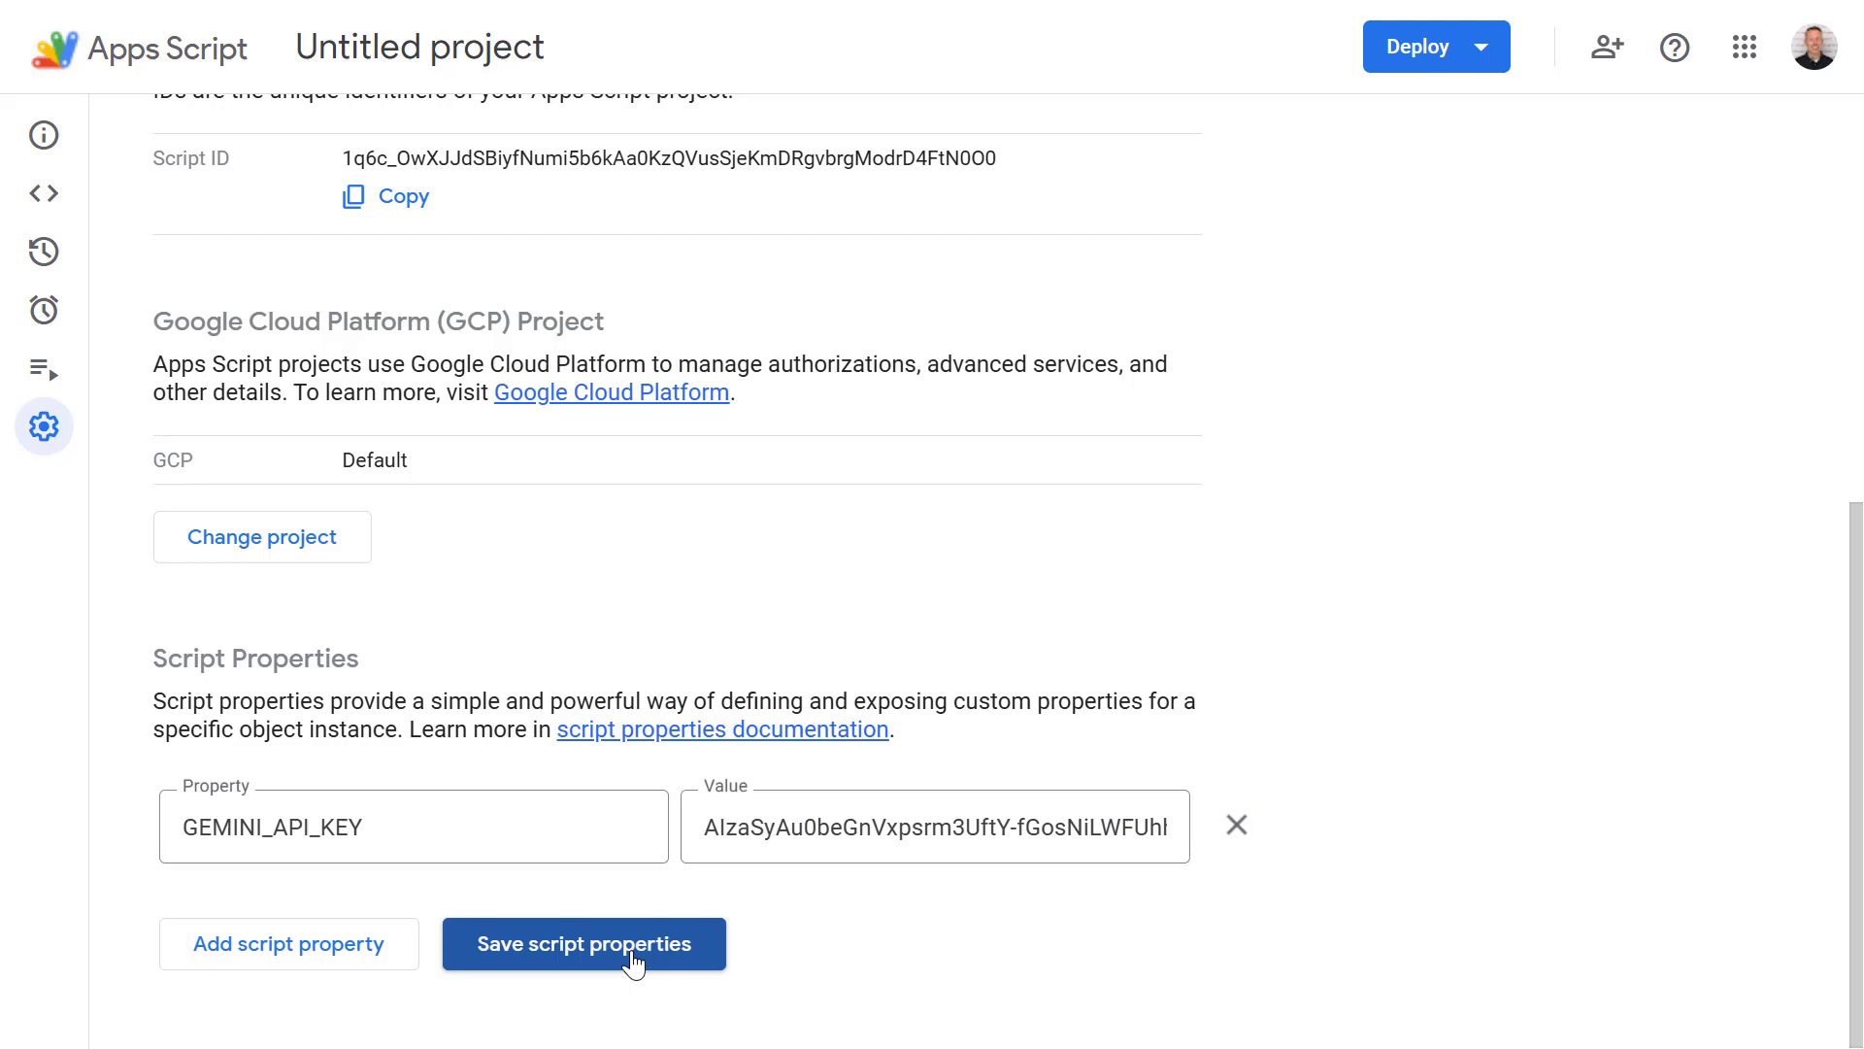
left_click(583, 944)
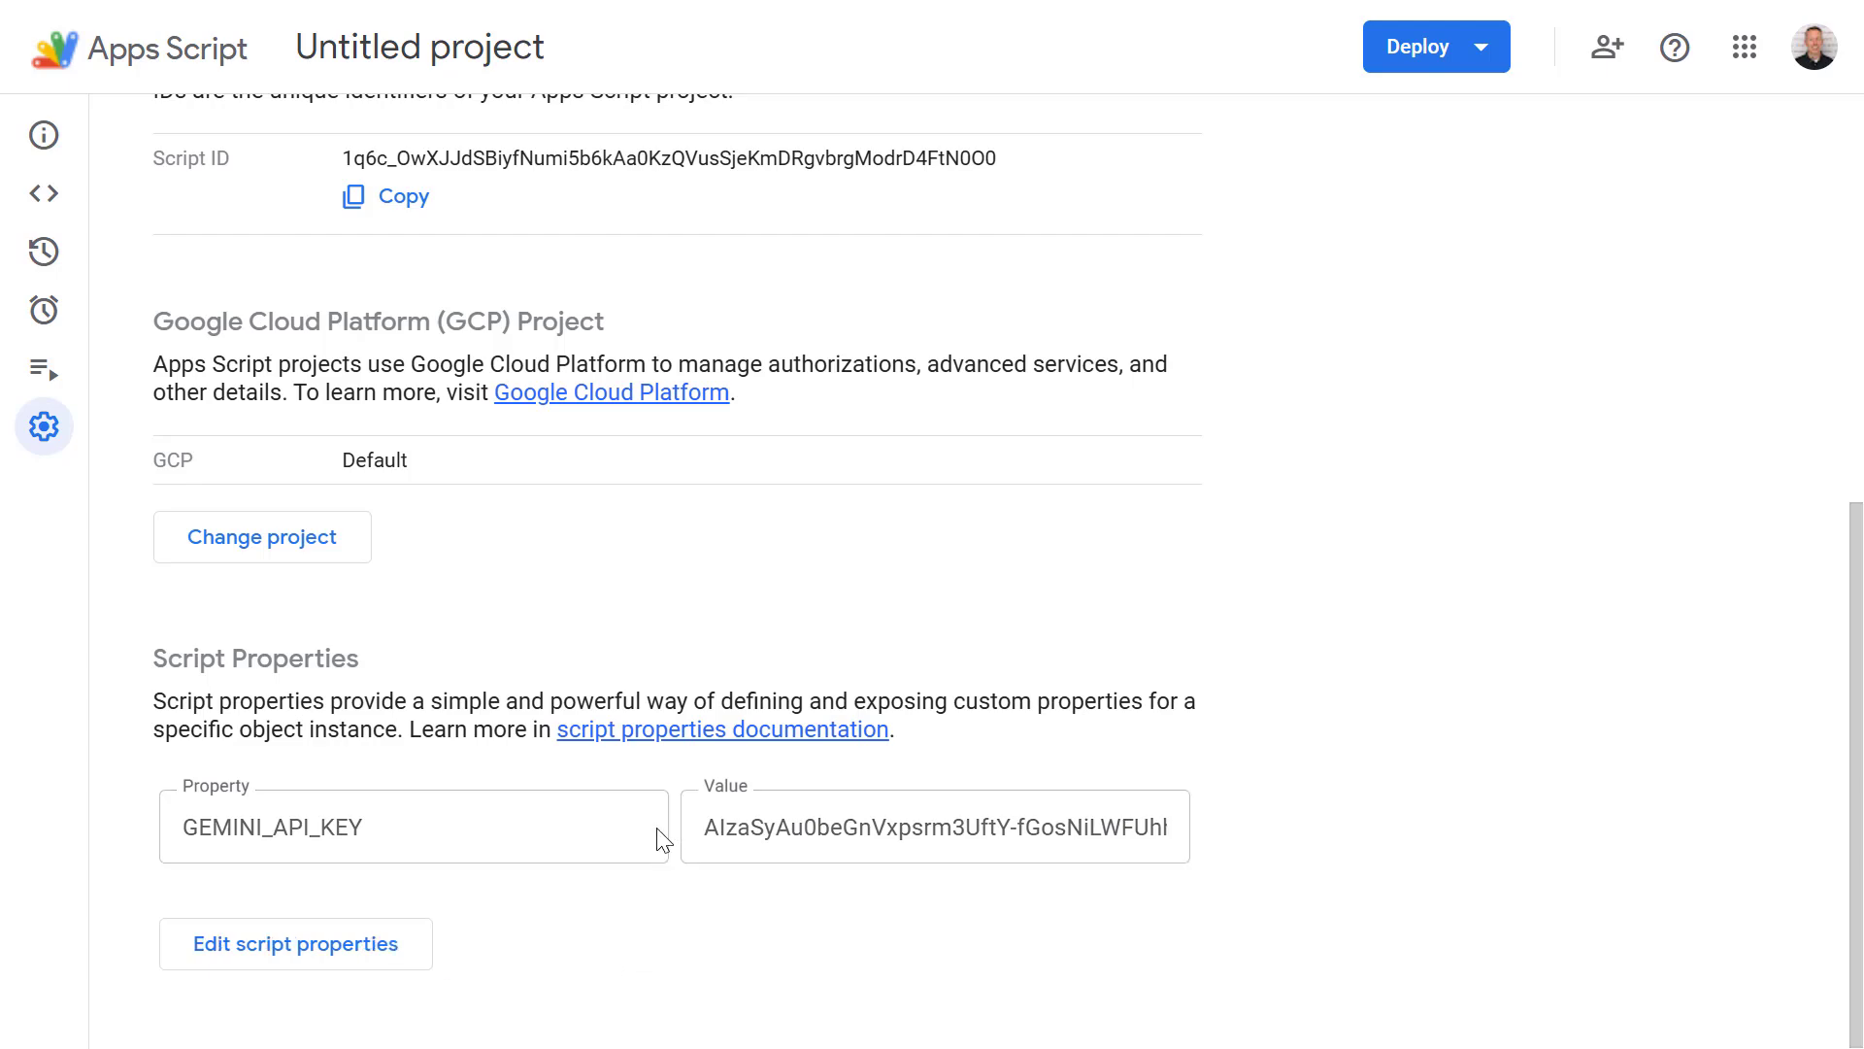
left_click(43, 192)
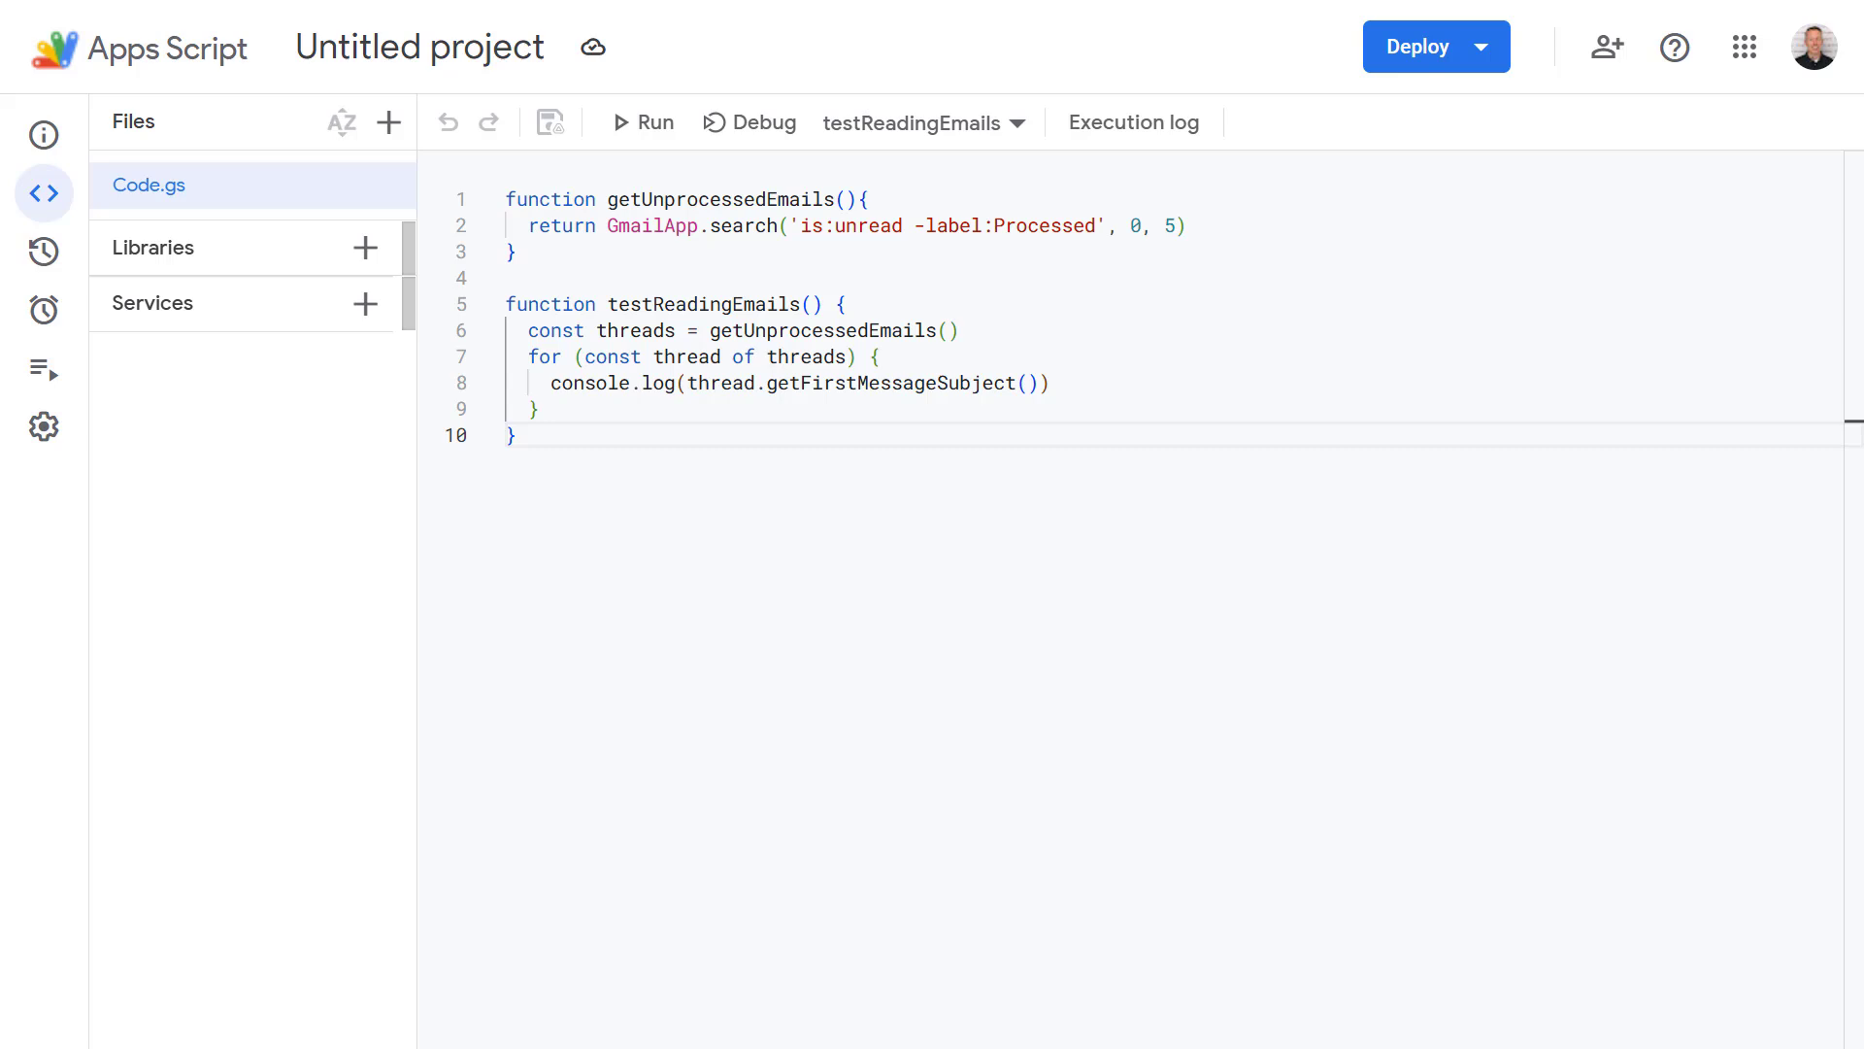
mouse_move(1383, 361)
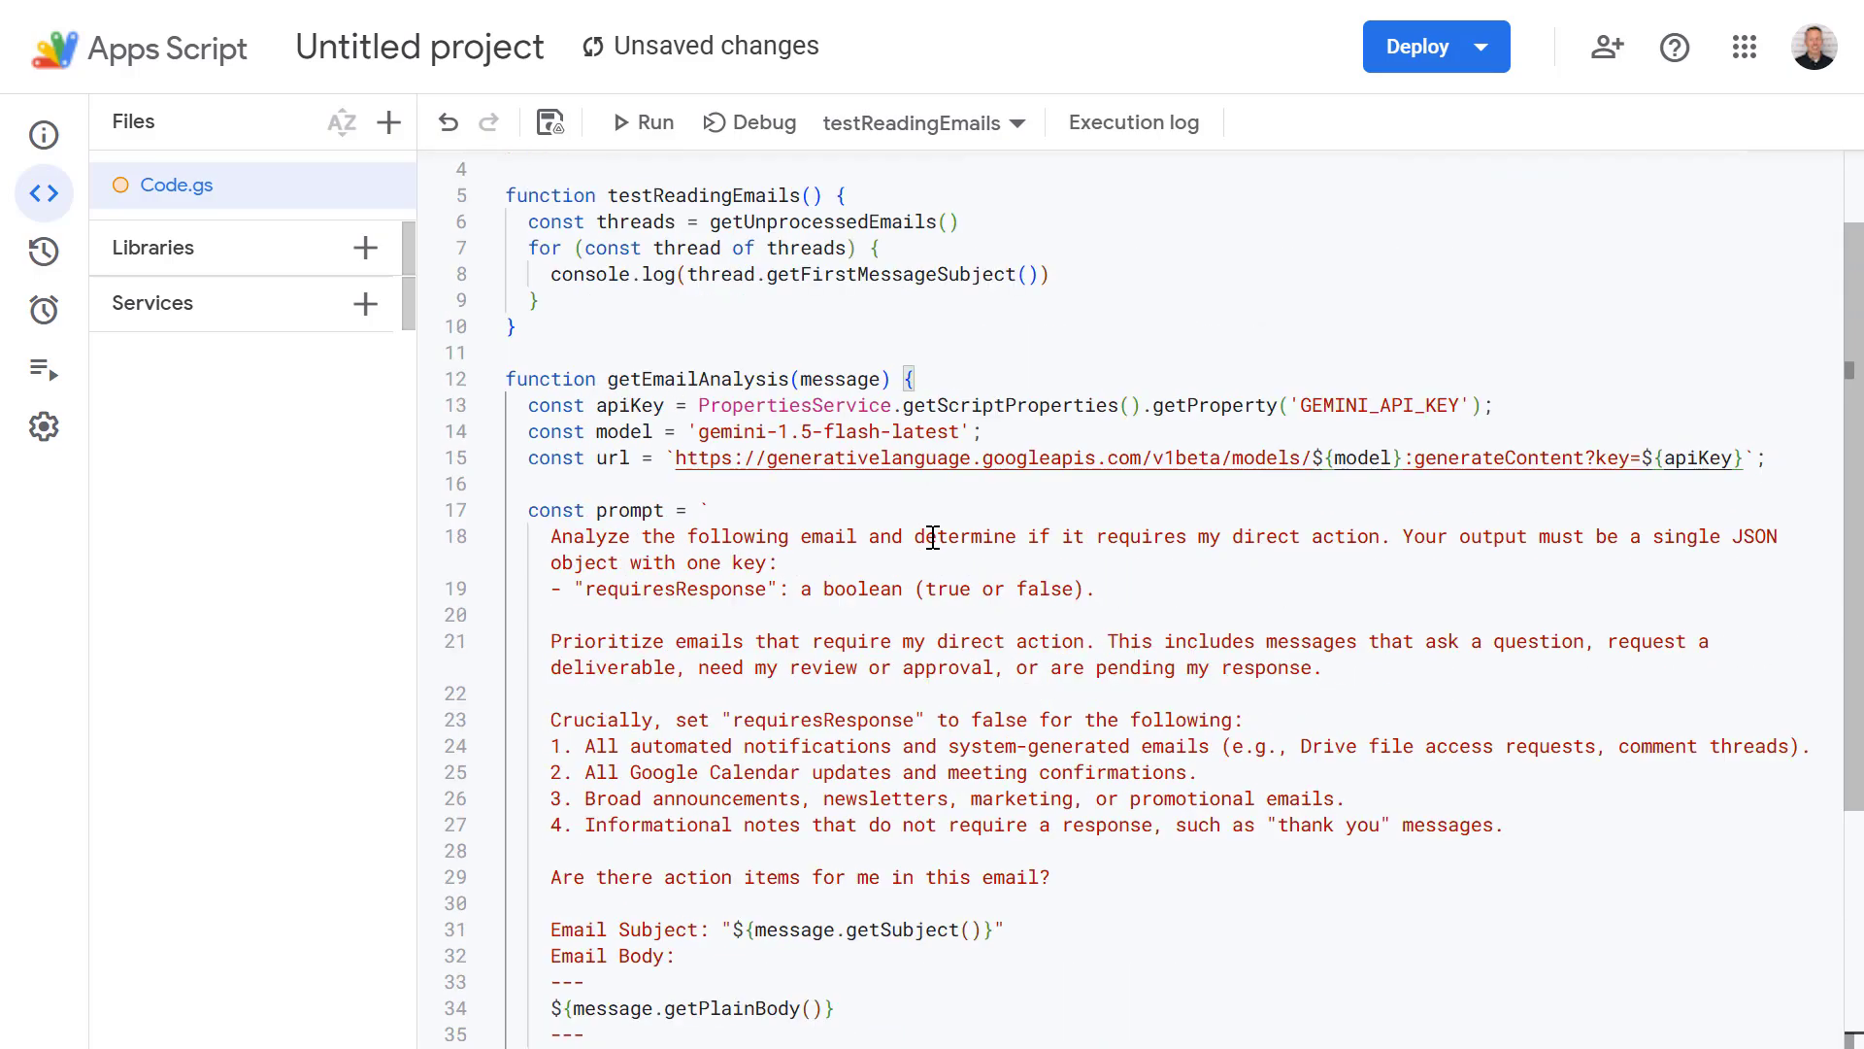
scroll("down", 3)
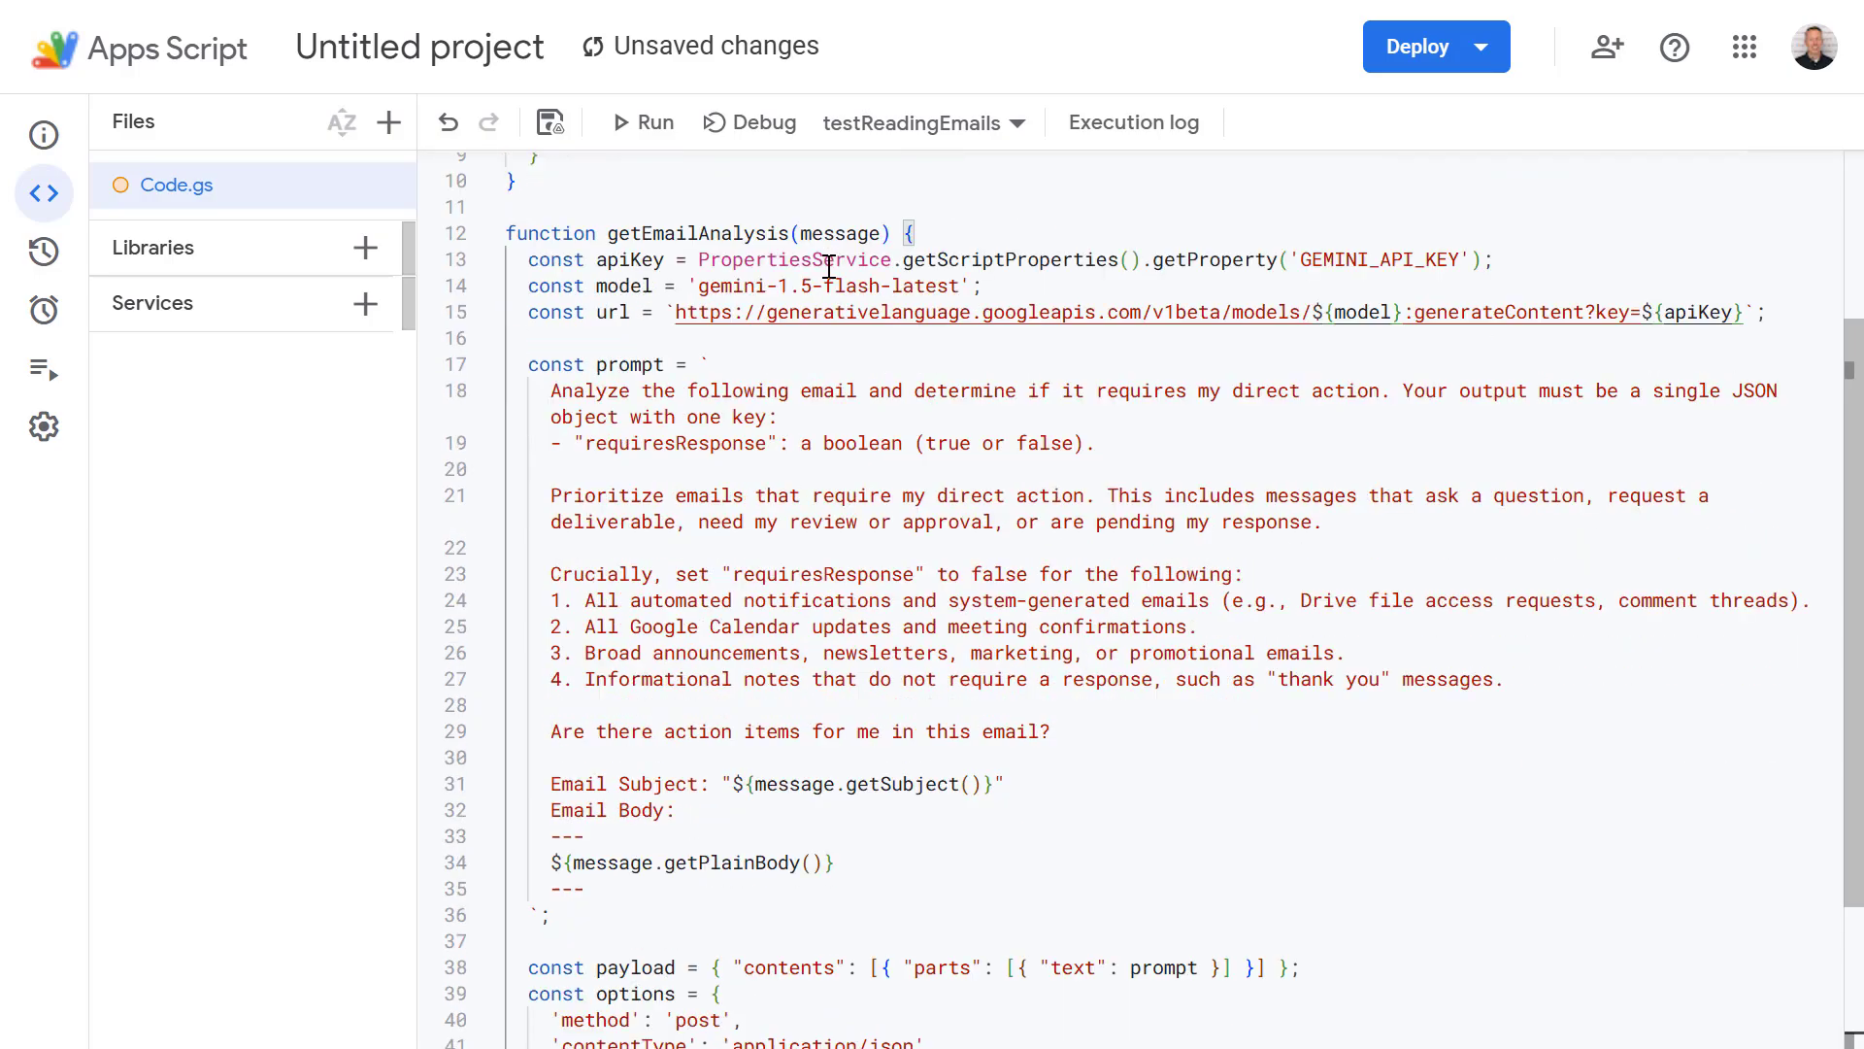
scroll("down", 3)
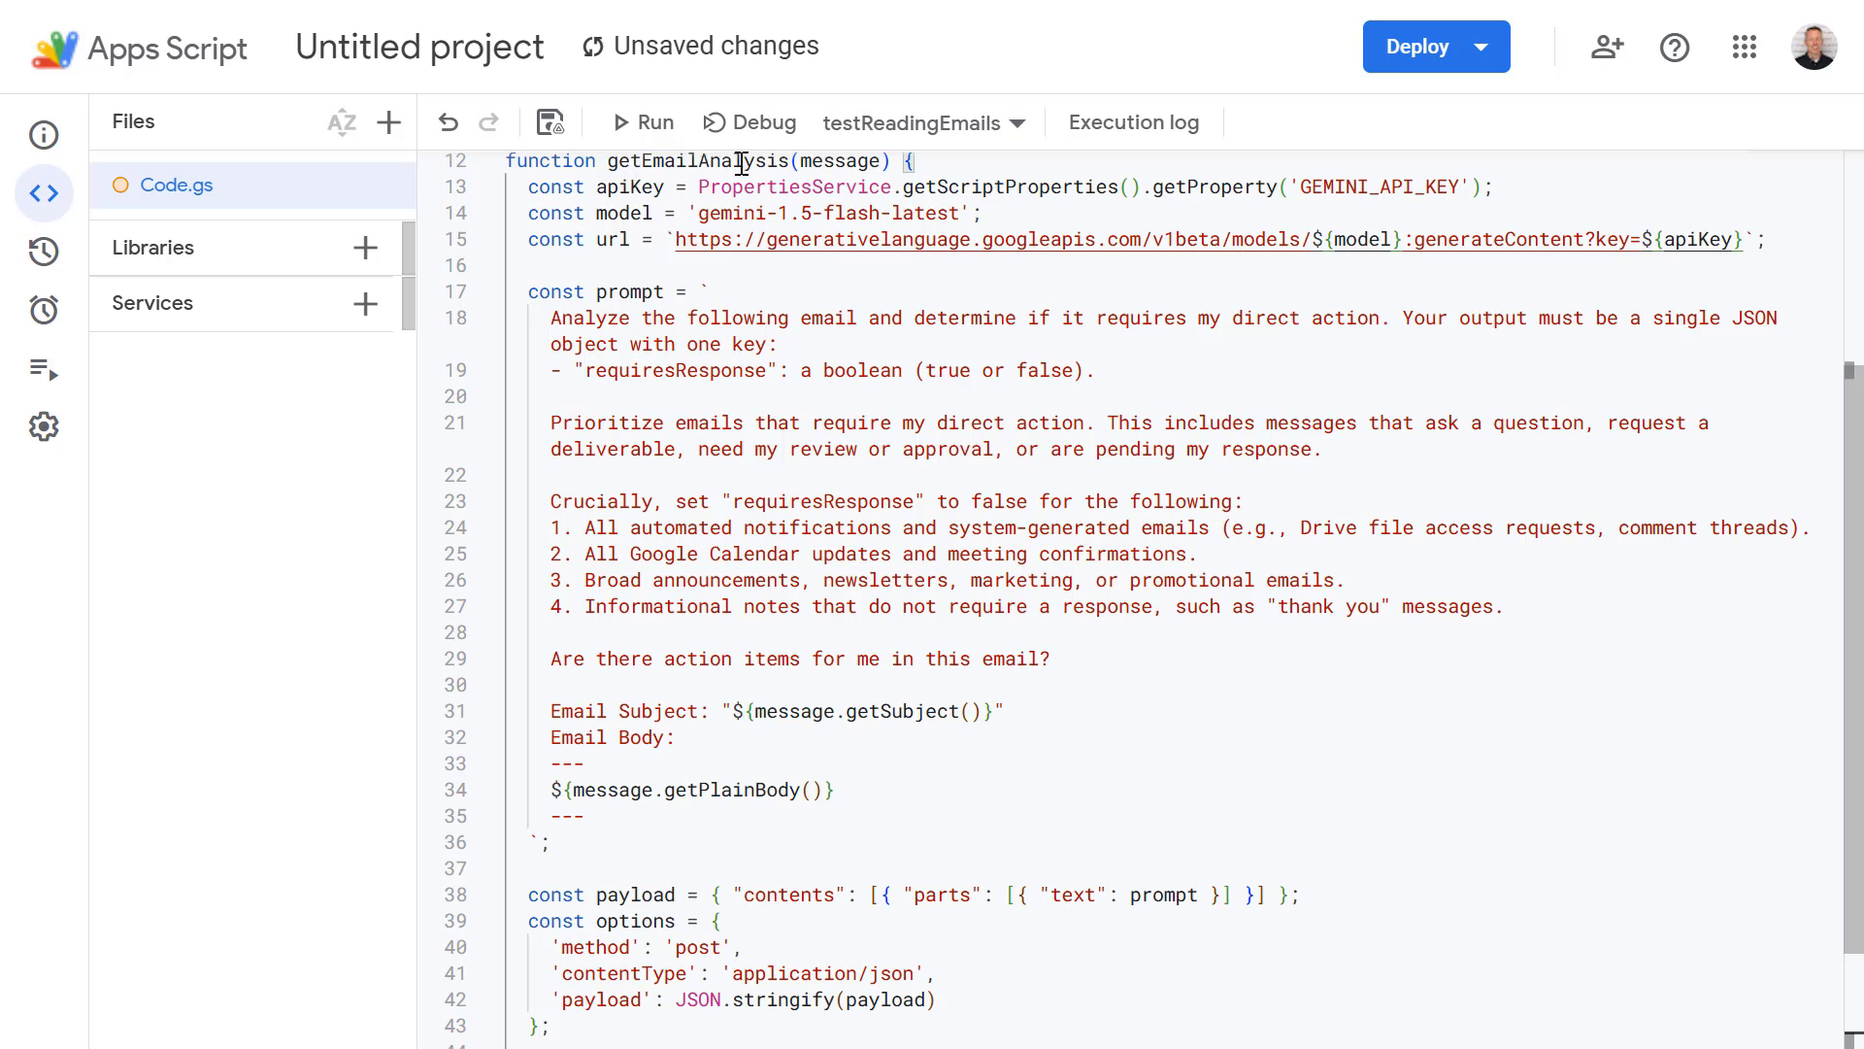
mouse_move(815, 165)
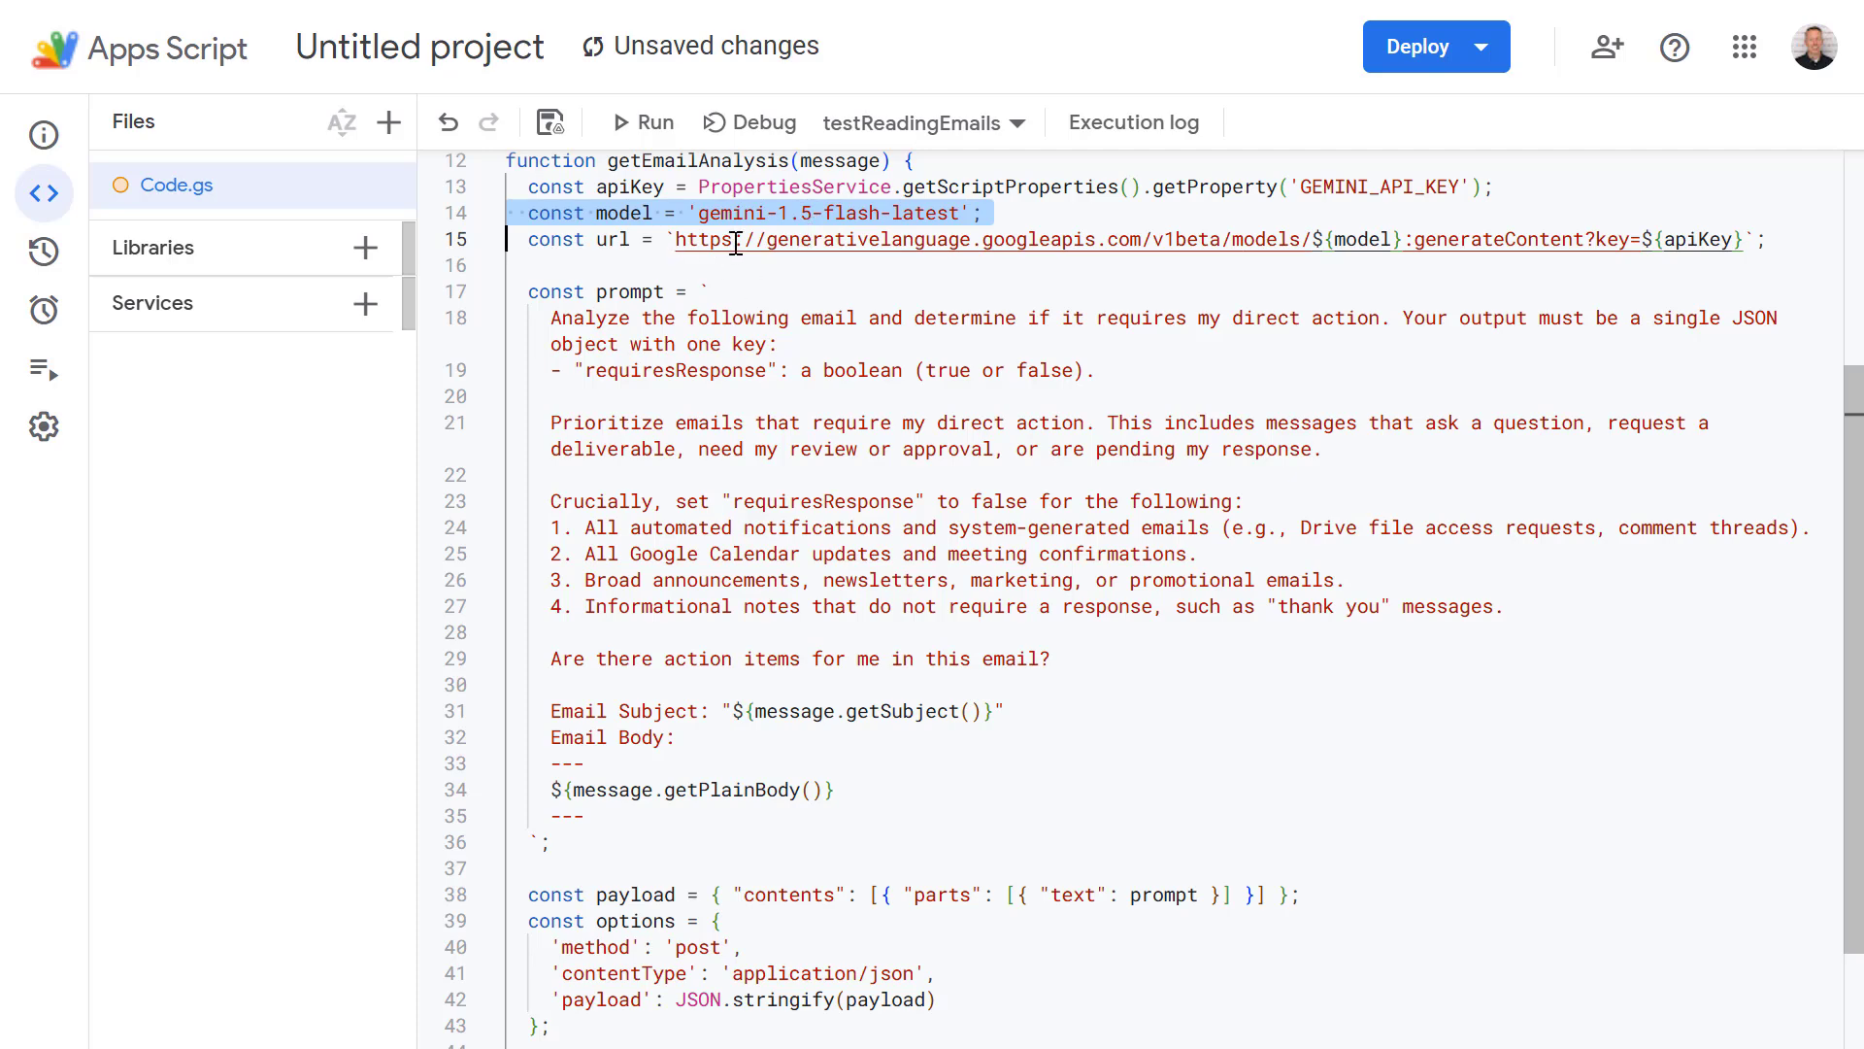
scroll("down", 3)
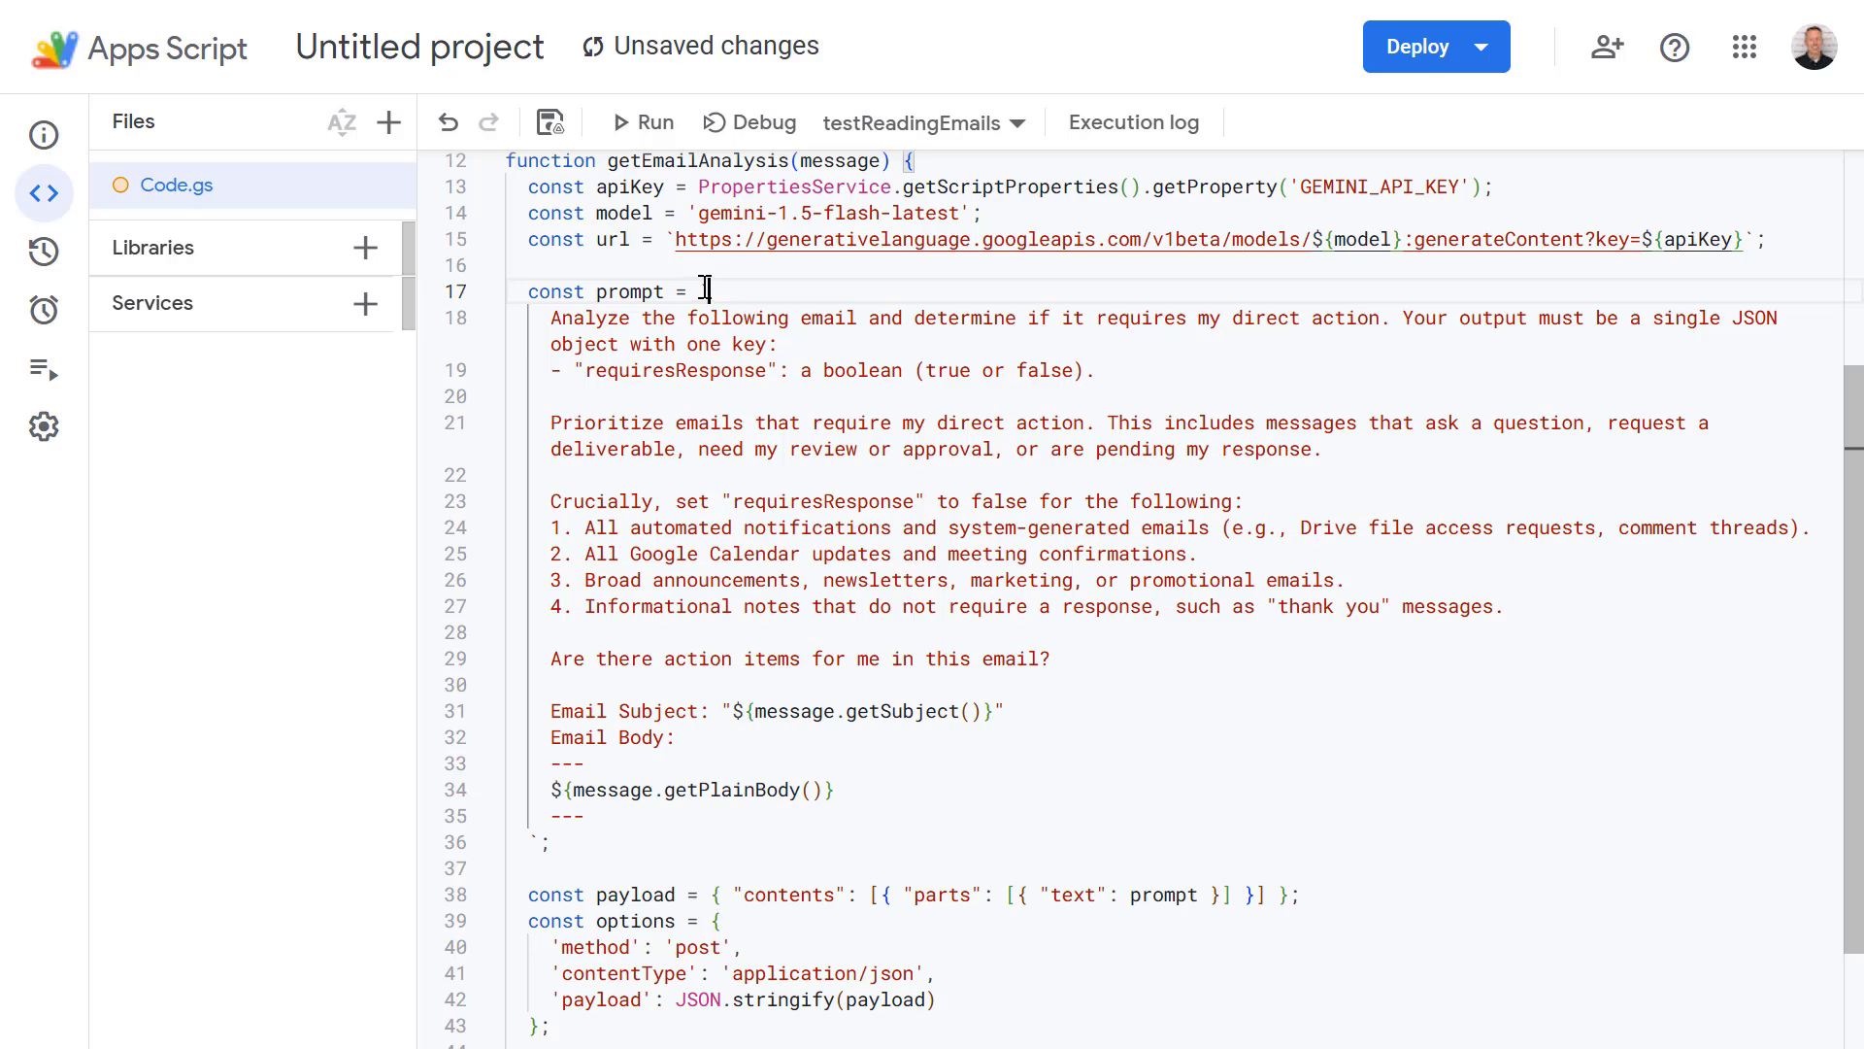
scroll("down", 3)
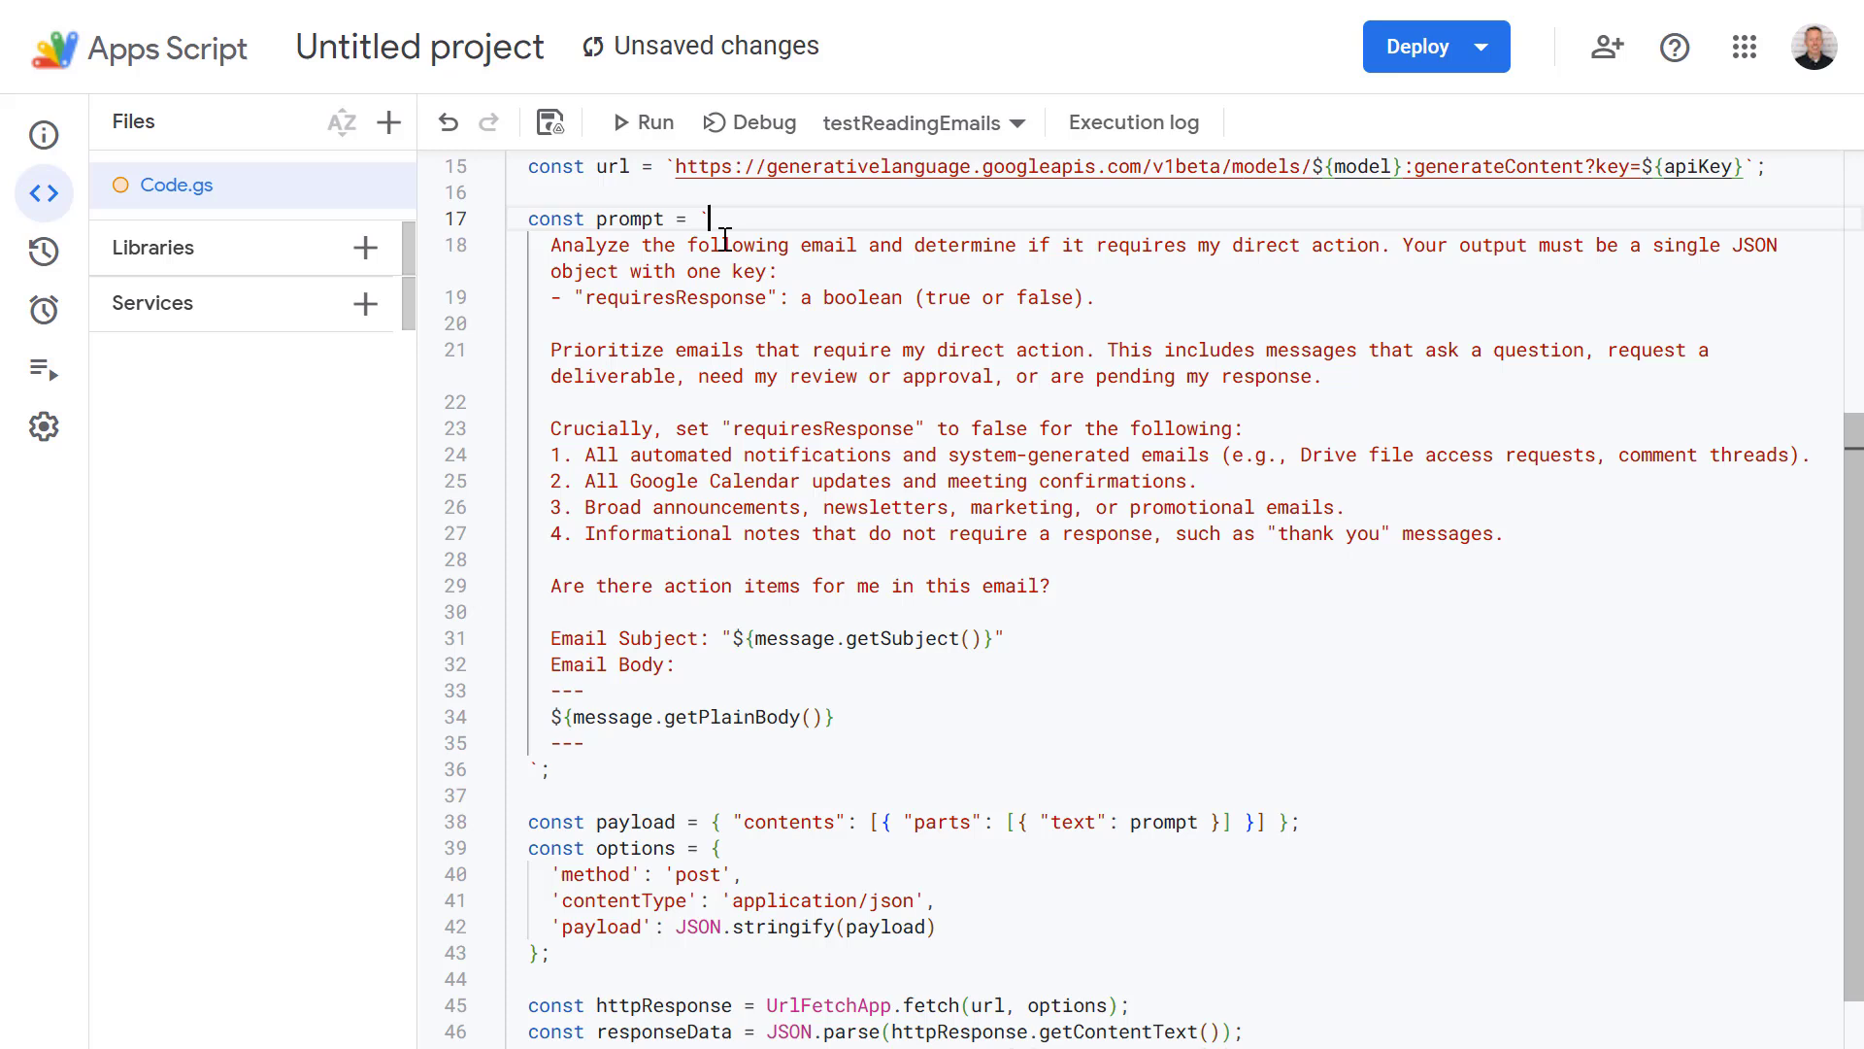
mouse_move(769, 241)
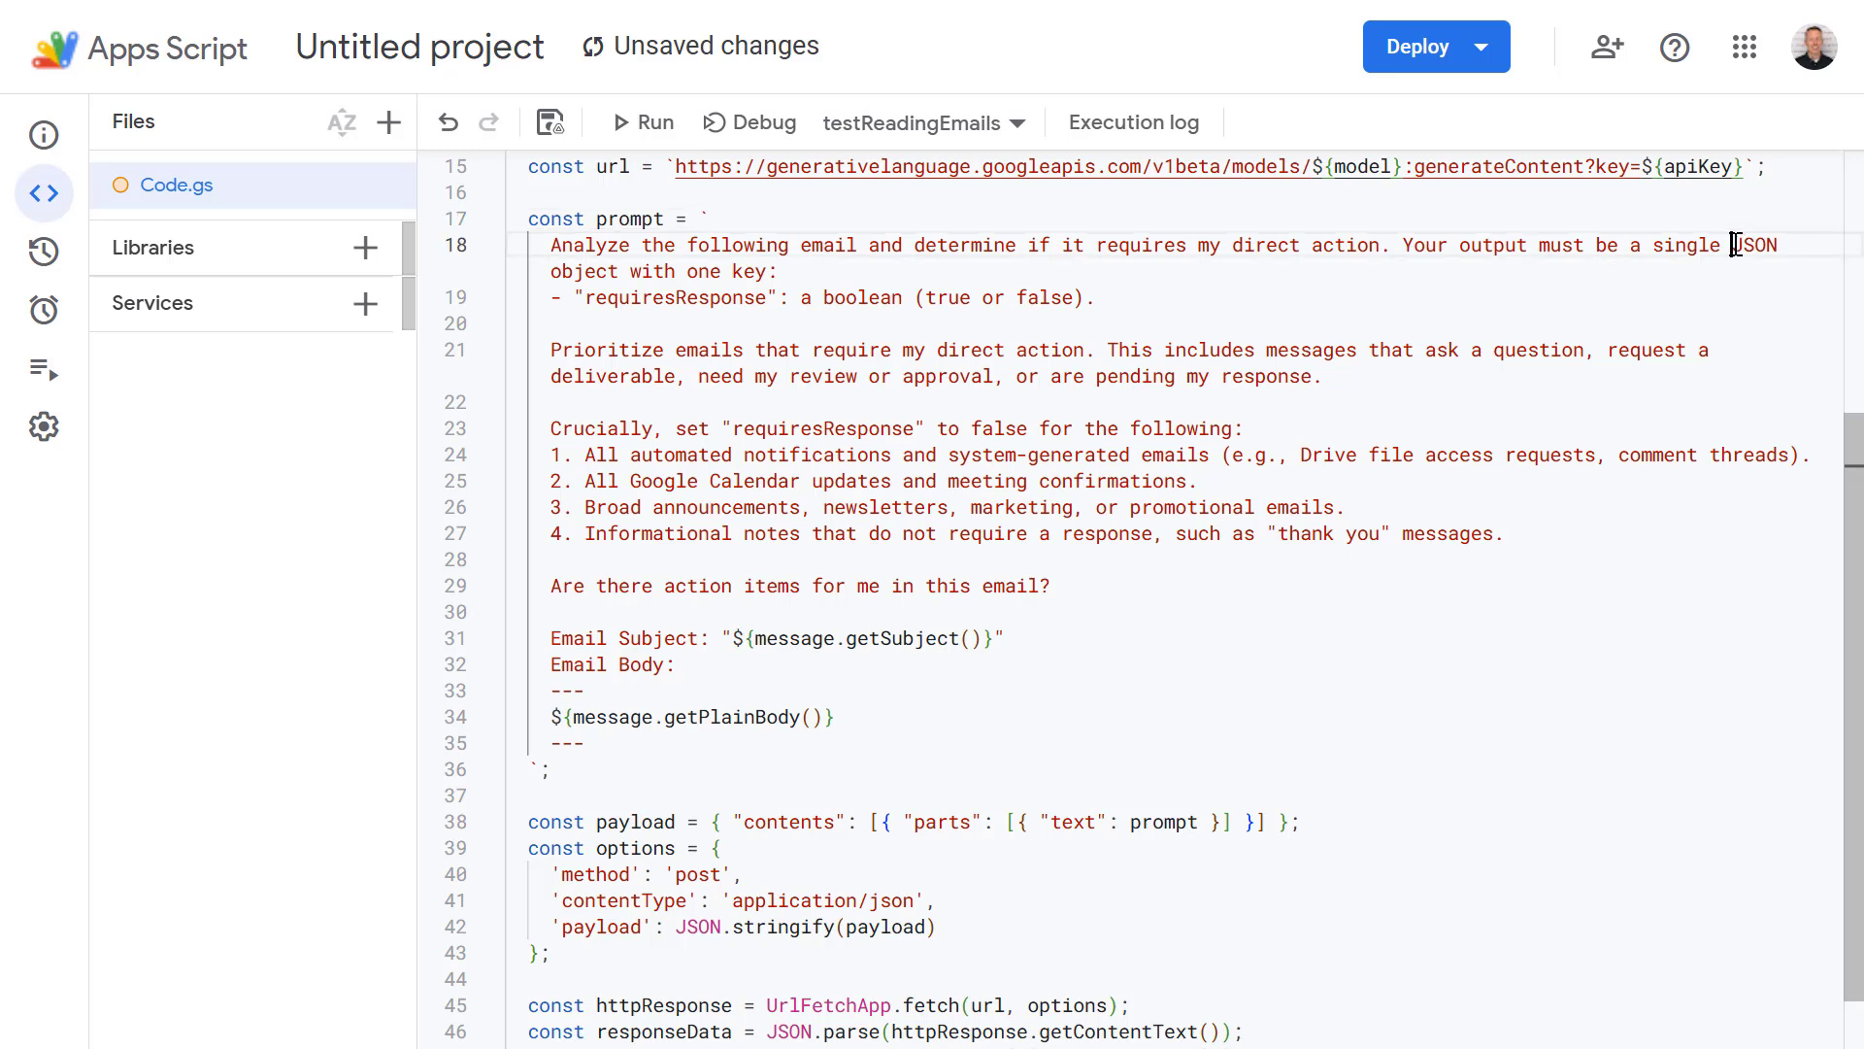
left_click_drag(1736, 244, 732, 270)
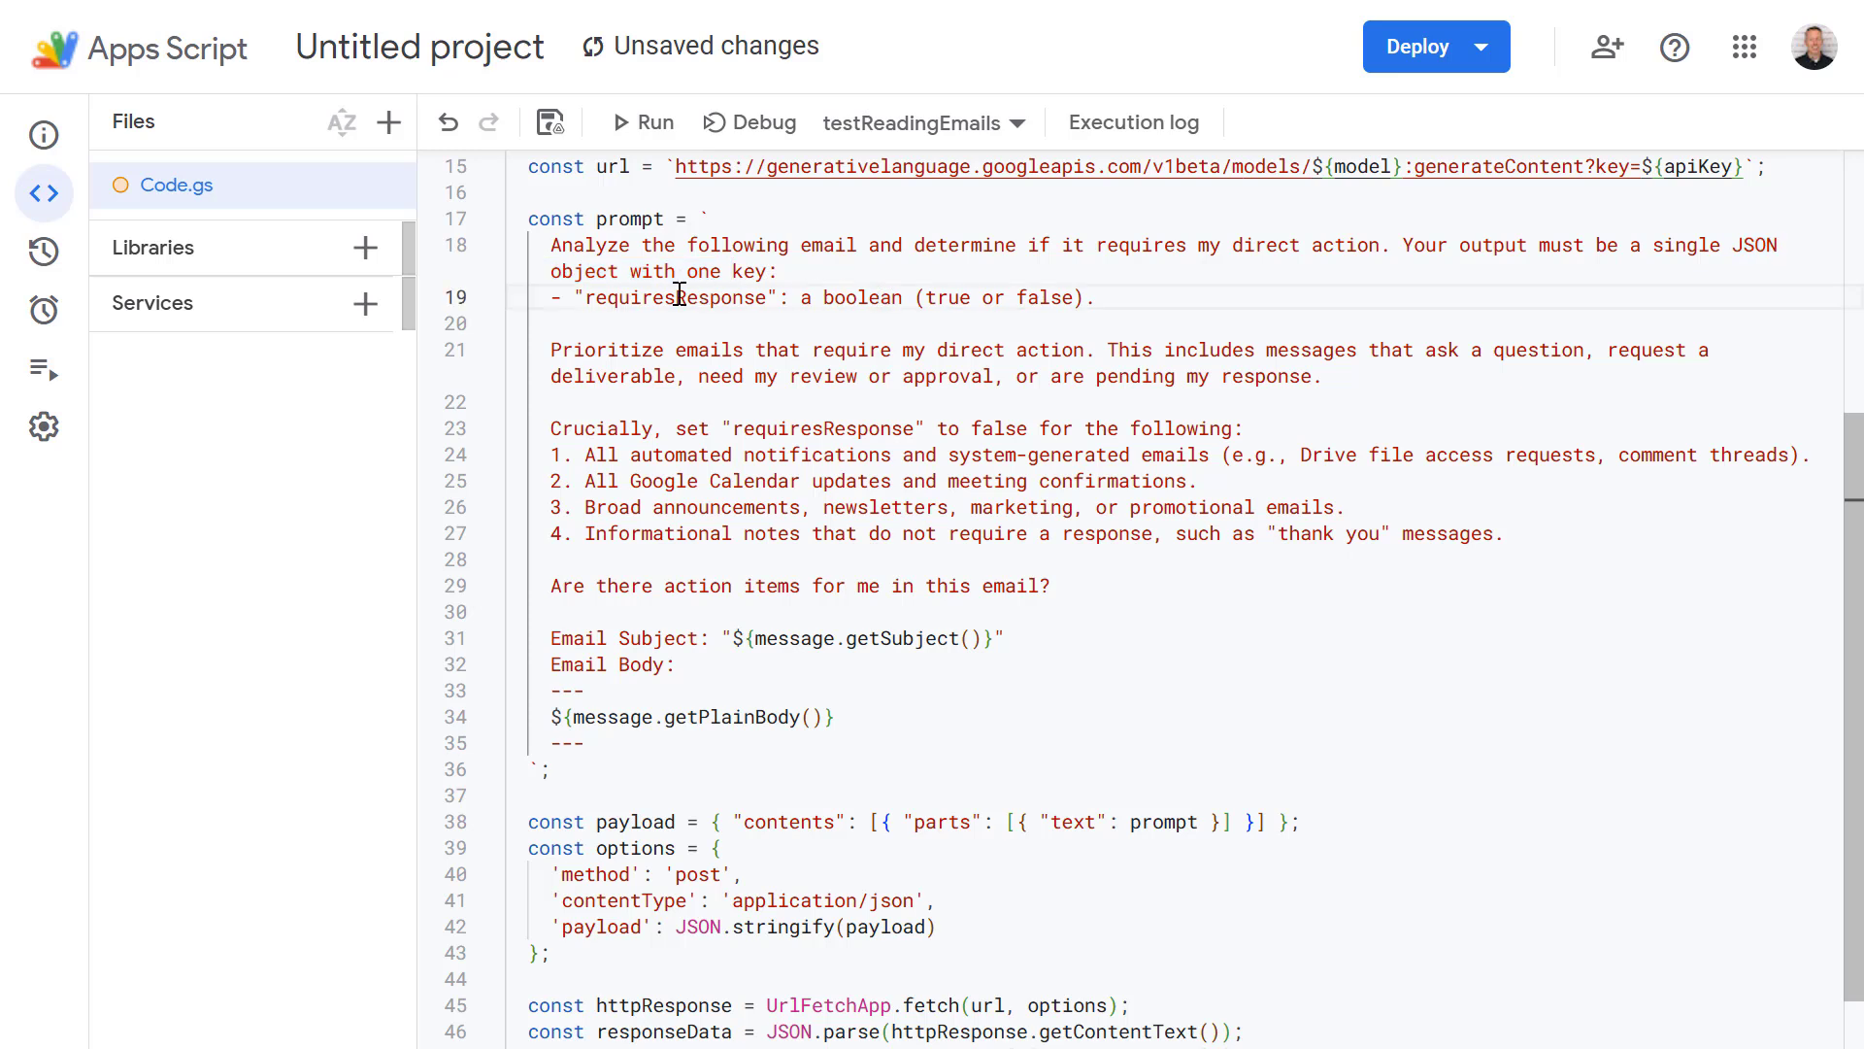
double_click(675, 298)
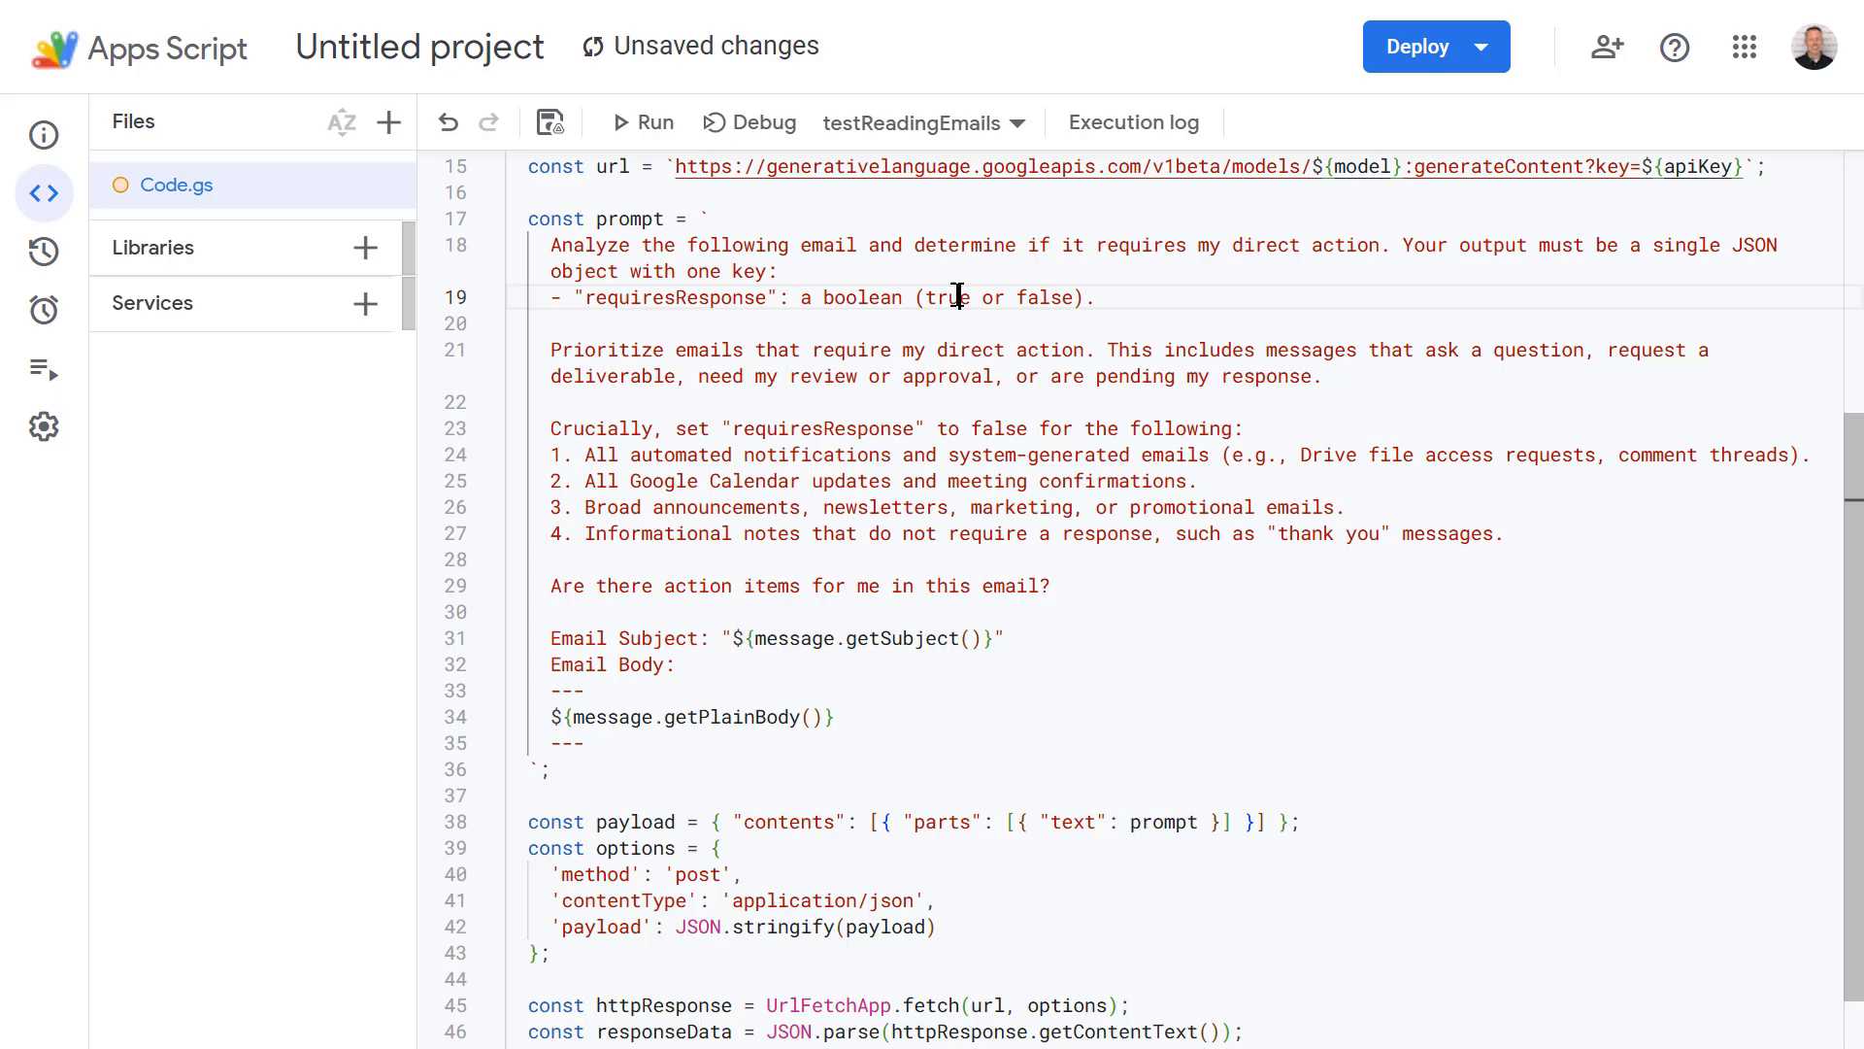
scroll("down", 3)
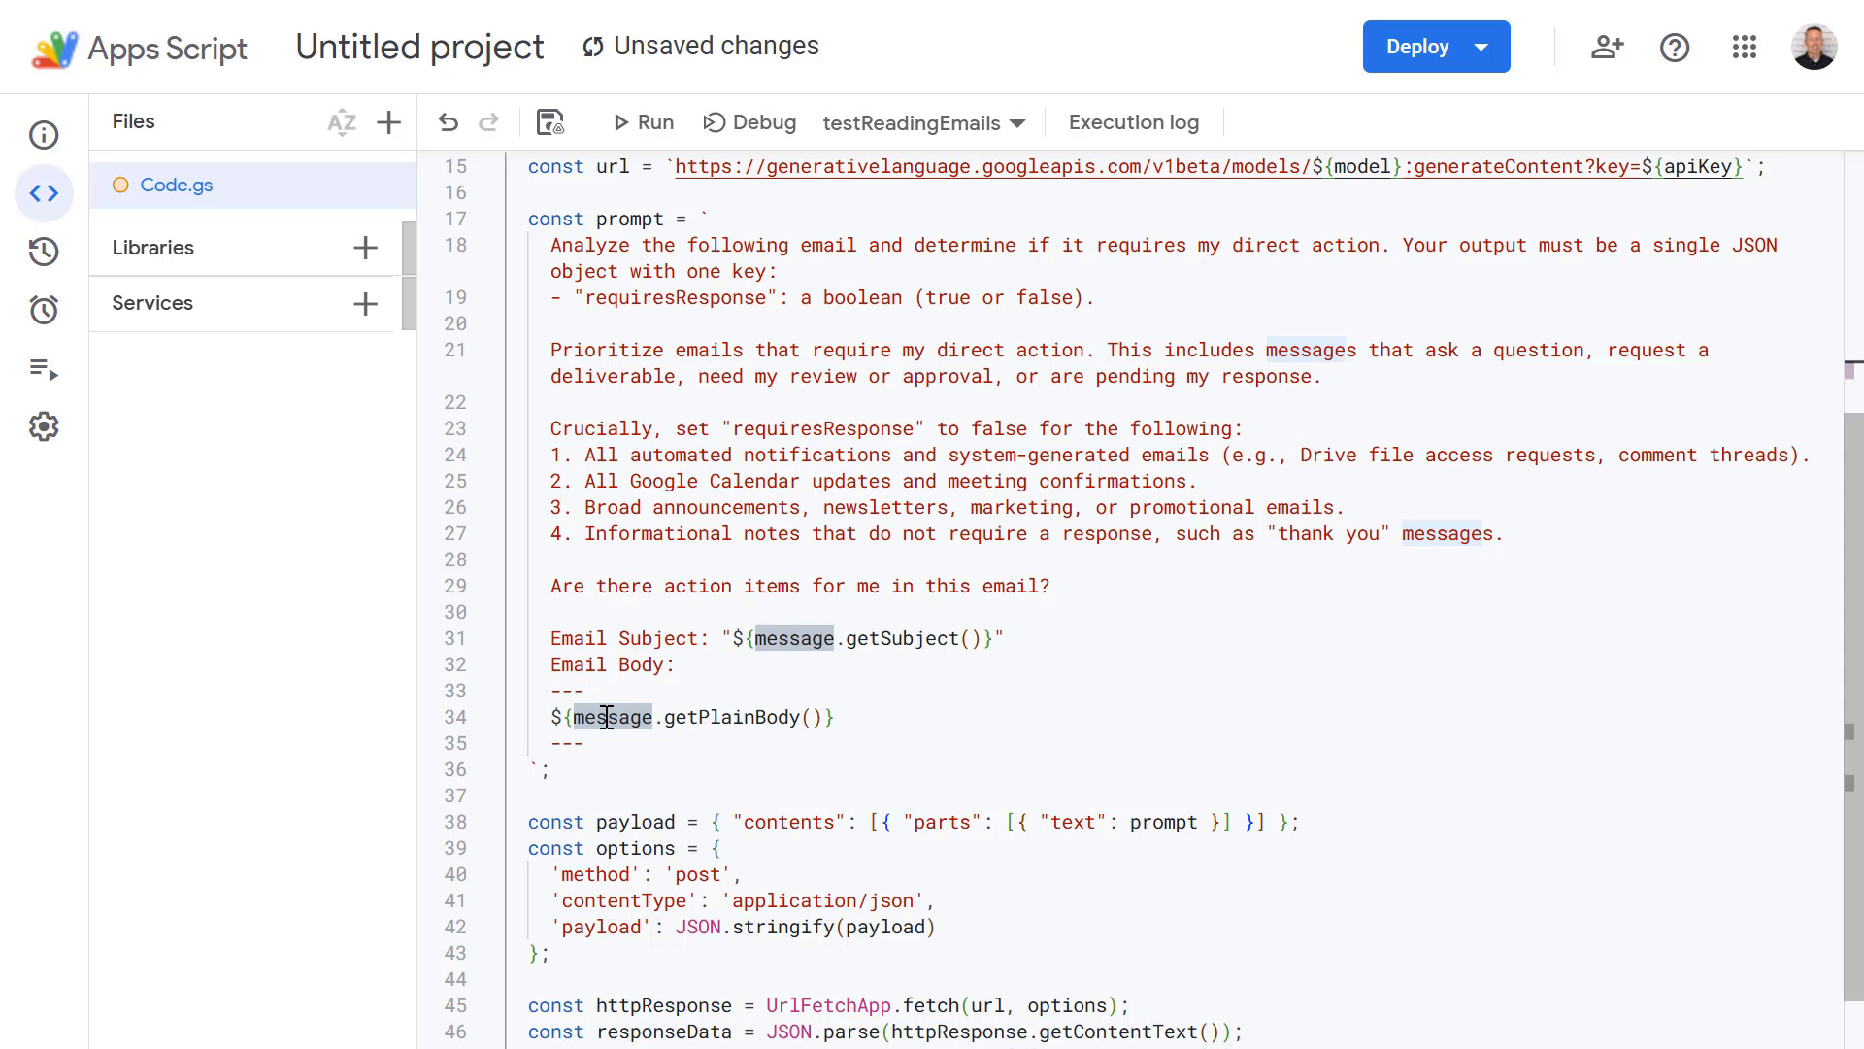
mouse_move(796, 664)
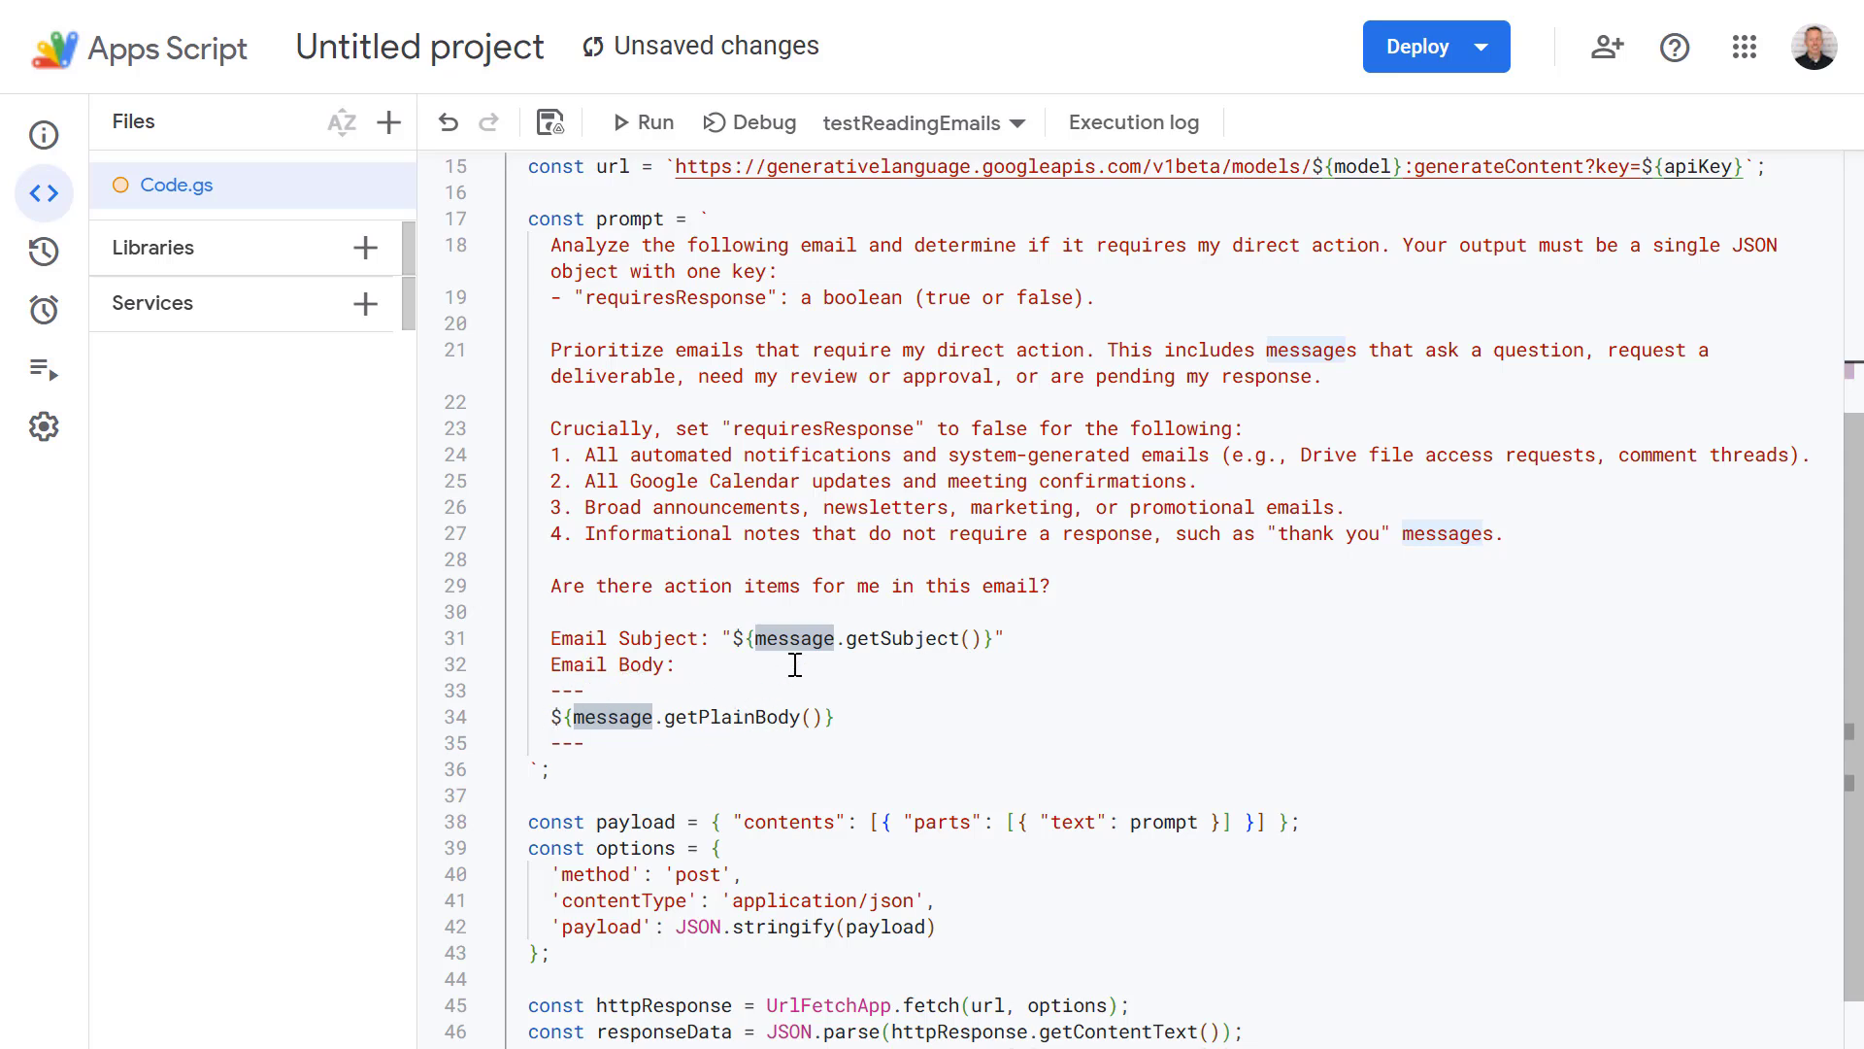
mouse_move(750, 367)
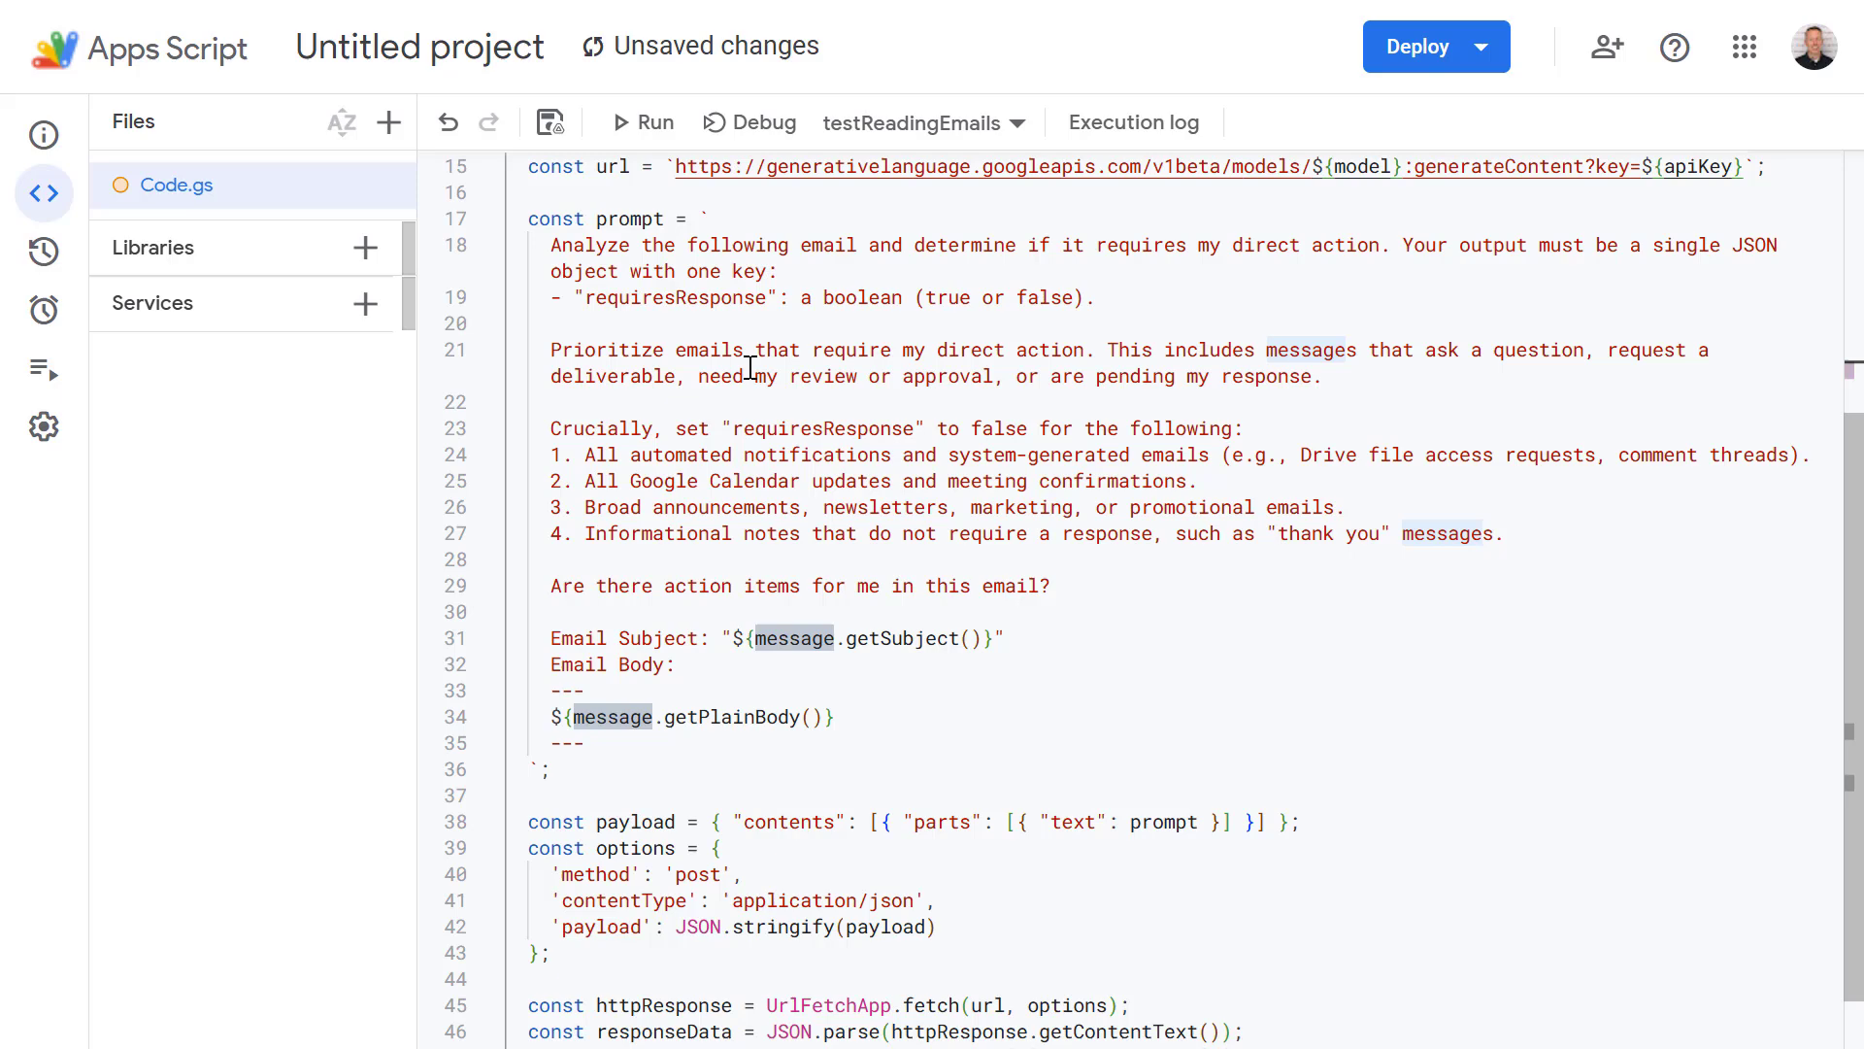
scroll("down", 3)
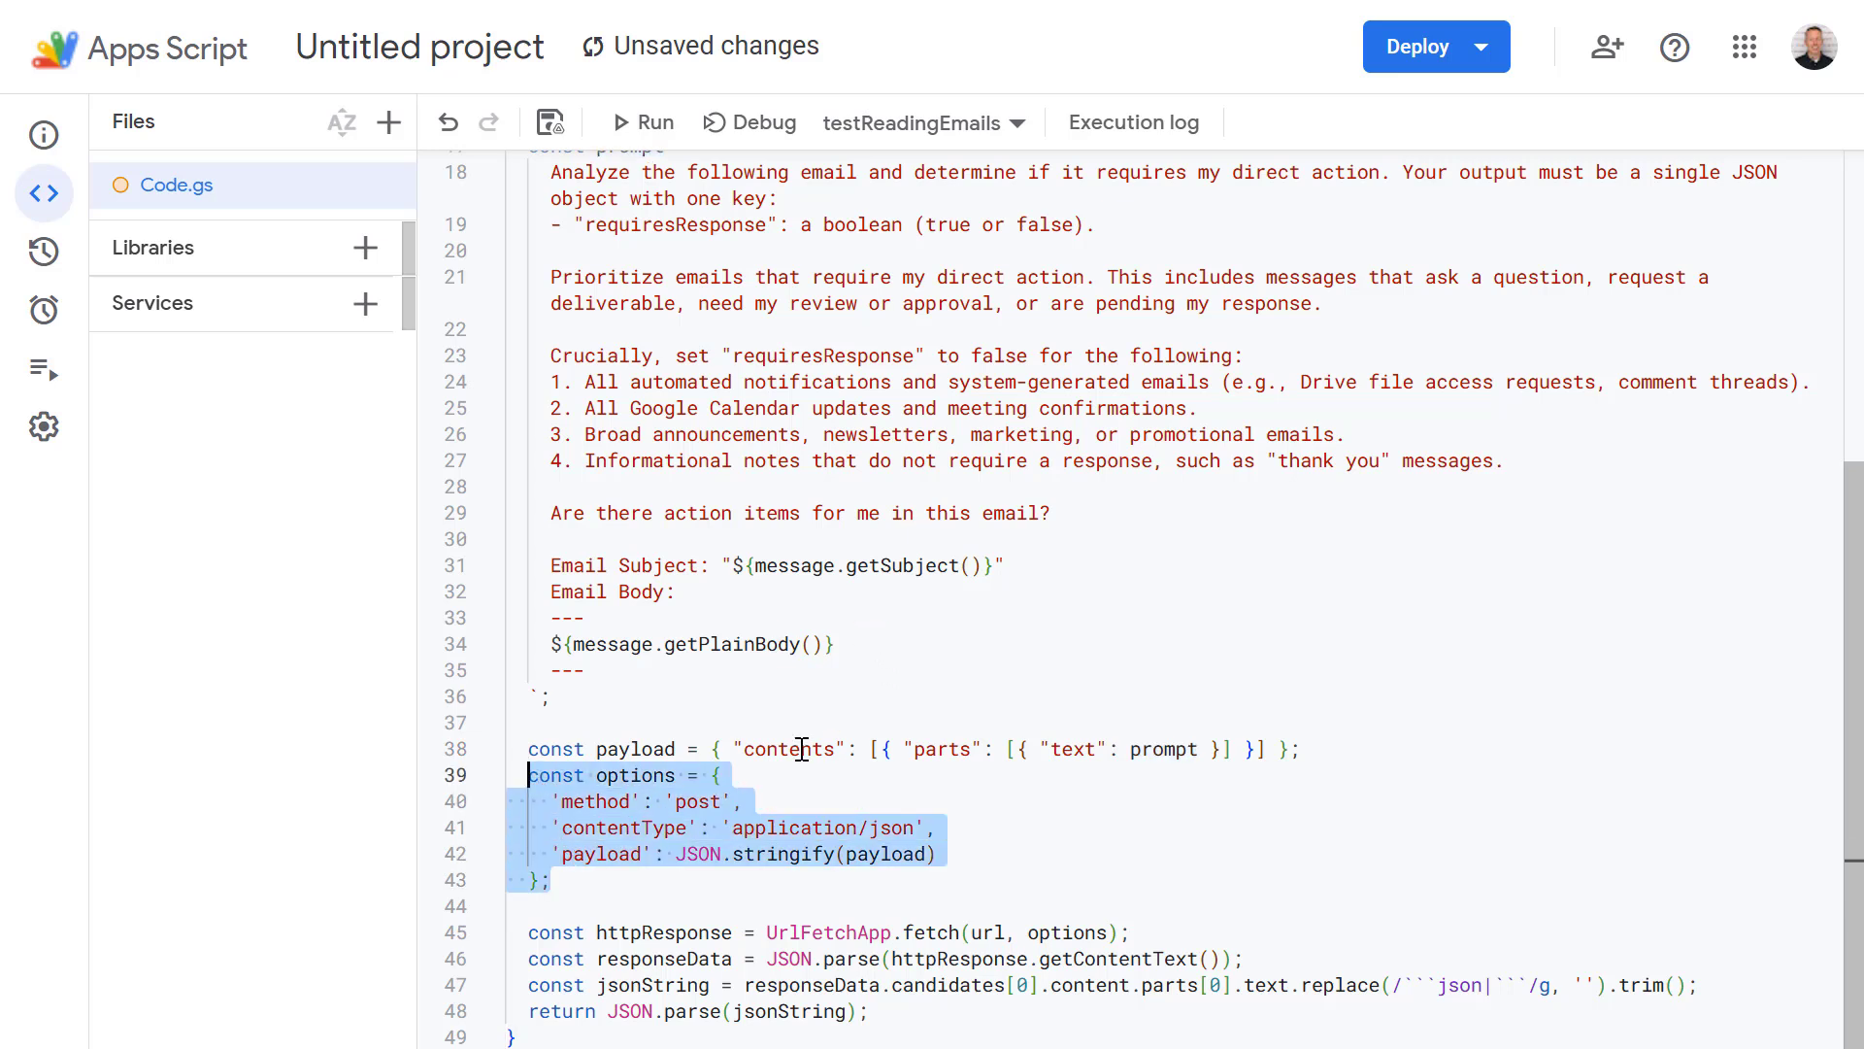
scroll("down", 3)
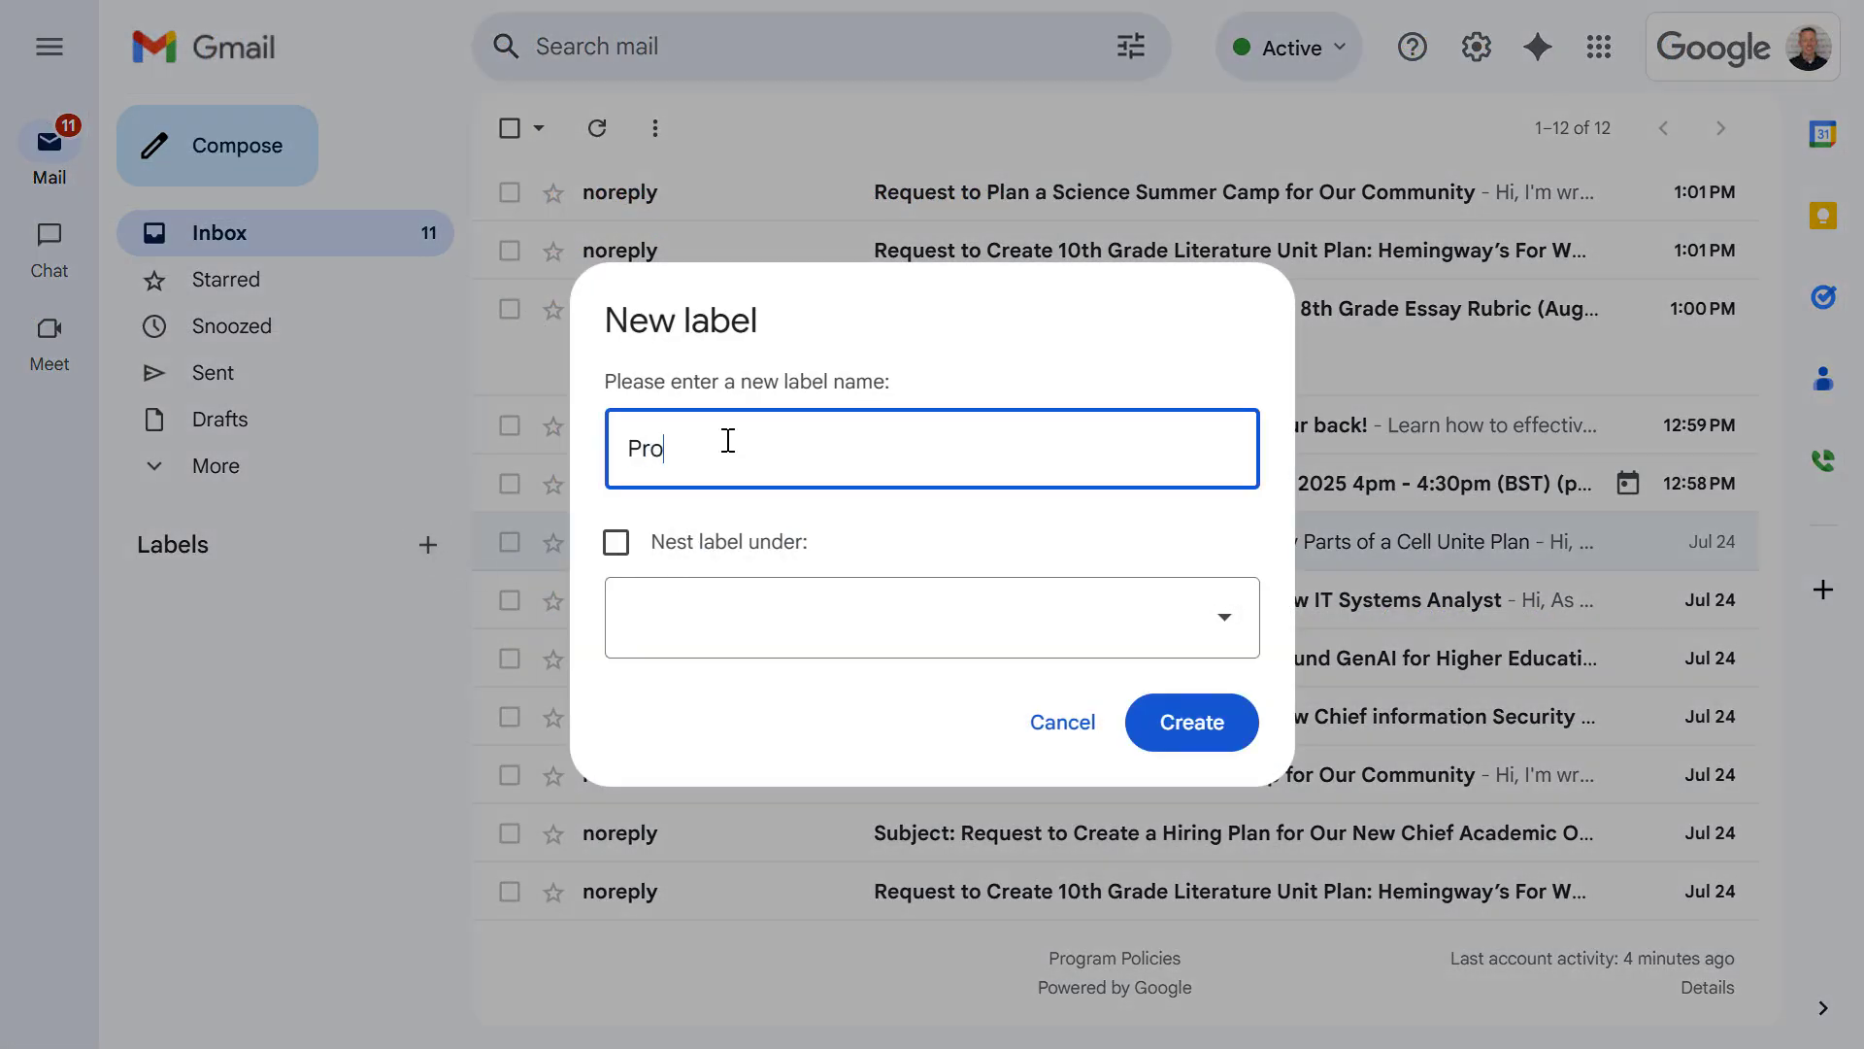
- Create the new Gmail label from the New label dialog
left_click(1190, 723)
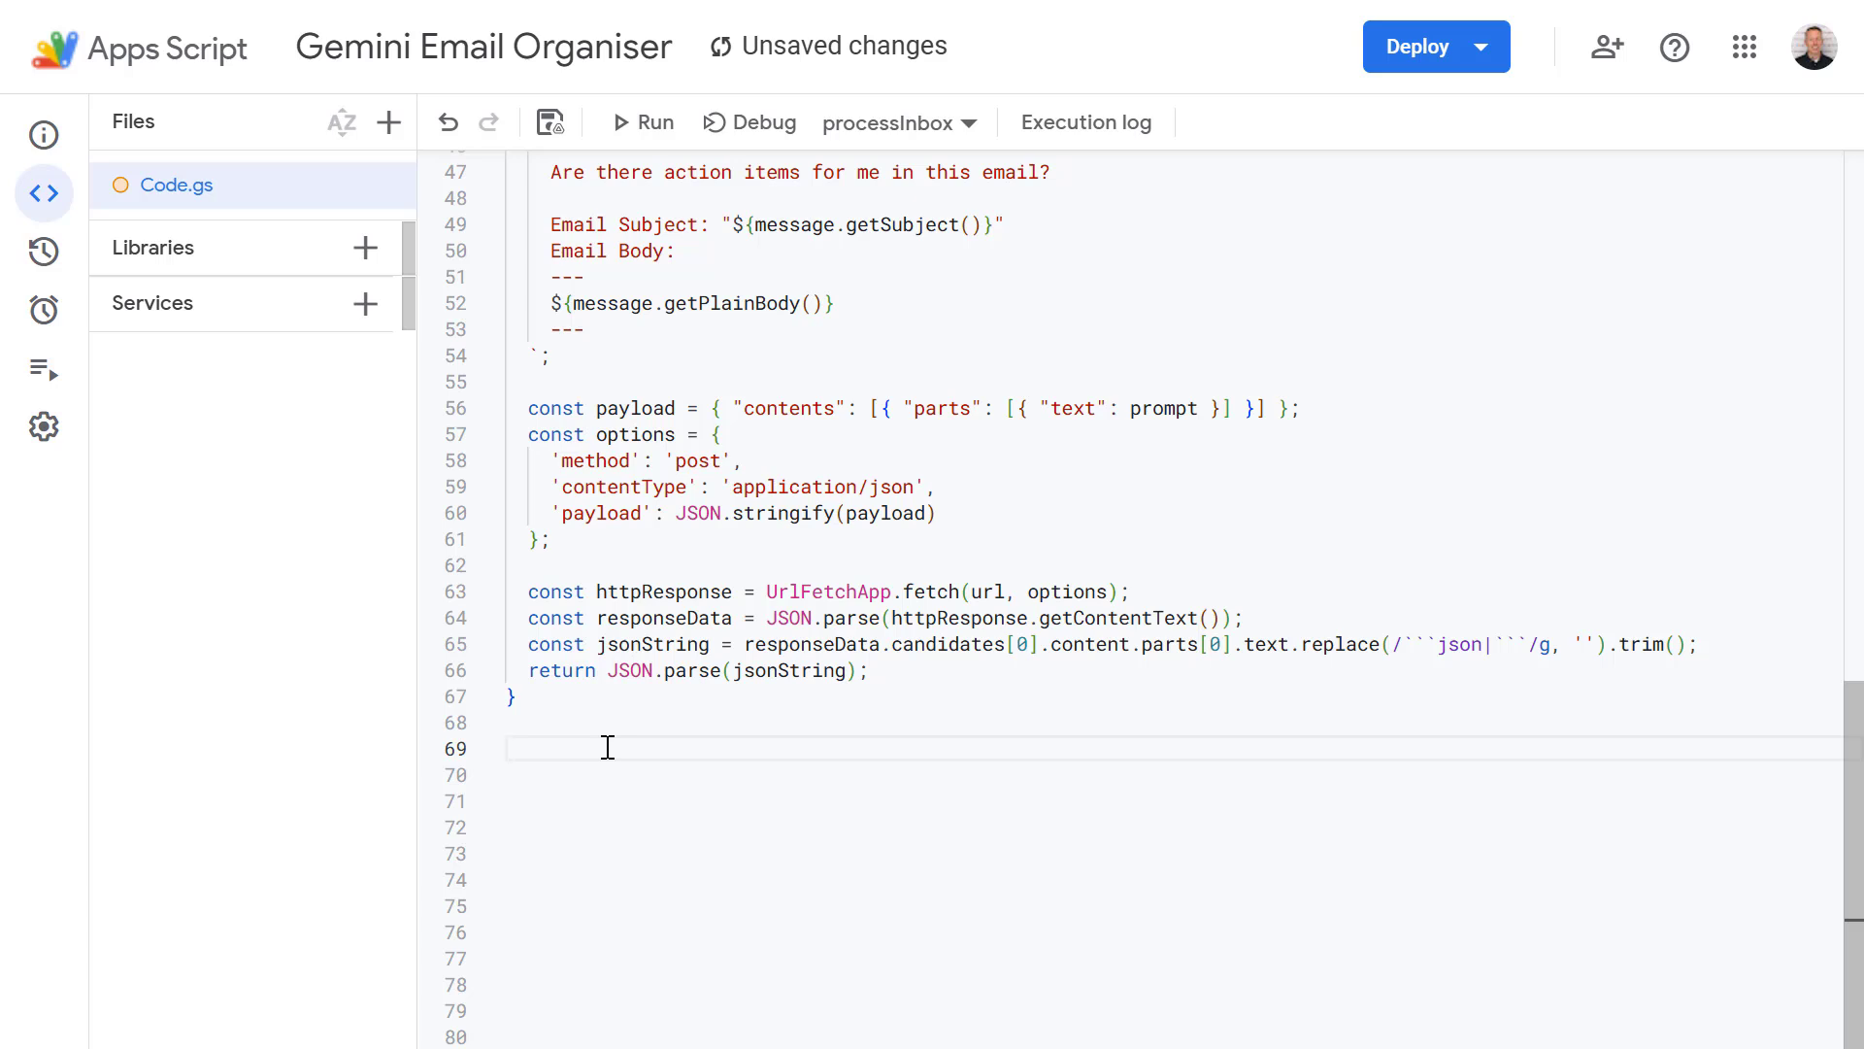
- Declare function applyGmailLabels(thread, analysis) with an empty body
type("function applyGmailLabels(")
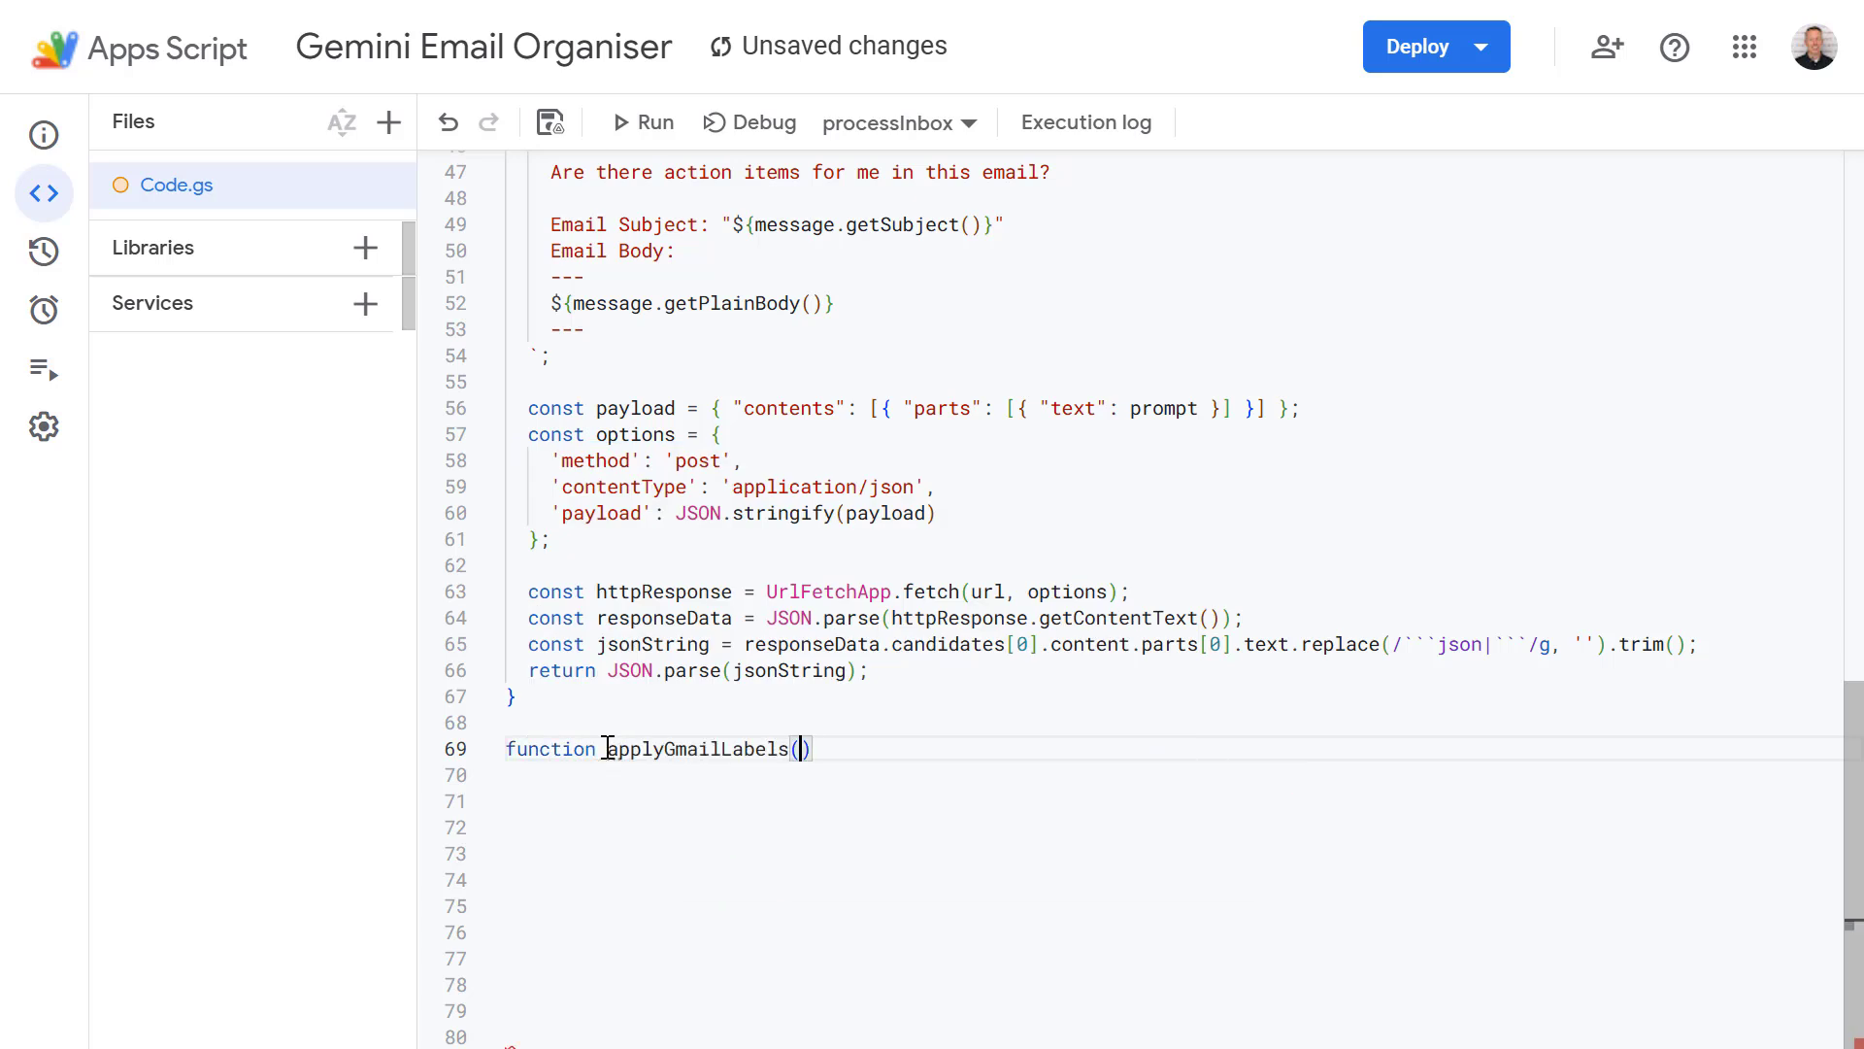
type("thre")
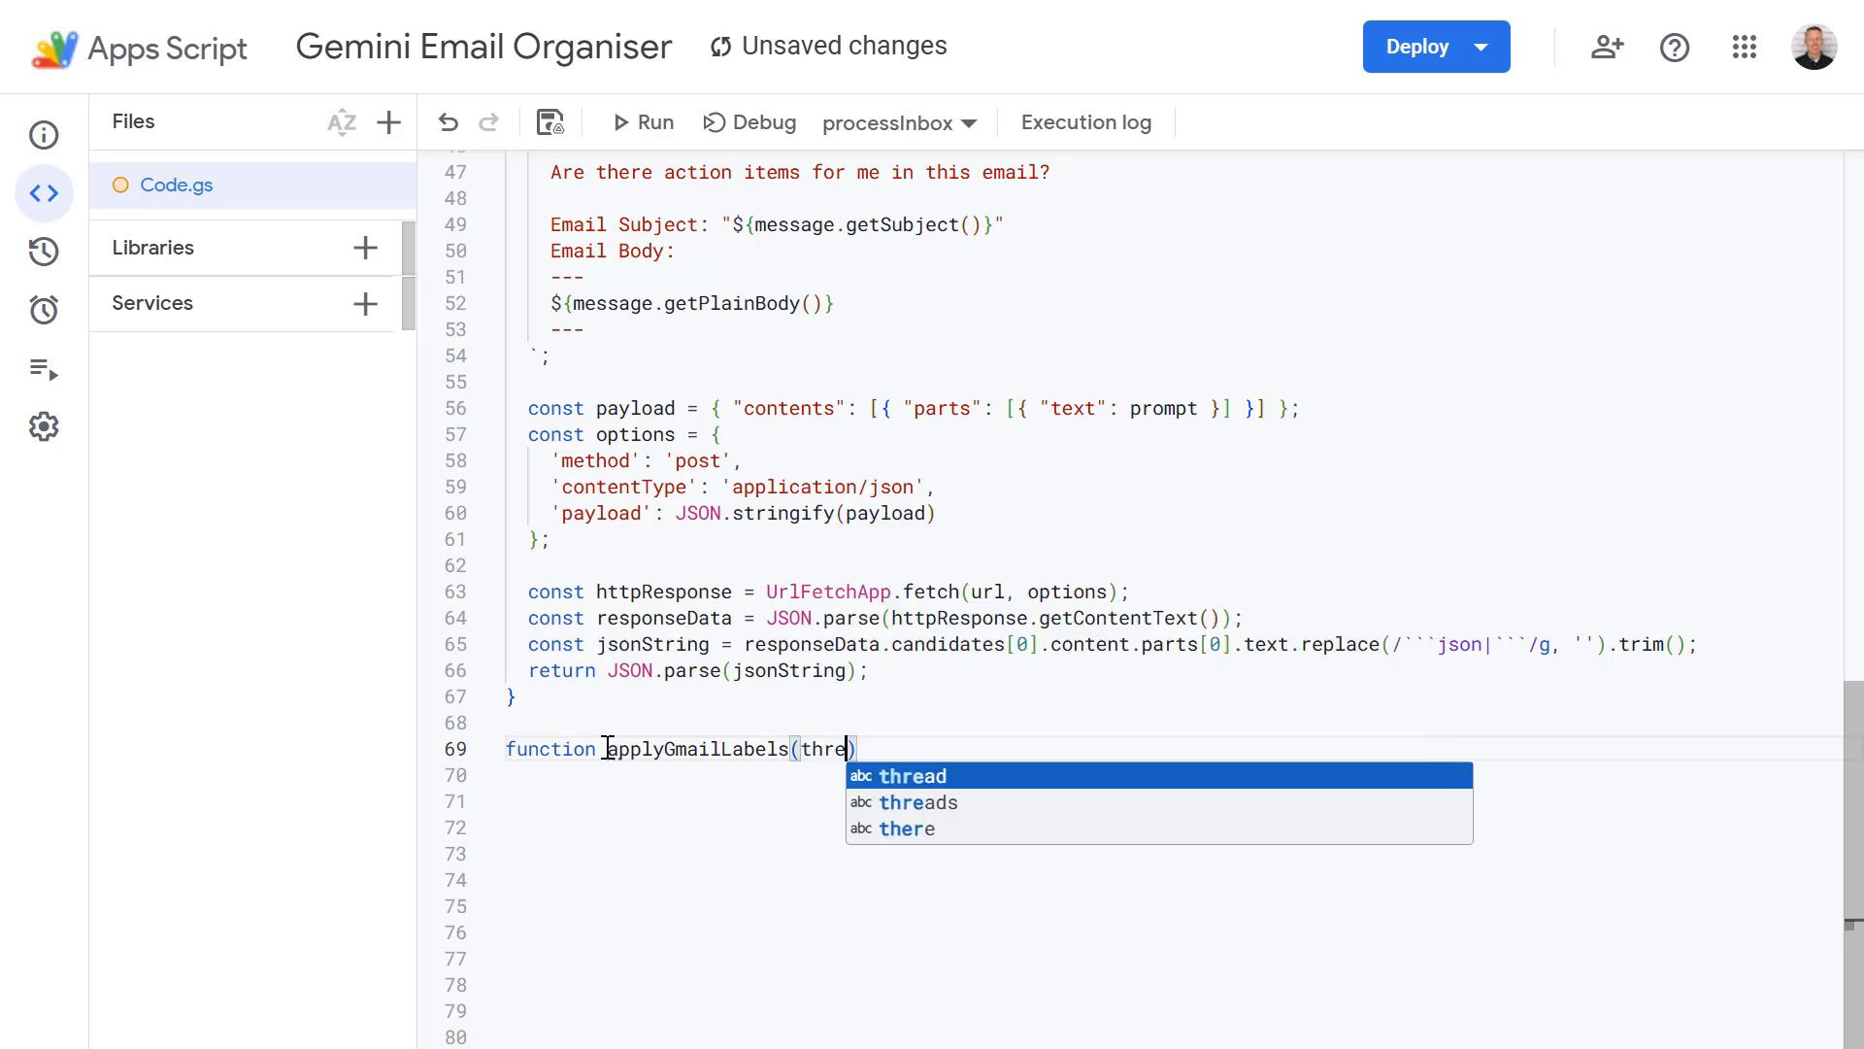
type("threads,")
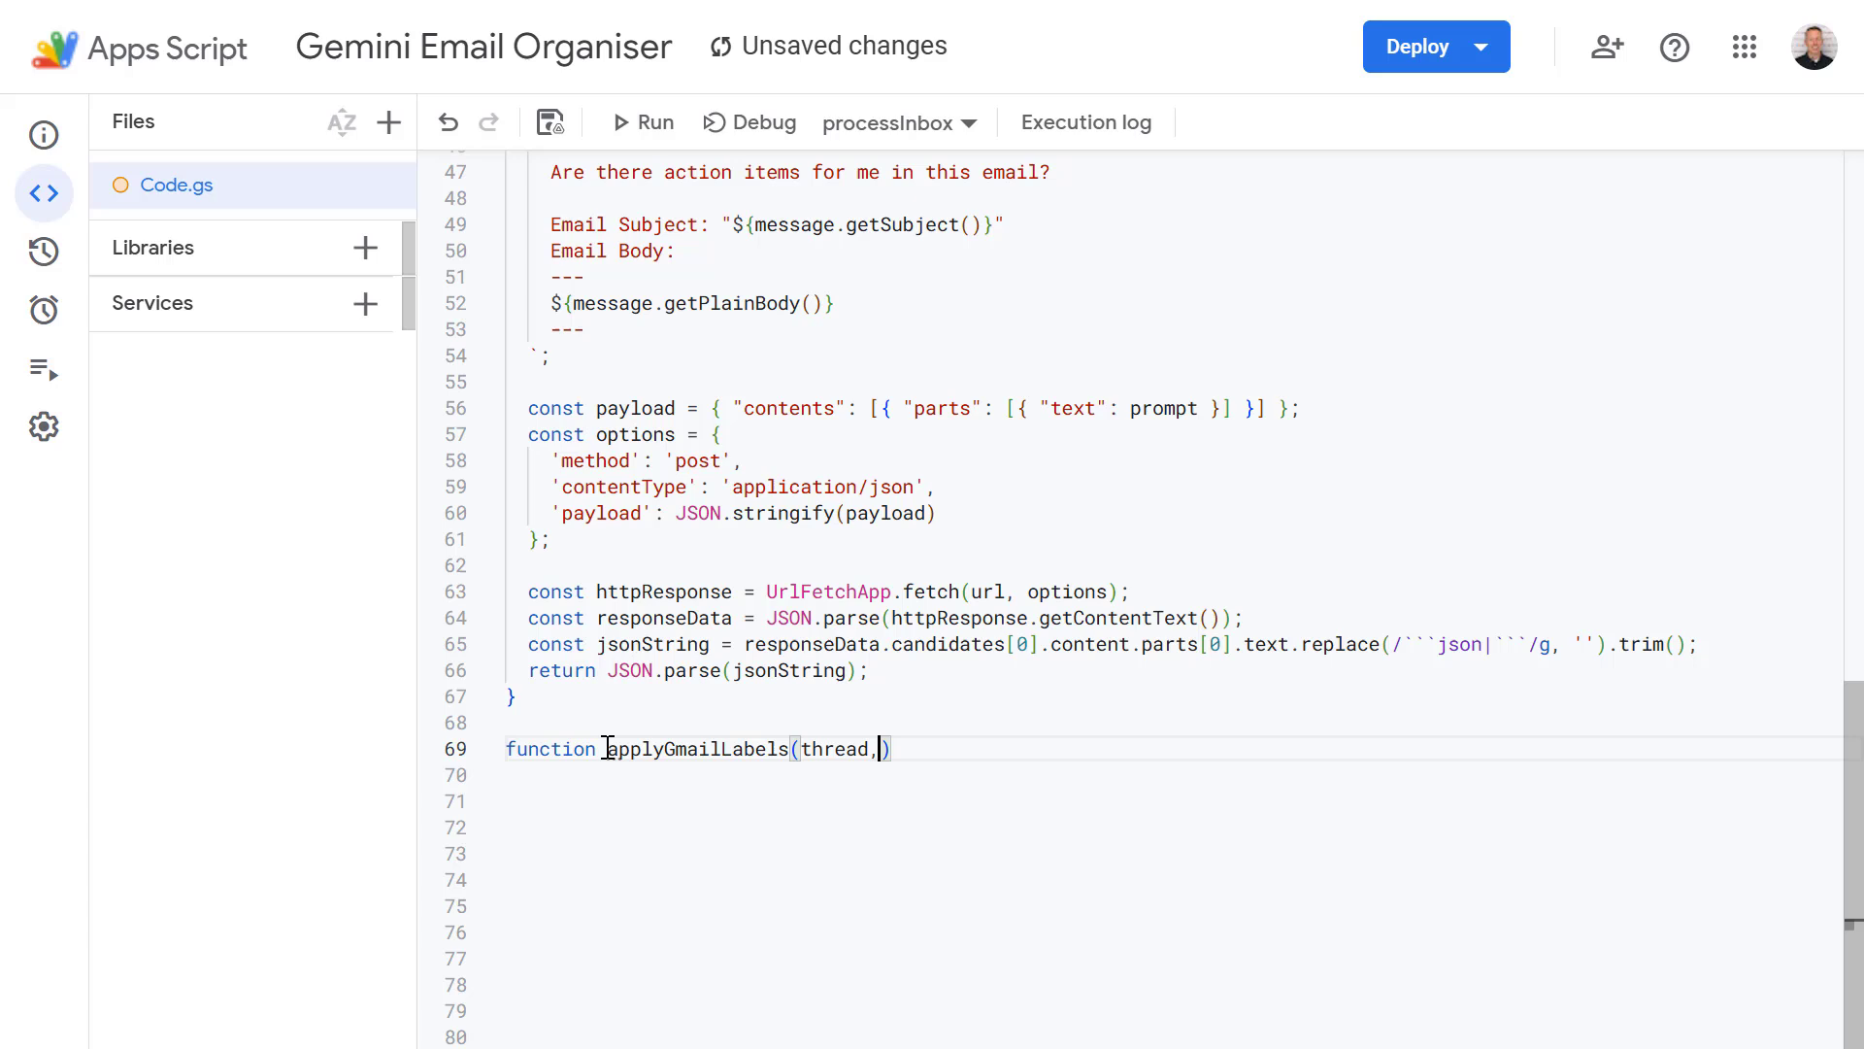
type("analysis")
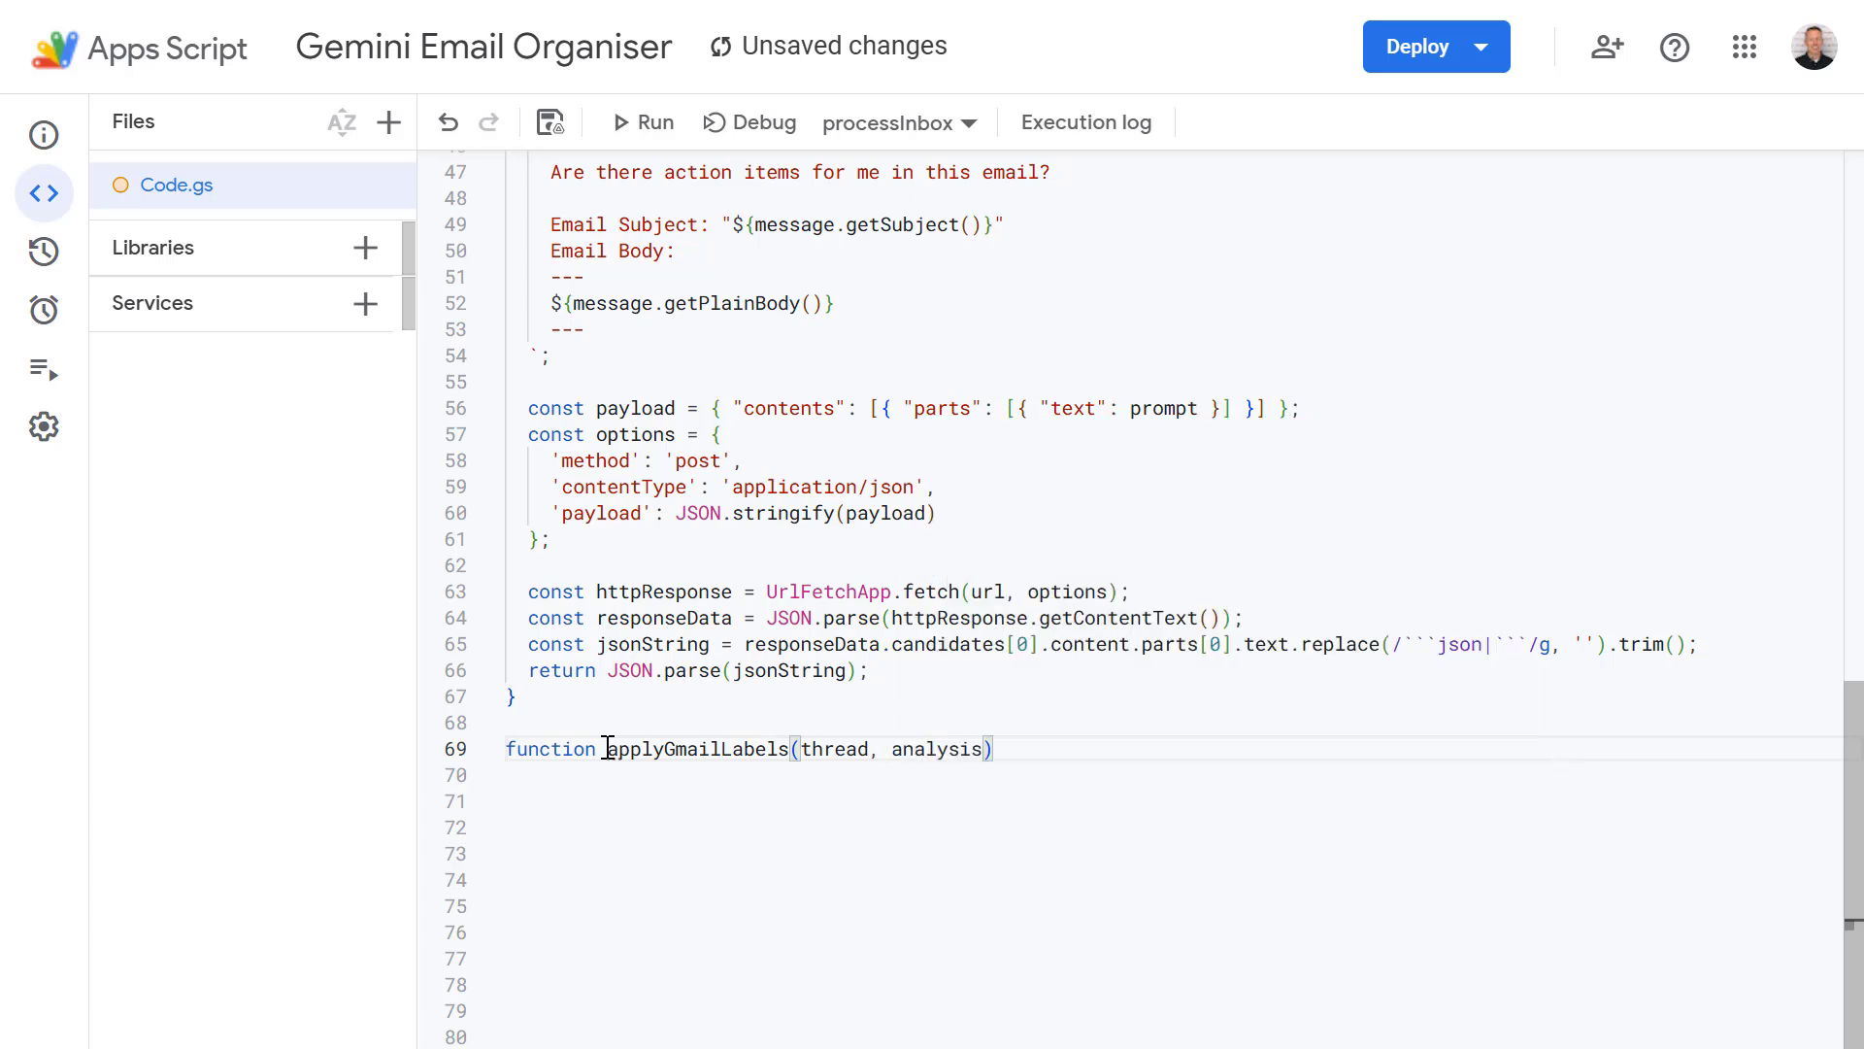
type("{")
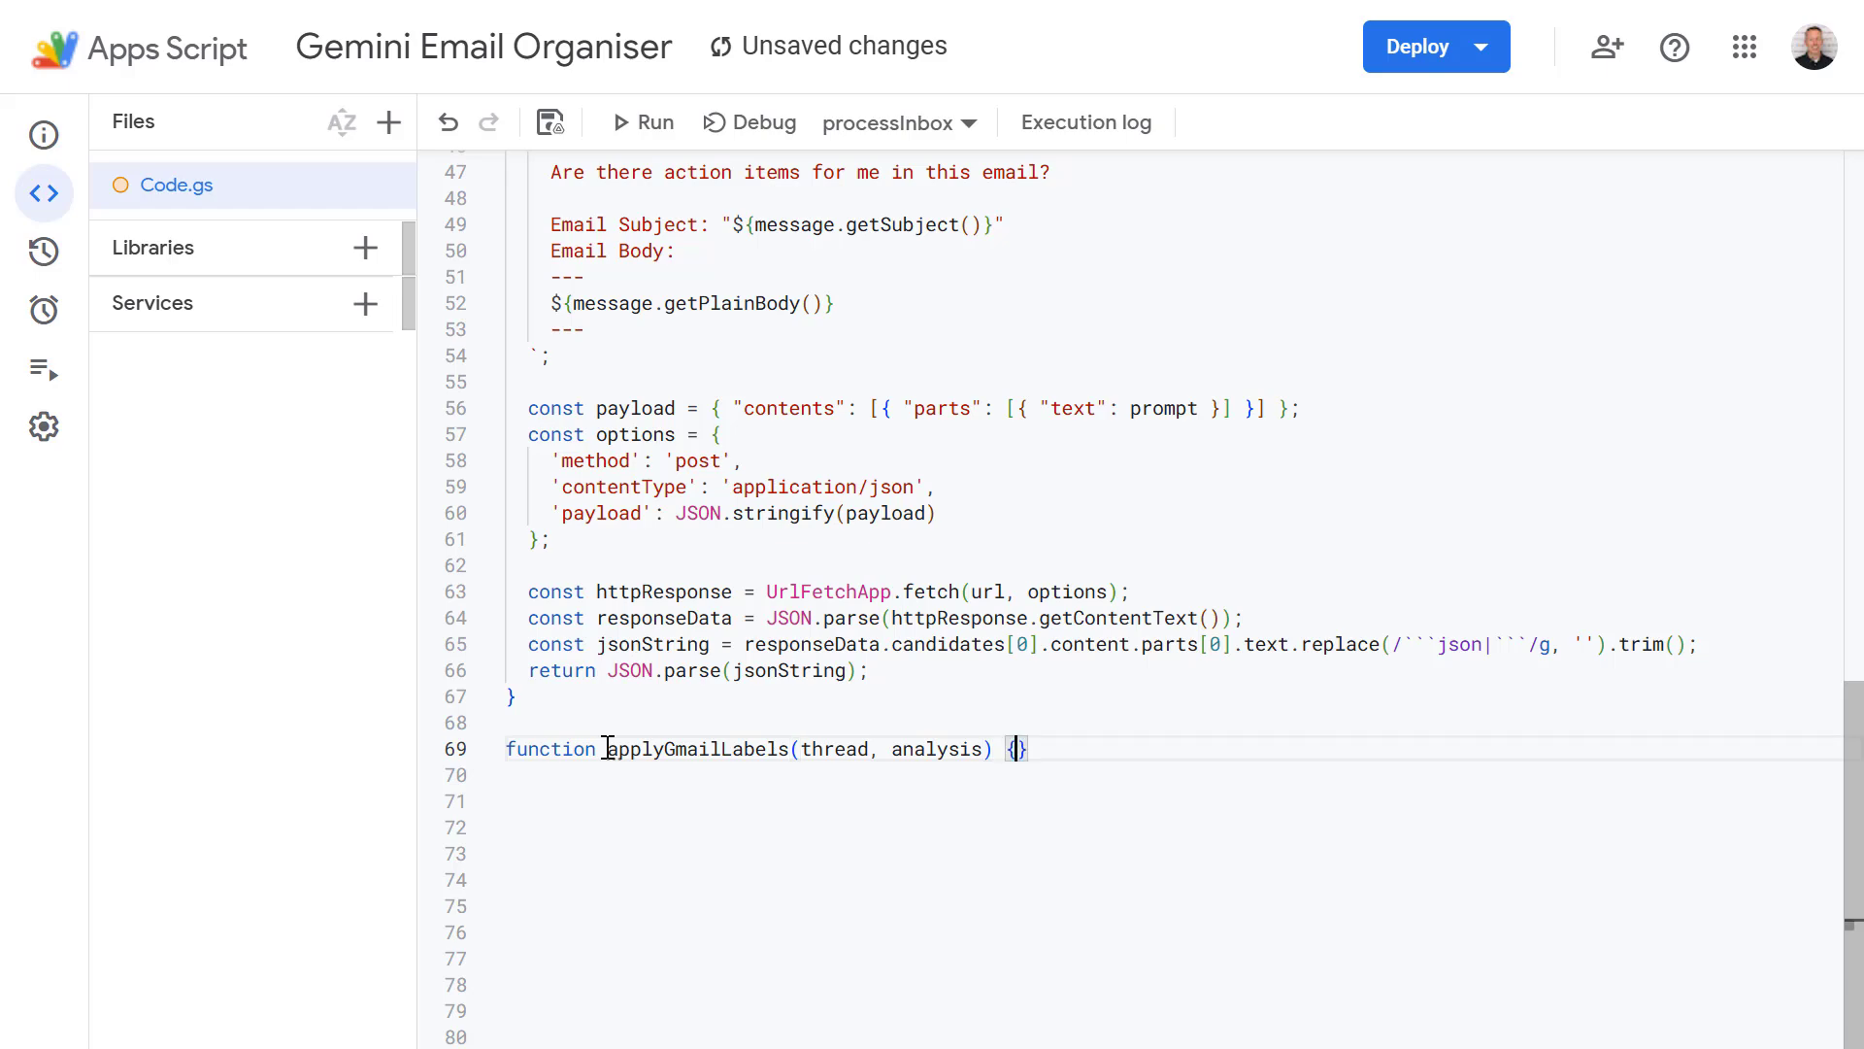
key("Enter")
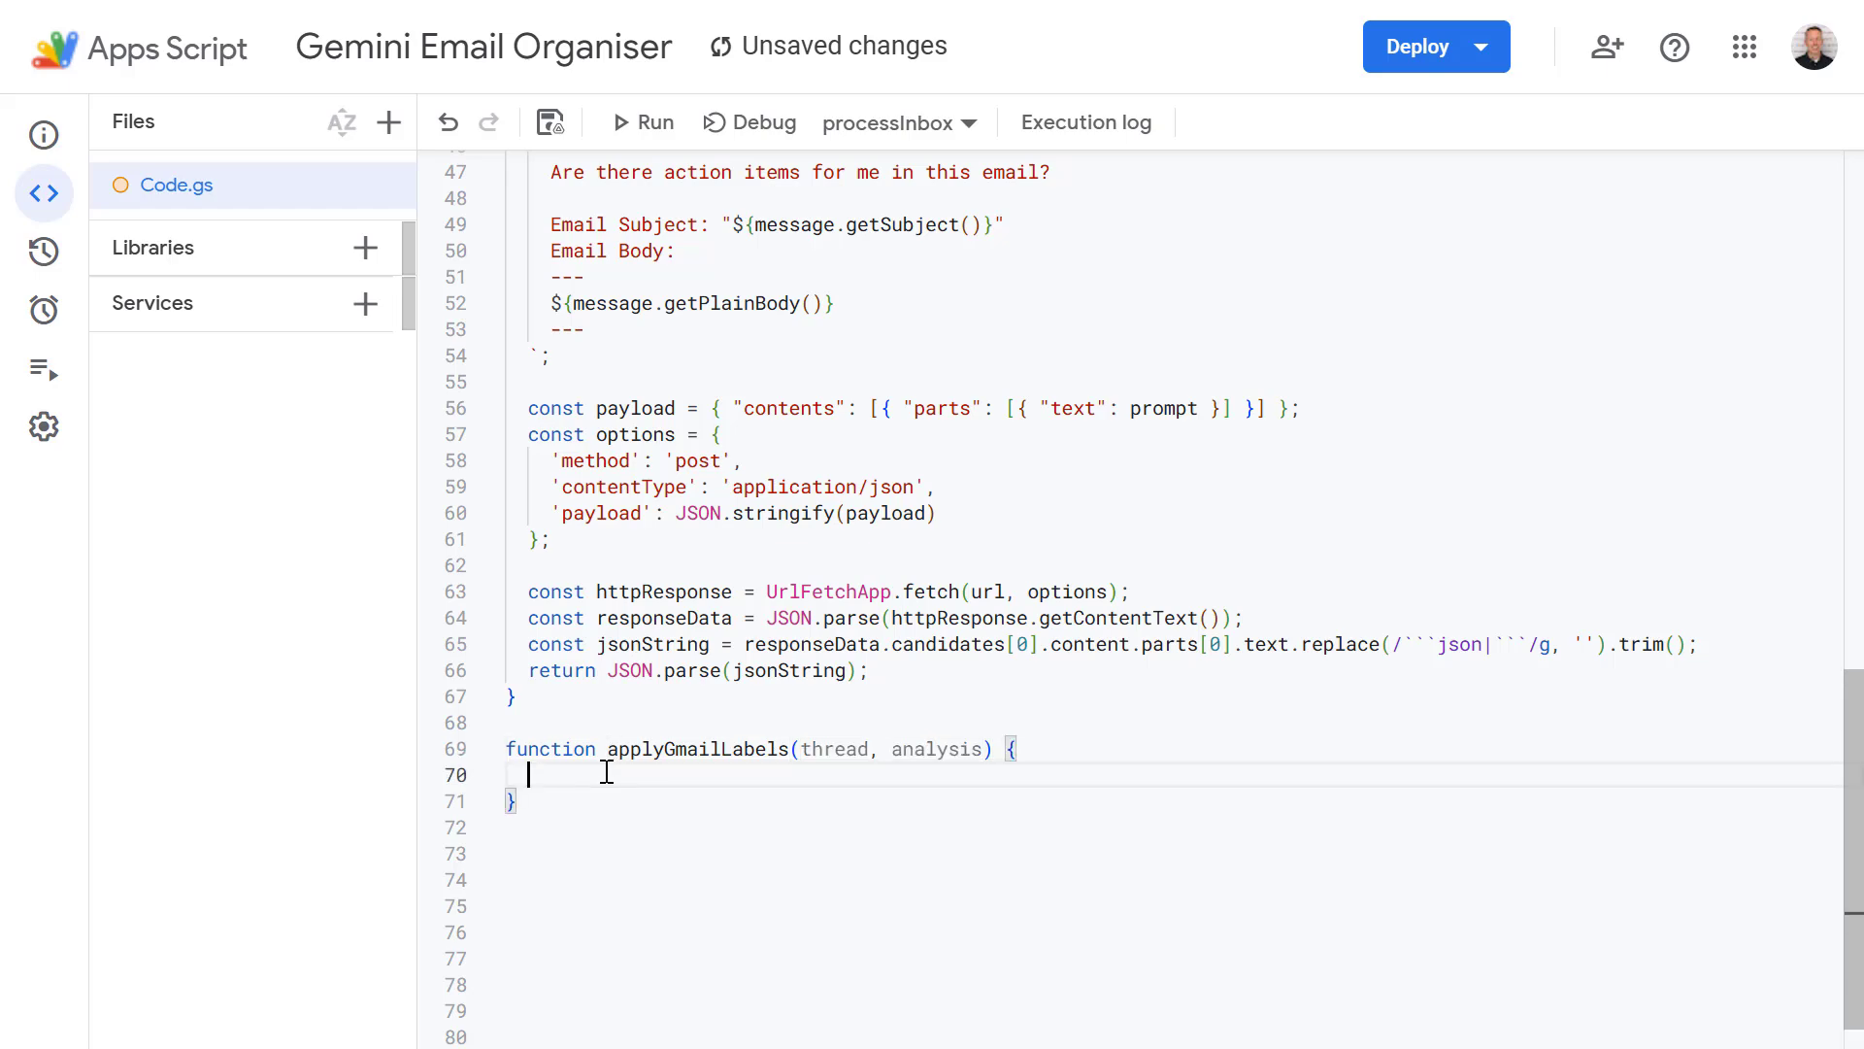
- Store const subject = thread.getFirstMessageSubject() inside applyGmailLabels
type("const subject = th")
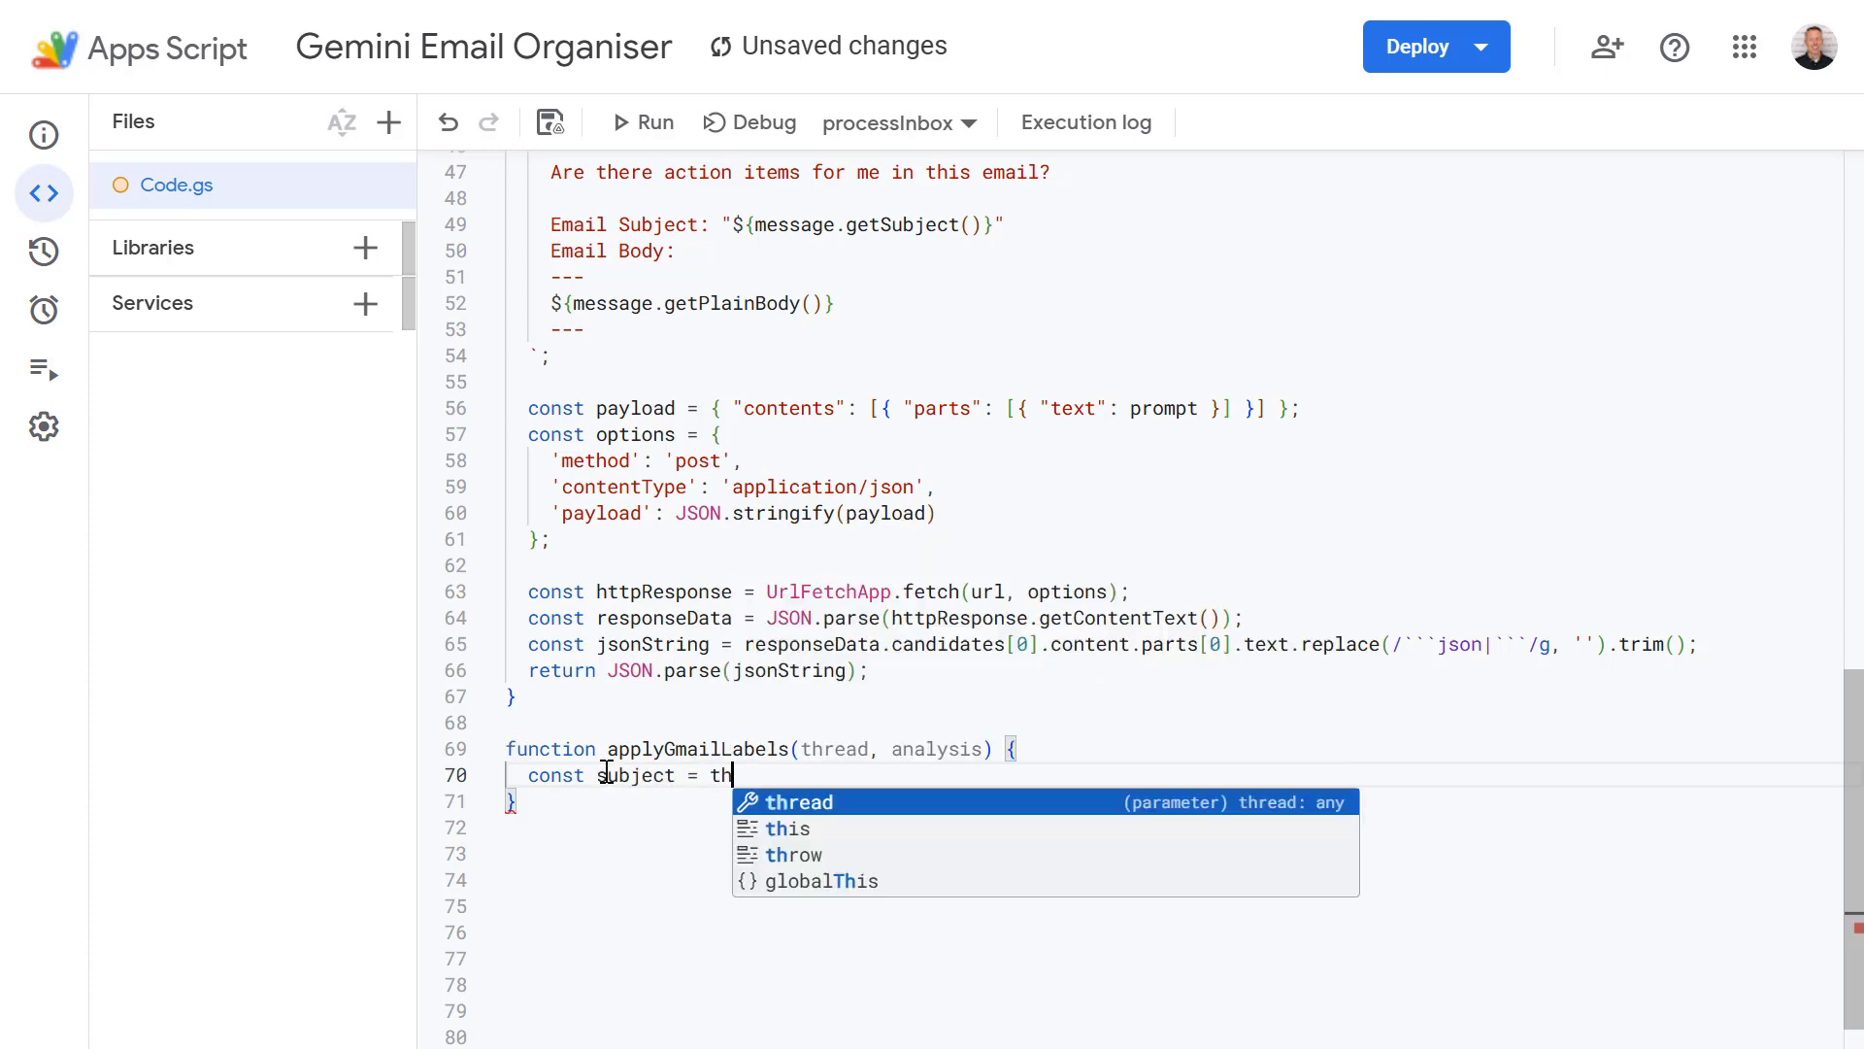
type("read.get")
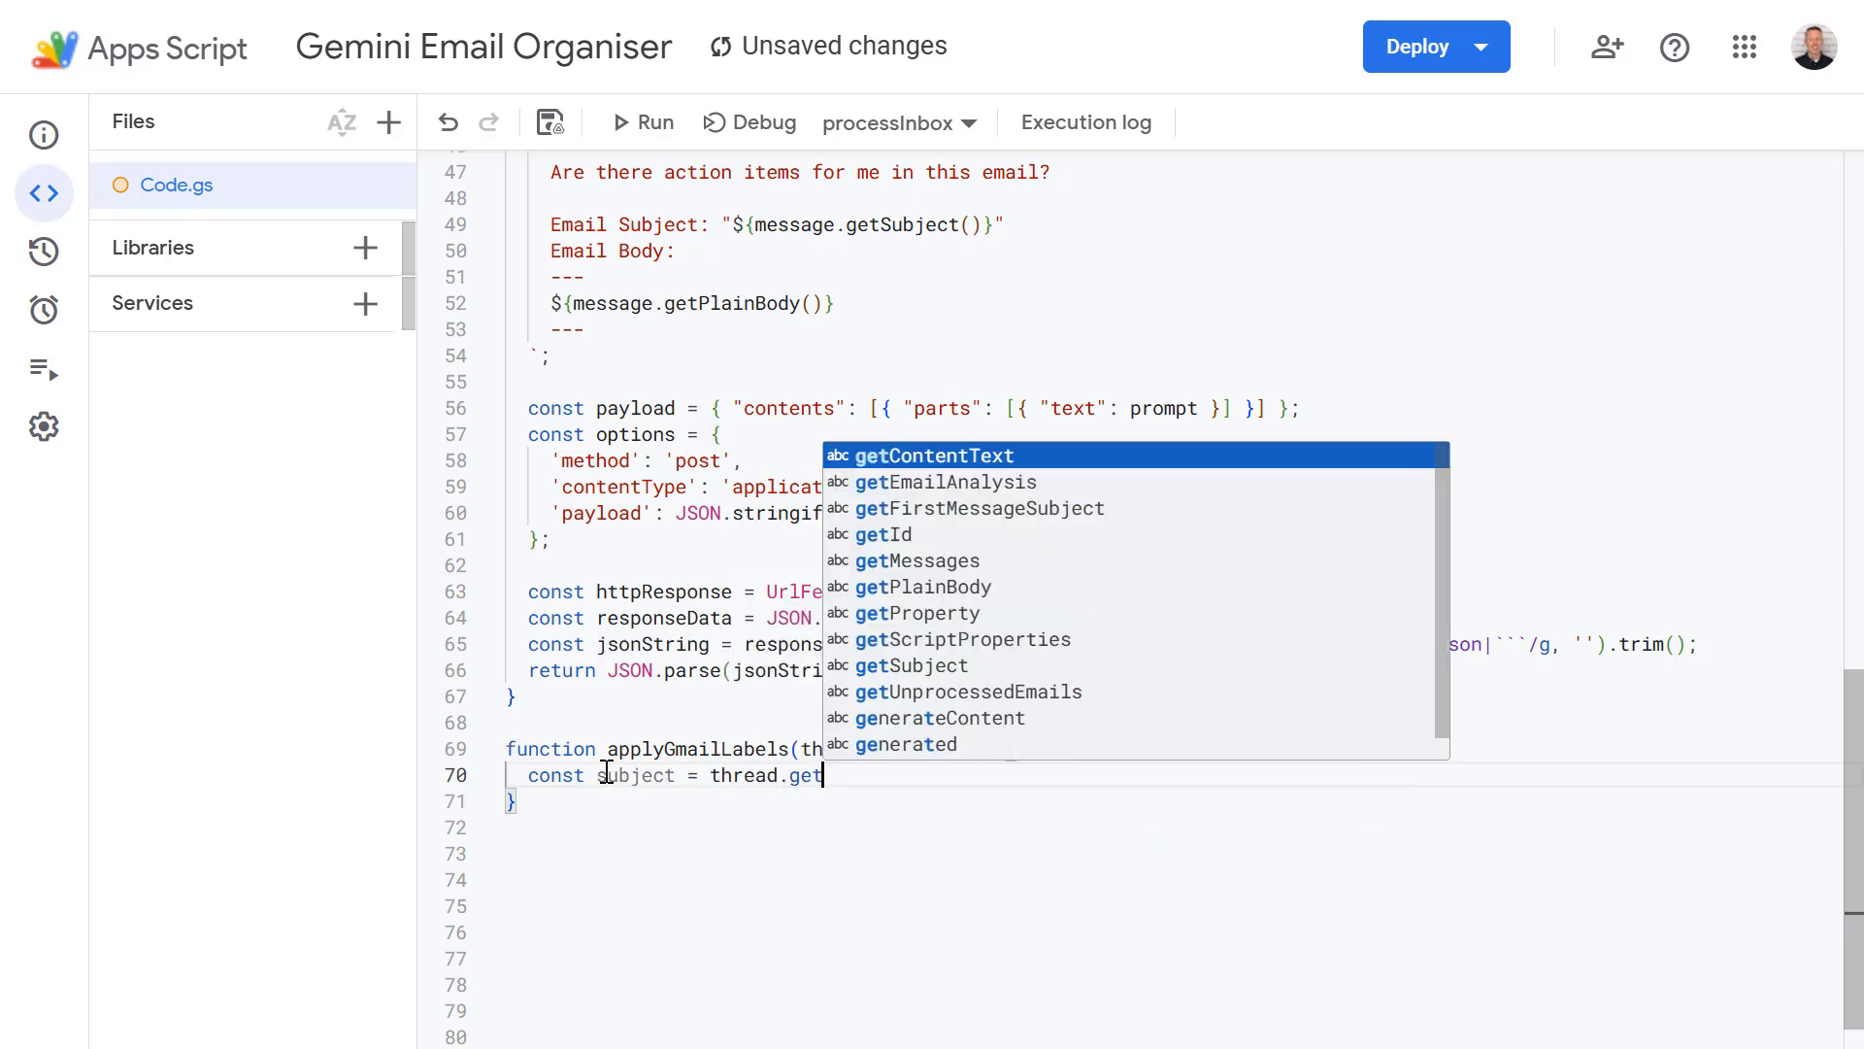
left_click(979, 509)
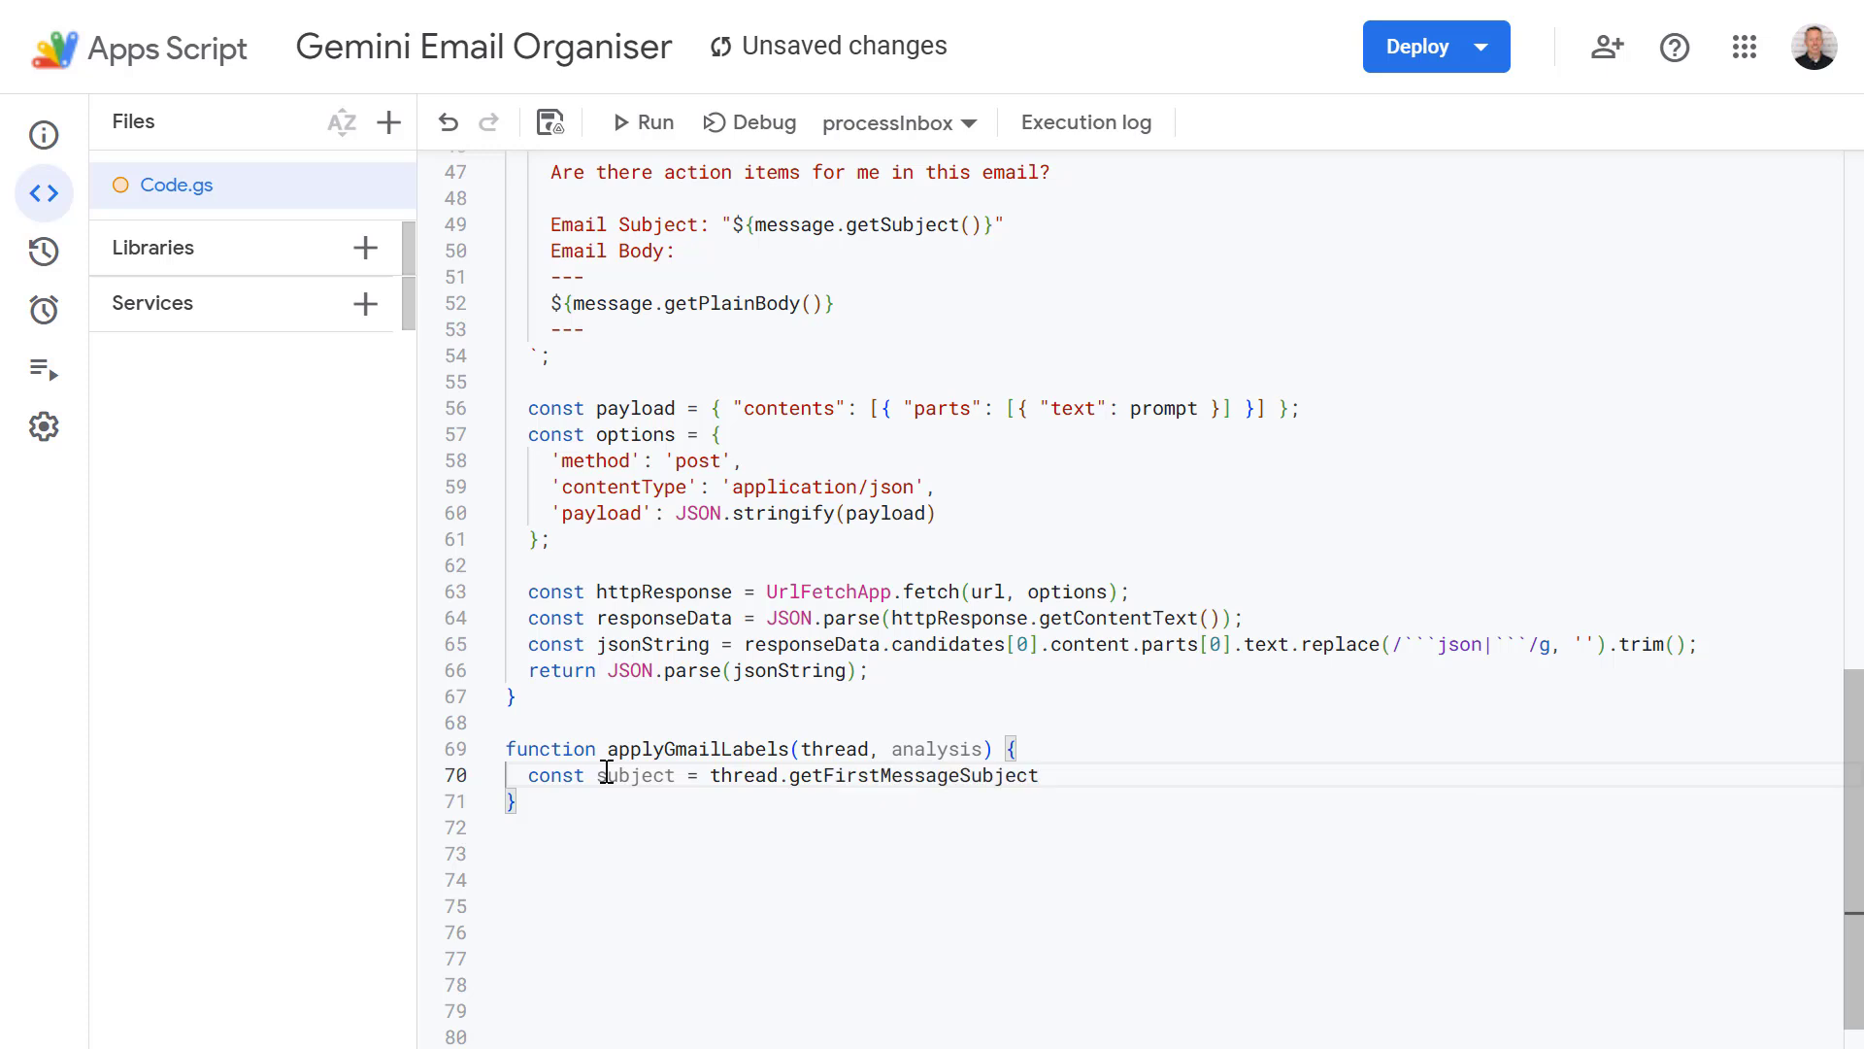
type("()")
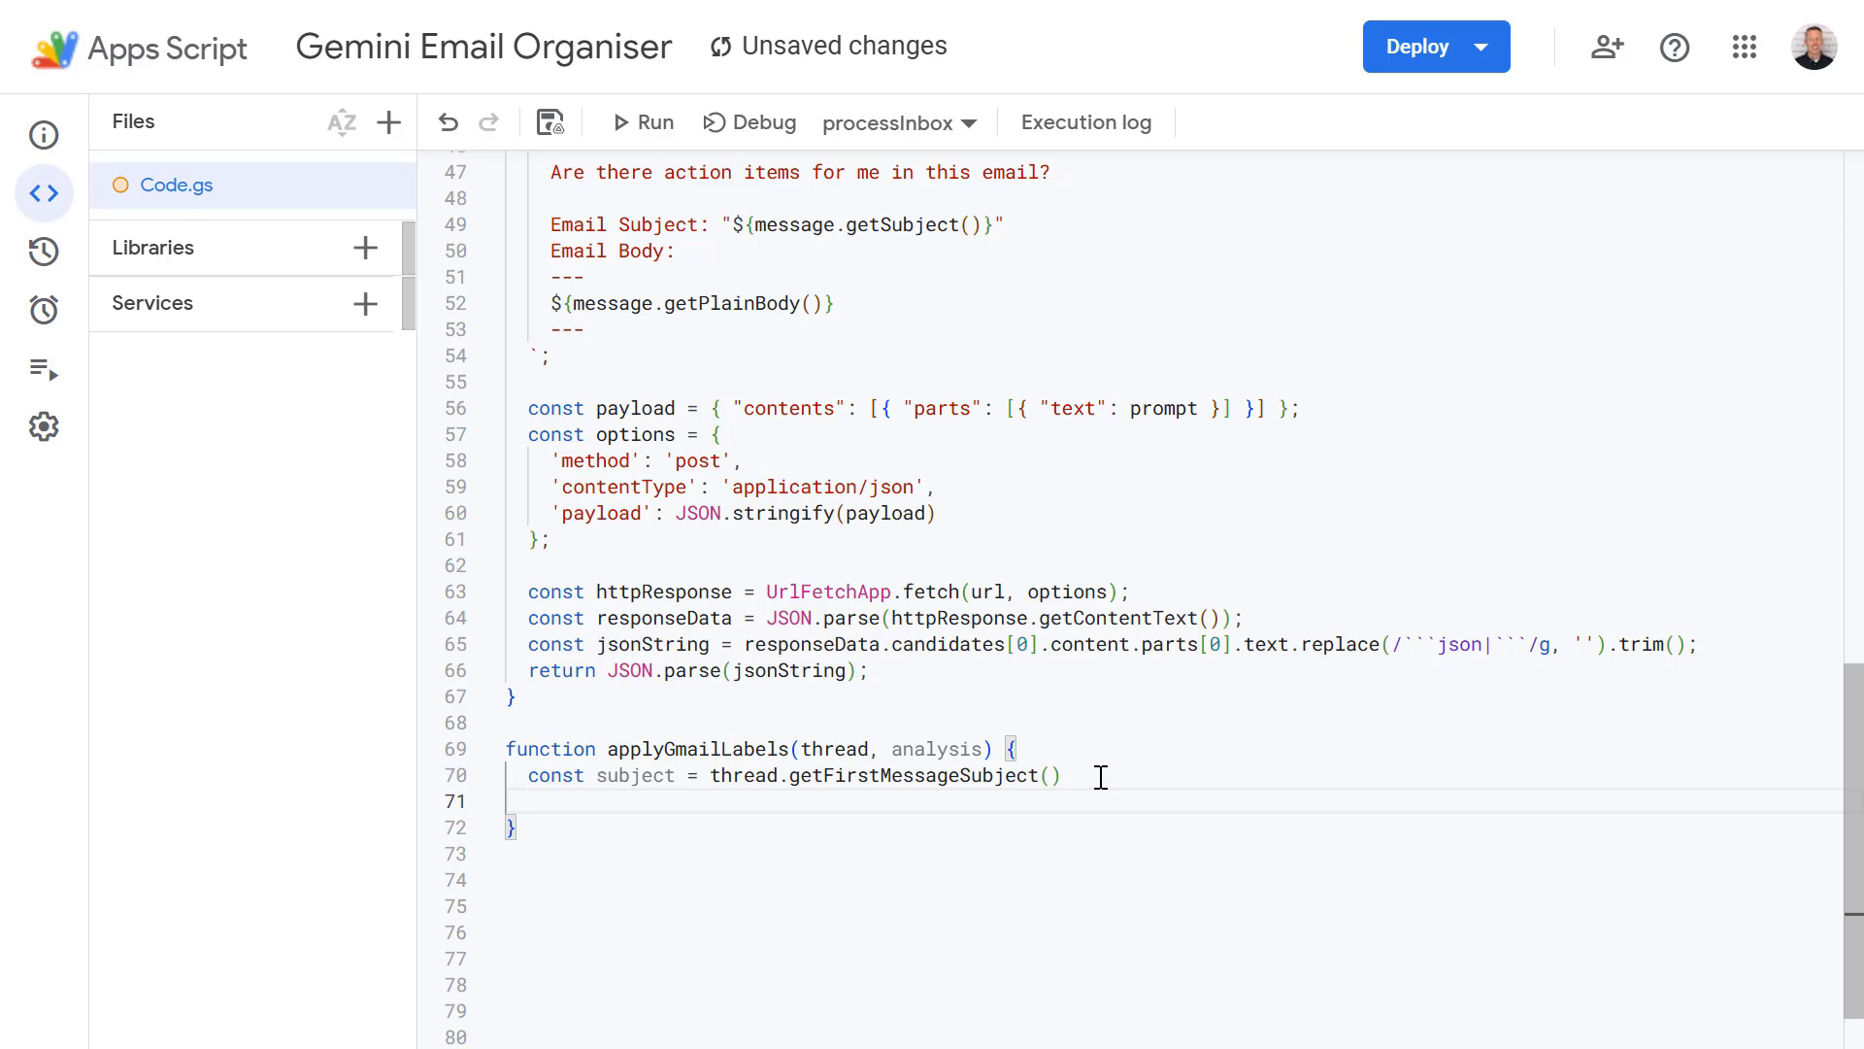
- Add an if (analysis.requiresResponse) block inside applyGmailLabels
type("if (")
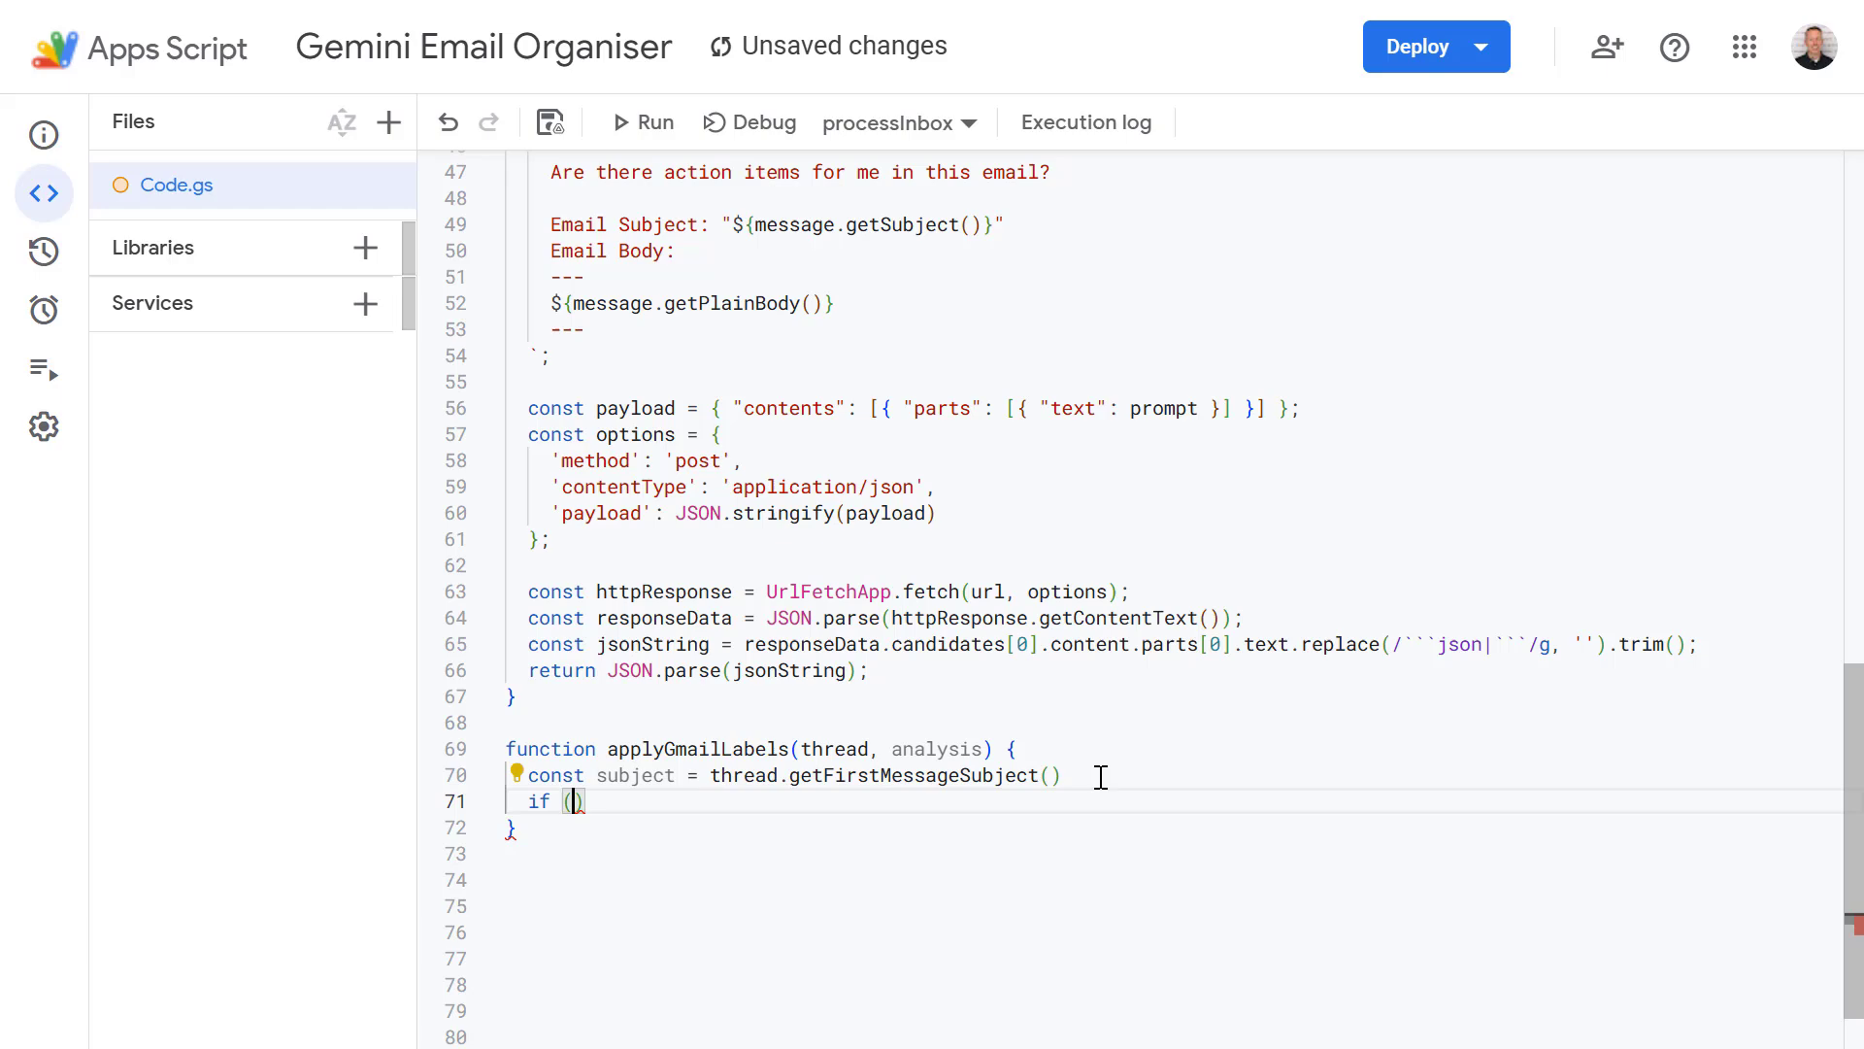
type("analysis.r")
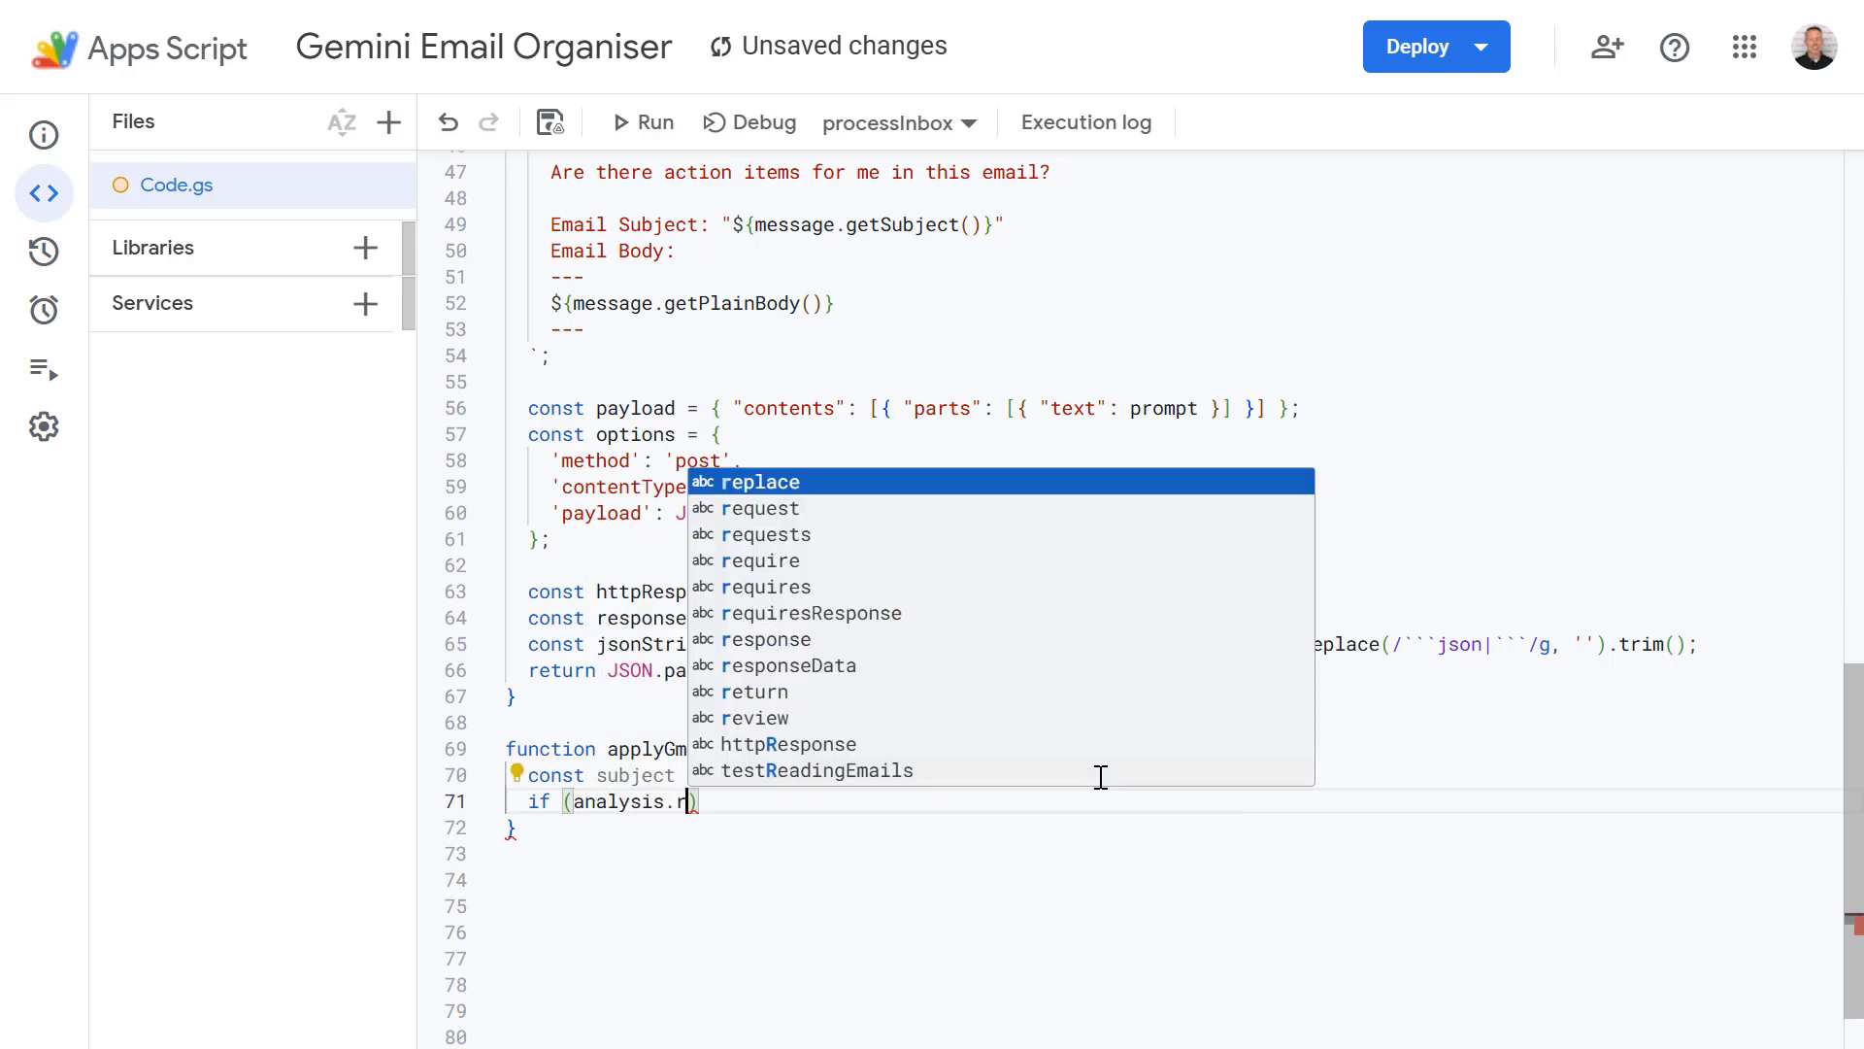
type("equiresR")
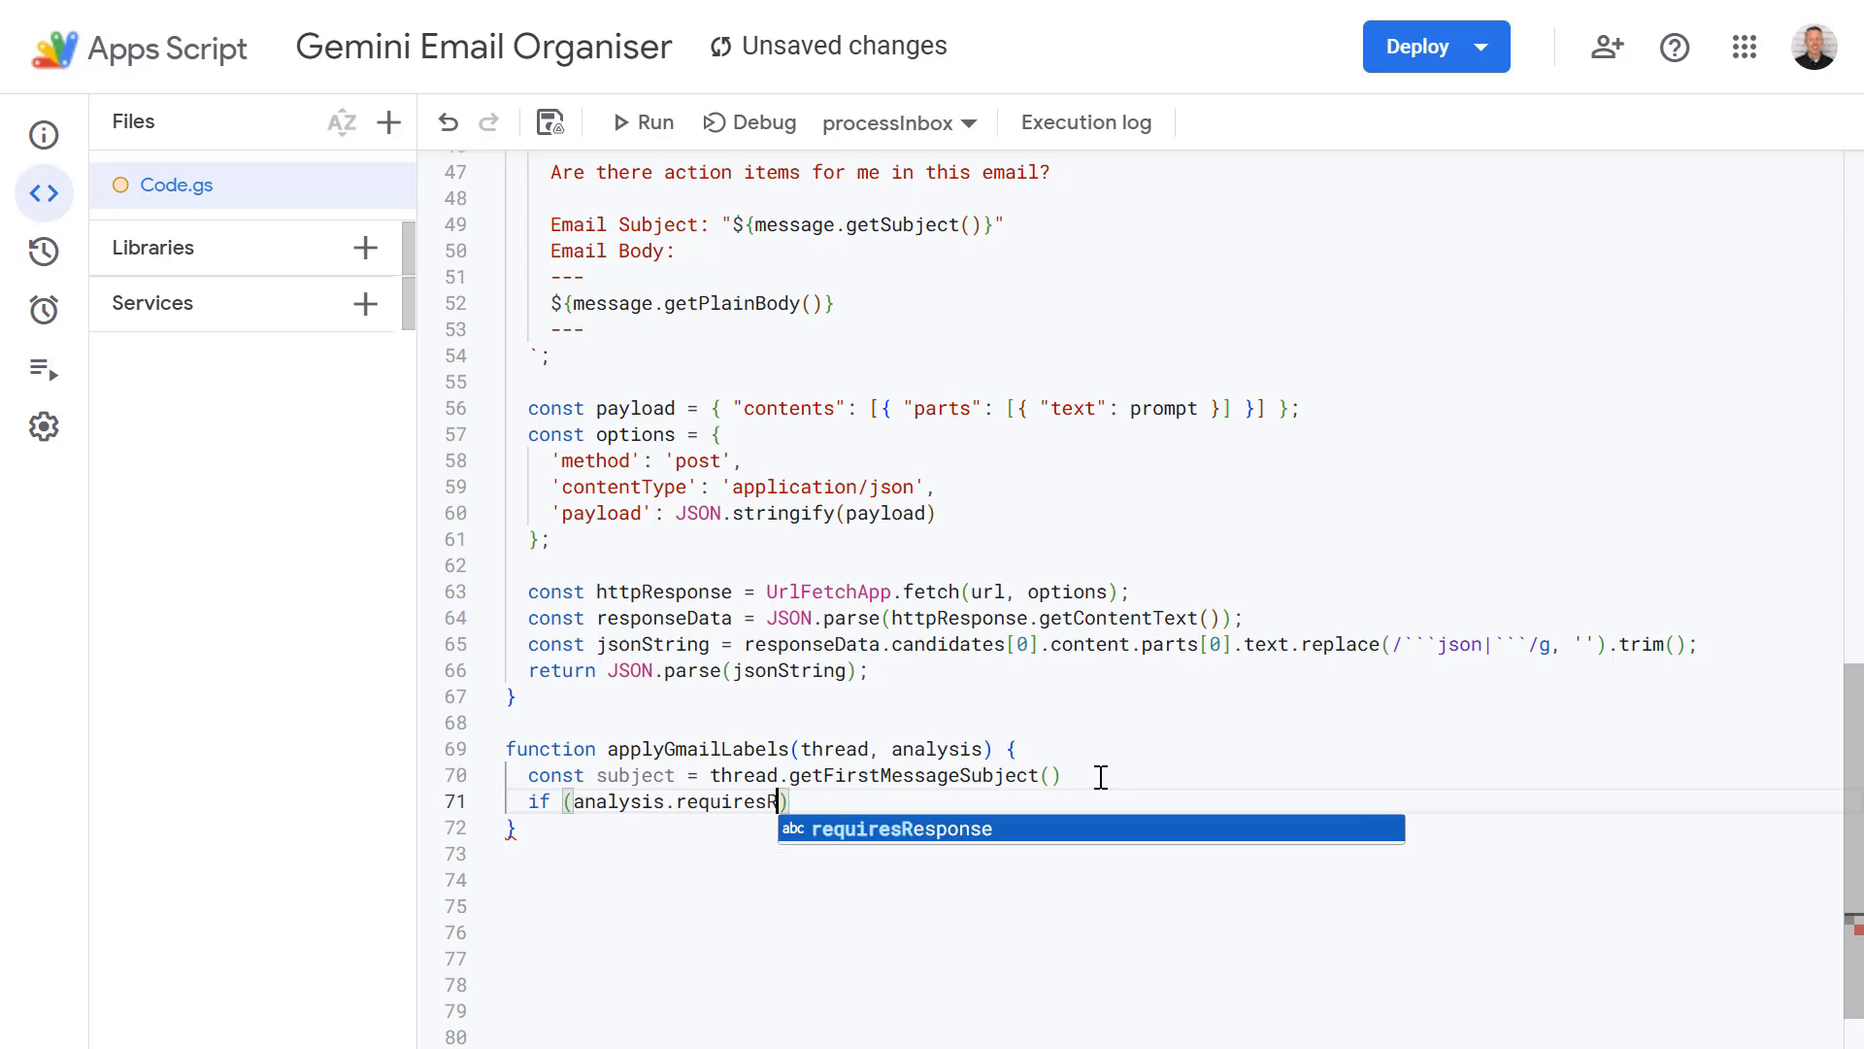
key("Tab")
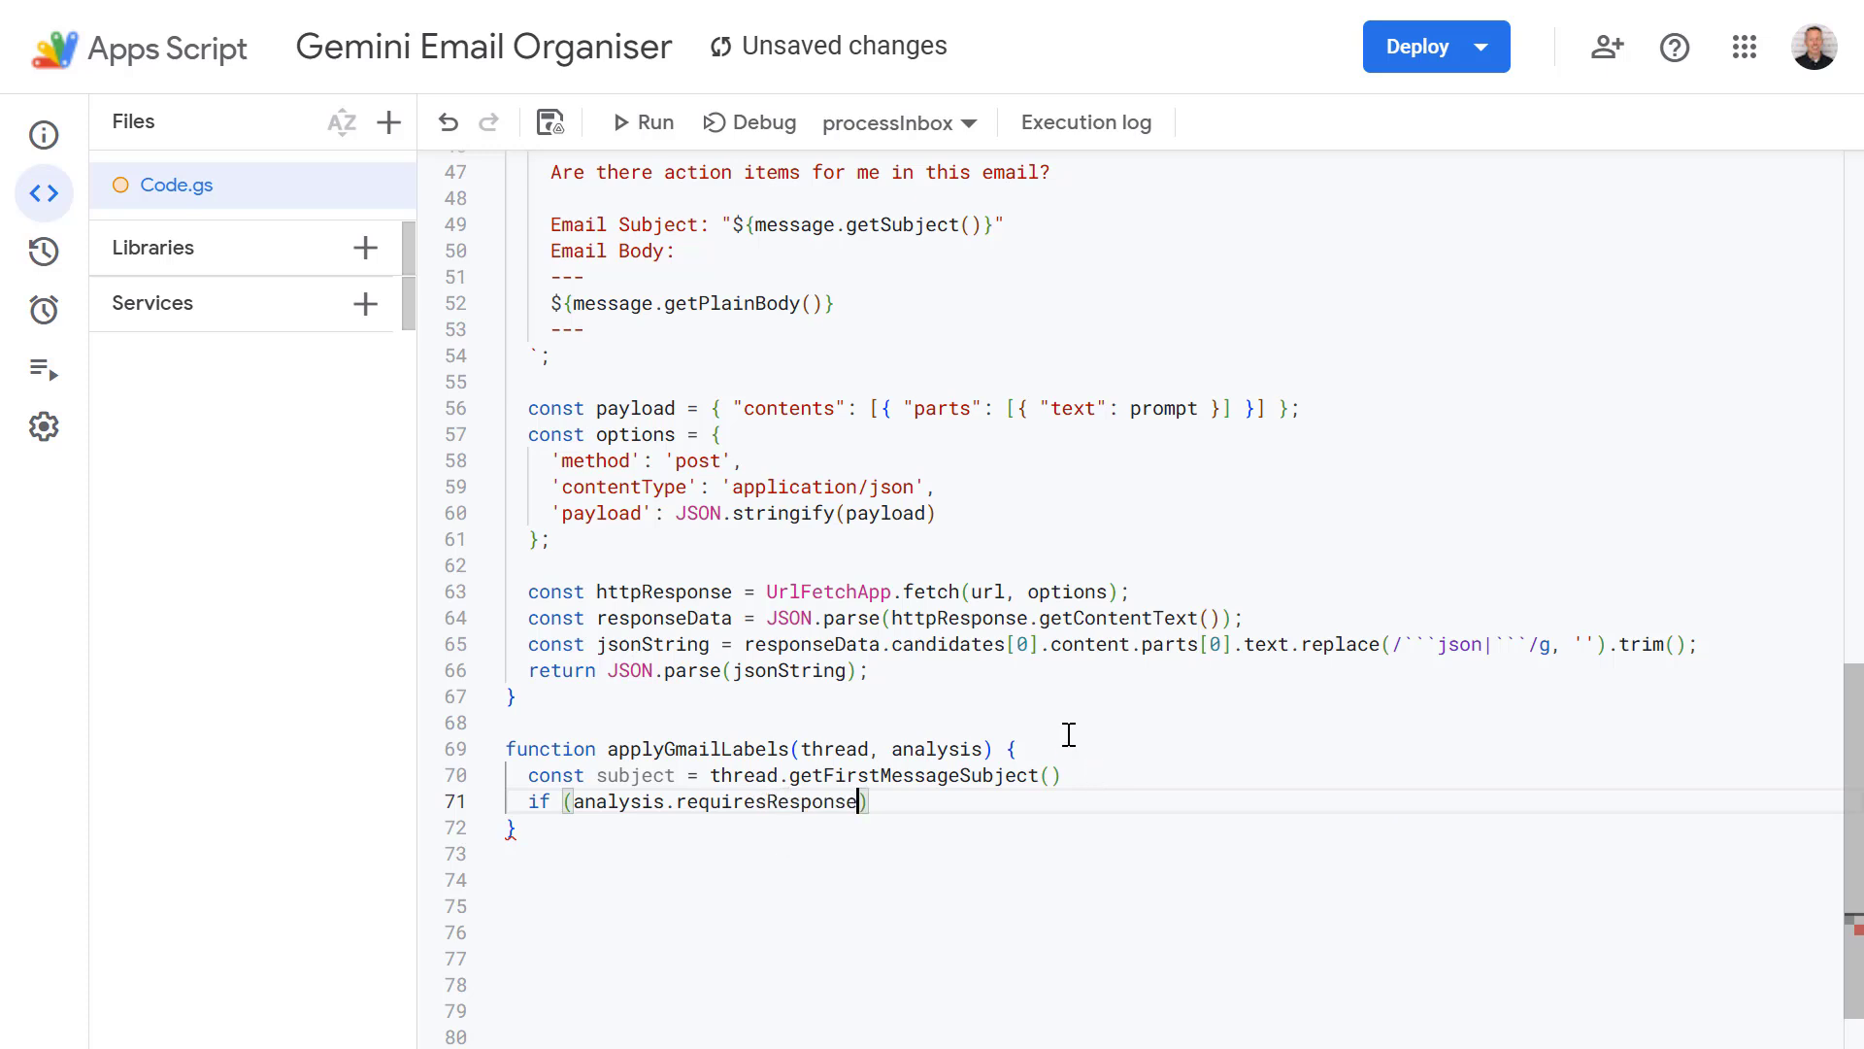
mouse_move(711, 631)
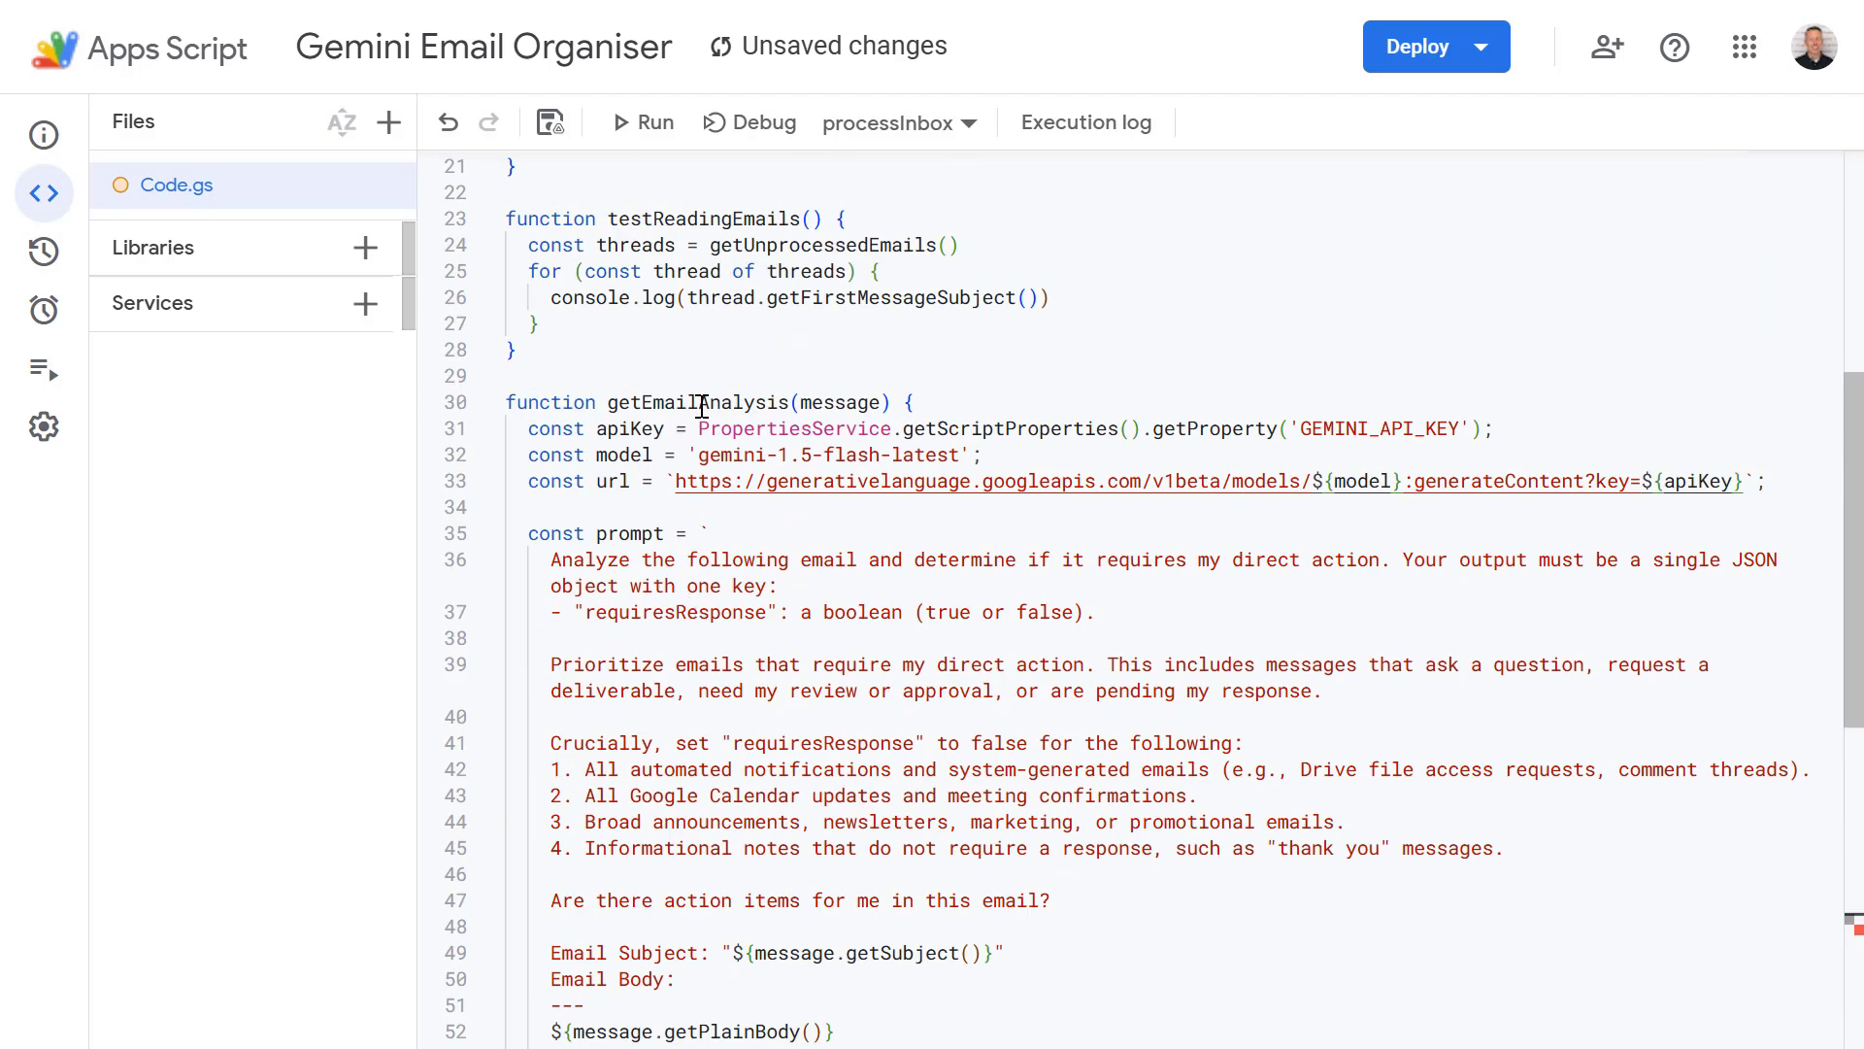
scroll("down", 3)
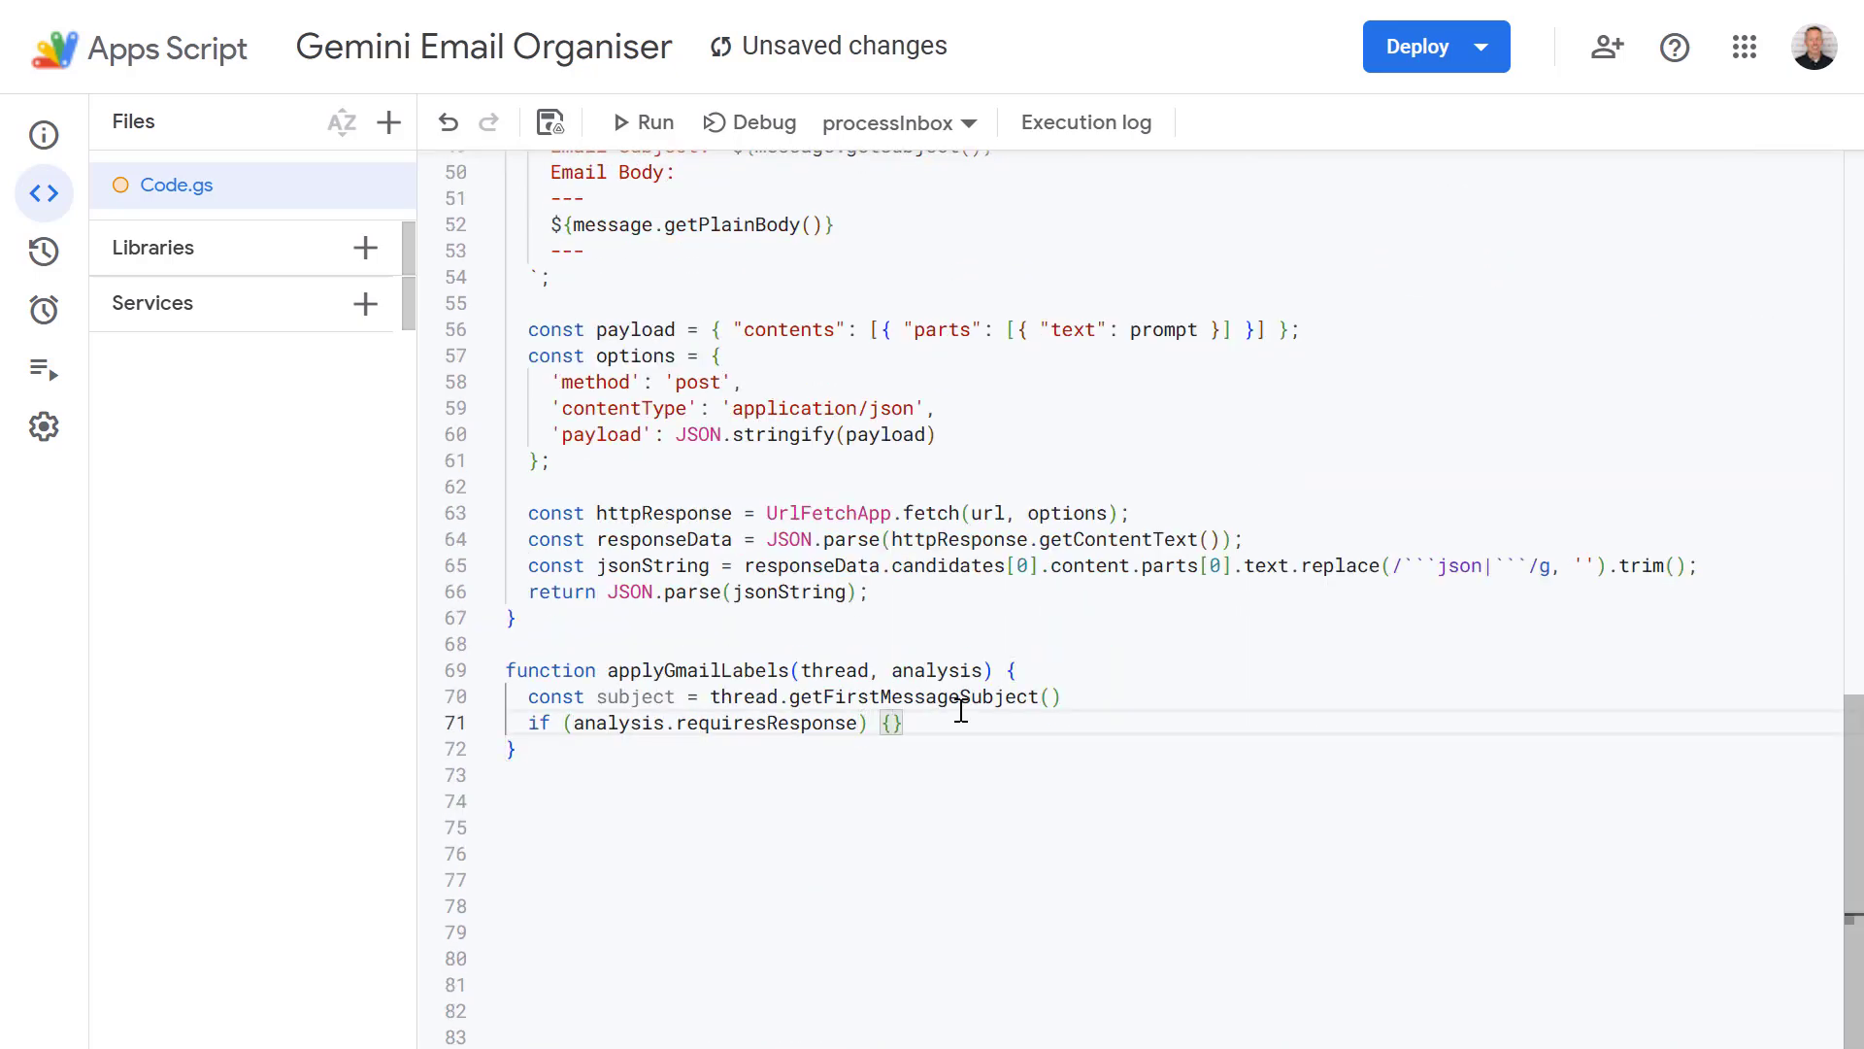
key("Enter")
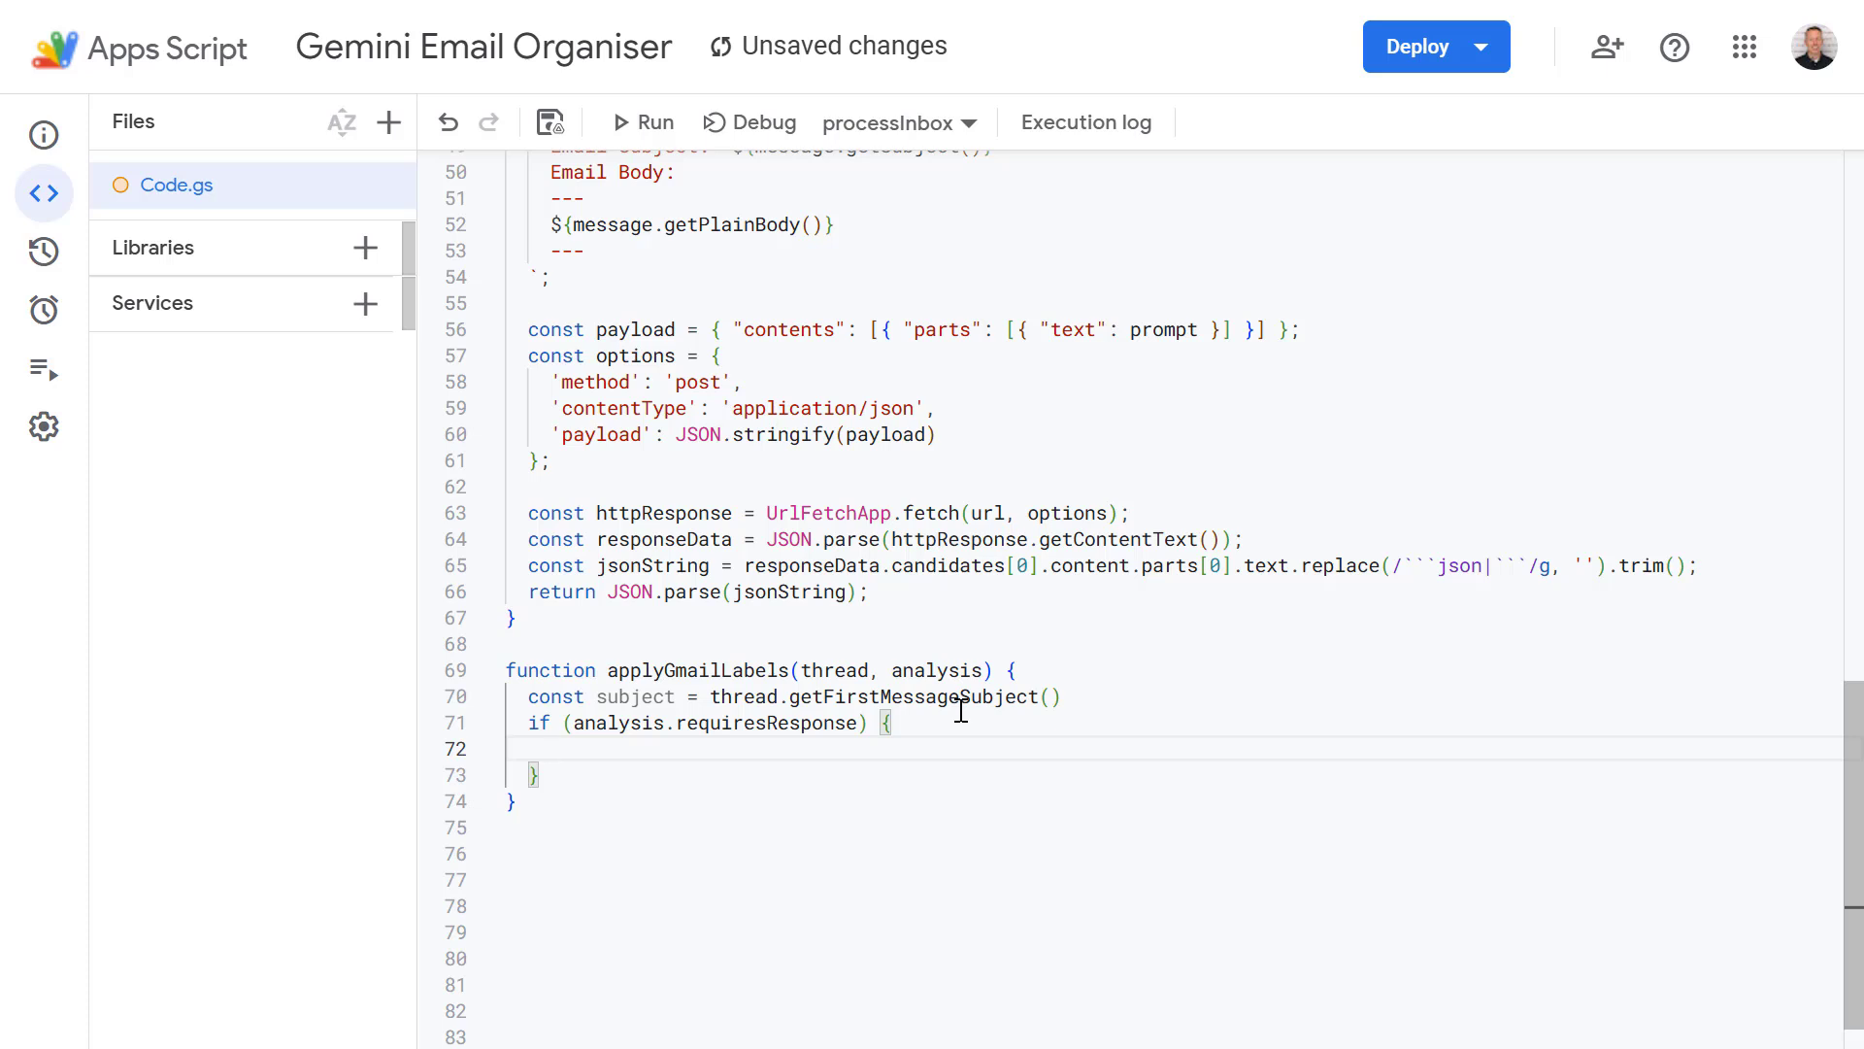
- Fetch const toRespondLabel = GmailApp.getUserLabelByName('To Respond')
type("const")
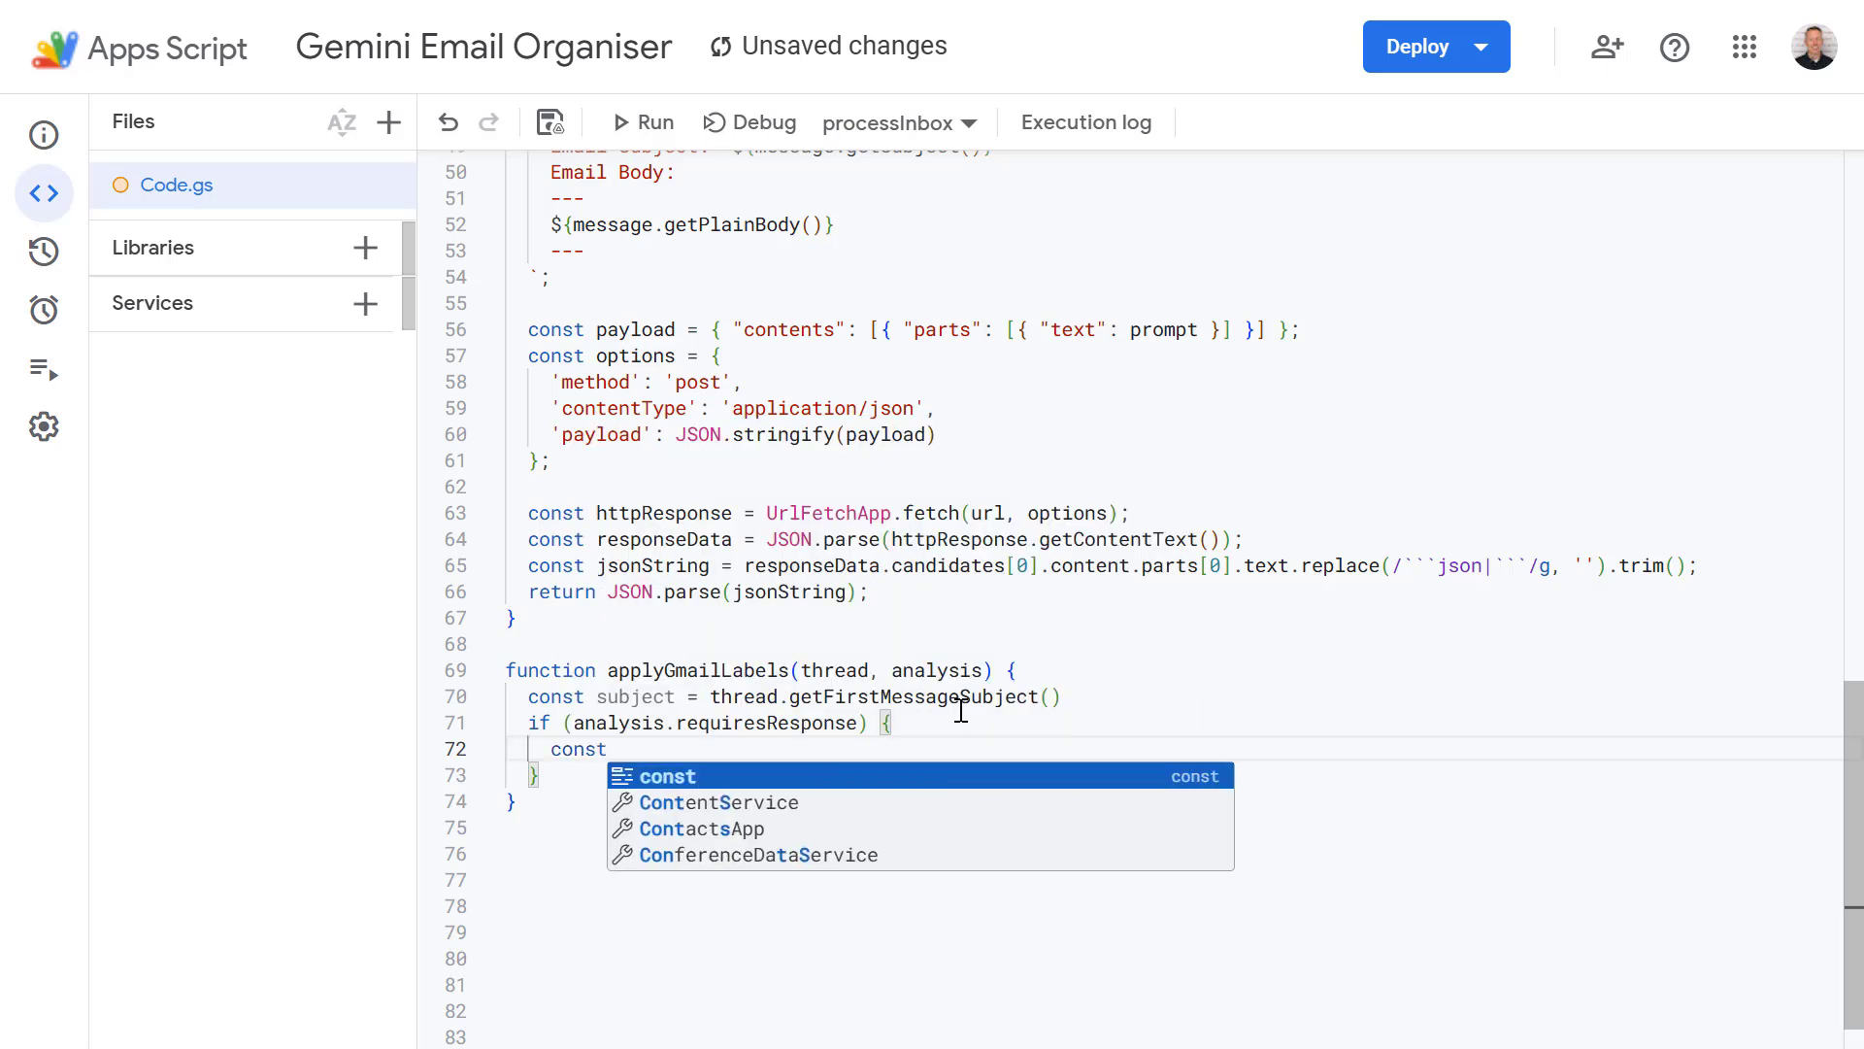
type("toRespondLabel =")
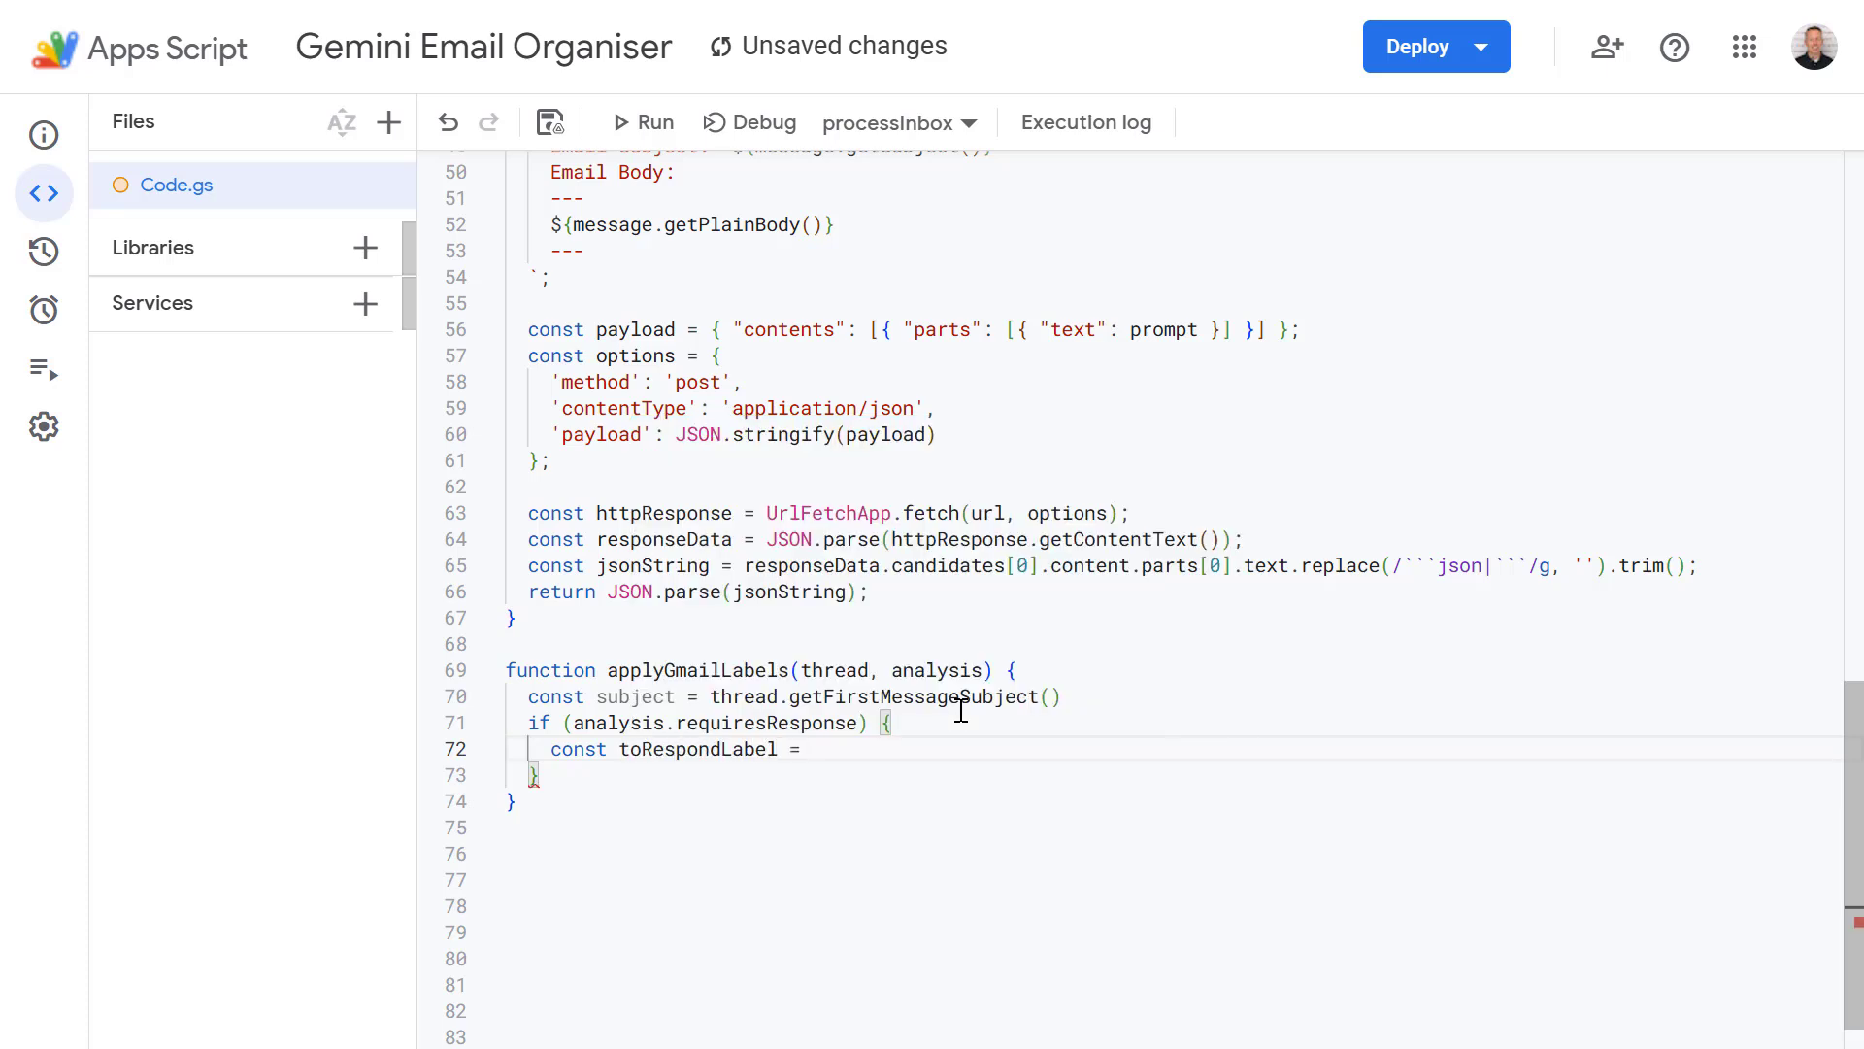
type("GmailApp")
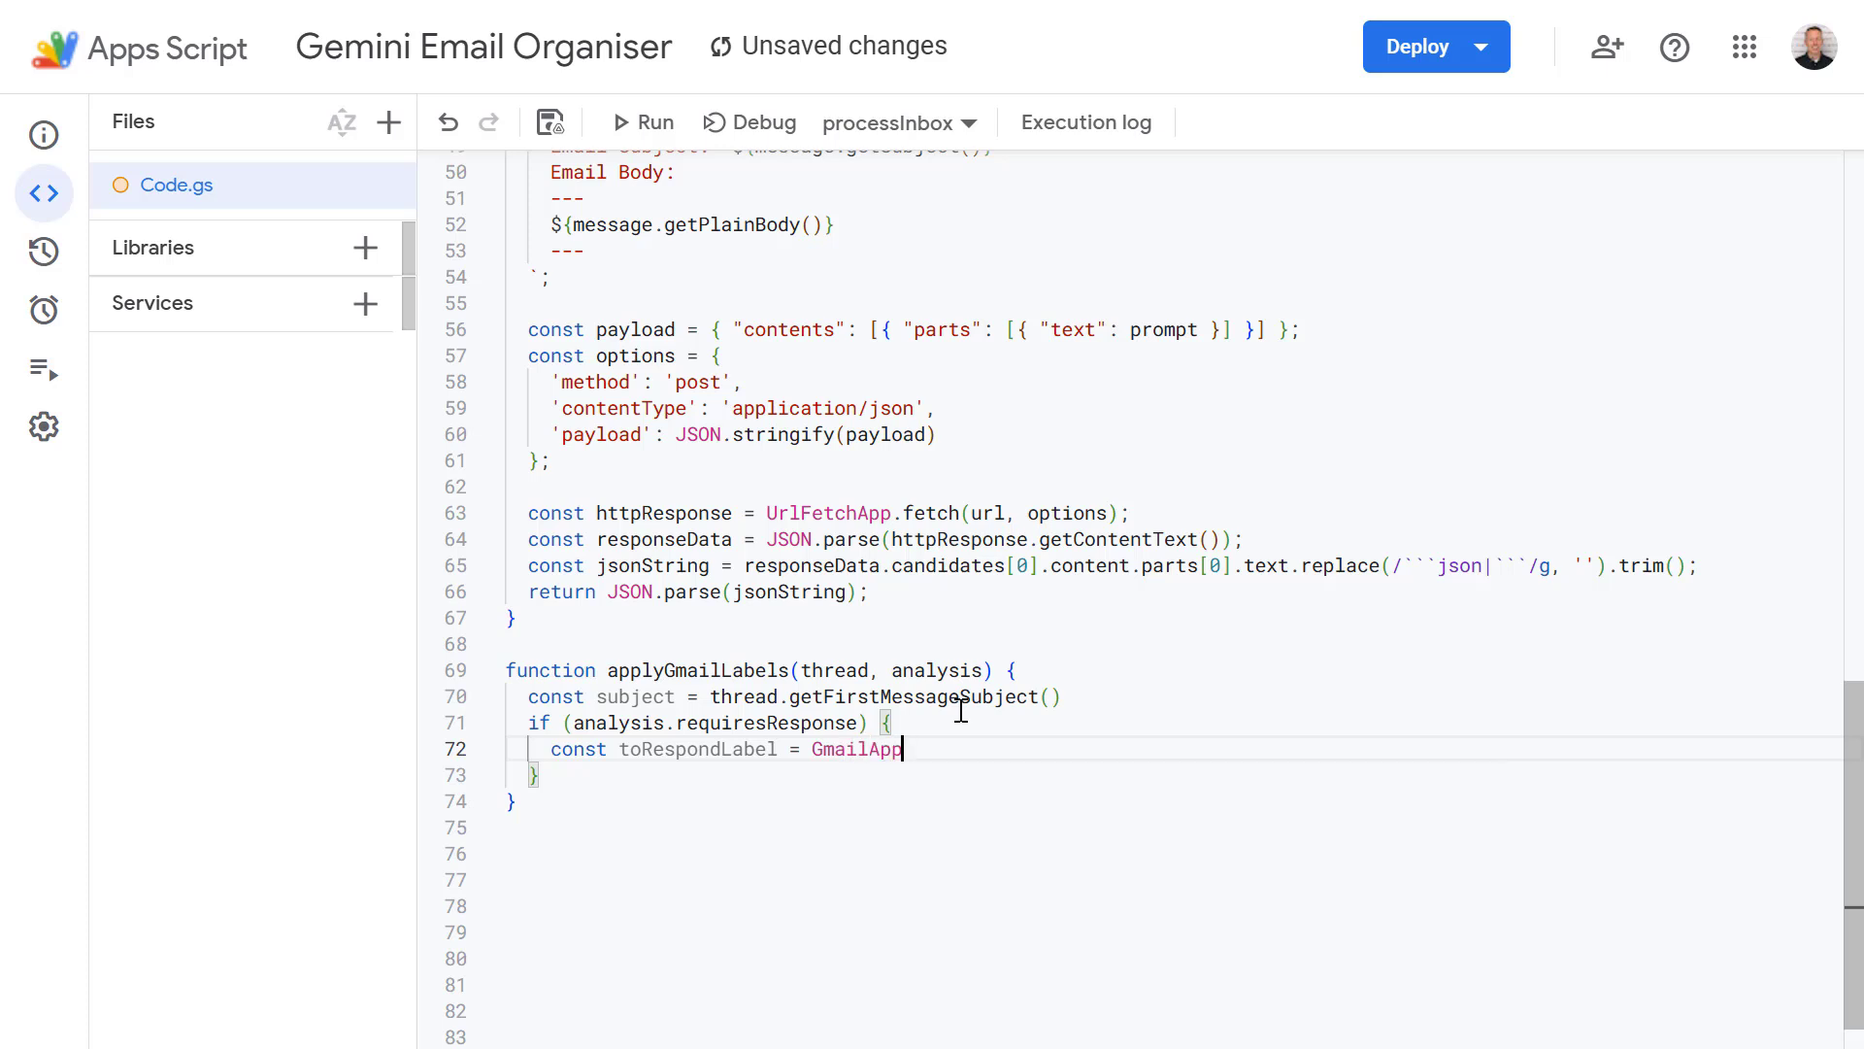
type(".get")
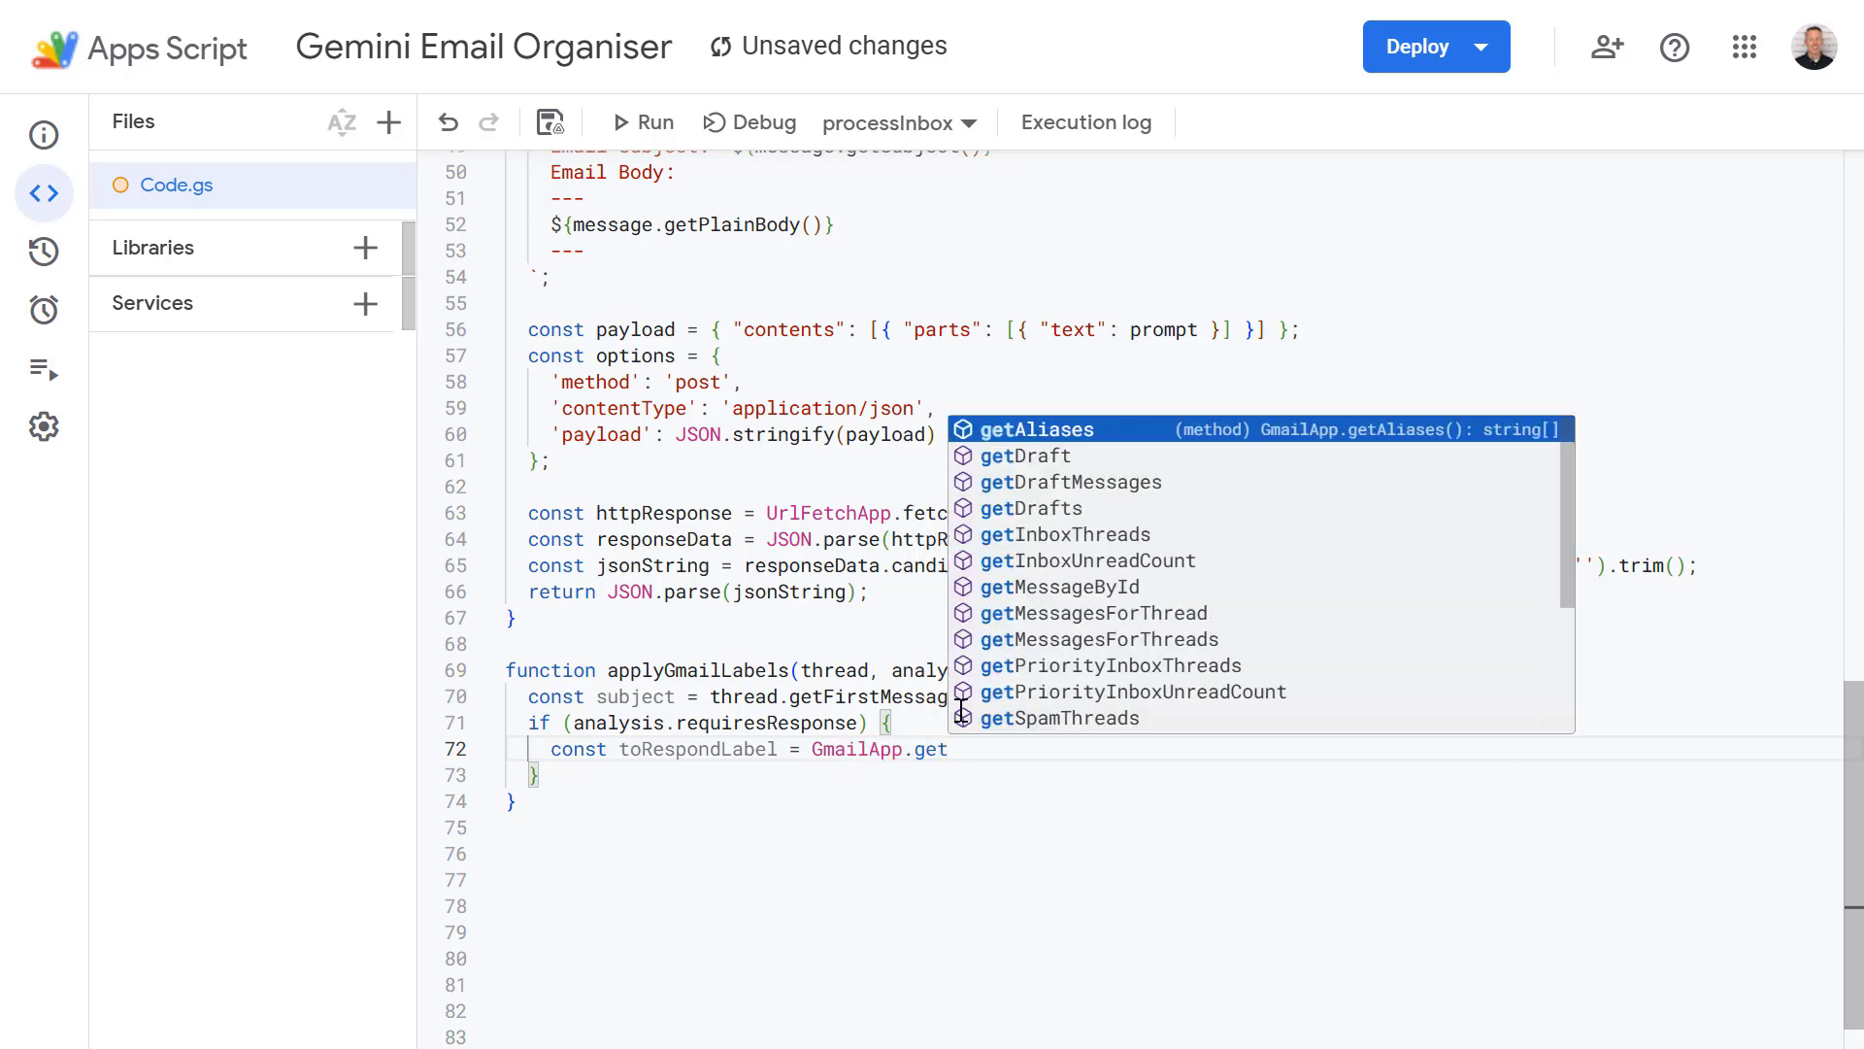
type("UserLabelByName")
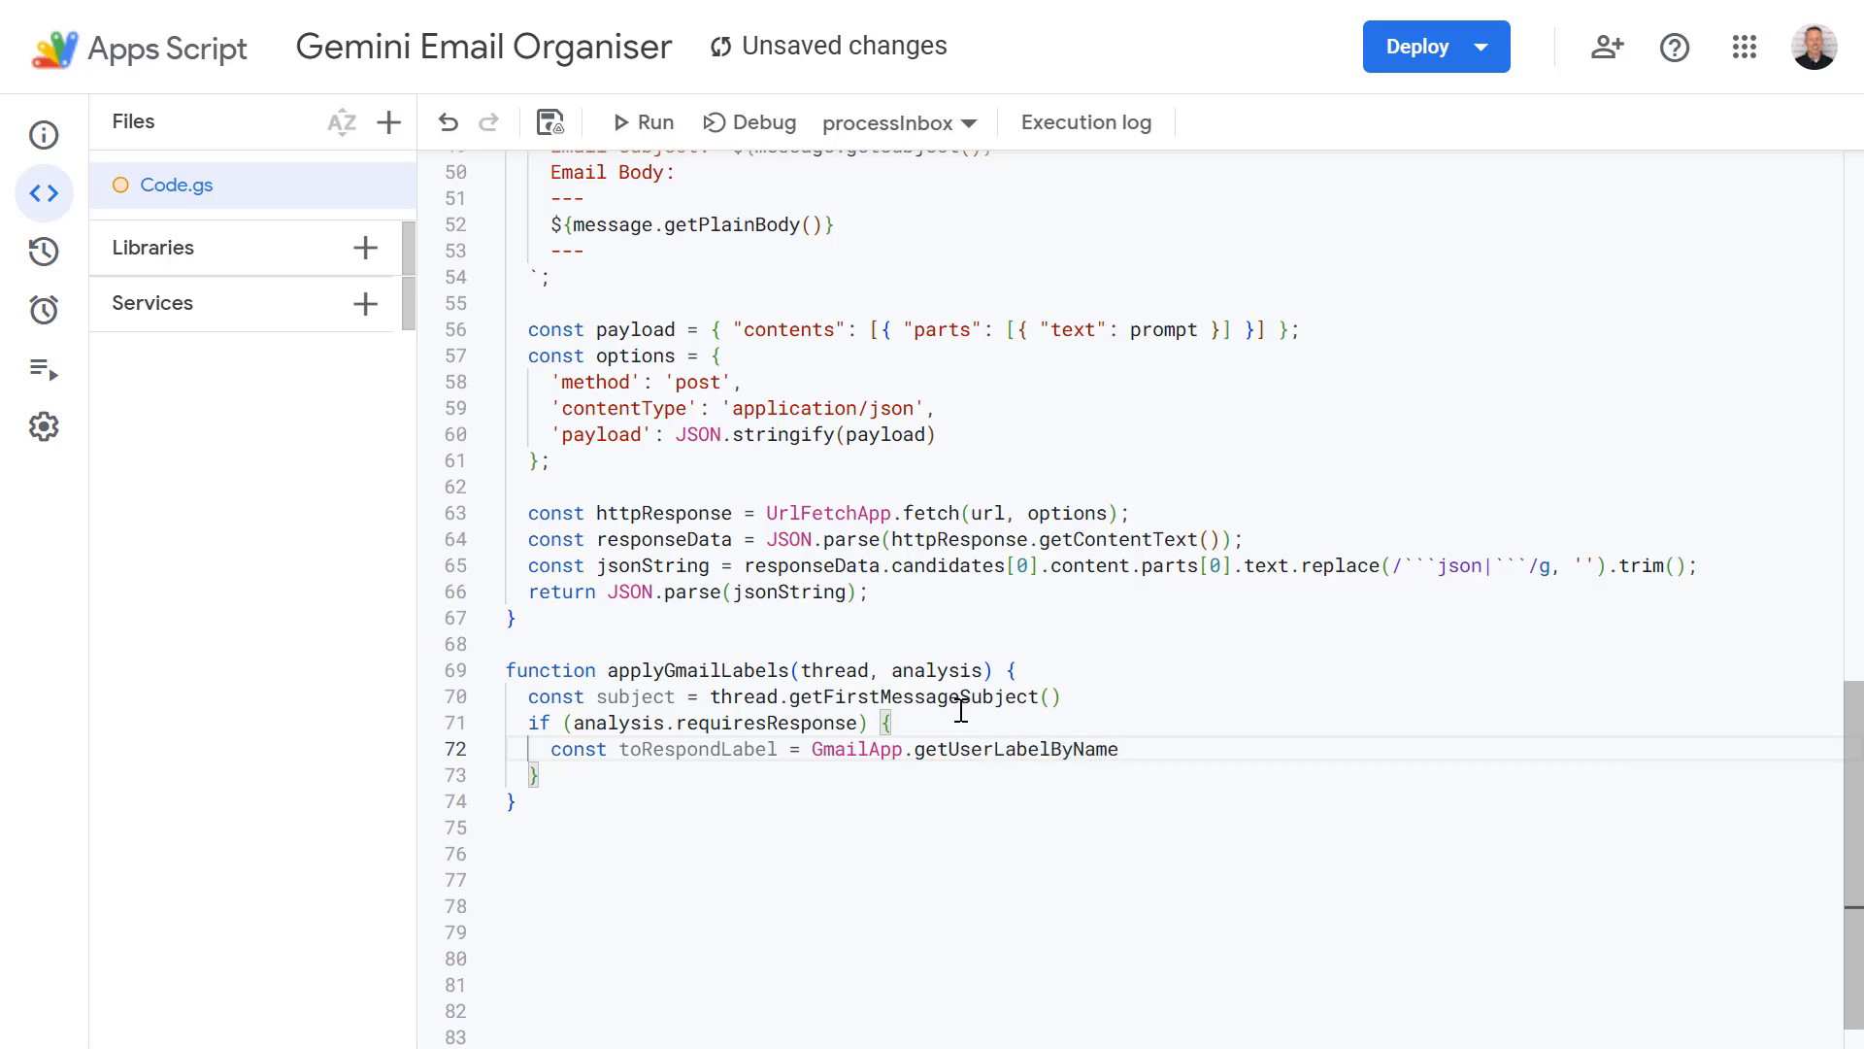
type("('')")
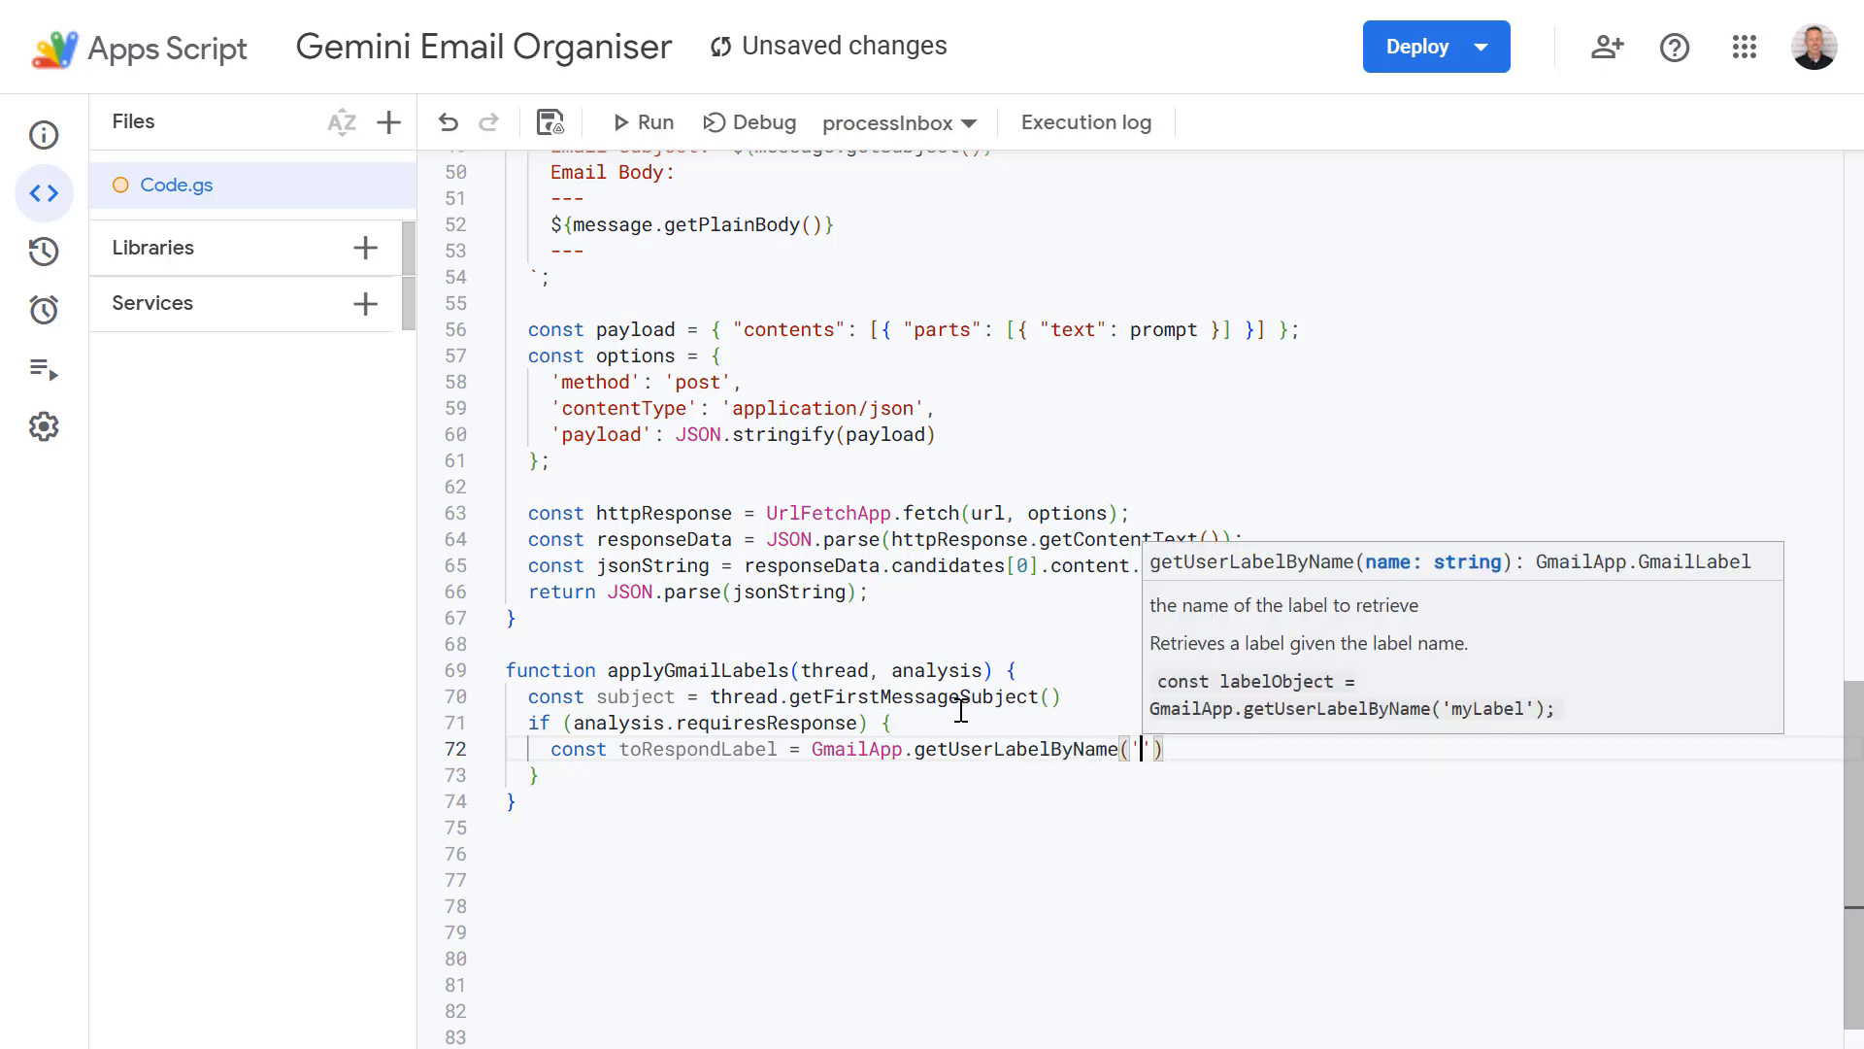
type("To Respond")
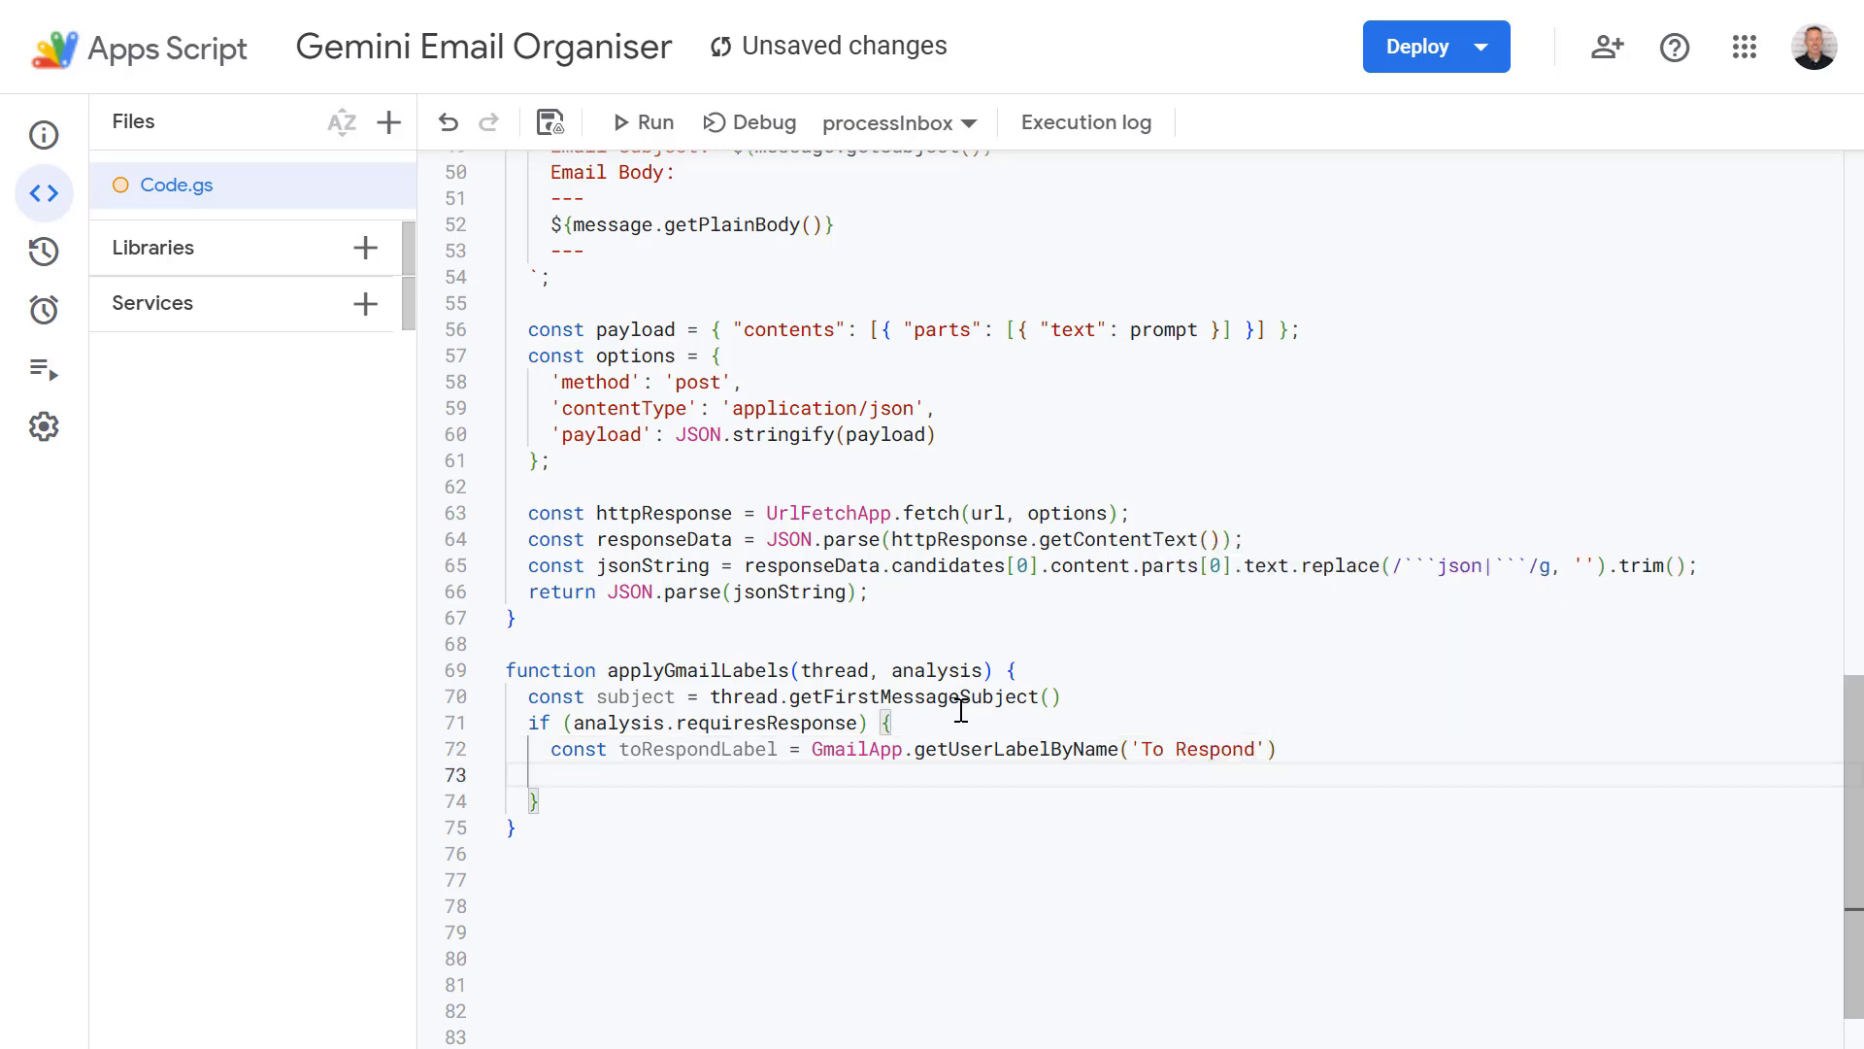
- Add the label with thread.addLabel(toRespondLabel), retyping the statement once
type("thread")
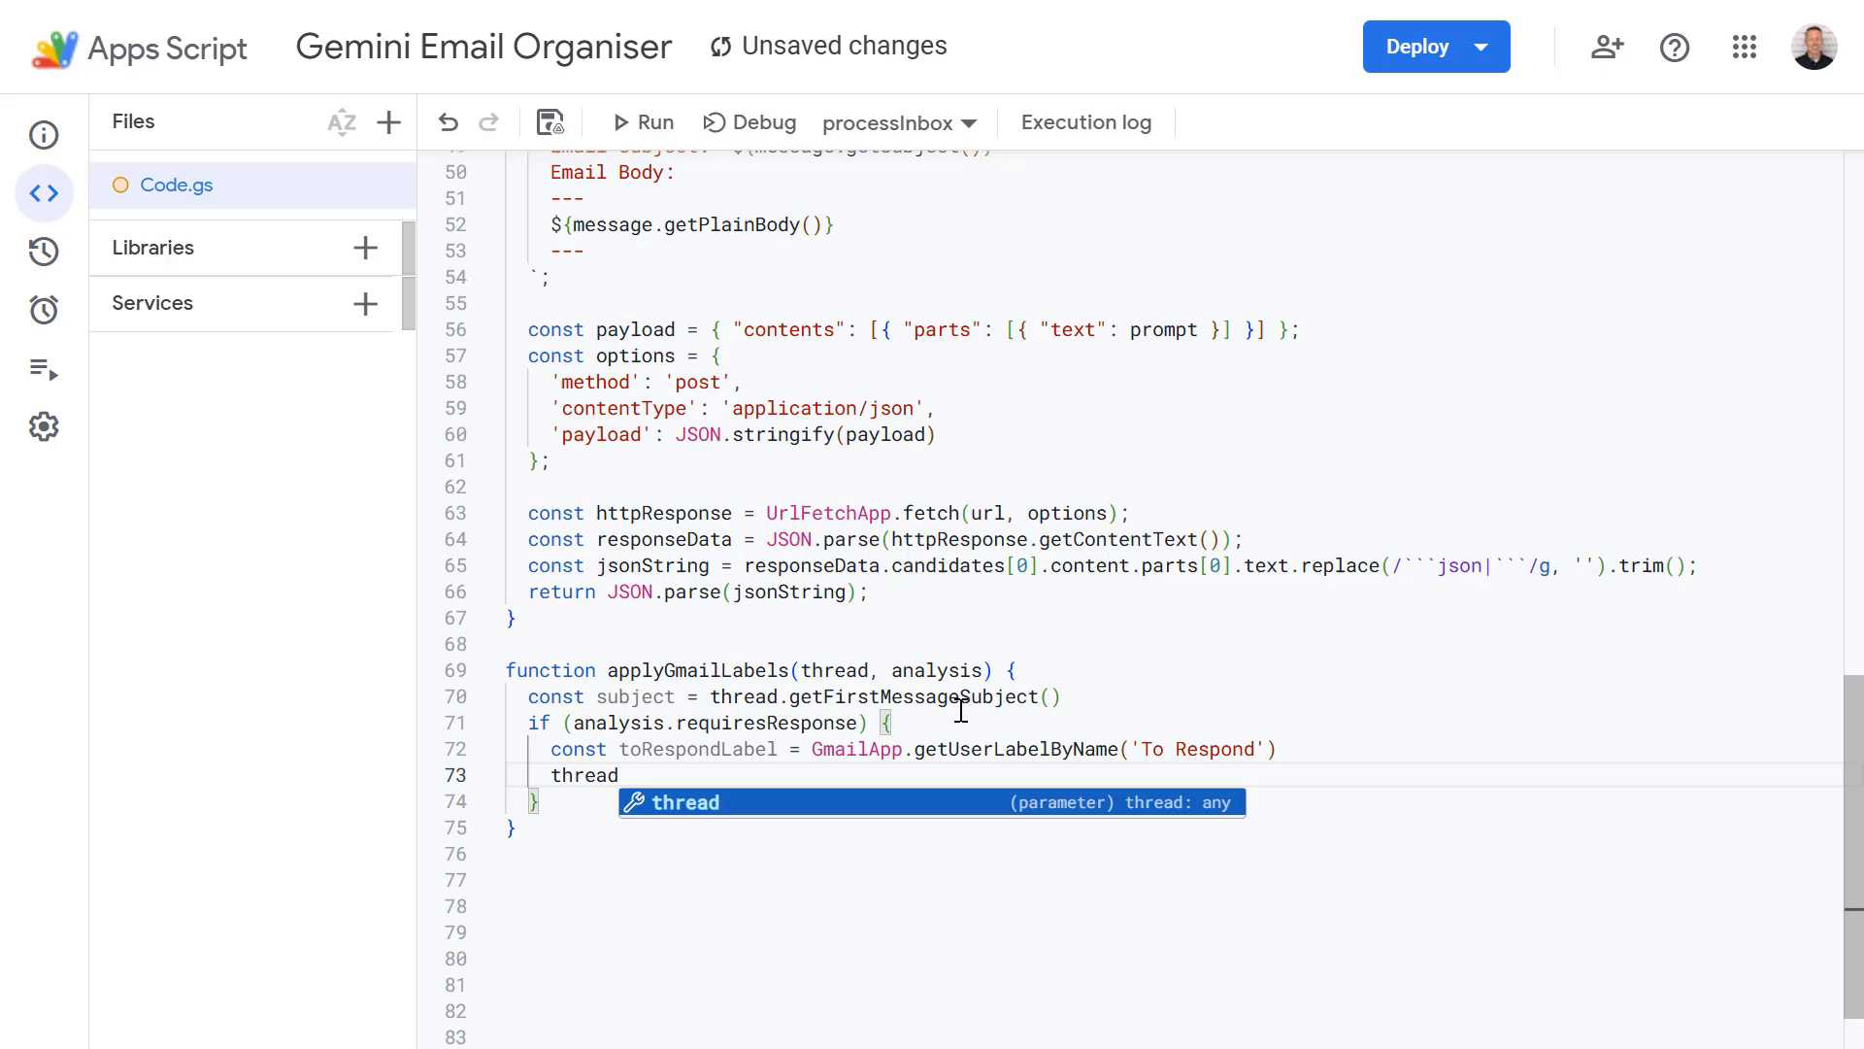
type(".")
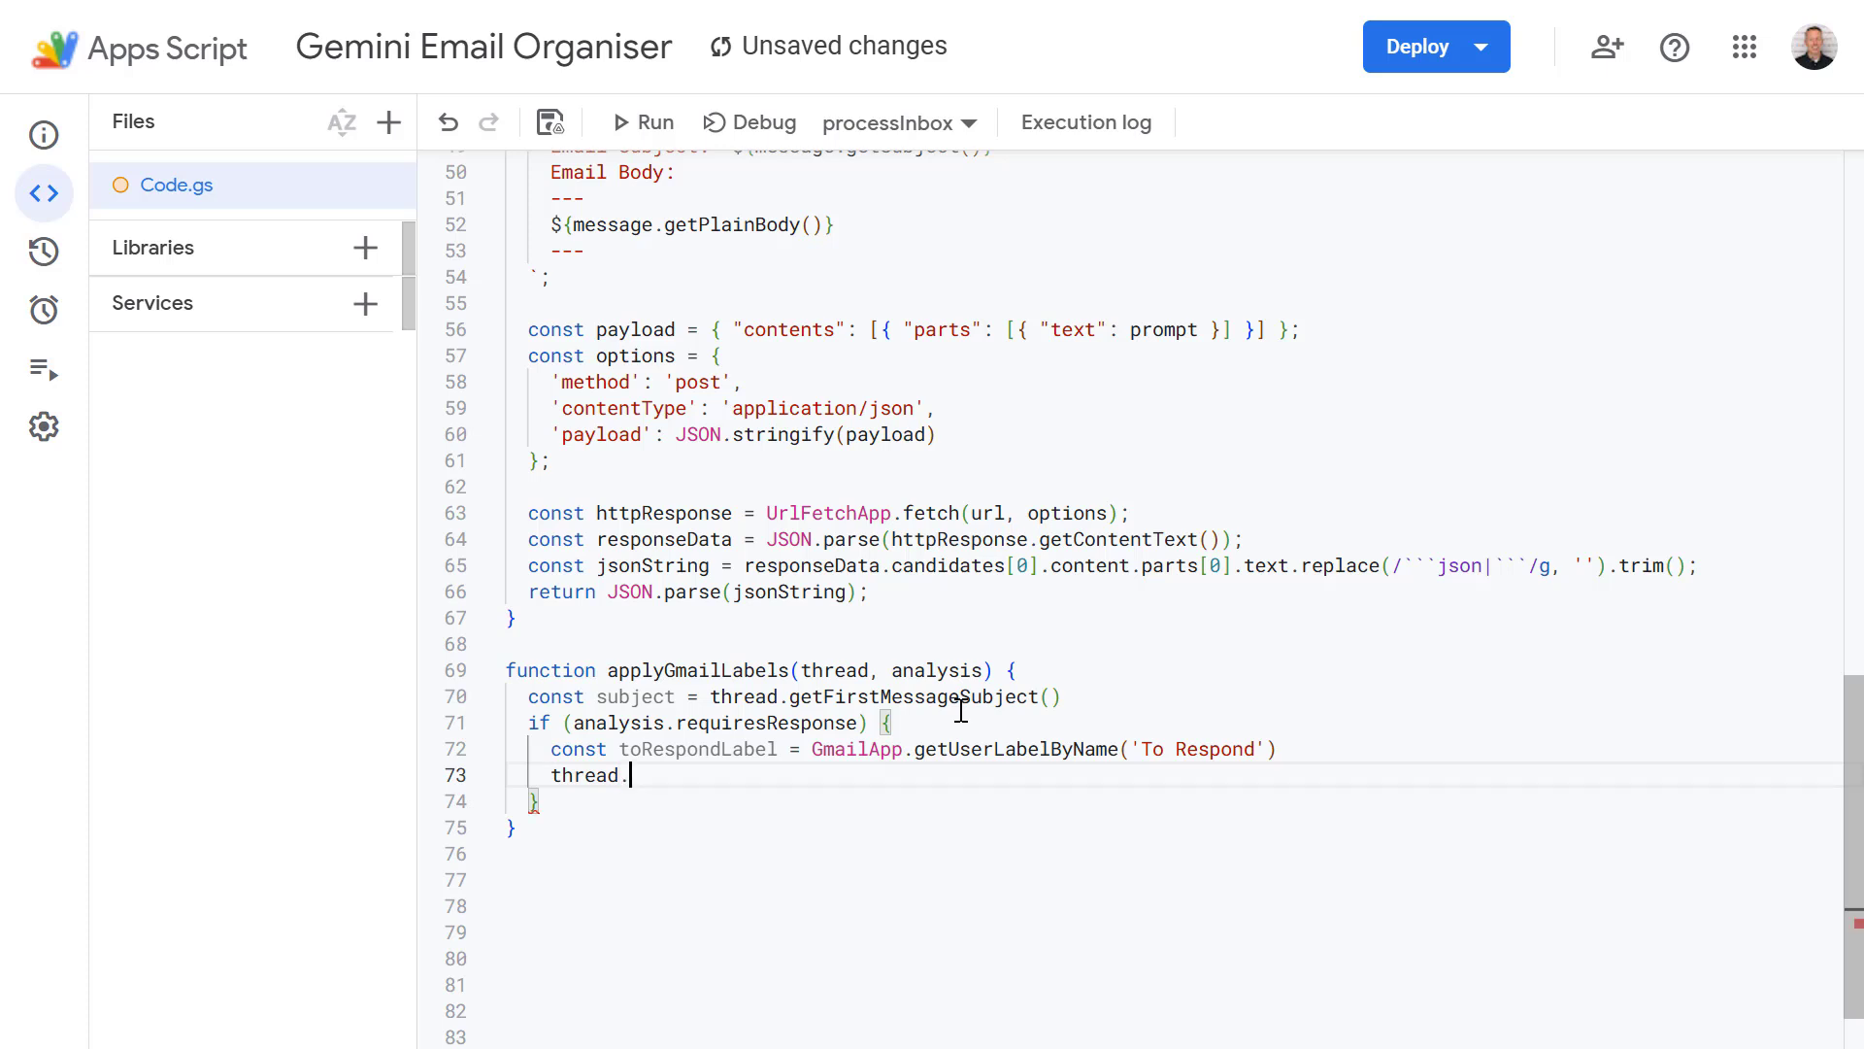
type("add")
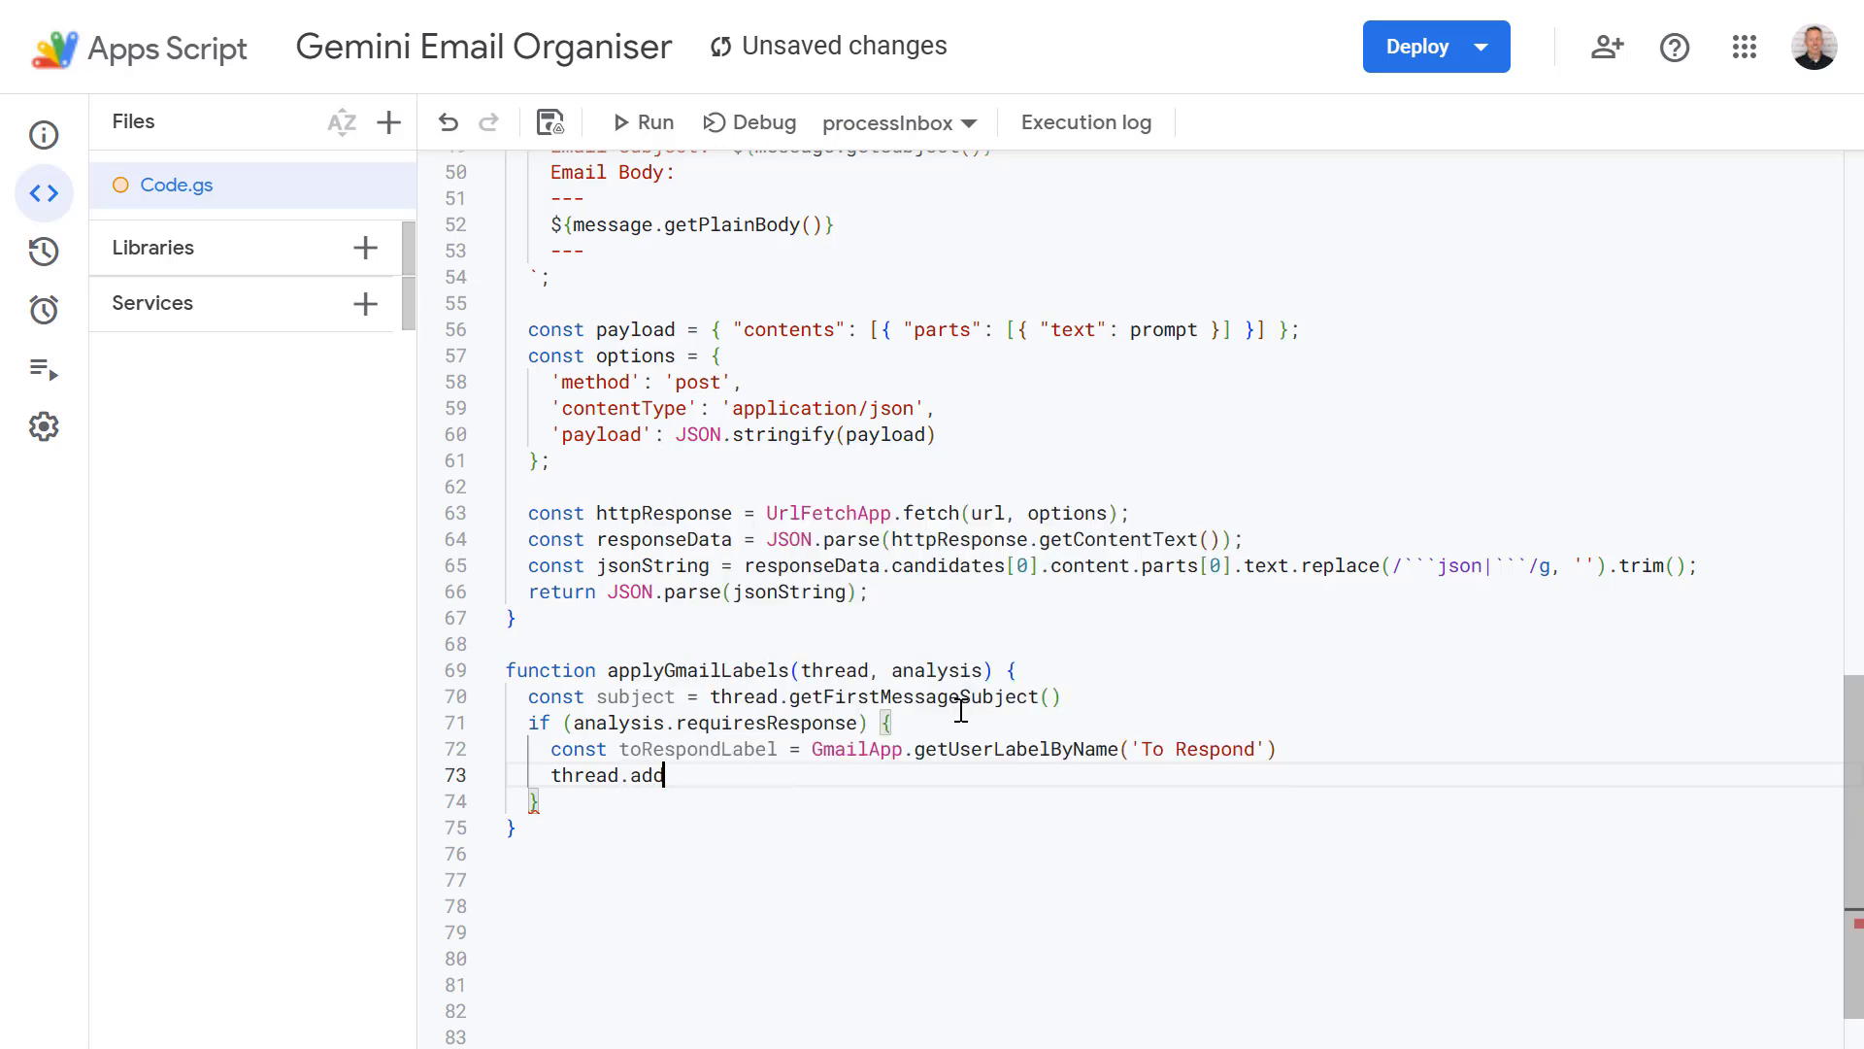
key("Backspace")
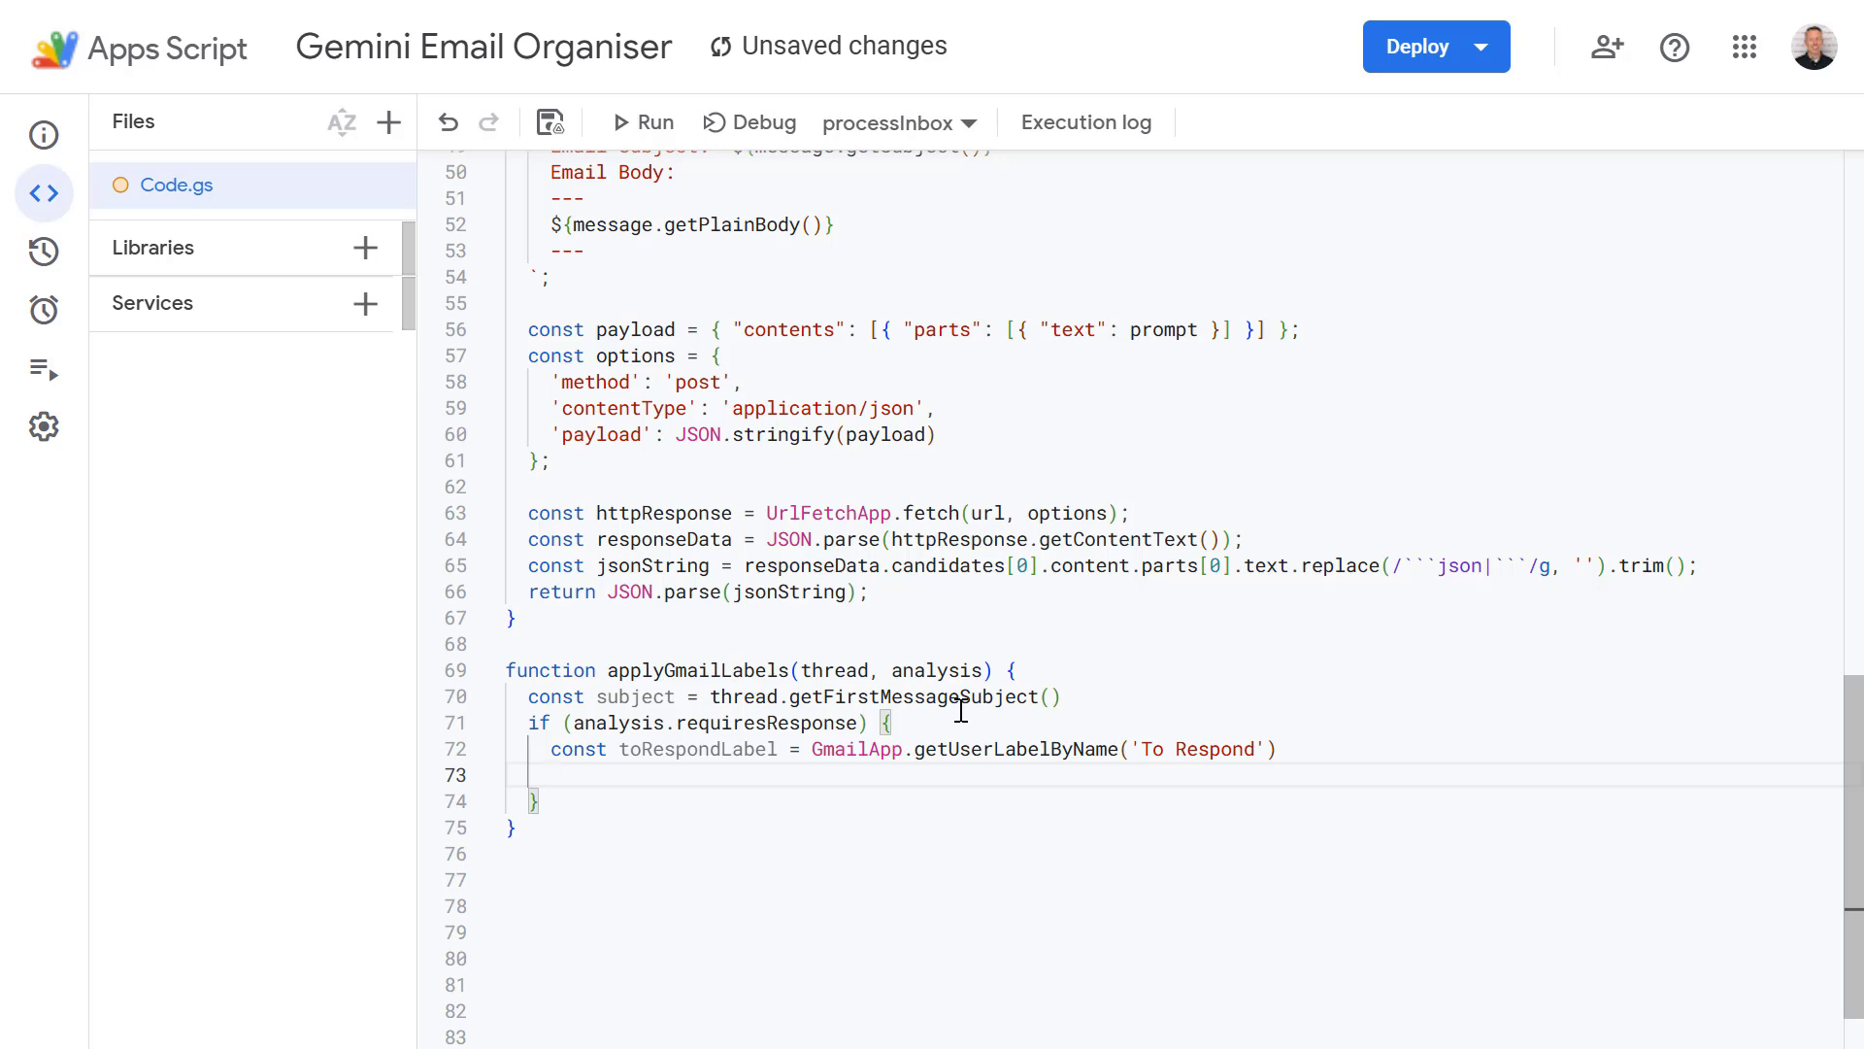
type("thread")
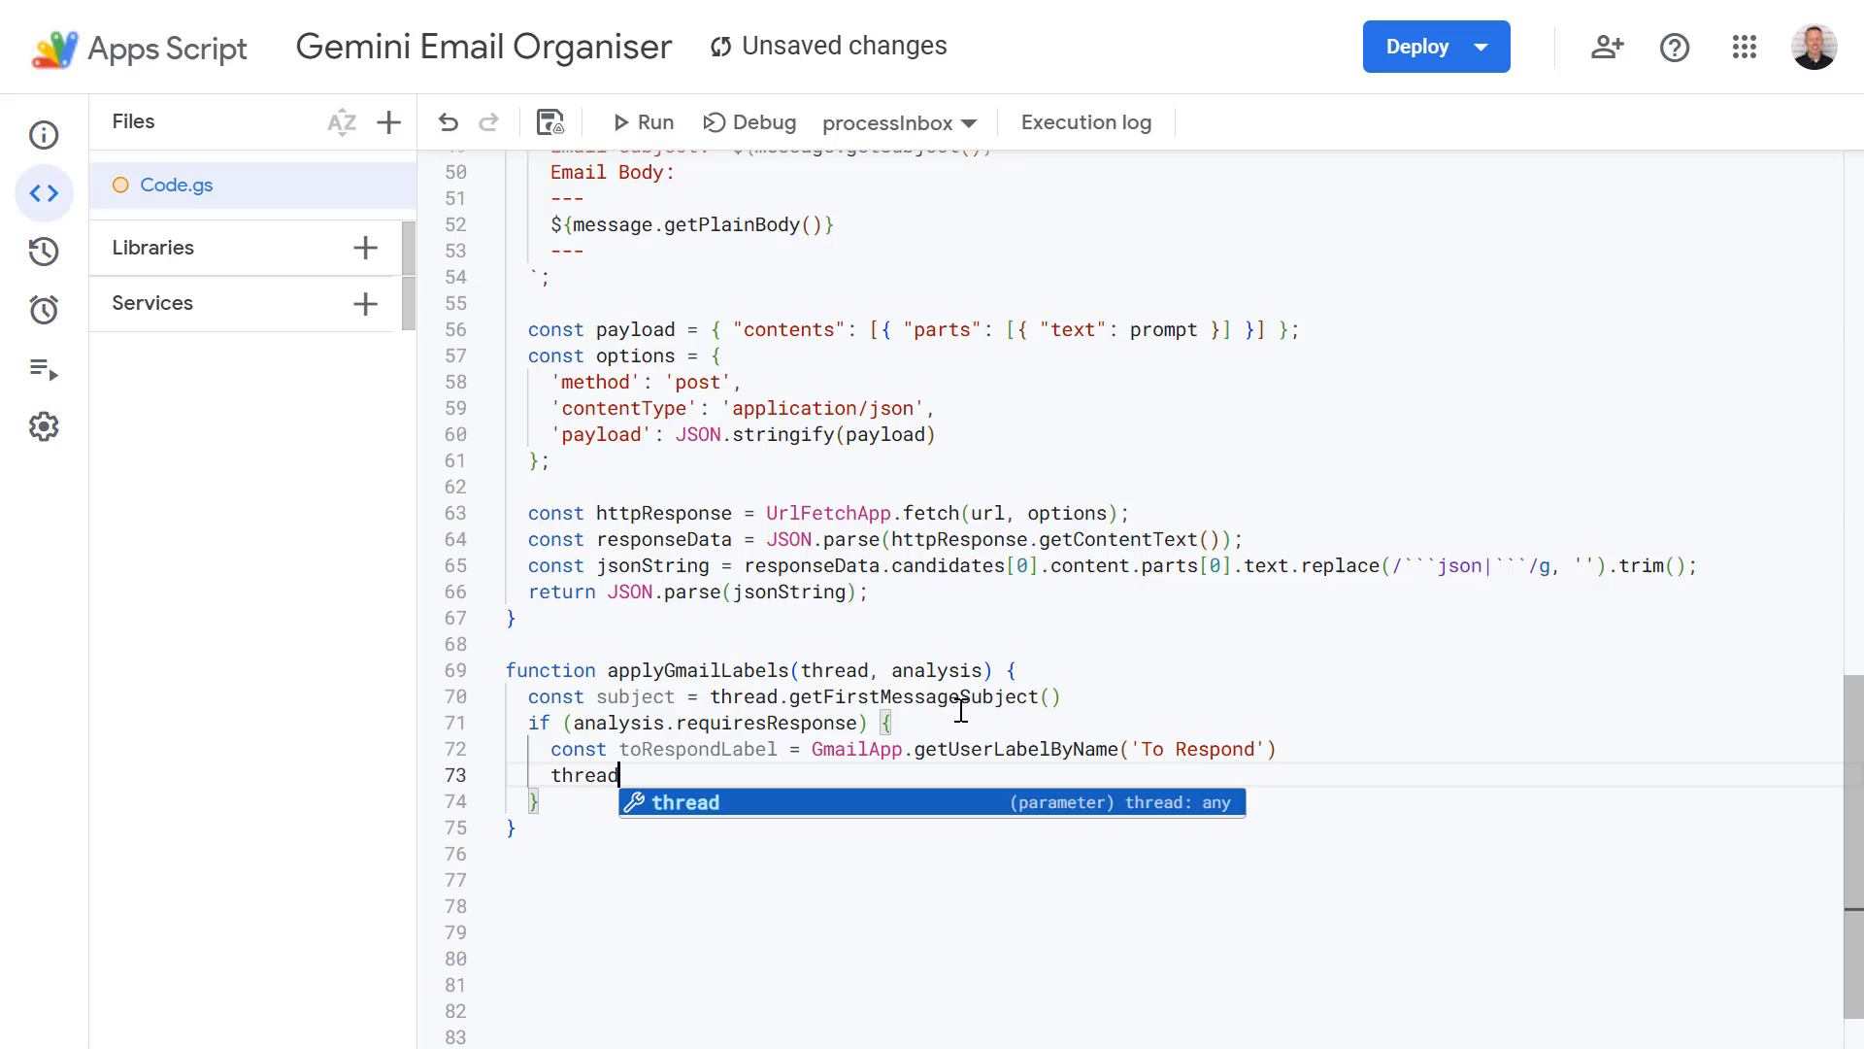
type(".ad")
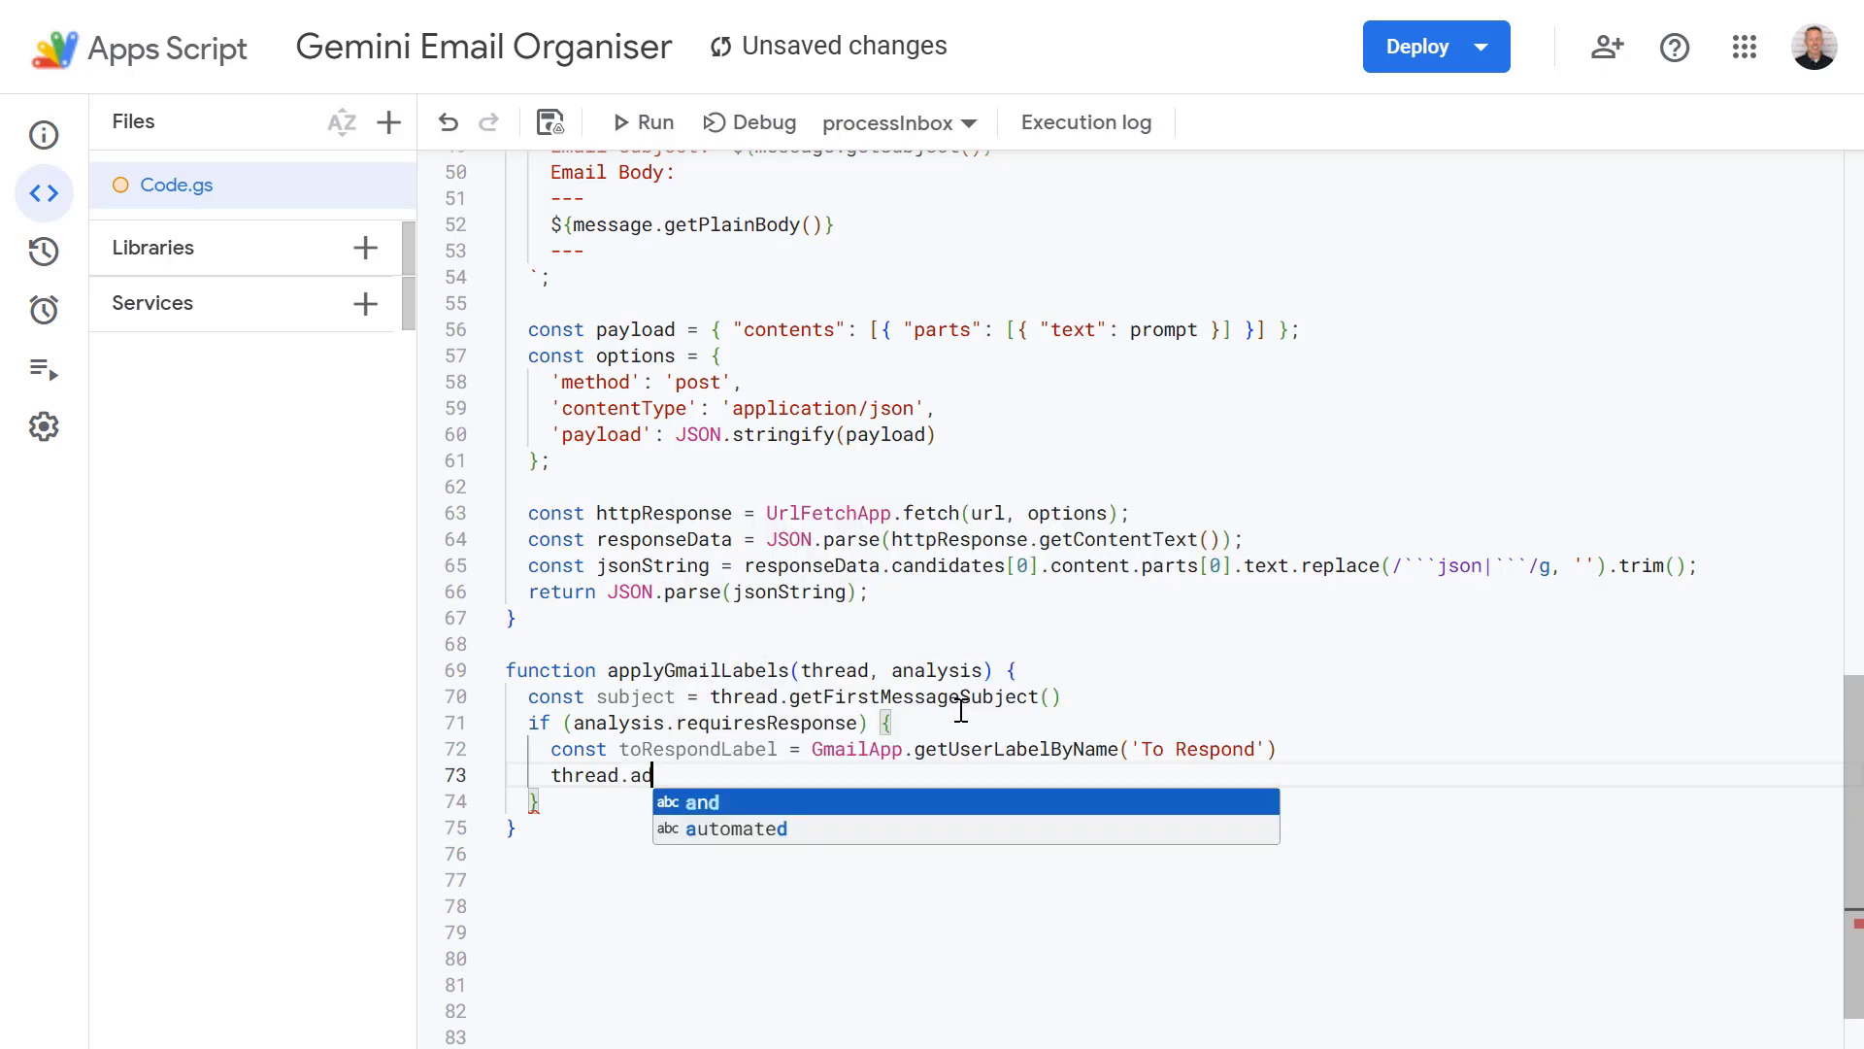
type("dLabel(")
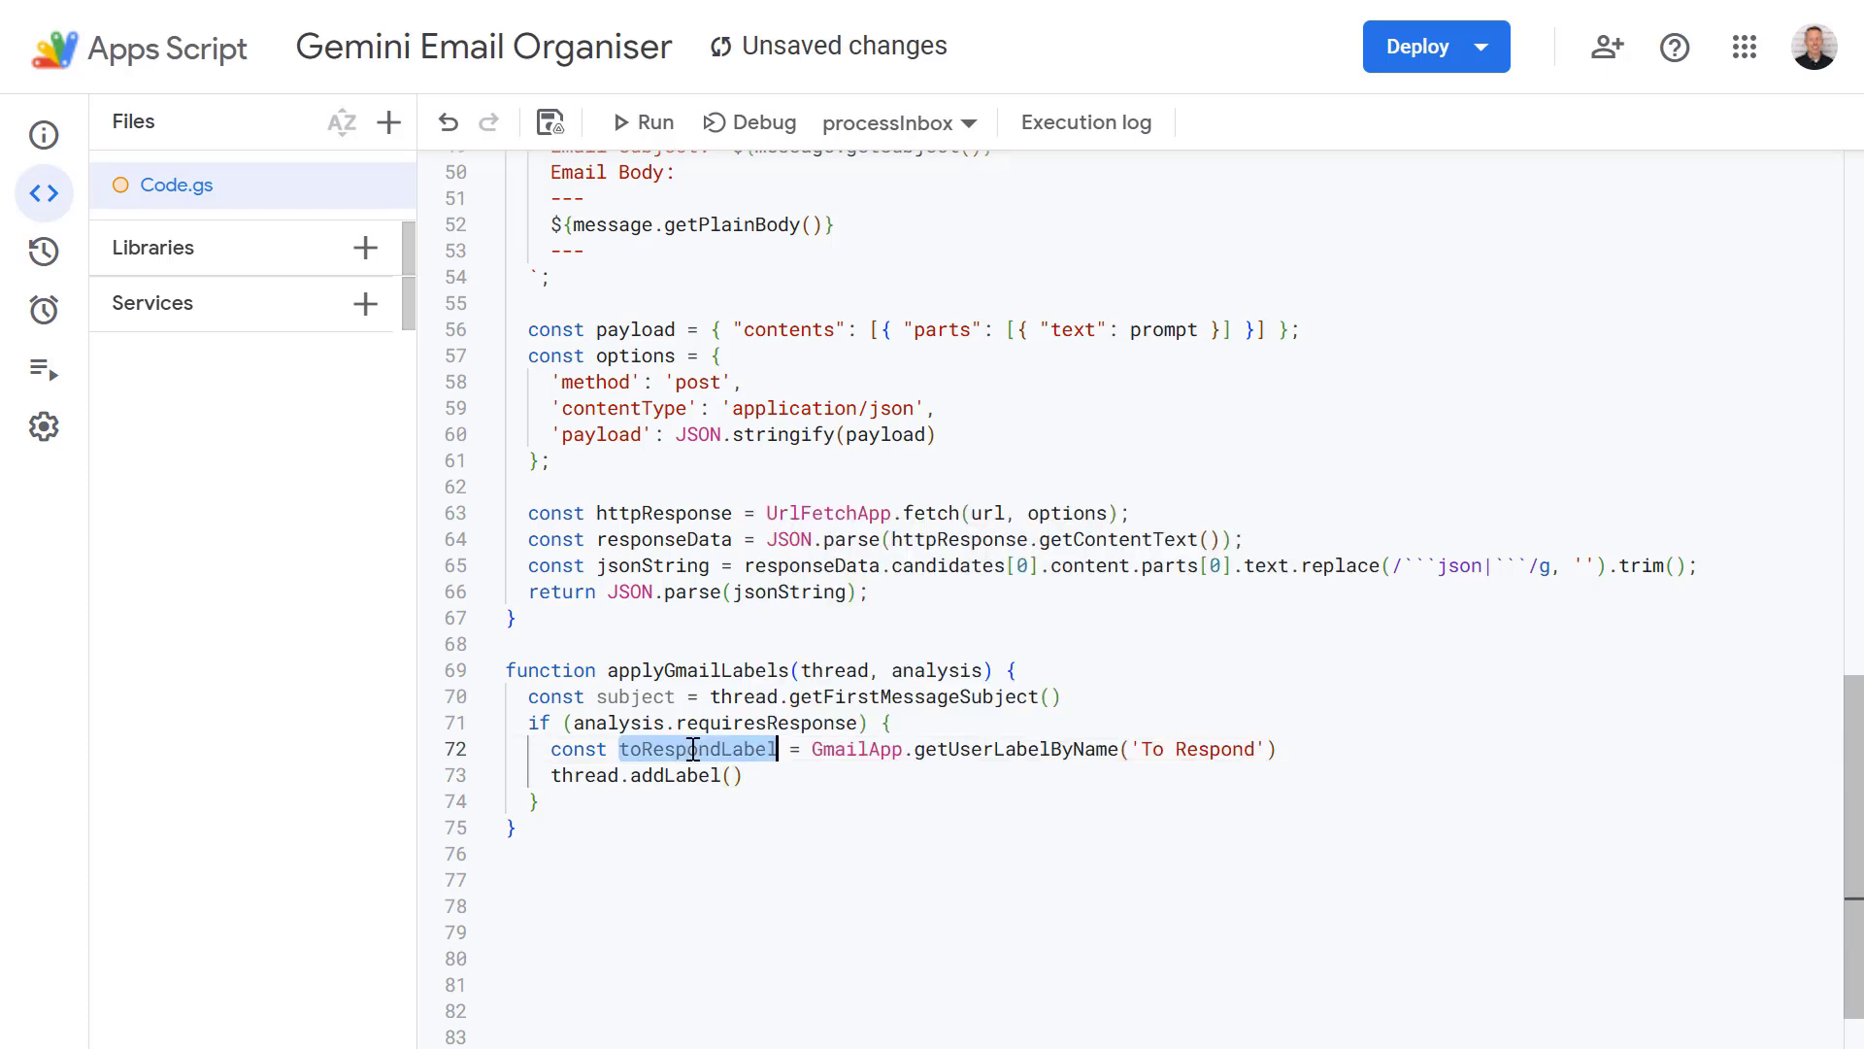
type("toRespondLabel")
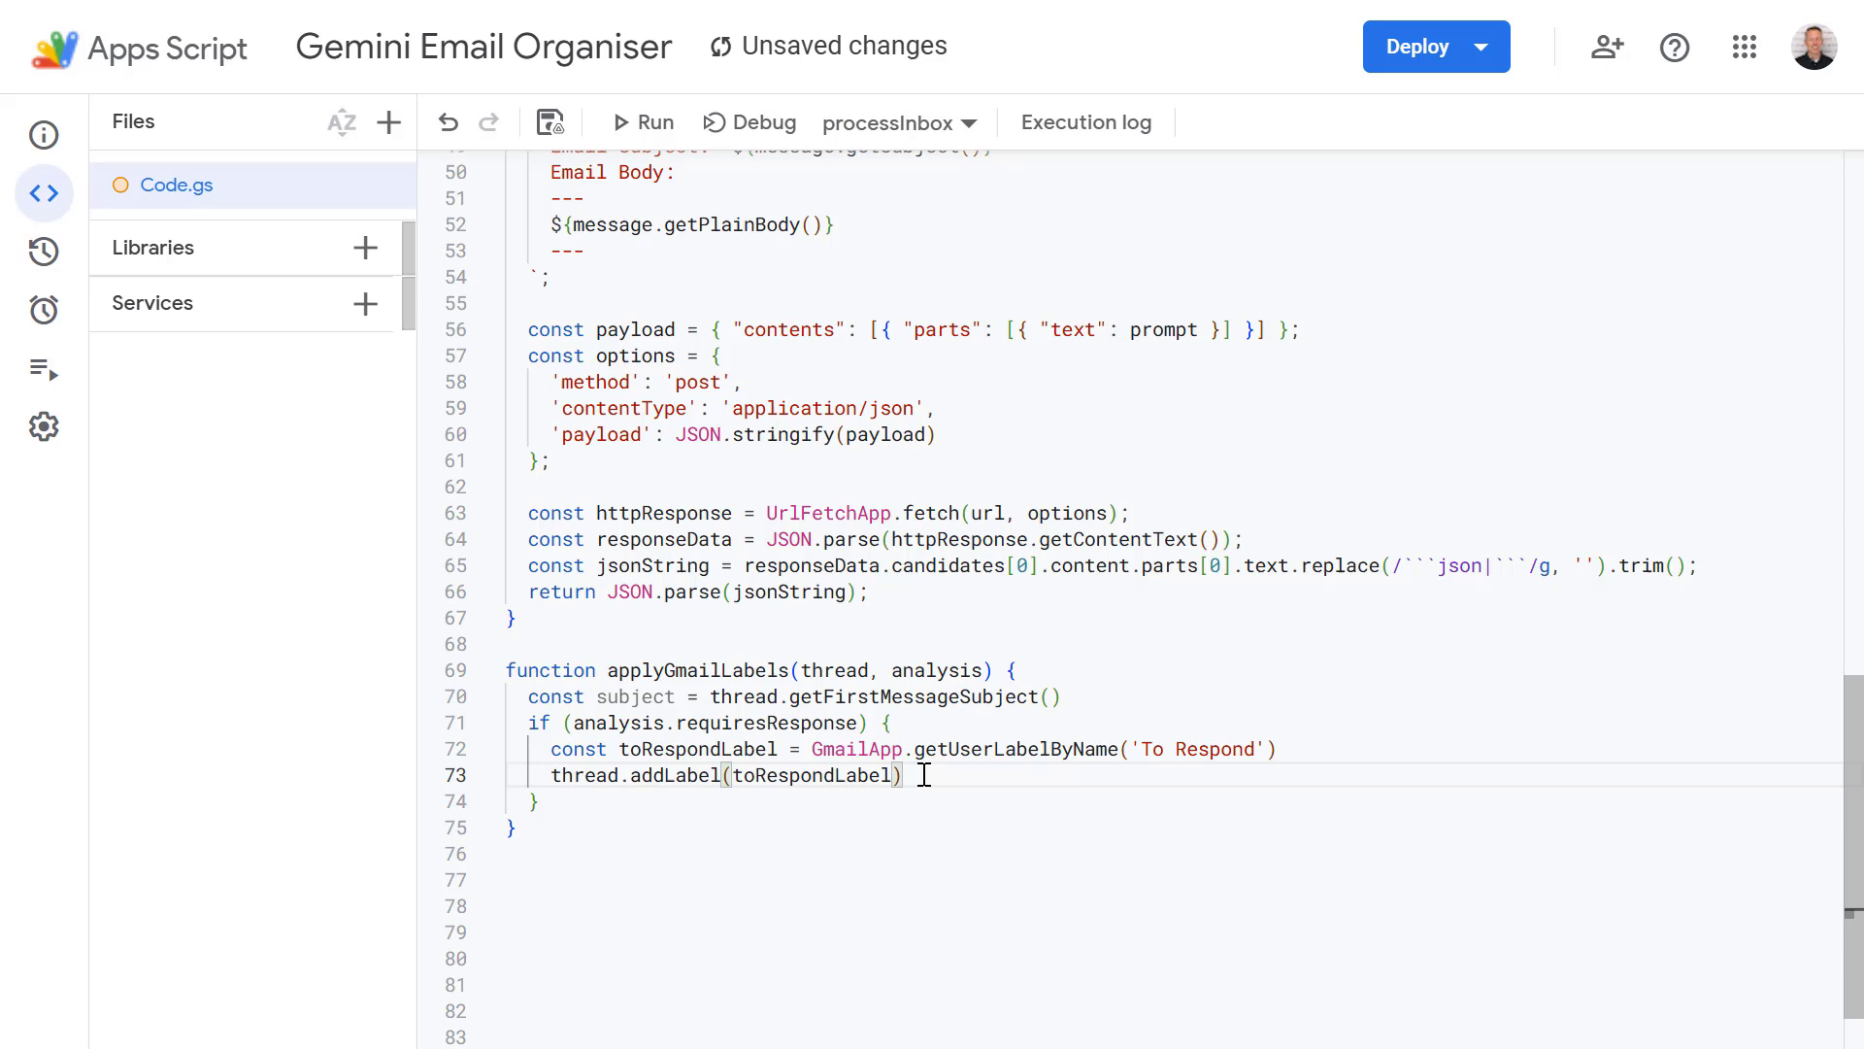
key("Enter")
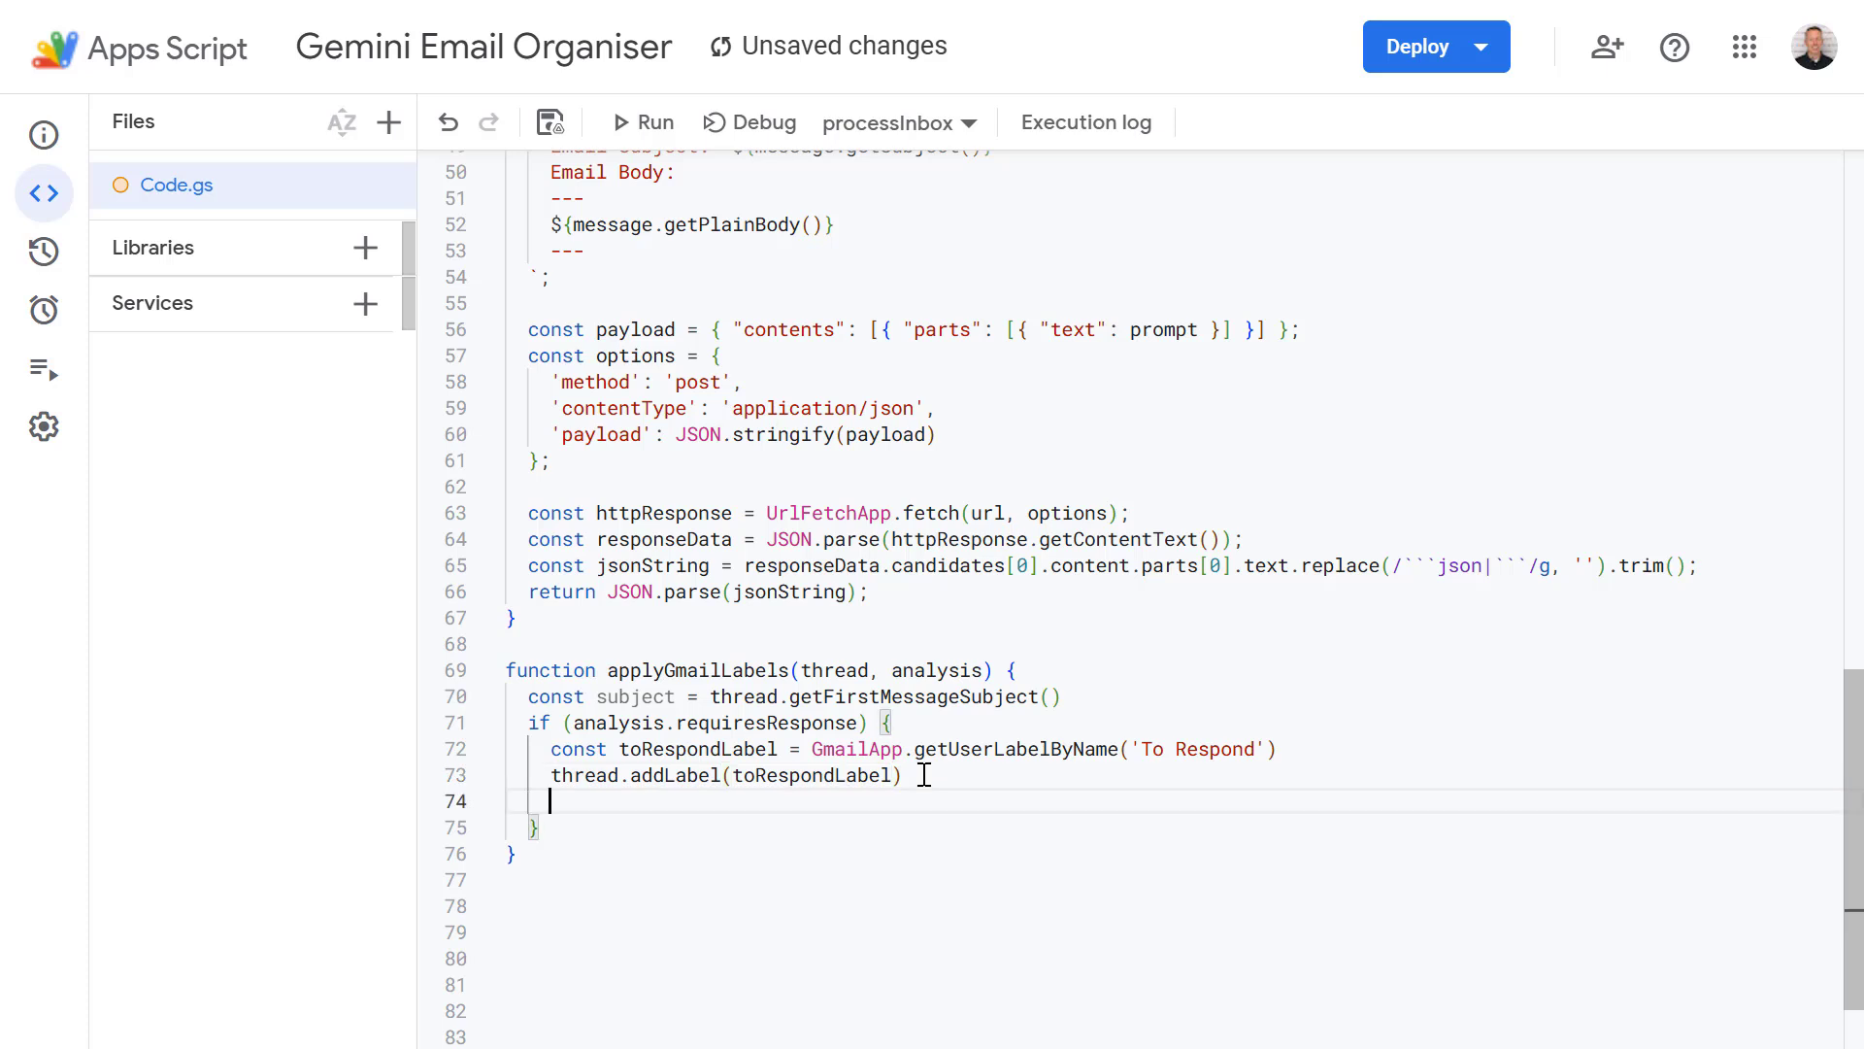
- Log `EMail ${subject} labeled as To Respond` after adding the To Respond label
type("console.log(")
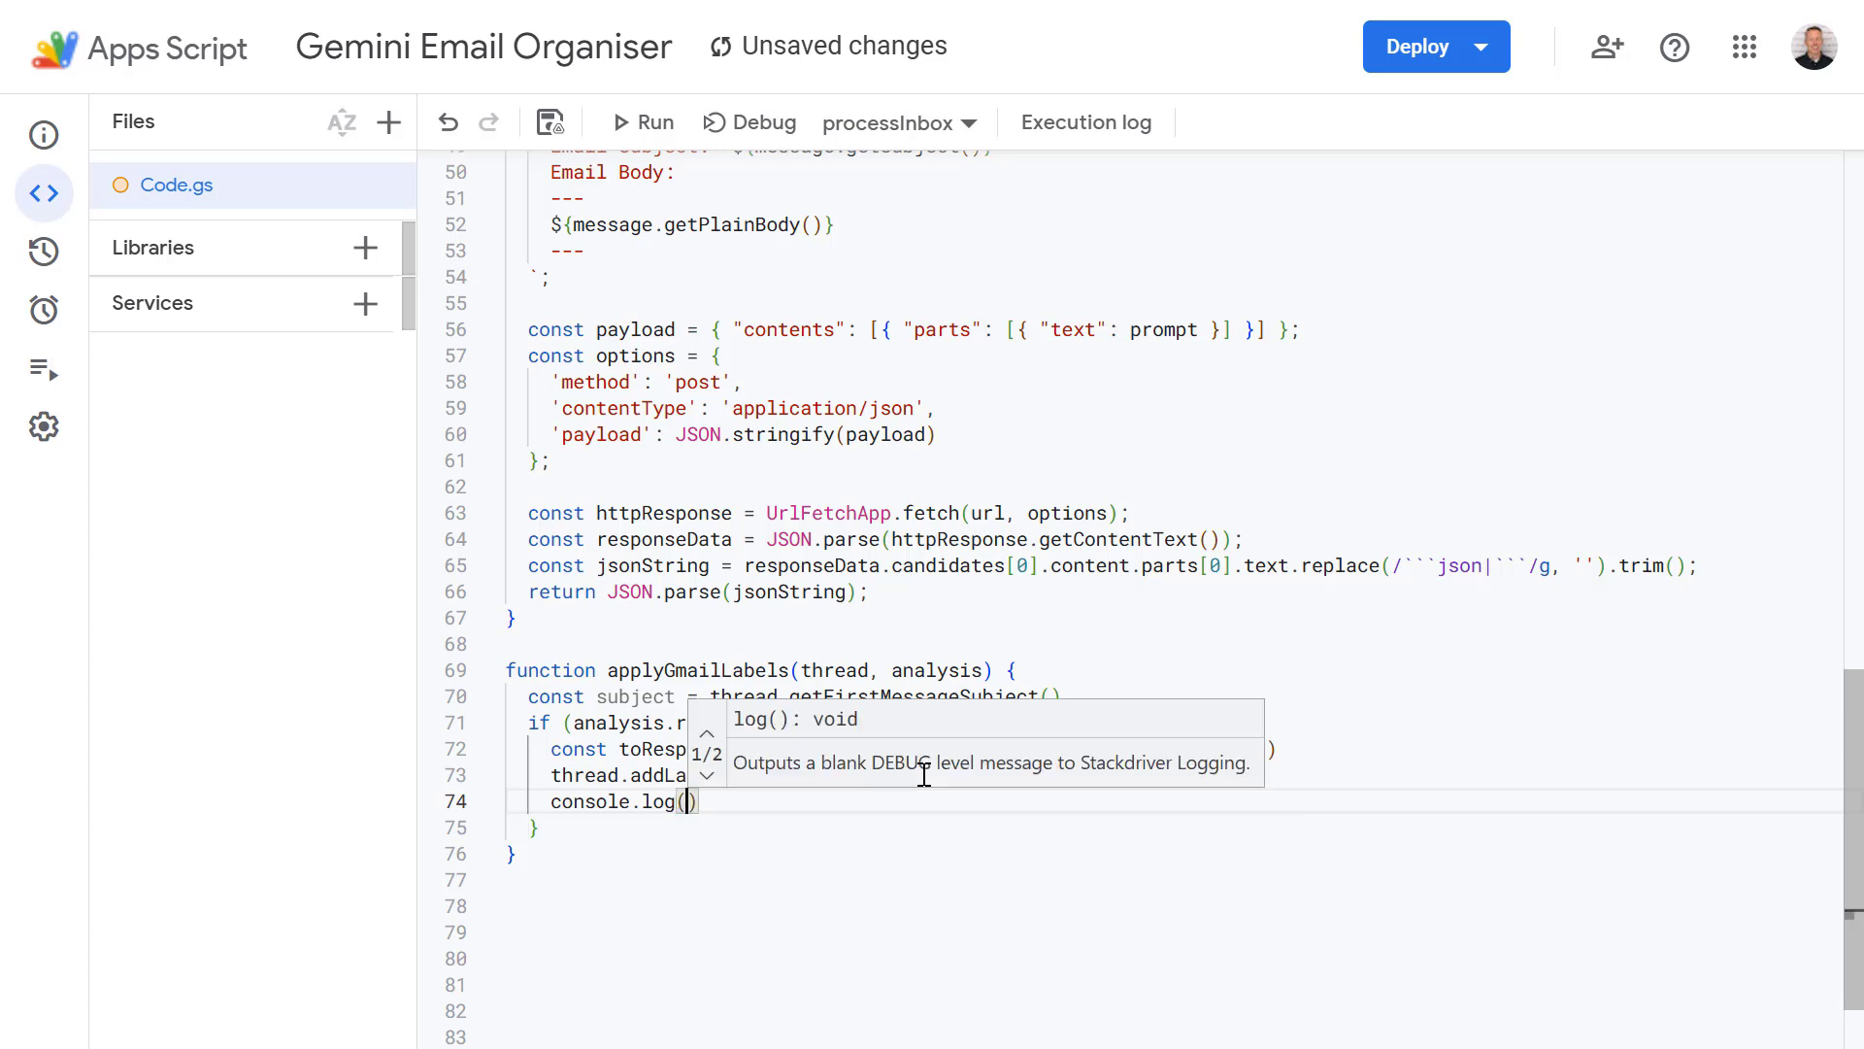
type("`EMail `")
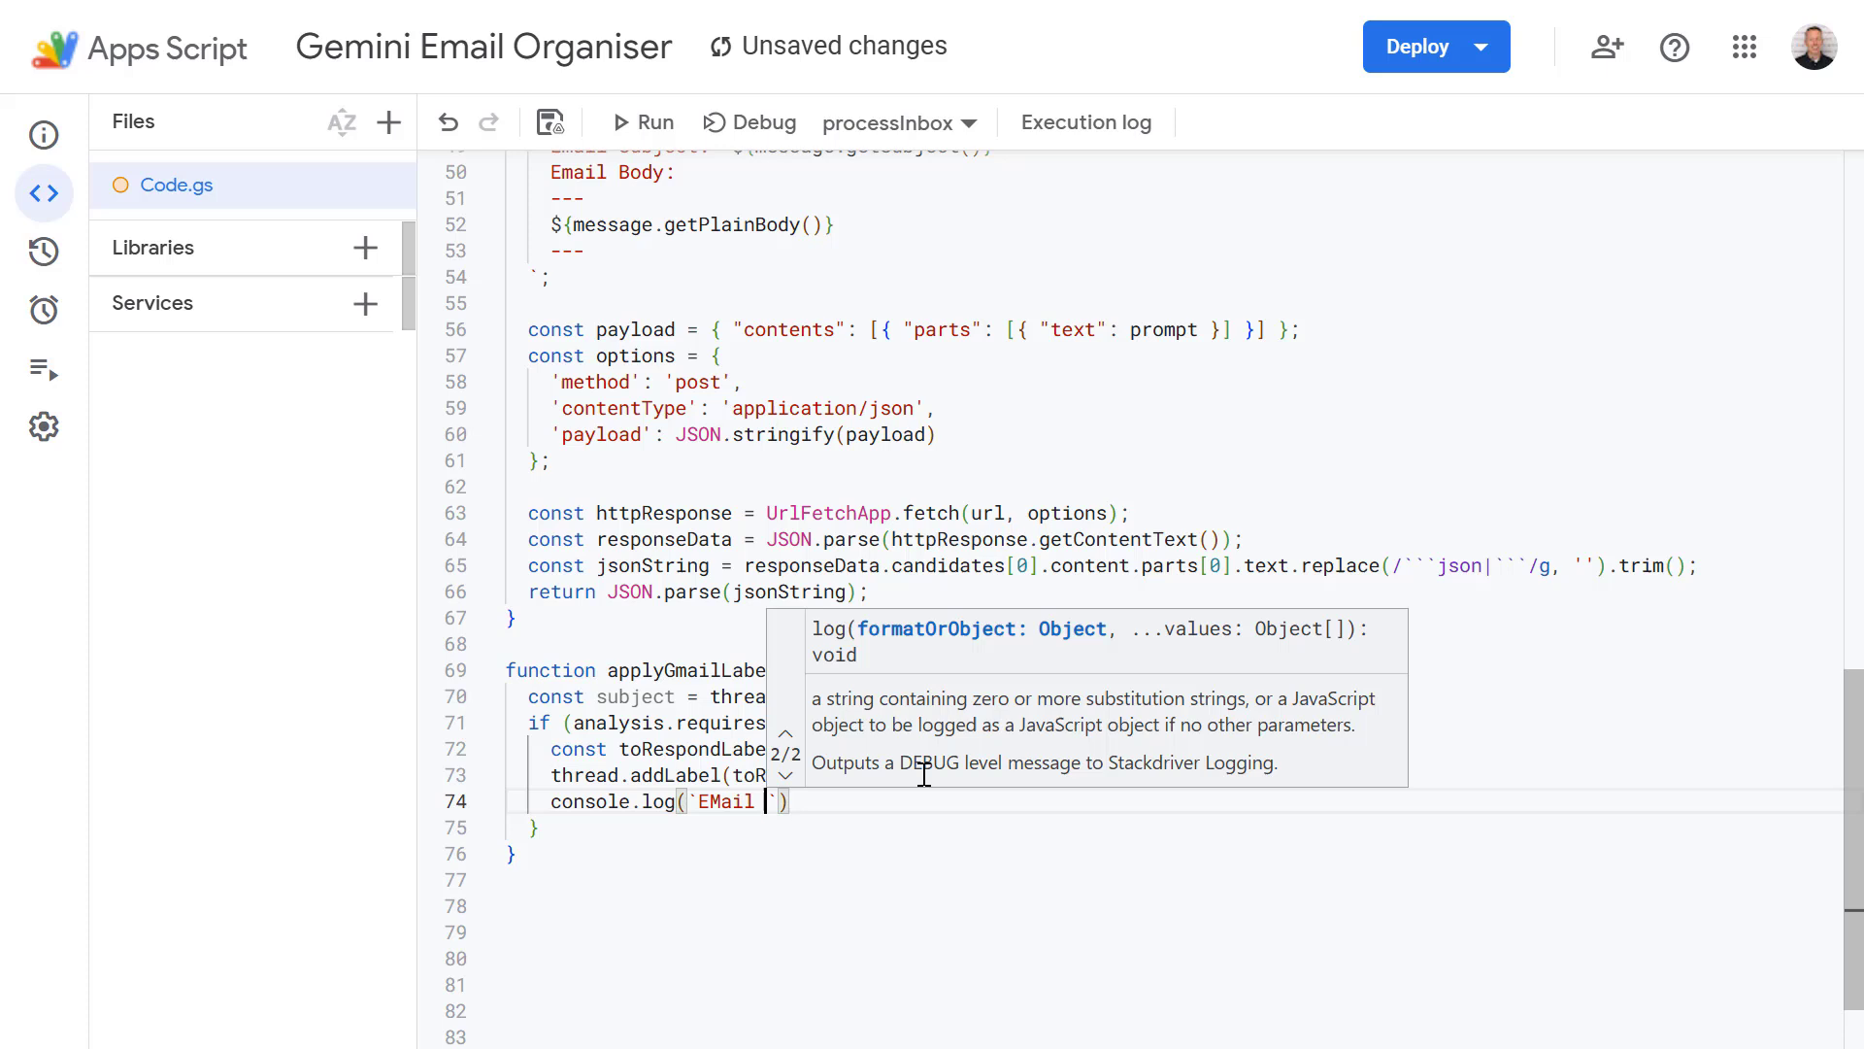
type("${")
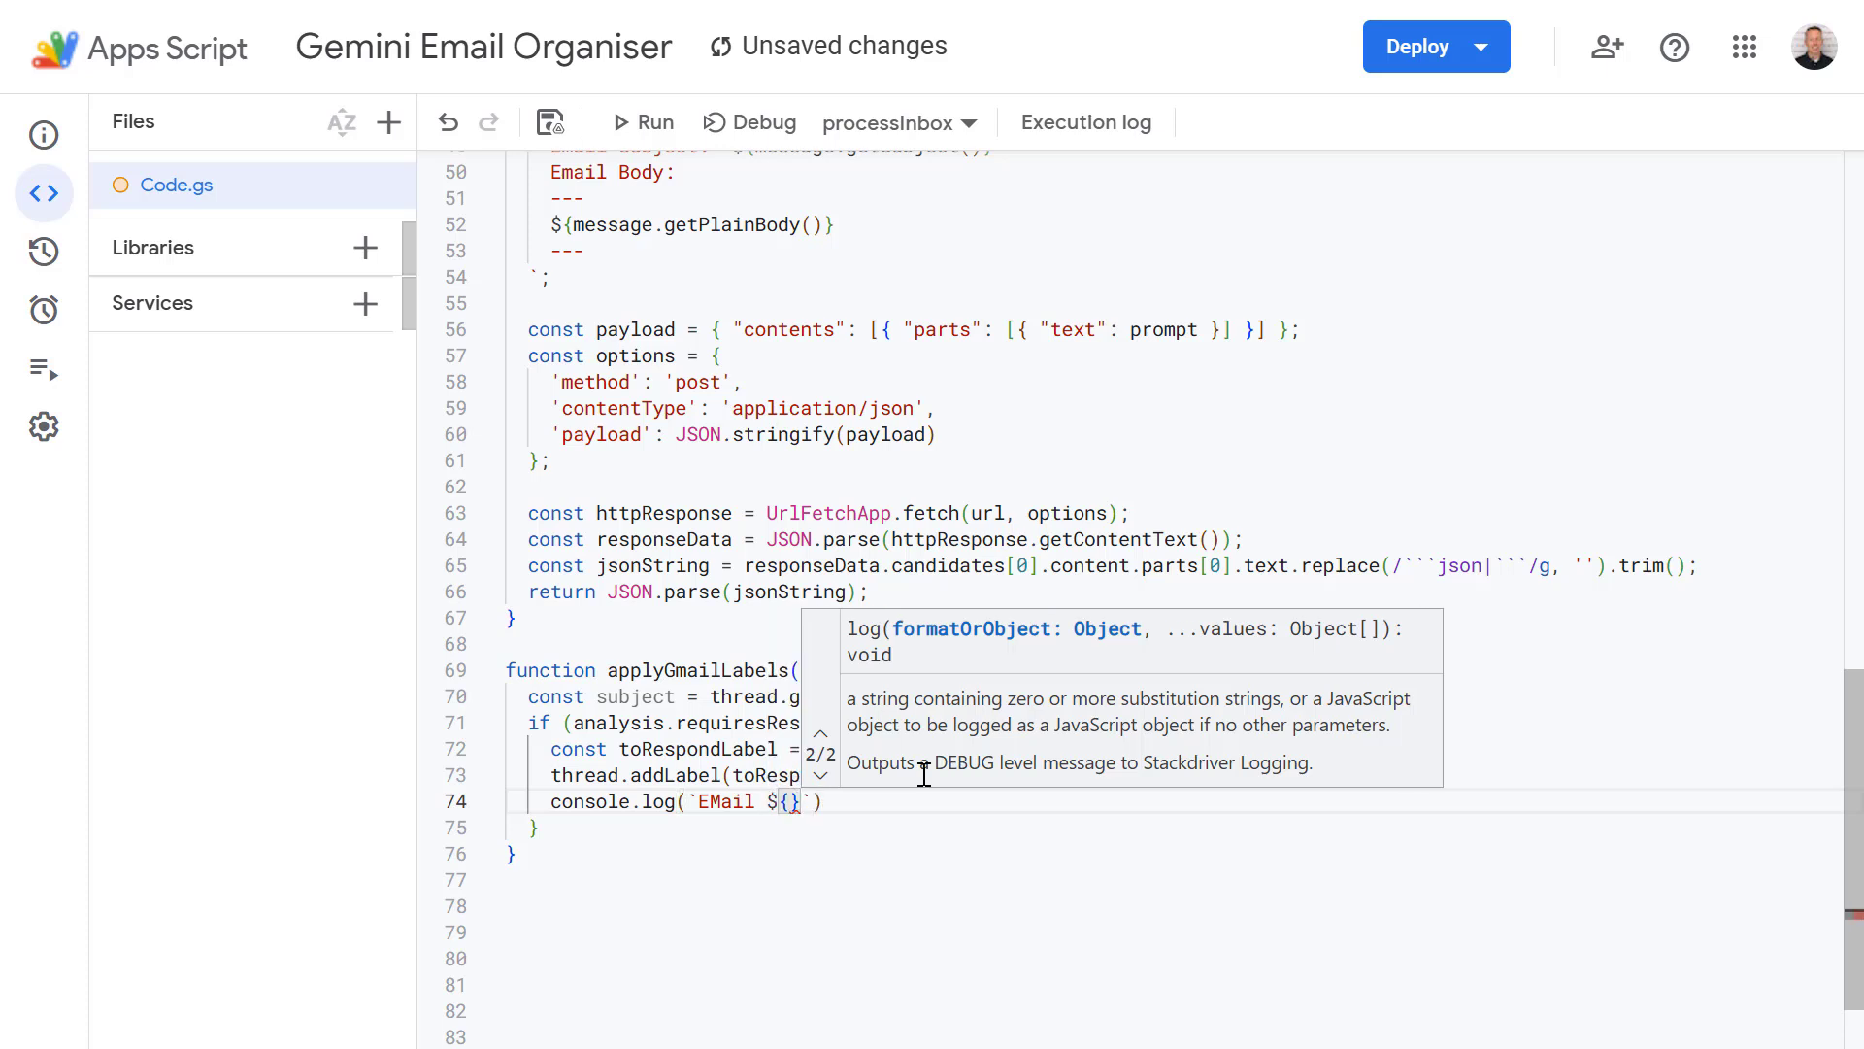
type("subject")
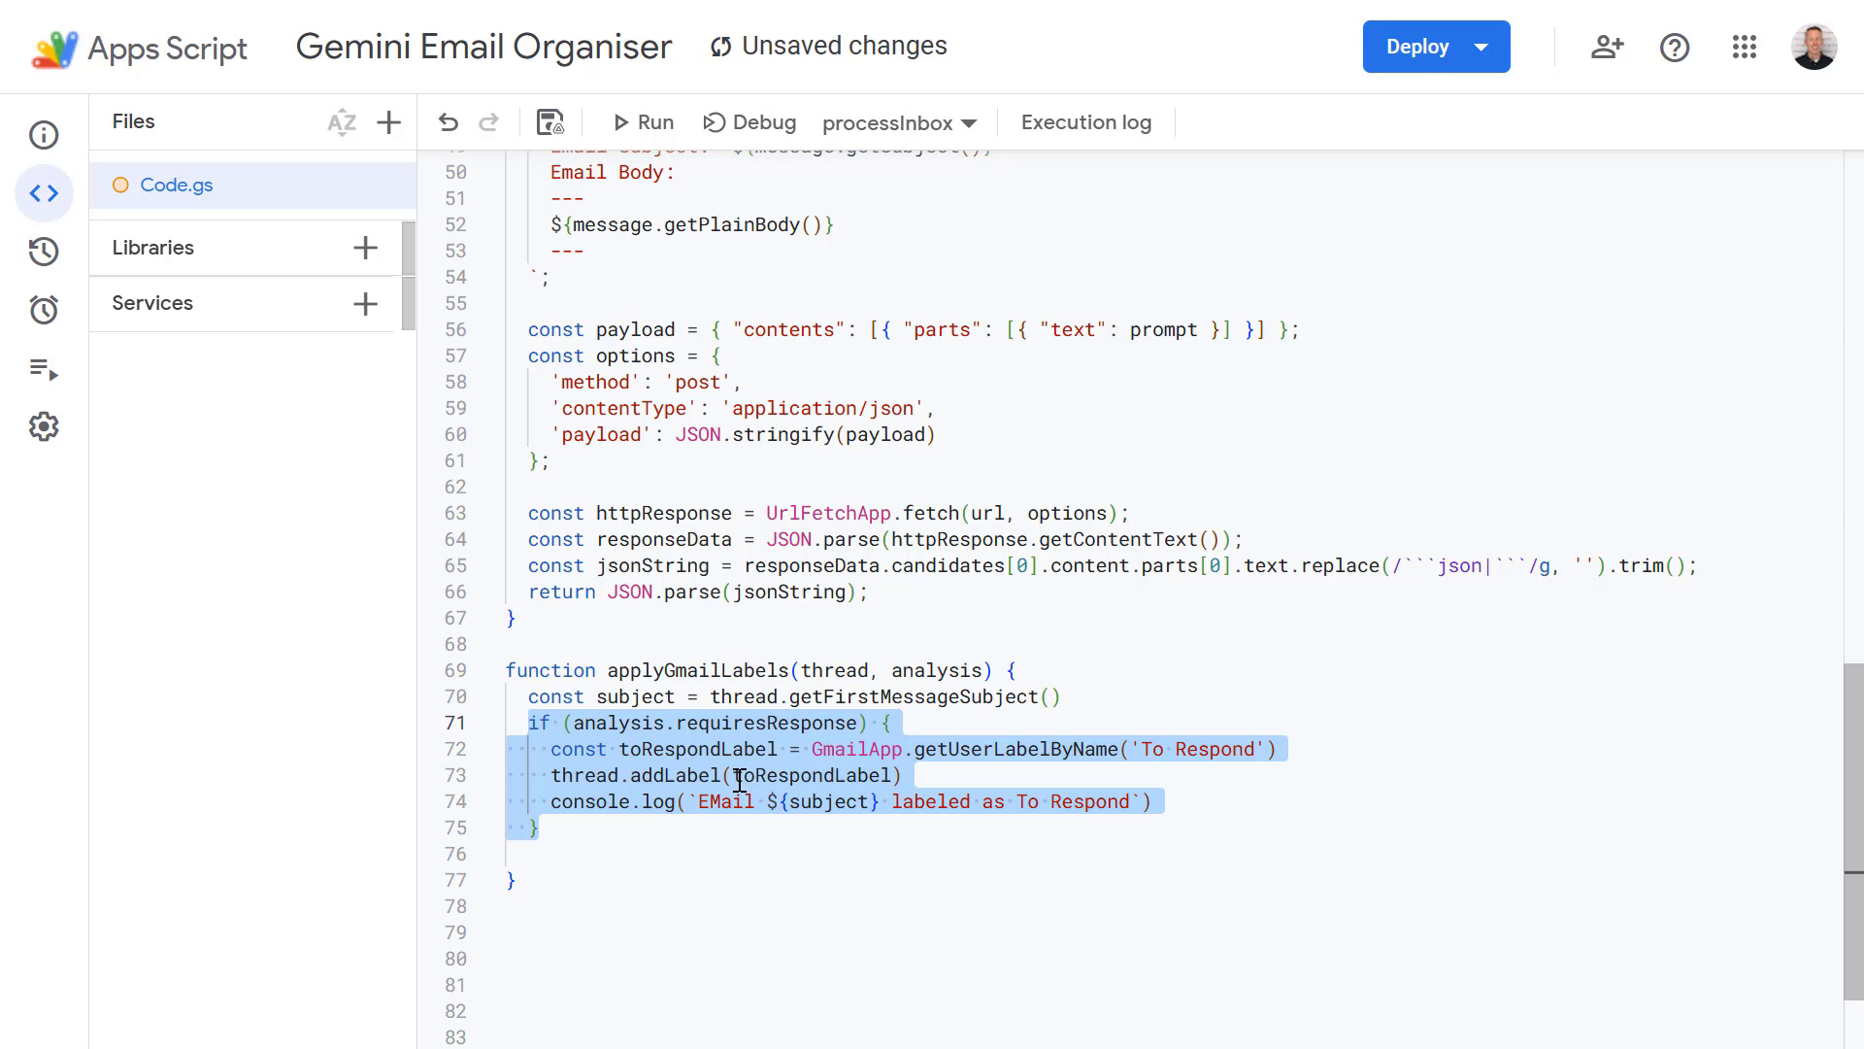
mouse_move(631, 825)
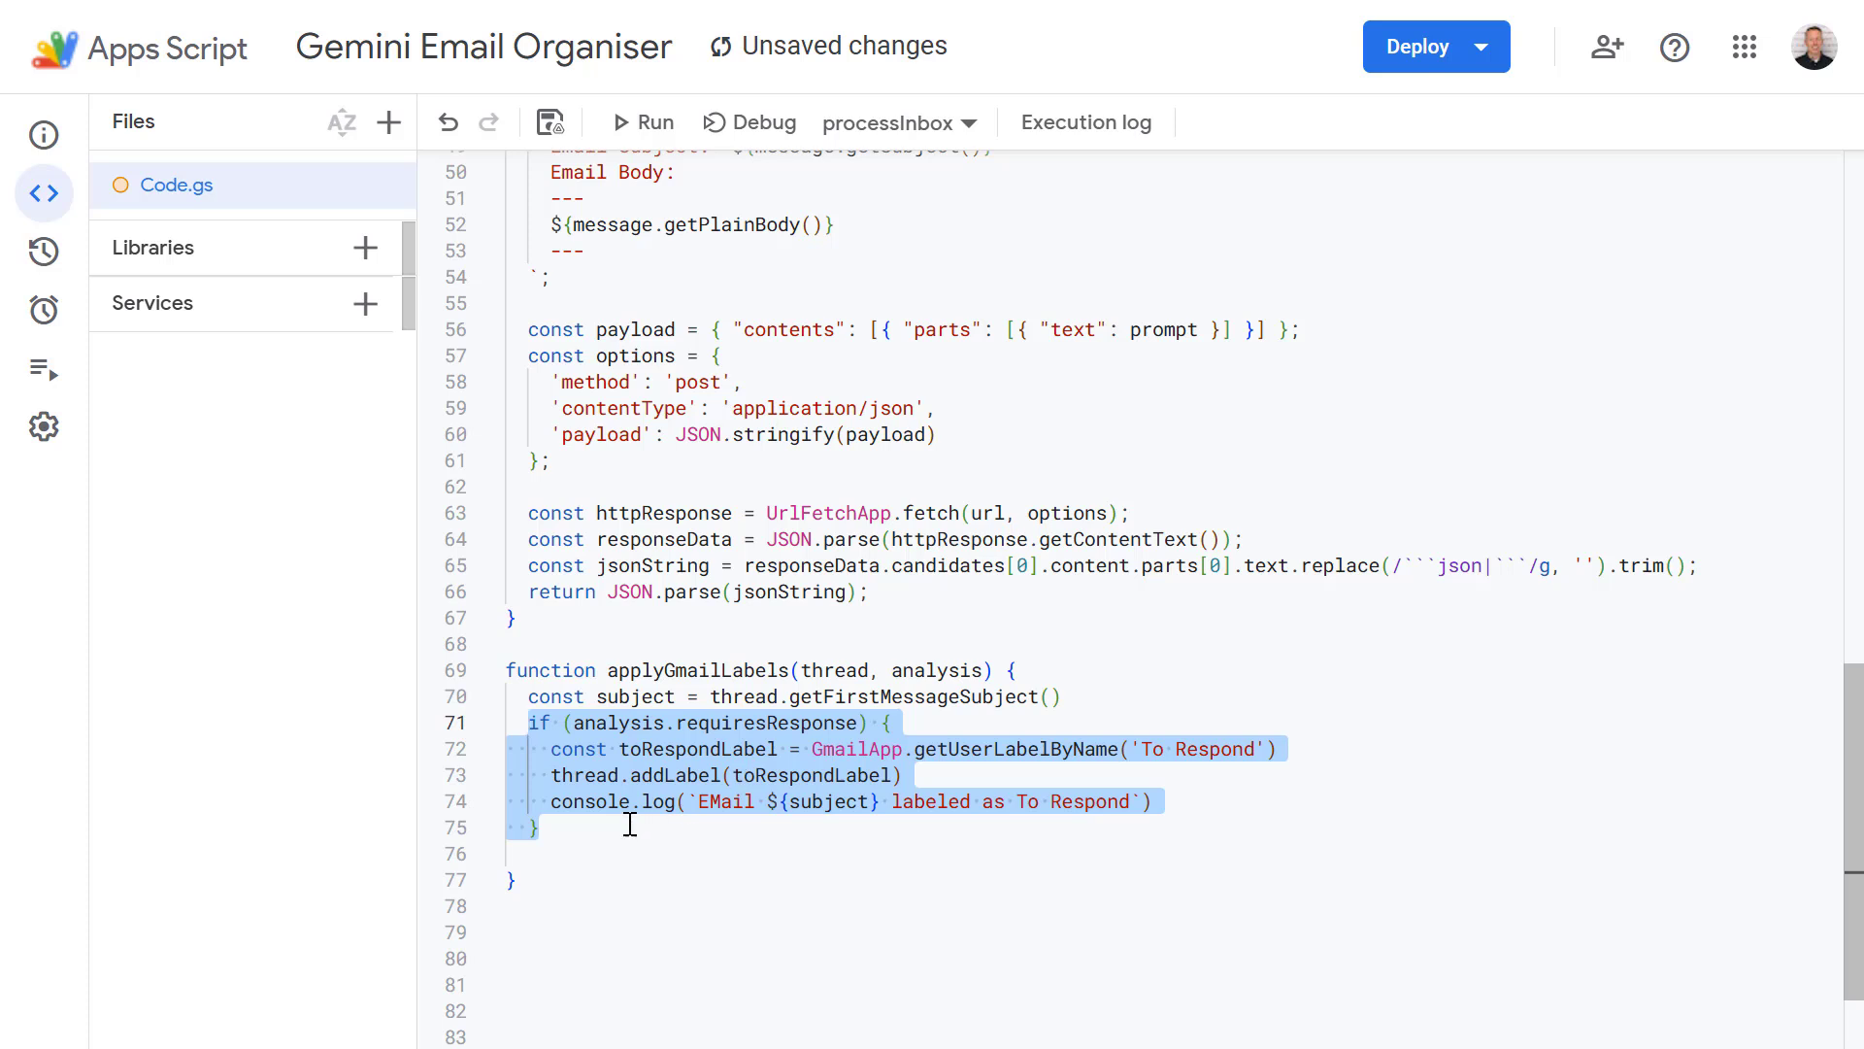
- Duplicate the labelling statements and point the copy at the 'Processed' label
left_click(1184, 801)
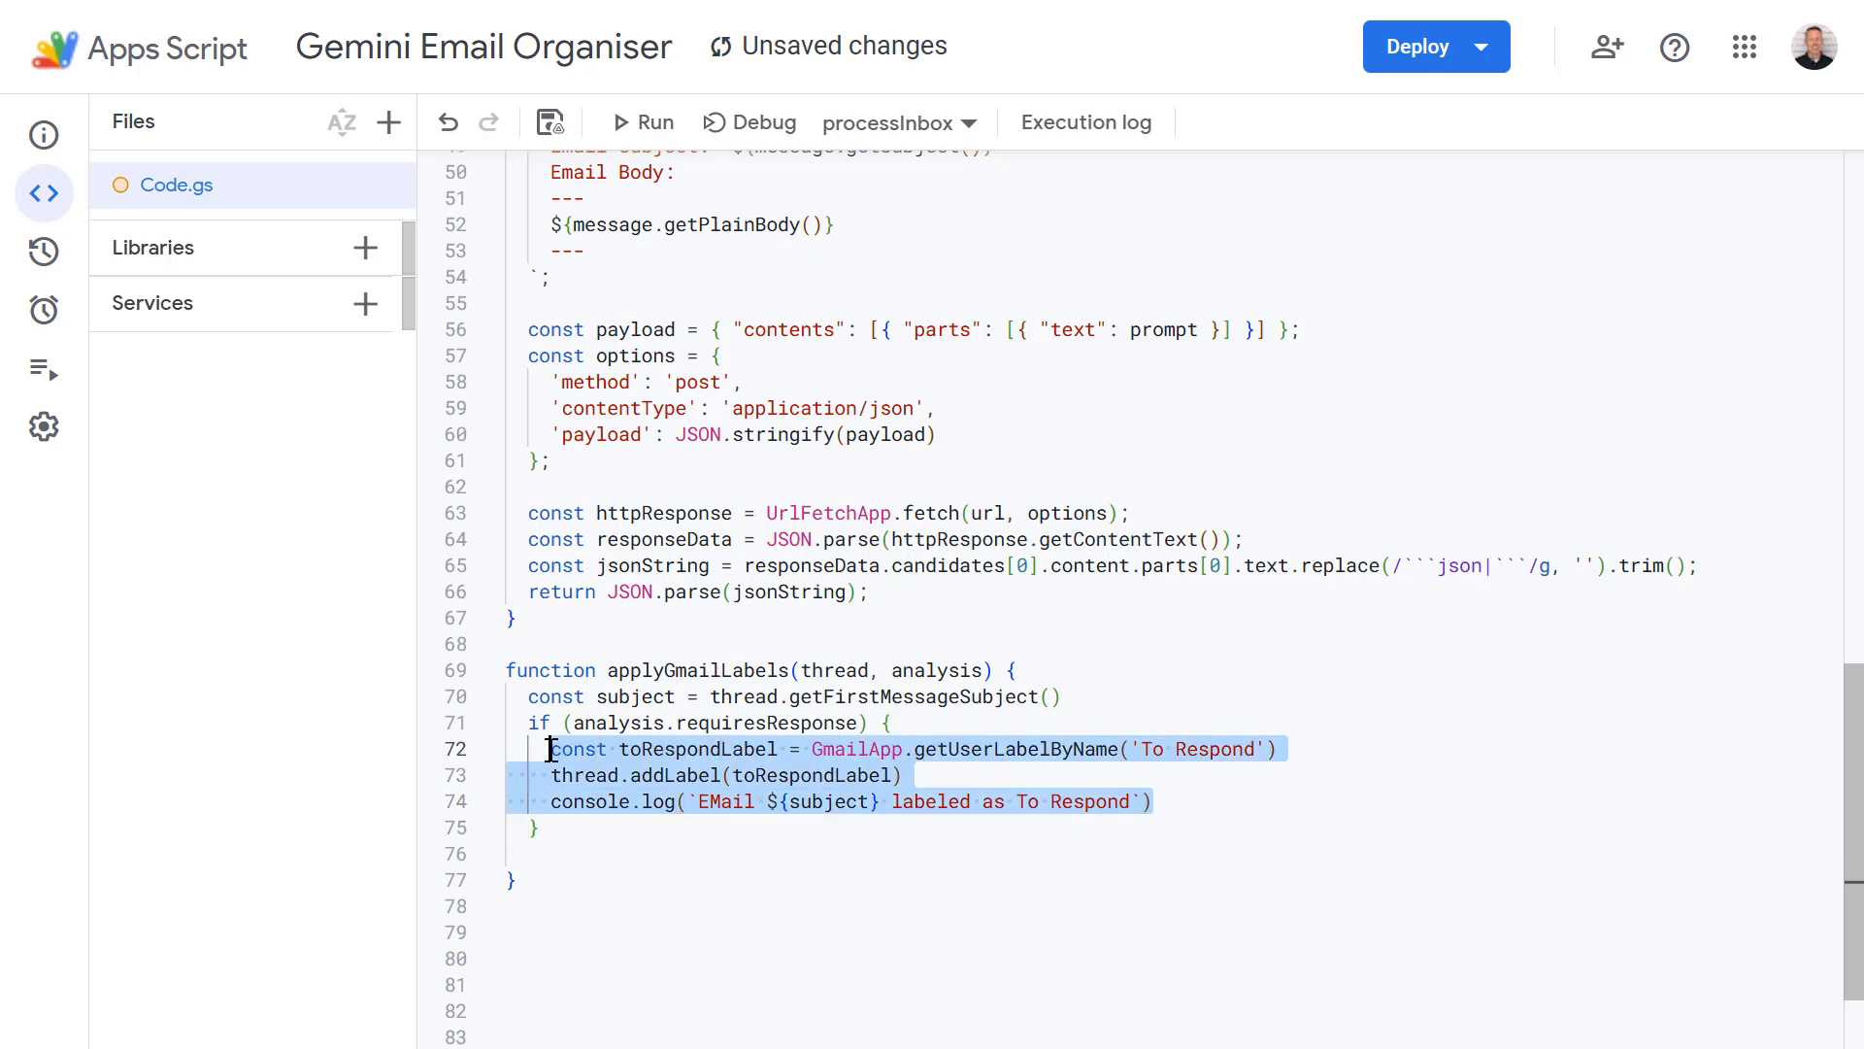
left_click(561, 827)
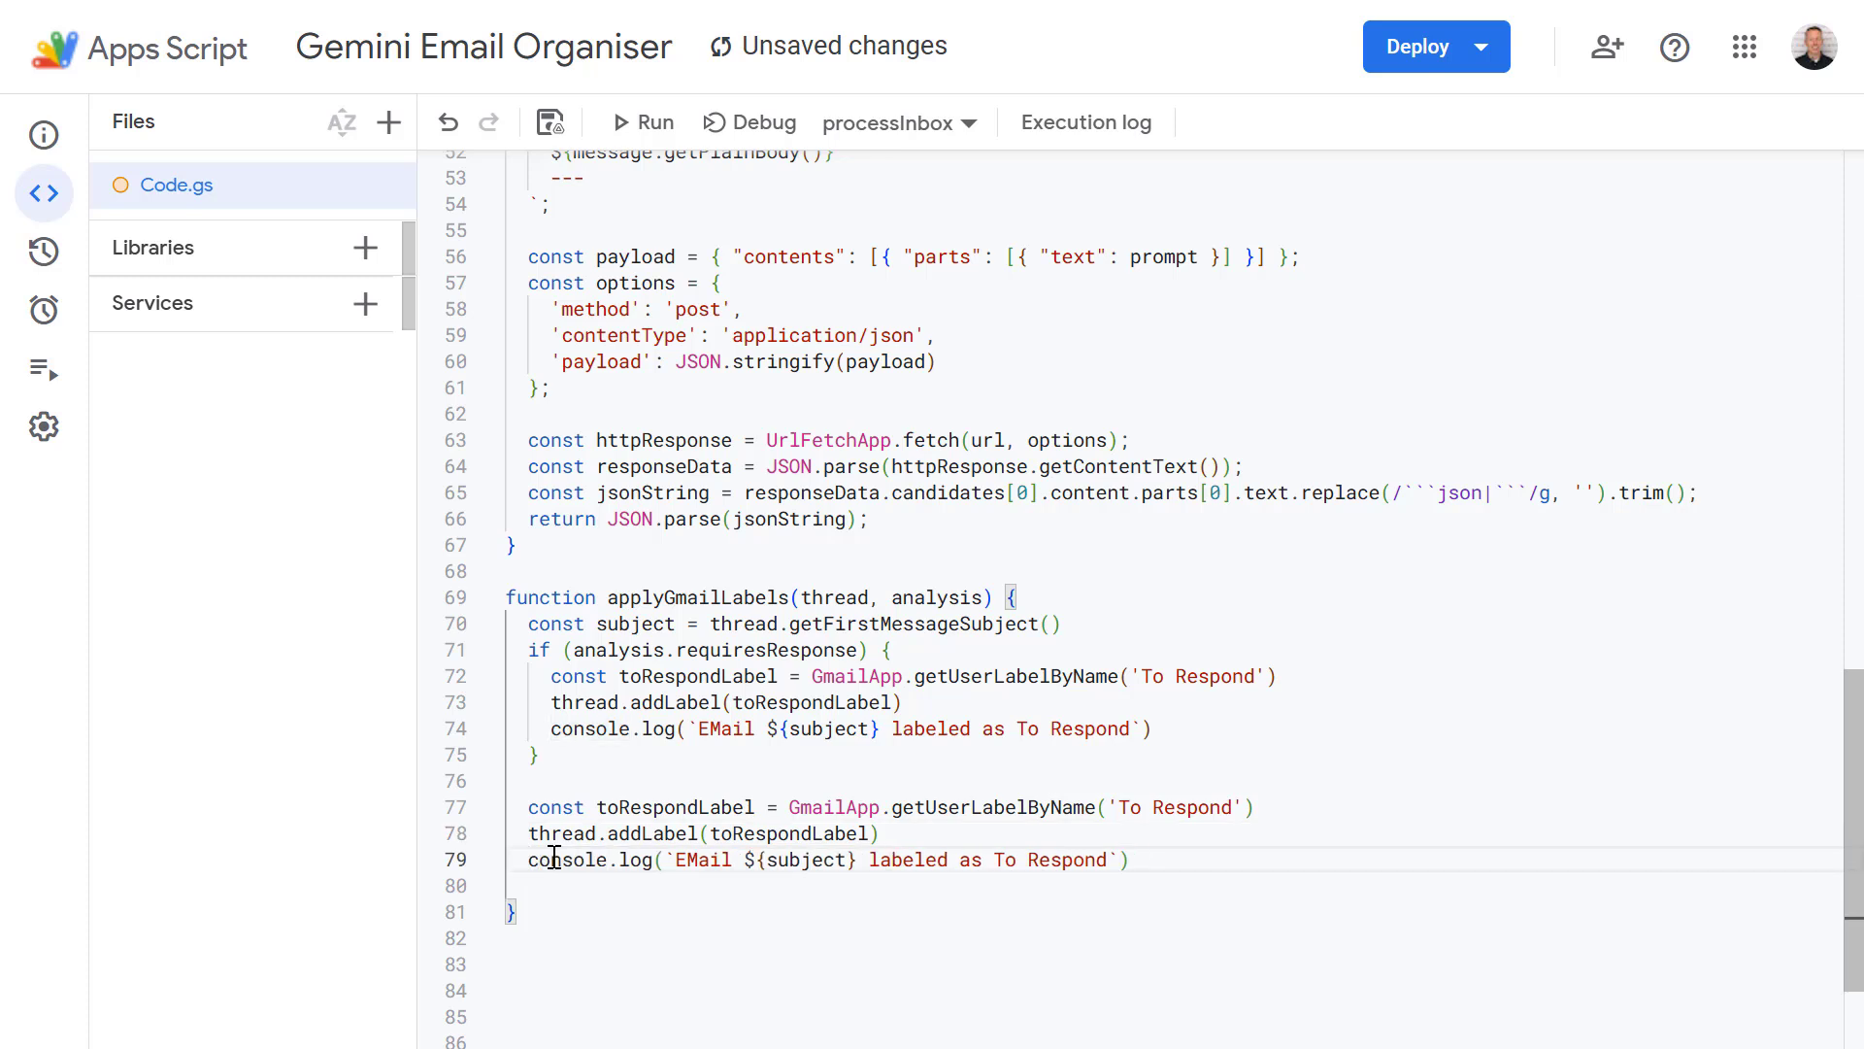
mouse_move(917, 874)
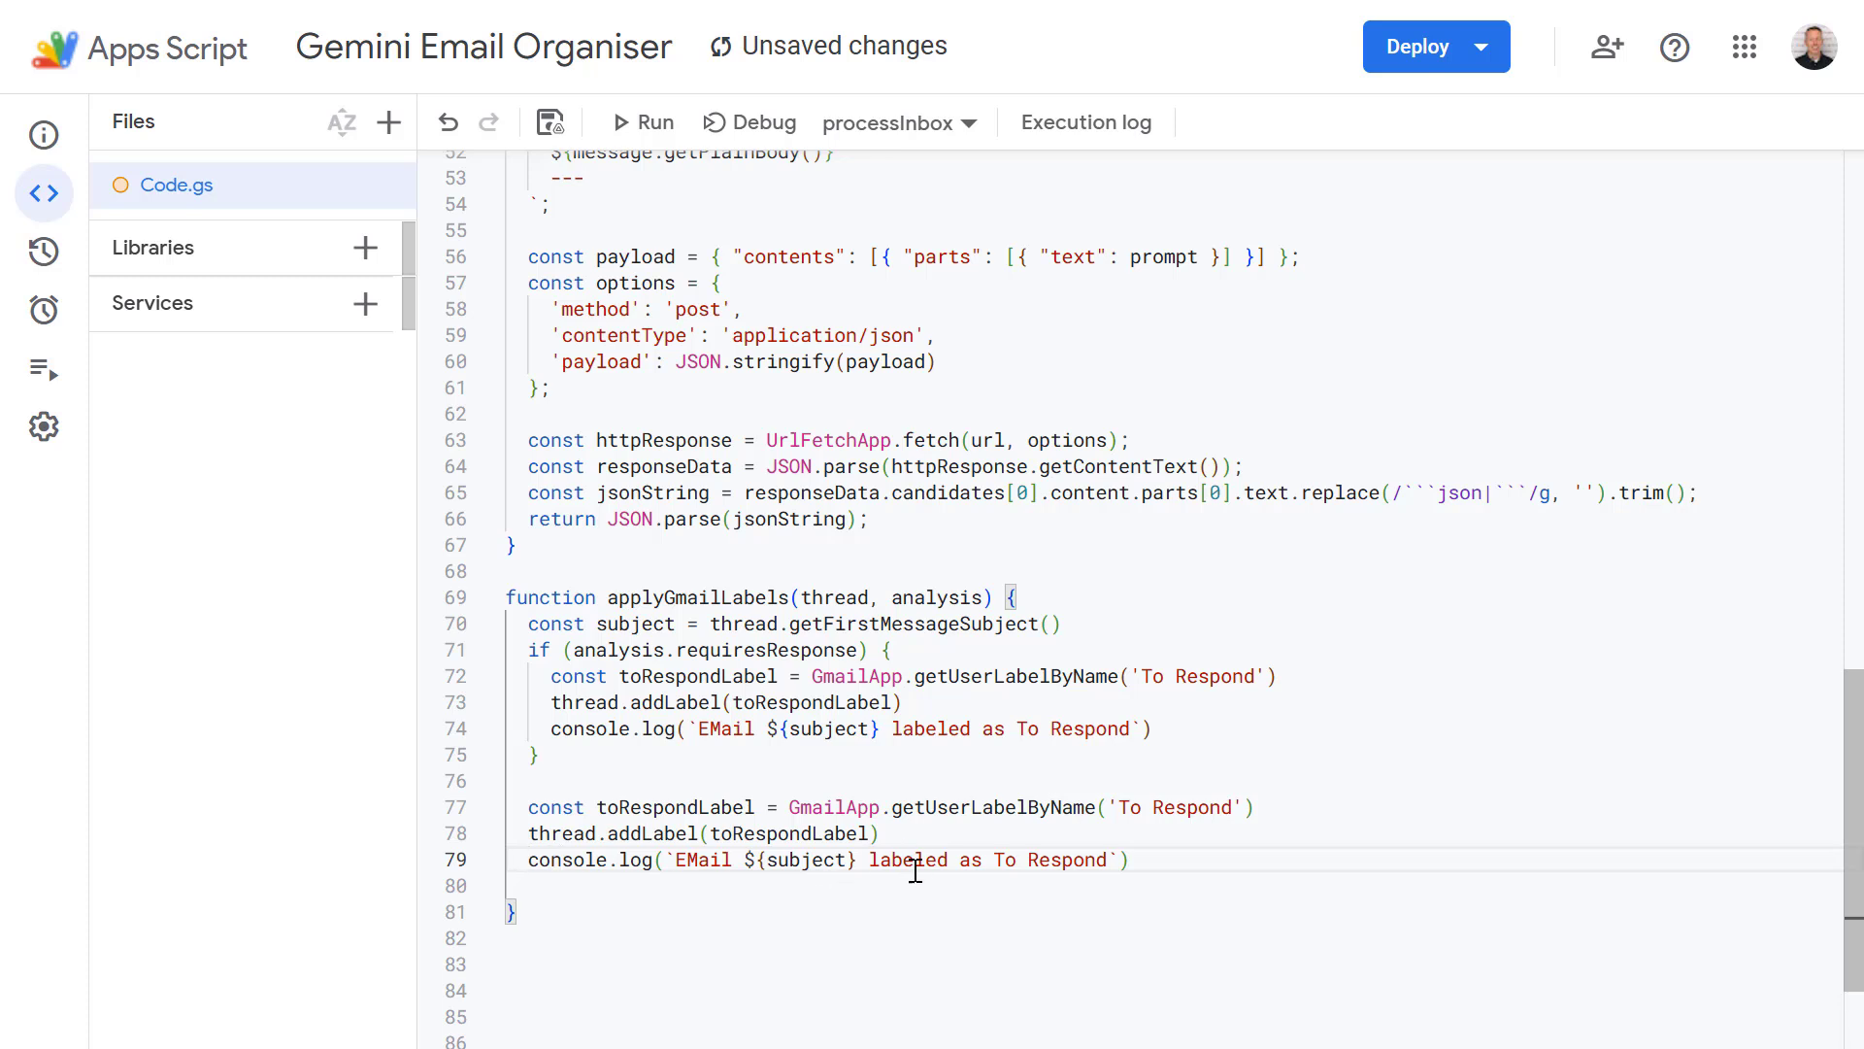
mouse_move(1125, 806)
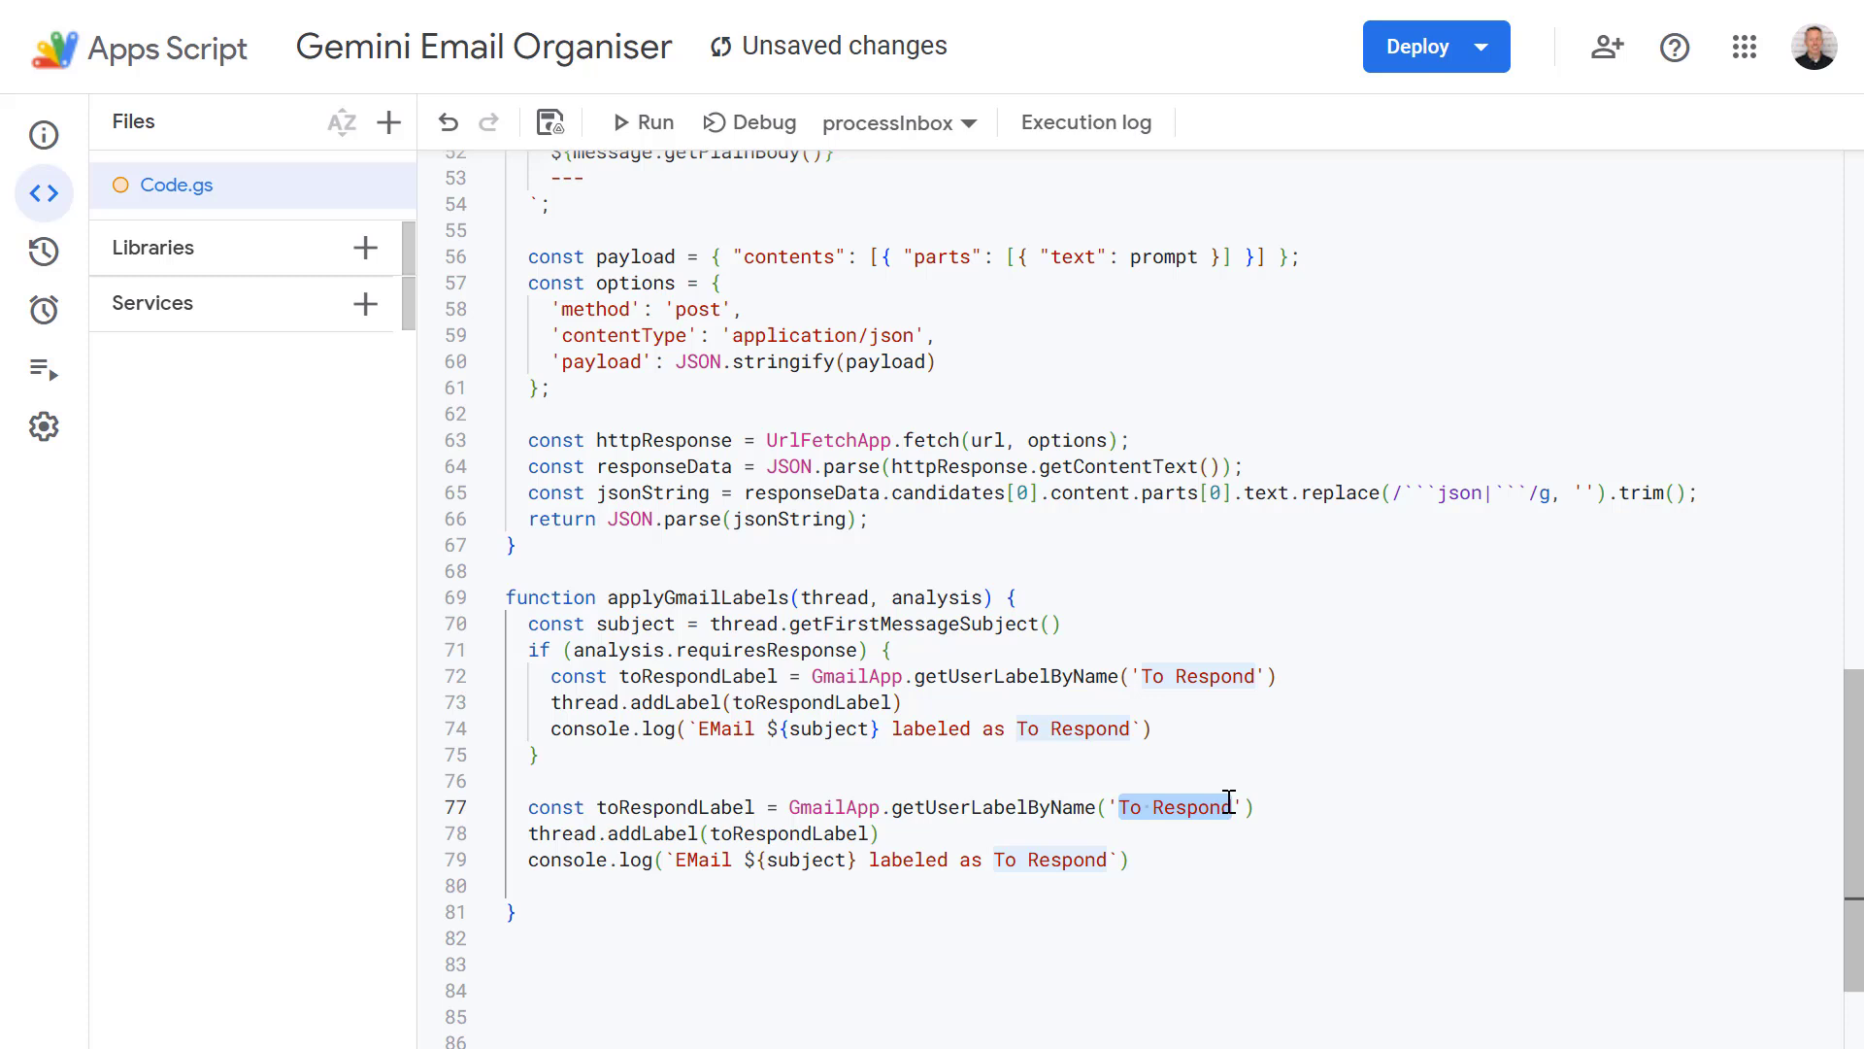
type("Prod")
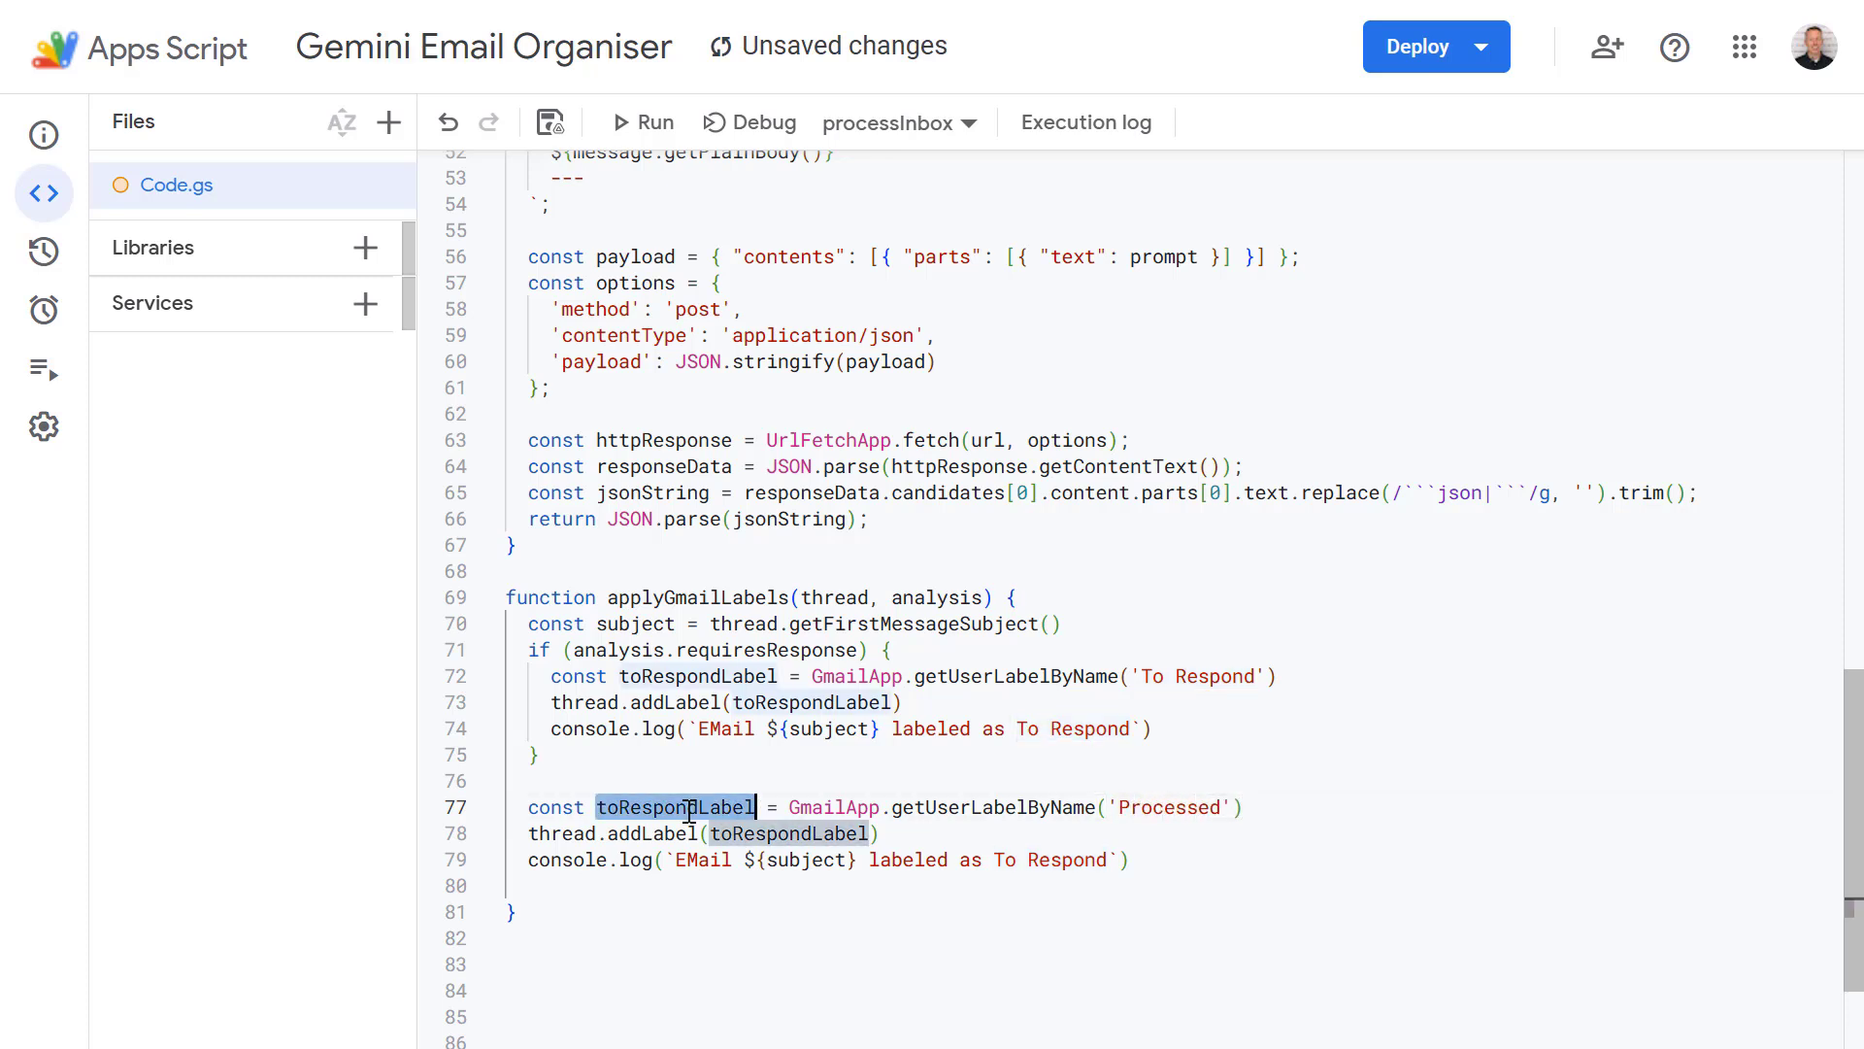
type("processe")
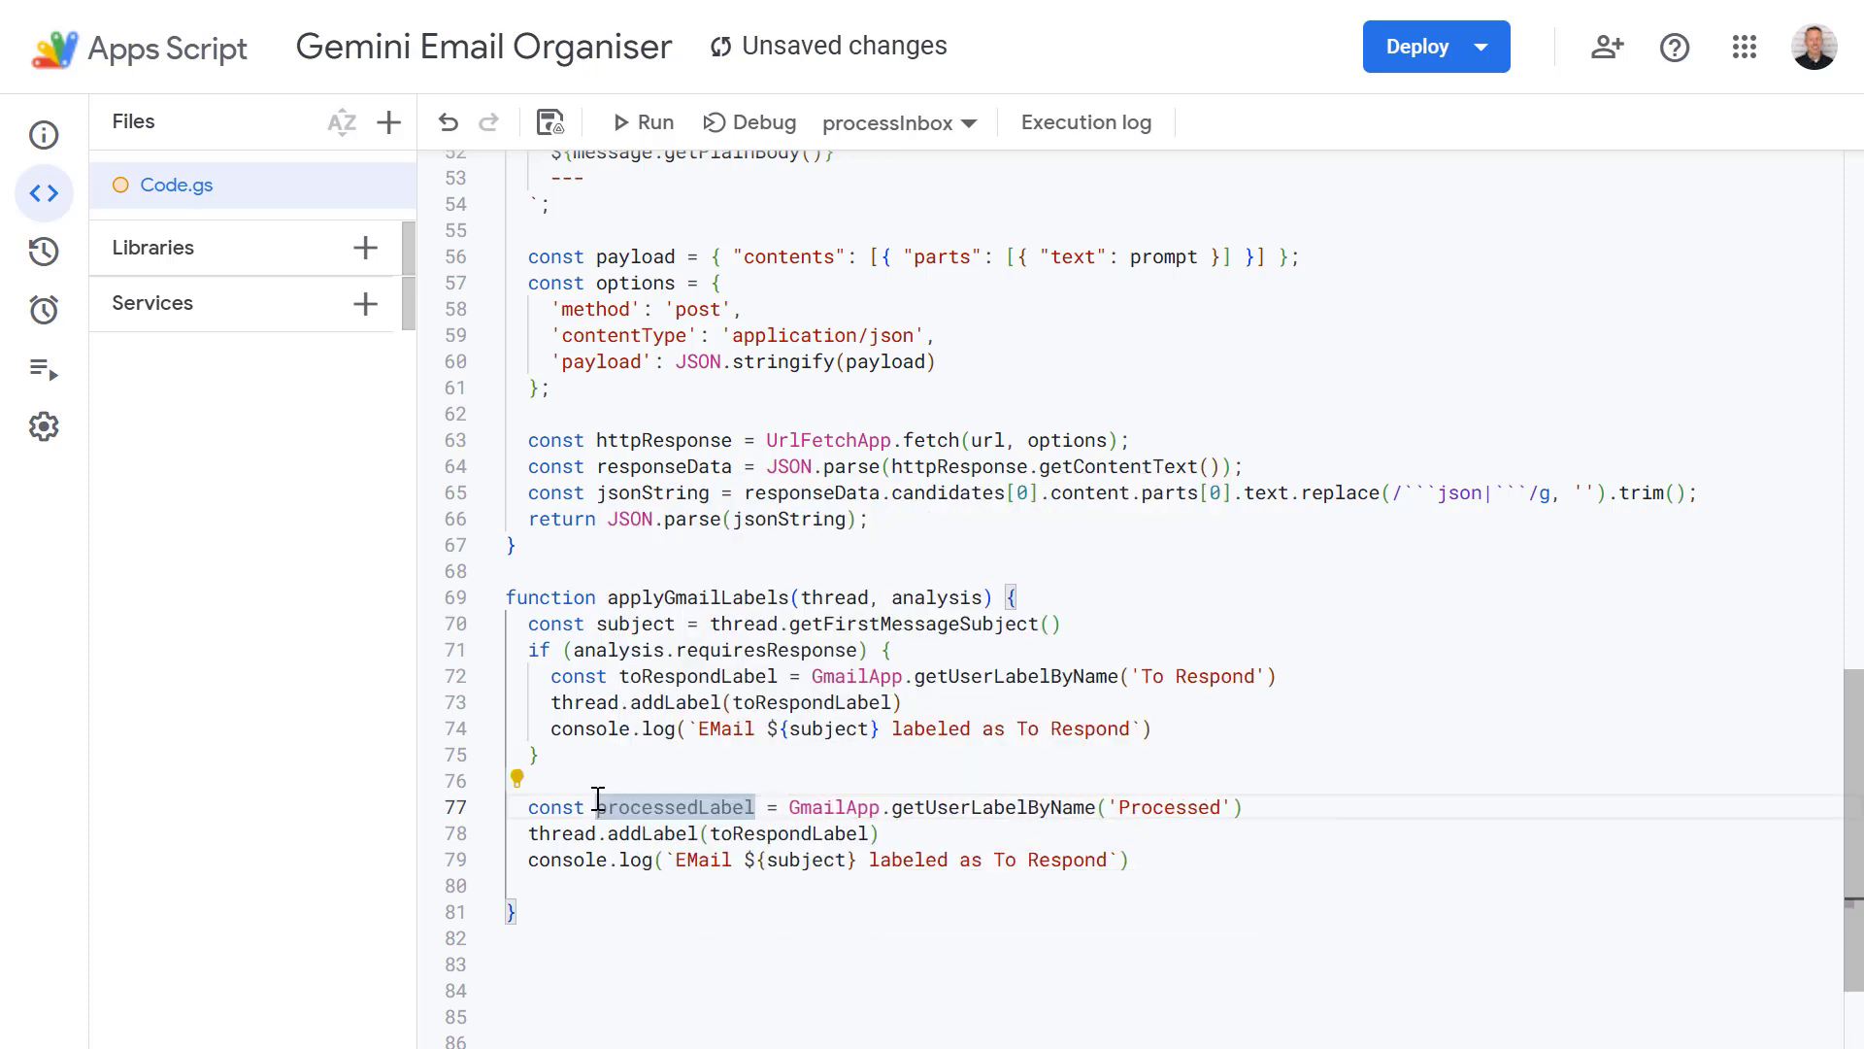
- Rename the copied variable to processedLabel and make its log message say Processed
double_click(675, 806)
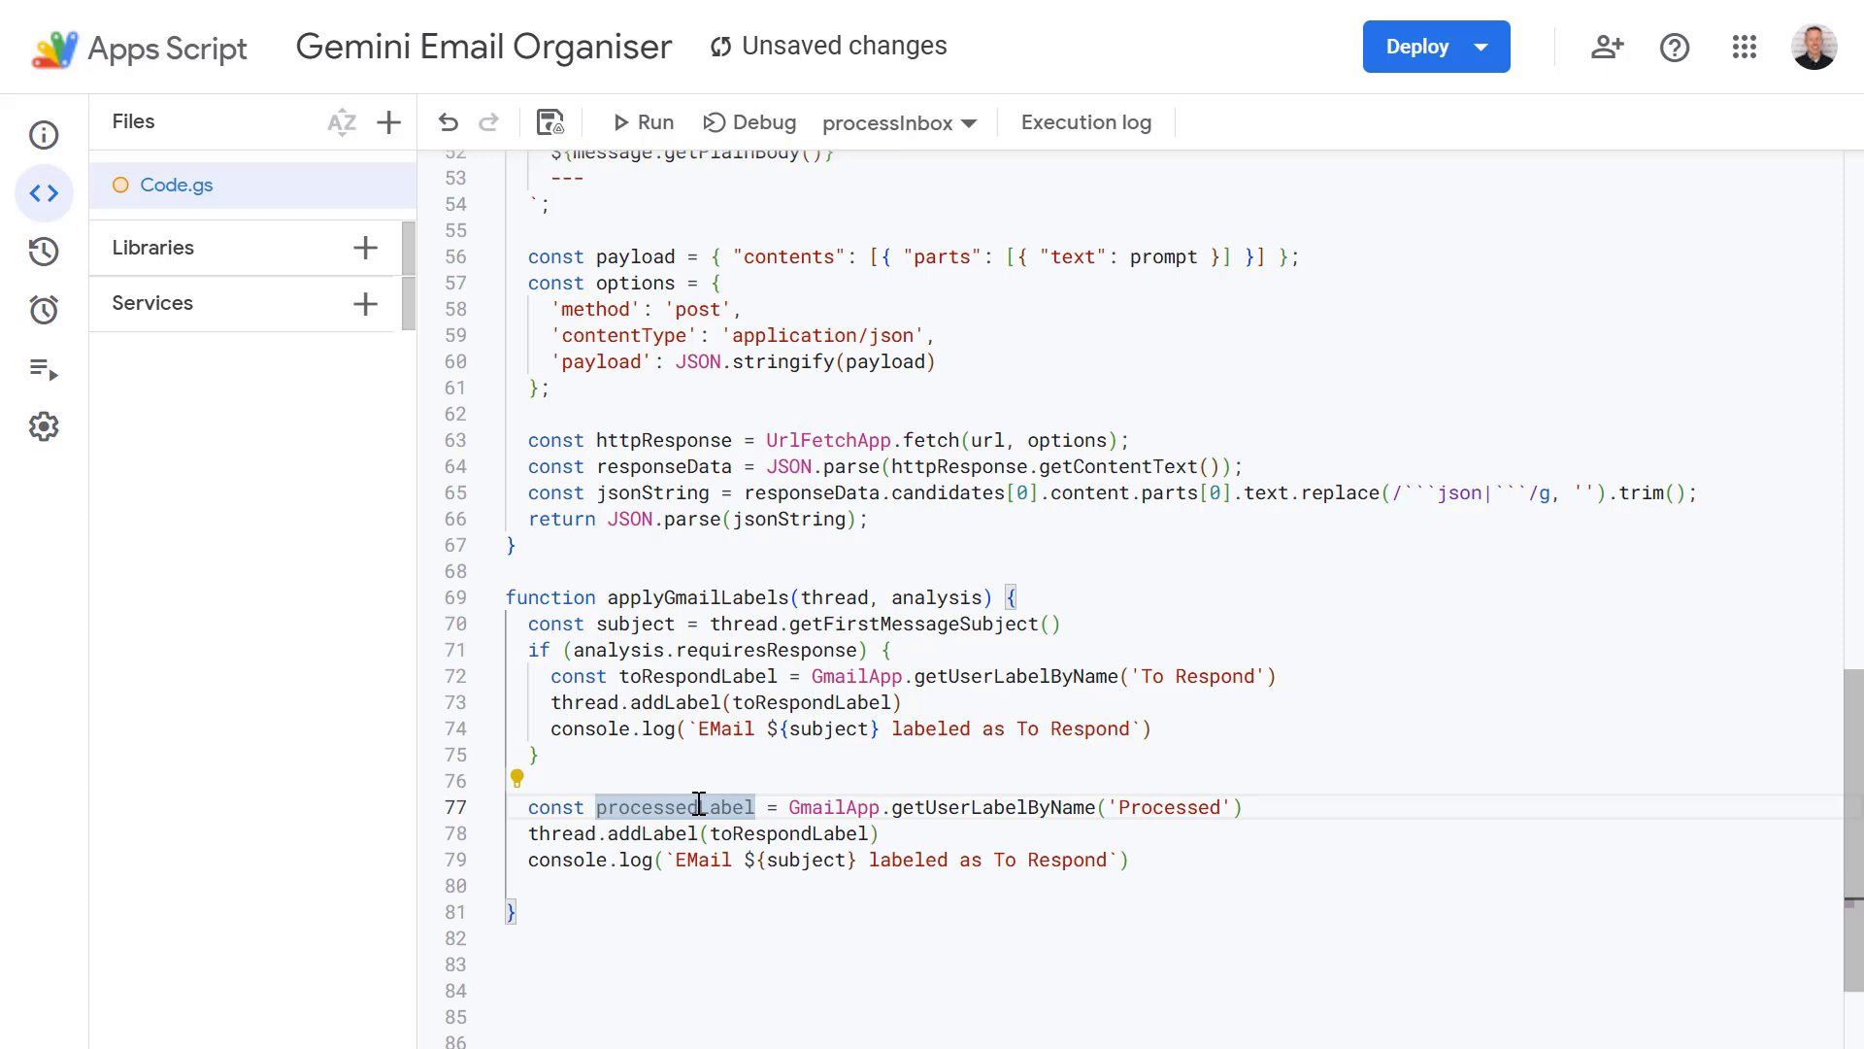
type("processedLabel")
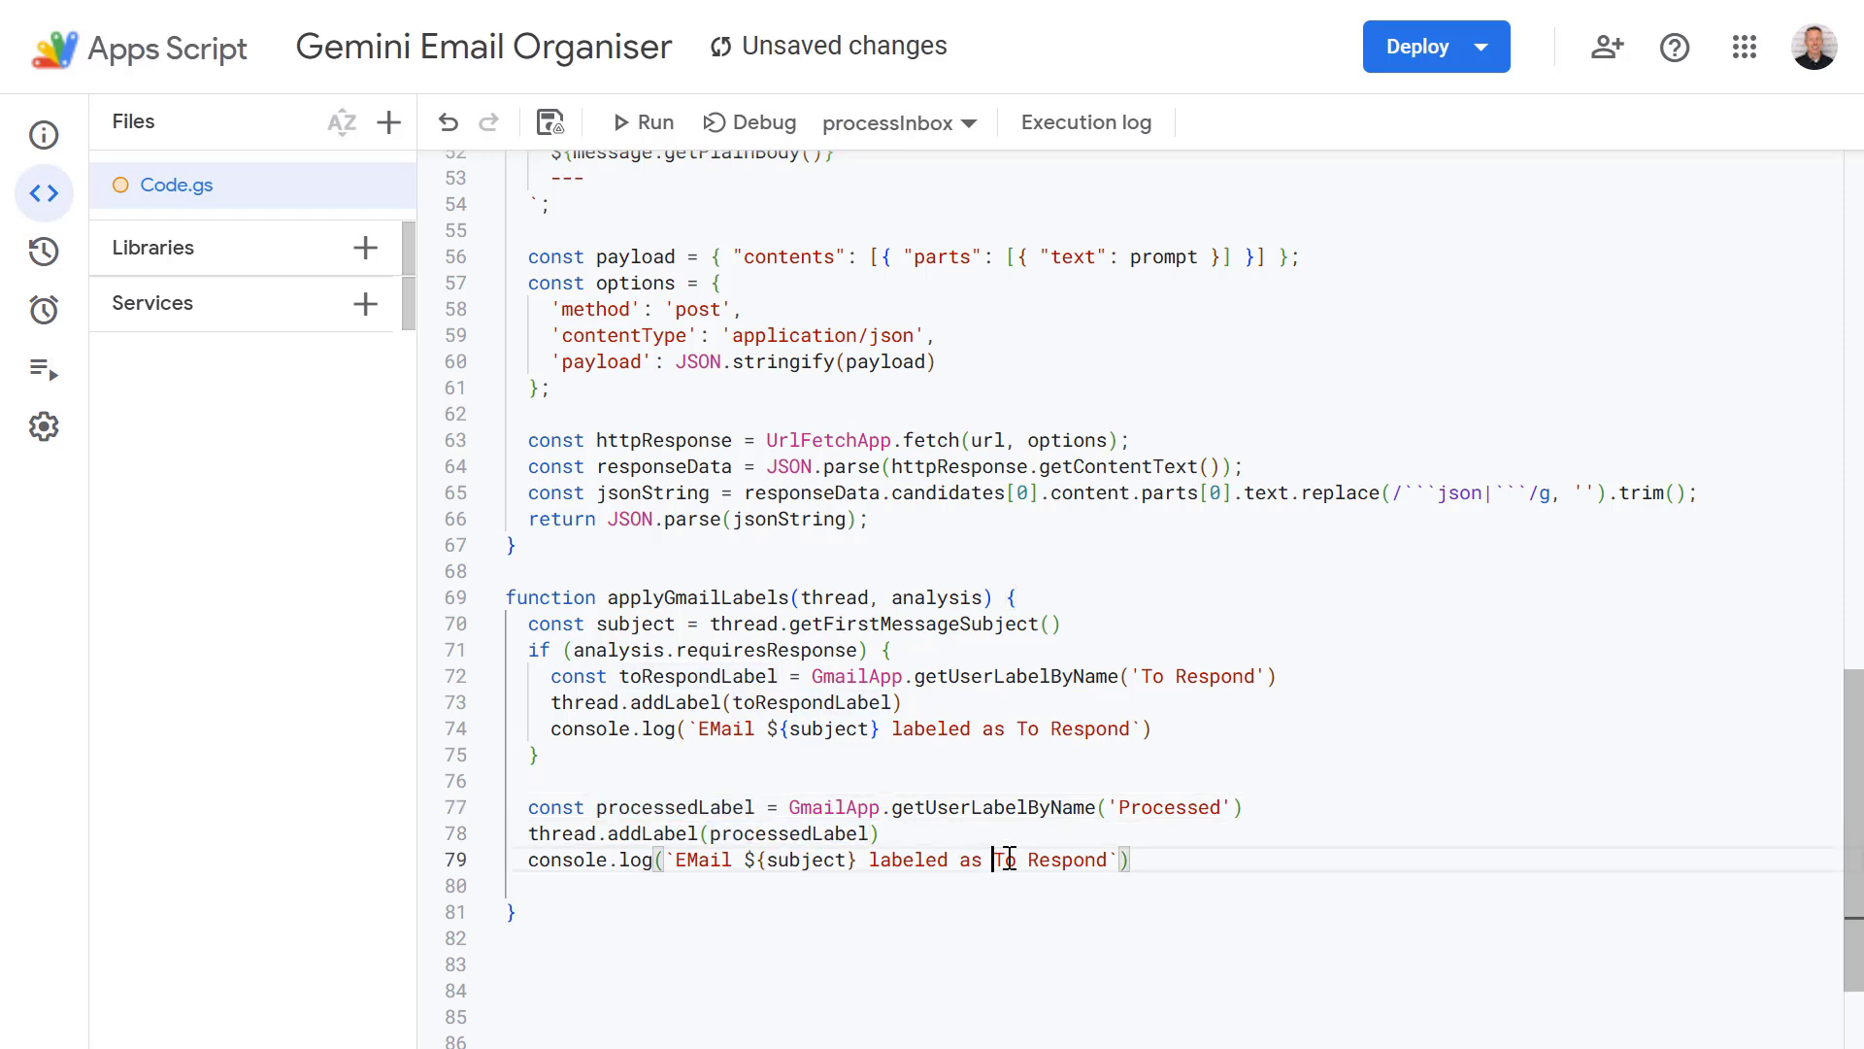
double_click(1043, 858)
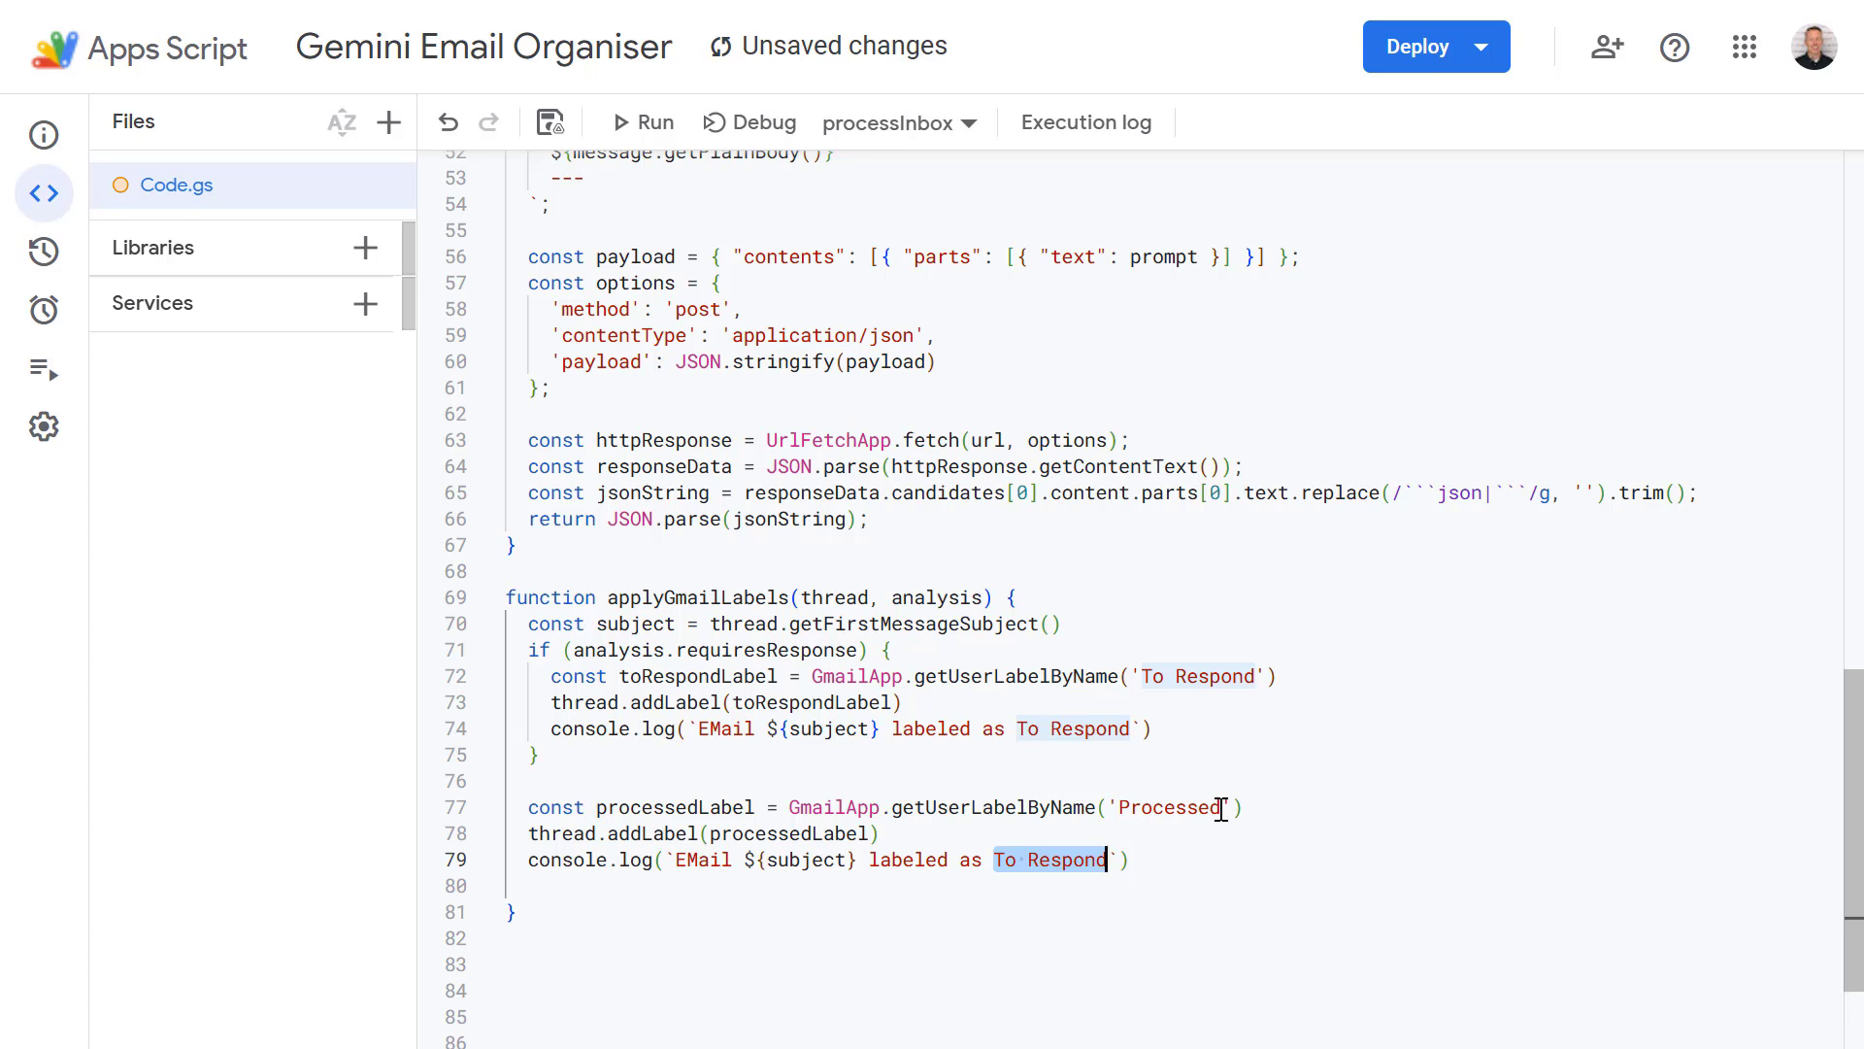
type("Processed', 0, 5)")
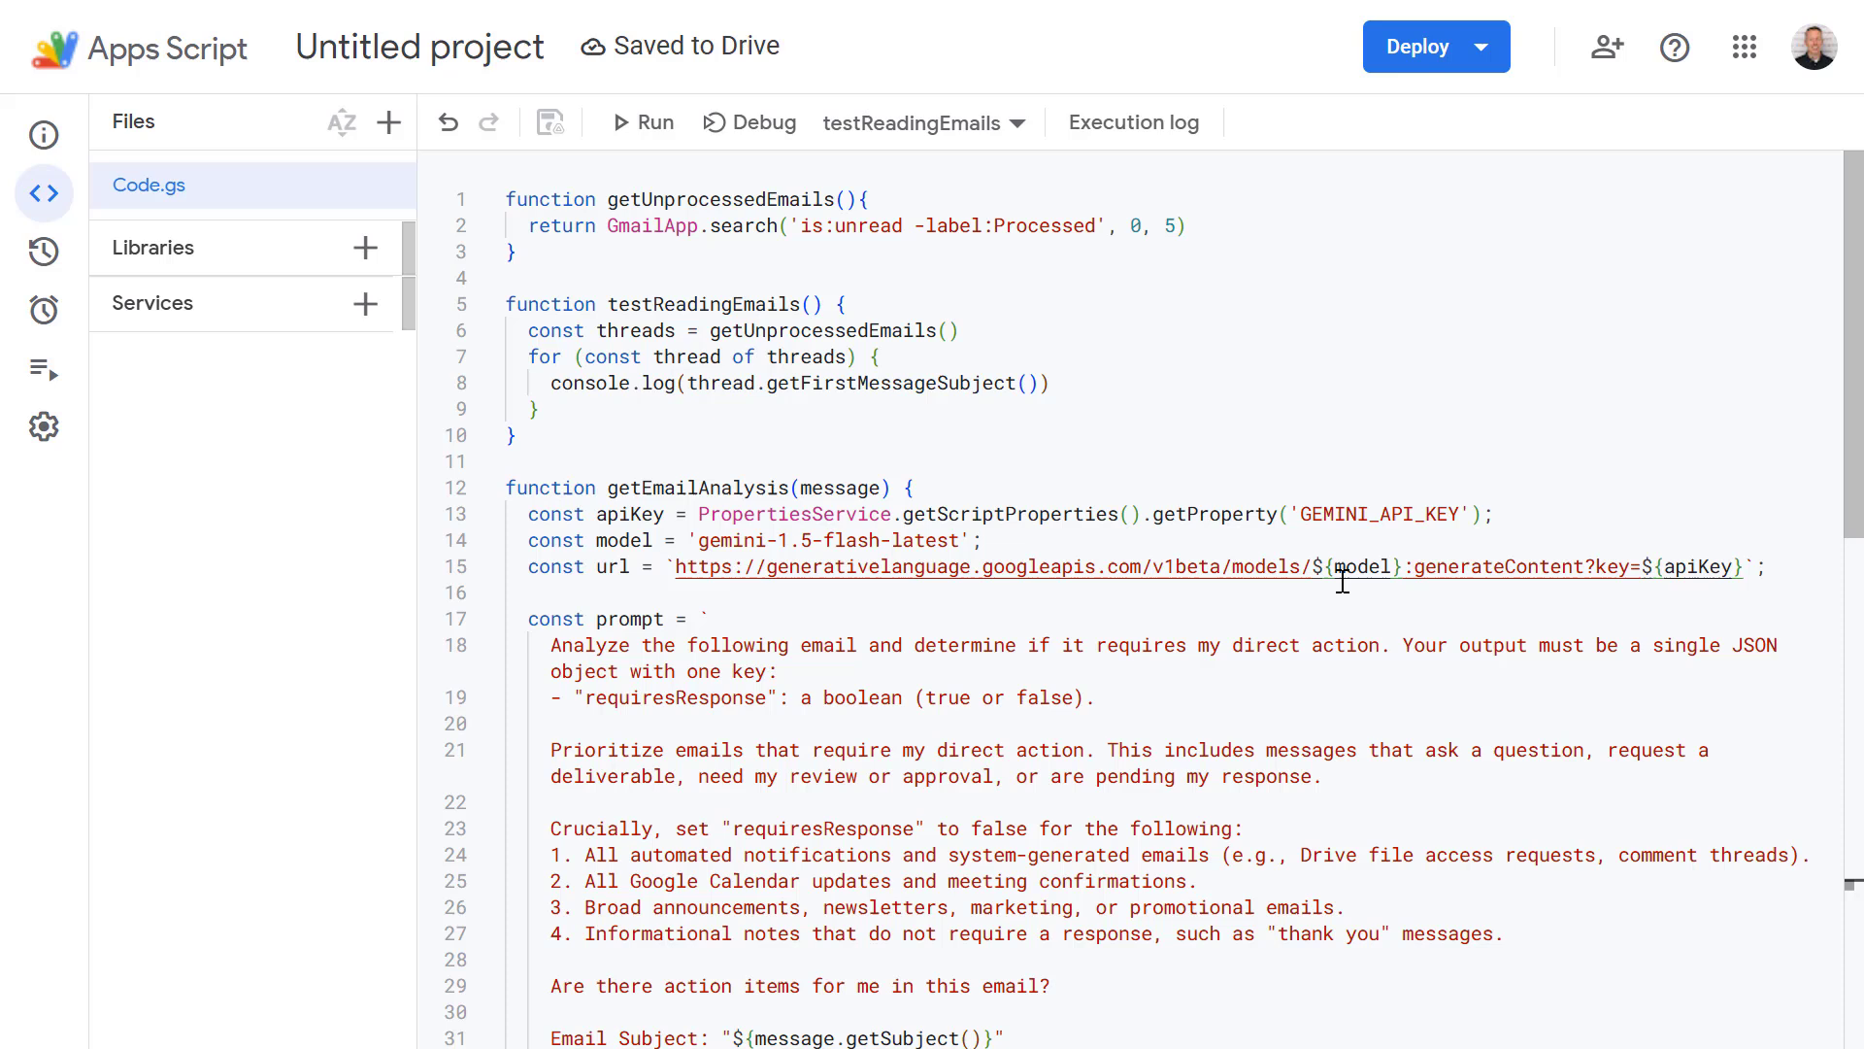
- Declare an empty function processInbox() { } at the top of Code.gs
double_click(707, 198)
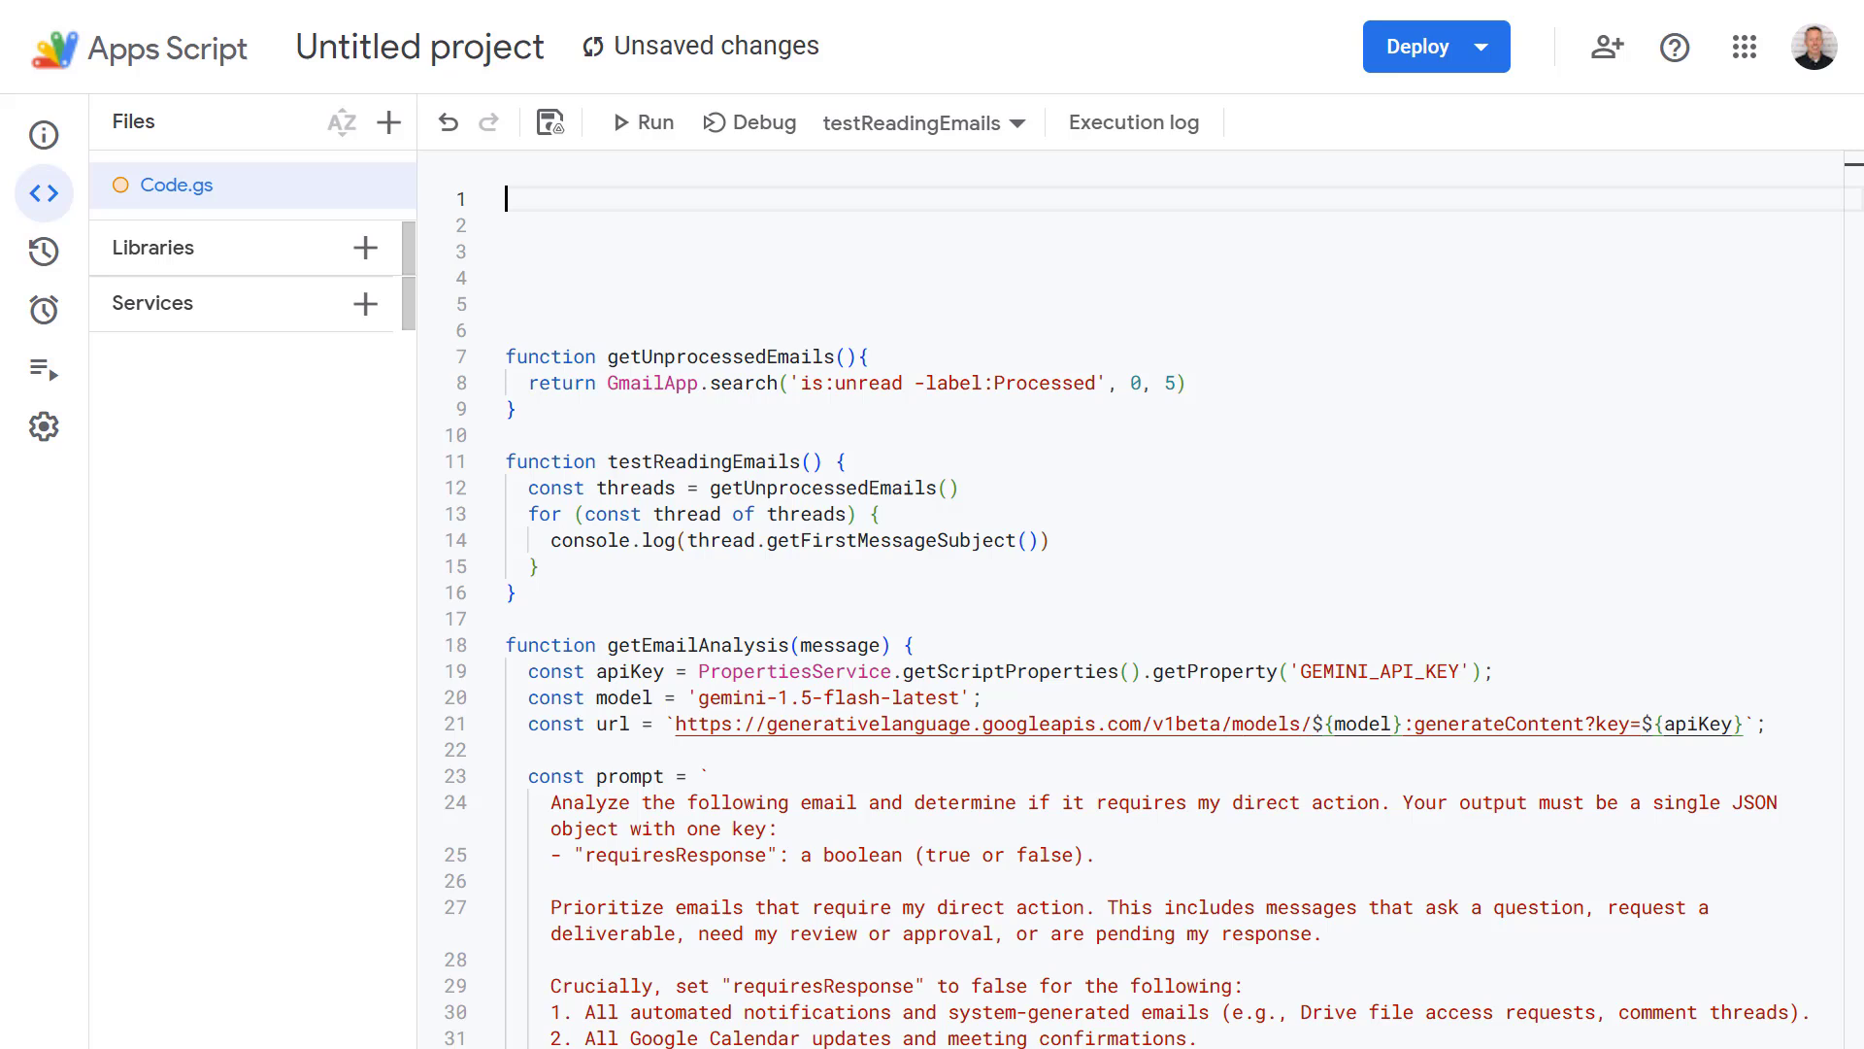
type("function processInbox(")
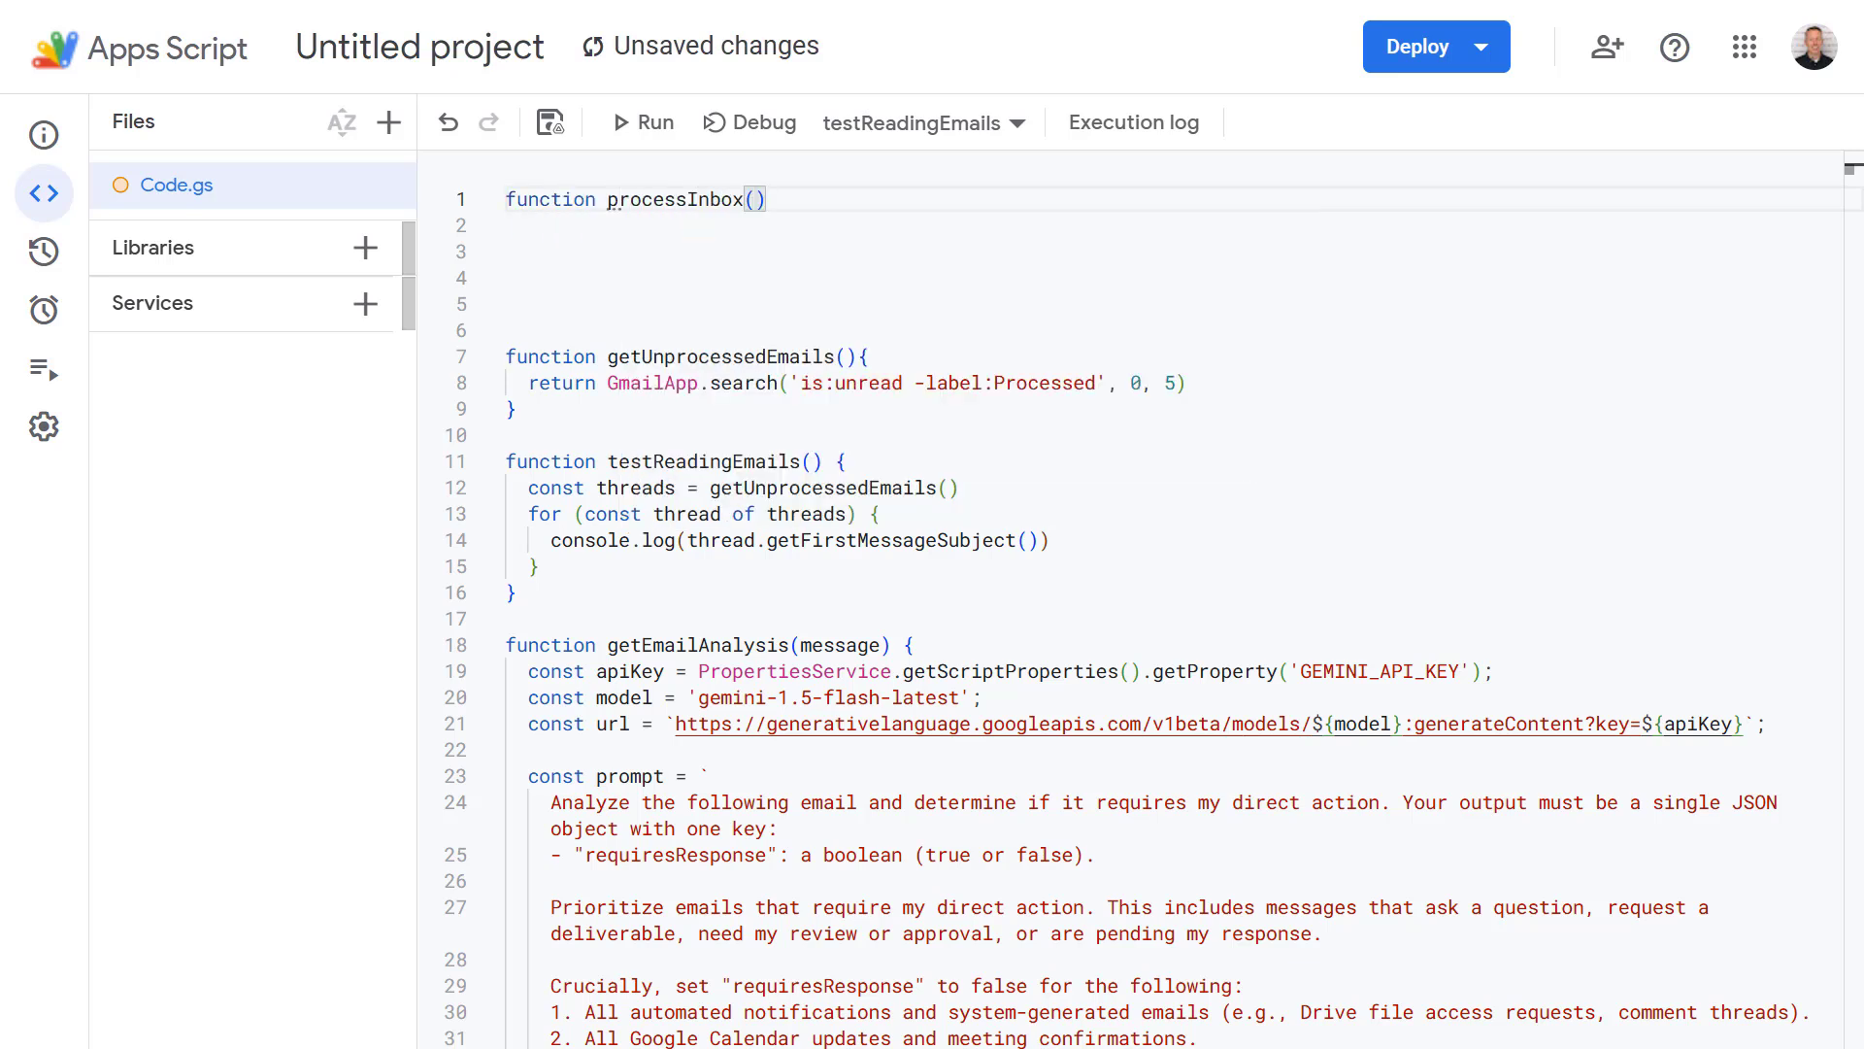
type("{")
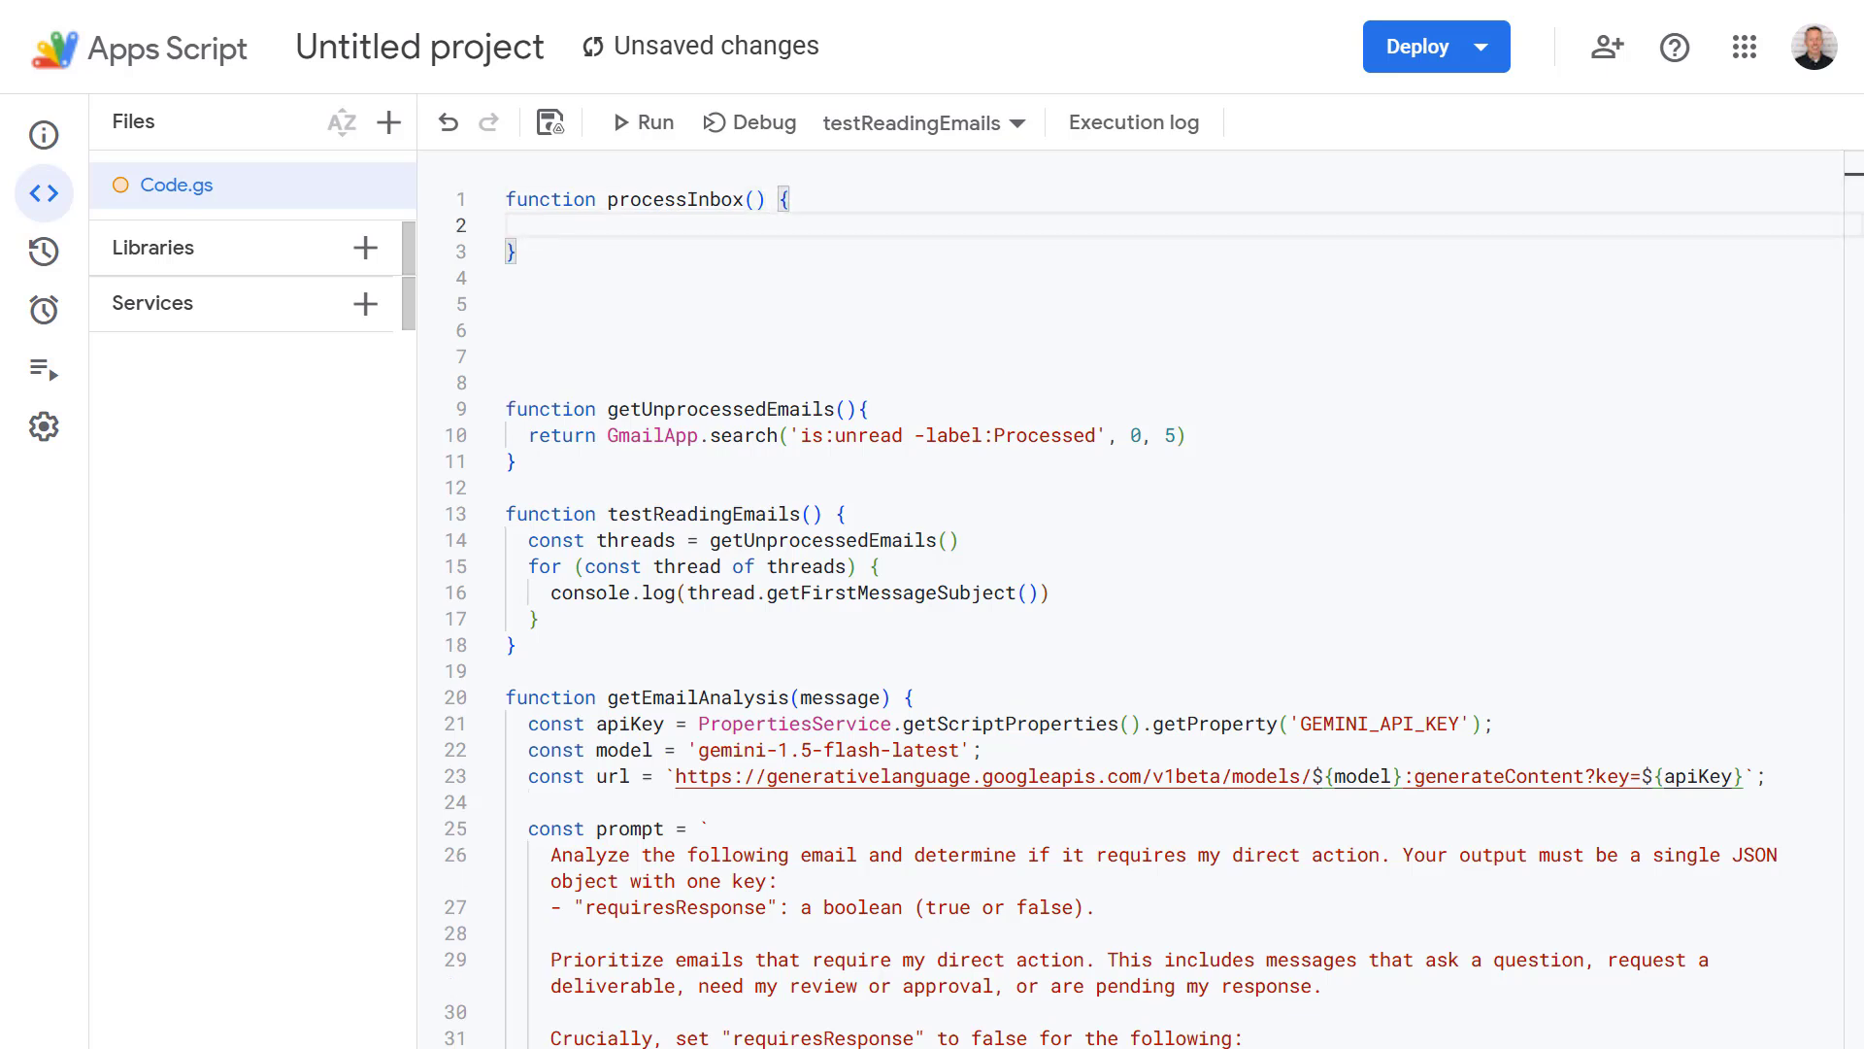
triple_click(633, 540)
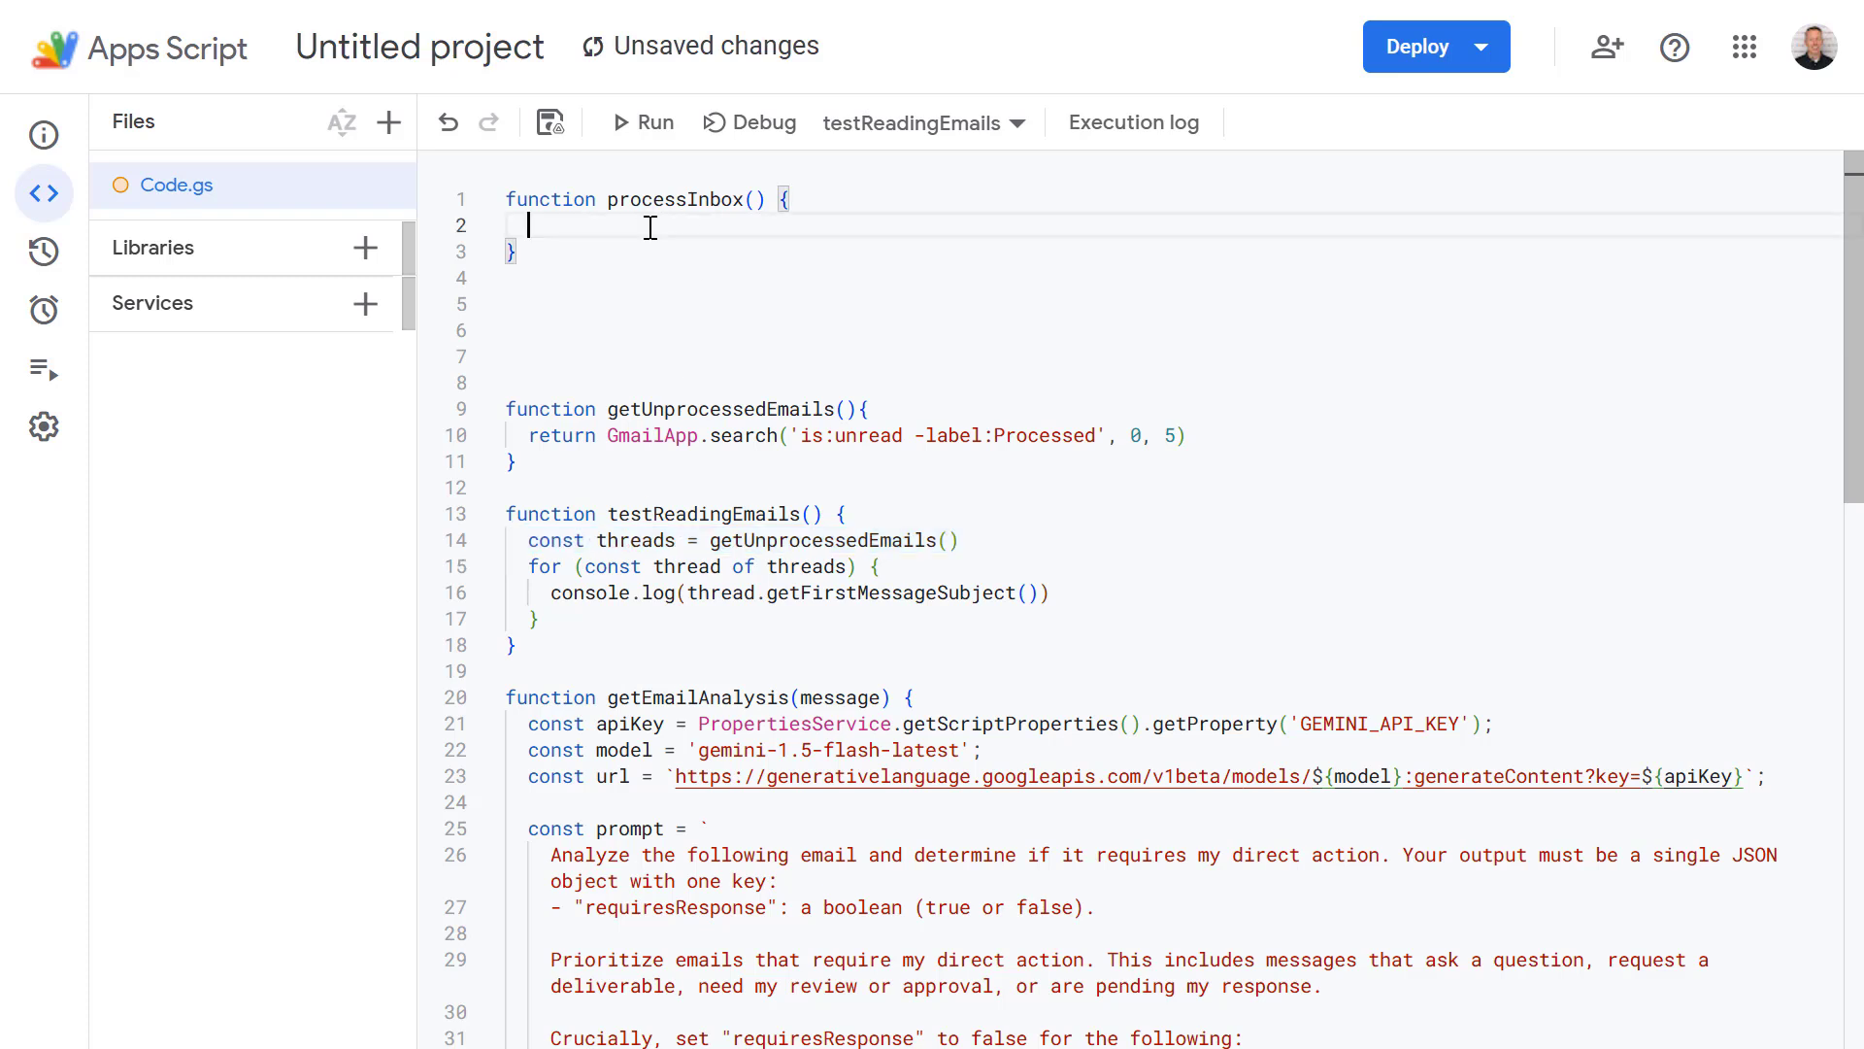
- Get threads from getUnprocessedEmails() and loop over each thread
type("const threads = getUnprocessedEmails()")
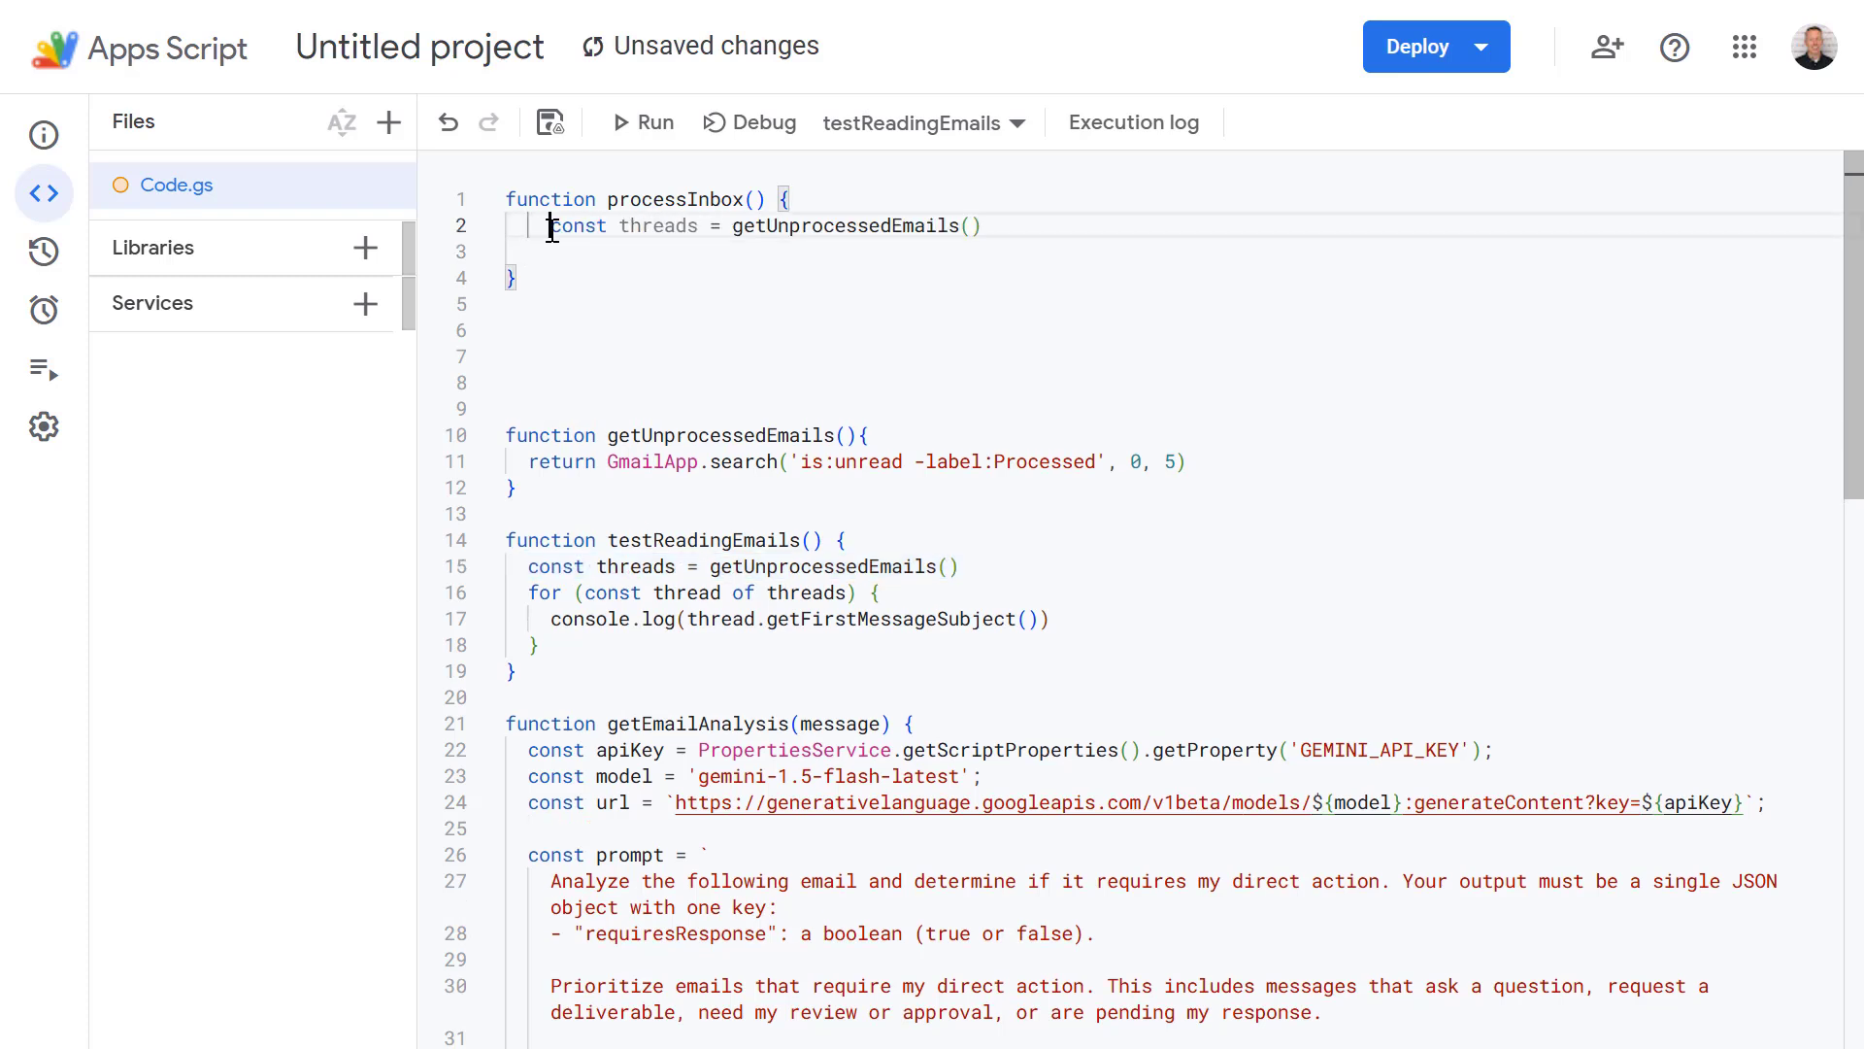
double_click(633, 225)
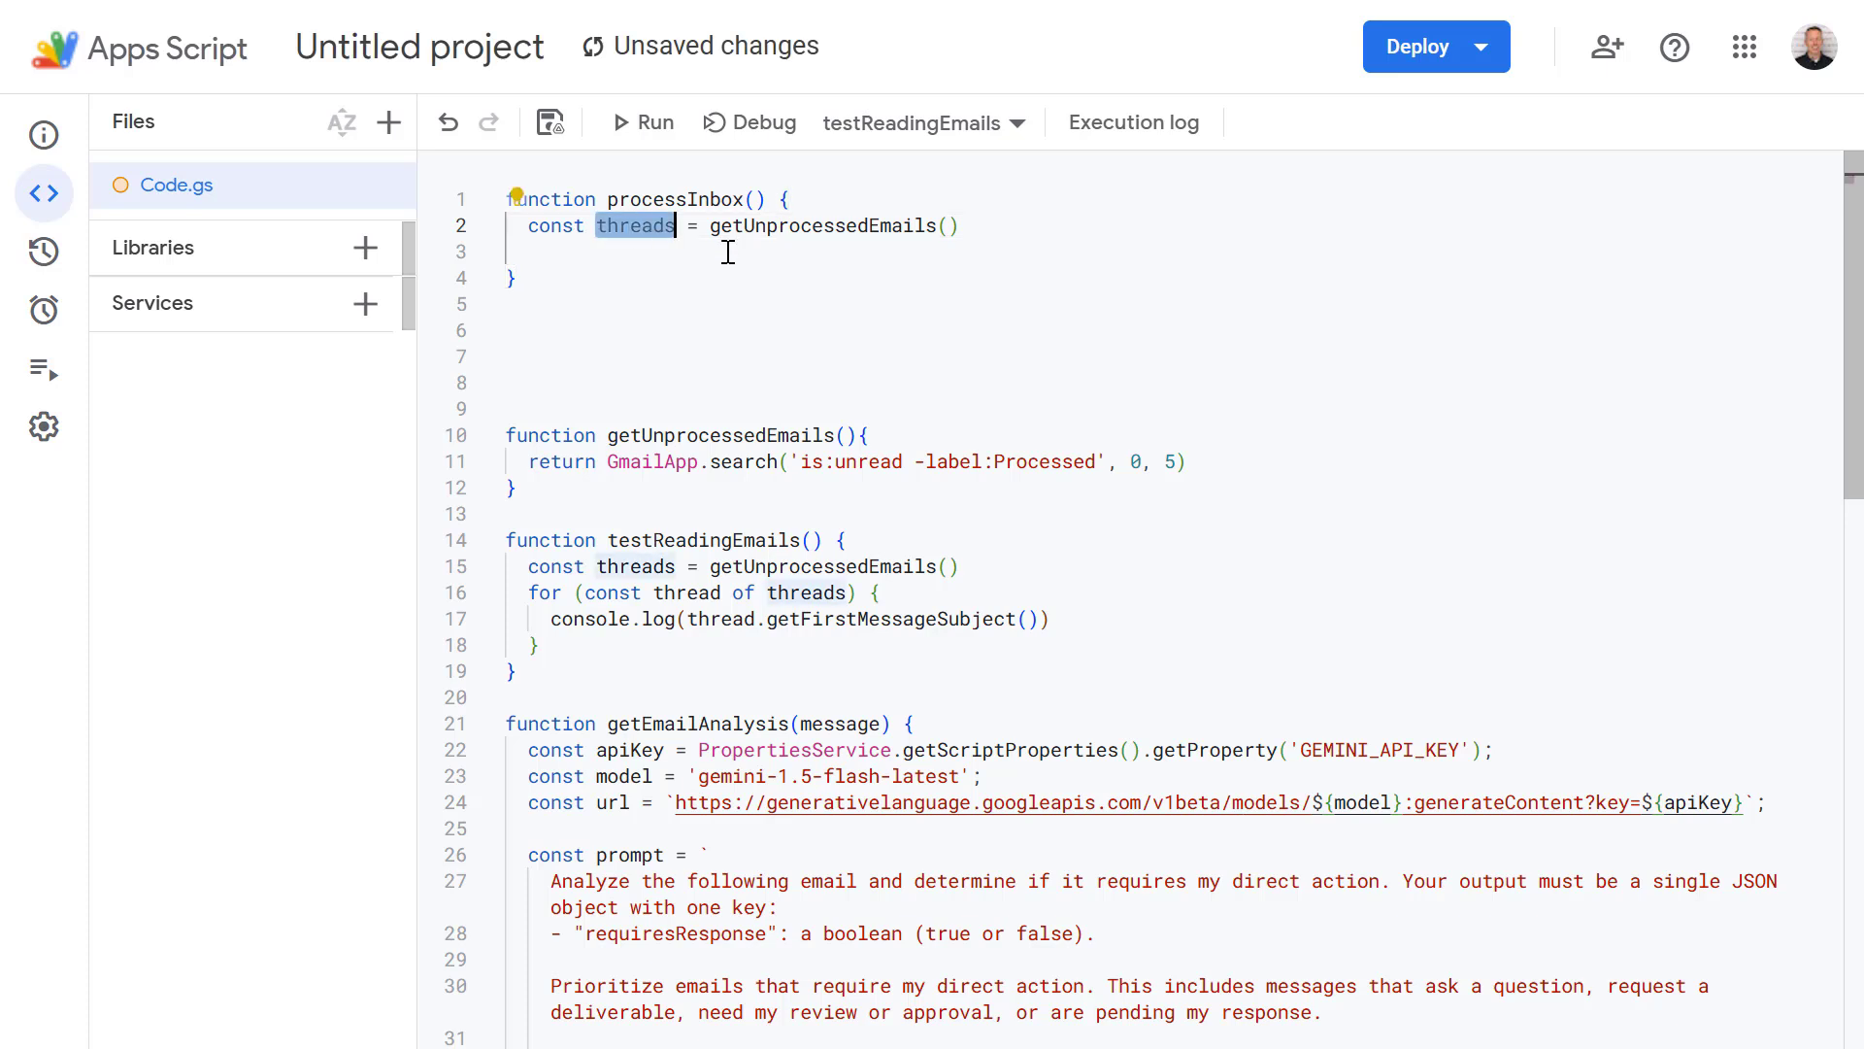
double_click(821, 225)
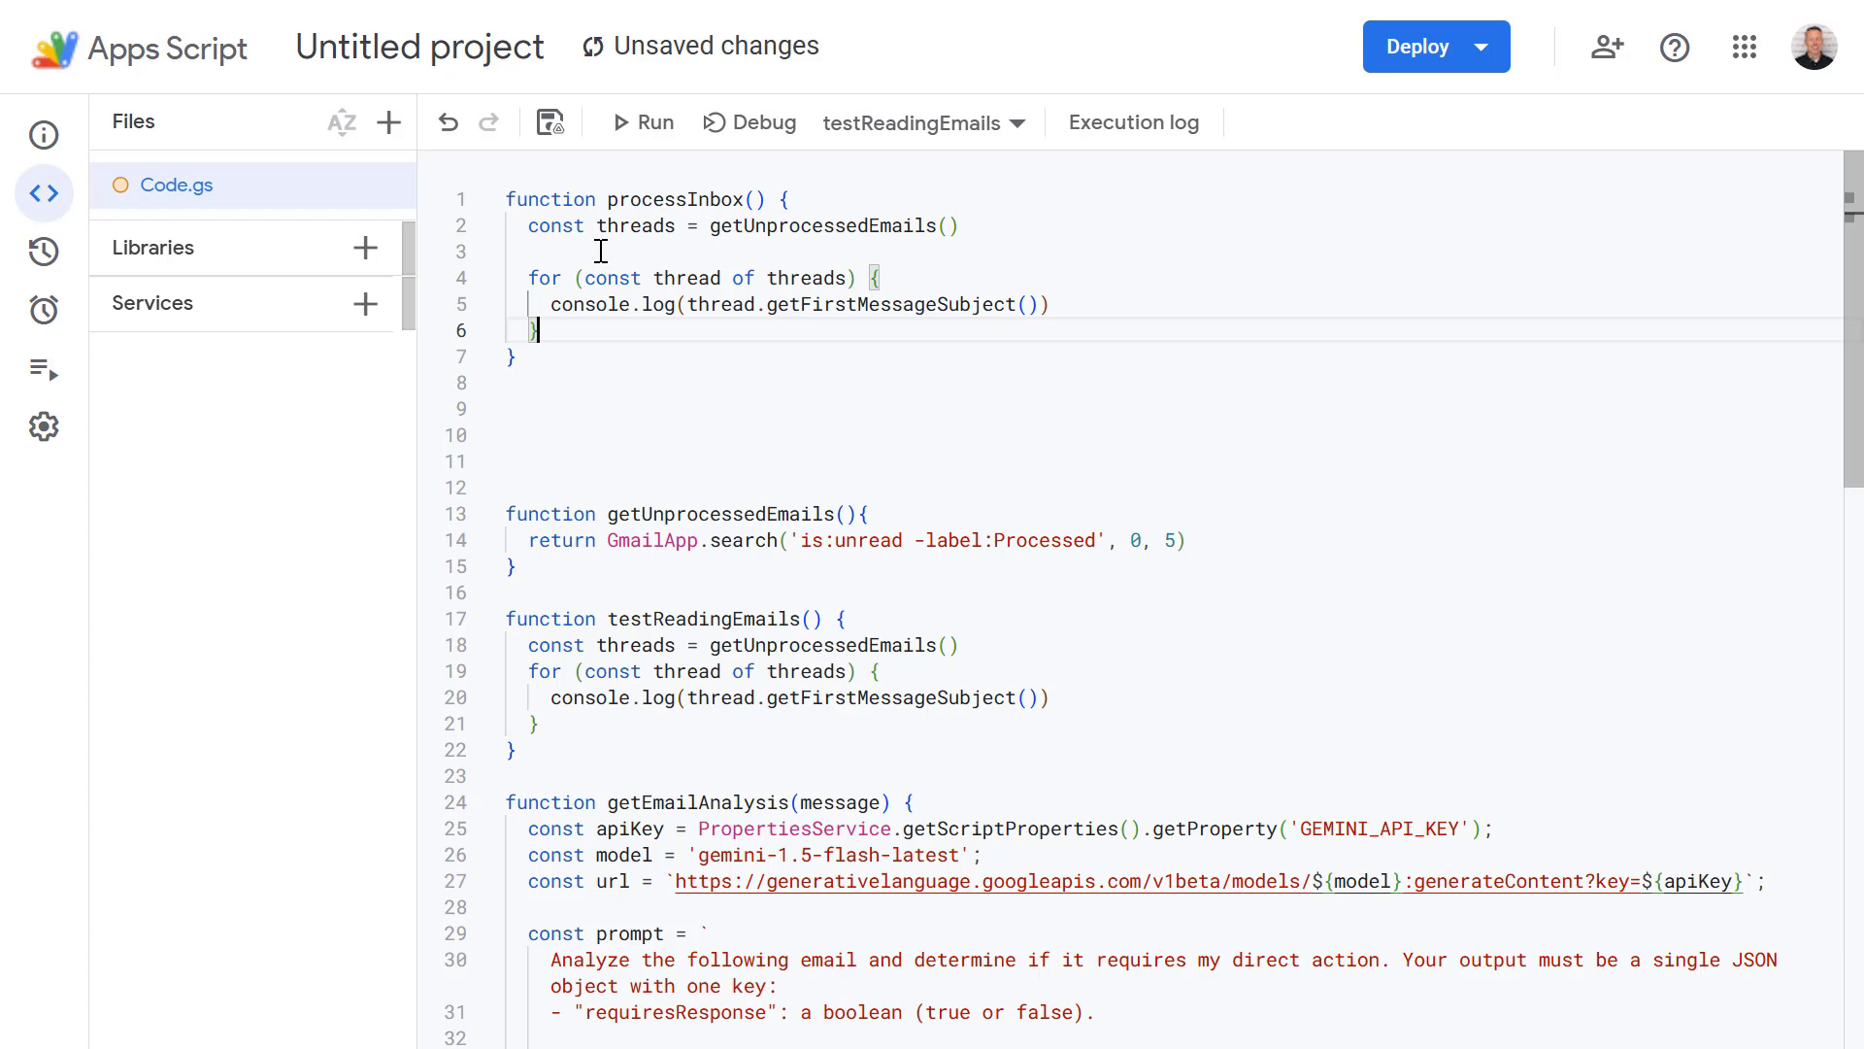
mouse_move(604, 229)
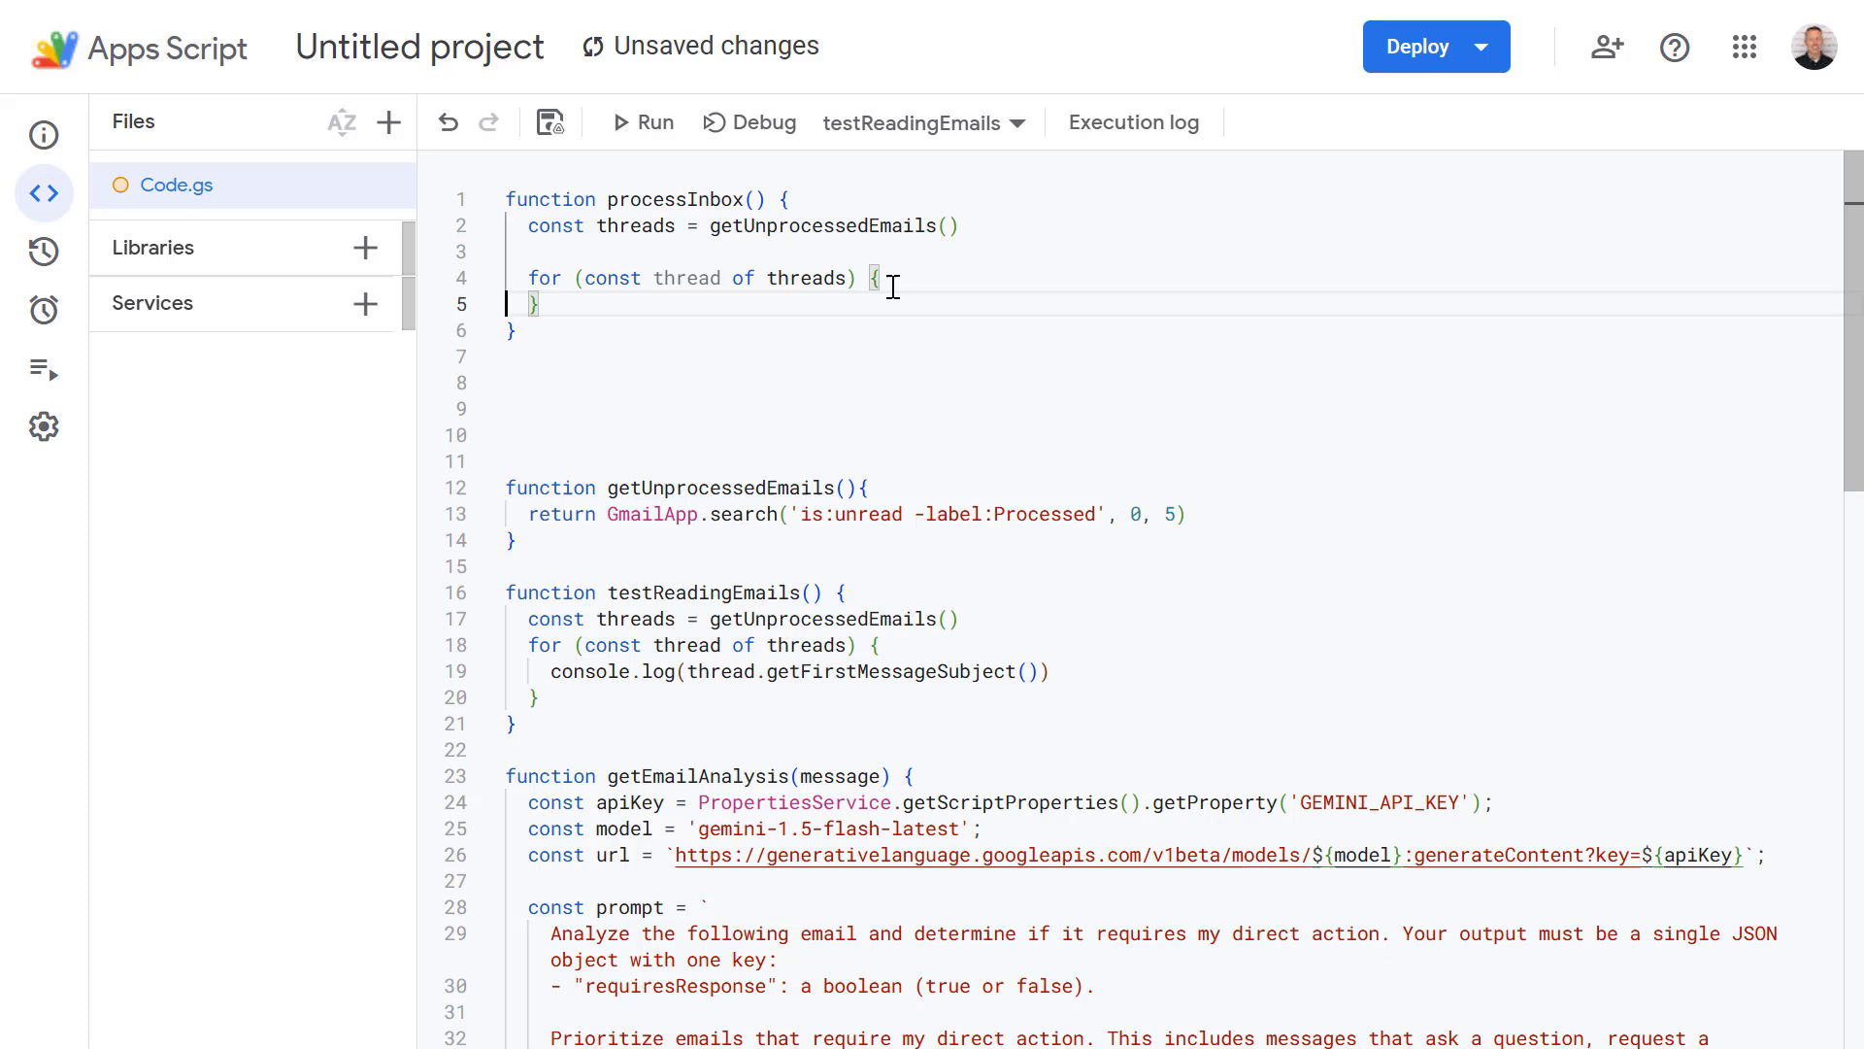
key("Enter")
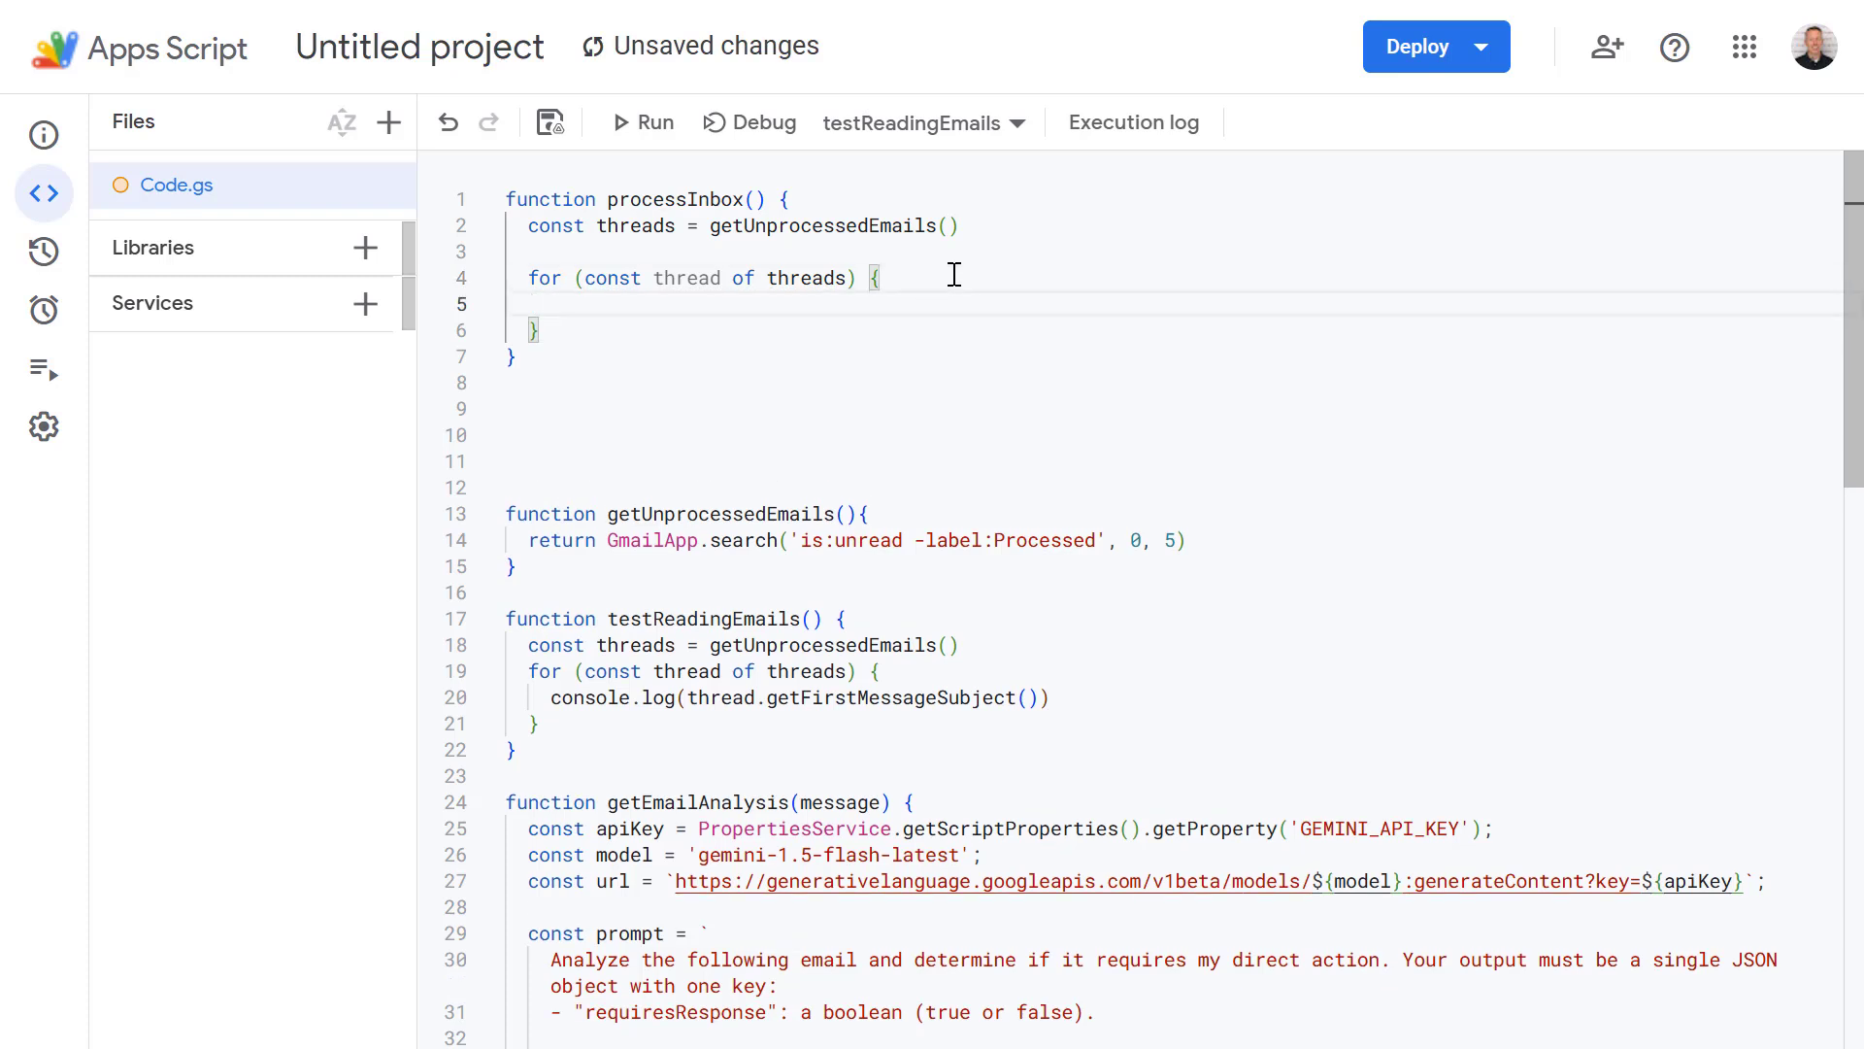
left_click(551, 303)
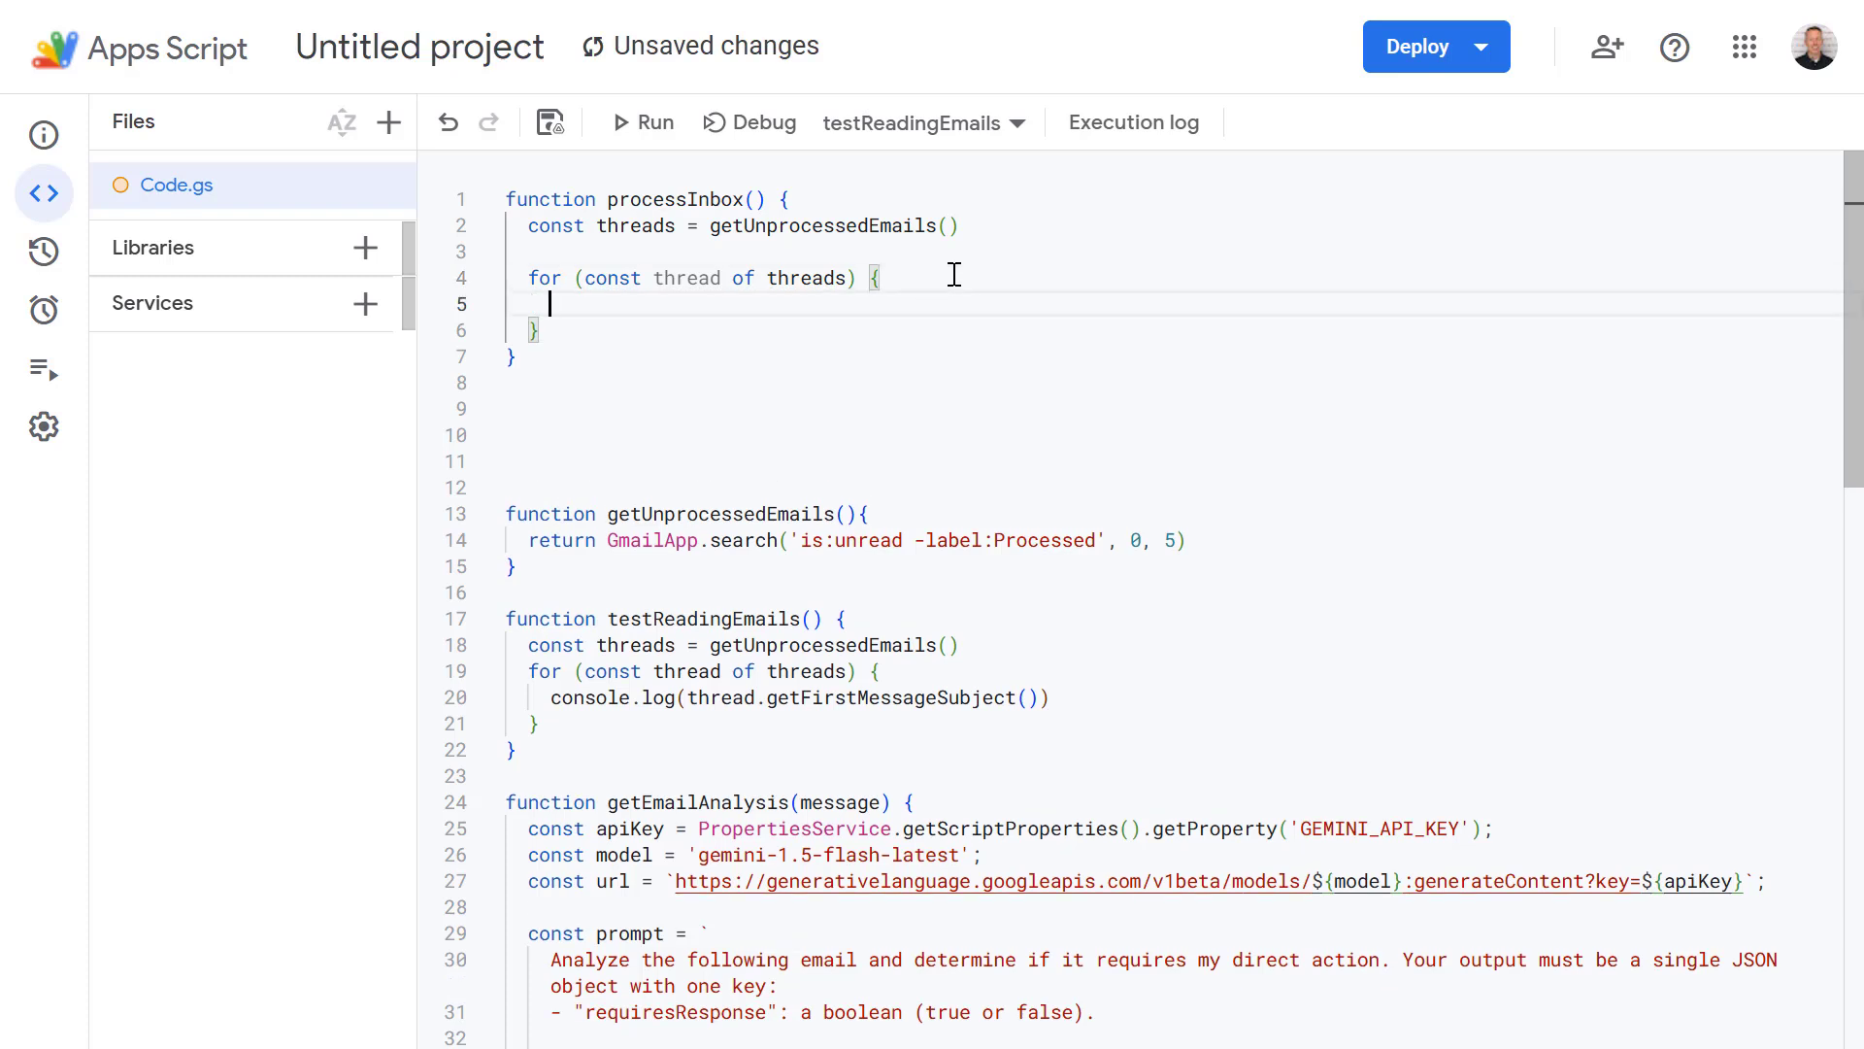
- Wrap the loop body in a try { } catch() block
type("try")
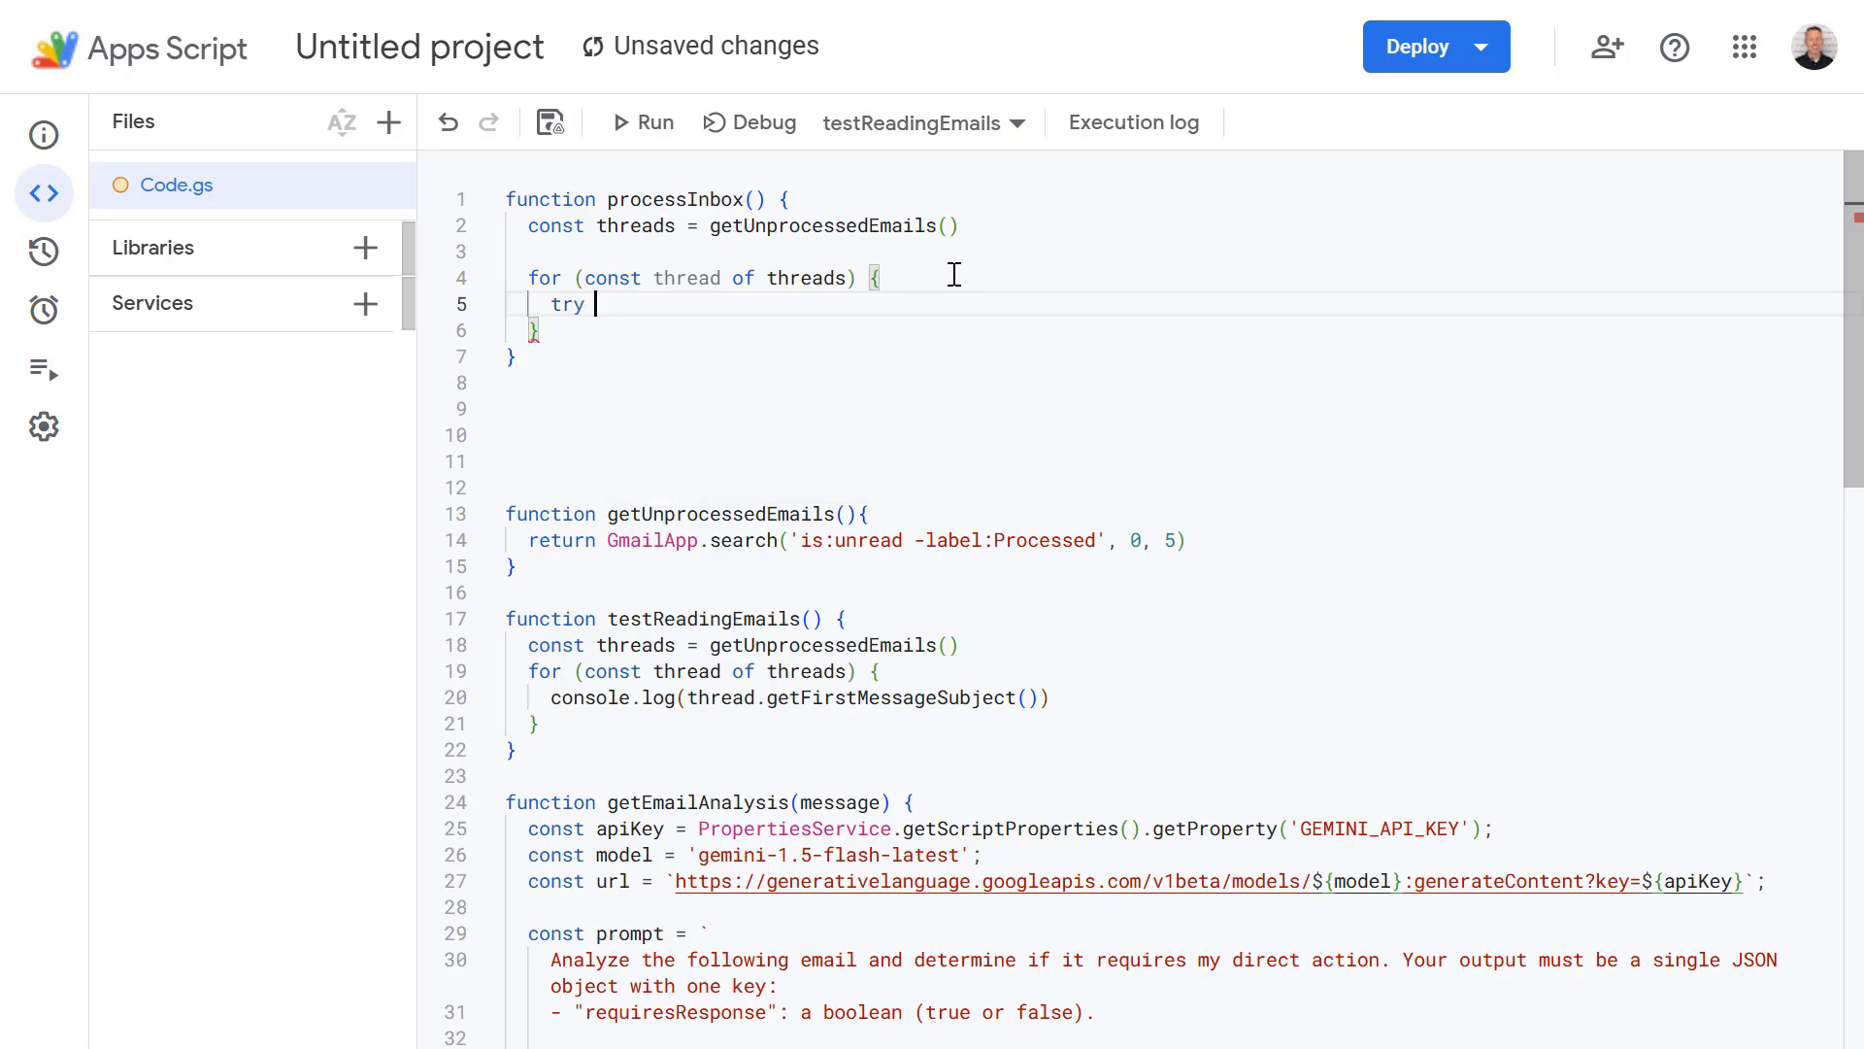
type("{")
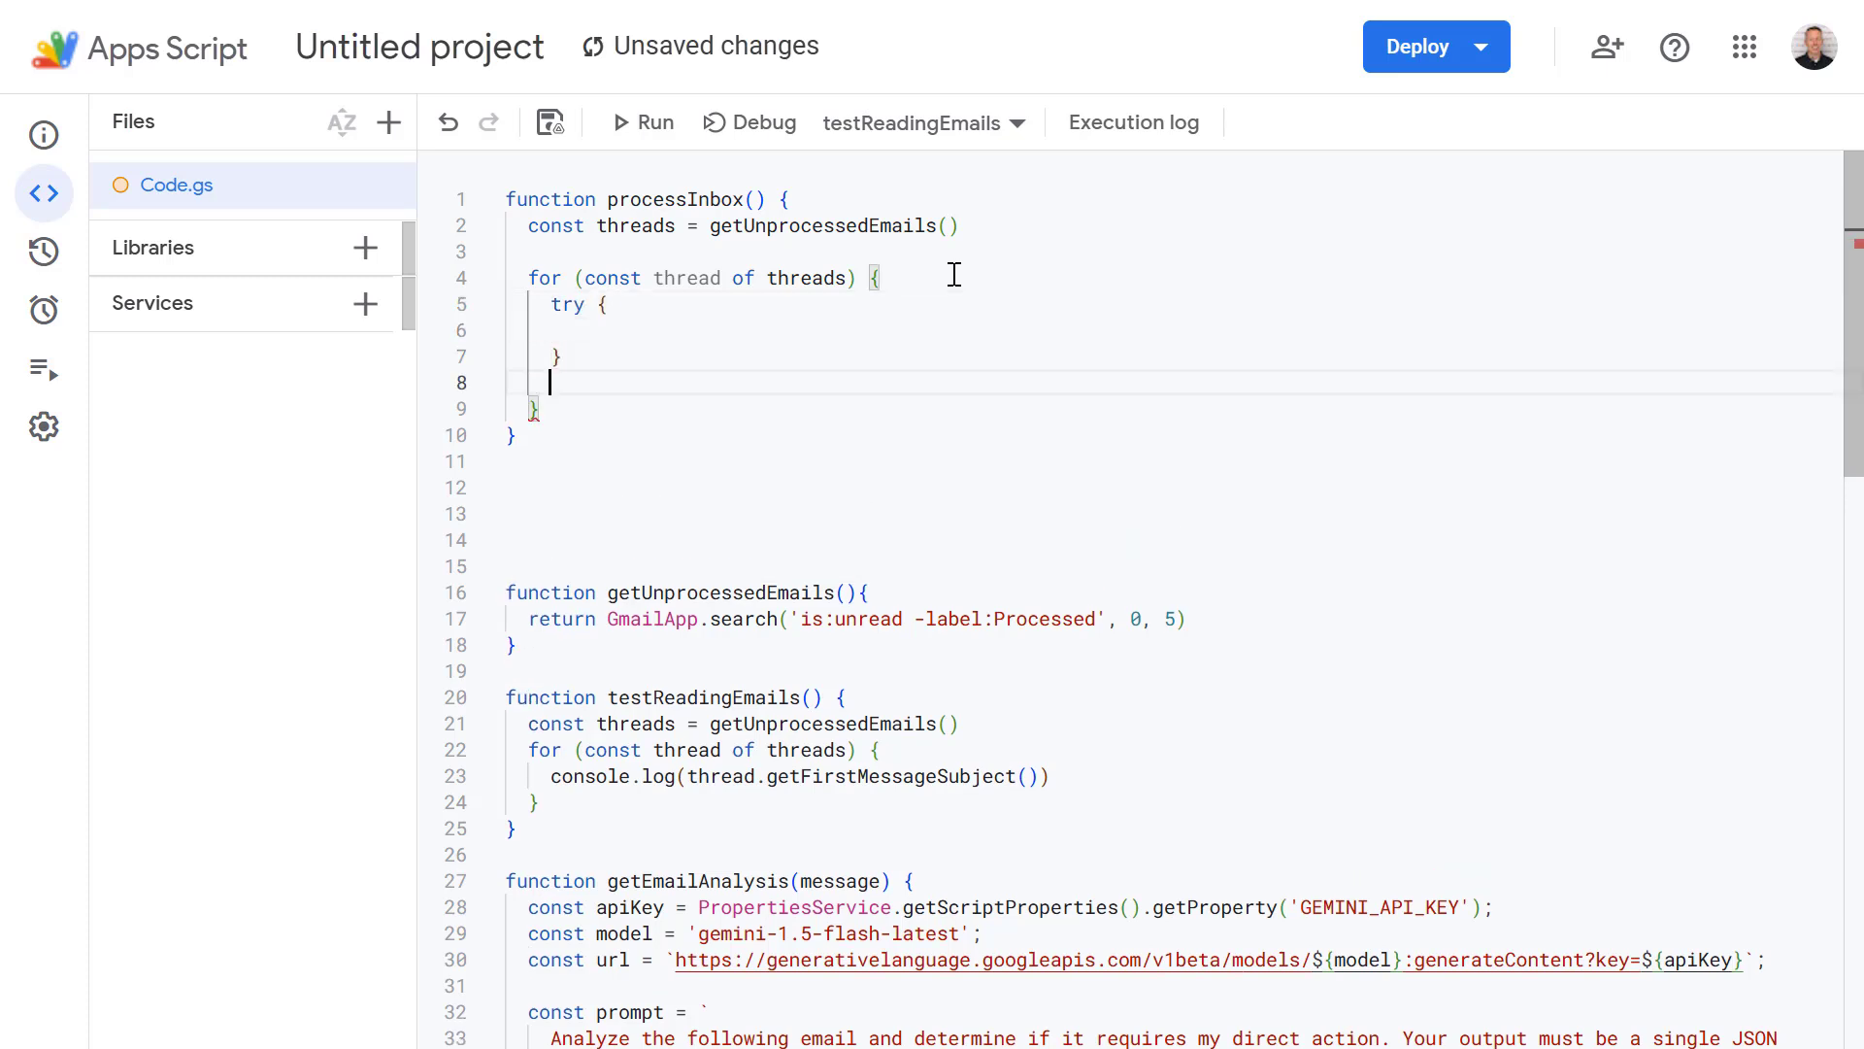
type("catch()")
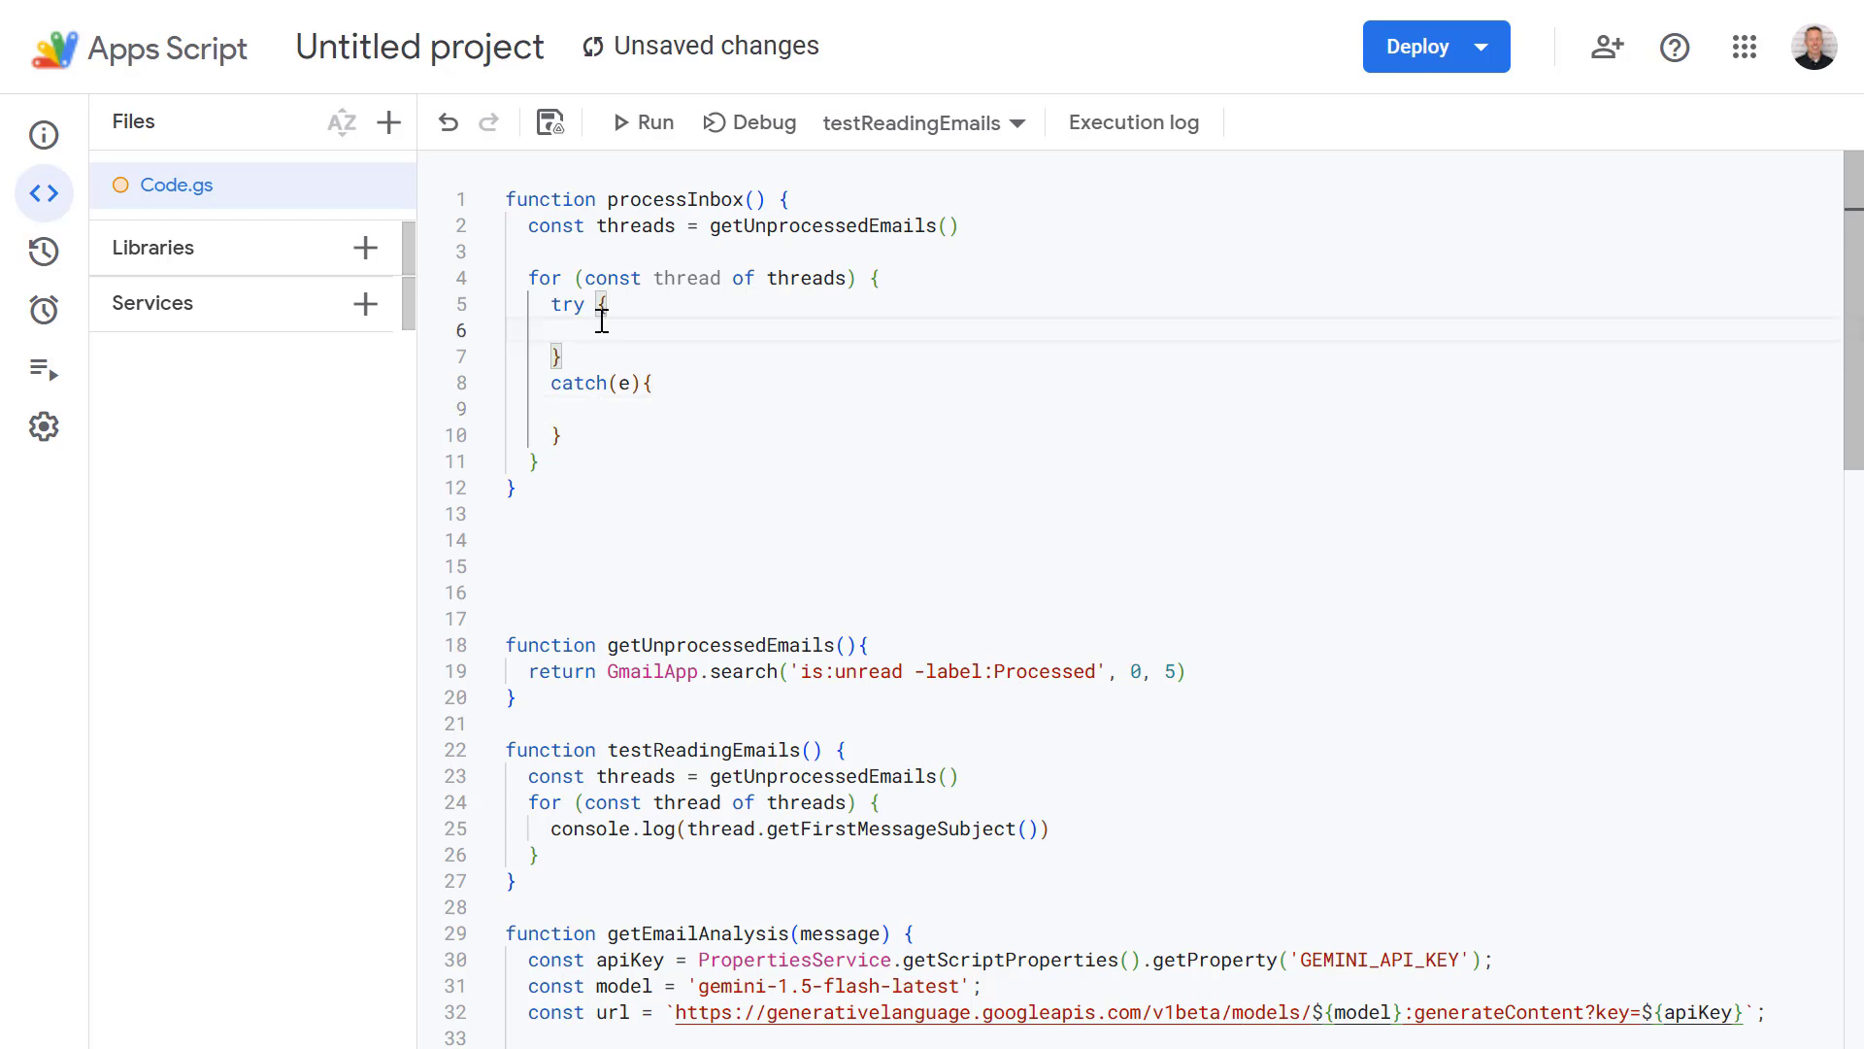
- Take the thread's first message and set analysis = getEmailAnalysis(message)
type("const me")
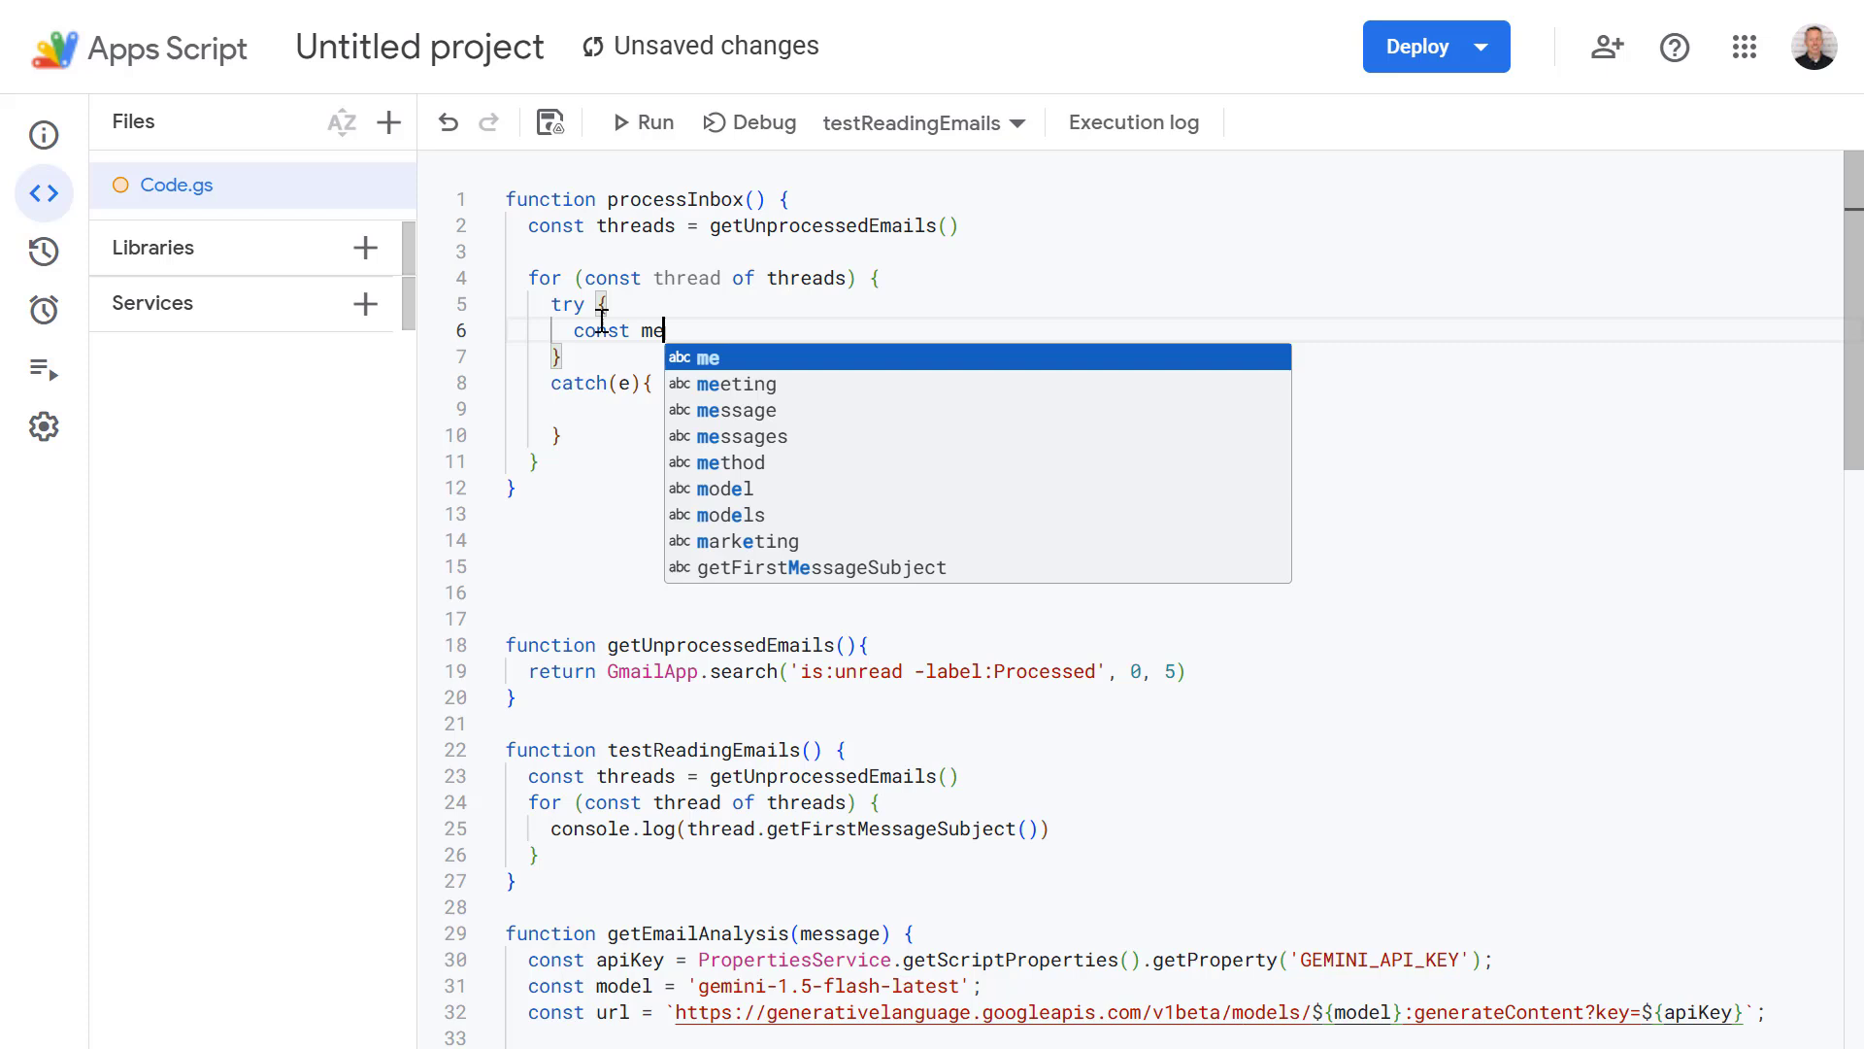
type("ssage =")
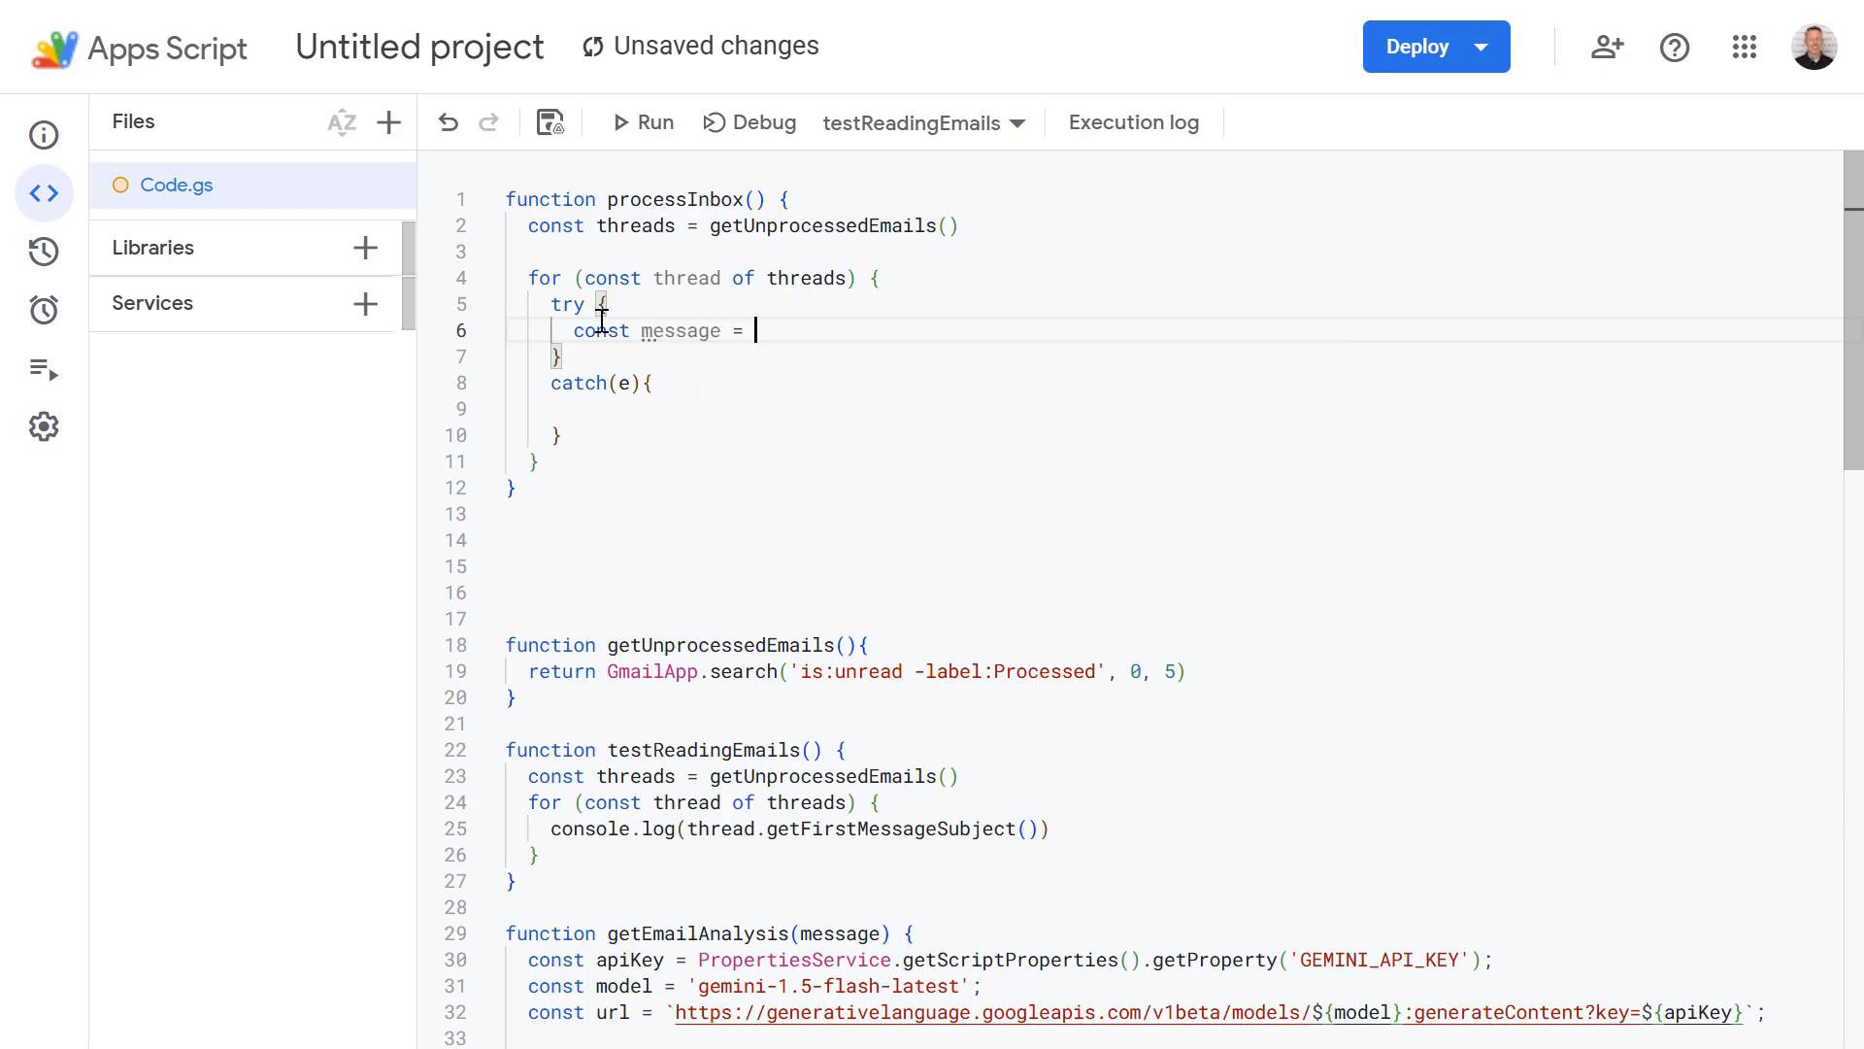
type("thread")
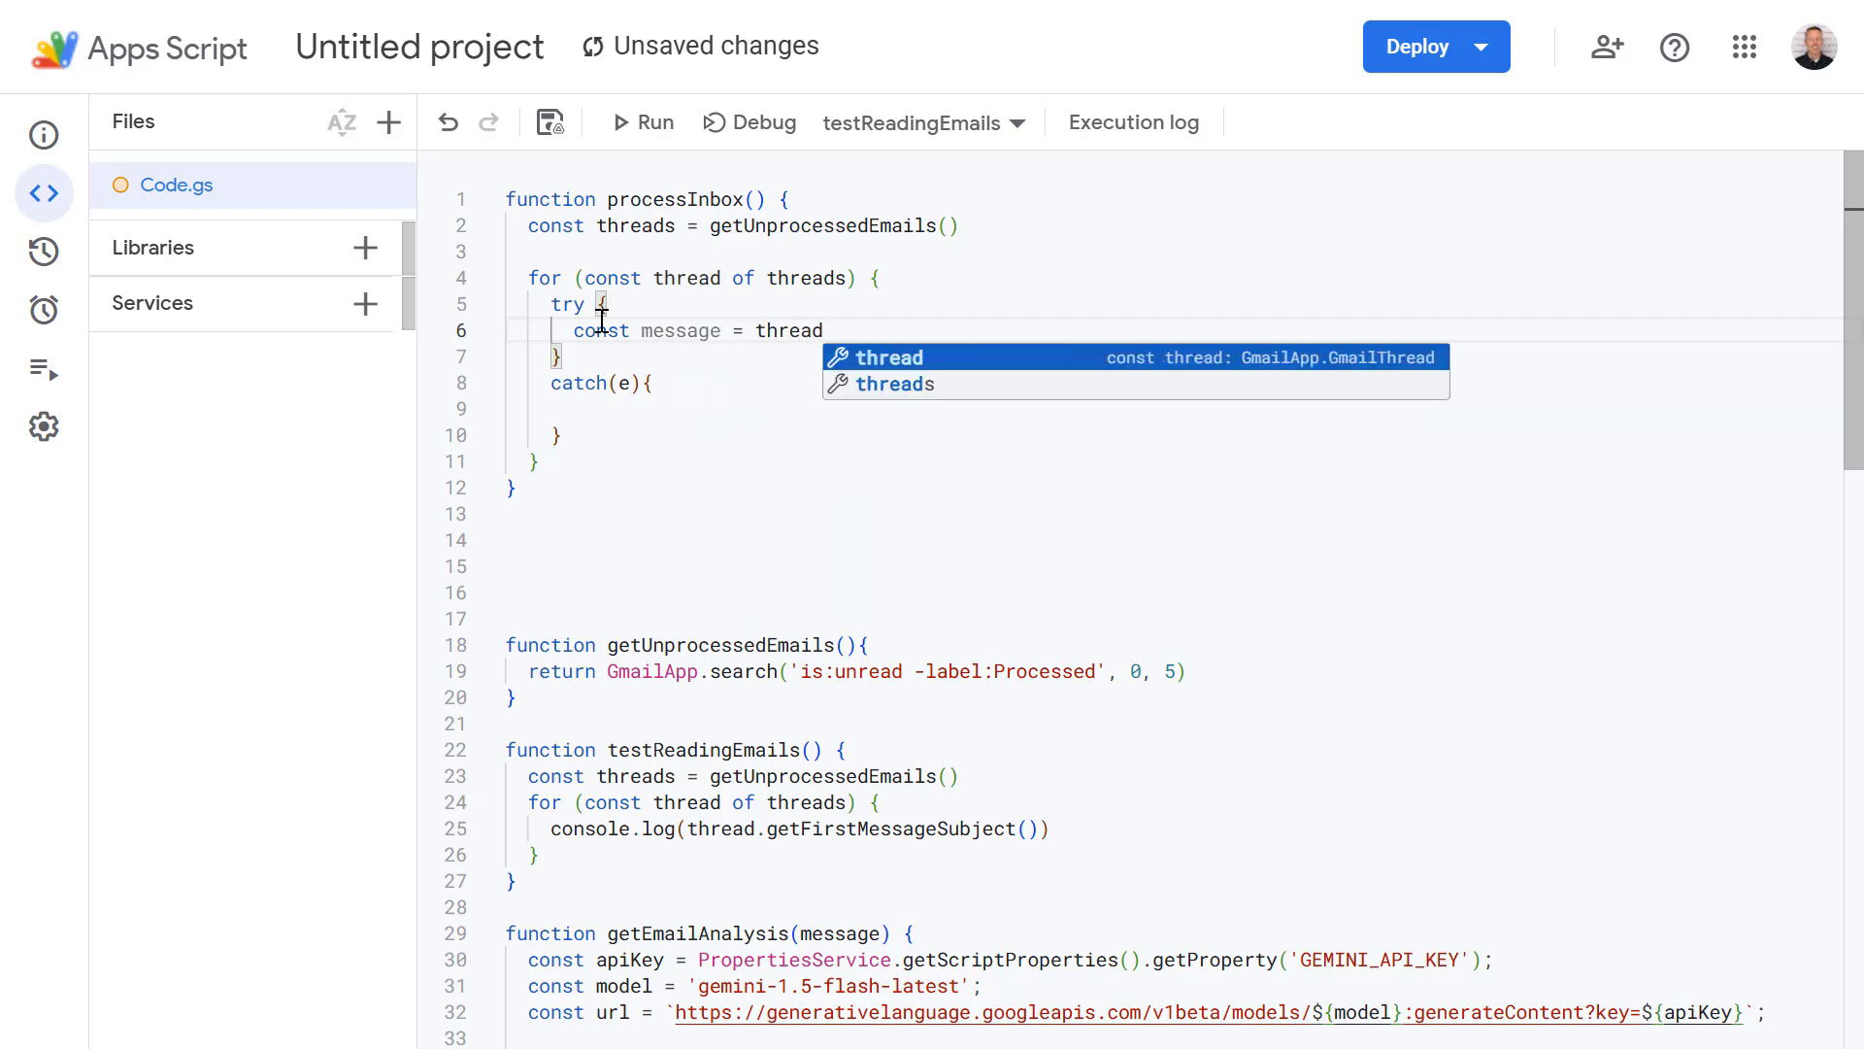
type(".get")
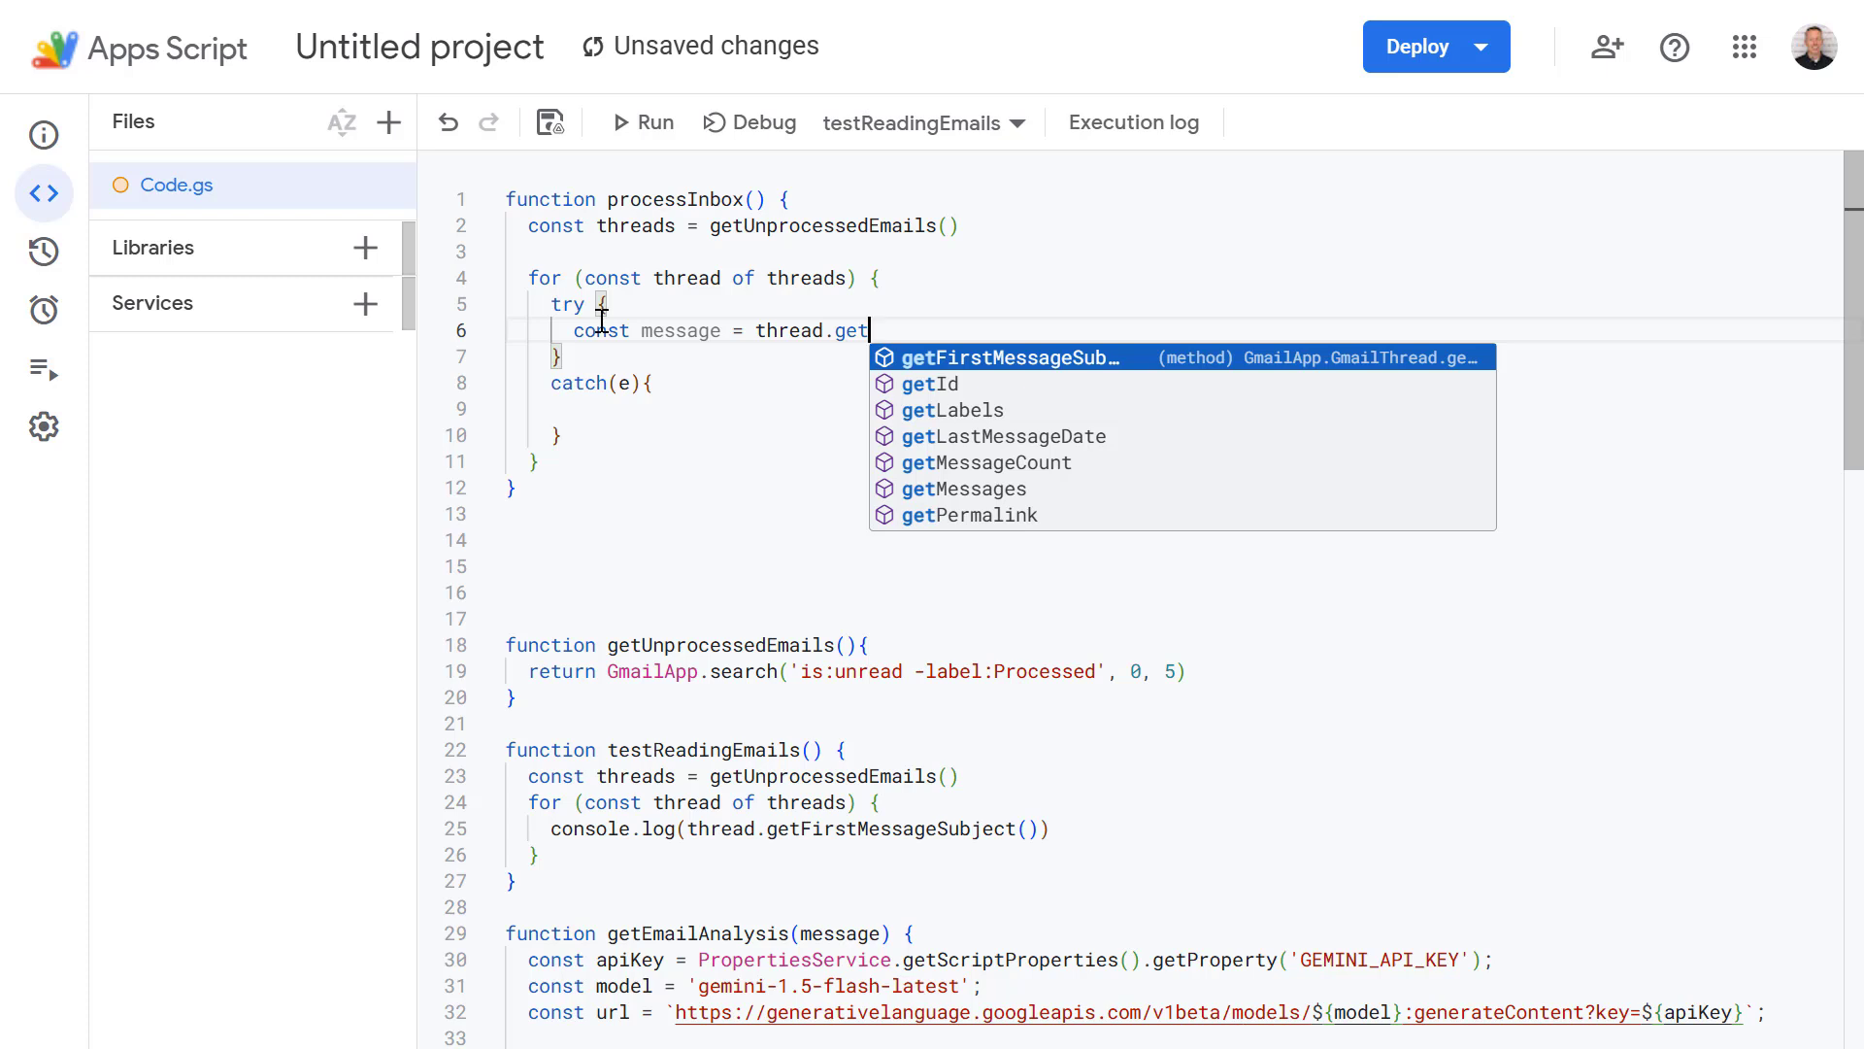
type("Messages()[0")
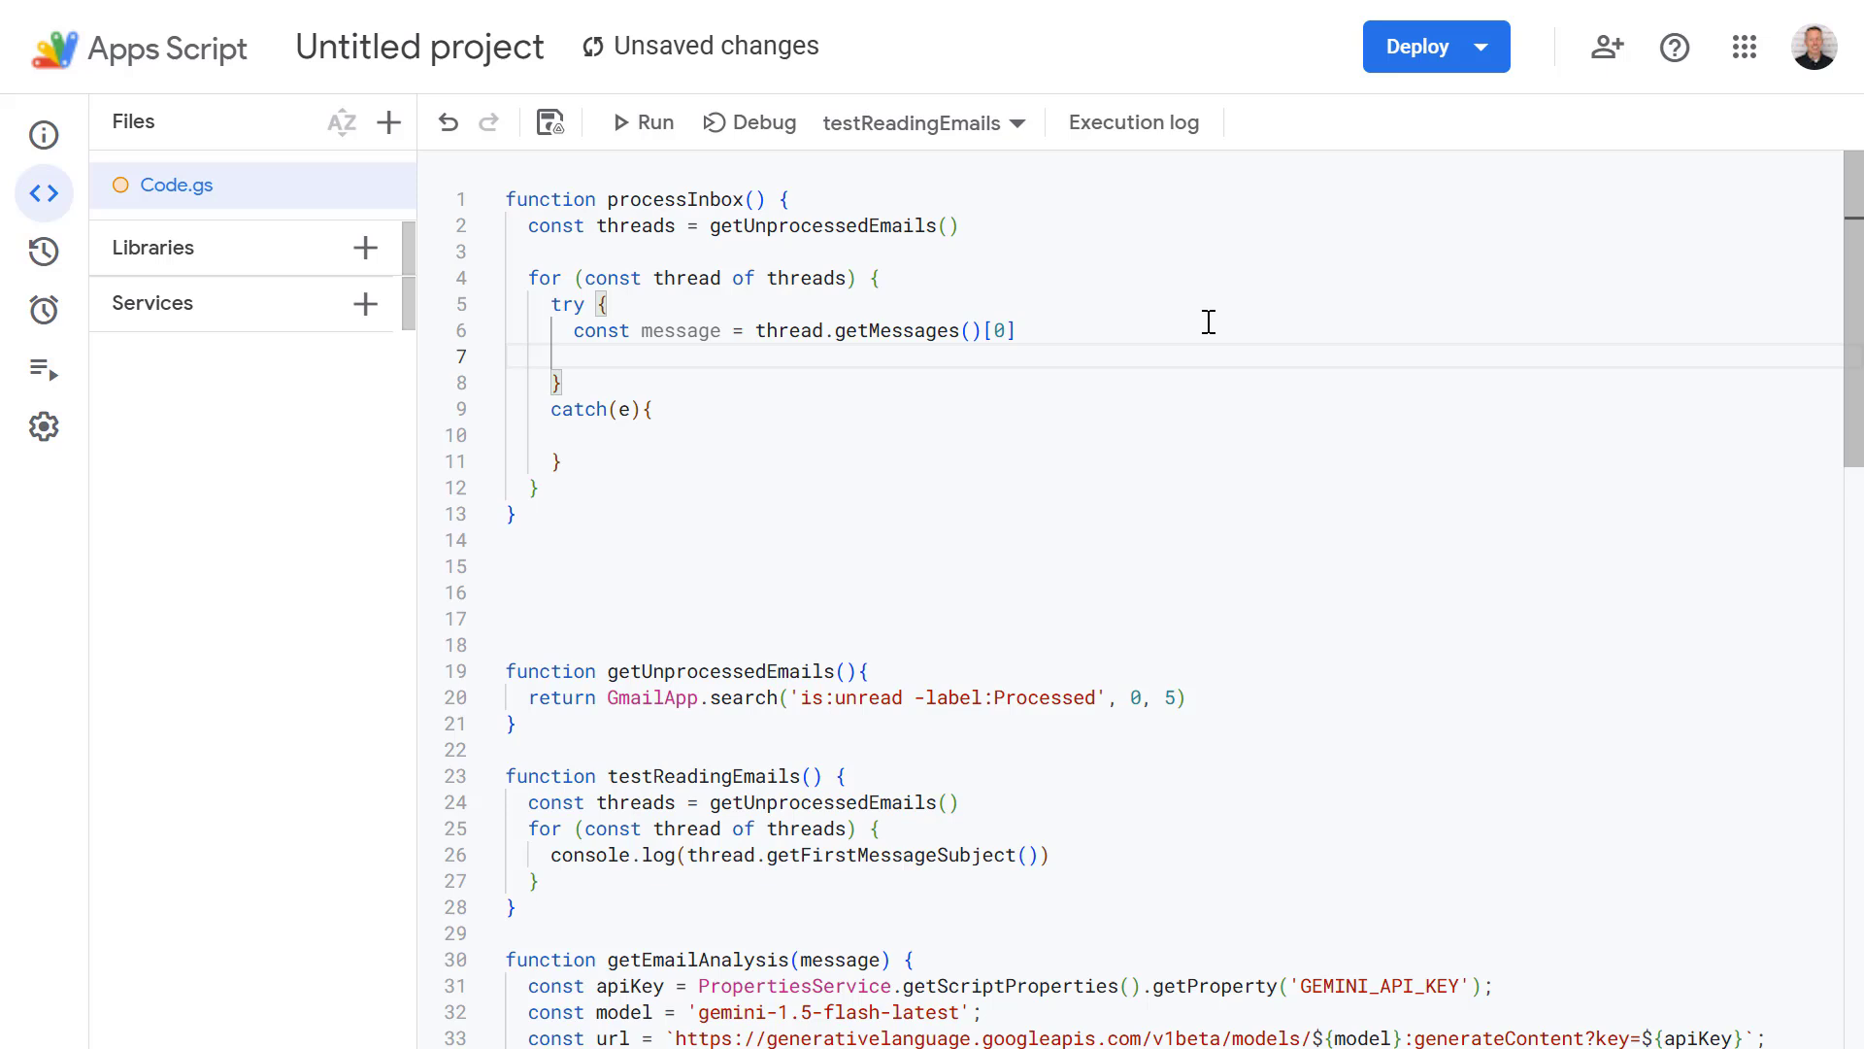
type("const")
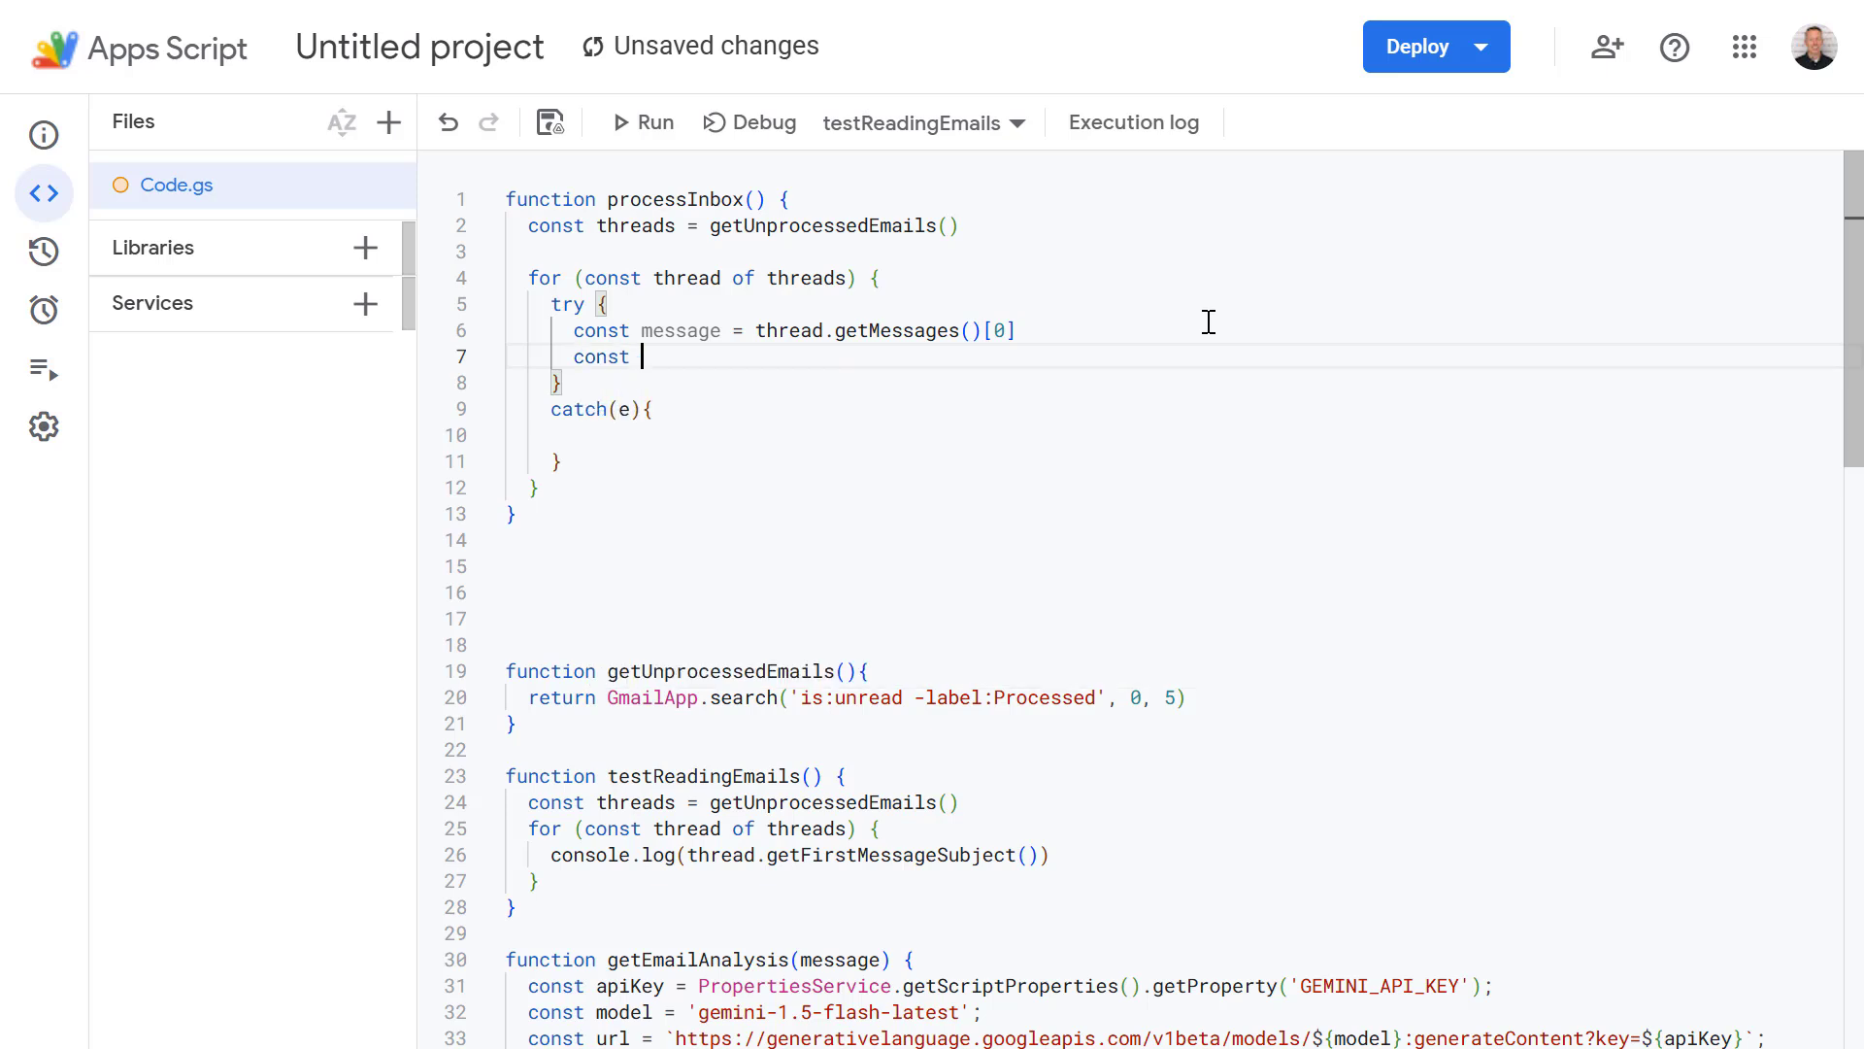
type("analysis =")
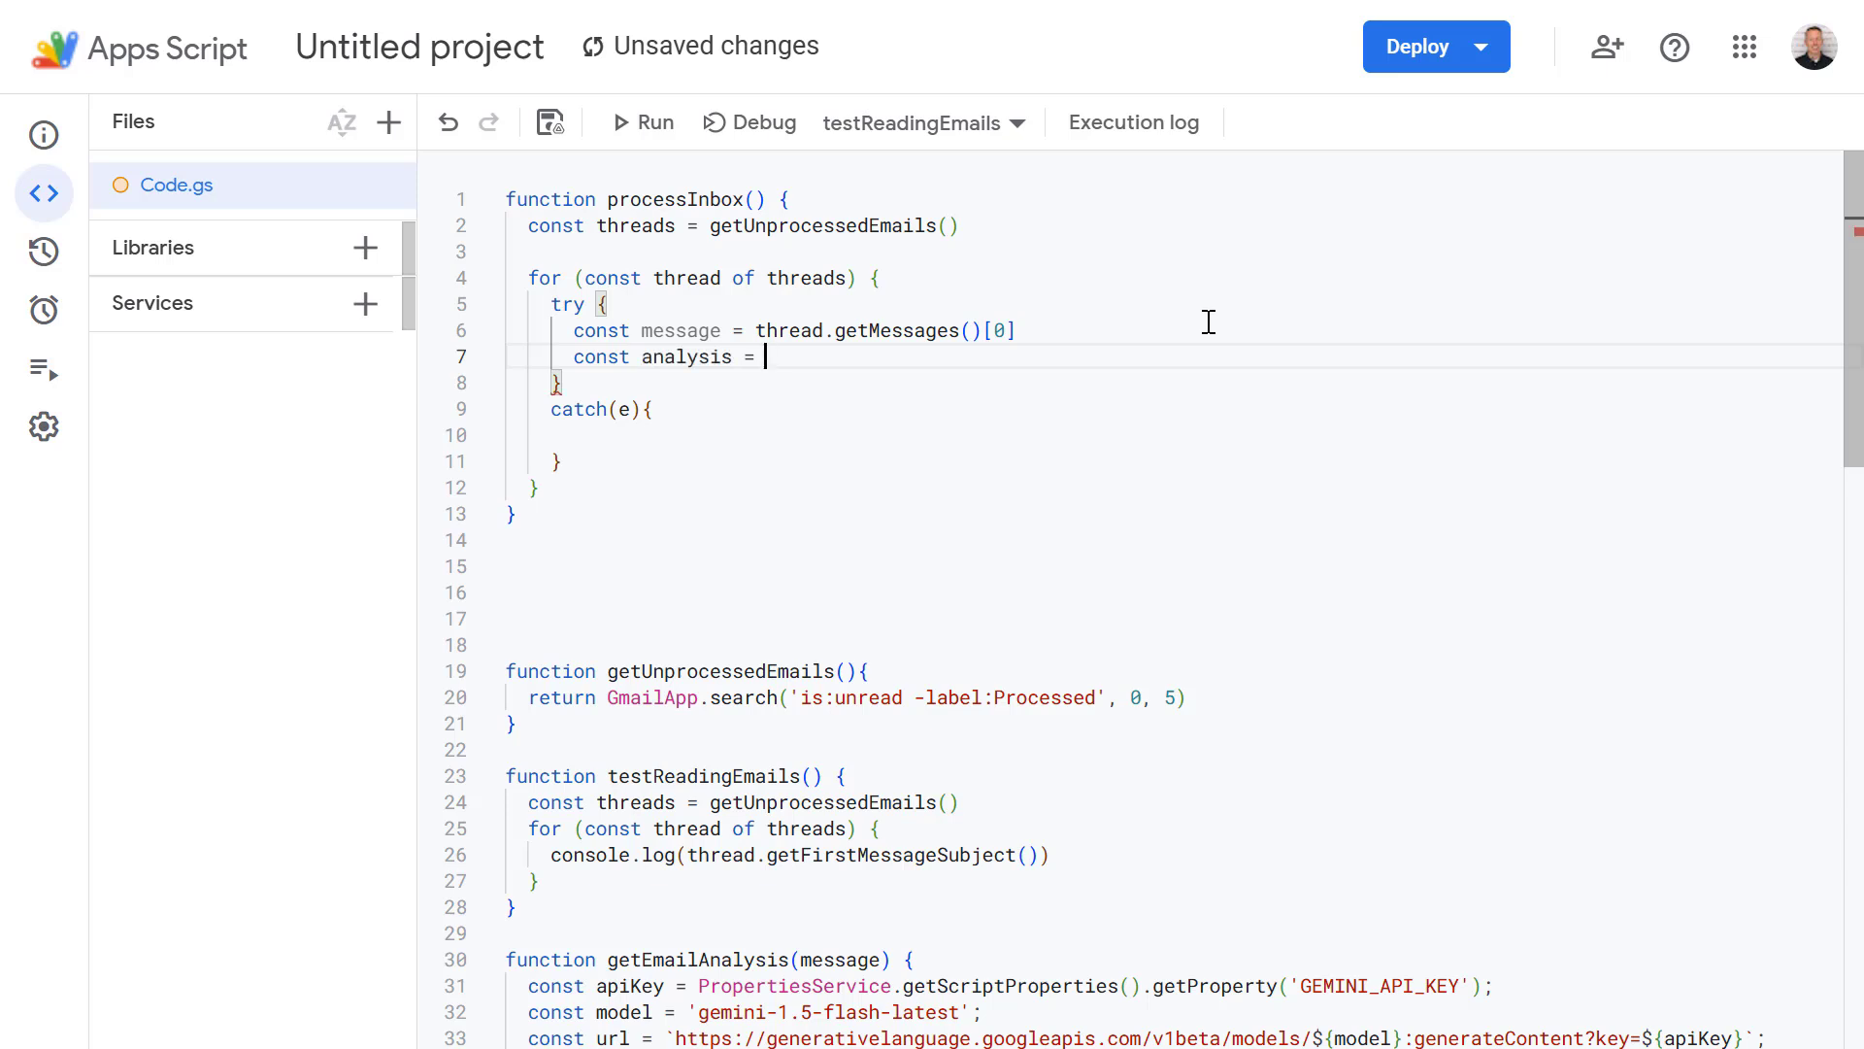
mouse_move(1006, 590)
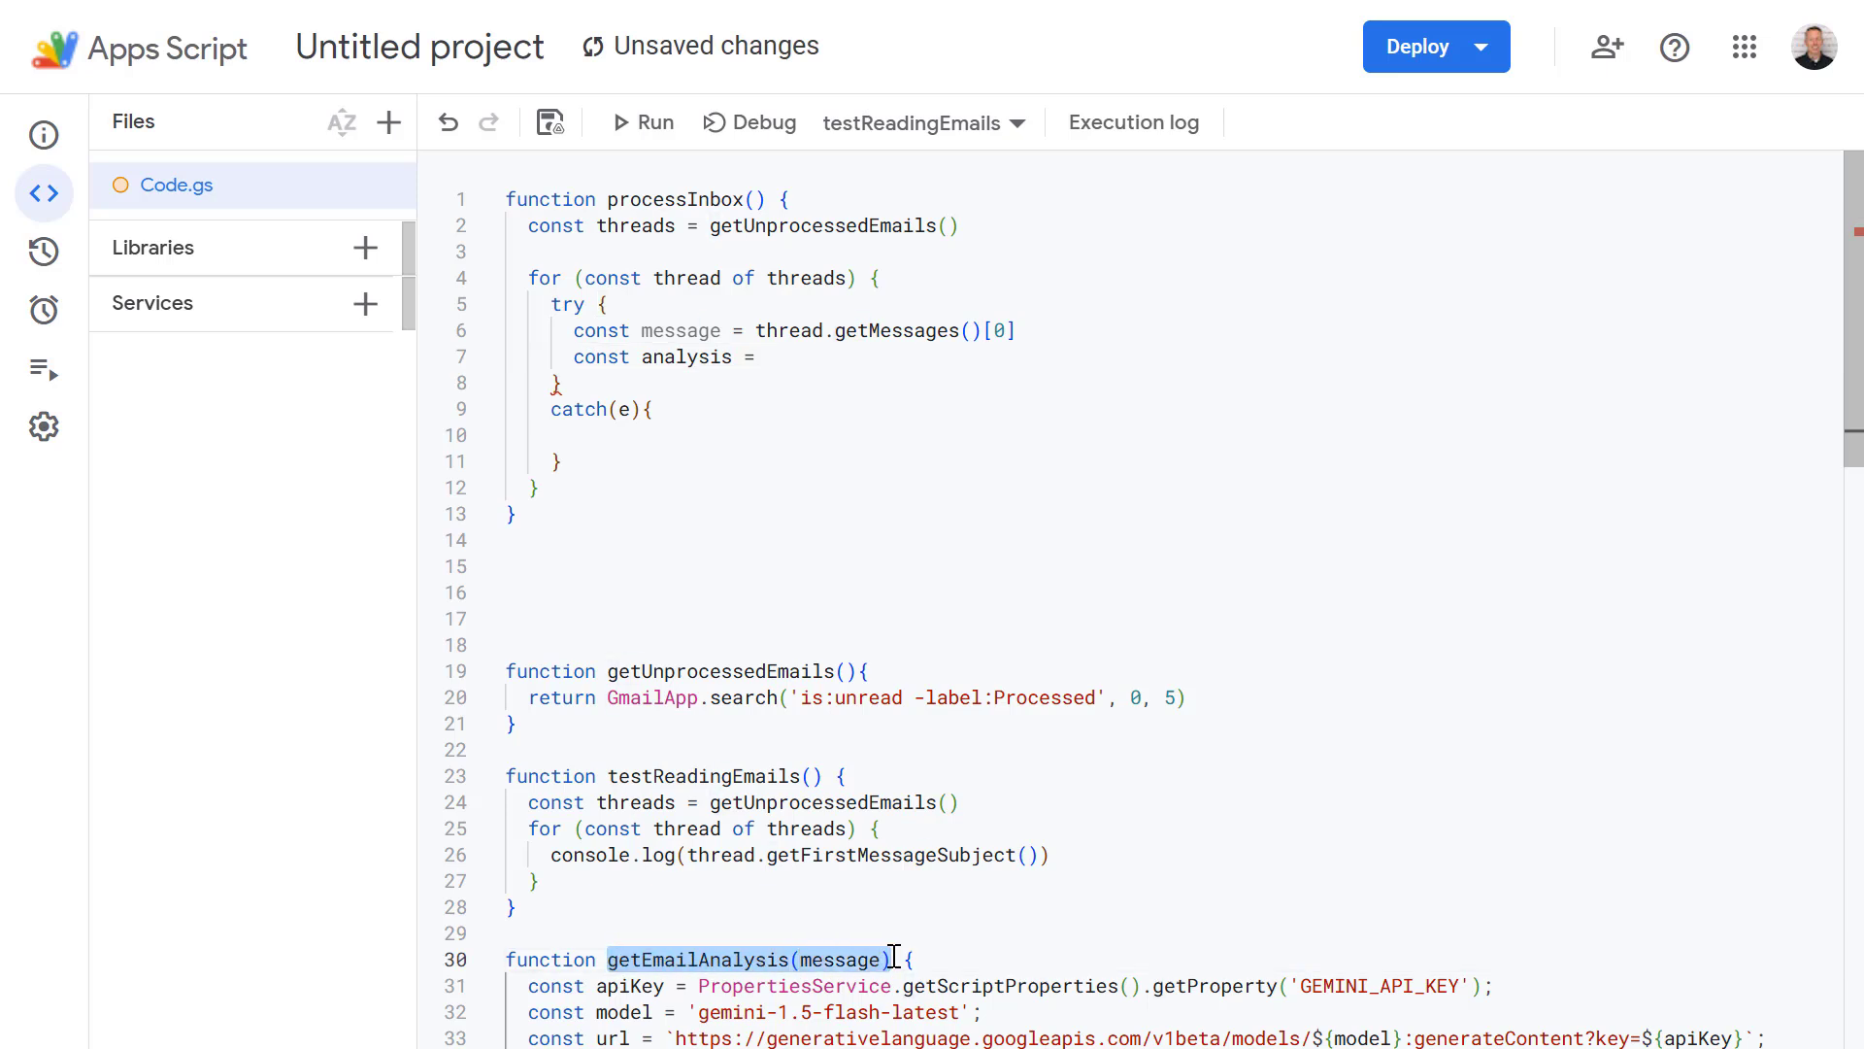
type("getEmailAnalysis(message)")
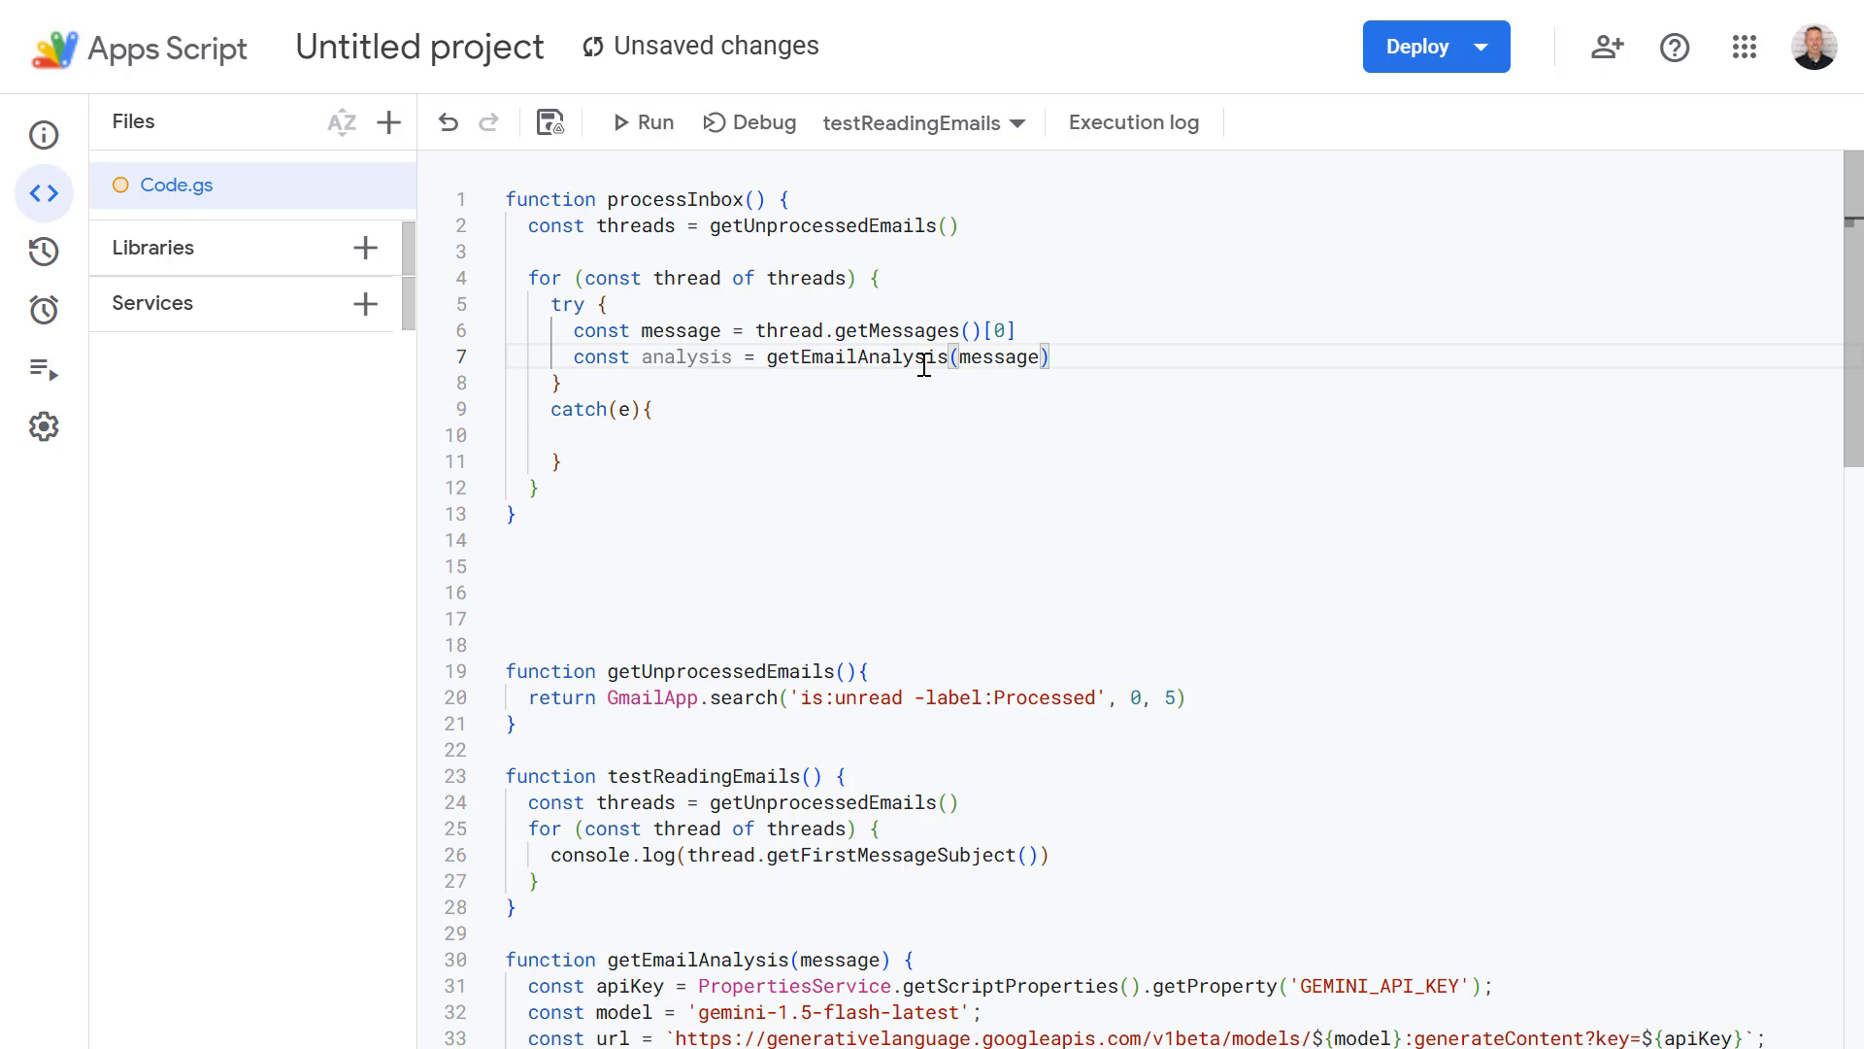
mouse_move(1189, 349)
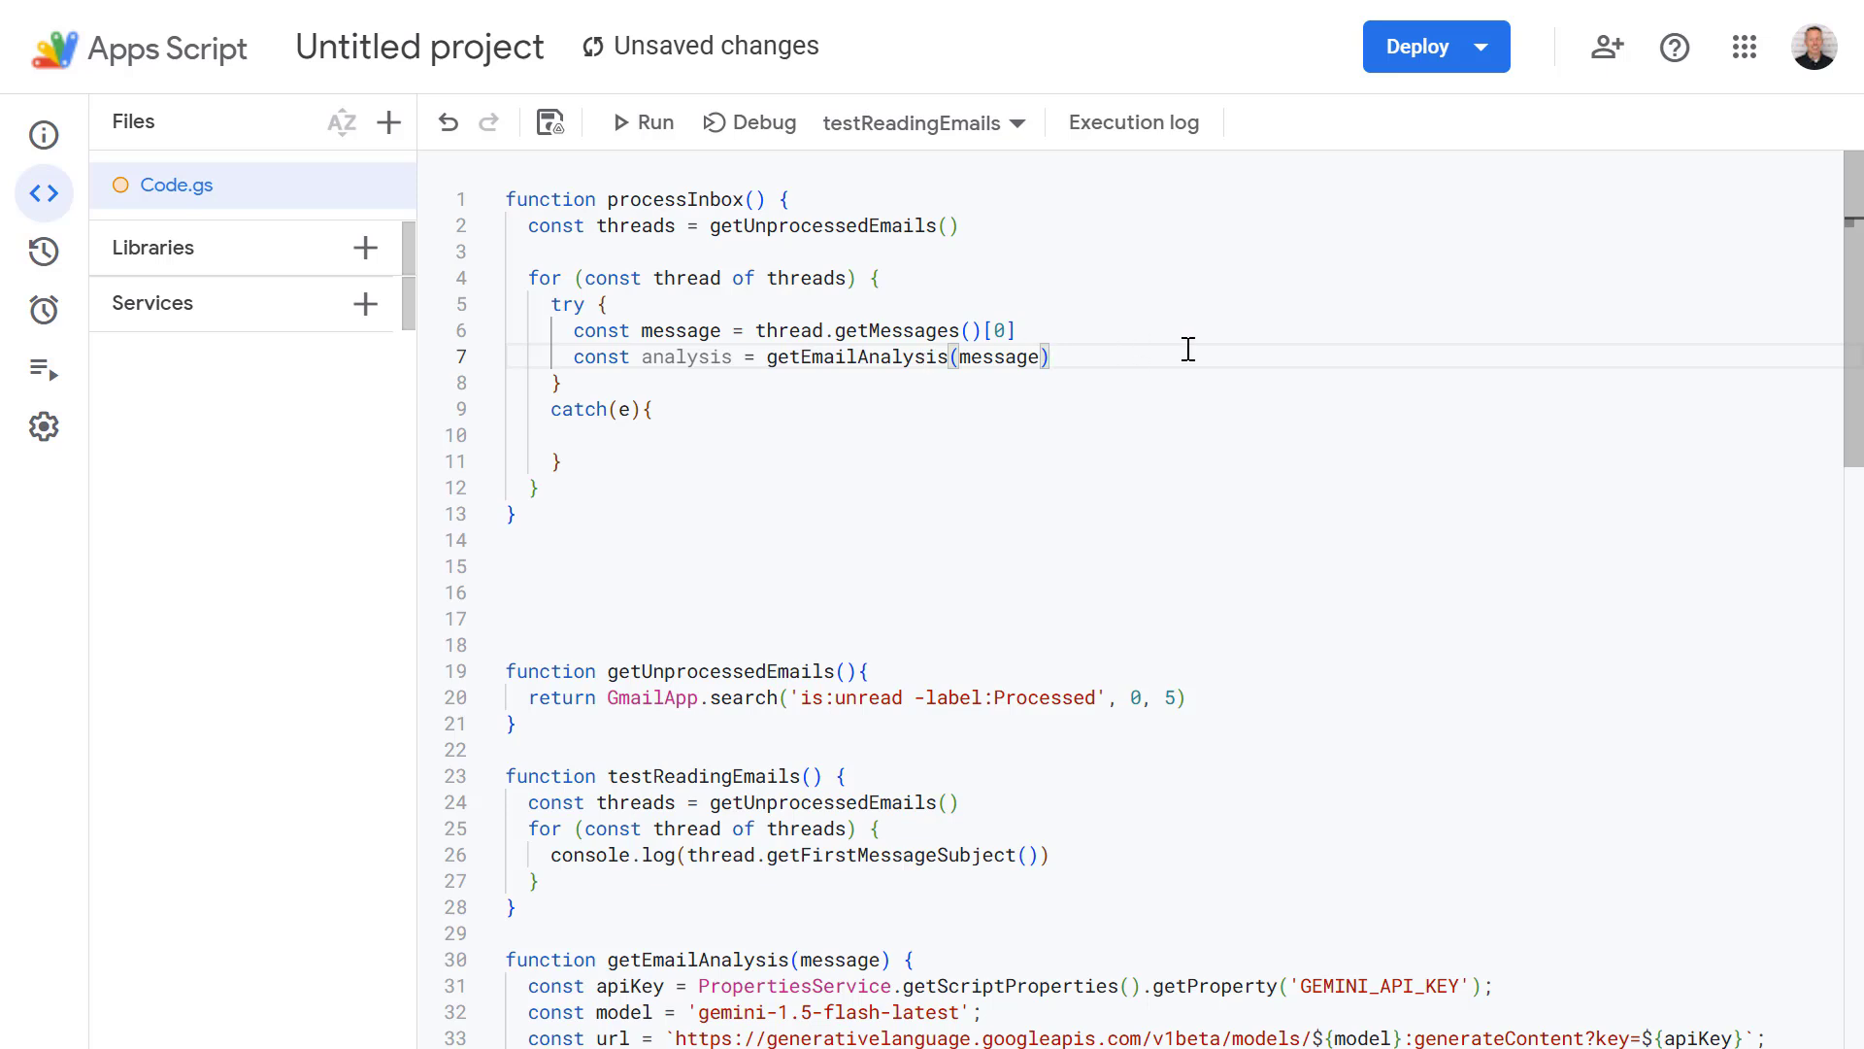
- If an analysis exists, call applyGmailLabels(thread, analysis)
type("if (anba")
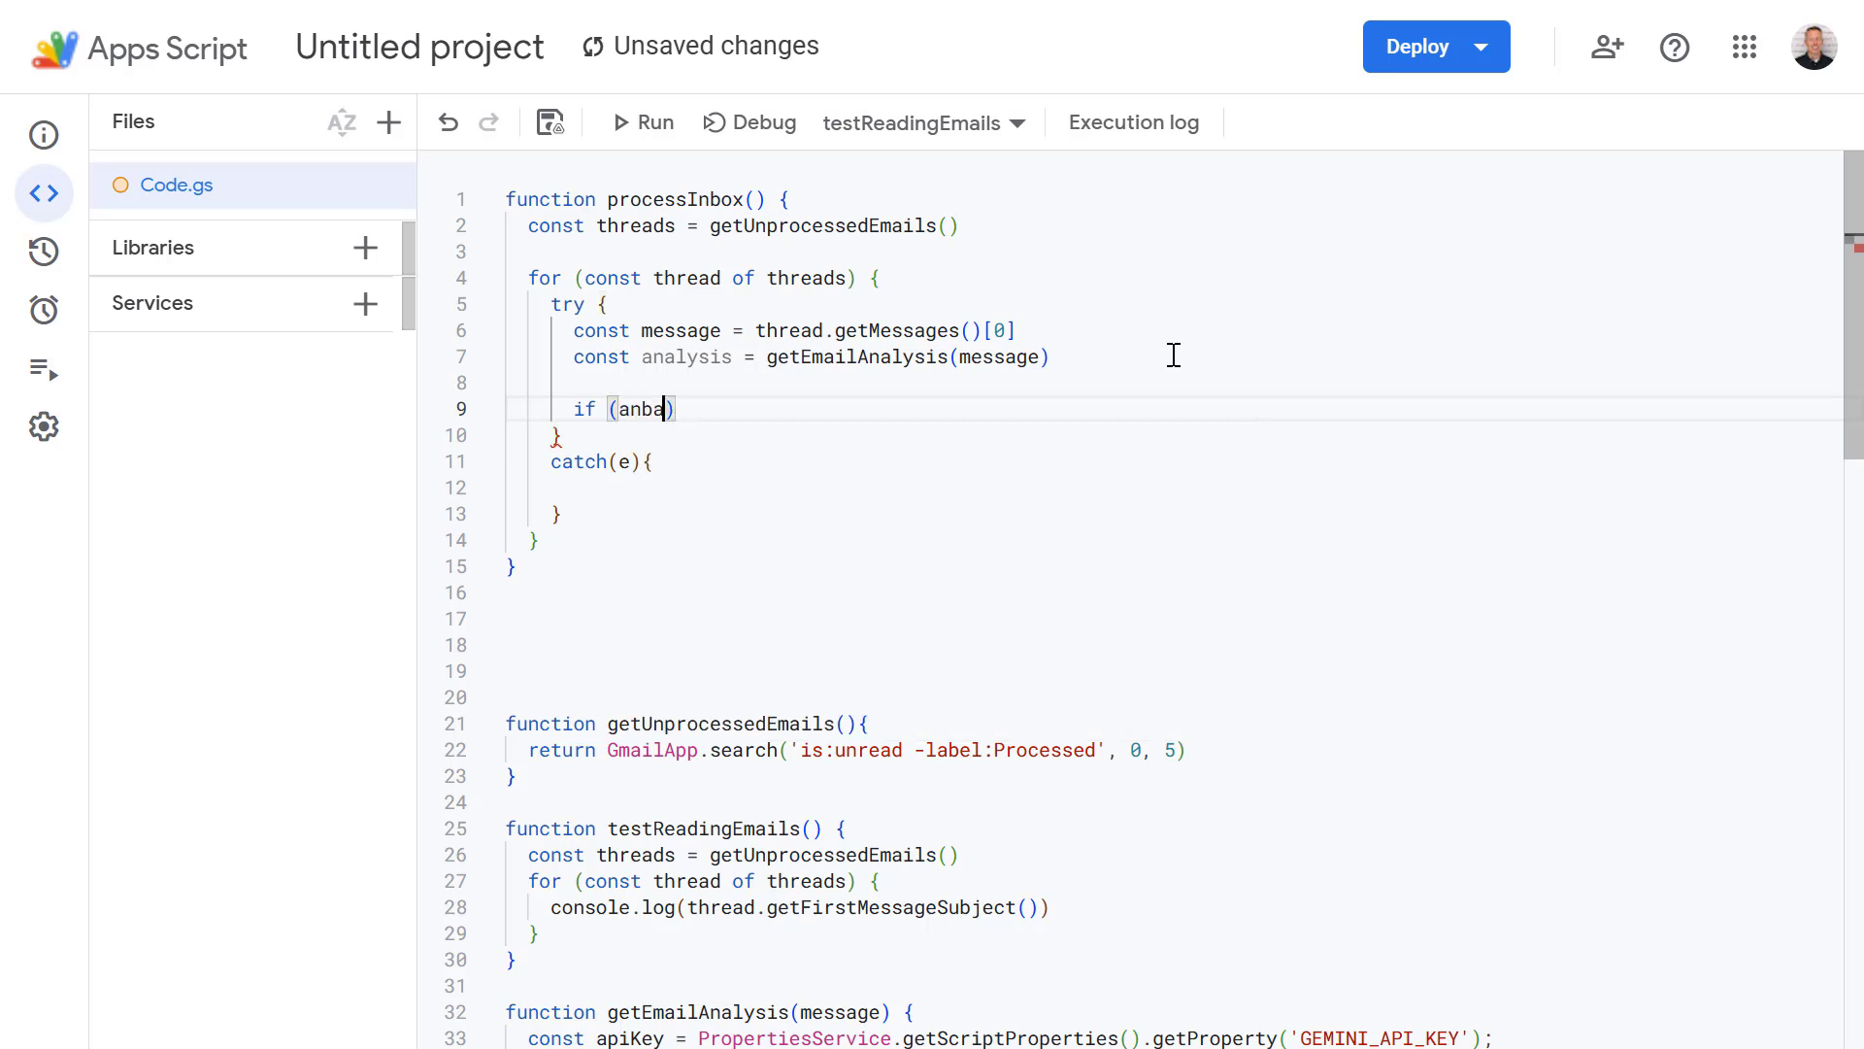
type("analysis")
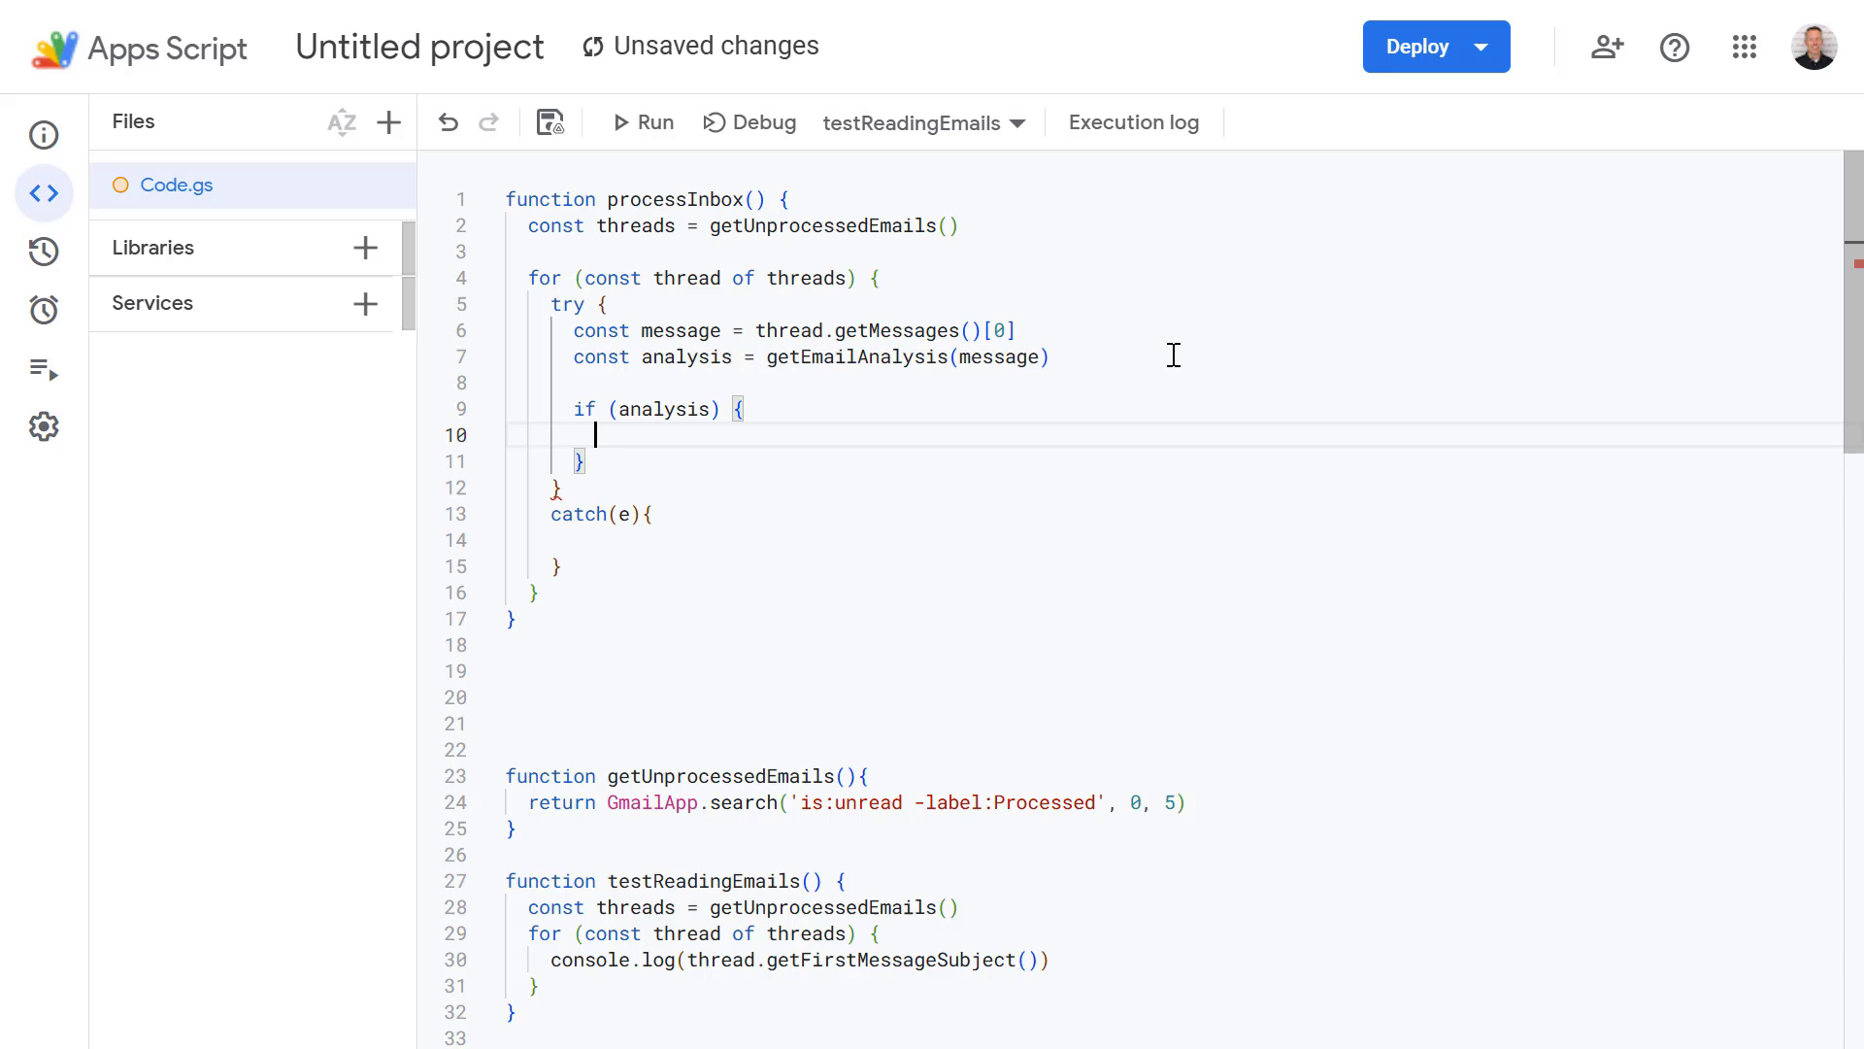
type("appl")
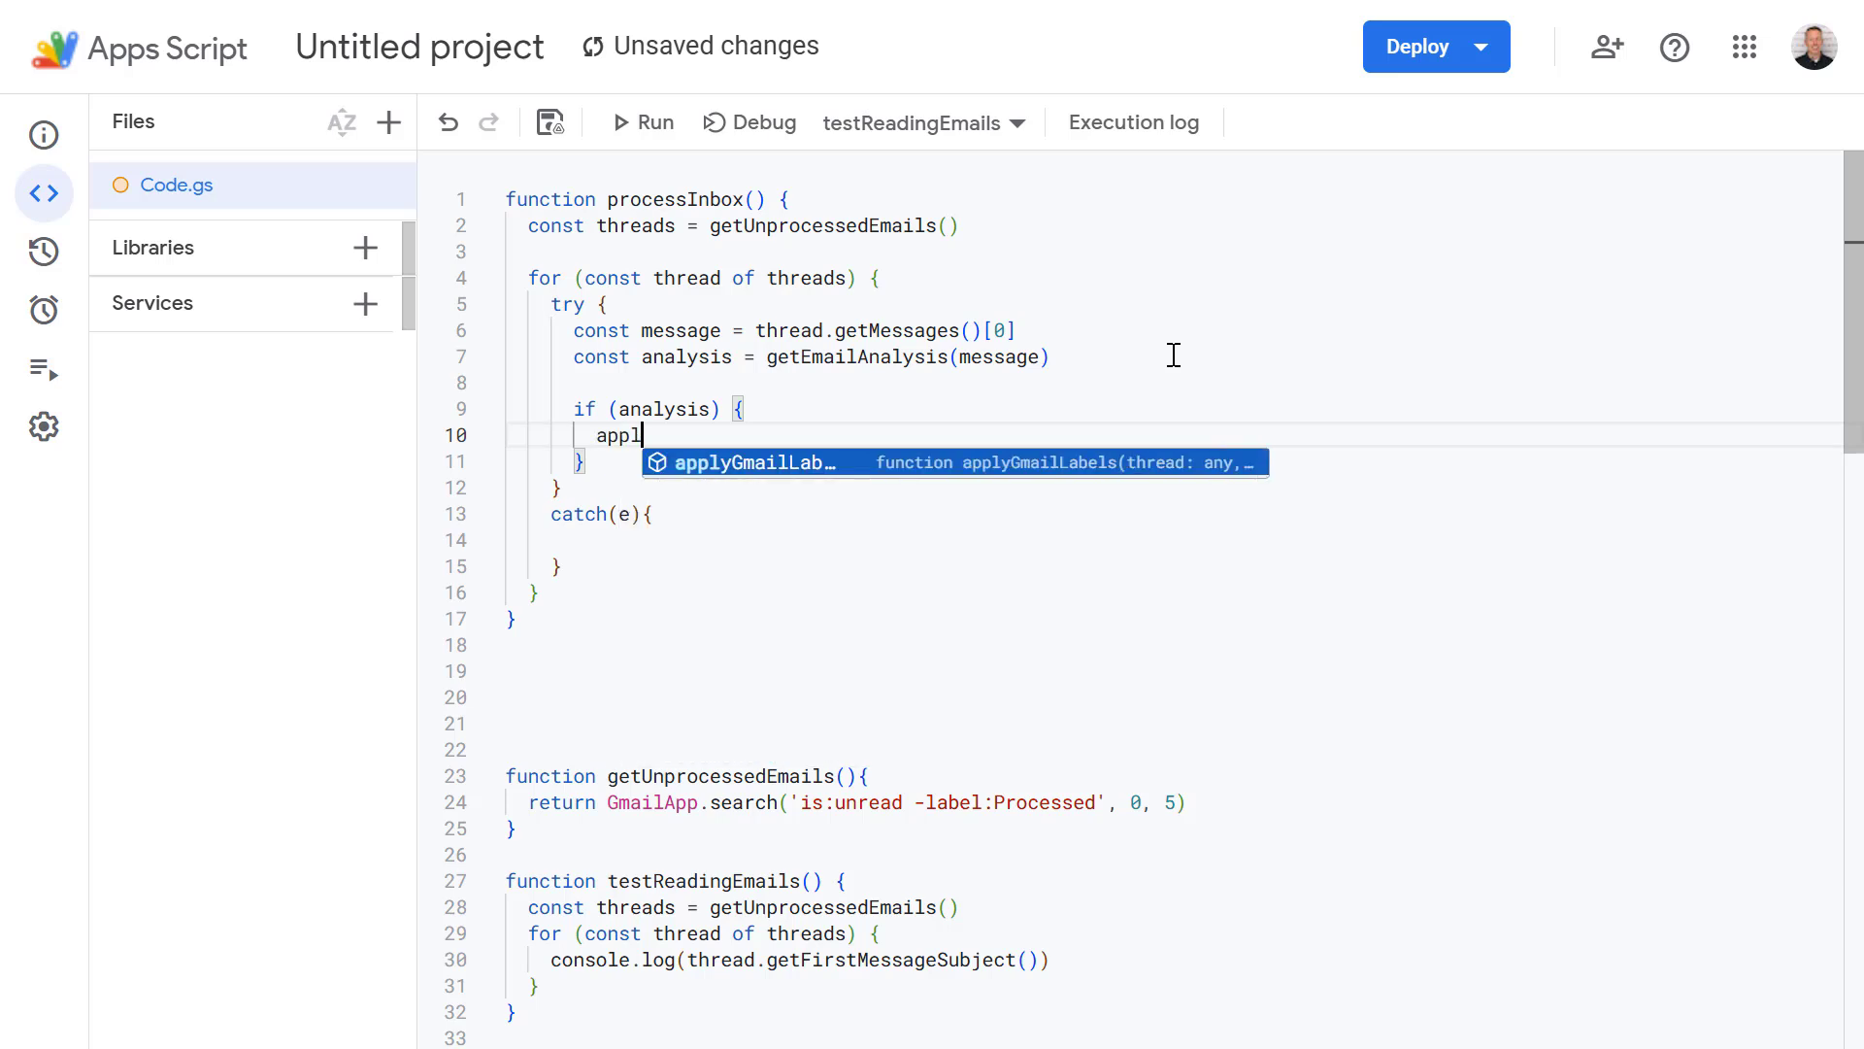
key("Tab")
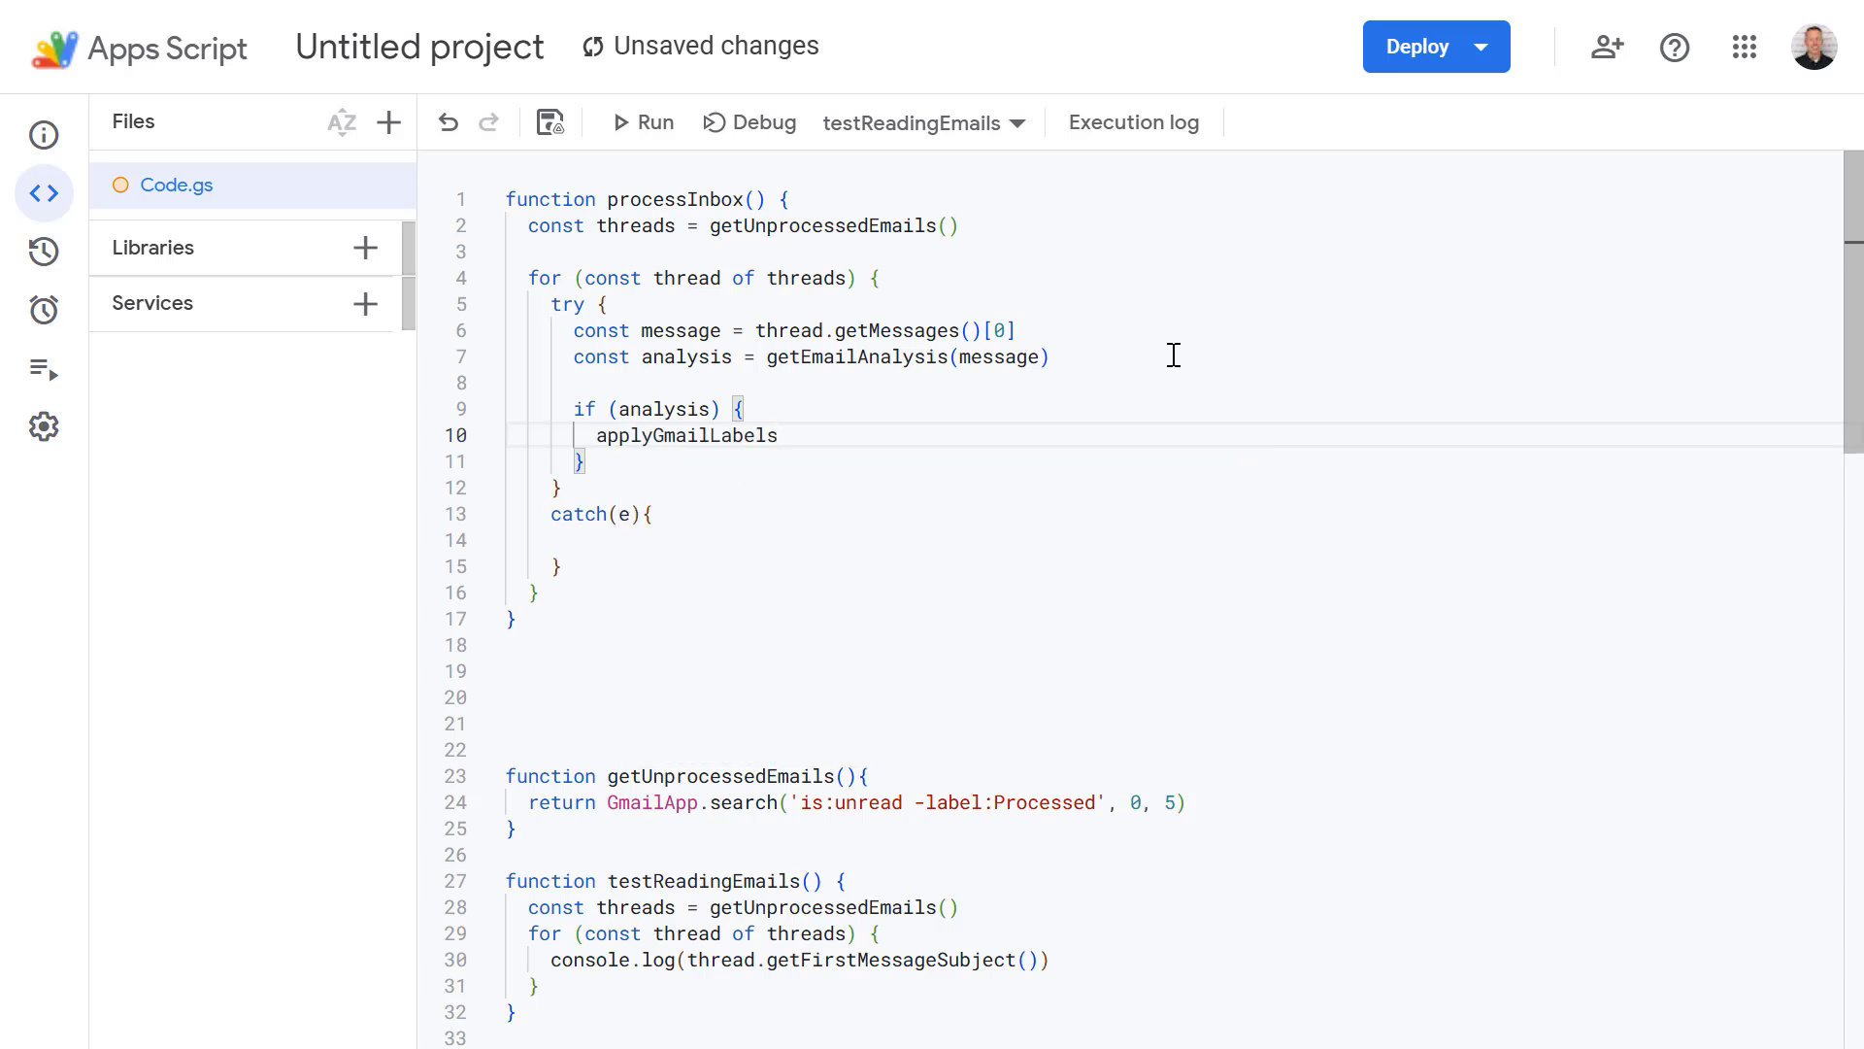
type("(t")
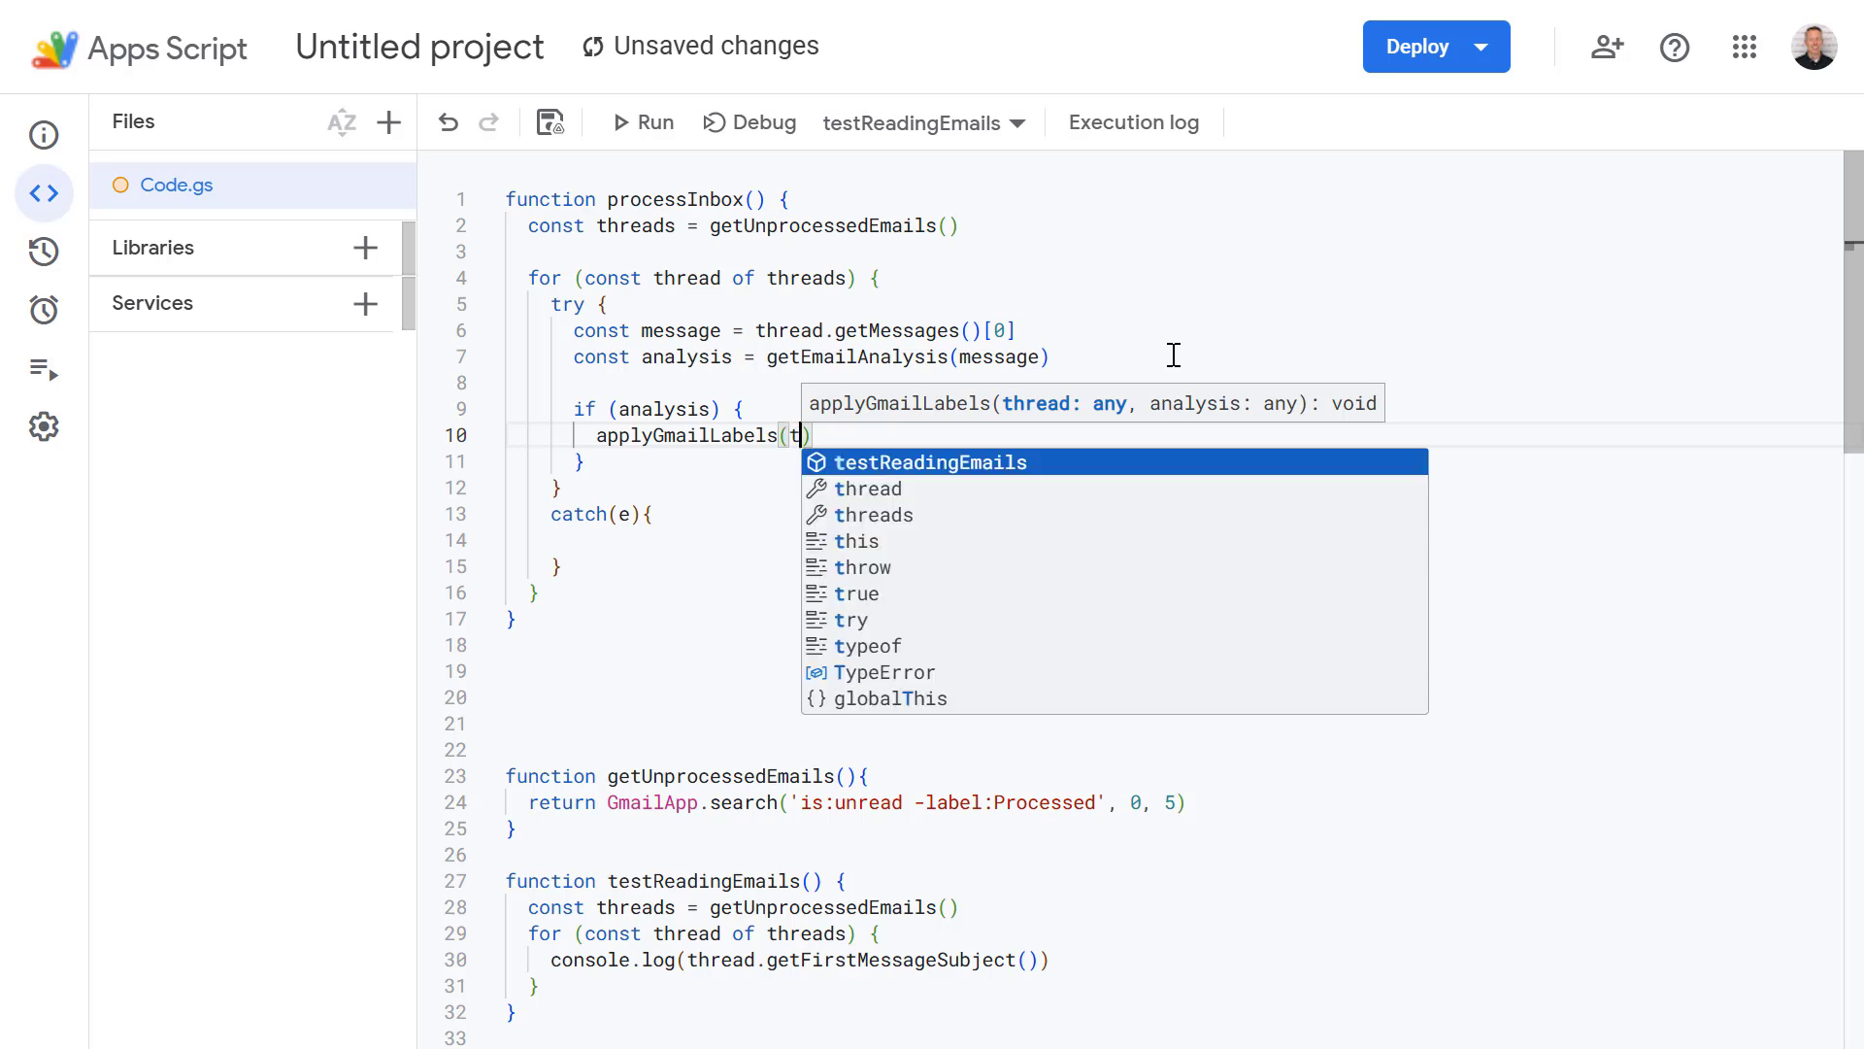
type("hread, ana")
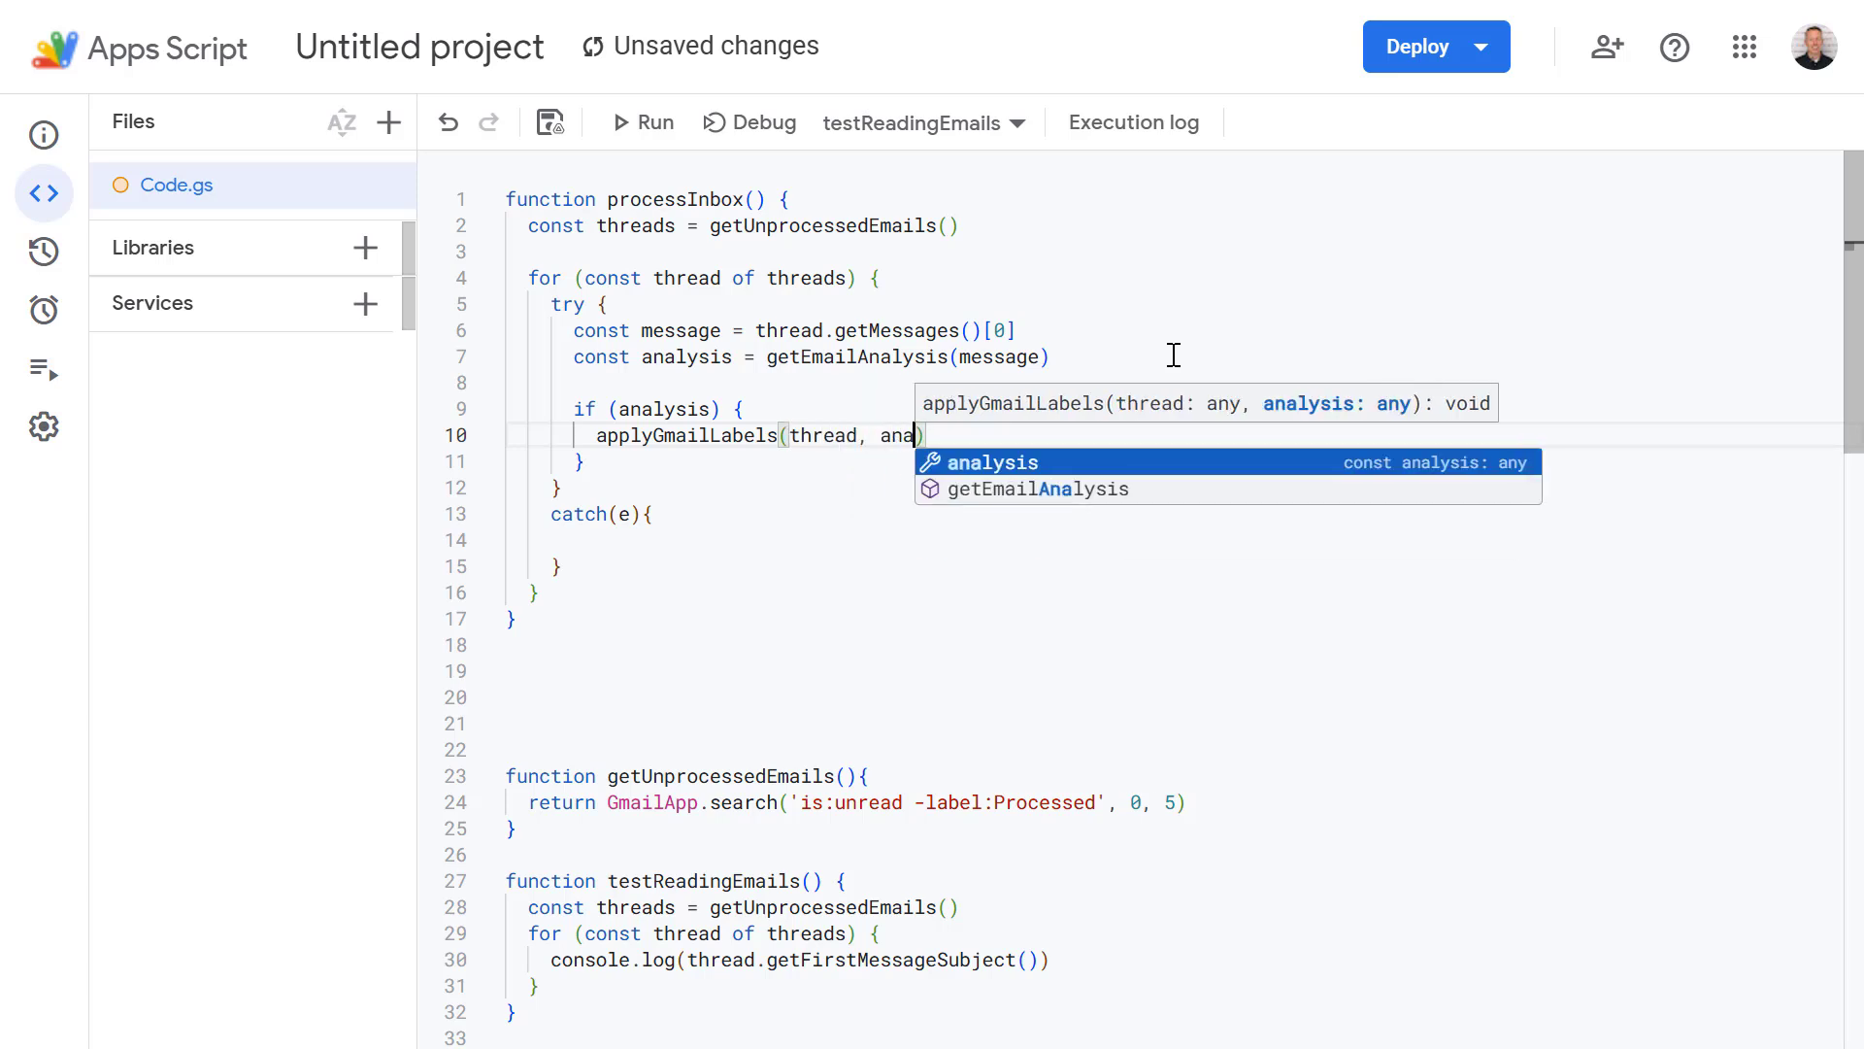
- In catch, console.error the failed thread ID and error, then save the project
left_click(990, 462)
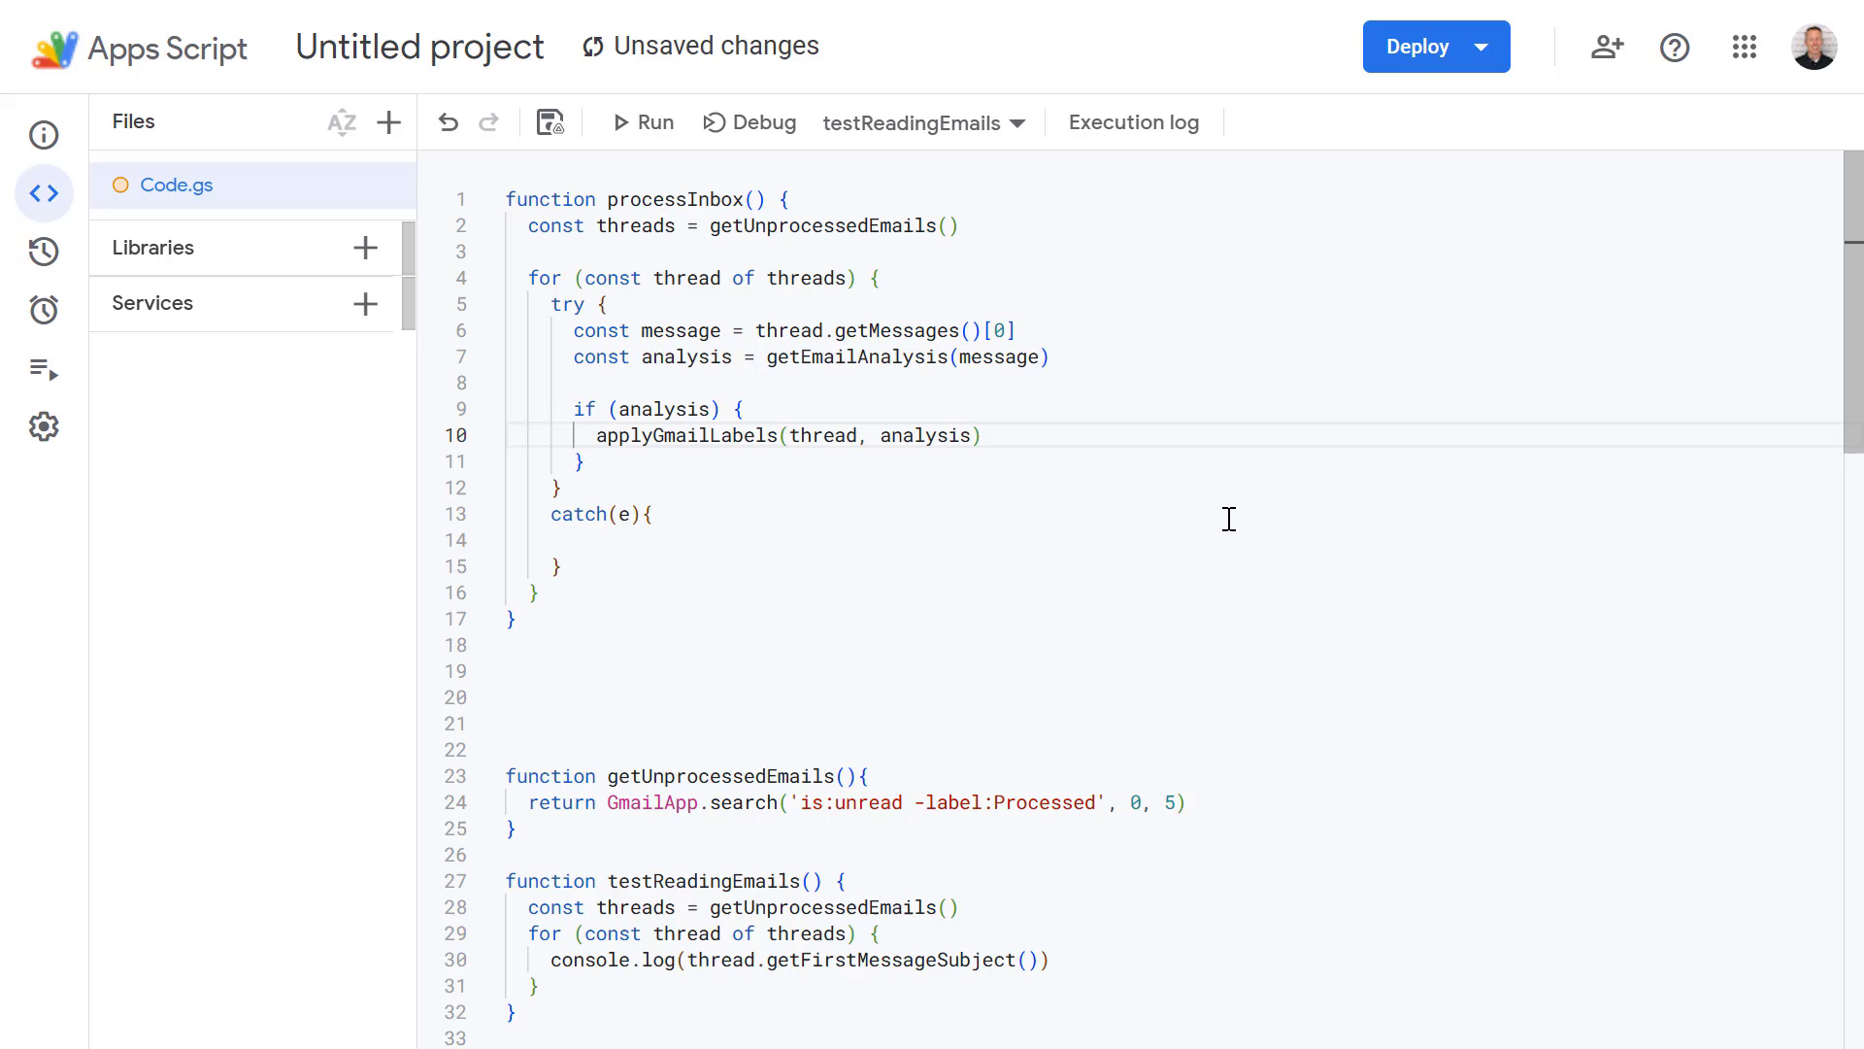
type("console.error(`Failed to process thread ${thread.getId()}: ${err.toString()}`);")
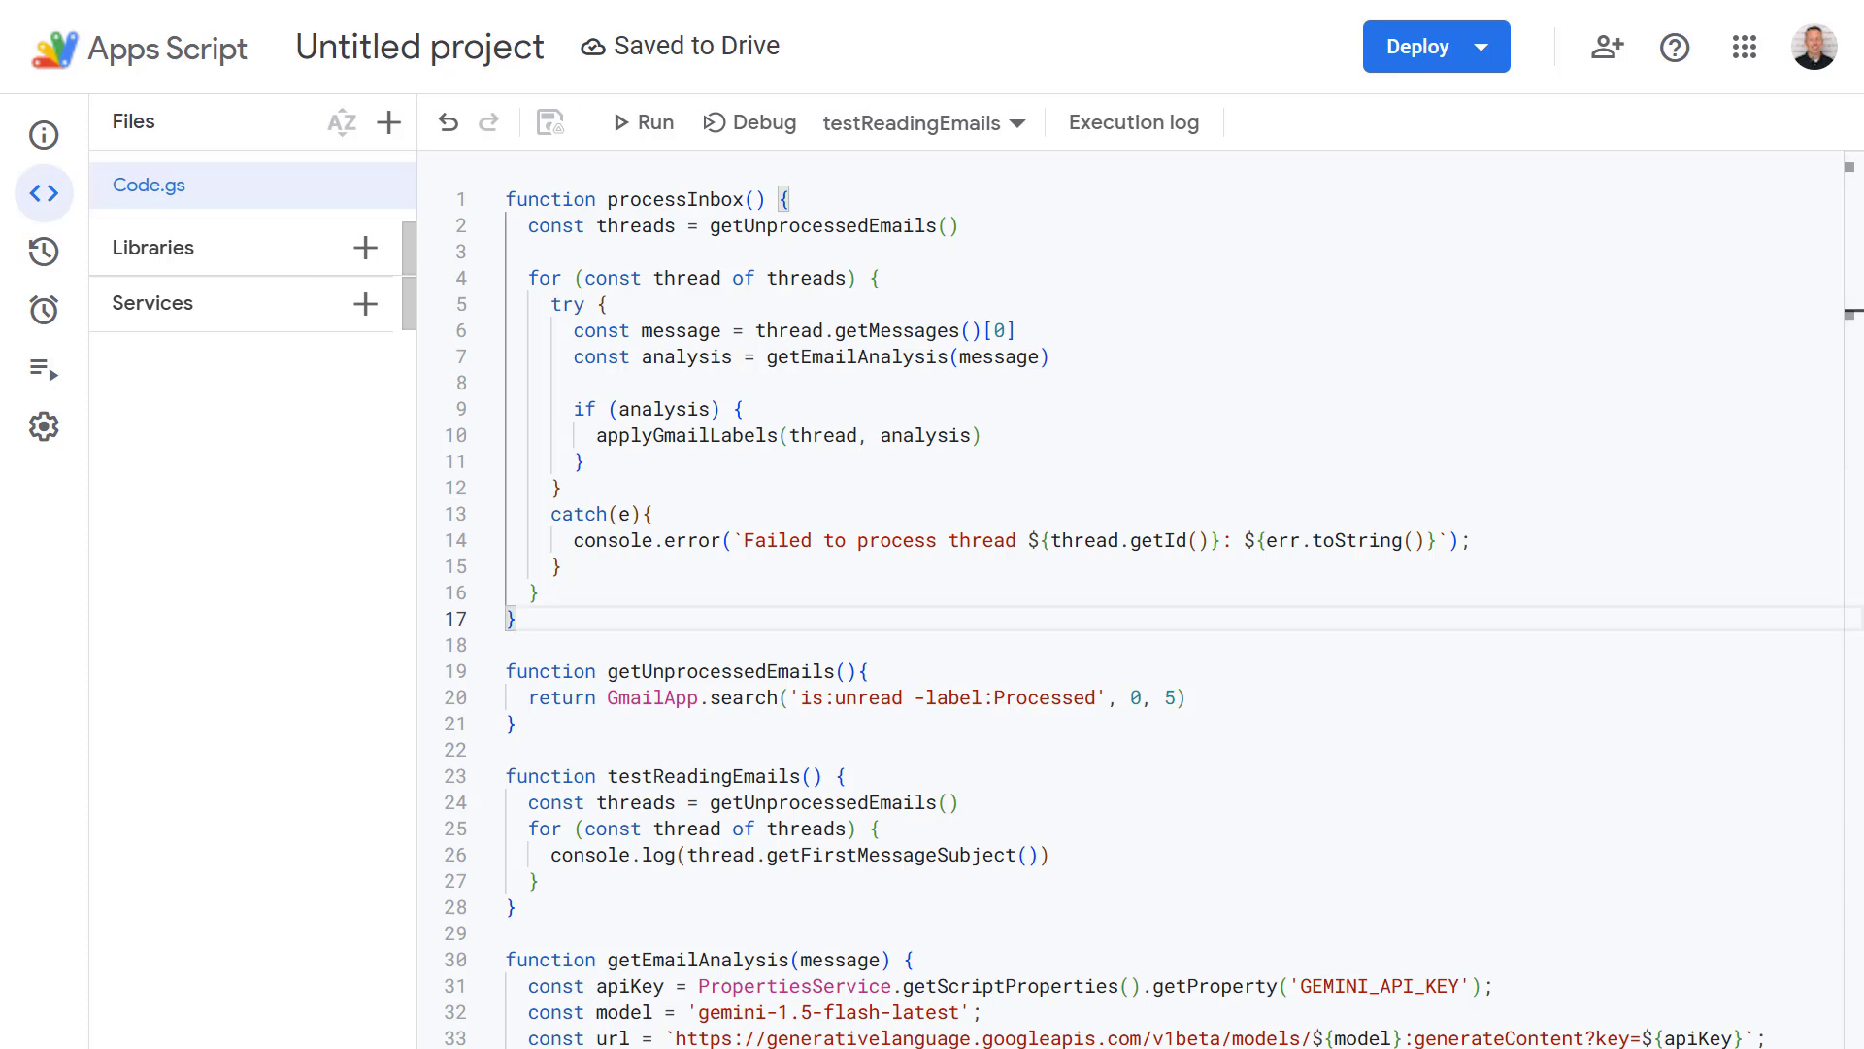
- Choose processInbox as the function to run and start a run
left_click(922, 123)
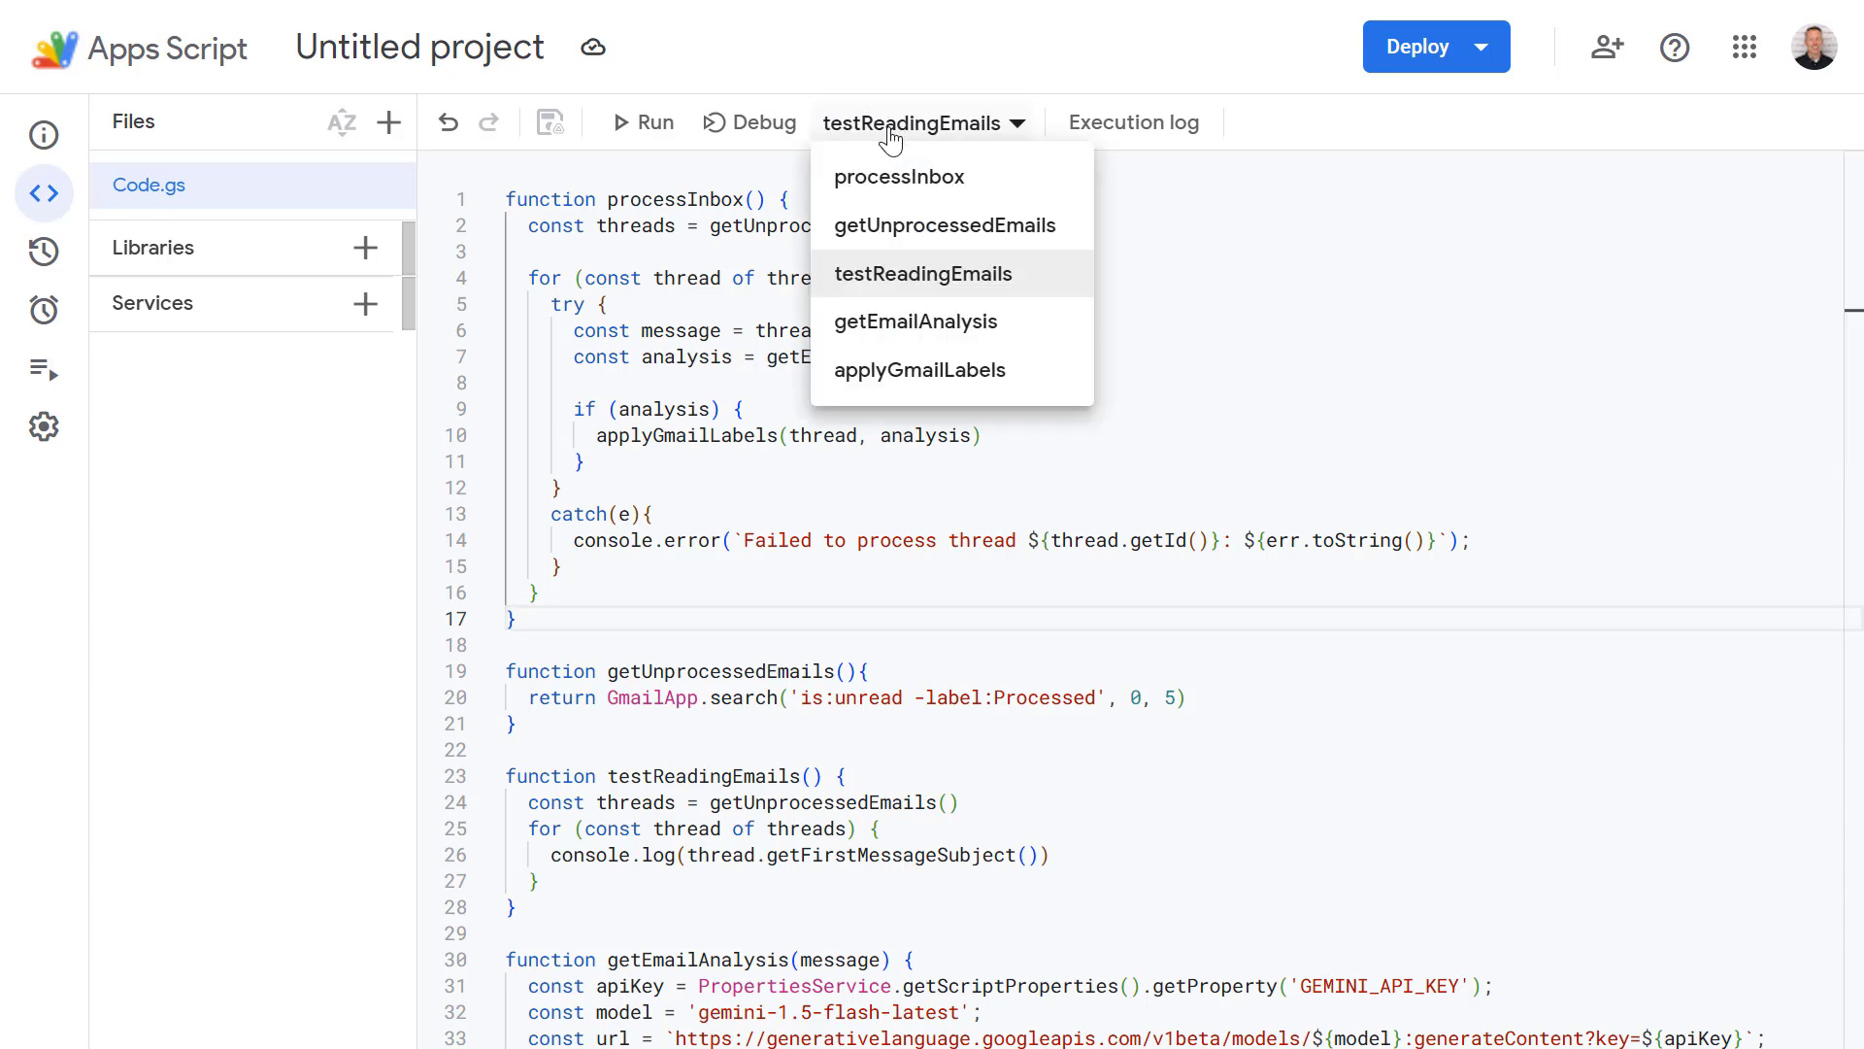
left_click(897, 176)
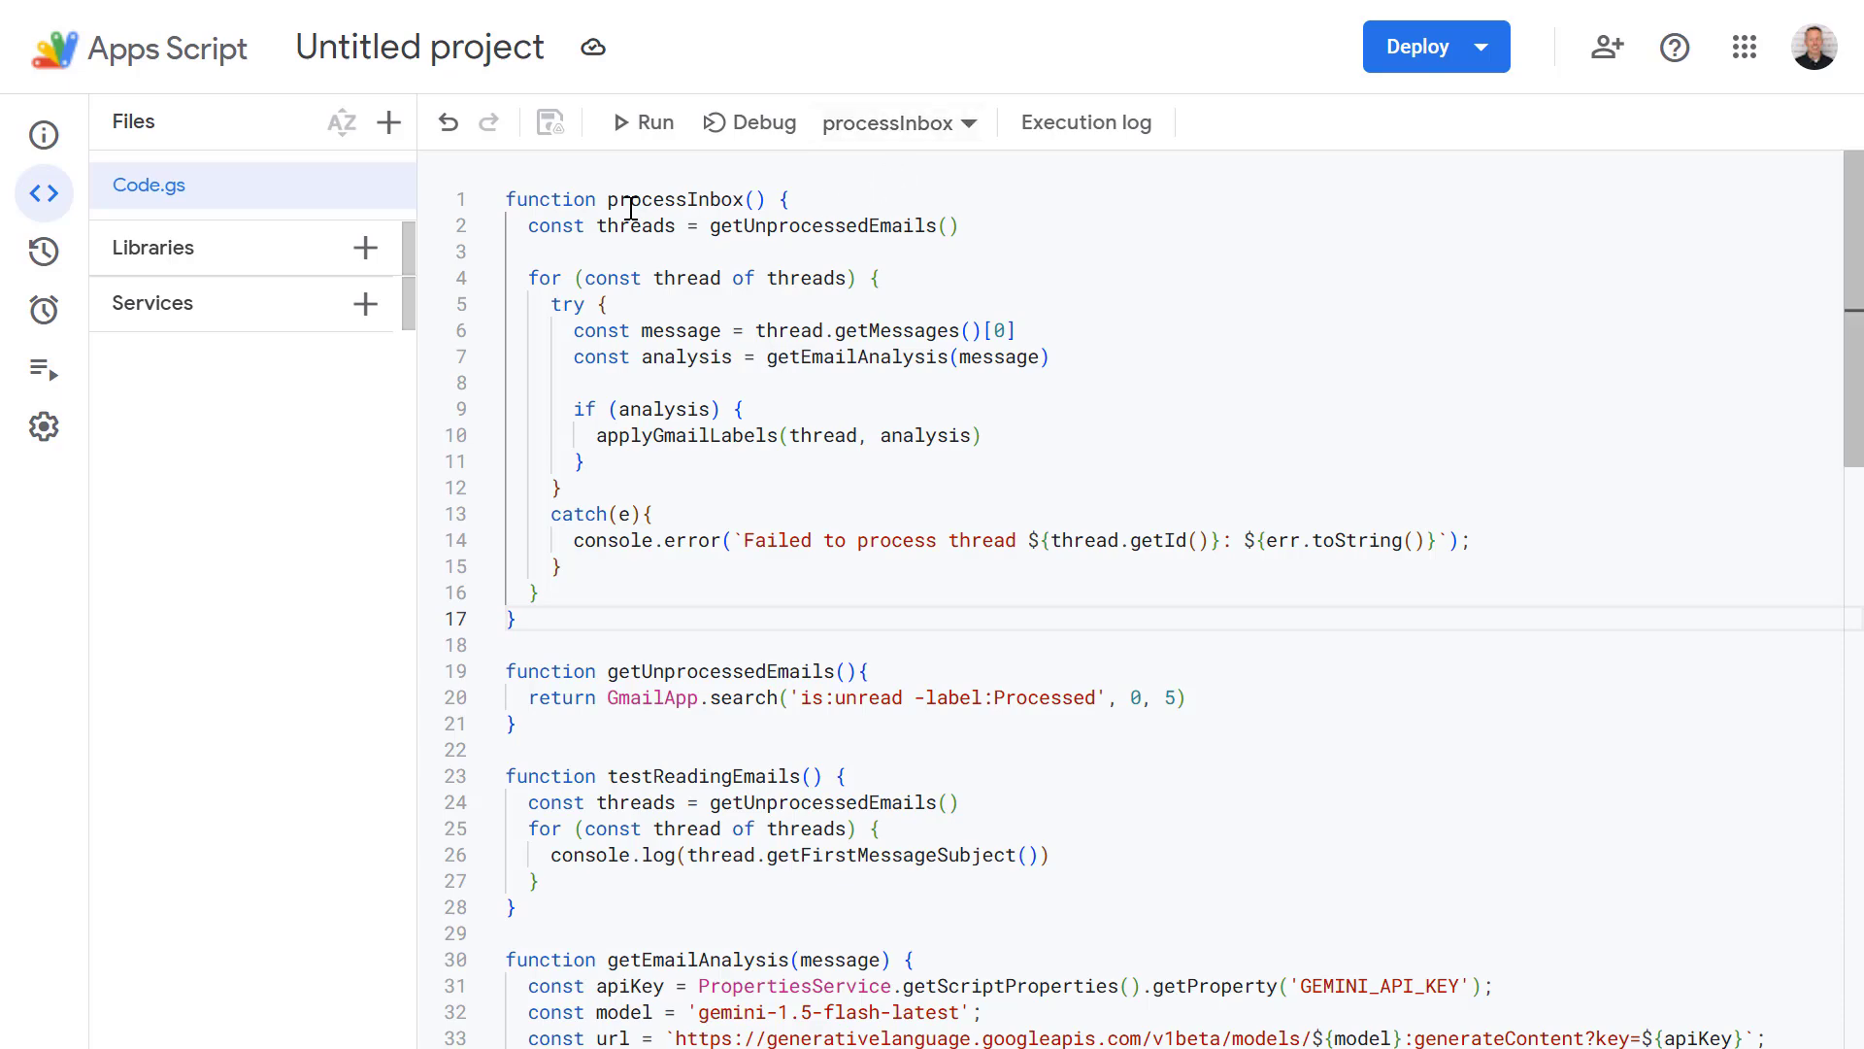
mouse_move(648, 126)
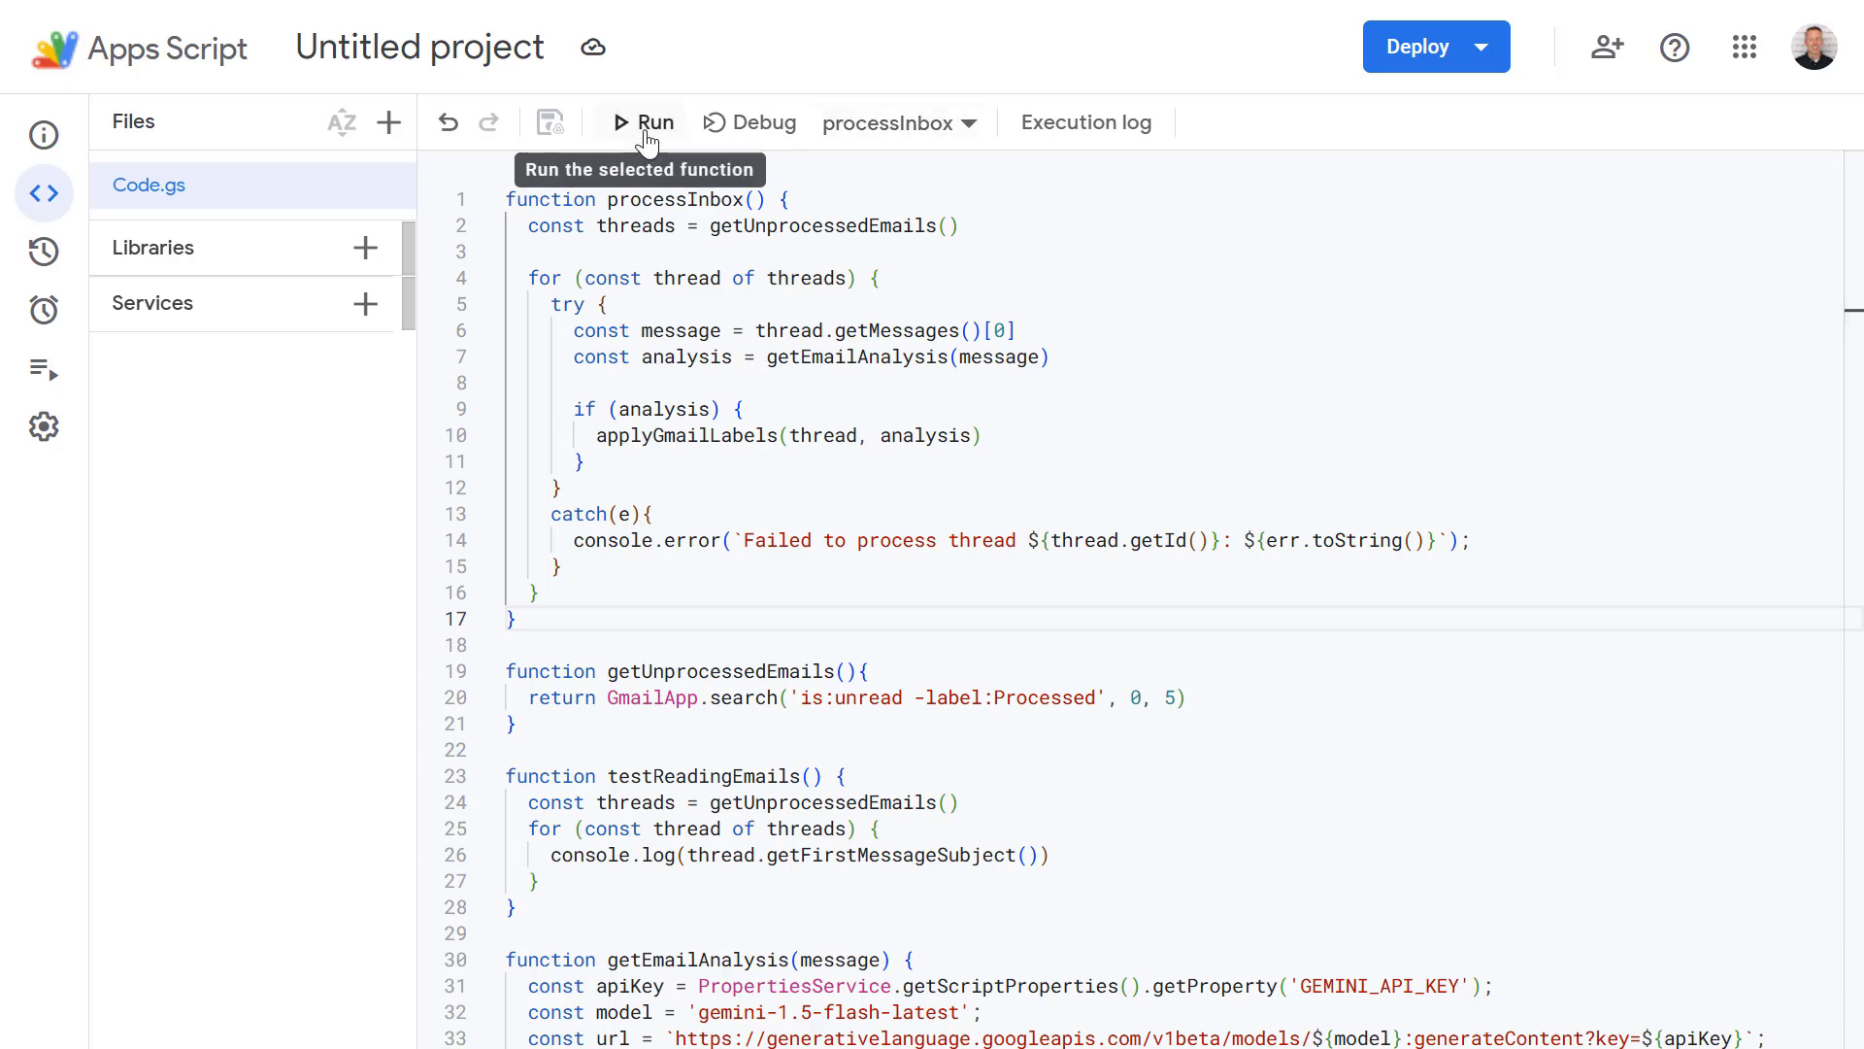
left_click(643, 120)
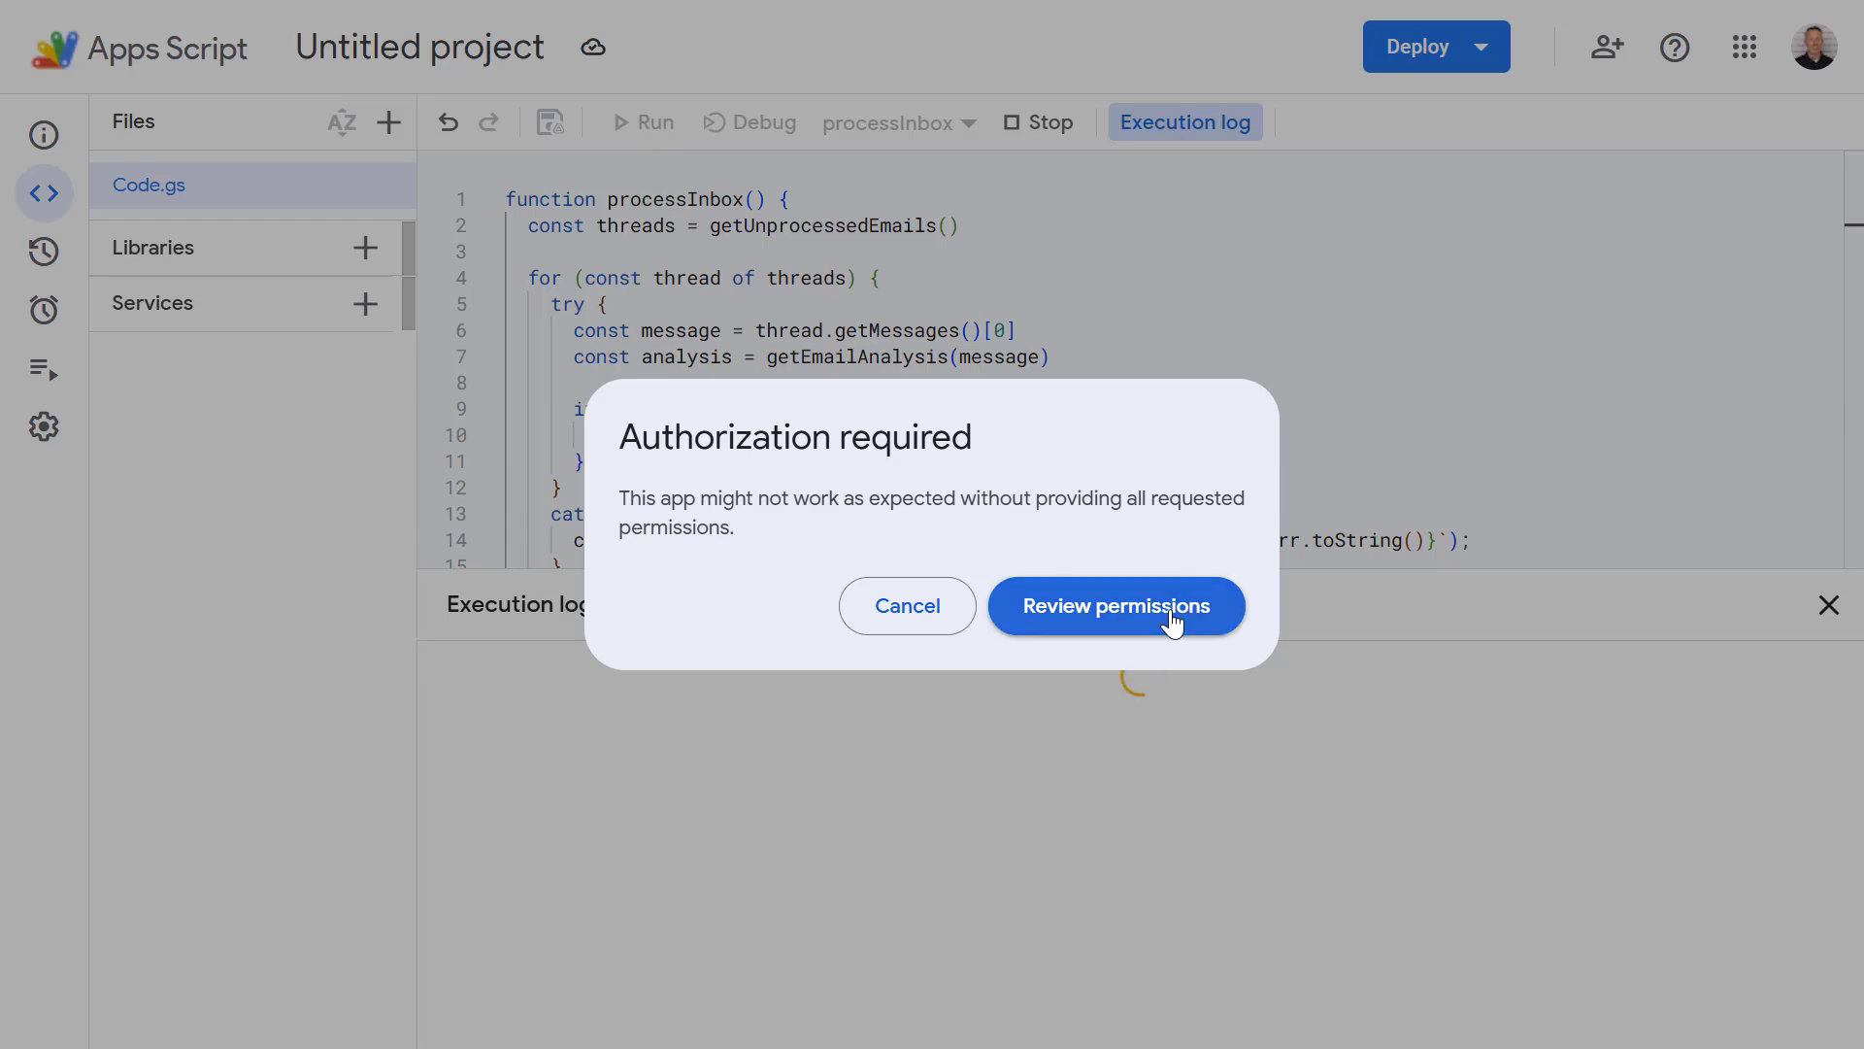
- Review the requested permissions and continue to grant the script access
left_click(1116, 606)
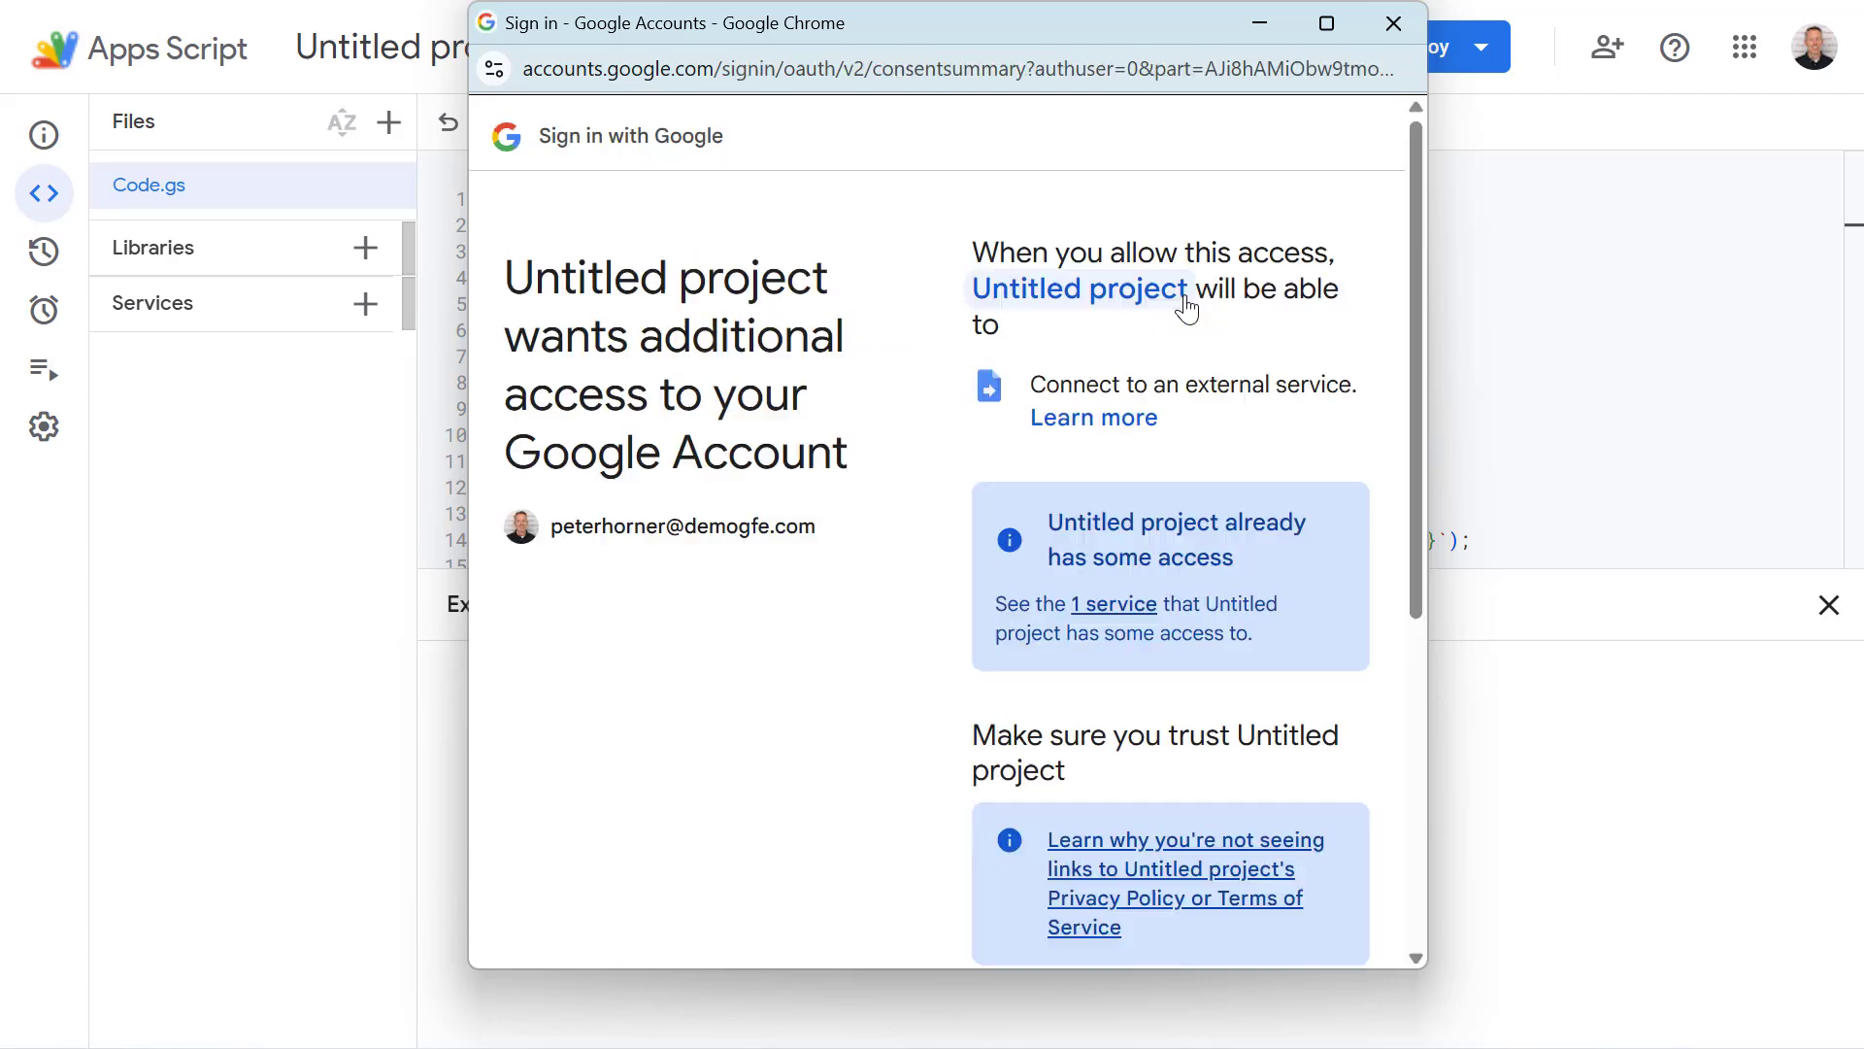
scroll("down", 3)
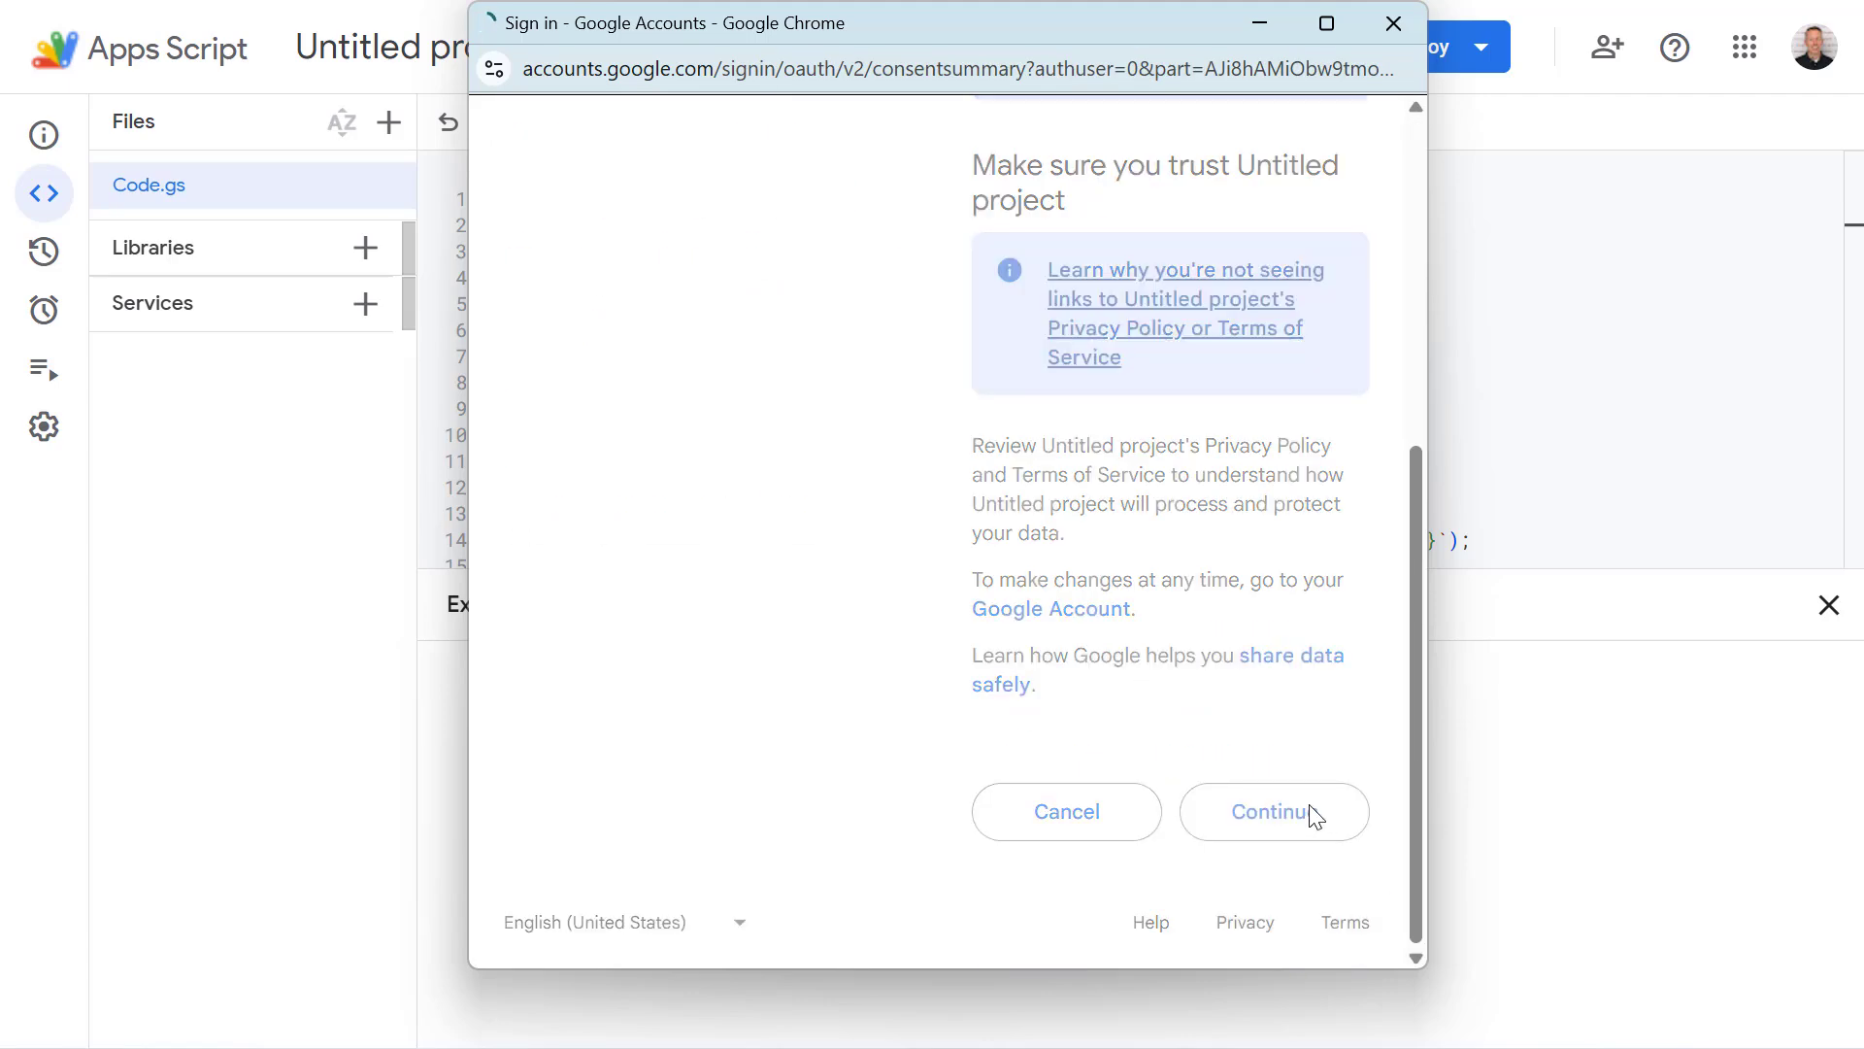
left_click(1274, 812)
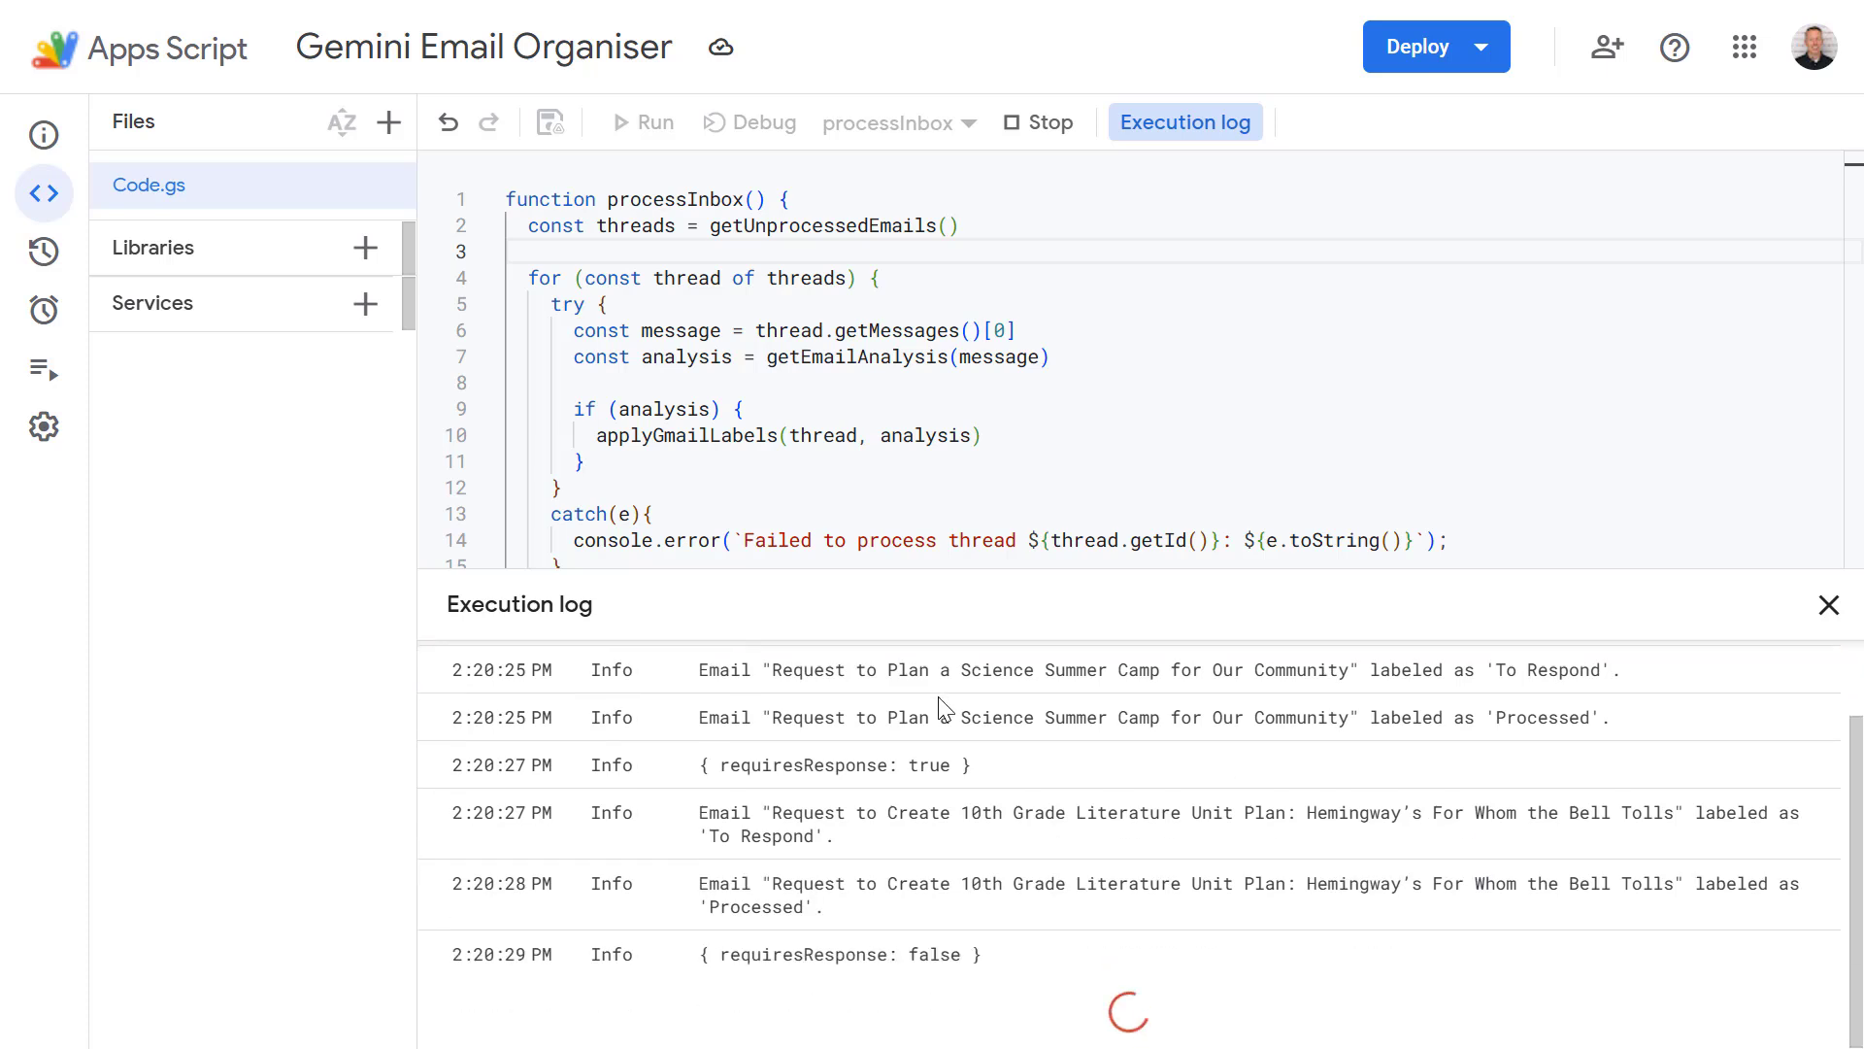
- Scroll the execution log until processInbox reports Execution completed
scroll("down", 3)
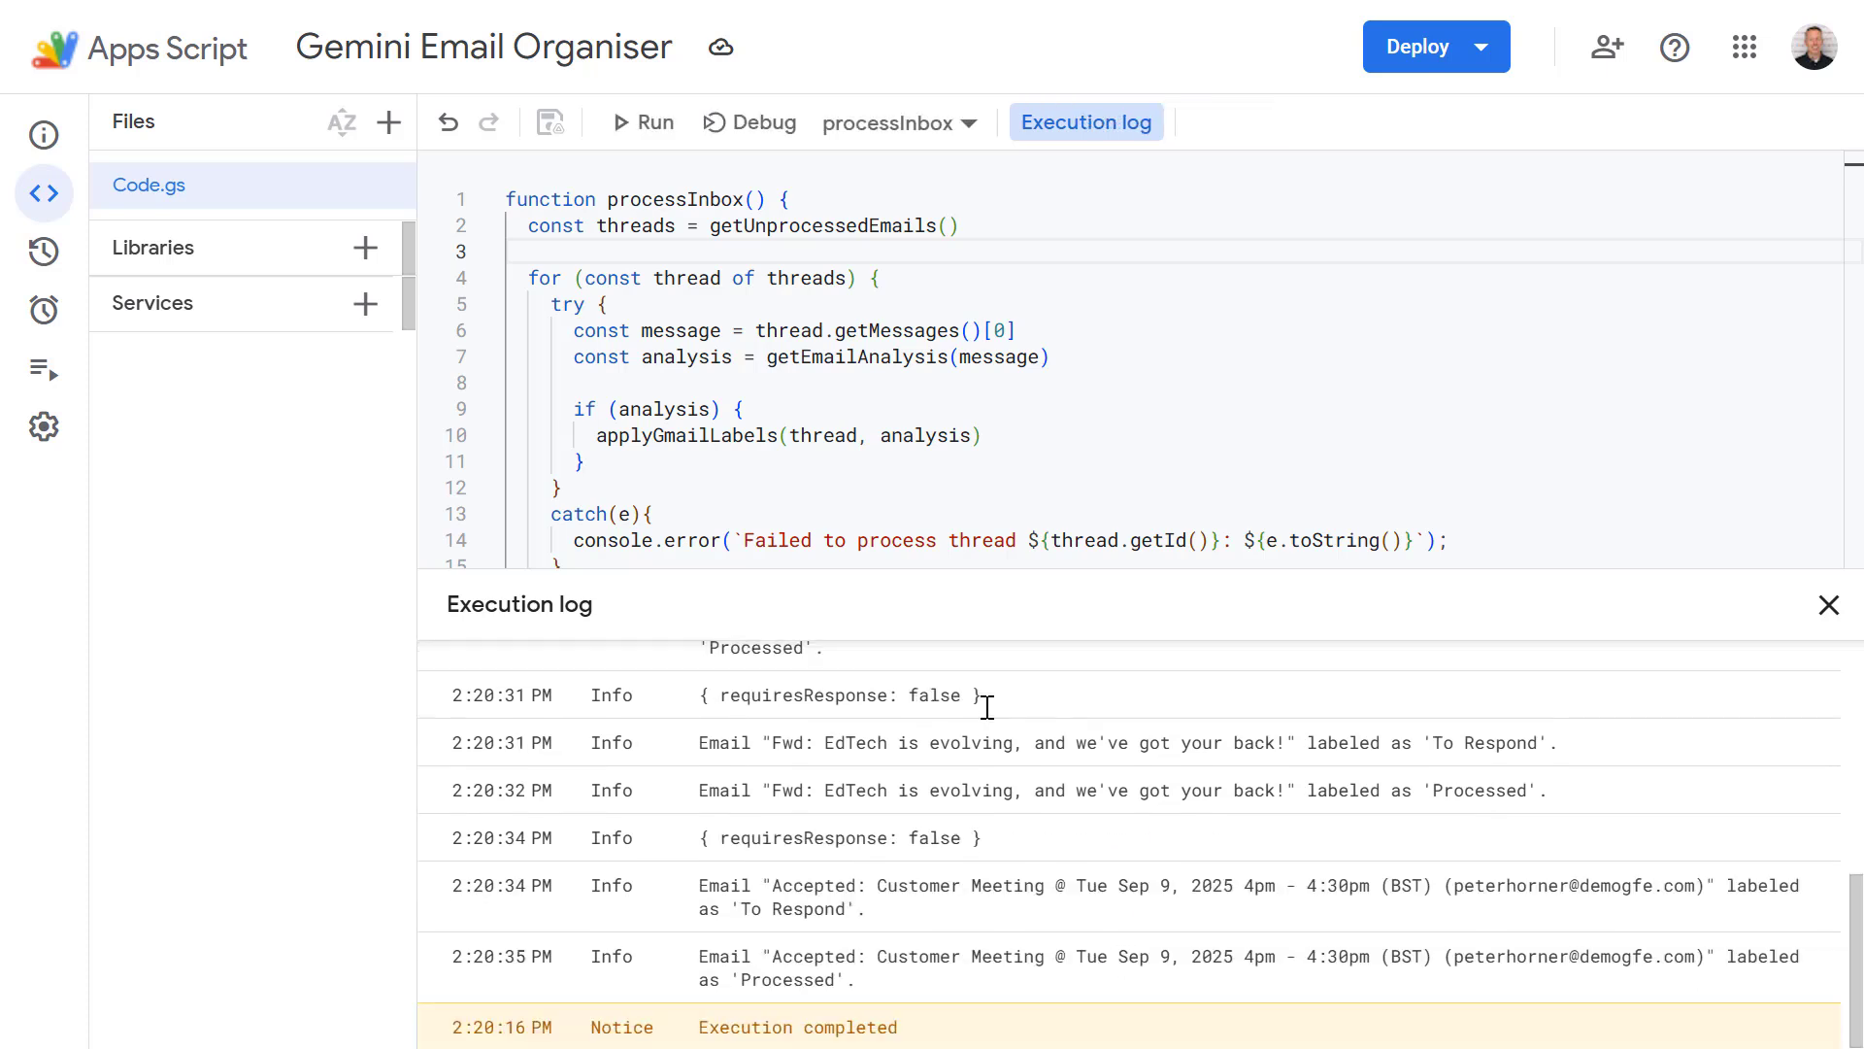
mouse_move(963, 824)
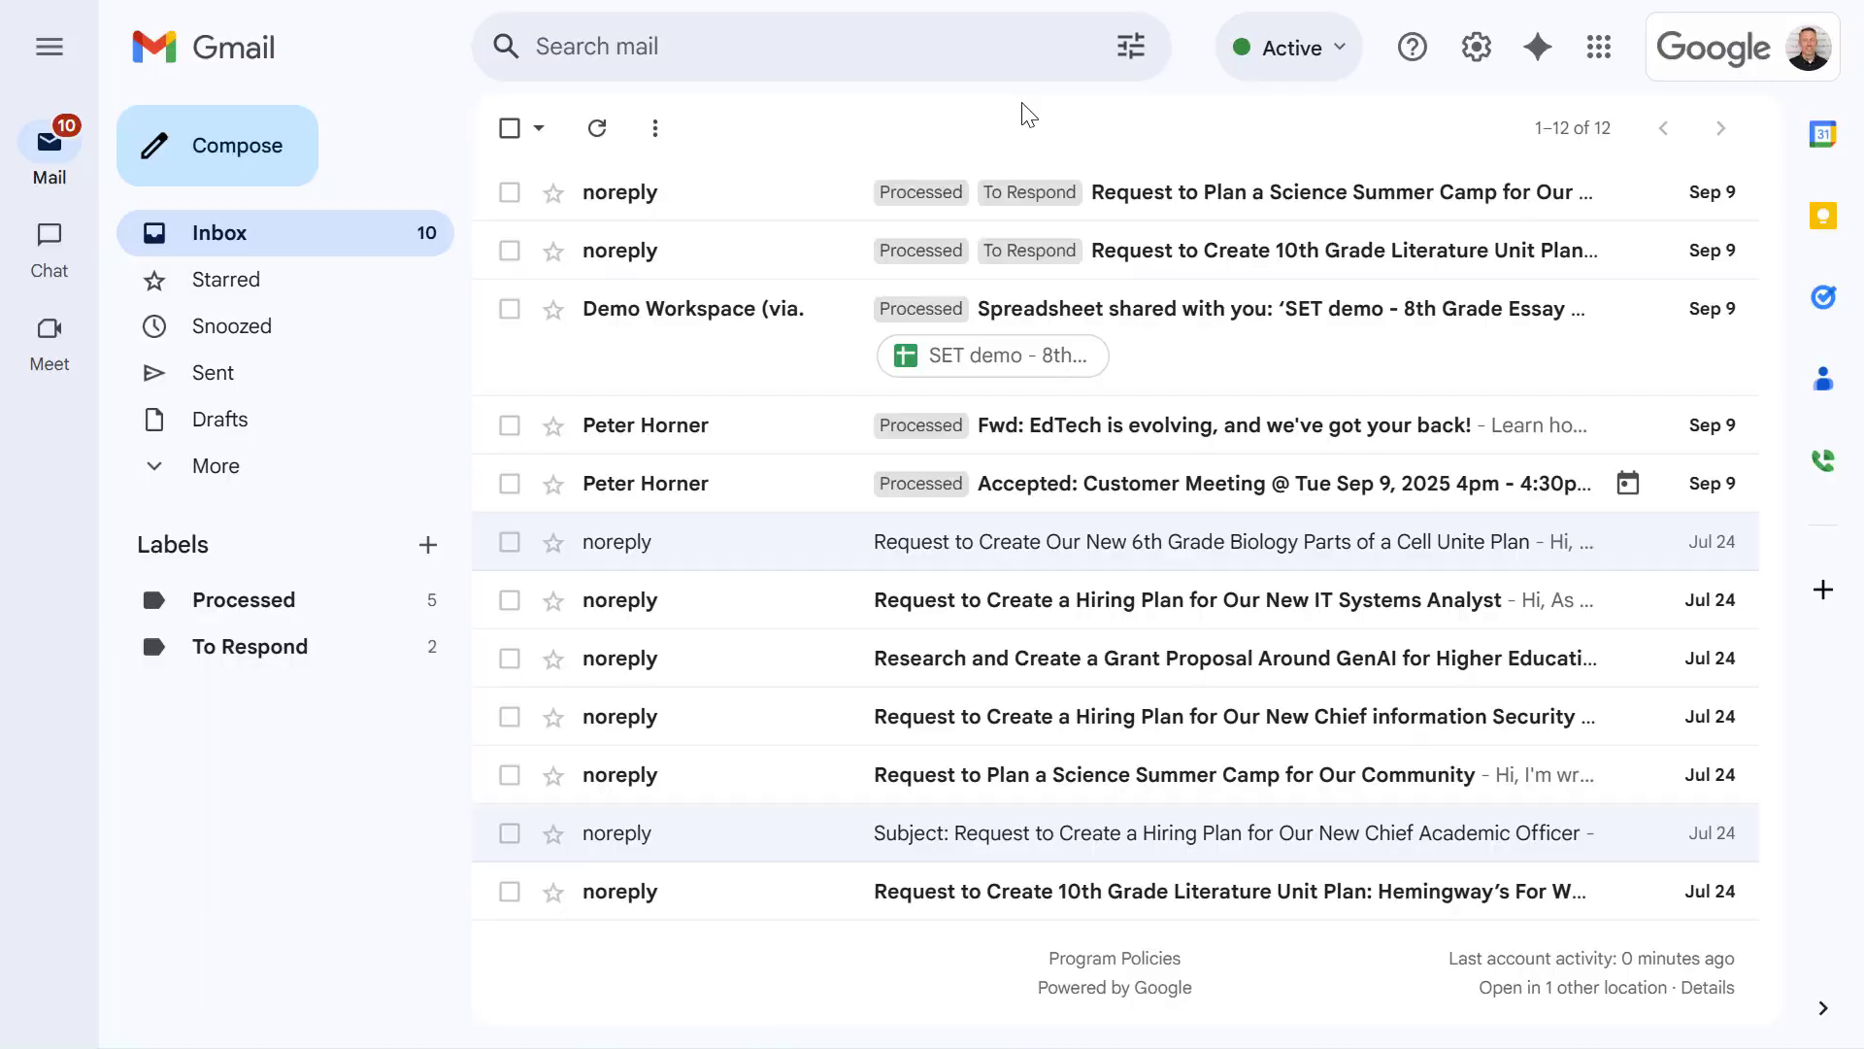
mouse_move(975, 119)
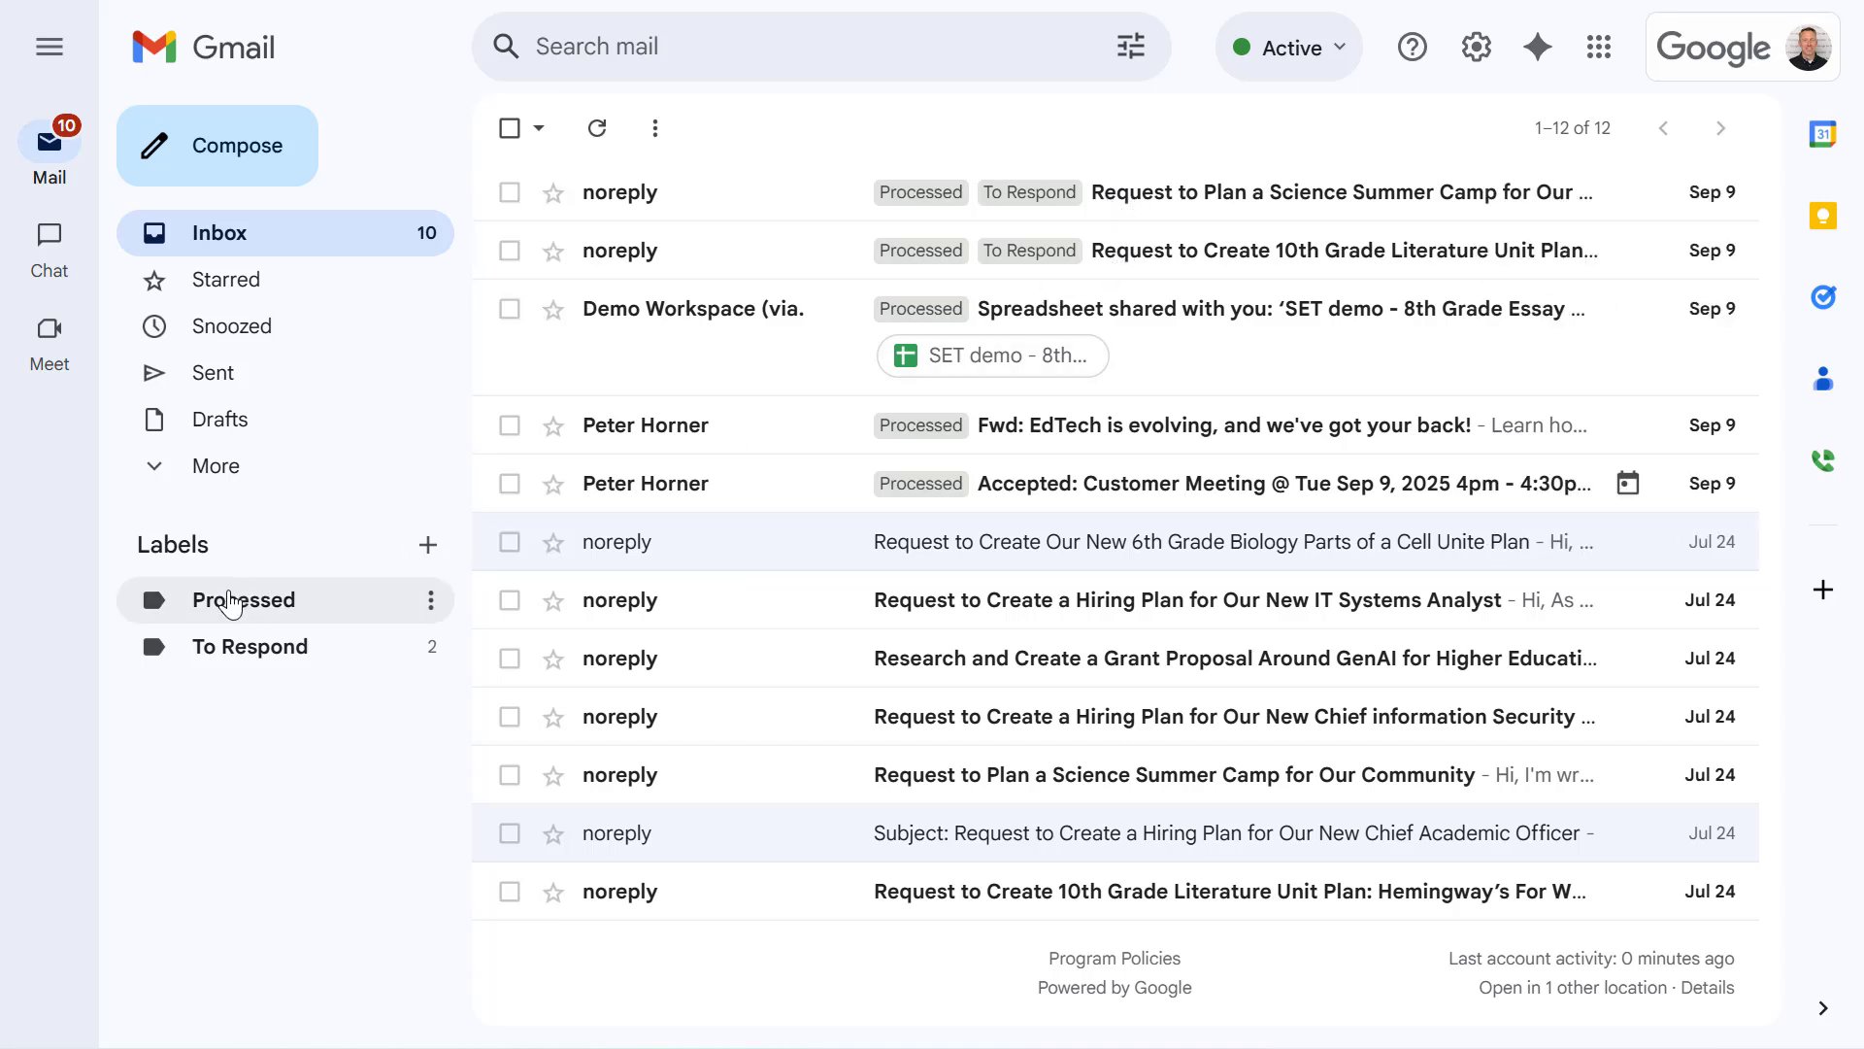
- Browse the Processed and To Respond labels in Gmail and read a couple of emails
left_click(242, 600)
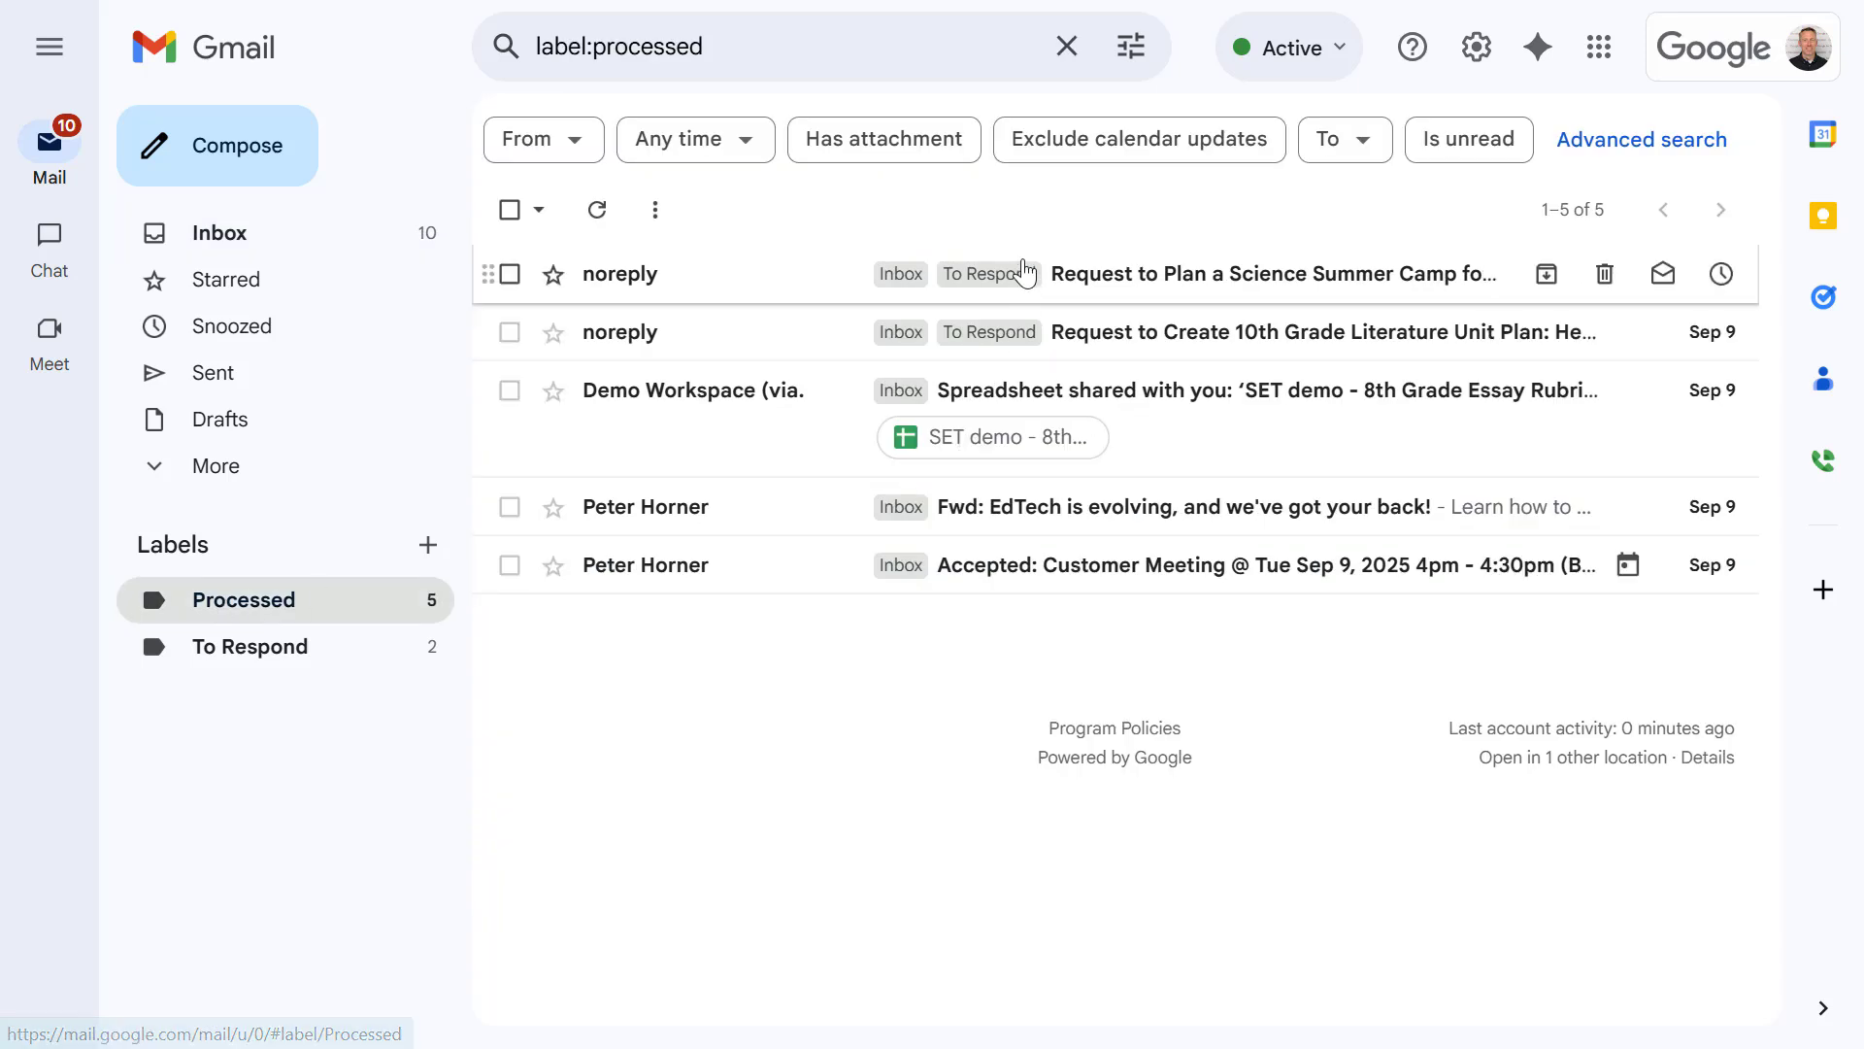
left_click(248, 646)
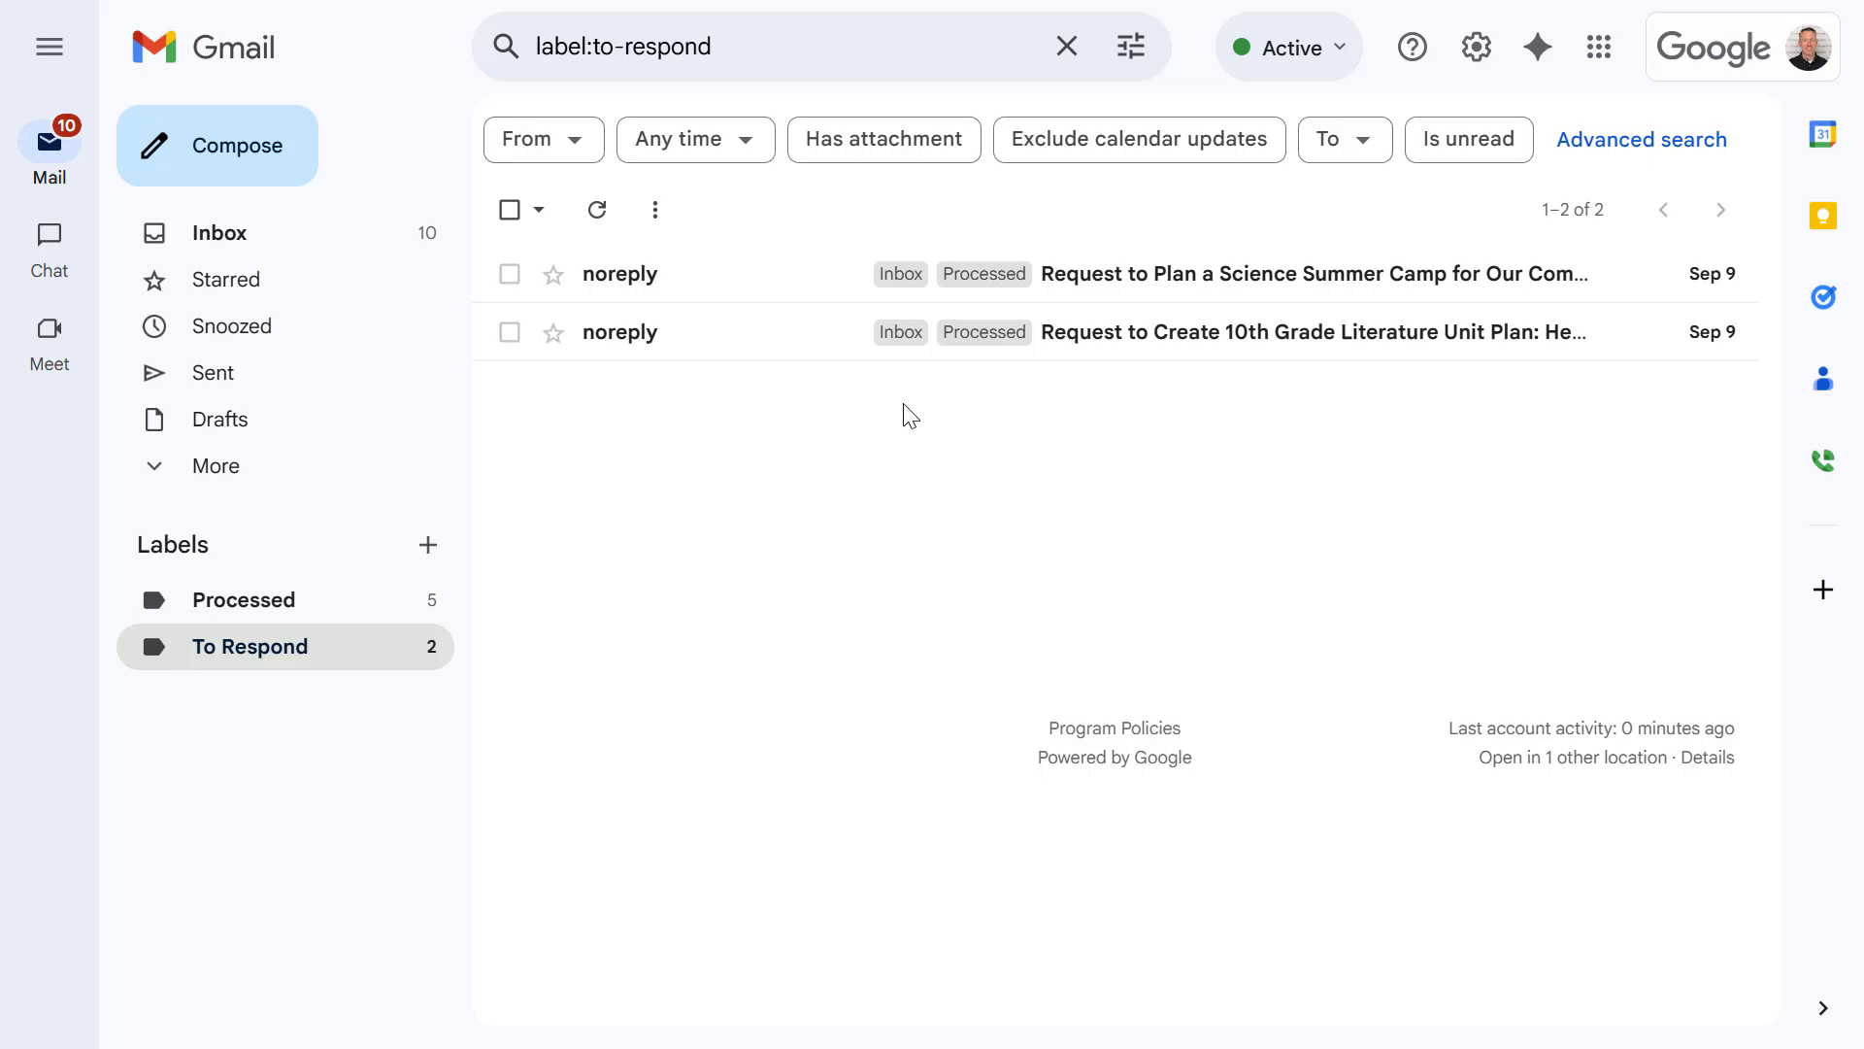
mouse_move(1126, 289)
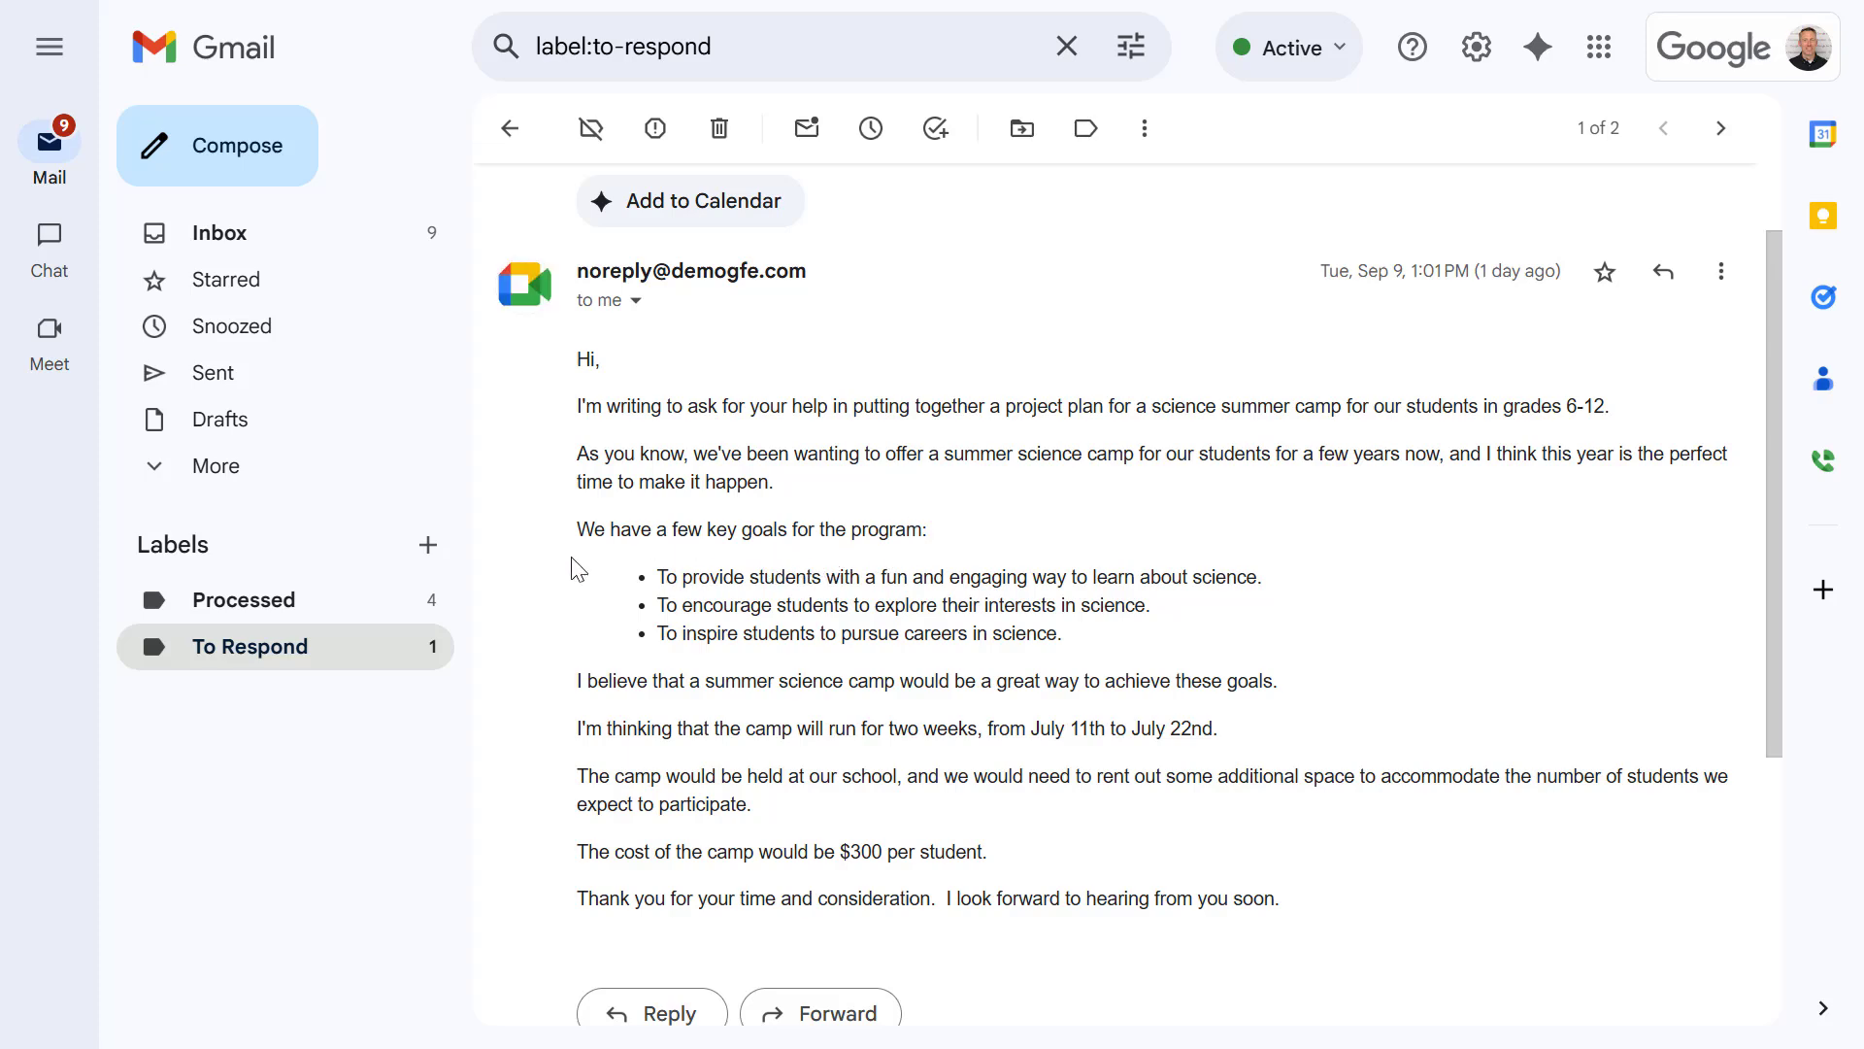
left_click(242, 600)
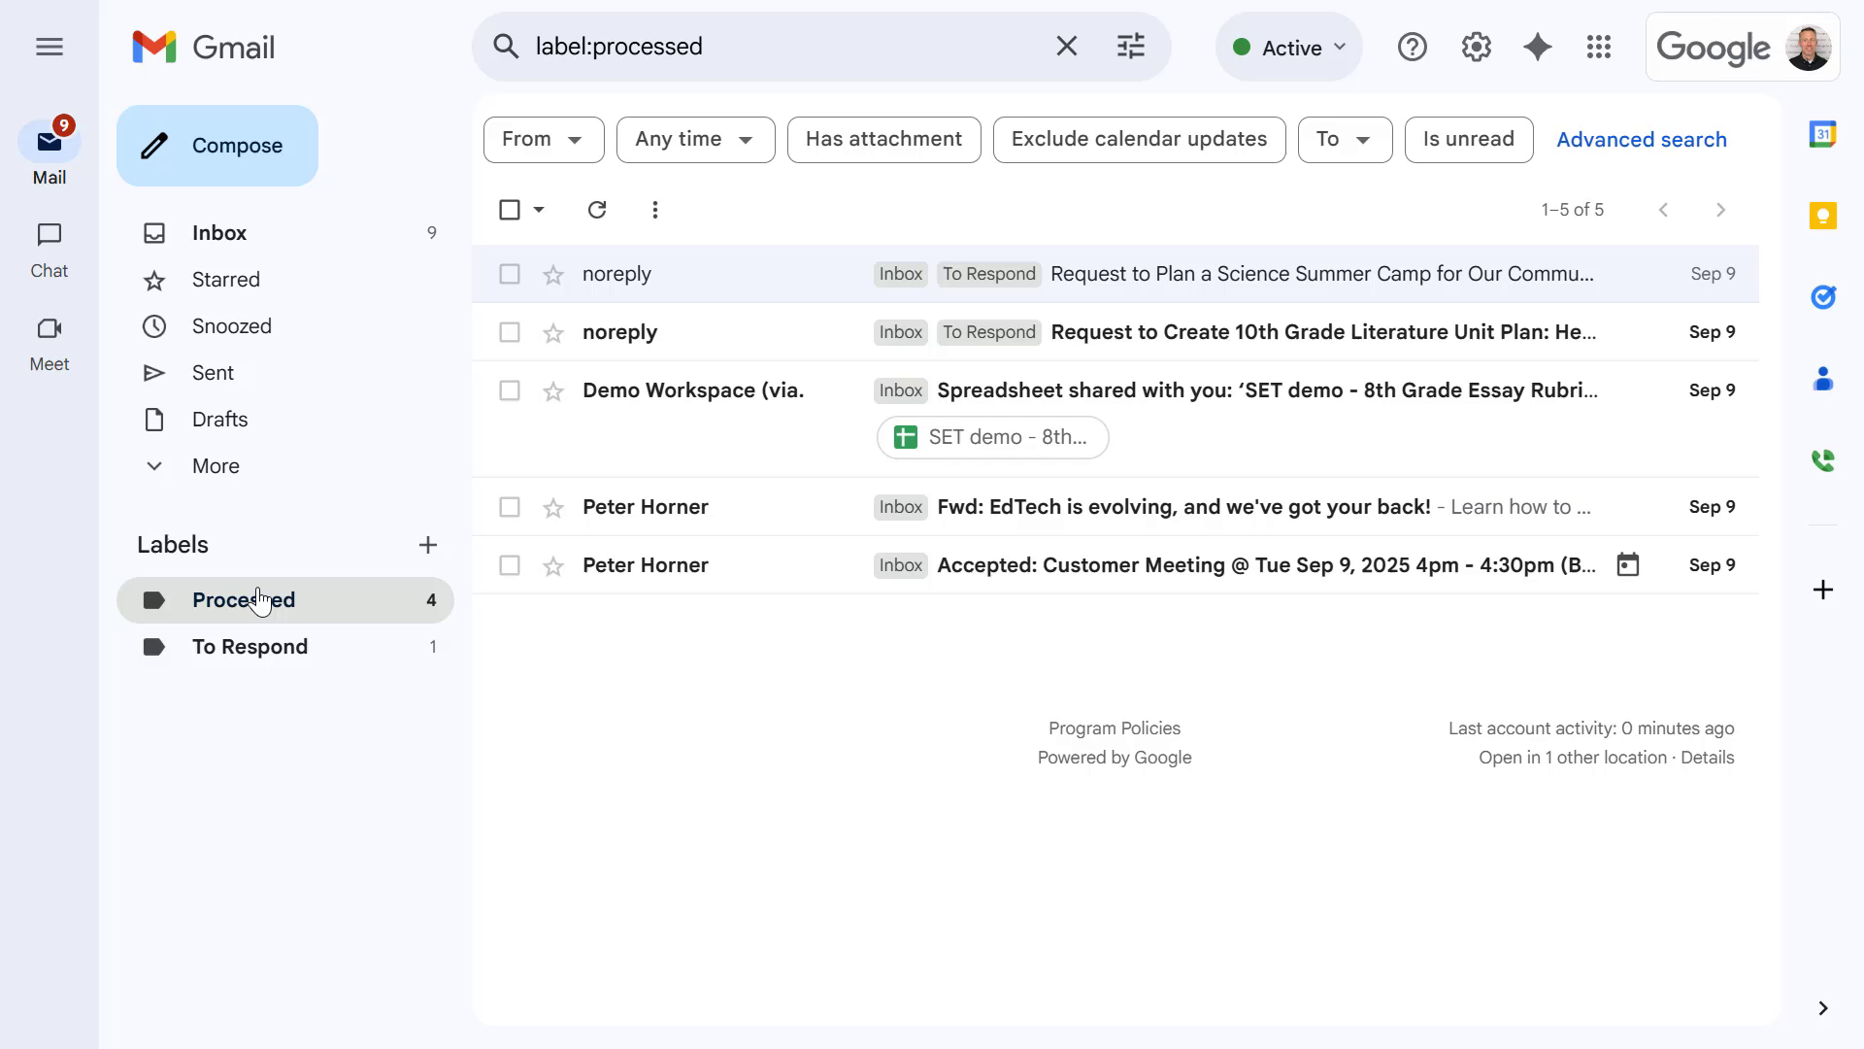
mouse_move(1192, 408)
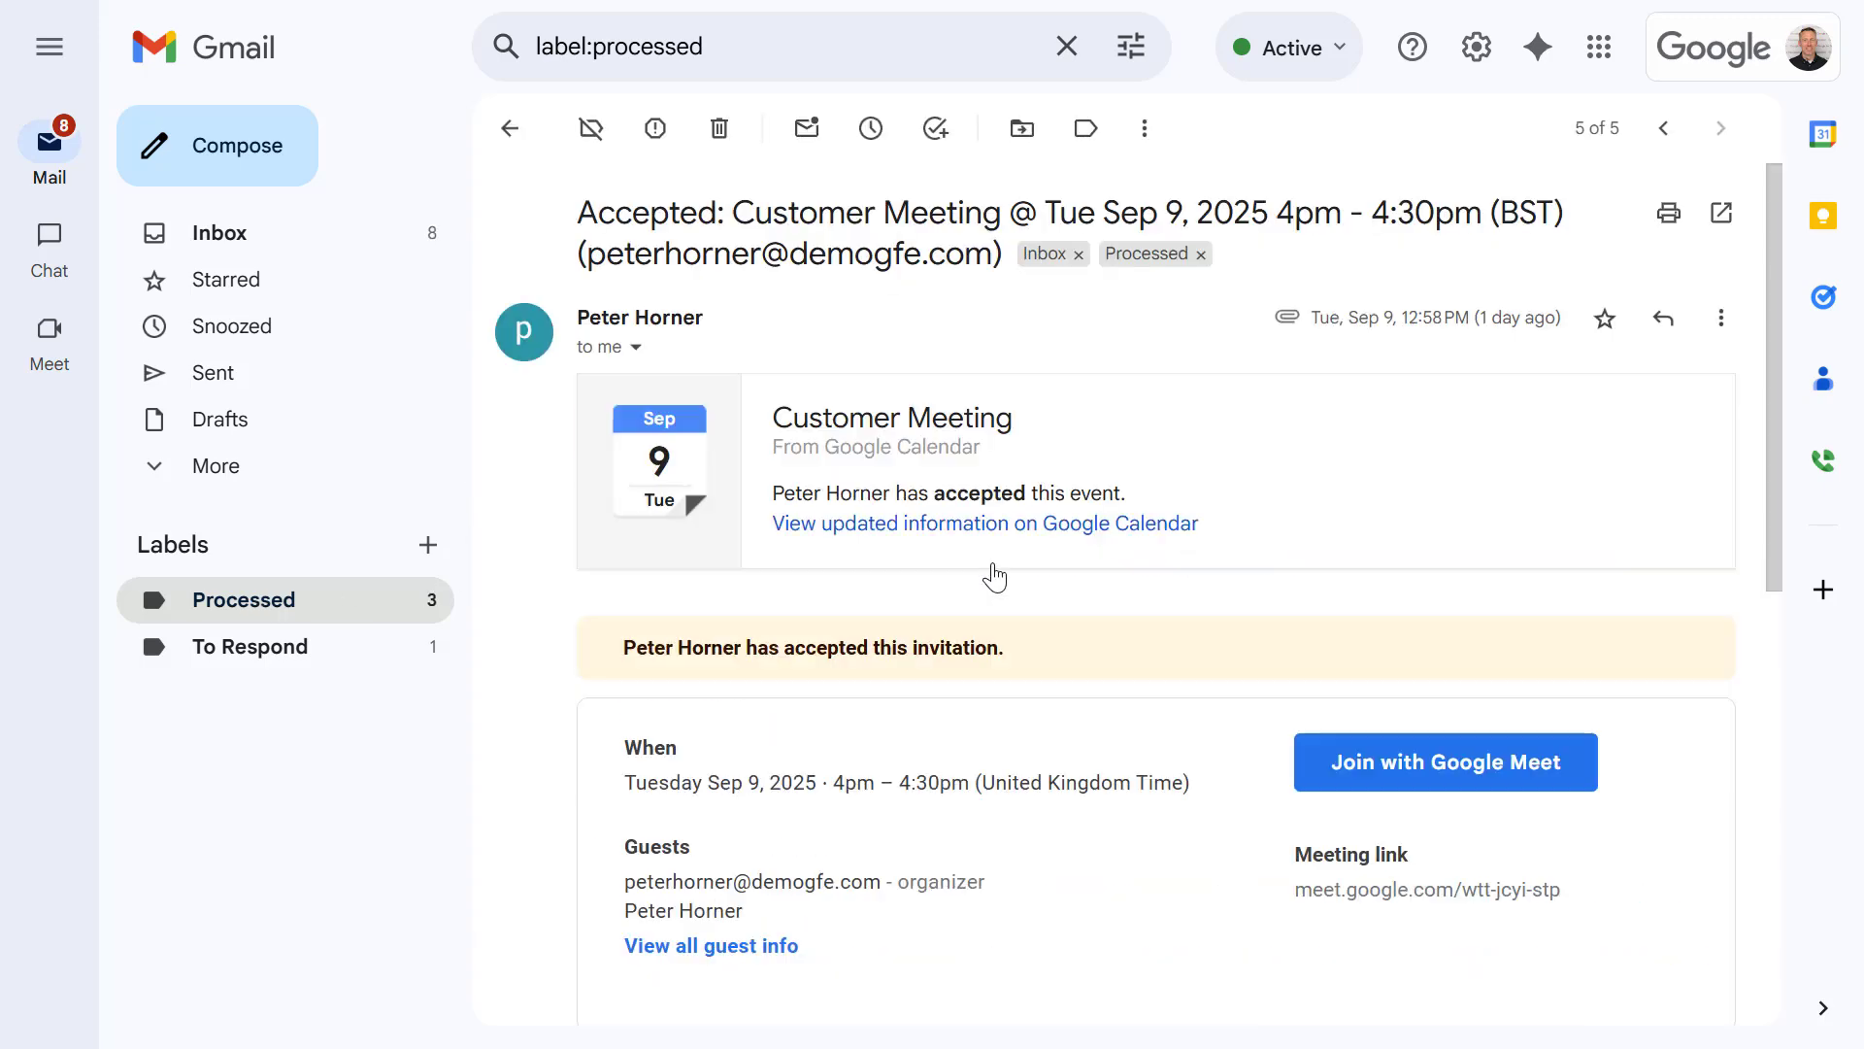
left_click(509, 128)
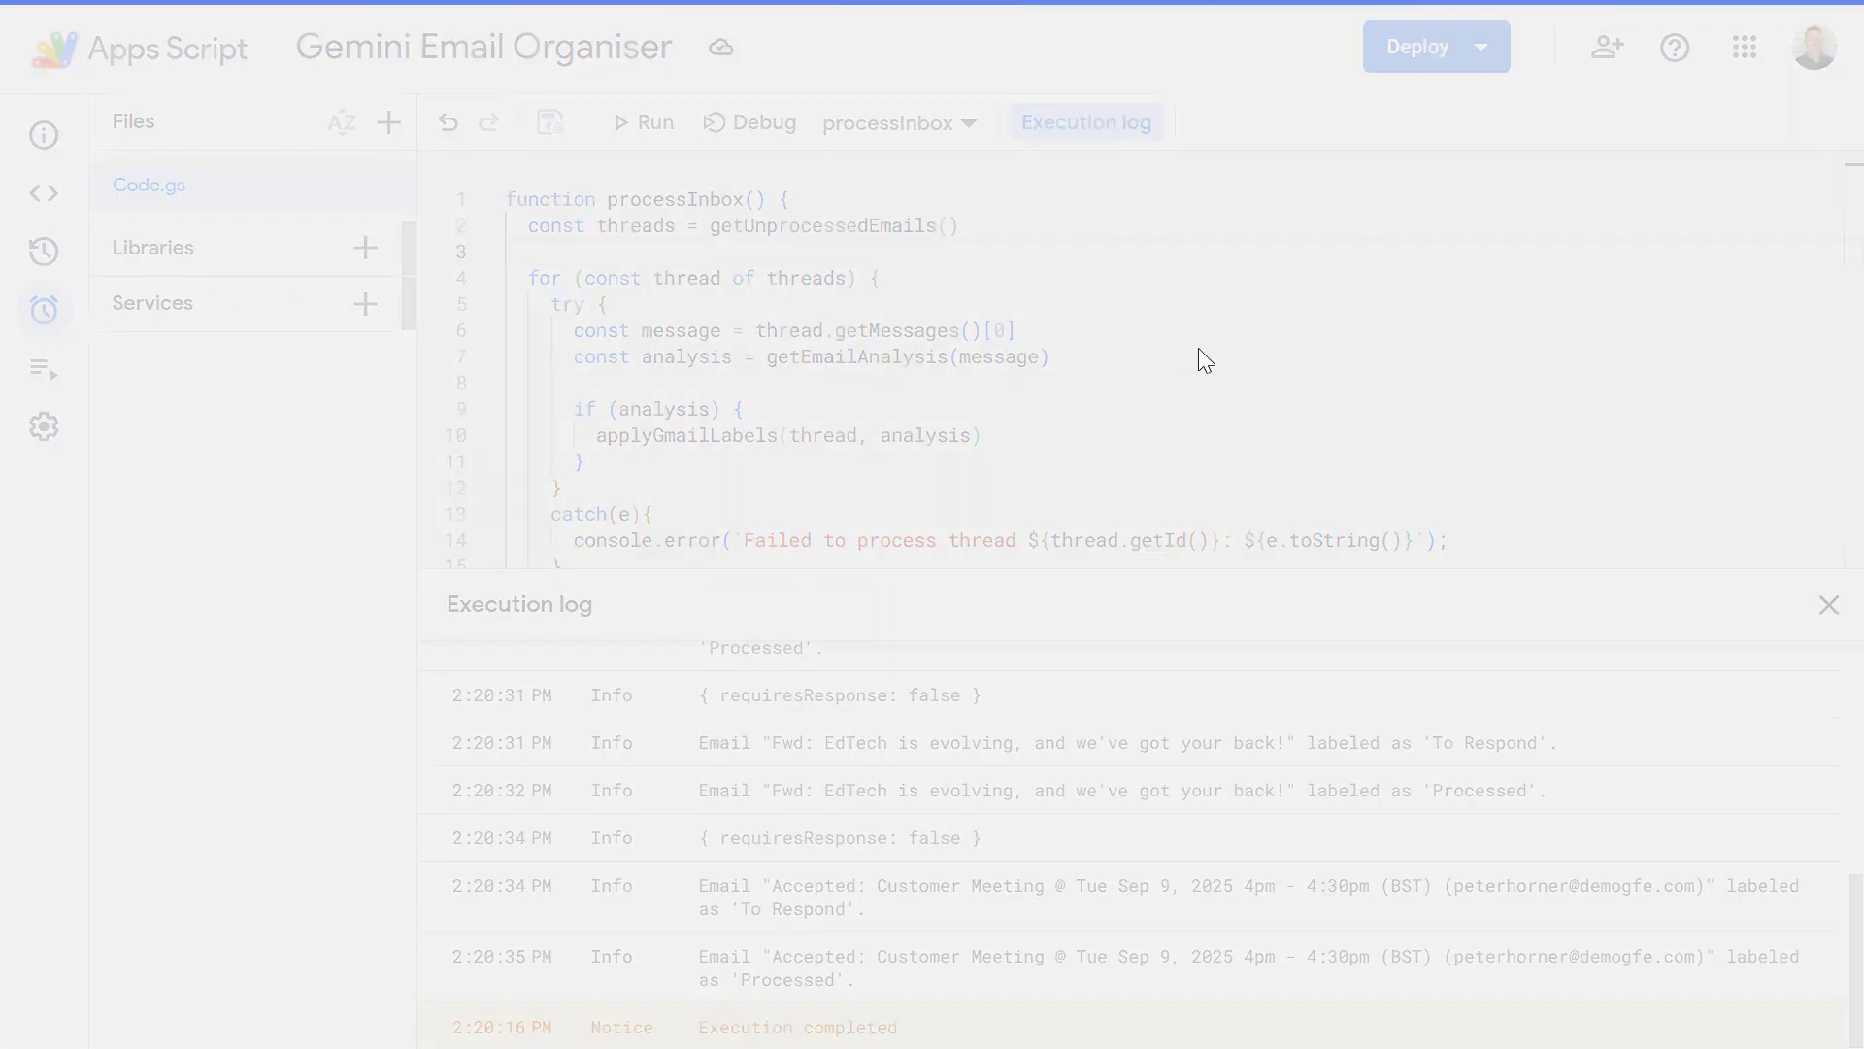
- Add a new trigger and choose processInbox as its function
left_click(43, 309)
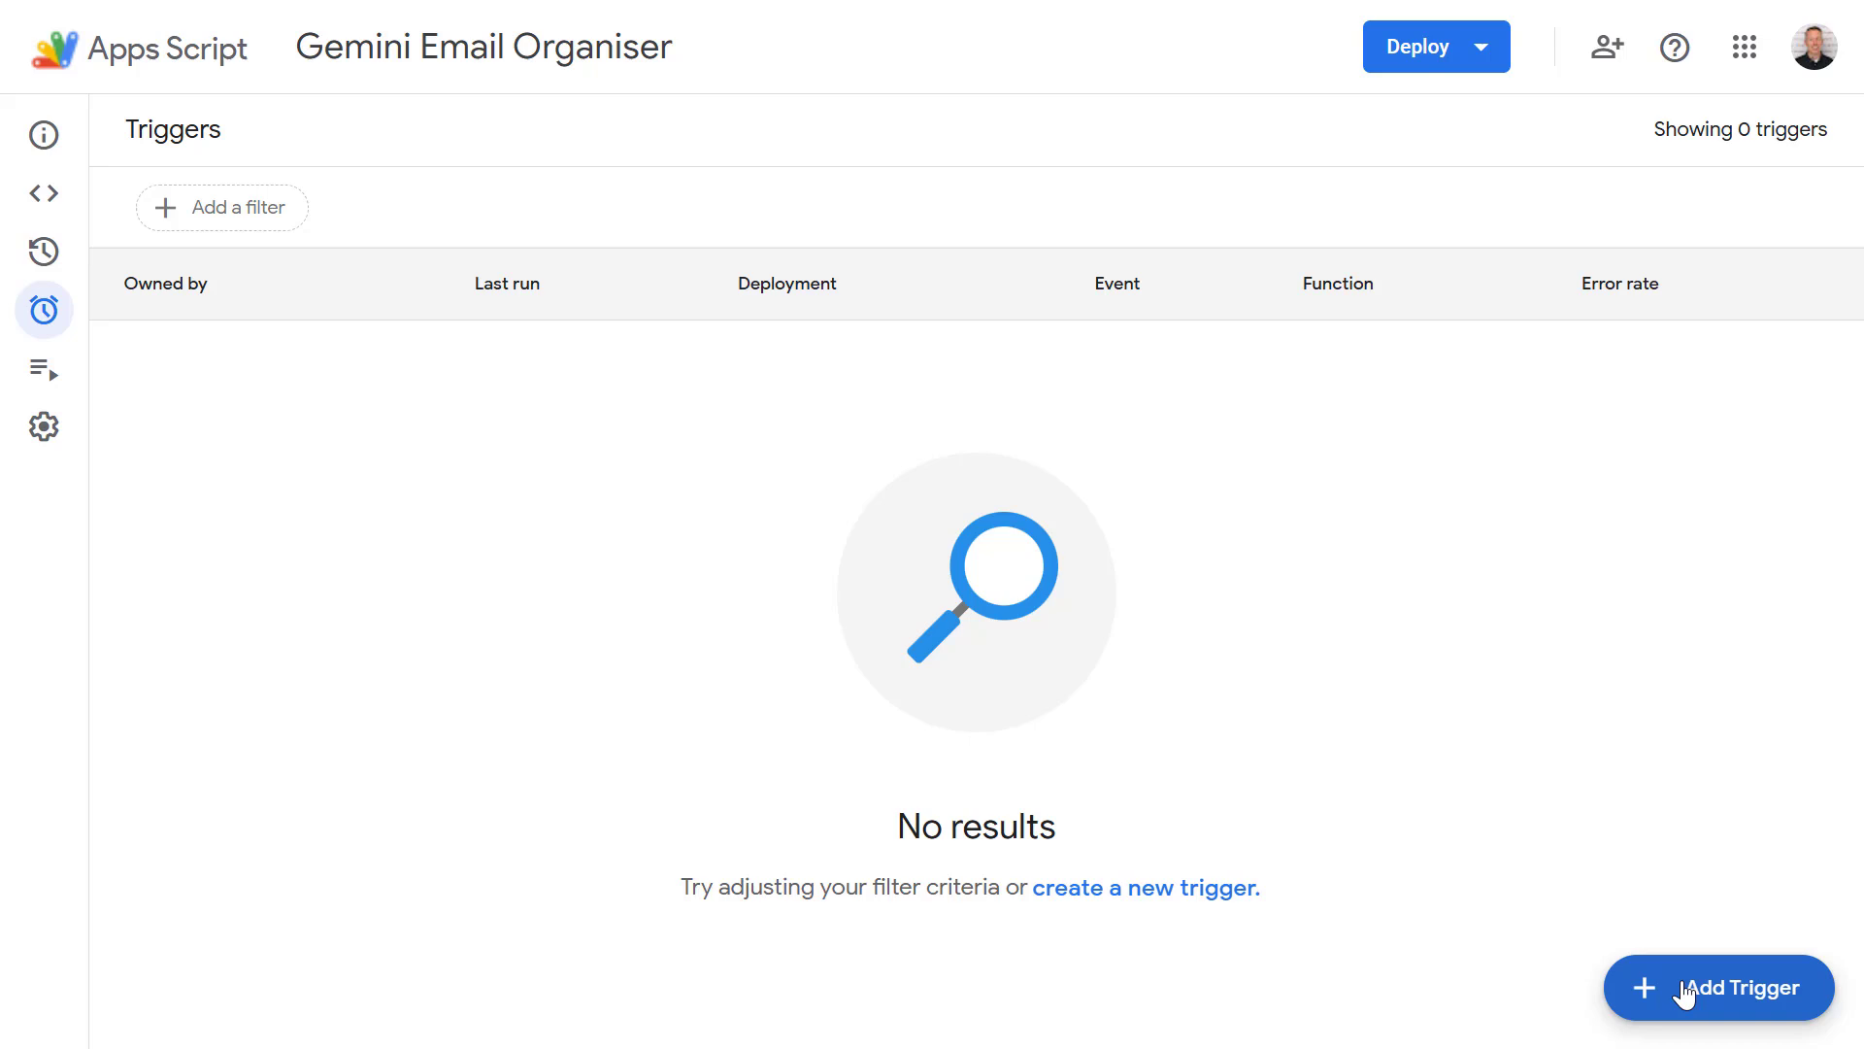
left_click(1721, 987)
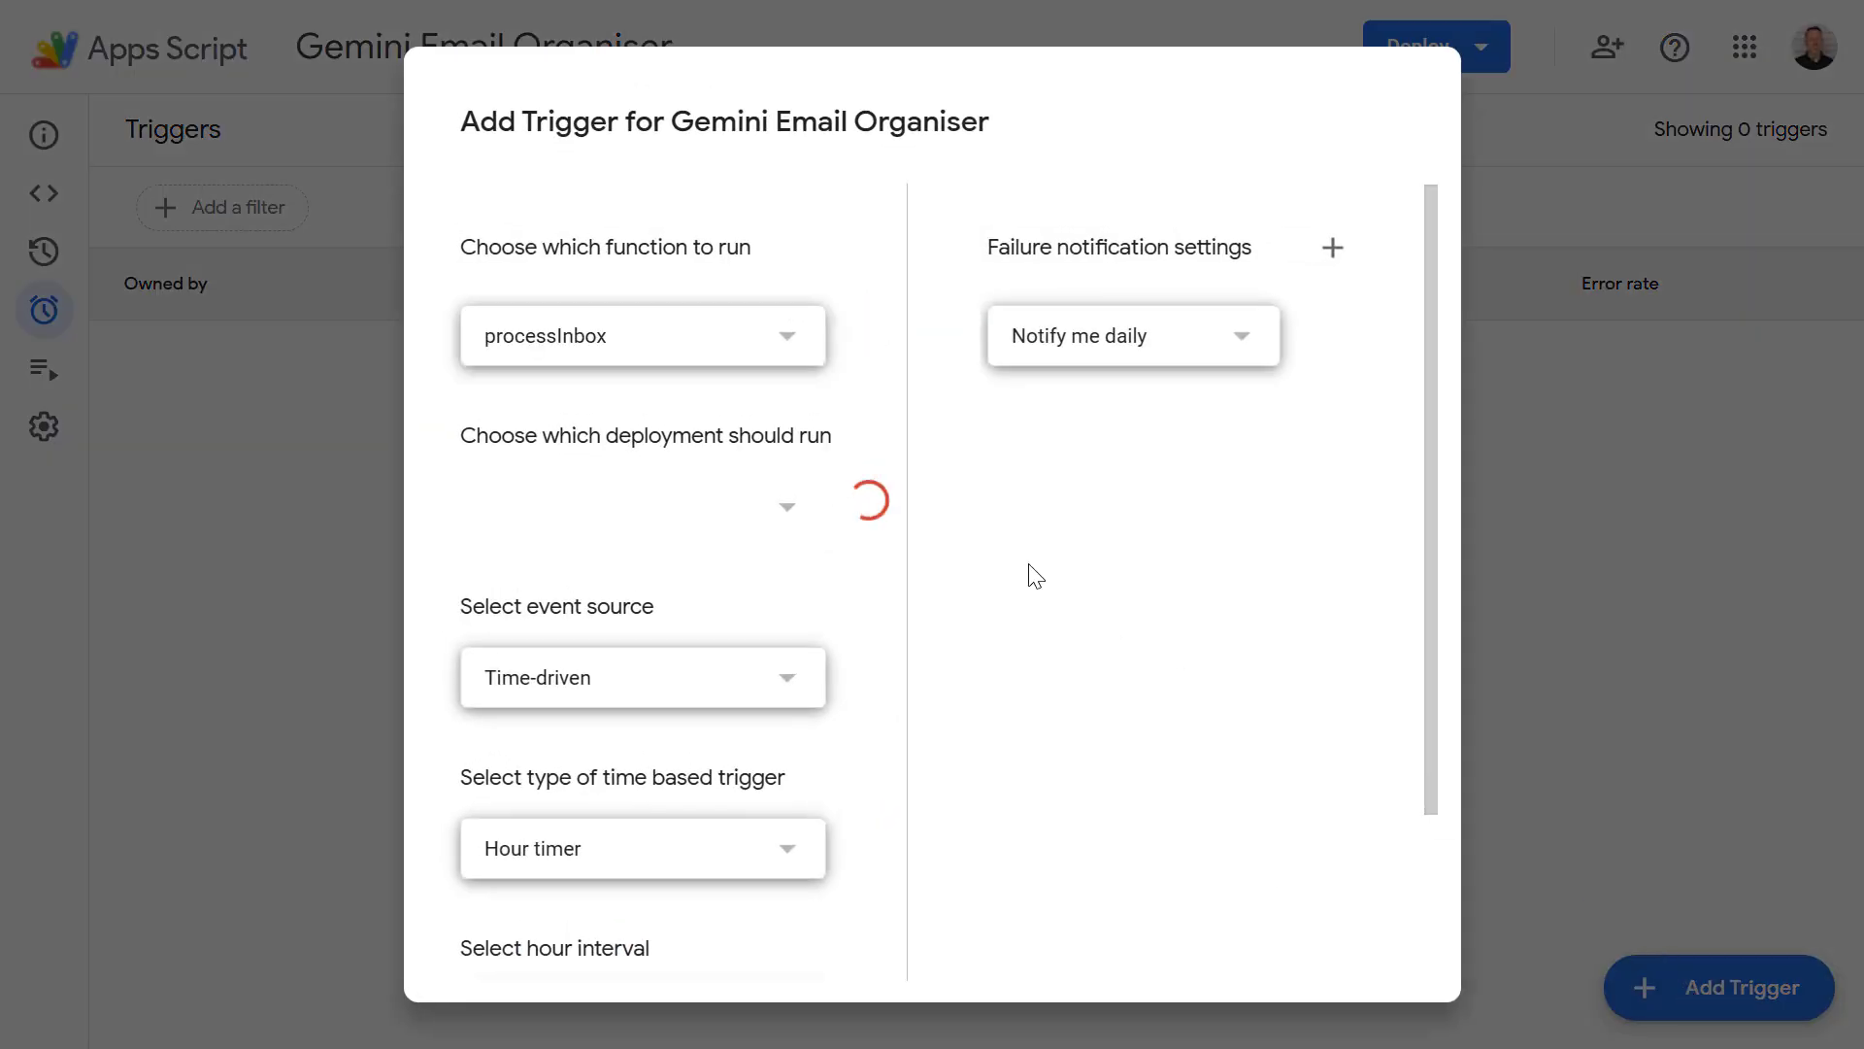
left_click(641, 334)
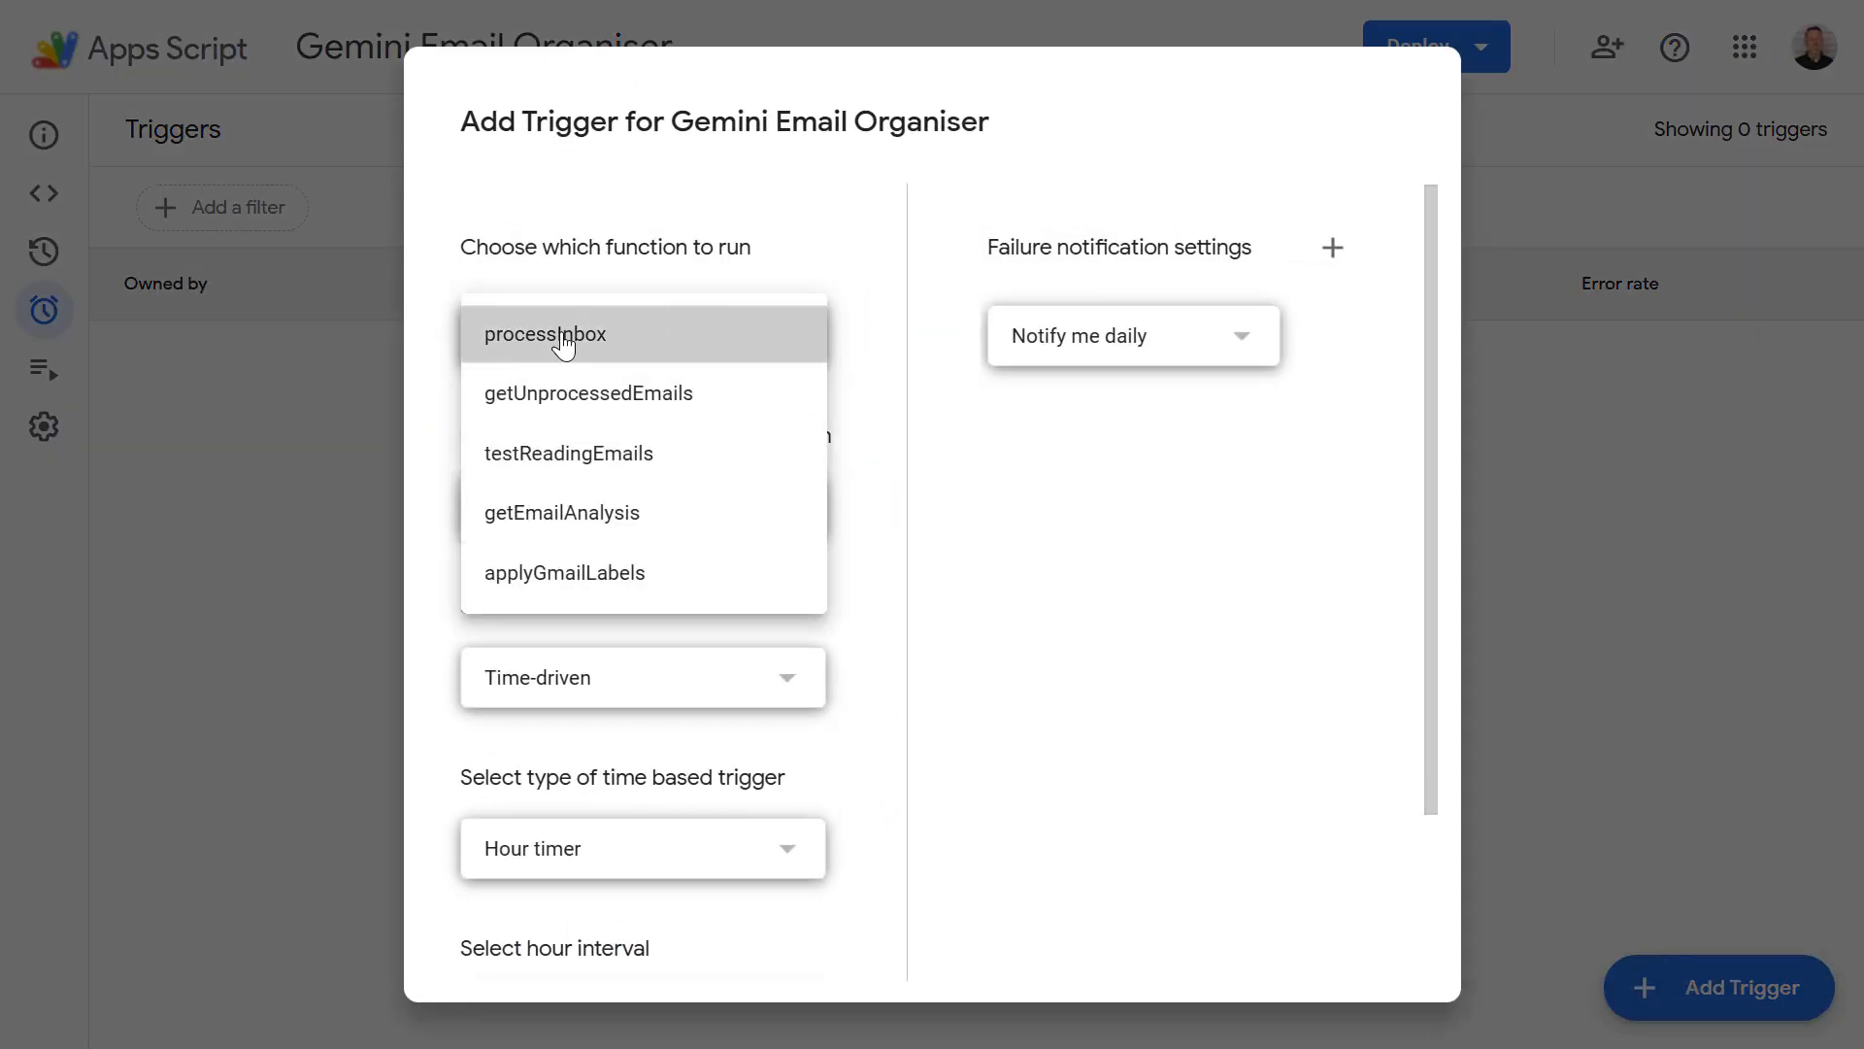
left_click(546, 334)
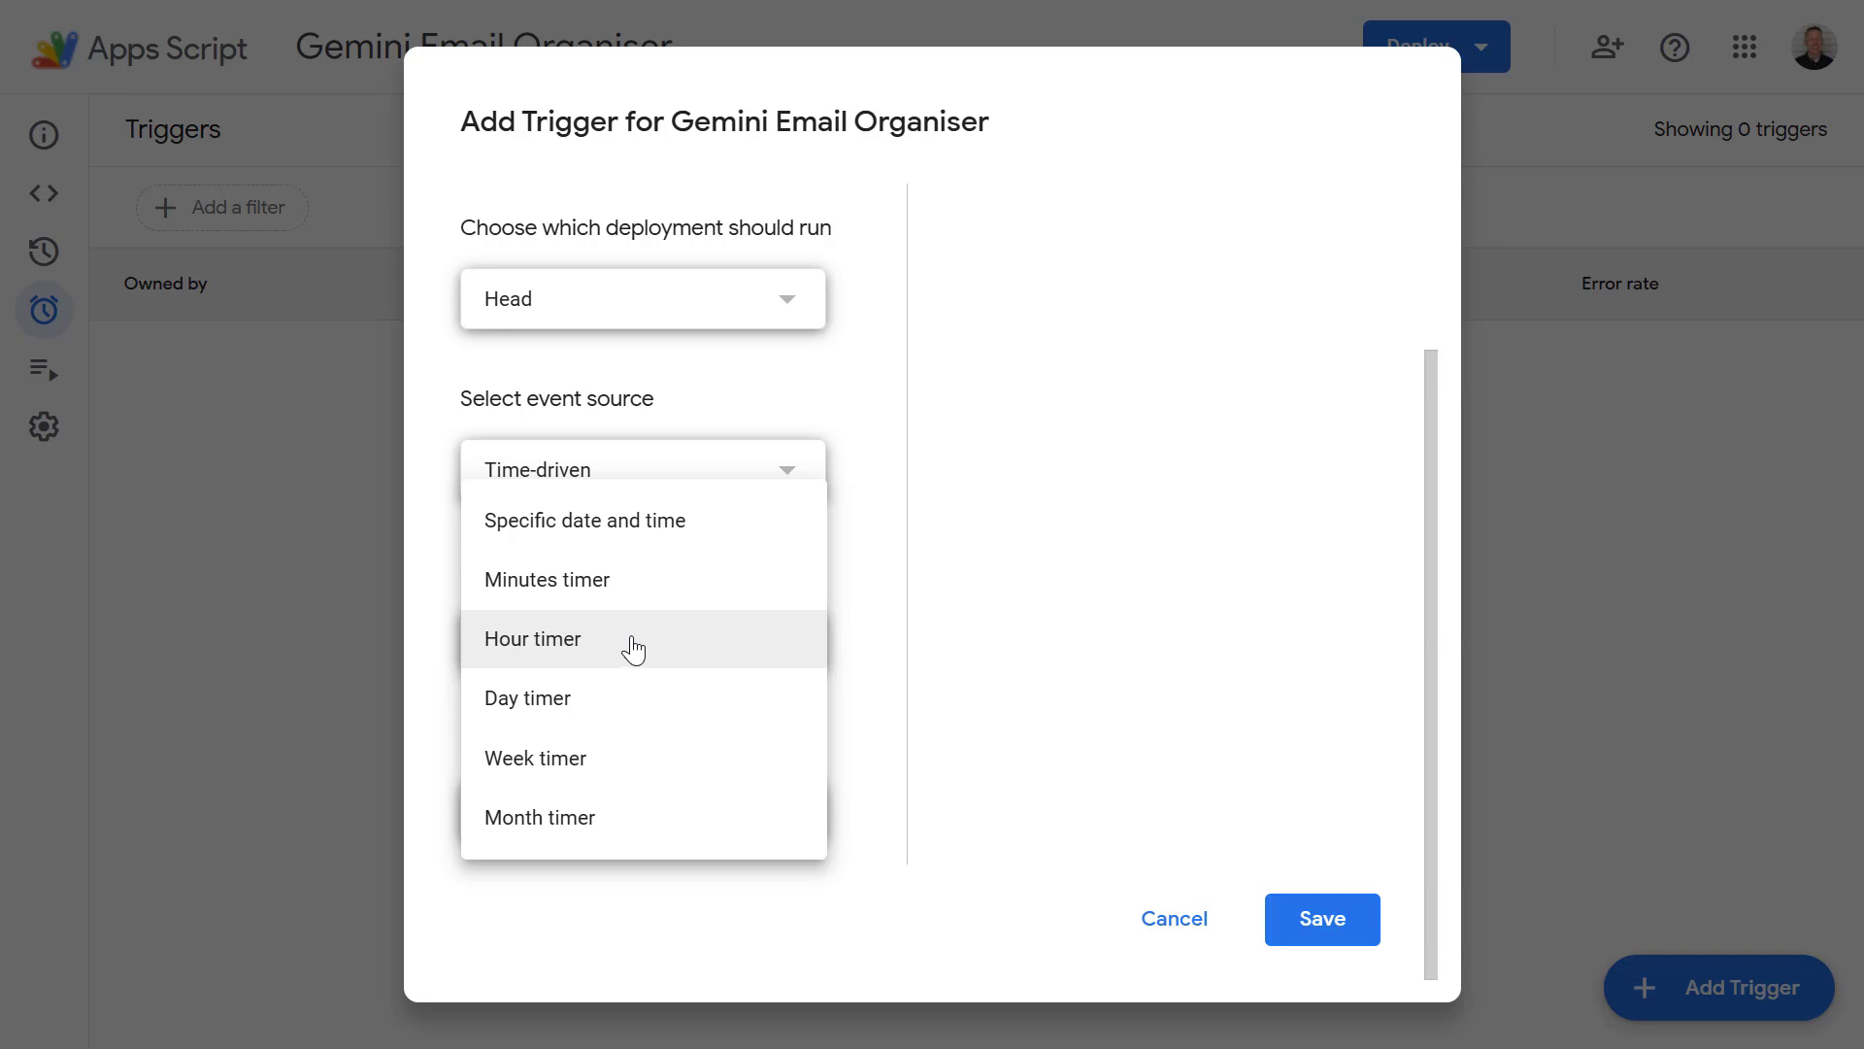
- Make it a time-driven hour timer firing every hour and save the trigger
left_click(532, 639)
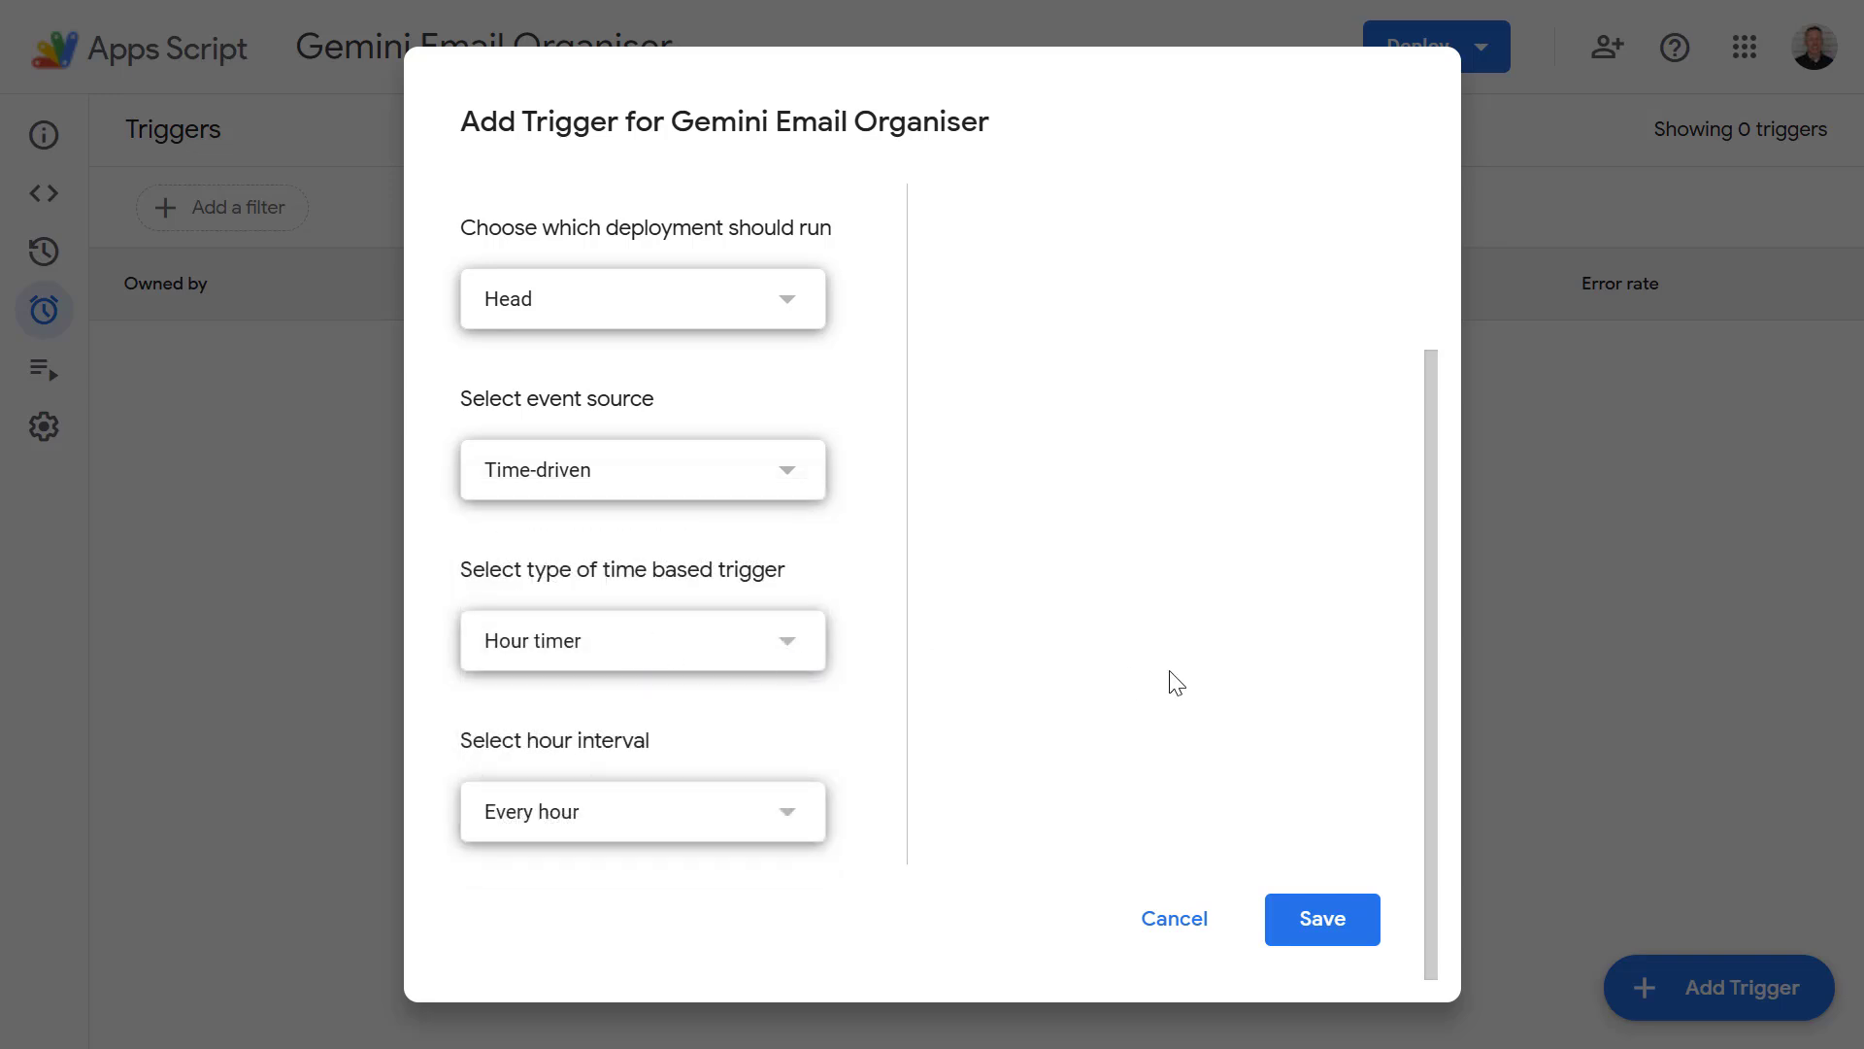
left_click(1322, 918)
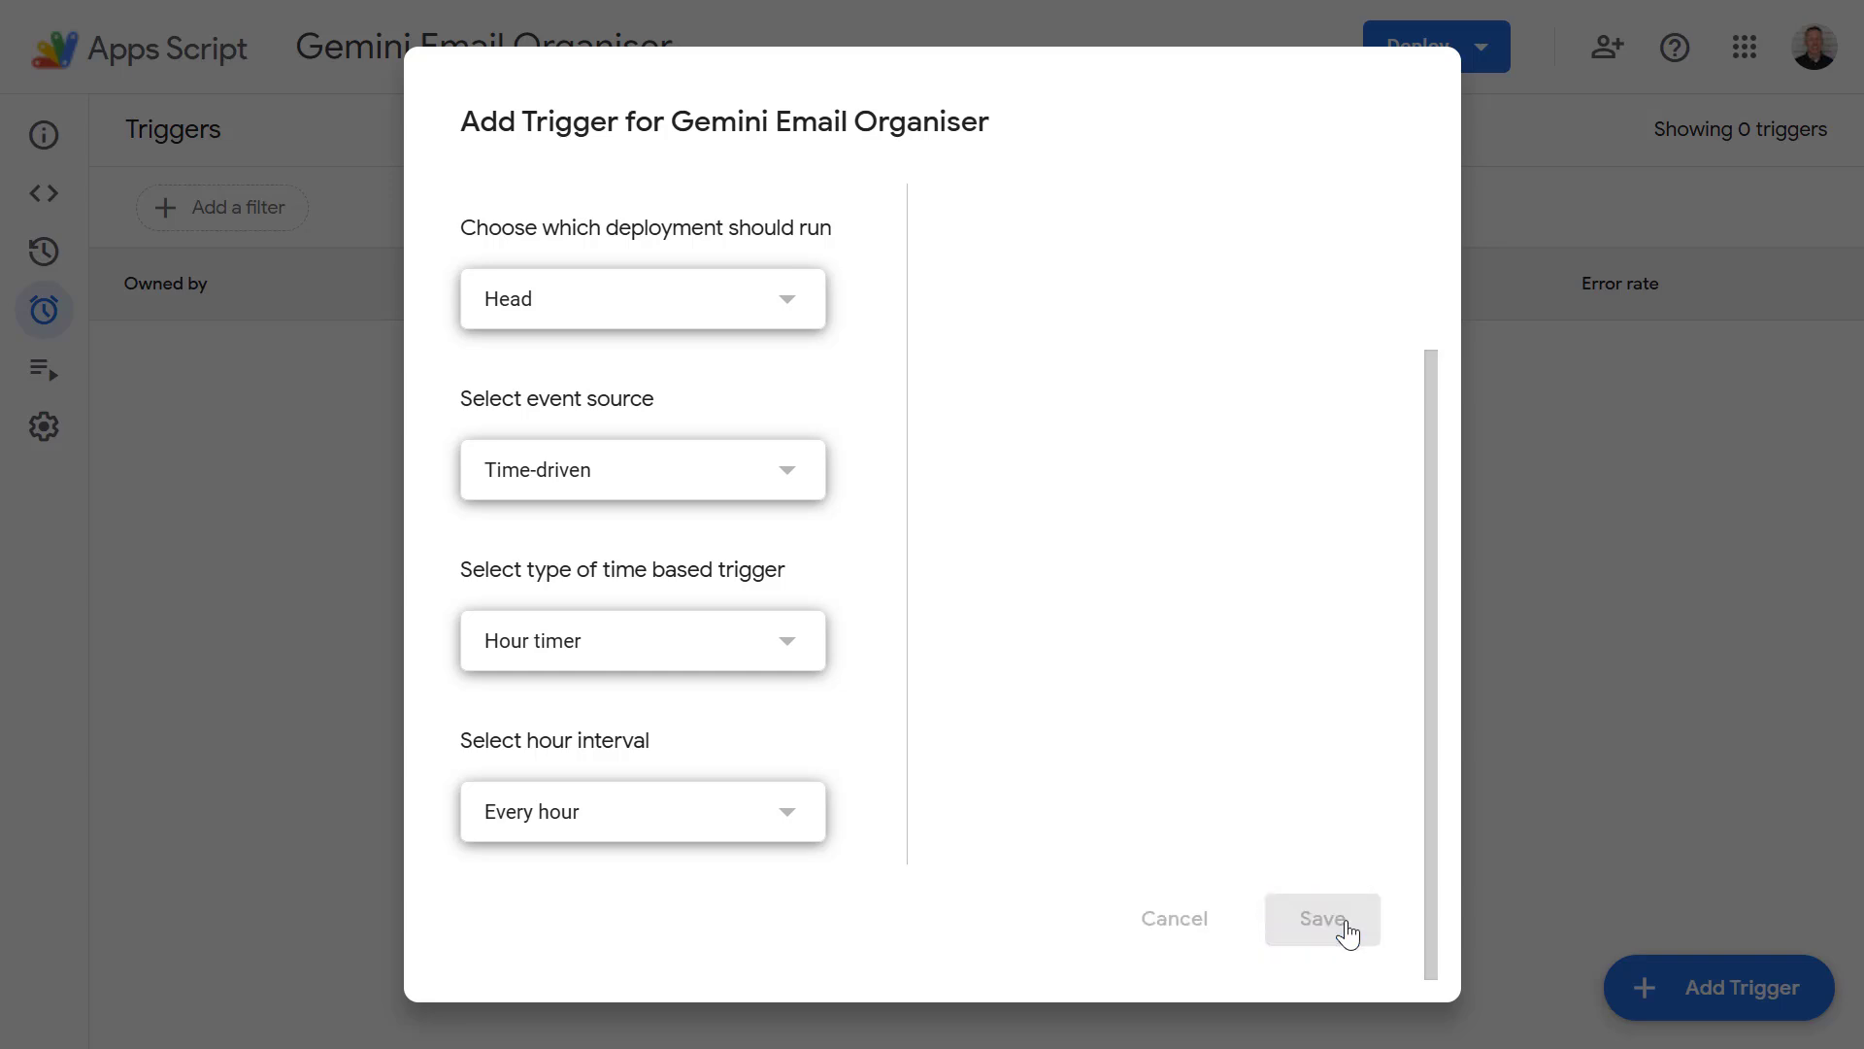
left_click(1323, 918)
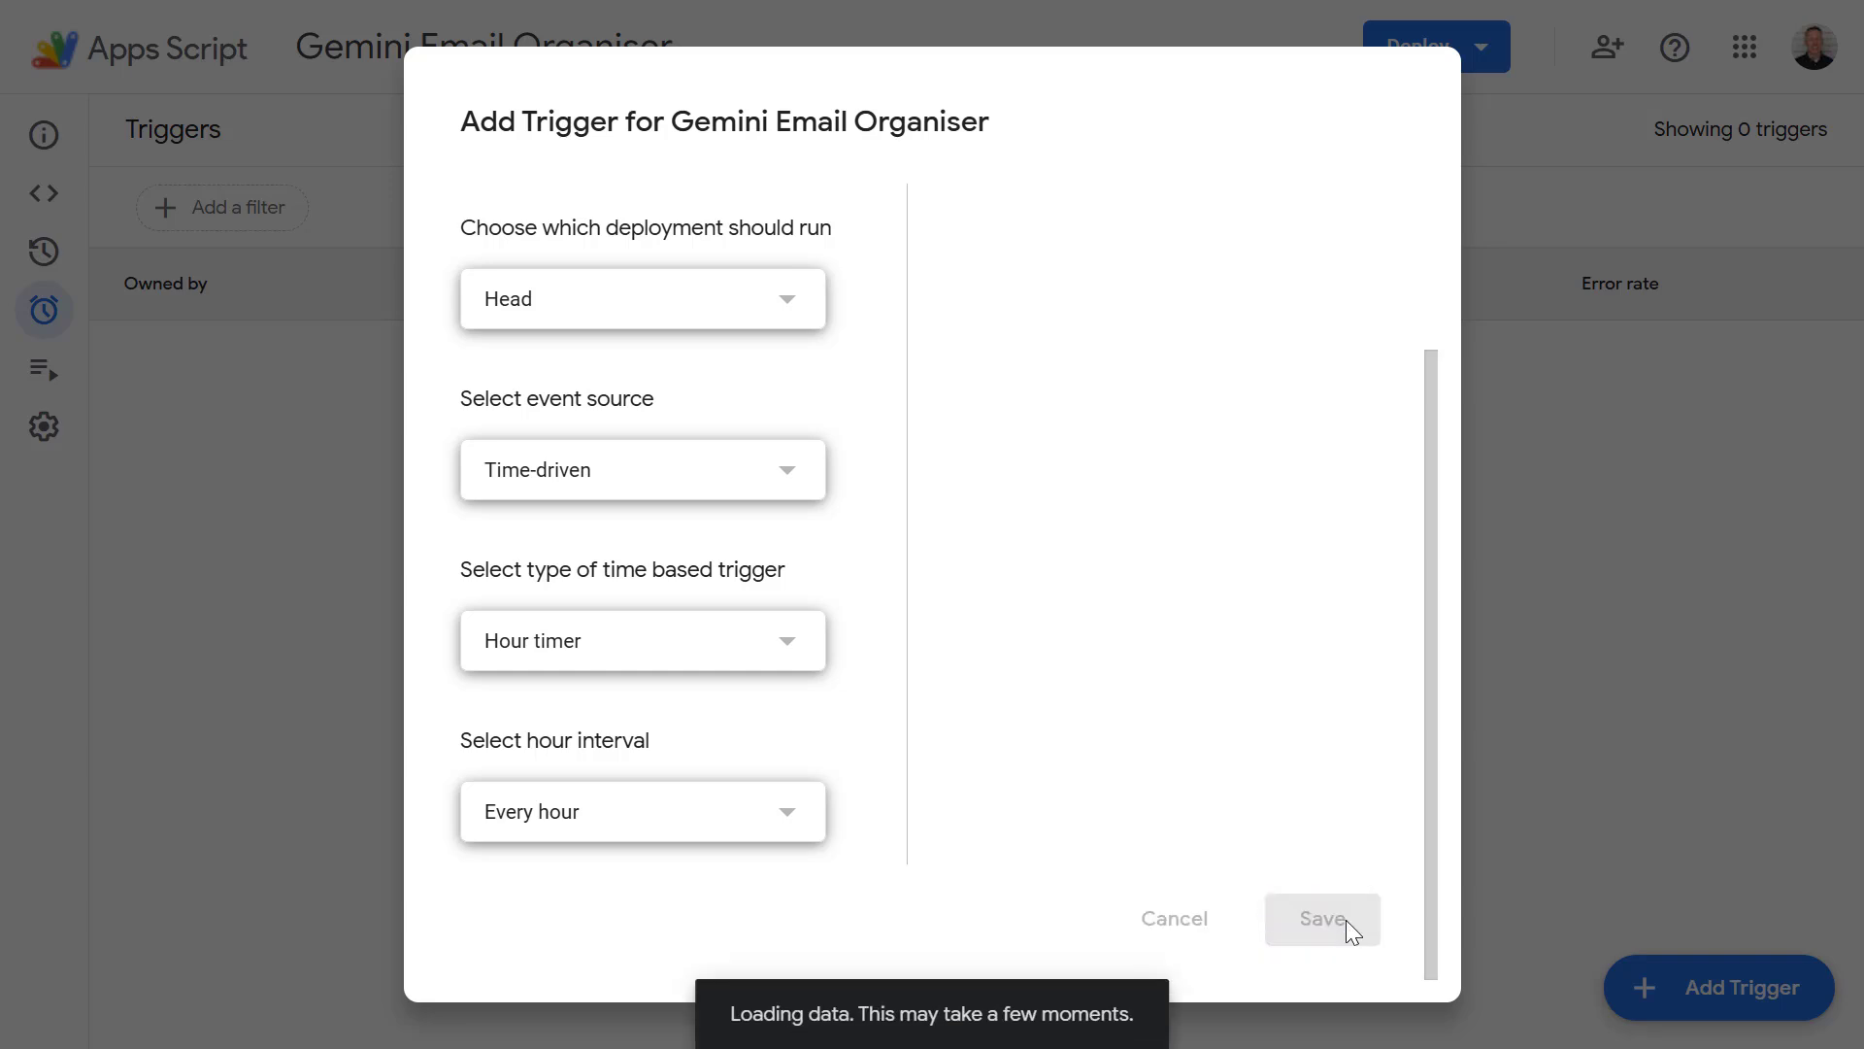